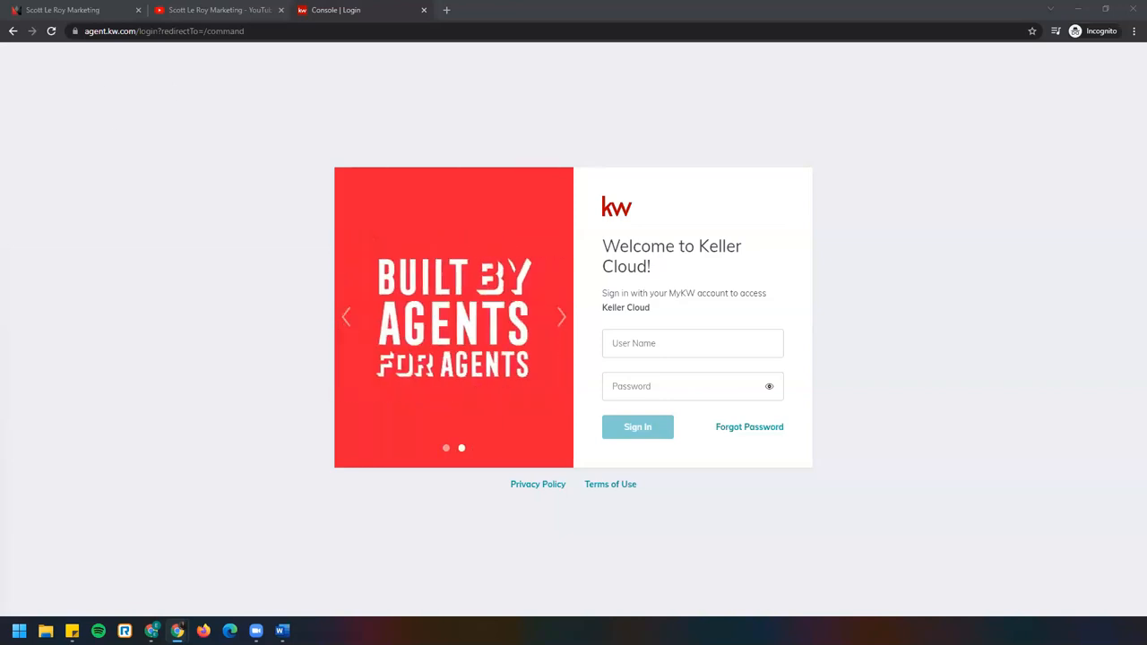
{"action": "mouse_move", "coordinate": [1118, 68]}
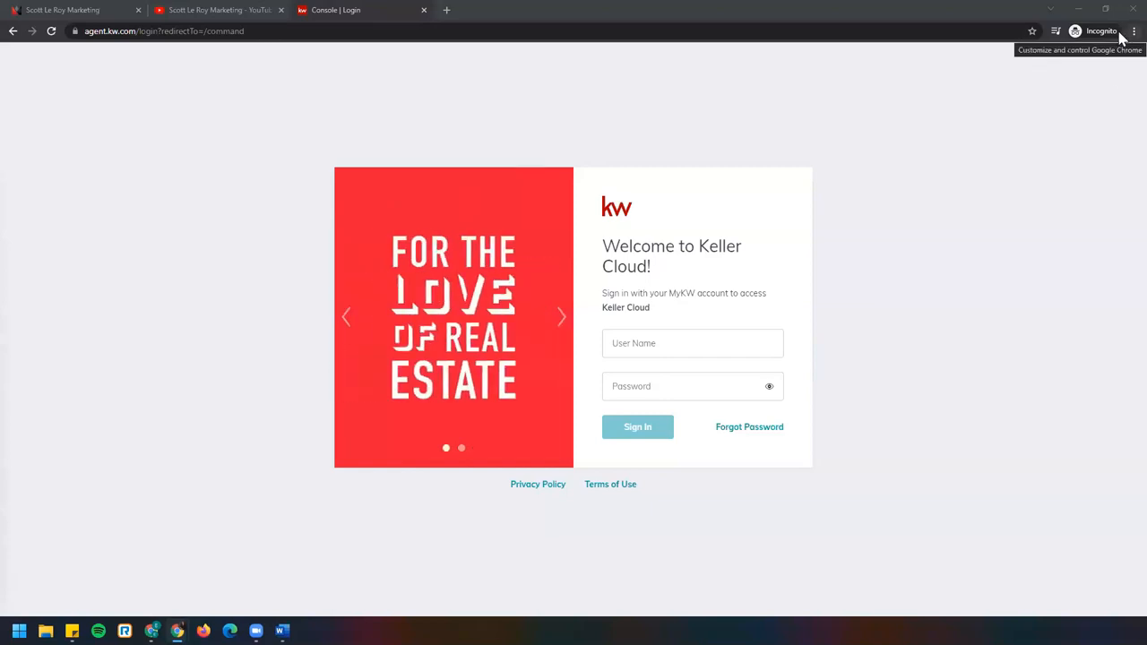
{"action": "mouse_move", "coordinate": [1122, 43]}
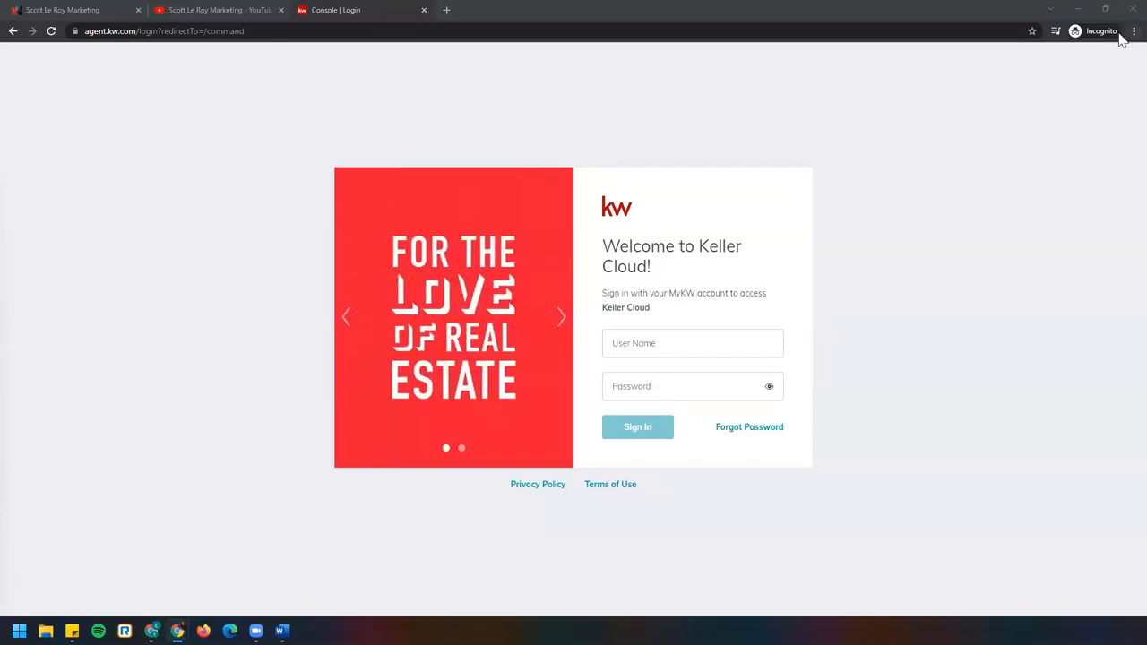
Sign in to Keller Cloud by entering the account username and password and submitting
{"action": "left_click", "coordinate": [1134, 30]}
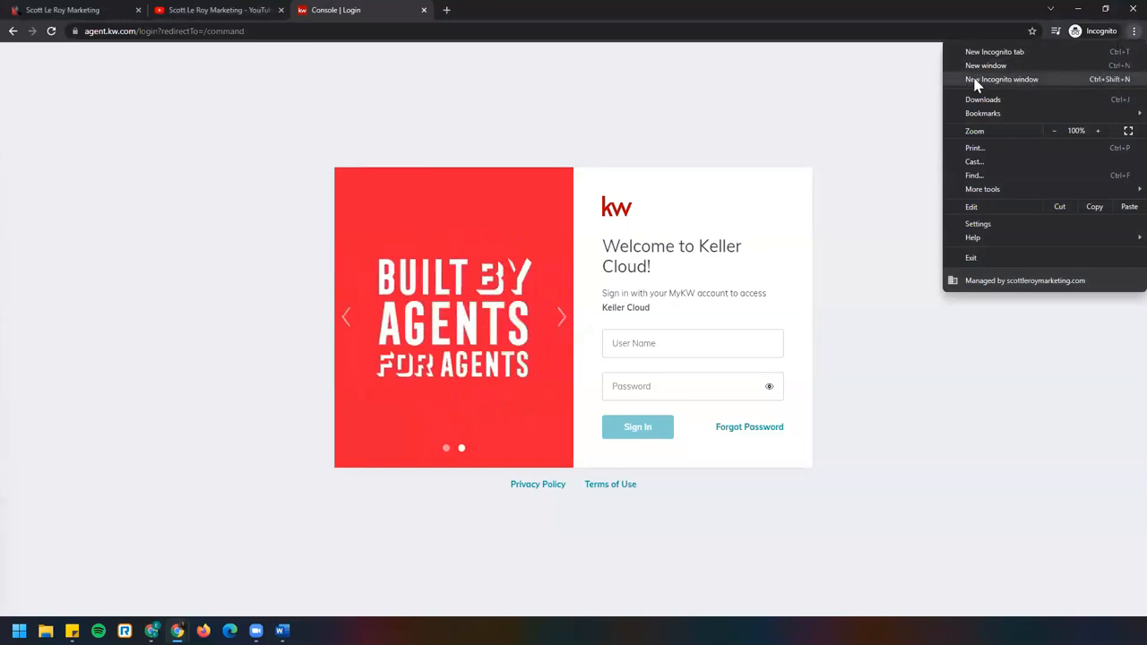
{"action": "mouse_move", "coordinate": [986, 65]}
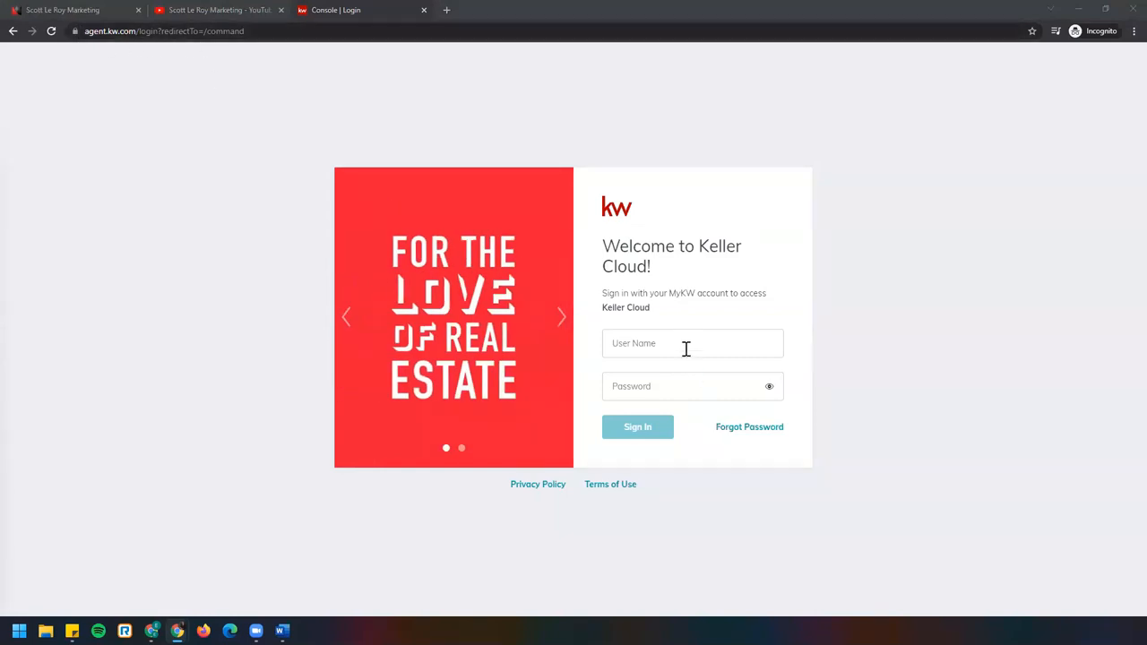
{"action": "type", "text": "ecl"}
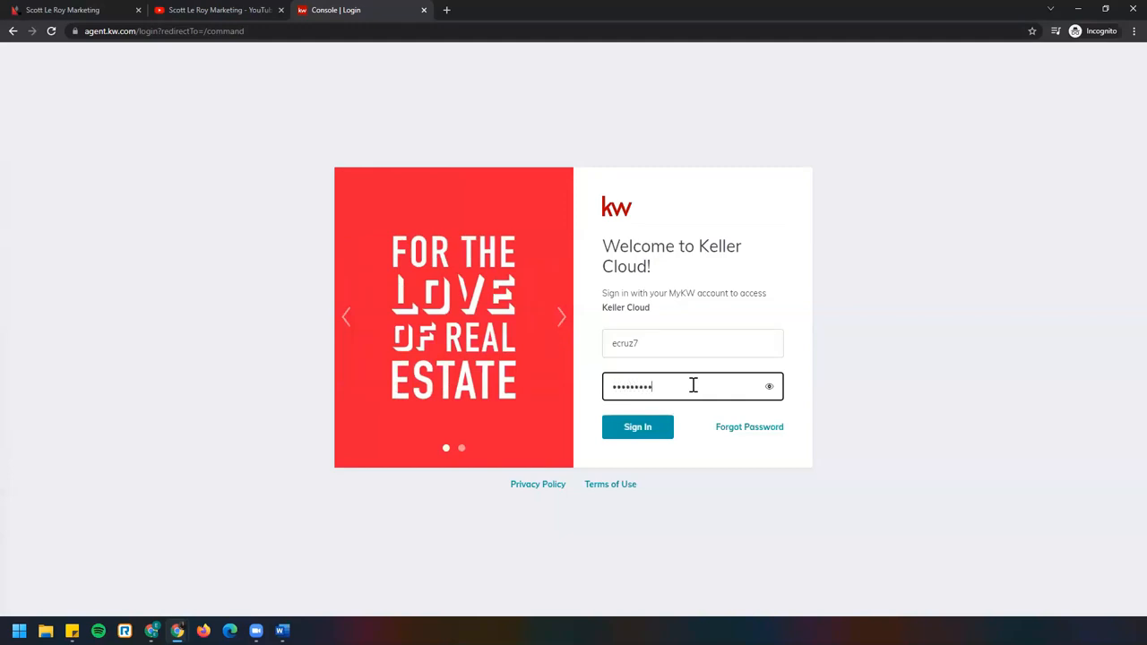
{"action": "type", "text": "•"}
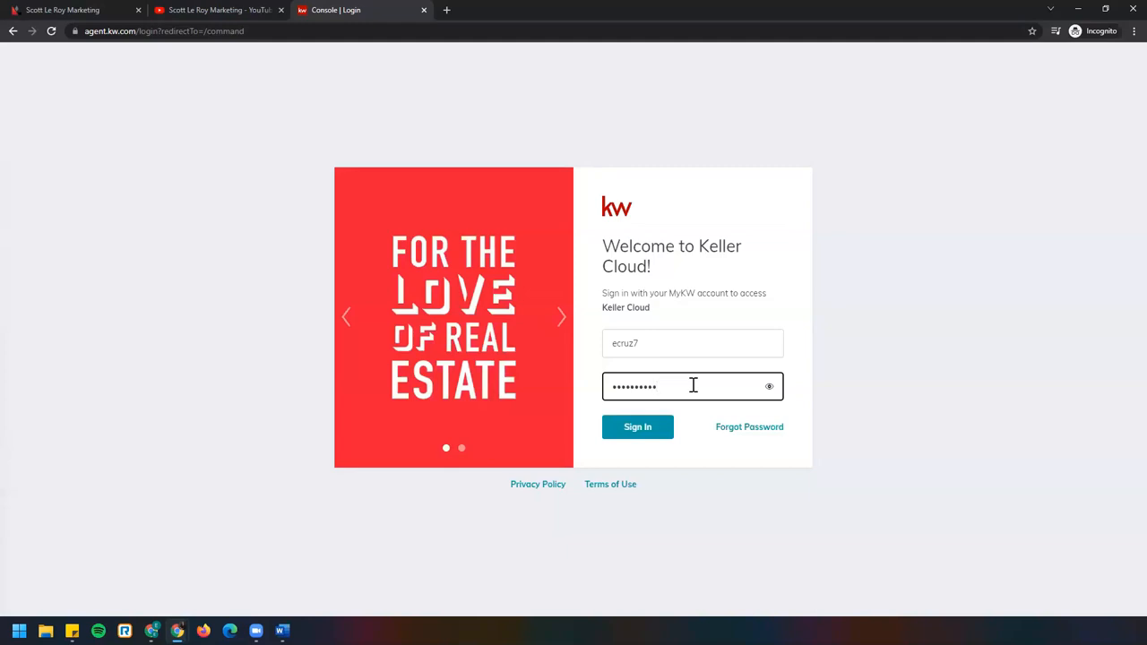
{"action": "left_click", "coordinate": [638, 427]}
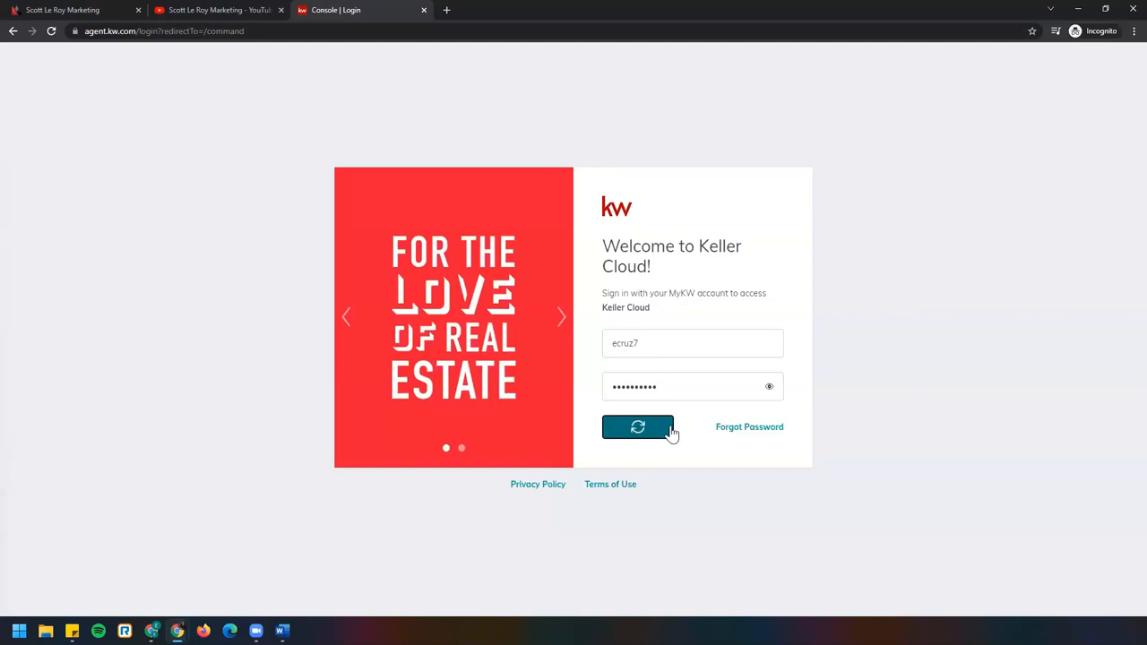
{"action": "left_click", "coordinate": [638, 426]}
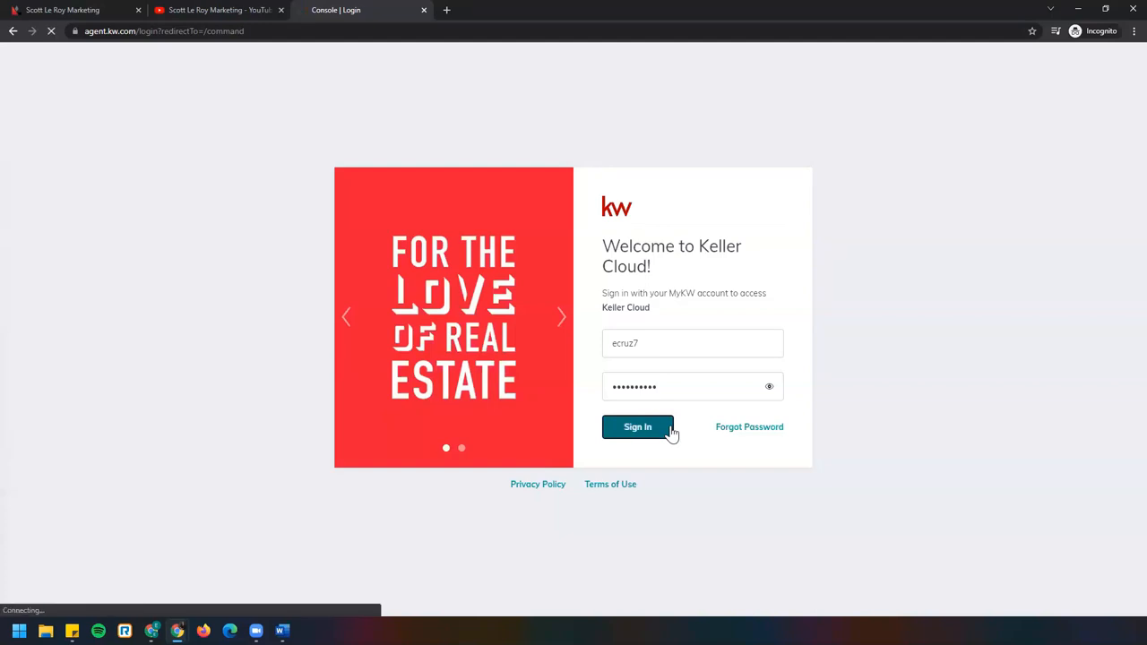
{"action": "left_click", "coordinate": [638, 426]}
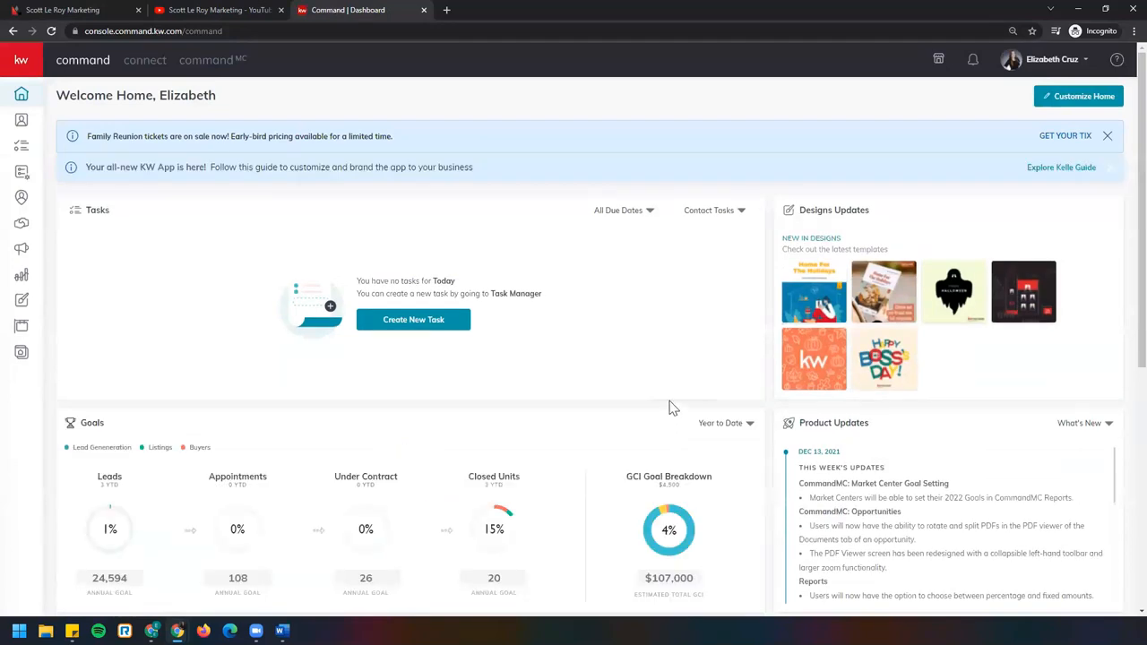
{"action": "mouse_move", "coordinate": [1036, 431]}
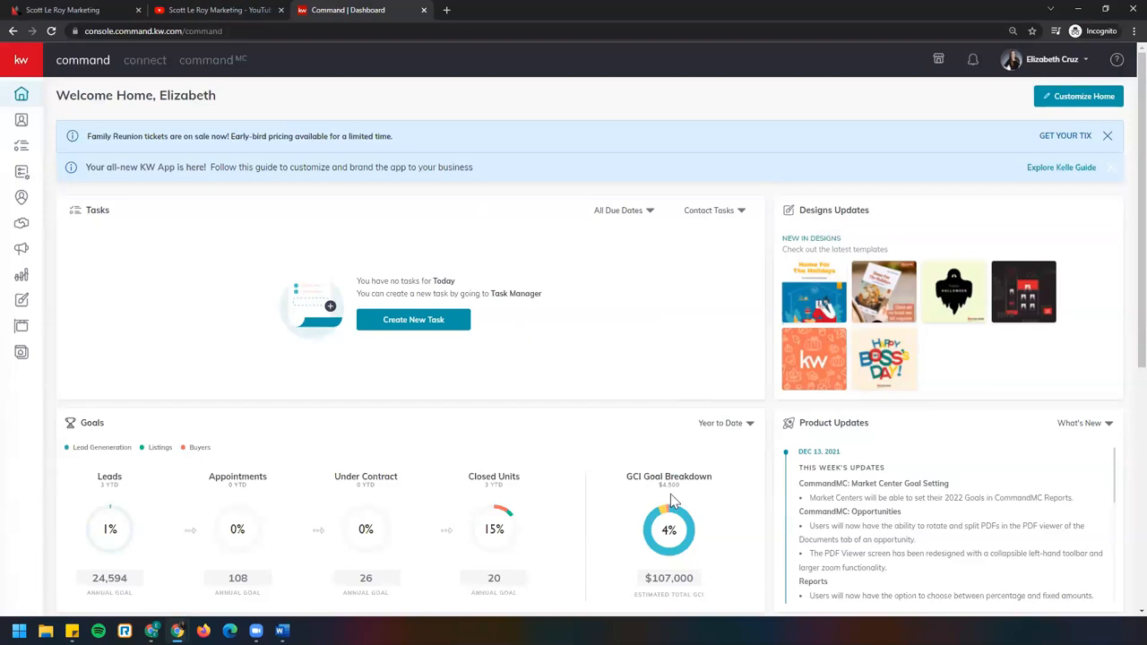
{"action": "mouse_move", "coordinate": [708, 509]}
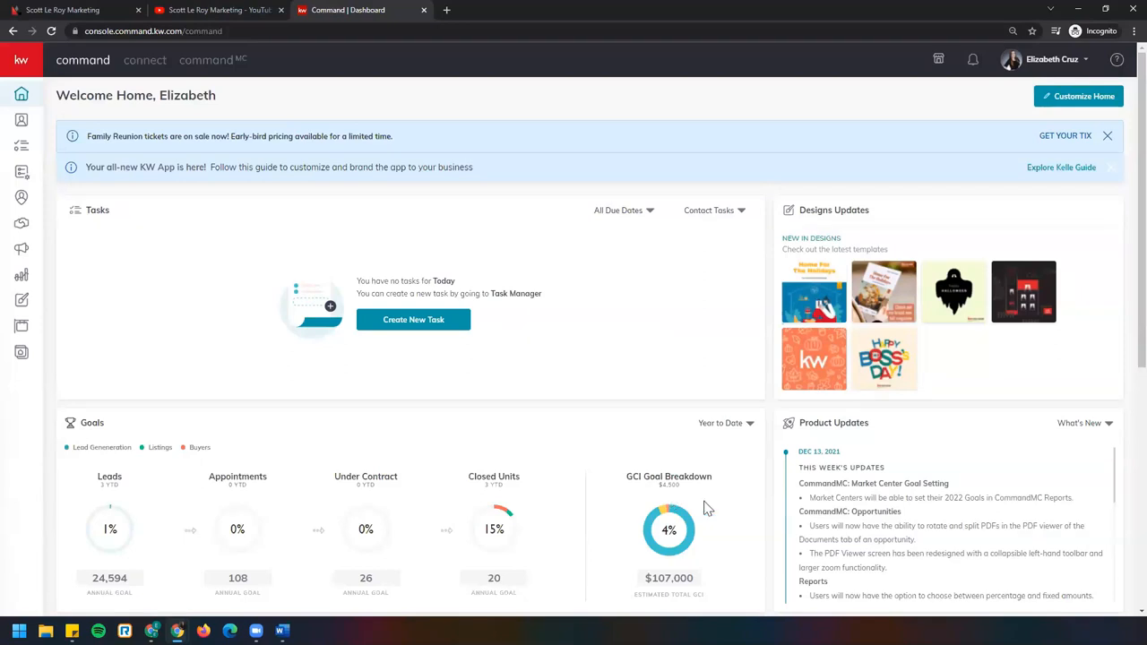
{"action": "mouse_move", "coordinate": [742, 441]}
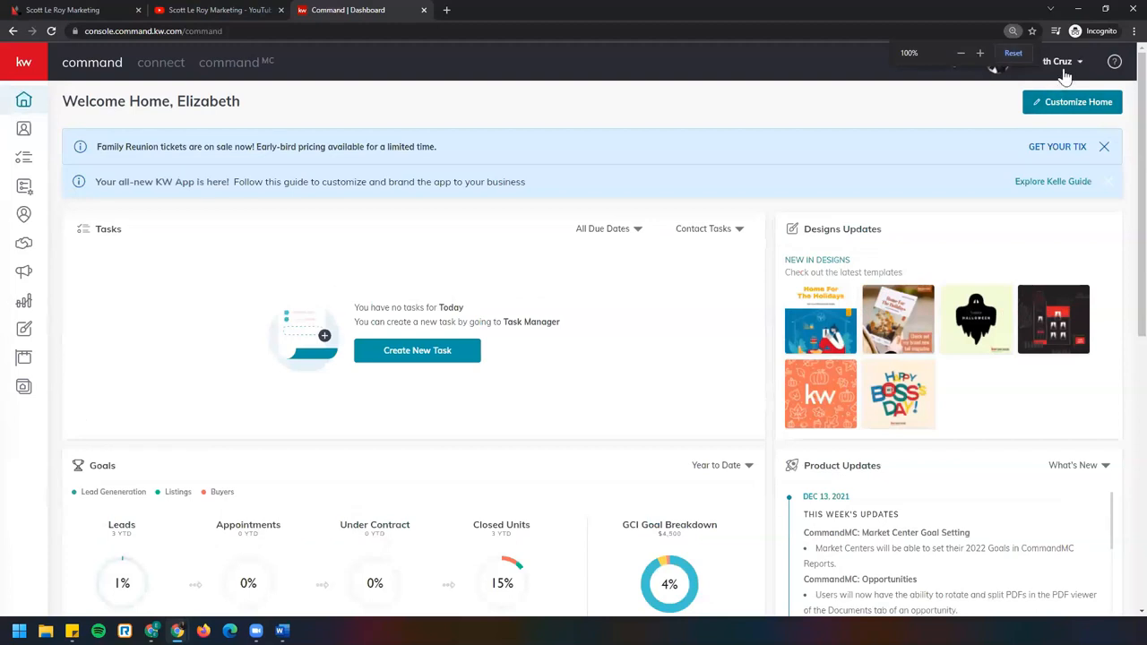
Go to the account Settings from the profile menu at the top right
{"action": "left_click", "coordinate": [1054, 61]}
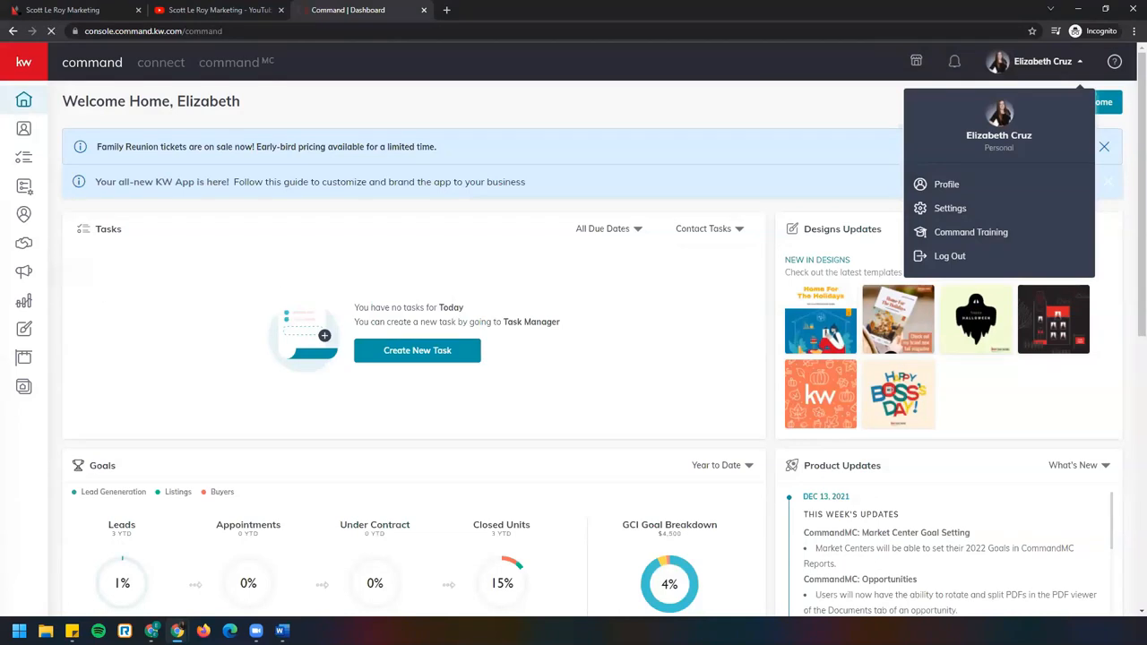
{"action": "left_click", "coordinate": [950, 207]}
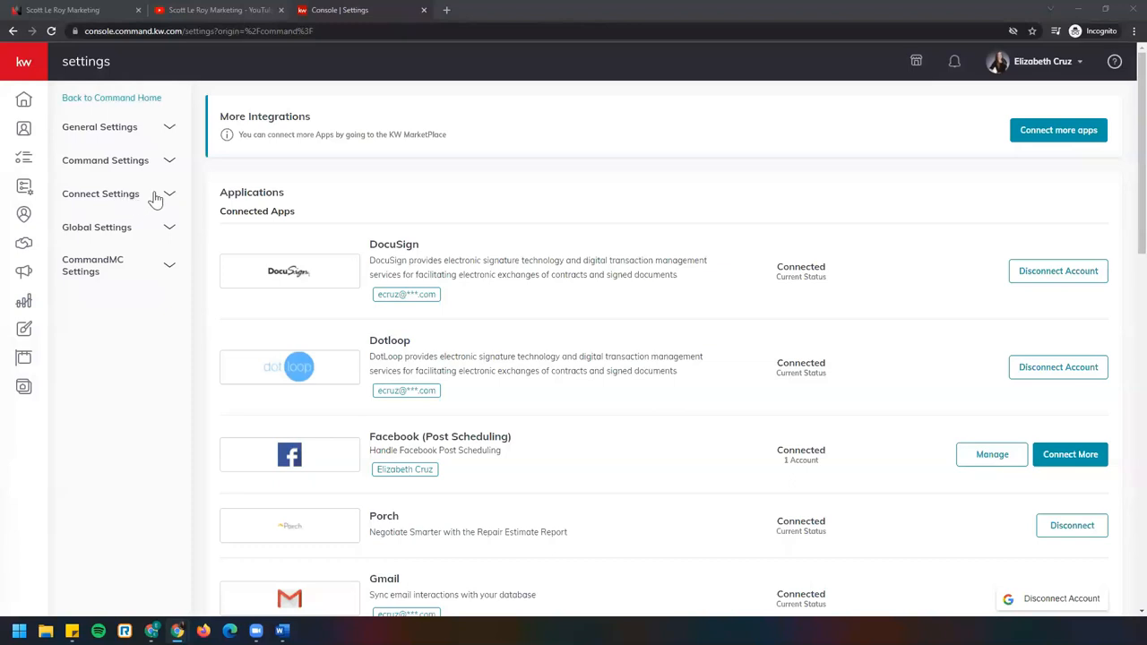
Bring up the Marketing Profile page from the Connect Settings group in the sidebar
{"action": "left_click", "coordinate": [100, 193]}
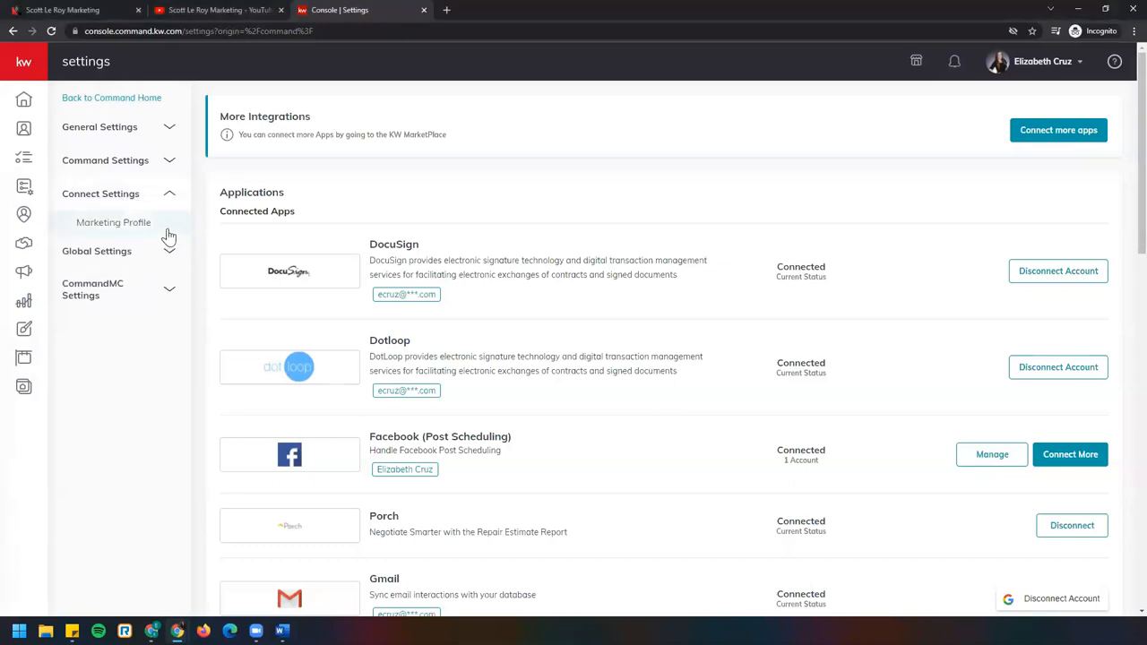
{"action": "left_click", "coordinate": [113, 222]}
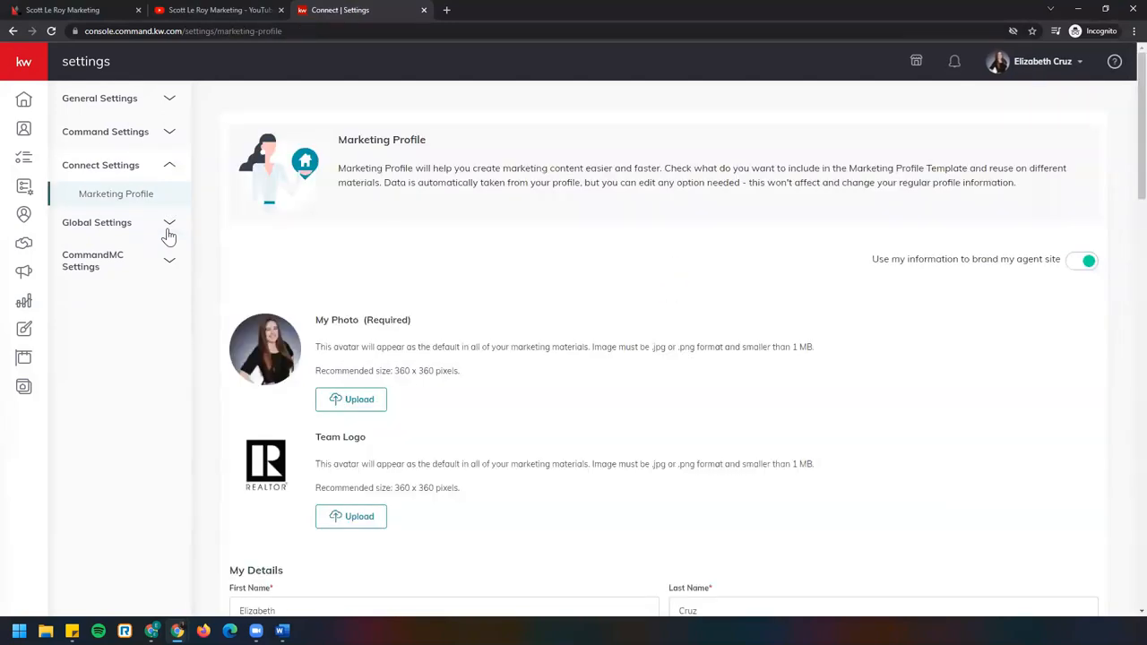
{"action": "mouse_move", "coordinate": [523, 315]}
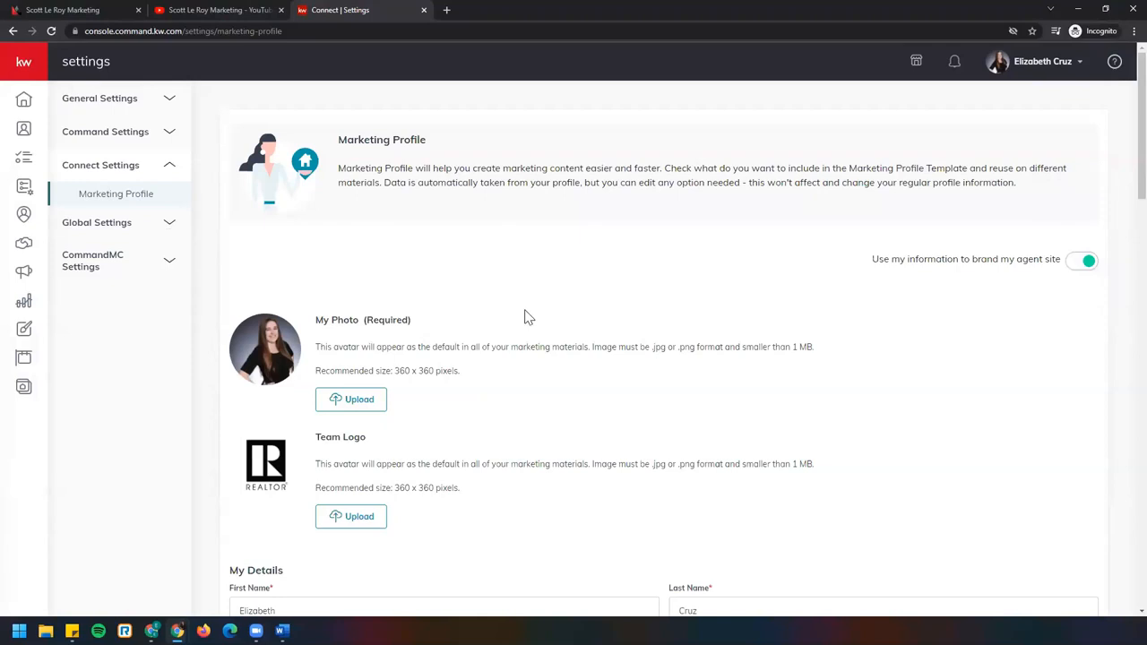
{"action": "mouse_move", "coordinate": [229, 338]}
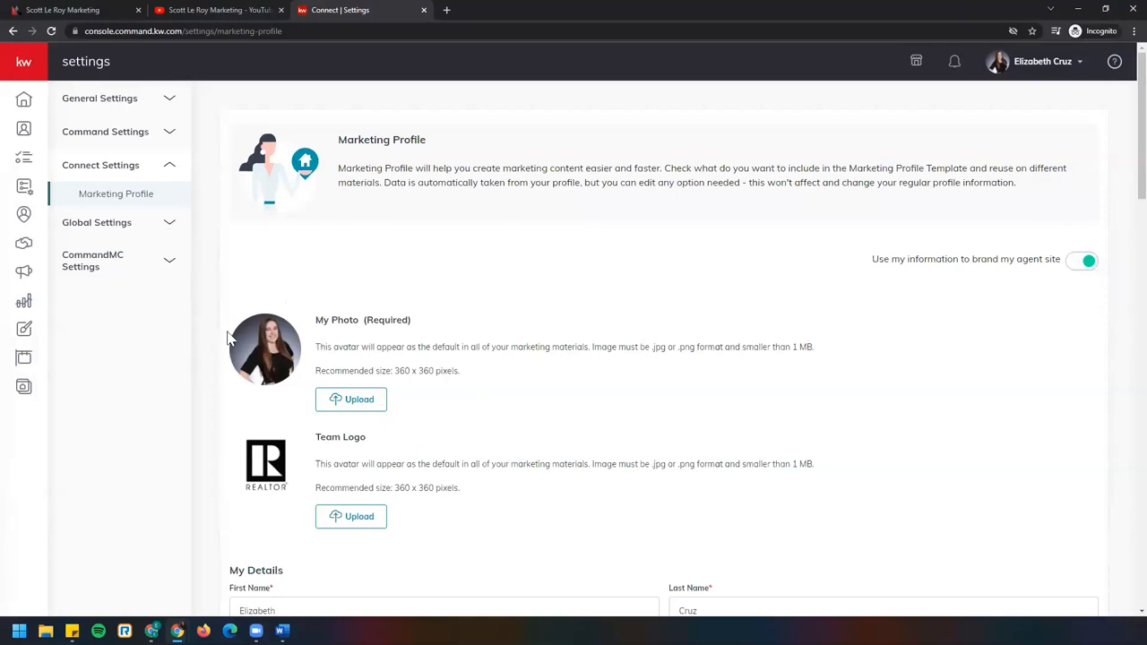
Review the profile form down through photos, bio, brokerage, compliance and social links to the Save button
{"action": "scroll", "scroll_direction": "down", "scroll_amount": 3}
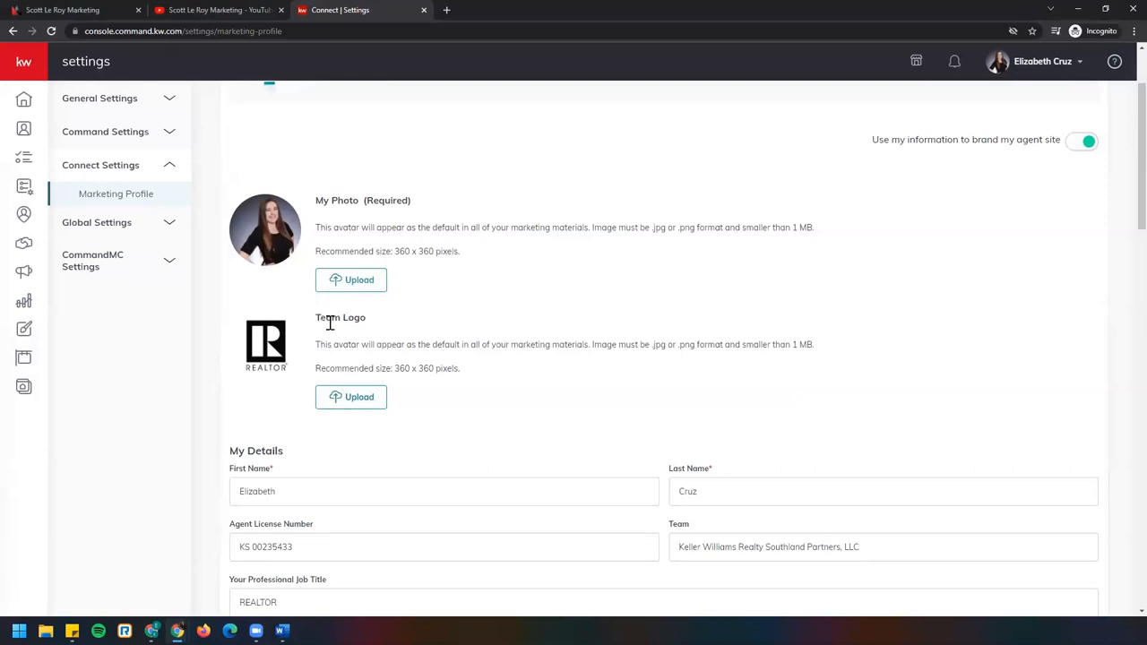
{"action": "mouse_move", "coordinate": [314, 405]}
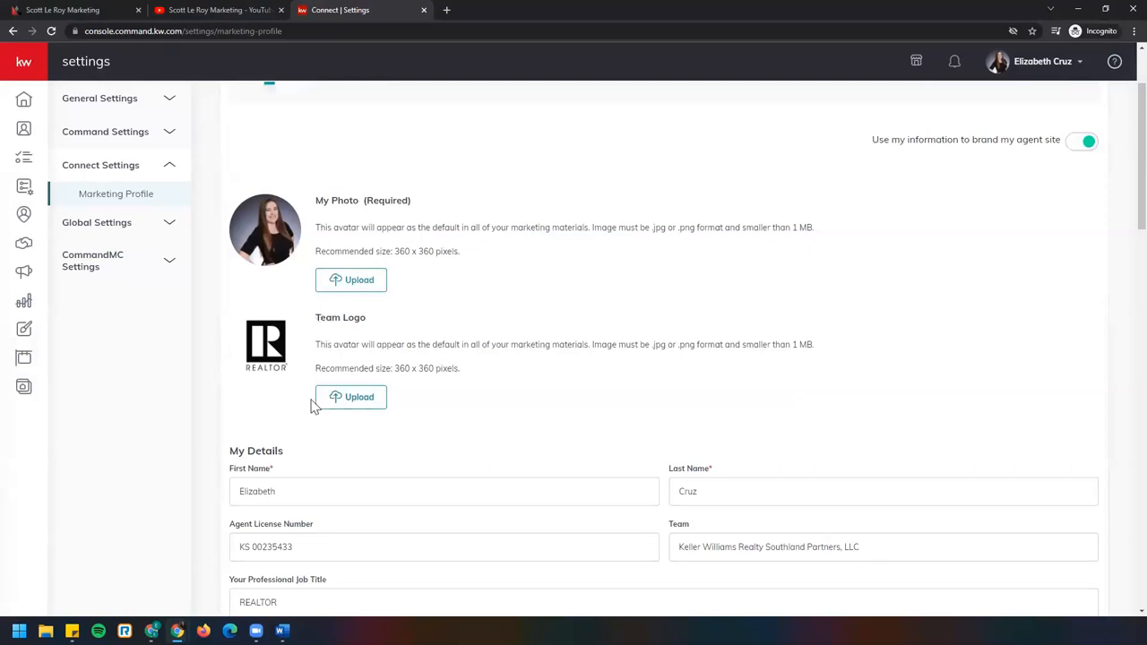
{"action": "mouse_move", "coordinate": [416, 322]}
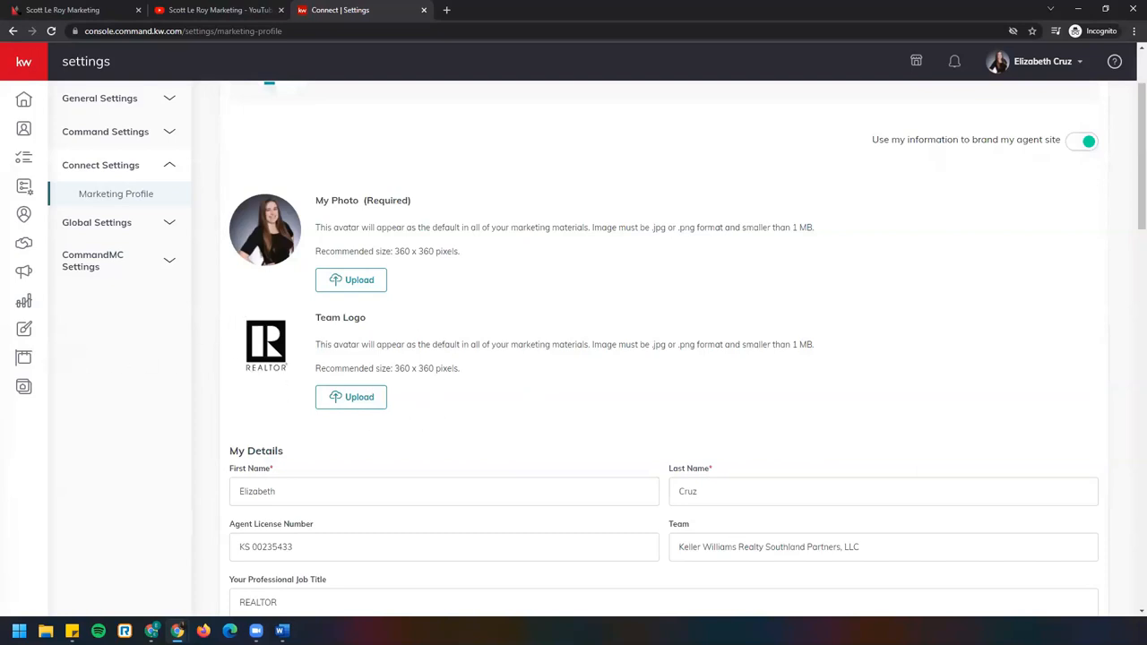
{"action": "mouse_move", "coordinate": [247, 384]}
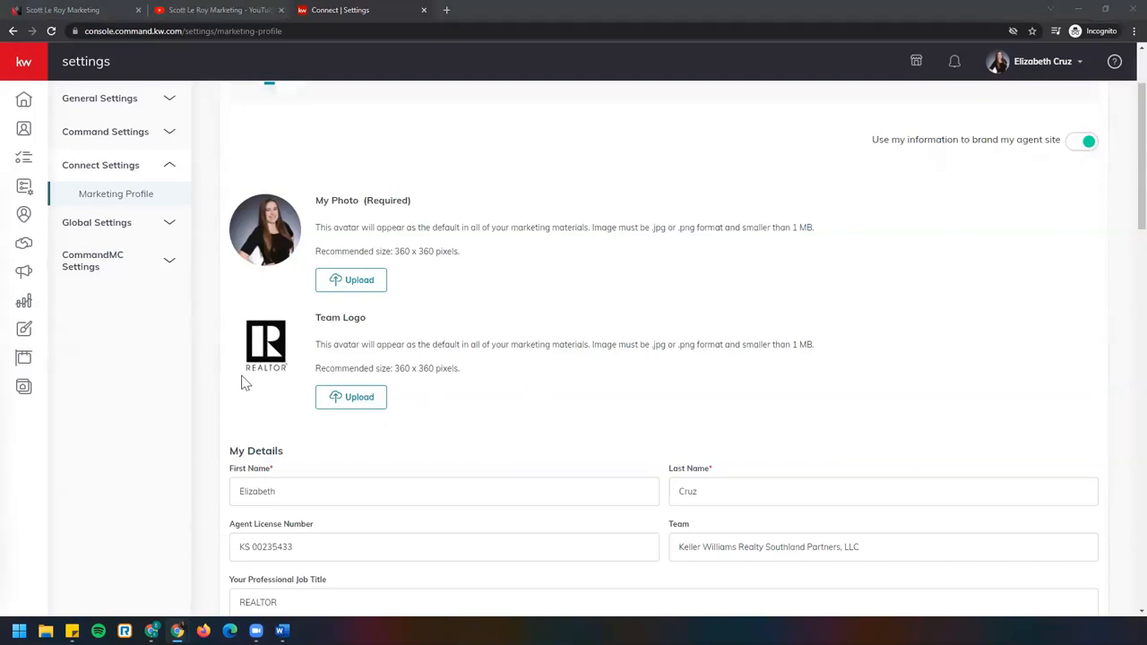
{"action": "scroll", "scroll_direction": "down", "scroll_amount": 3}
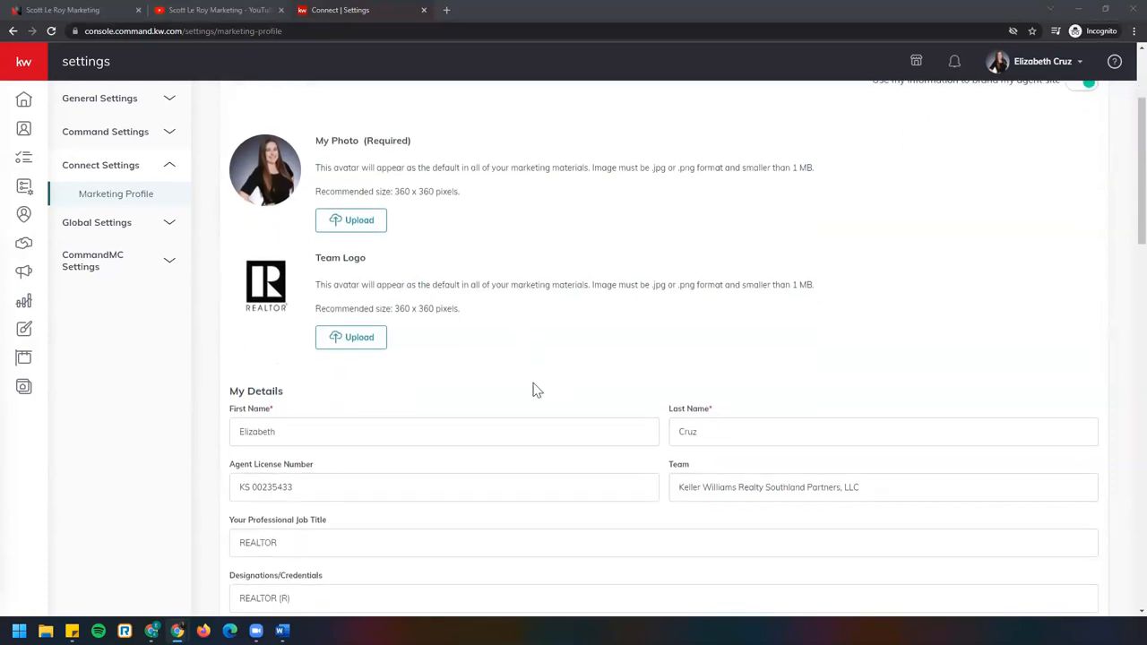
{"action": "scroll", "scroll_direction": "down", "scroll_amount": 3}
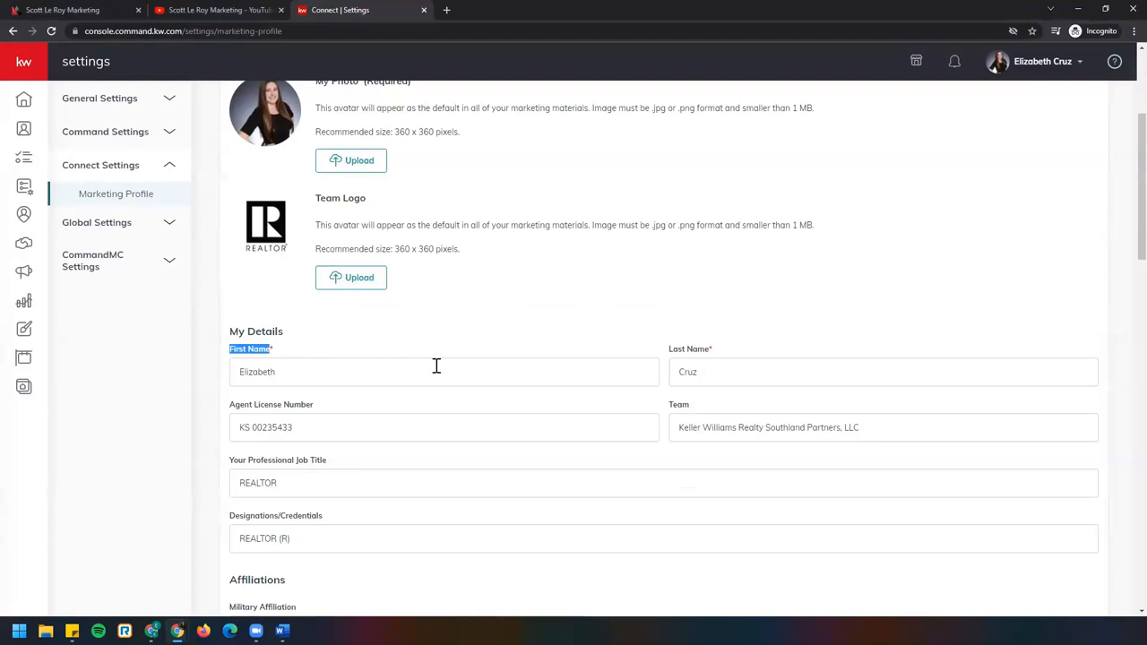
{"action": "scroll", "scroll_direction": "down", "scroll_amount": 3}
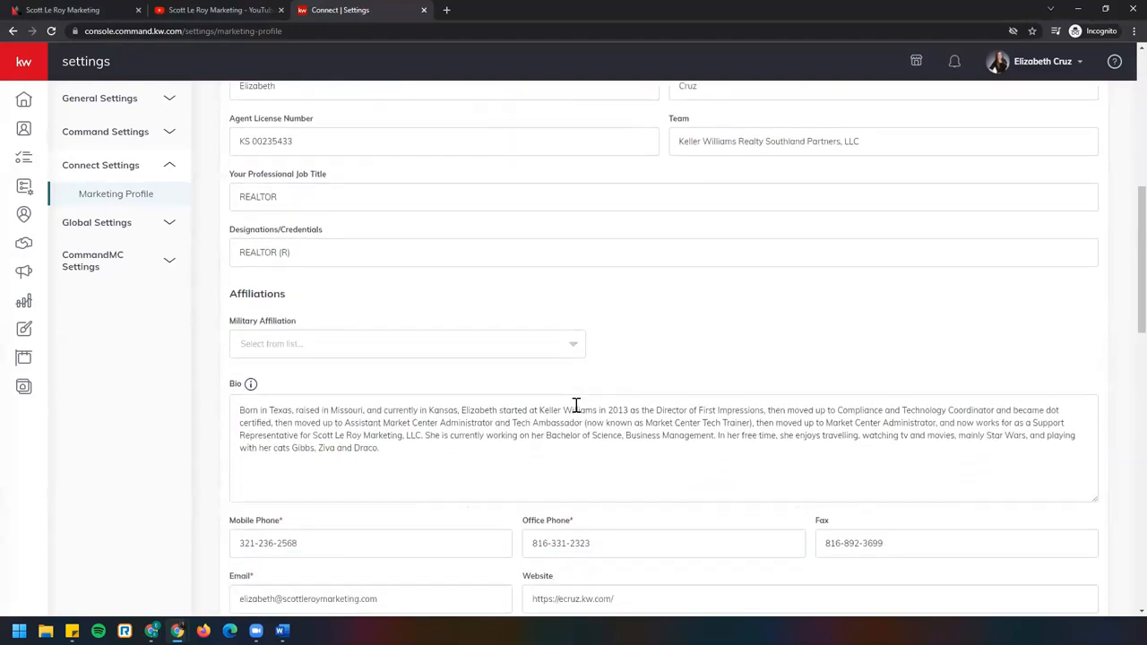
{"action": "scroll", "scroll_direction": "down", "scroll_amount": 3}
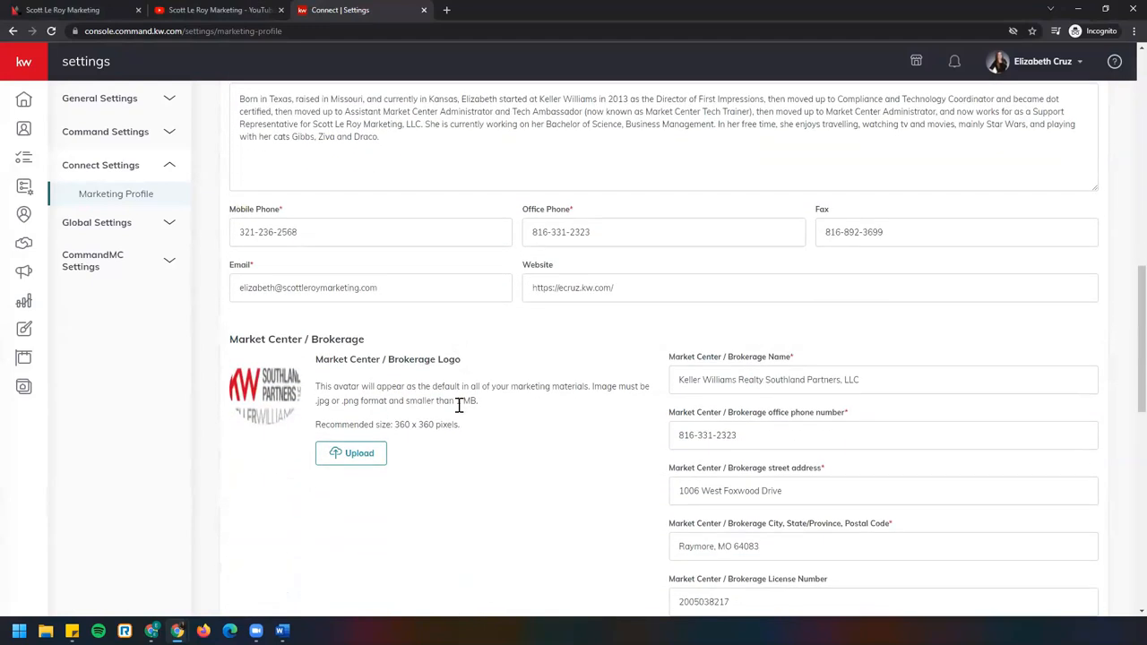
{"action": "scroll", "scroll_direction": "down", "scroll_amount": 3}
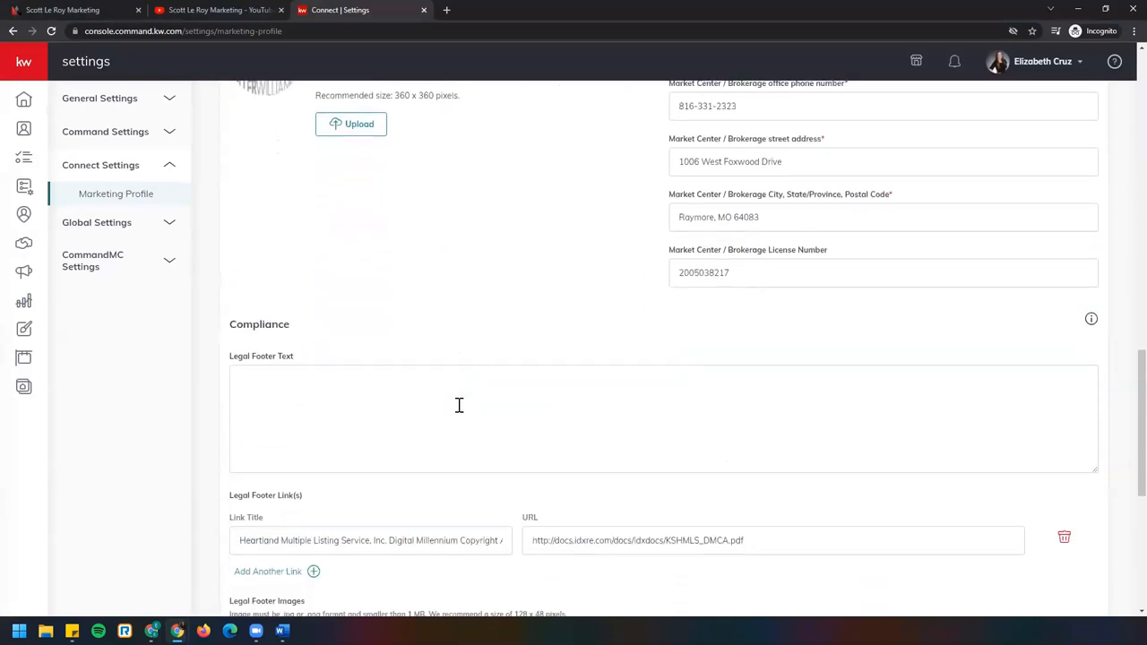
{"action": "scroll", "scroll_direction": "down", "scroll_amount": 3}
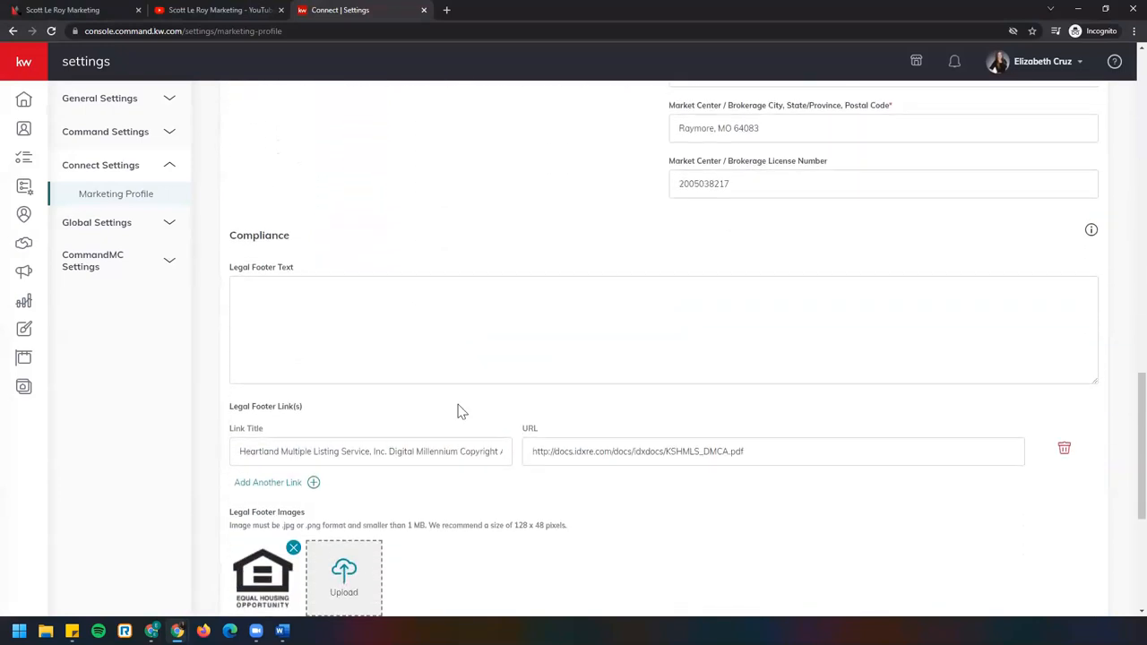
{"action": "scroll", "scroll_direction": "down", "scroll_amount": 3}
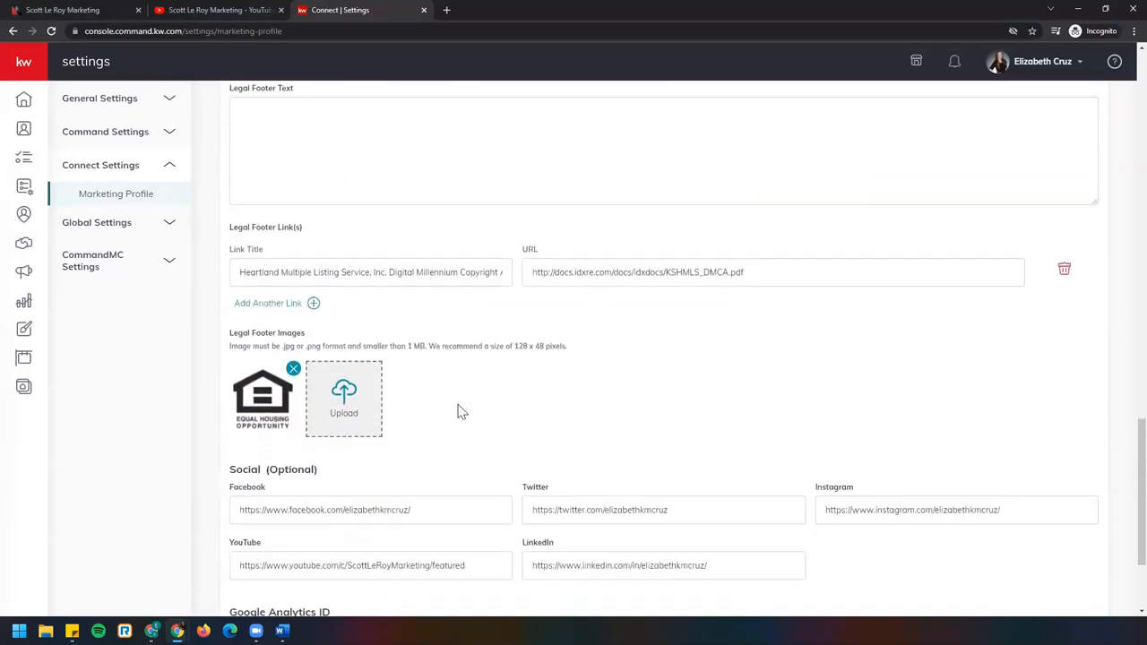
{"action": "scroll", "scroll_direction": "down", "scroll_amount": 3}
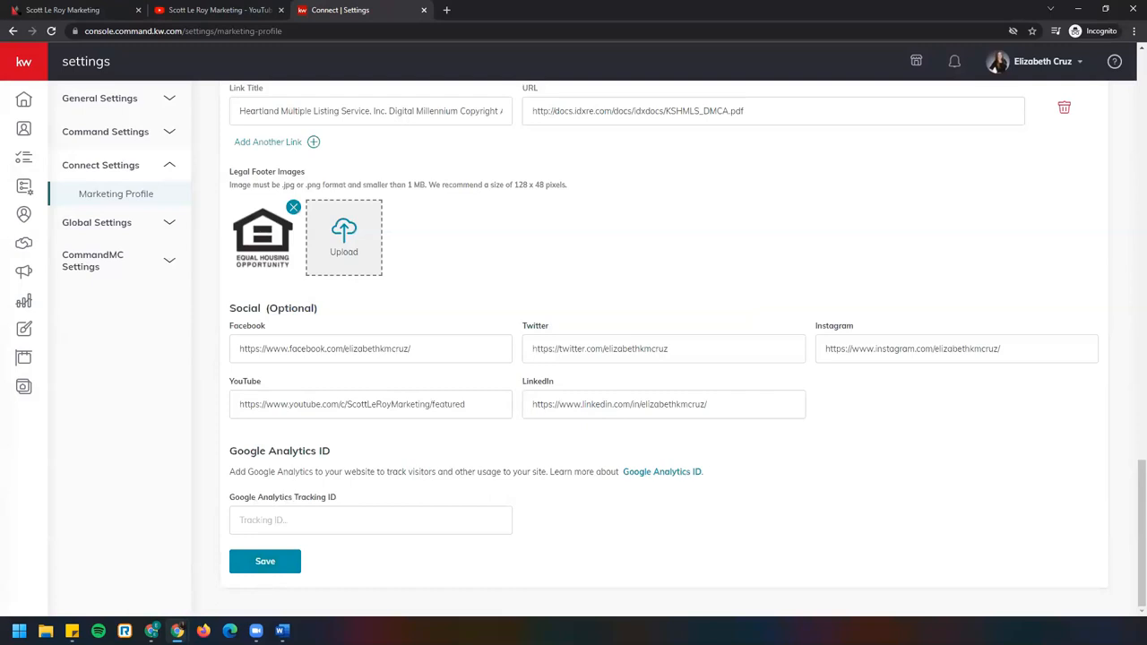
Save the Marketing Profile and dismiss the 'successfully saved' confirmation
{"action": "left_click", "coordinate": [265, 561]}
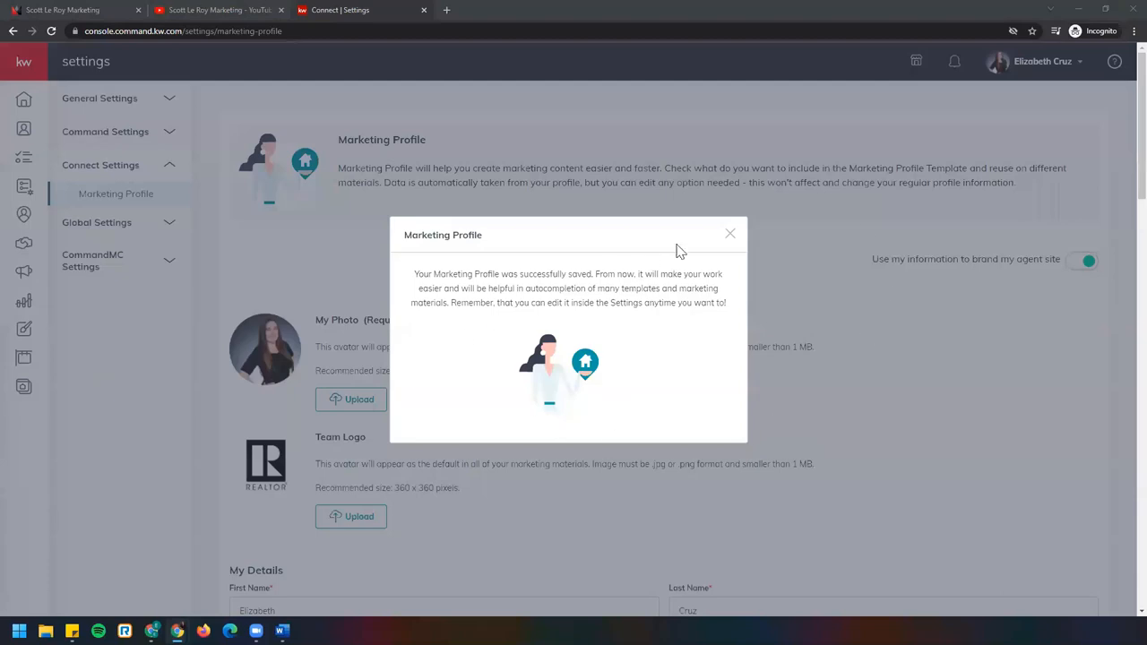
{"action": "left_click", "coordinate": [729, 233]}
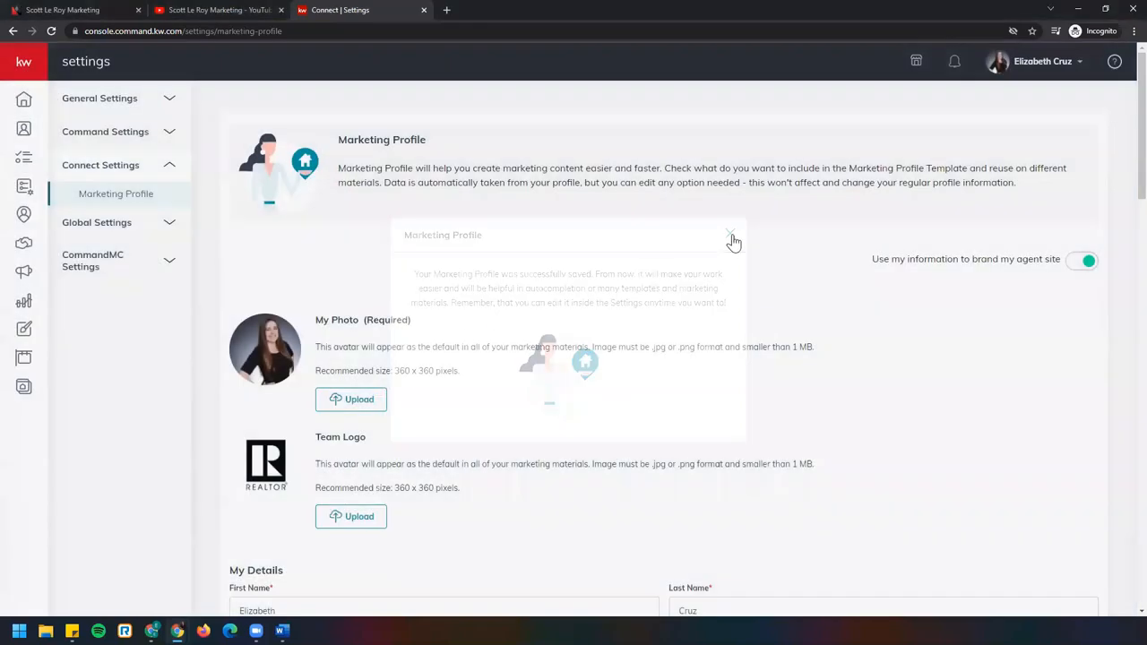
{"action": "left_click", "coordinate": [731, 236]}
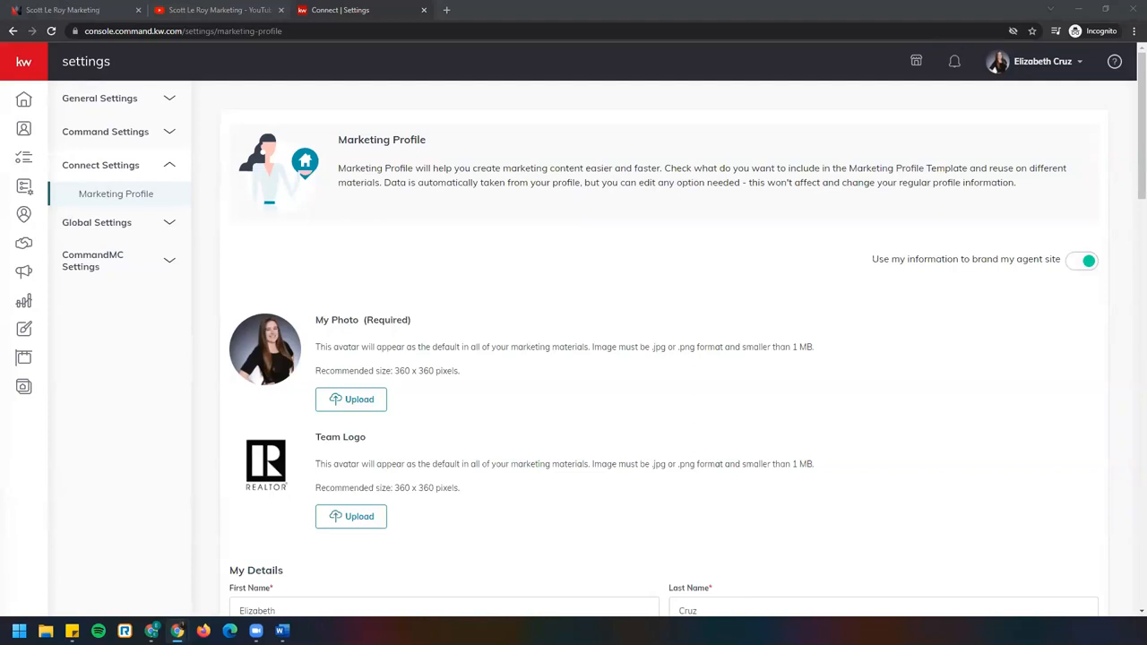
{"action": "mouse_move", "coordinate": [294, 301]}
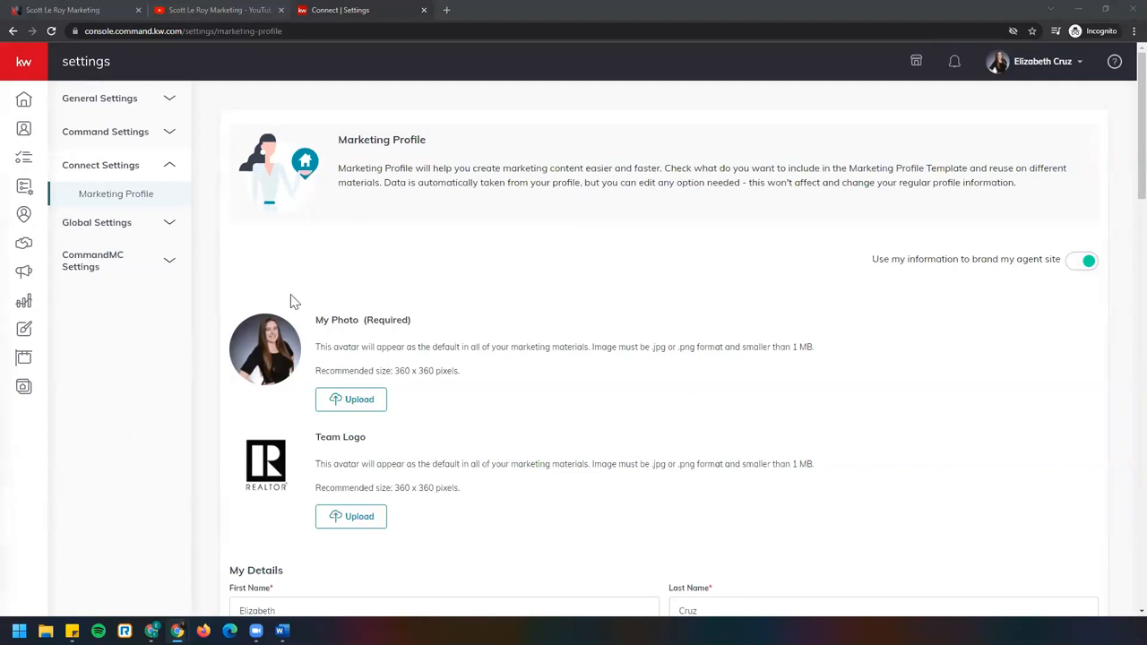
{"action": "mouse_move", "coordinate": [448, 25]}
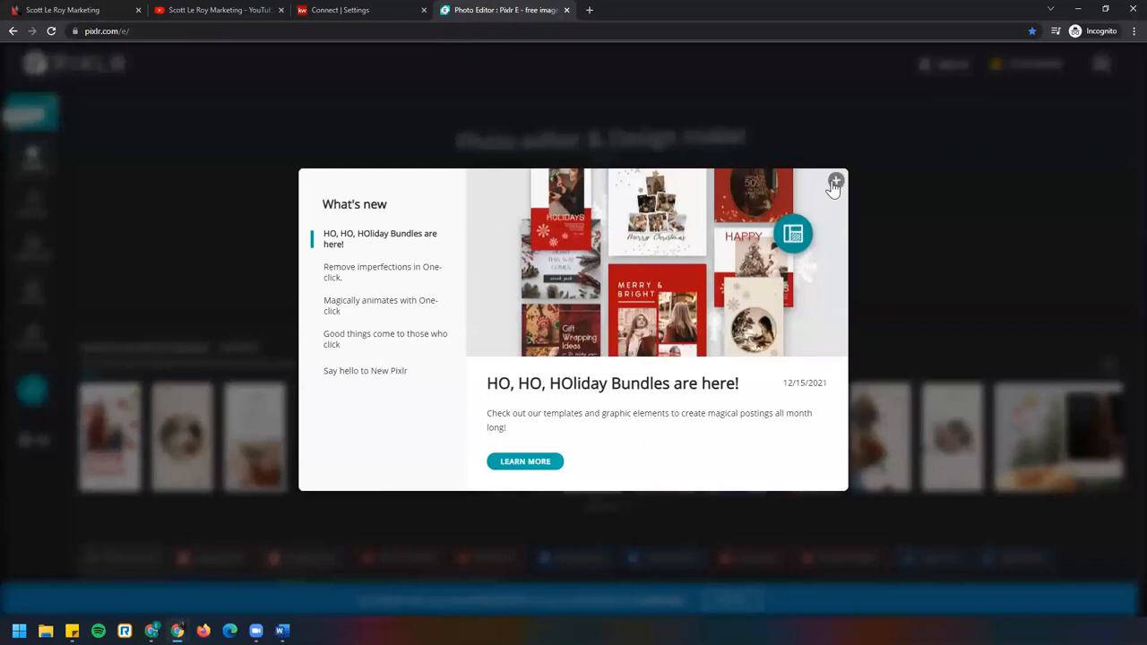
Dismiss Pixlr E's What's New notice, cancel opening an image, and close the Pixlr tab
{"action": "left_click", "coordinate": [833, 183]}
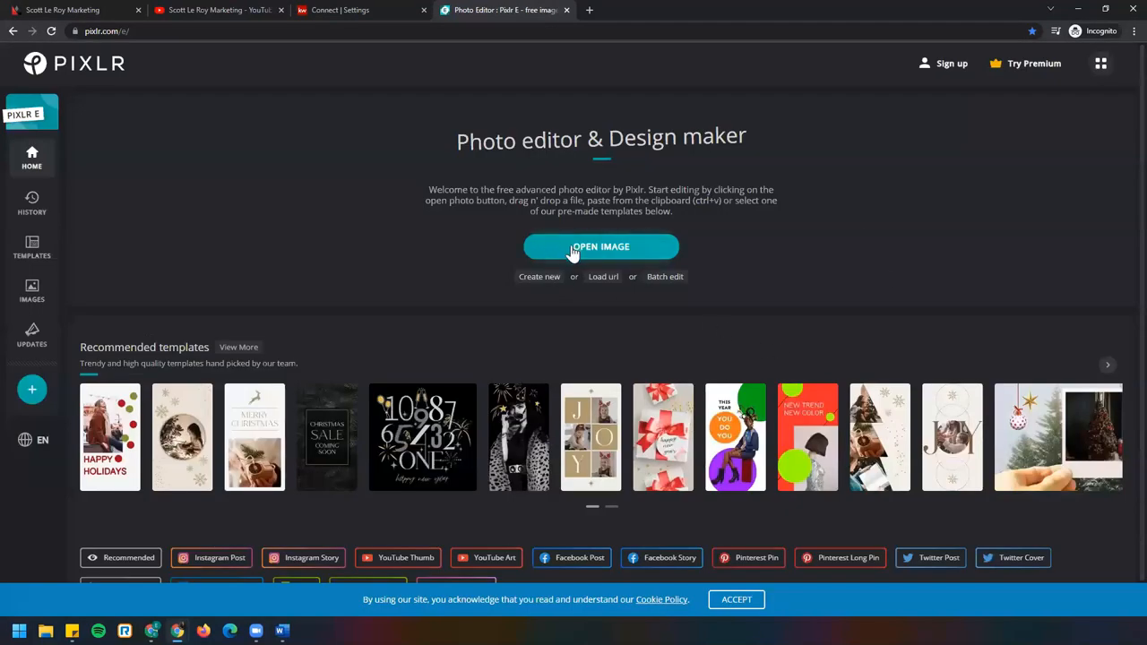
{"action": "left_click", "coordinate": [600, 247]}
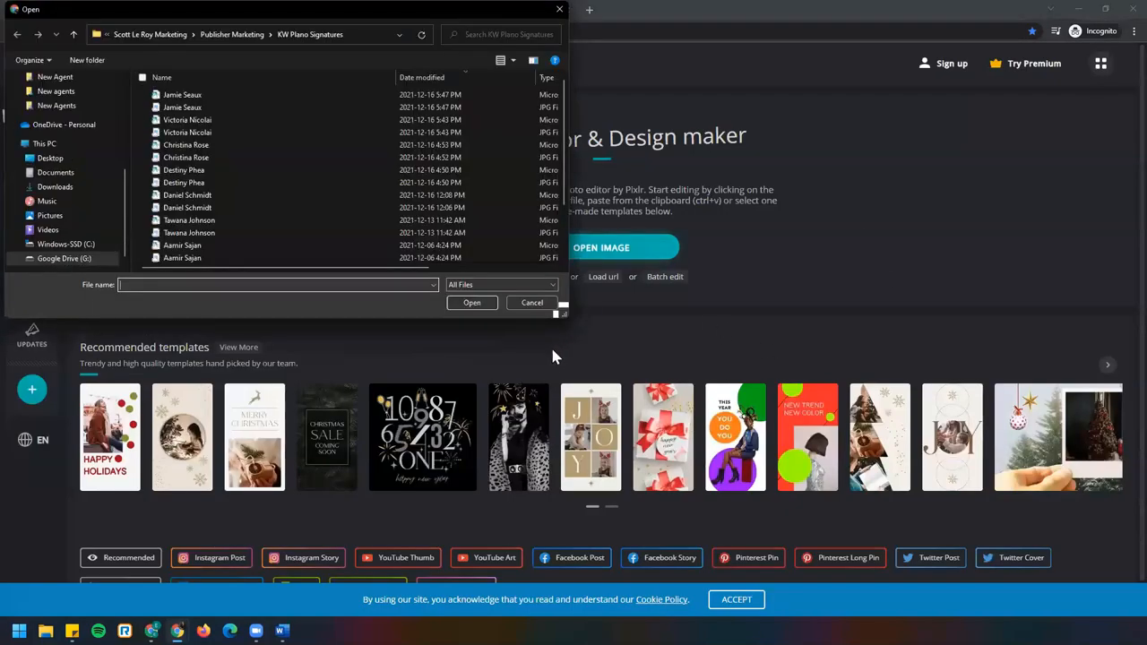
{"action": "left_click", "coordinate": [530, 301]}
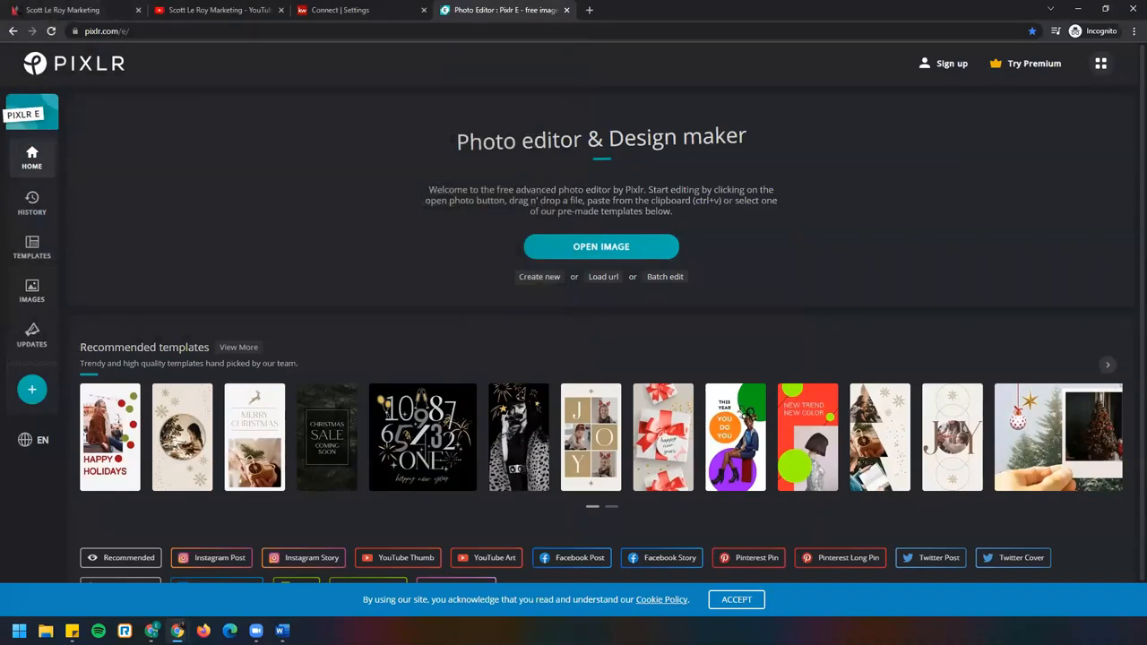
{"action": "mouse_move", "coordinate": [338, 92]}
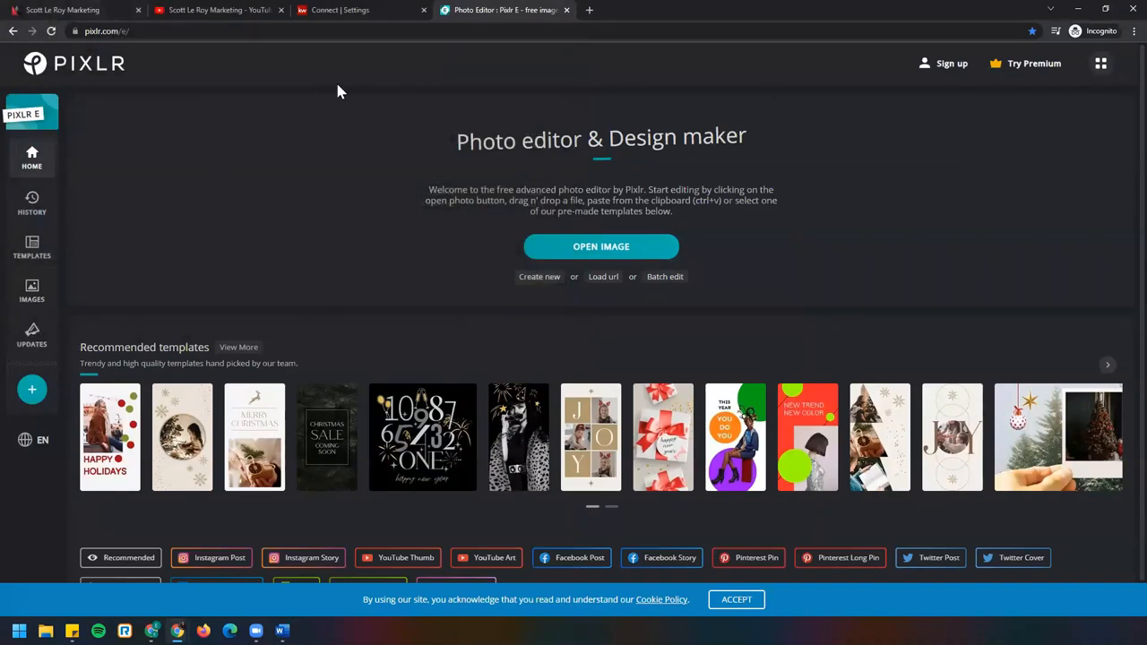
{"action": "mouse_move", "coordinate": [677, 82]}
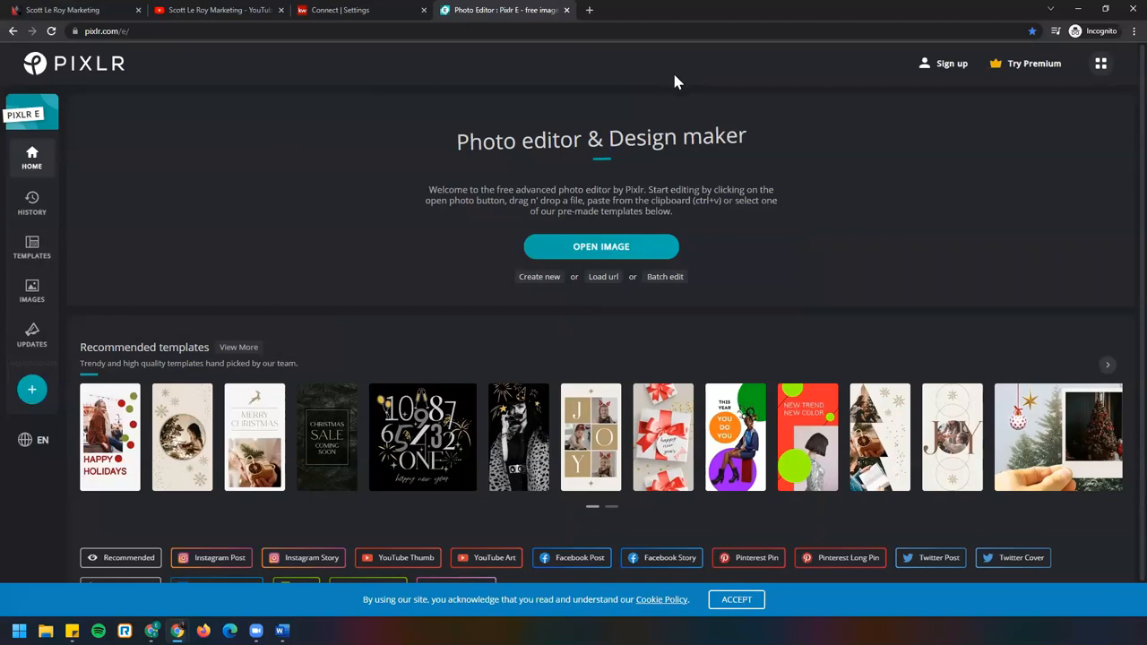
{"action": "mouse_move", "coordinate": [429, 101]}
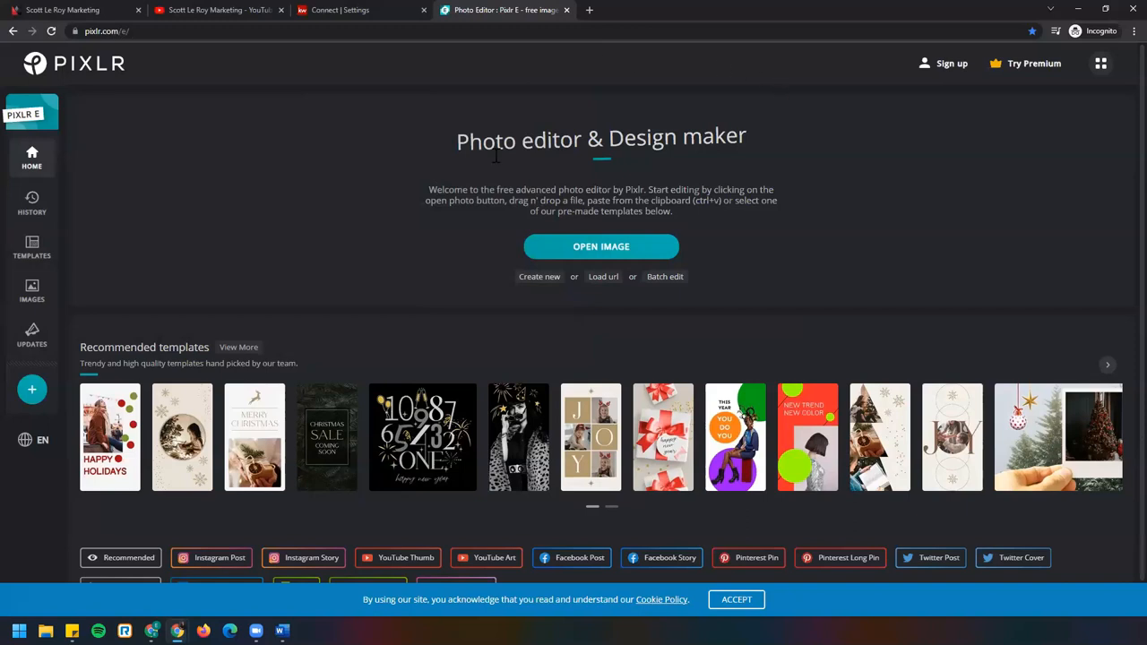
{"action": "mouse_move", "coordinate": [563, 72]}
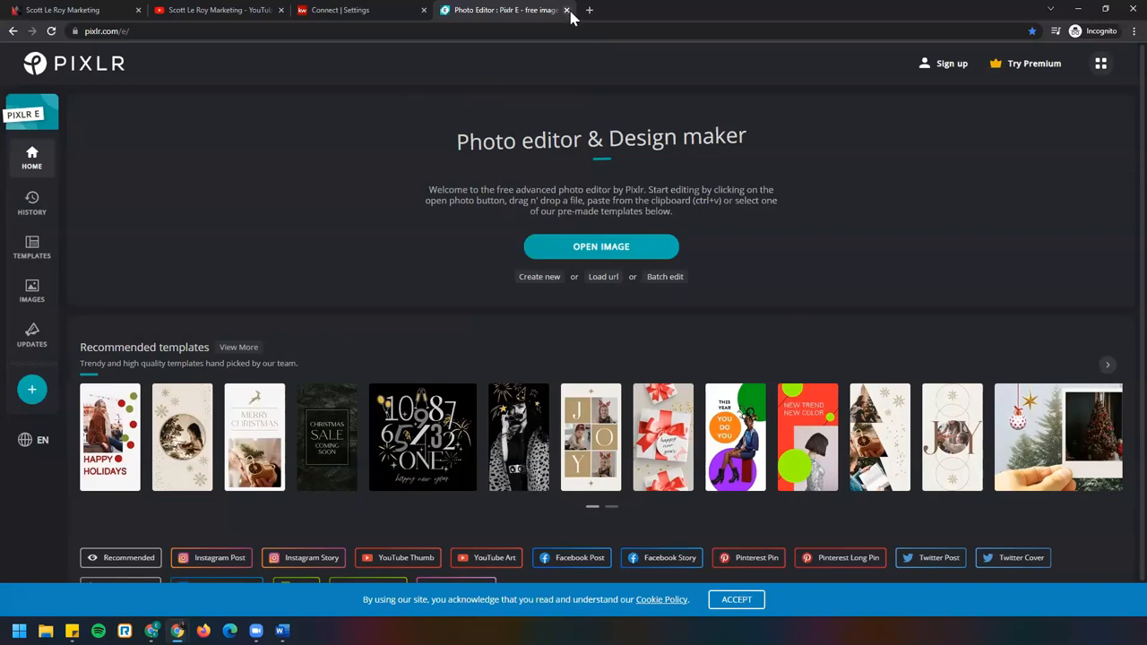
{"action": "left_click", "coordinate": [567, 11]}
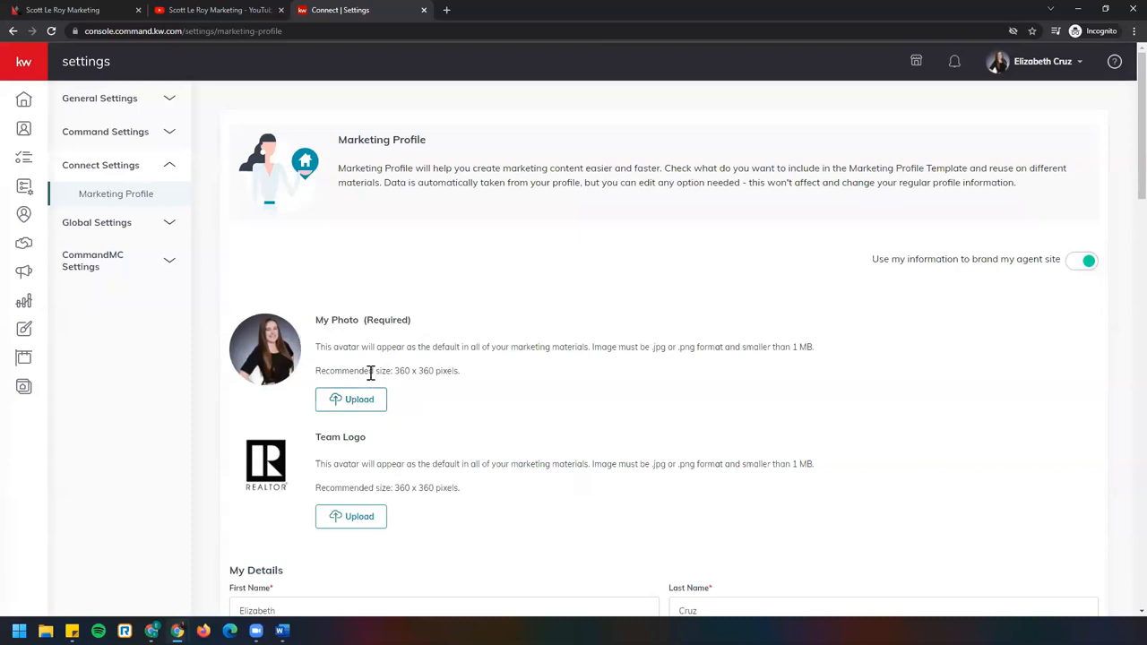
{"action": "mouse_move", "coordinate": [226, 370]}
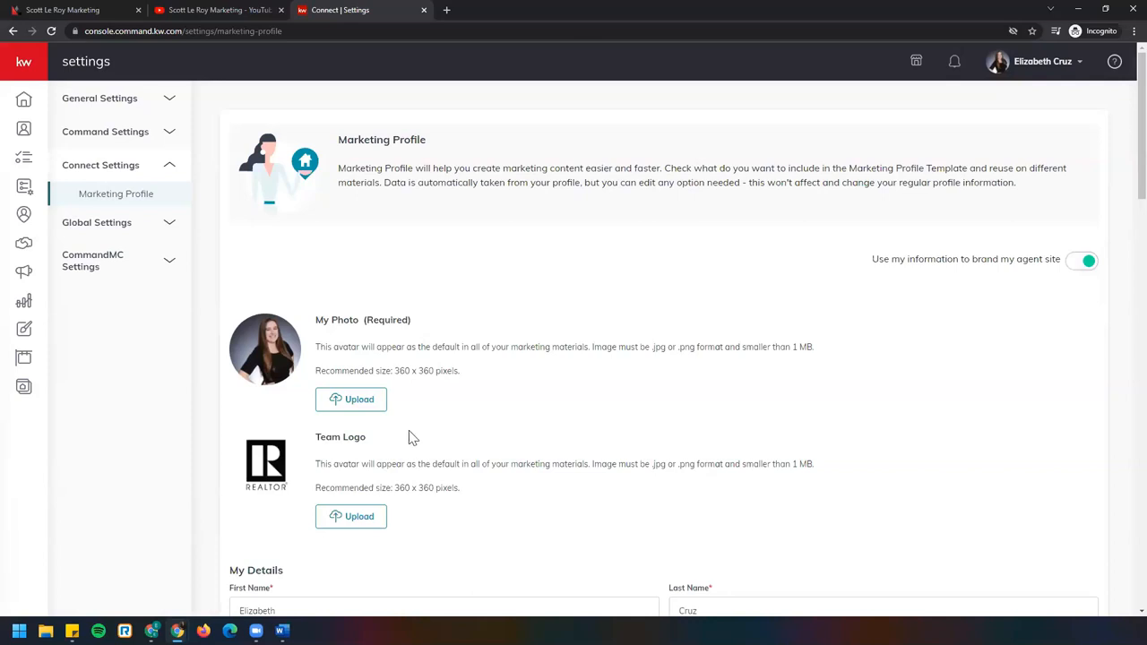
{"action": "mouse_move", "coordinate": [415, 430]}
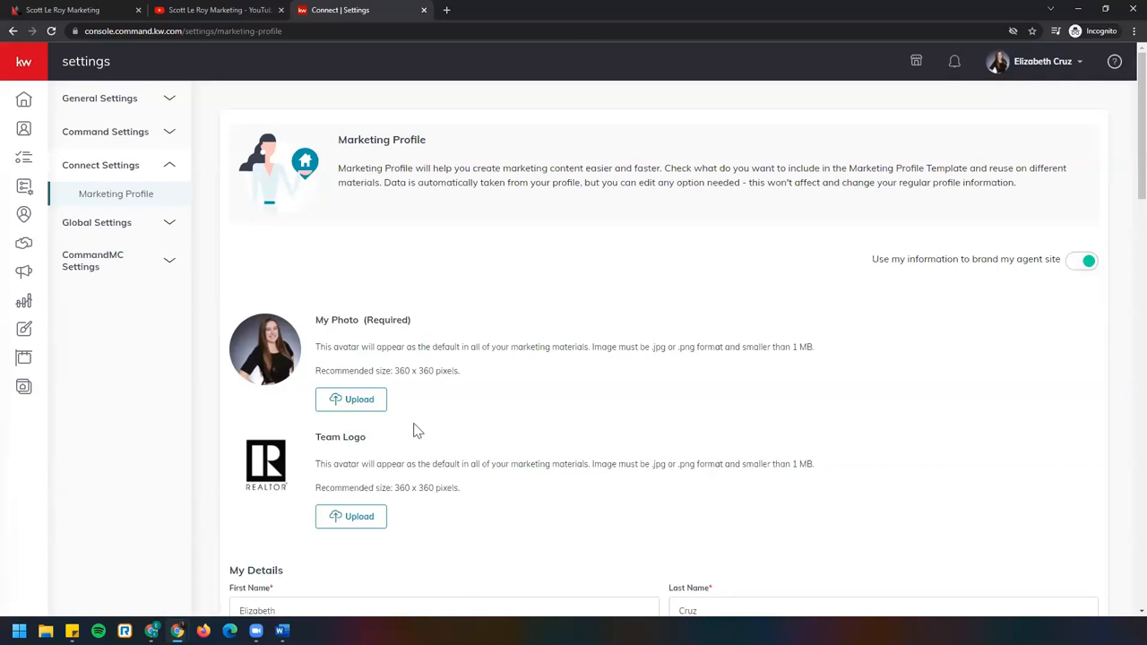
{"action": "mouse_move", "coordinate": [430, 425]}
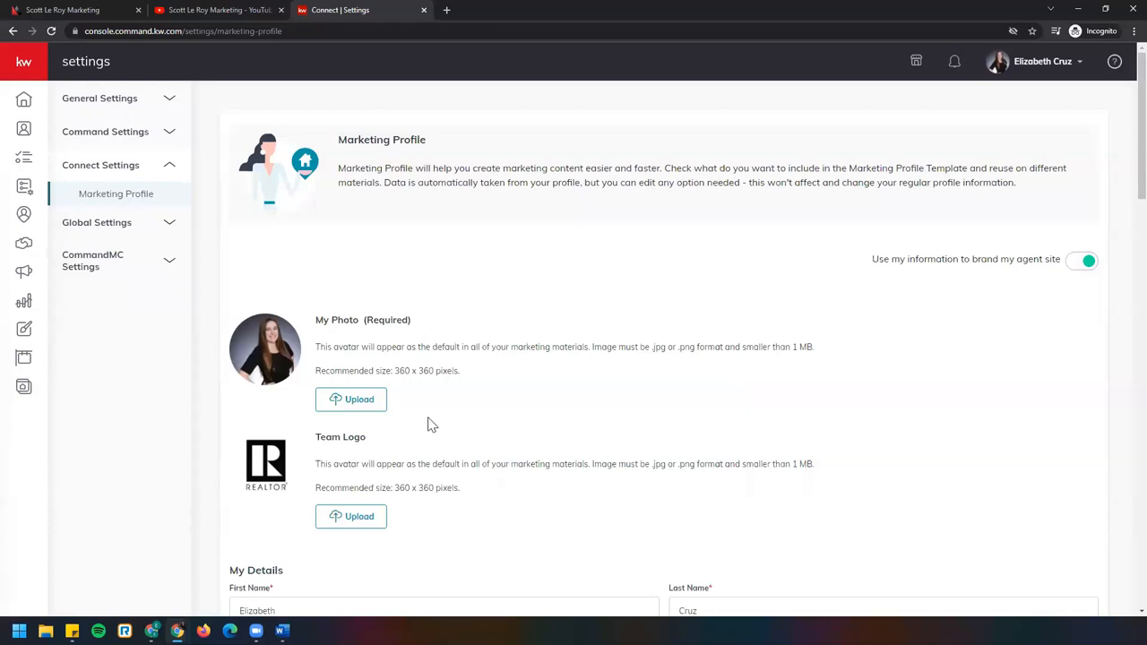
{"action": "mouse_move", "coordinate": [434, 391]}
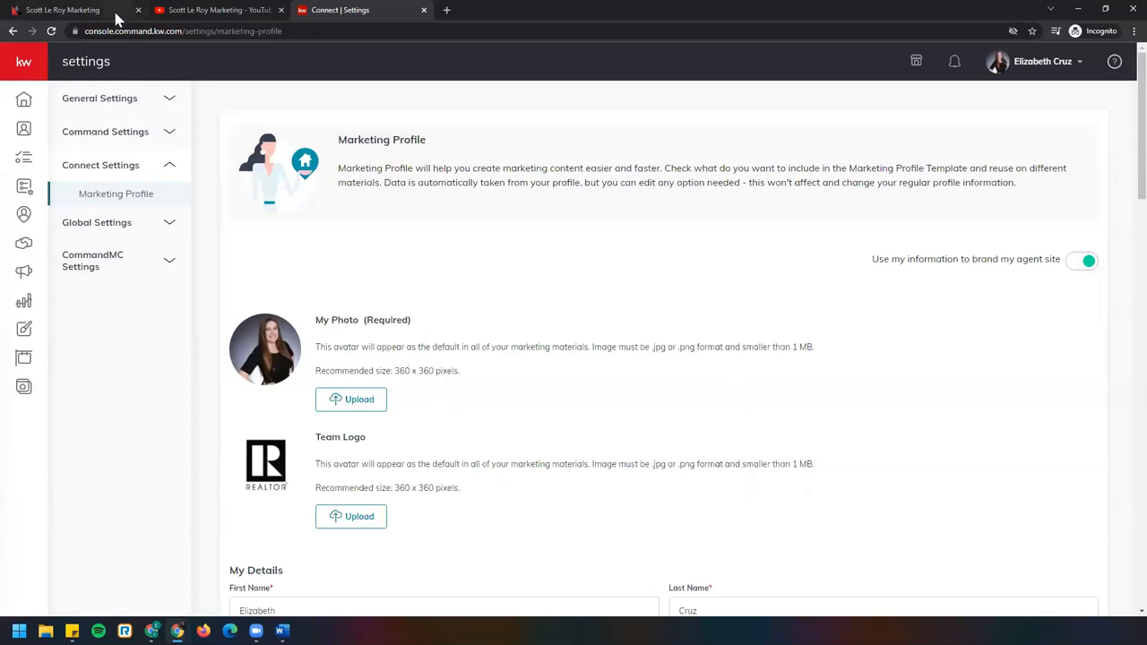
Switch to the Scott Le Roy Marketing website tab
{"action": "left_click", "coordinate": [62, 11]}
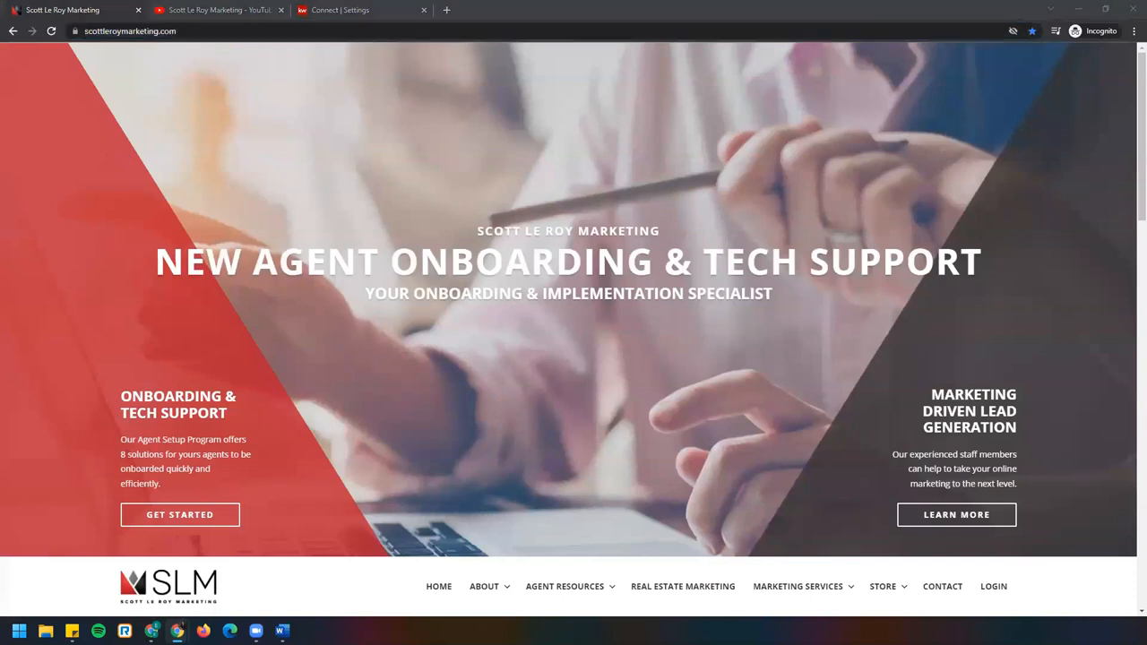
Scroll the homepage down to the Contact Us Today footer
{"action": "scroll", "scroll_direction": "down", "scroll_amount": 3}
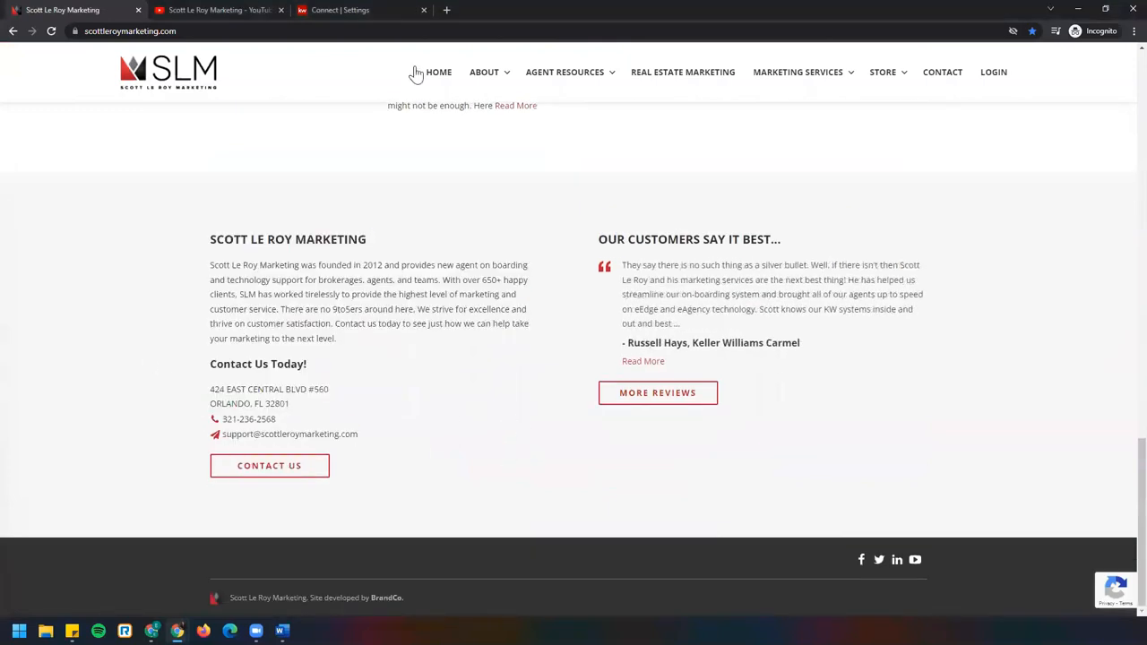
Return to the KW Command Connect Settings tab with the Marketing Profile
{"action": "left_click", "coordinate": [358, 11]}
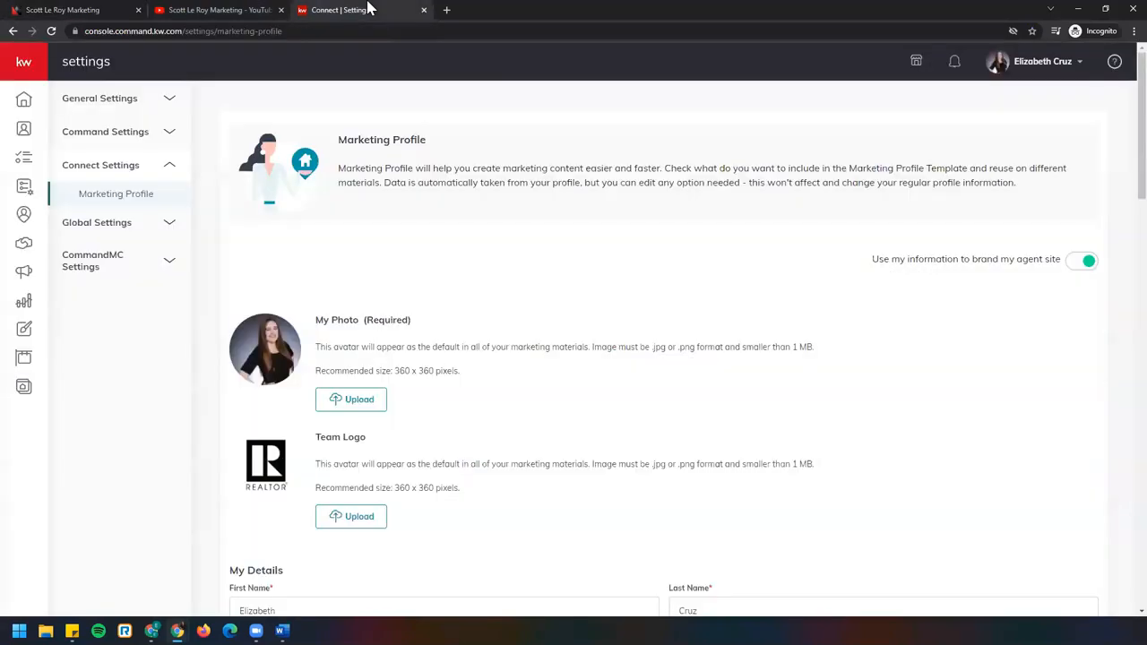
{"action": "mouse_move", "coordinate": [523, 437]}
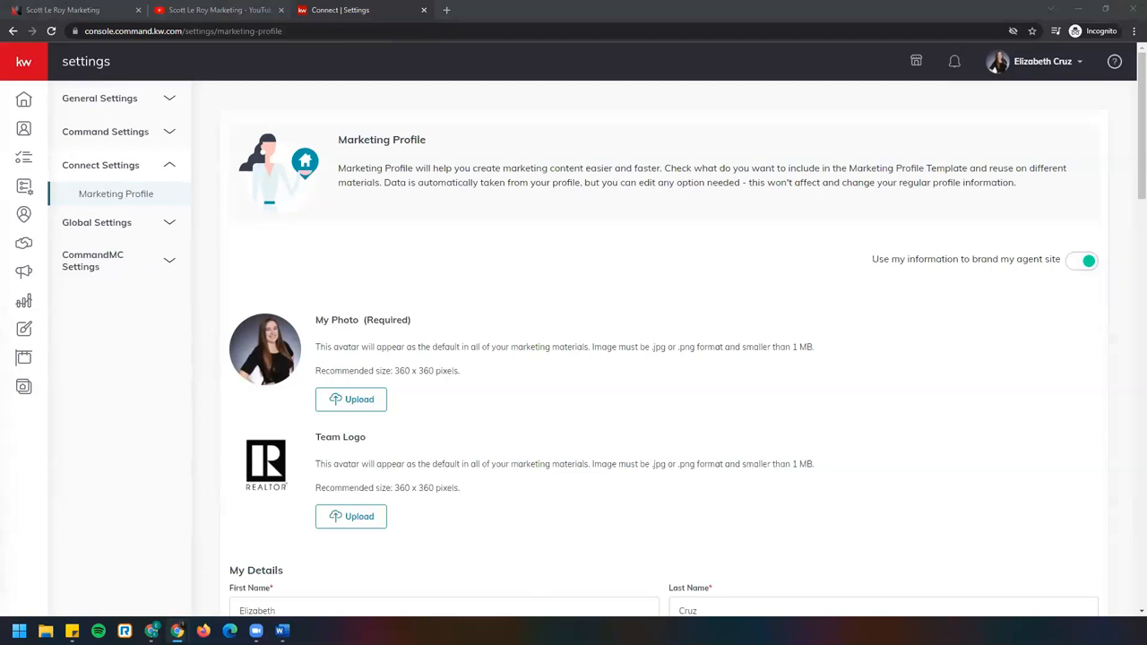
{"action": "mouse_move", "coordinate": [631, 455]}
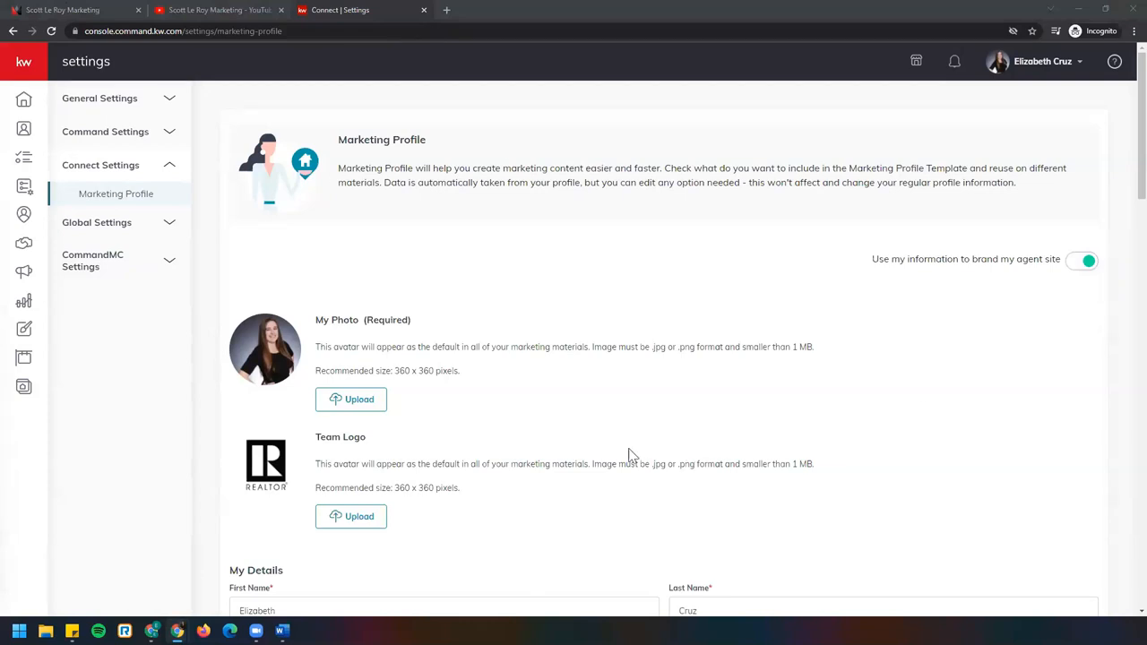
{"action": "mouse_move", "coordinate": [780, 398]}
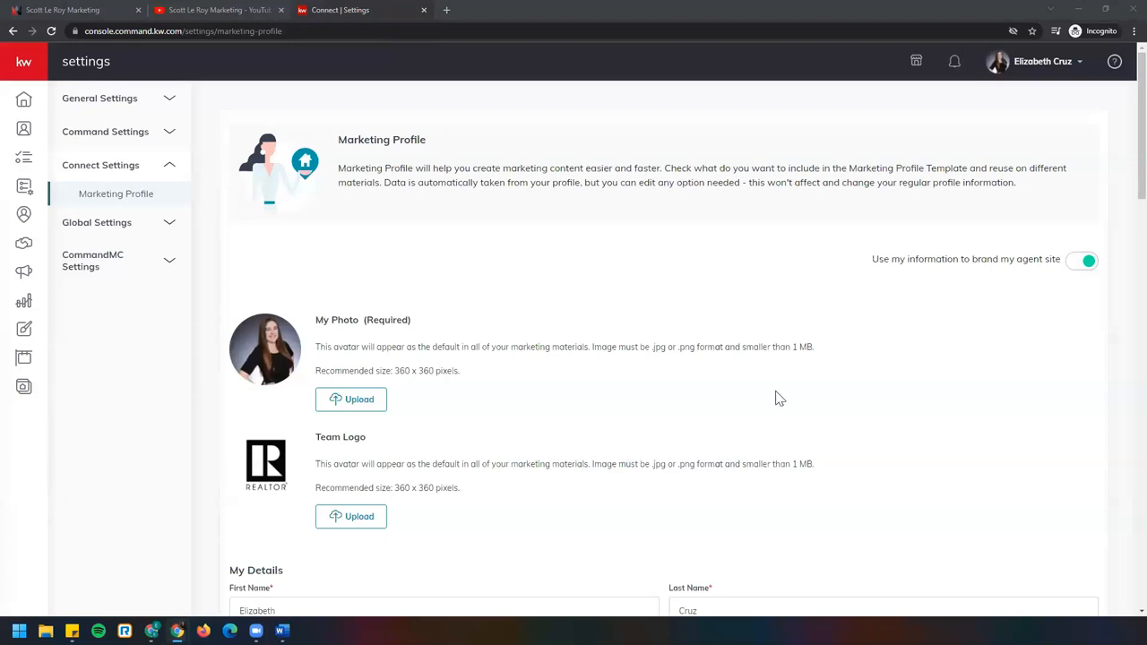
{"action": "mouse_move", "coordinate": [154, 350]}
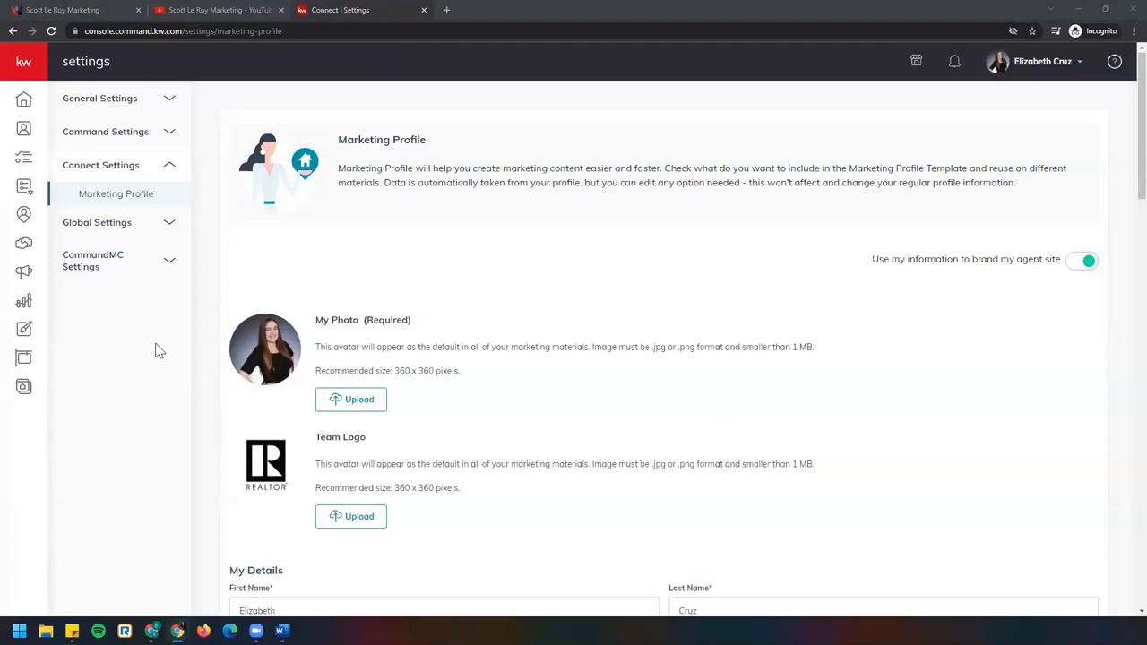
{"action": "mouse_move", "coordinate": [25, 330]}
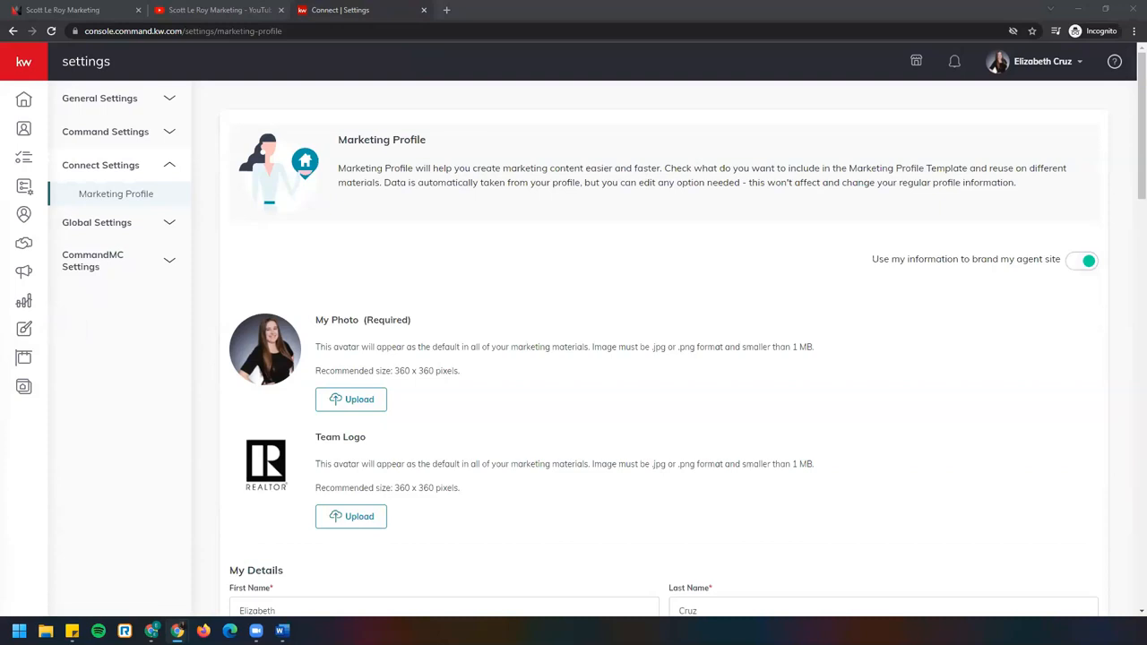
{"action": "mouse_move", "coordinate": [25, 330]}
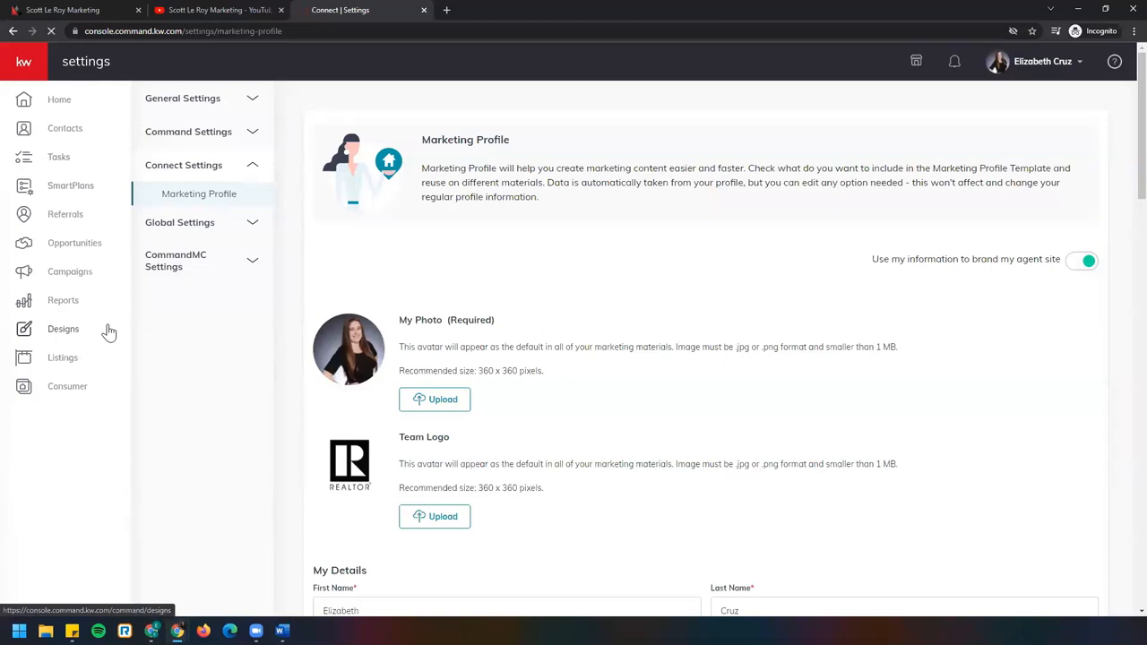
Bring up the Designs library, briefly checking the Scott Le Roy Marketing tab and coming back
{"action": "left_click", "coordinate": [63, 330]}
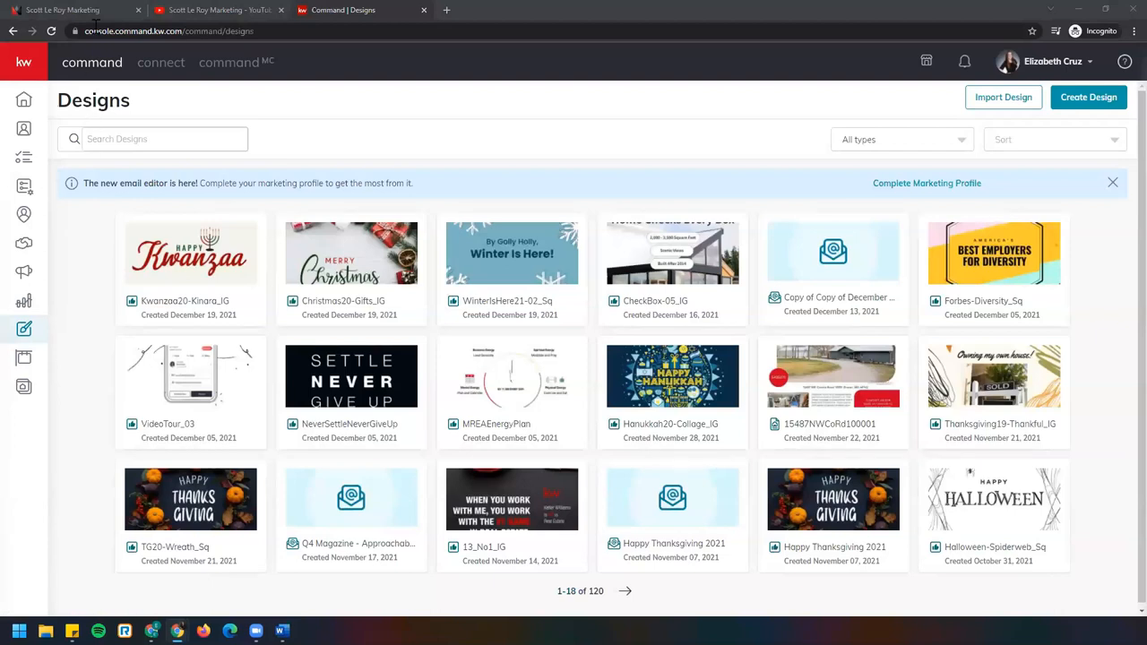
{"action": "left_click", "coordinate": [71, 11]}
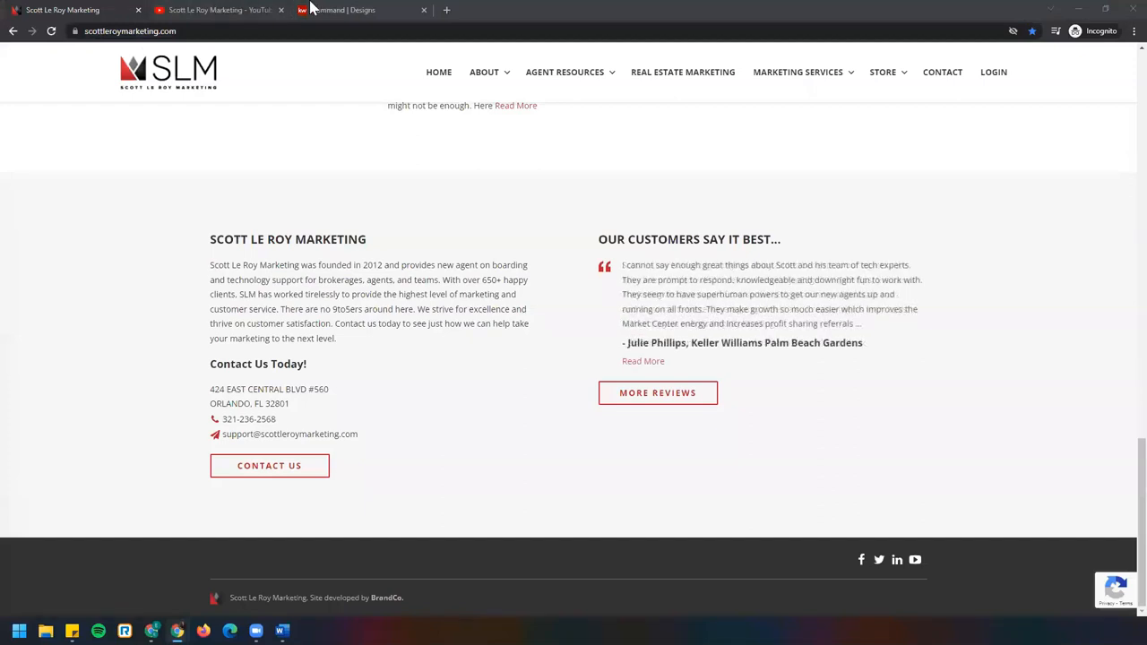
{"action": "left_click", "coordinate": [349, 11]}
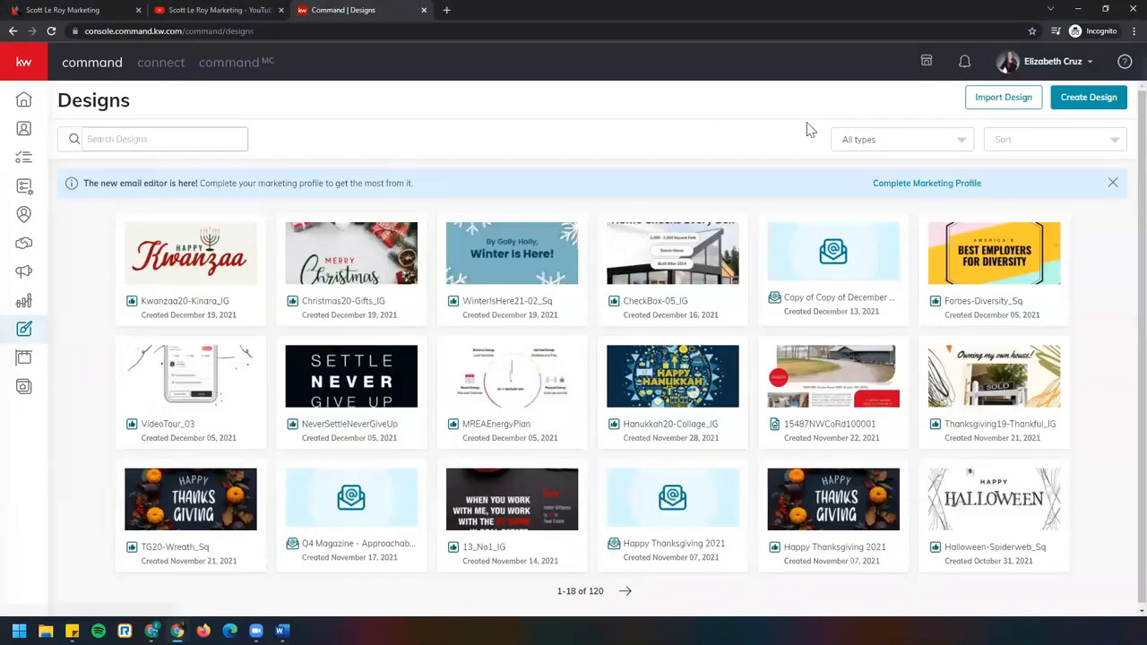
{"action": "mouse_move", "coordinate": [430, 448]}
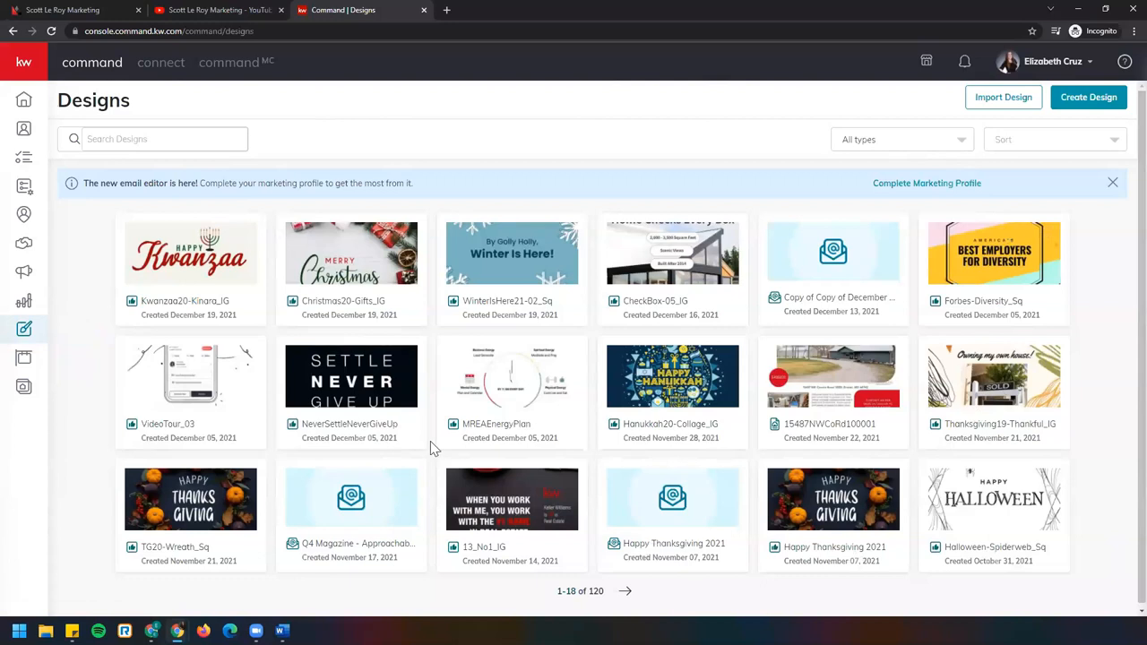
{"action": "mouse_move", "coordinate": [1072, 221]}
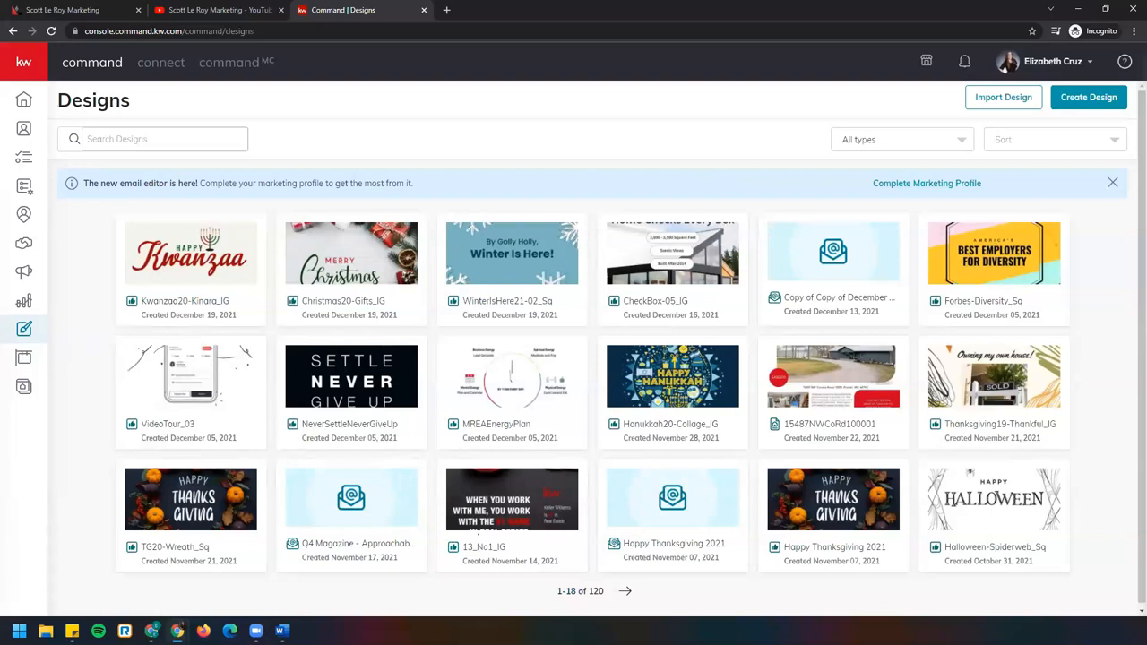
{"action": "mouse_move", "coordinate": [195, 357]}
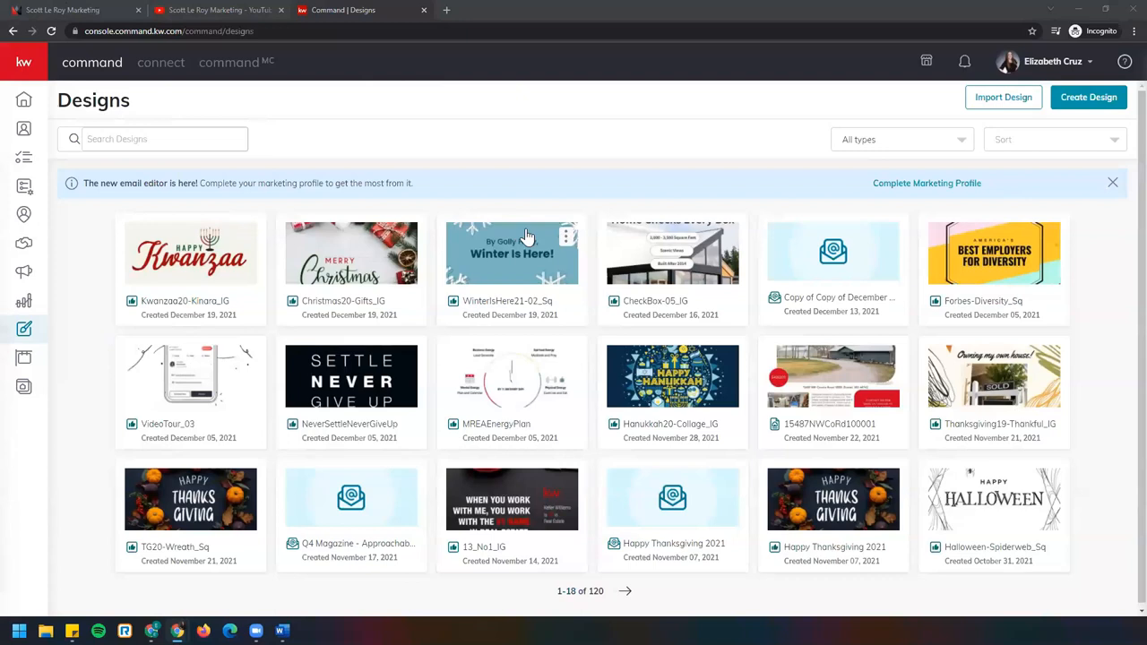
{"action": "mouse_move", "coordinate": [574, 265]}
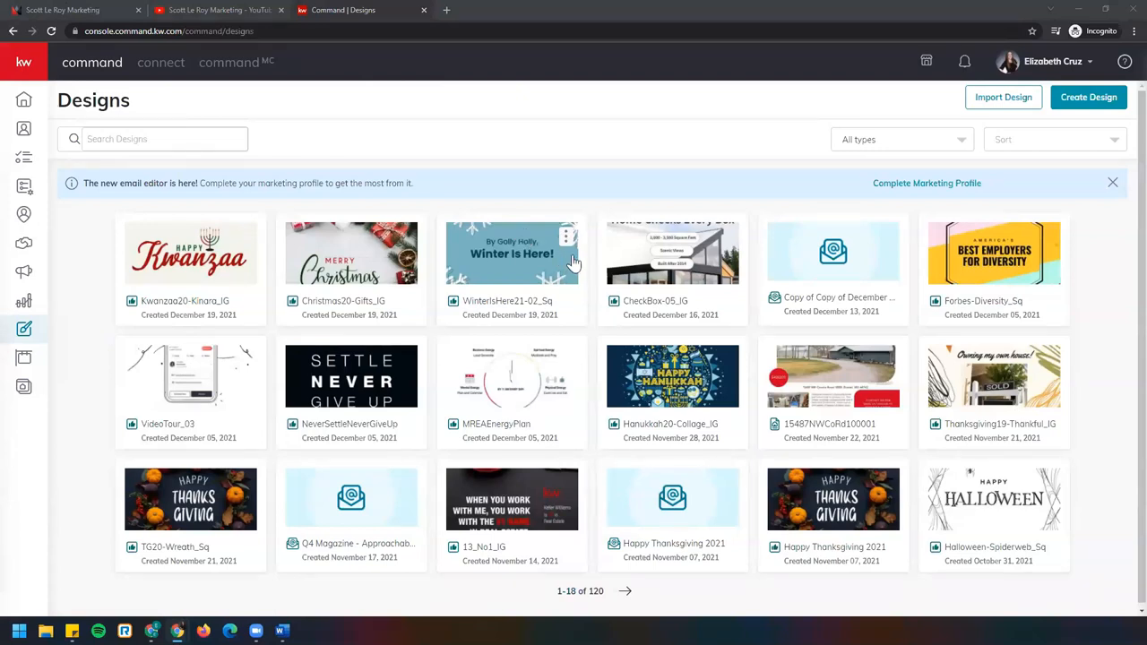
{"action": "mouse_move", "coordinate": [768, 209]}
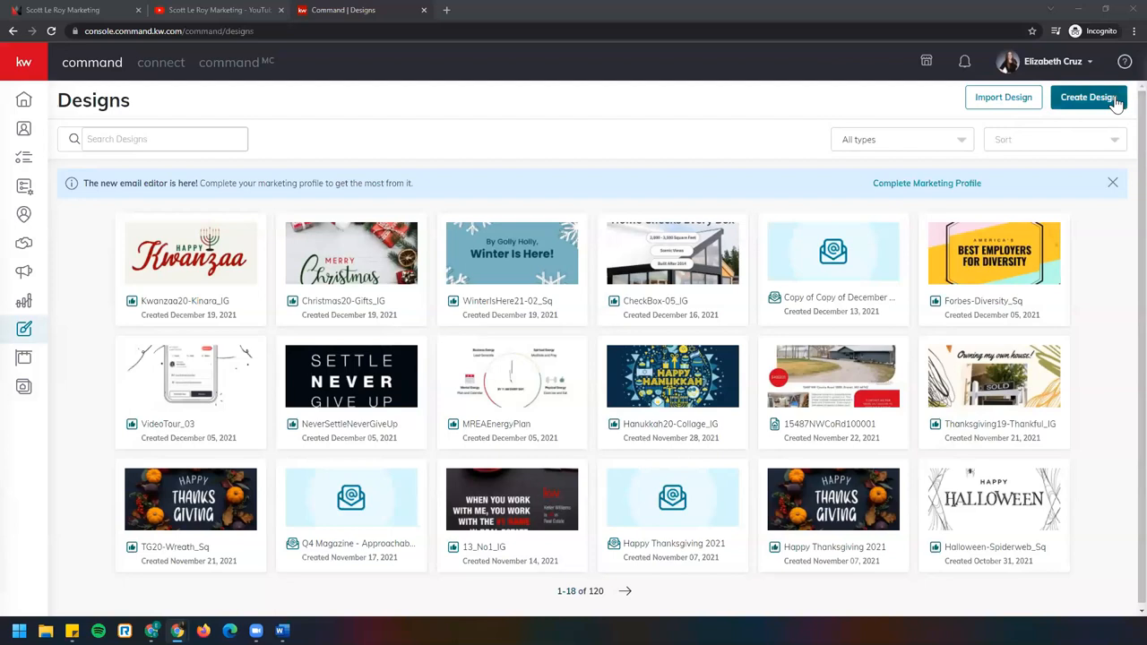
Start a new design and choose Print as its type
{"action": "left_click", "coordinate": [1087, 97]}
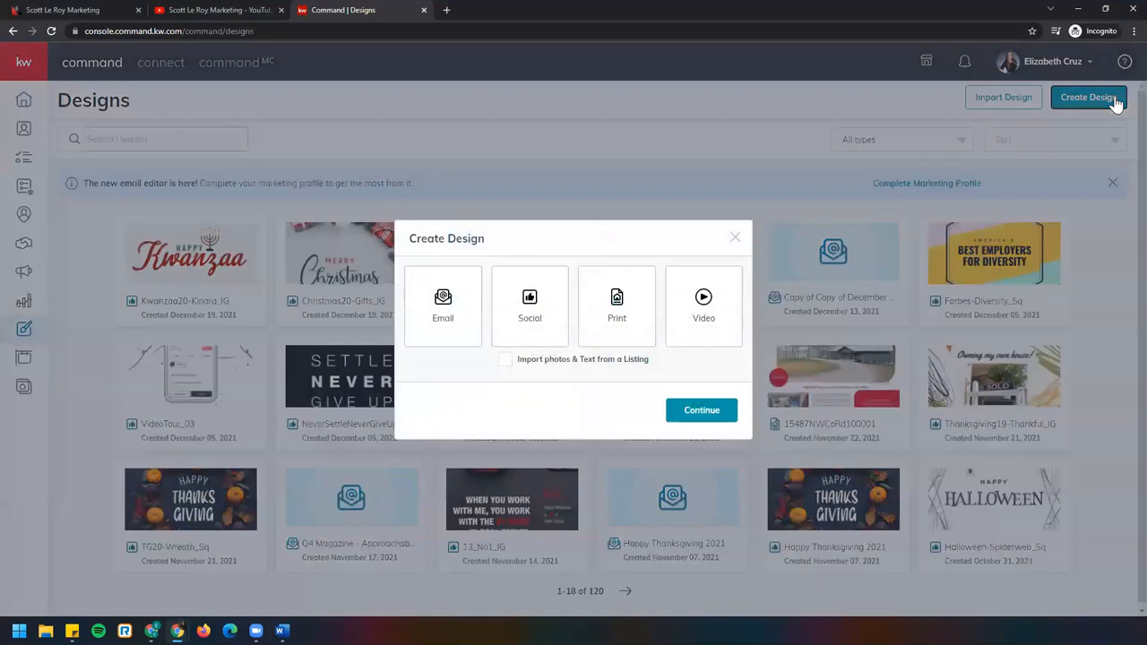
{"action": "mouse_move", "coordinate": [634, 351]}
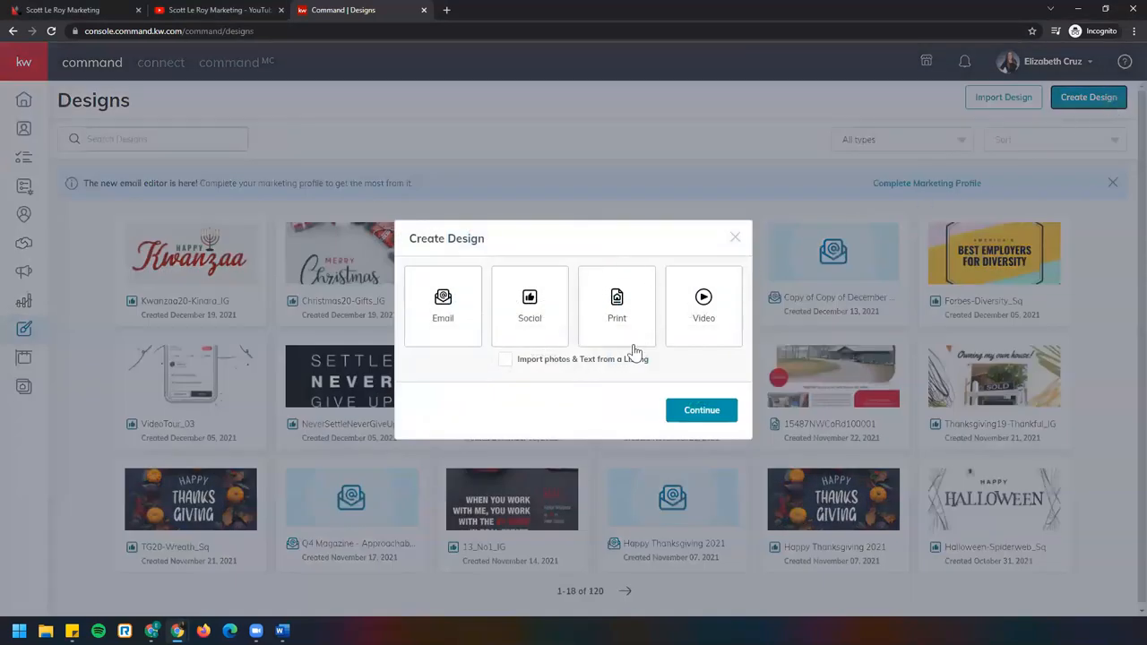
{"action": "mouse_move", "coordinate": [627, 285]}
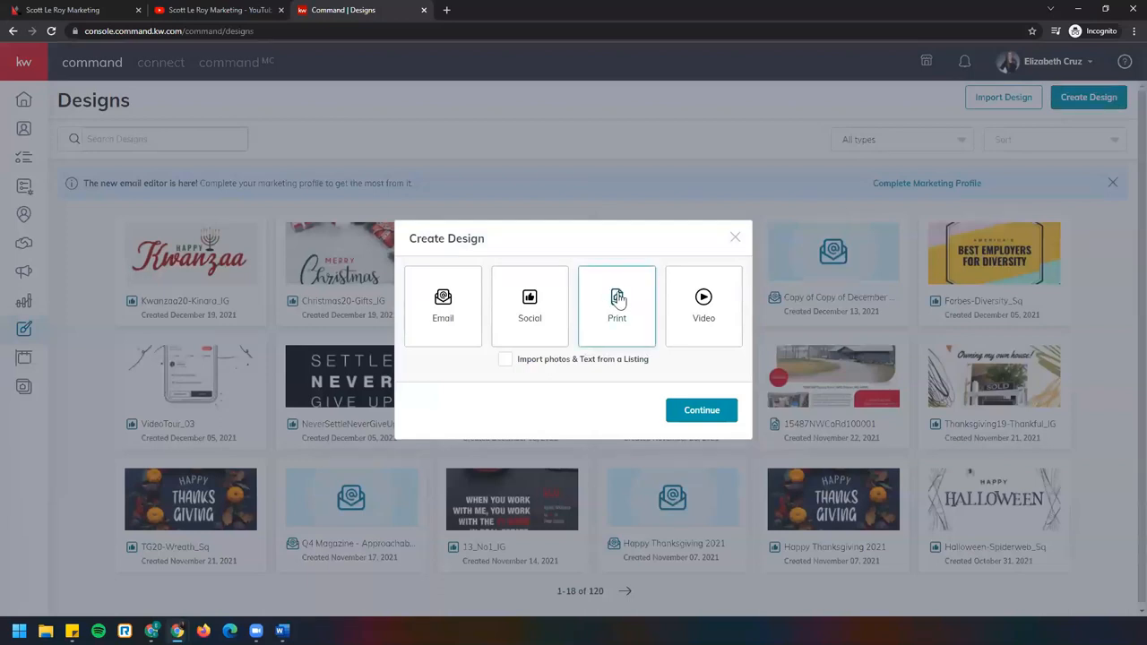
{"action": "left_click", "coordinate": [735, 236]}
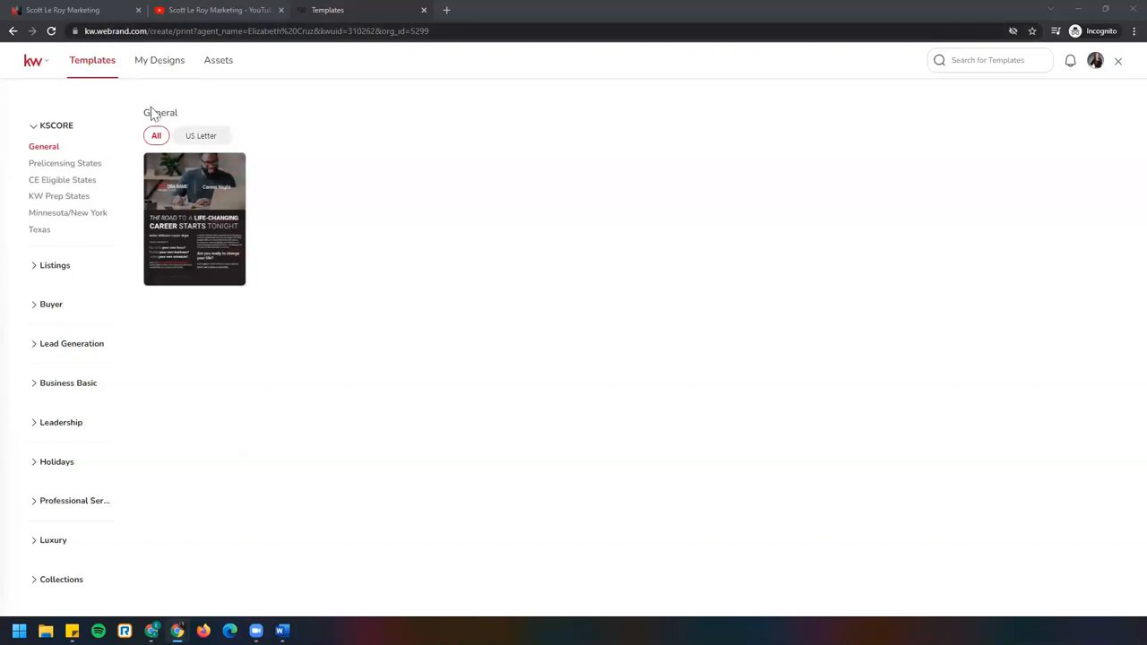
{"action": "mouse_move", "coordinate": [457, 410]}
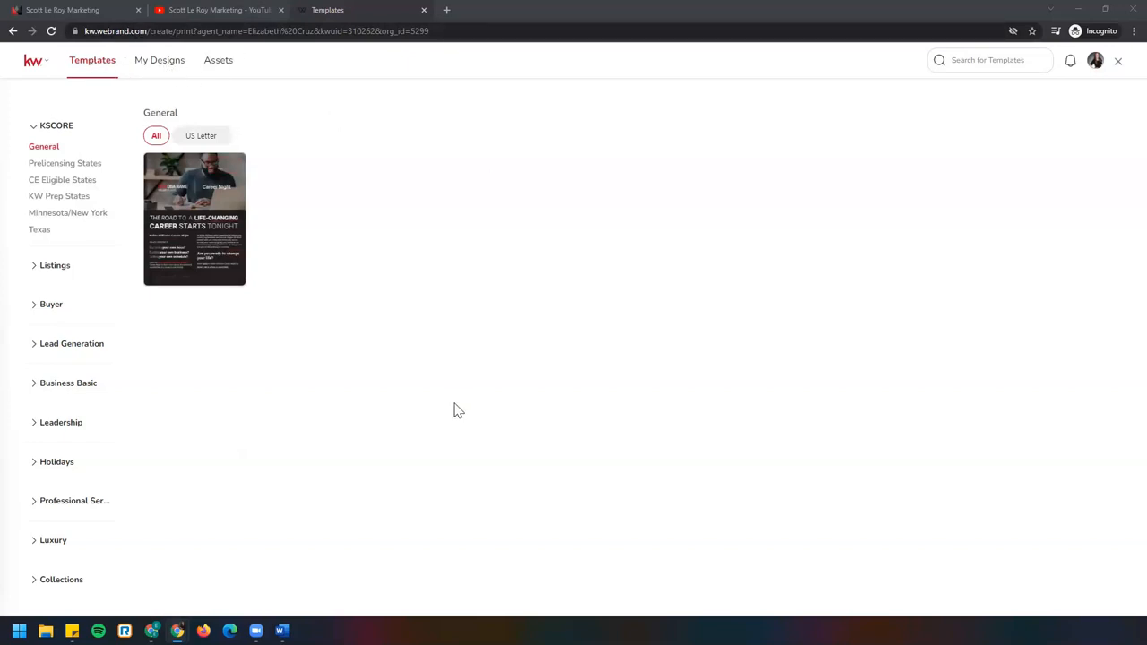
{"action": "mouse_move", "coordinate": [491, 361]}
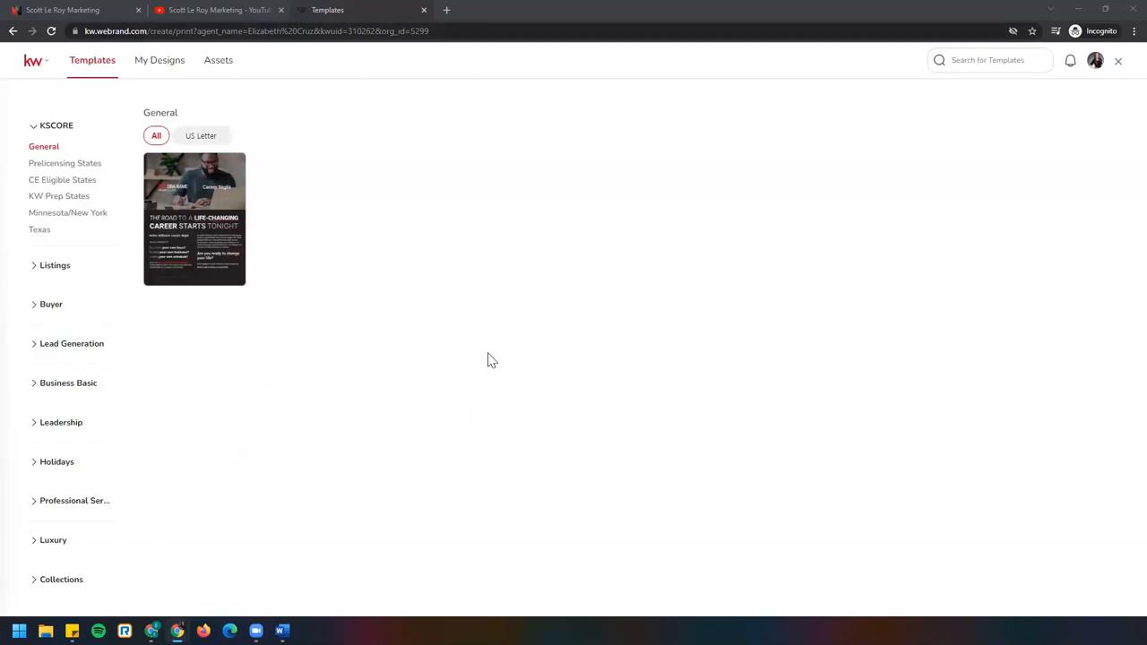
{"action": "mouse_move", "coordinate": [260, 270]}
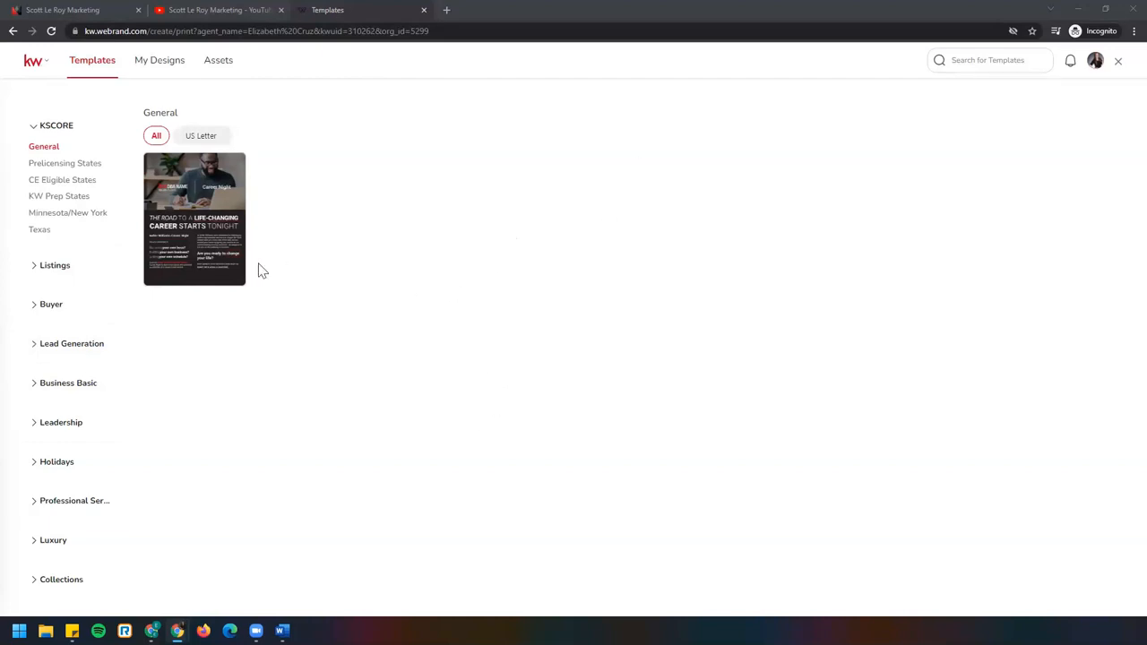
{"action": "mouse_move", "coordinate": [269, 562]}
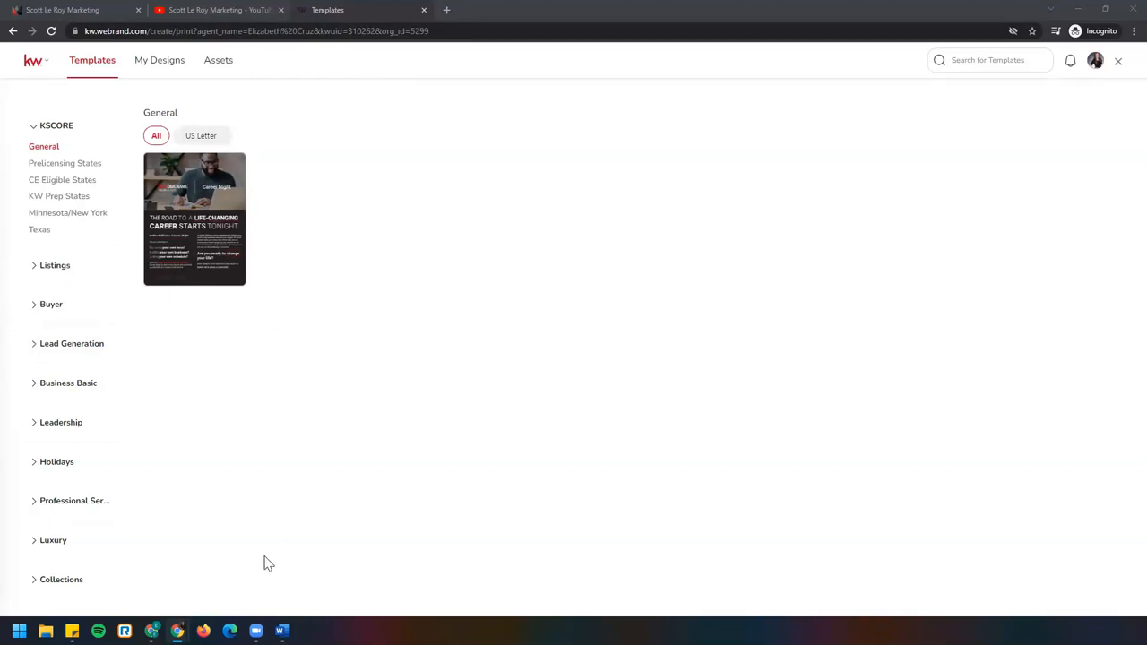
{"action": "mouse_move", "coordinate": [366, 309]}
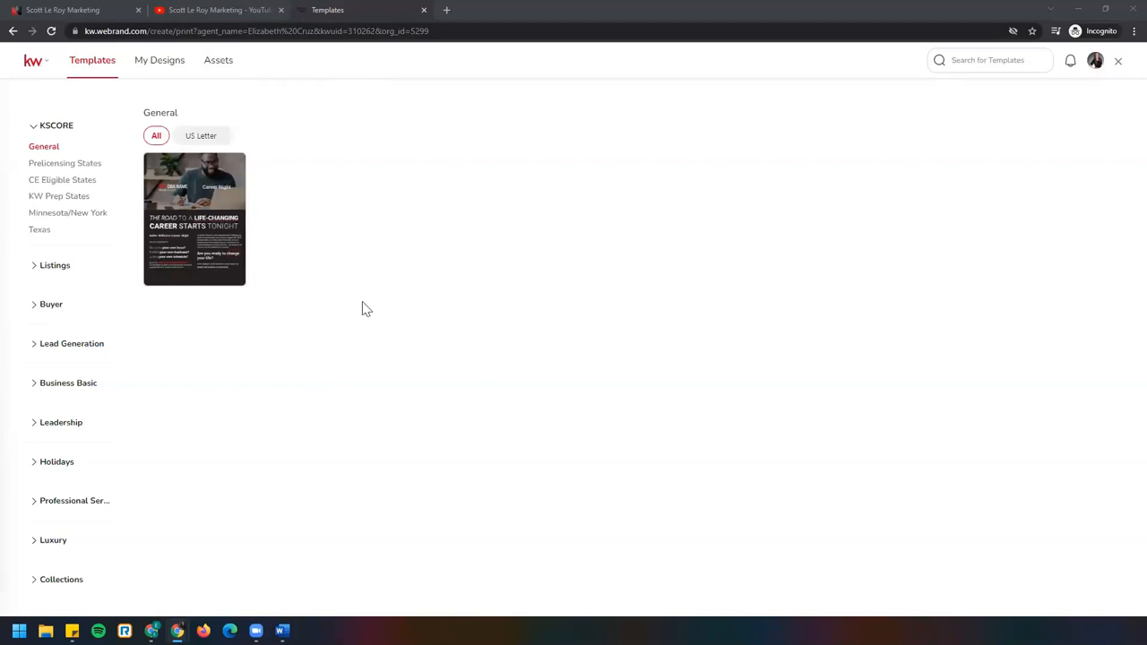
{"action": "mouse_move", "coordinate": [286, 276]}
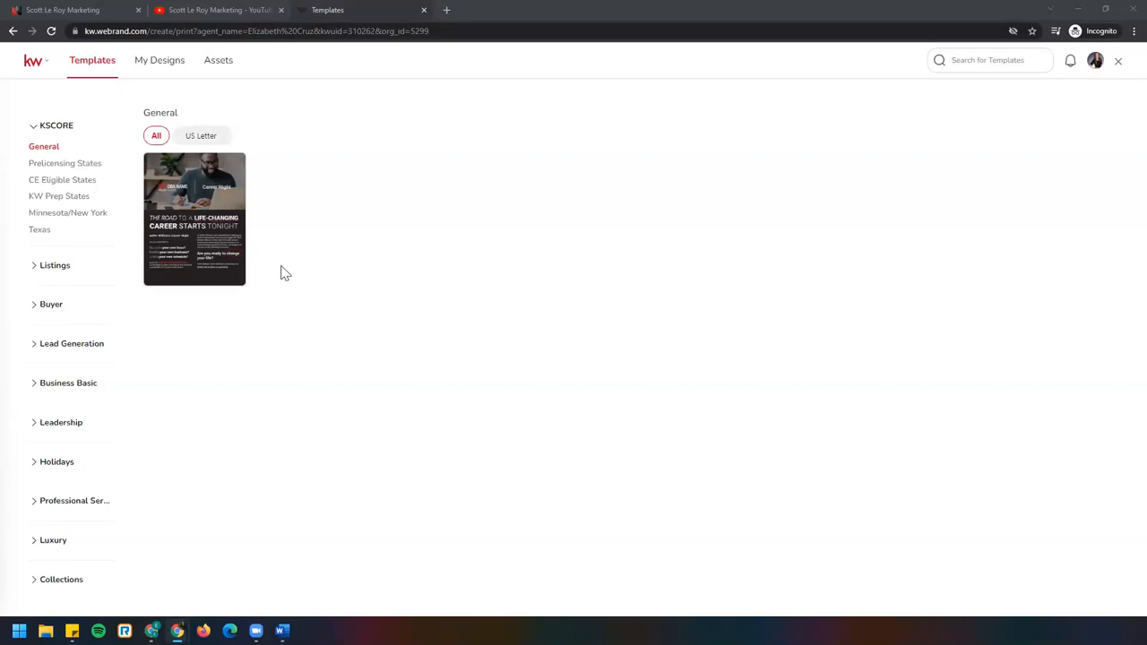
{"action": "mouse_move", "coordinate": [218, 61]}
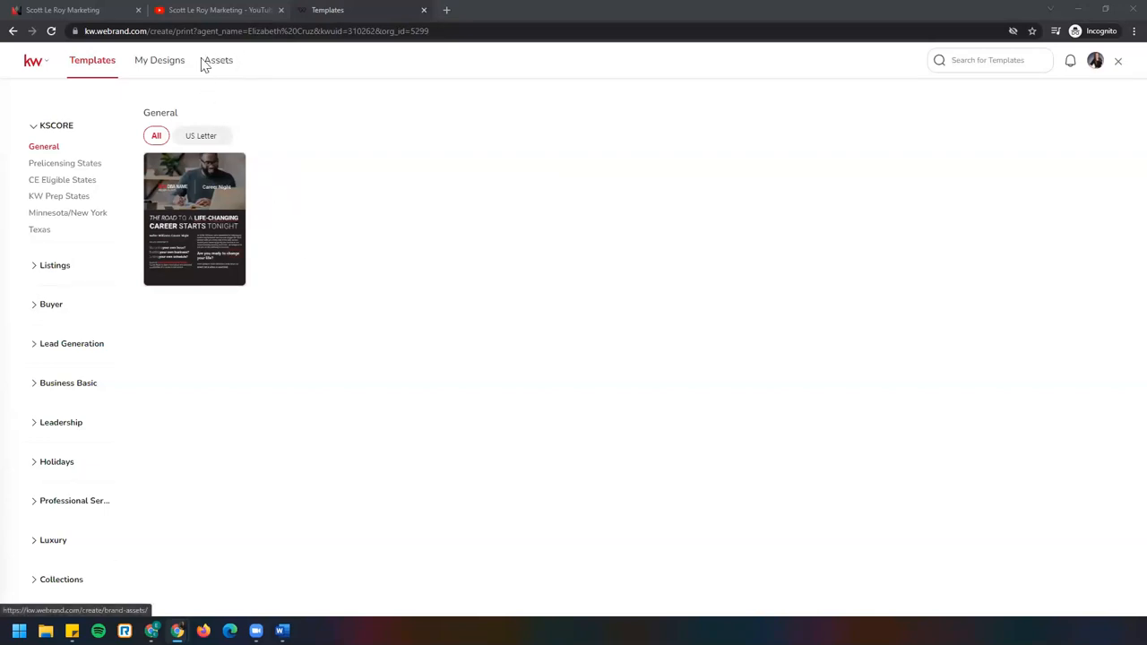
{"action": "mouse_move", "coordinate": [219, 61]}
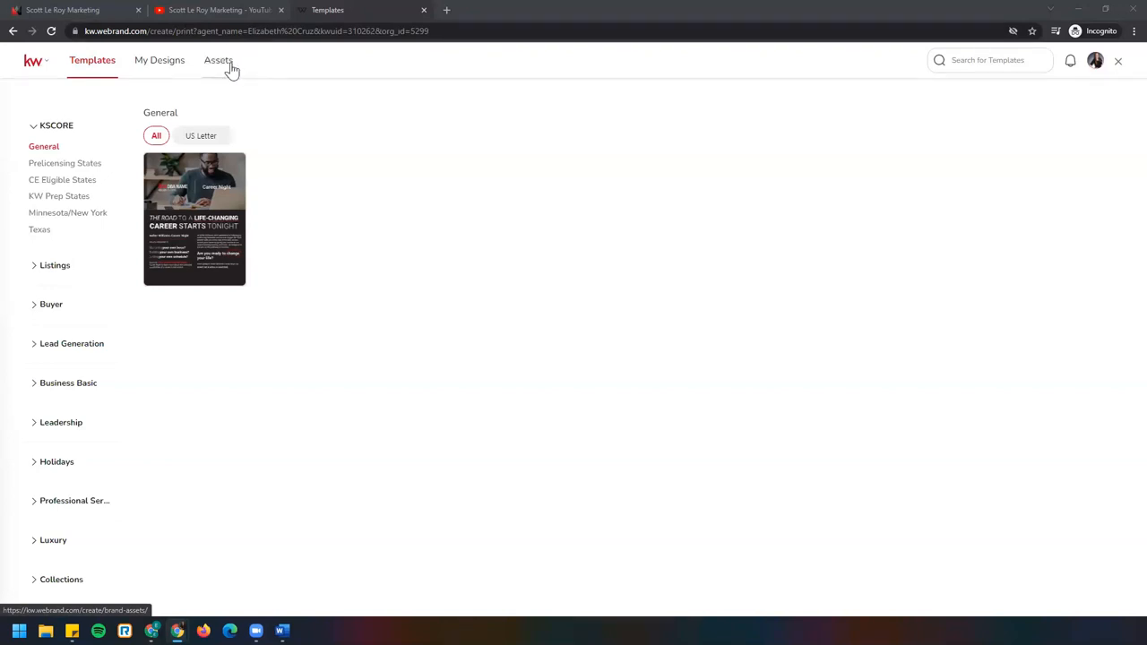
{"action": "mouse_move", "coordinate": [218, 90]}
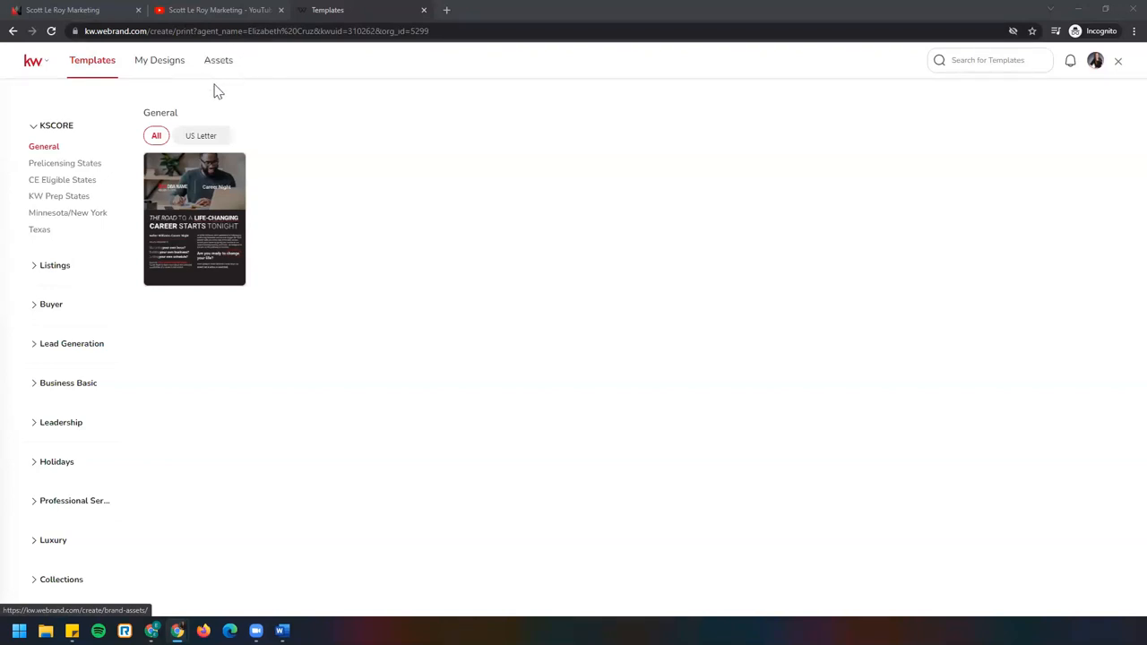
{"action": "mouse_move", "coordinate": [219, 61]}
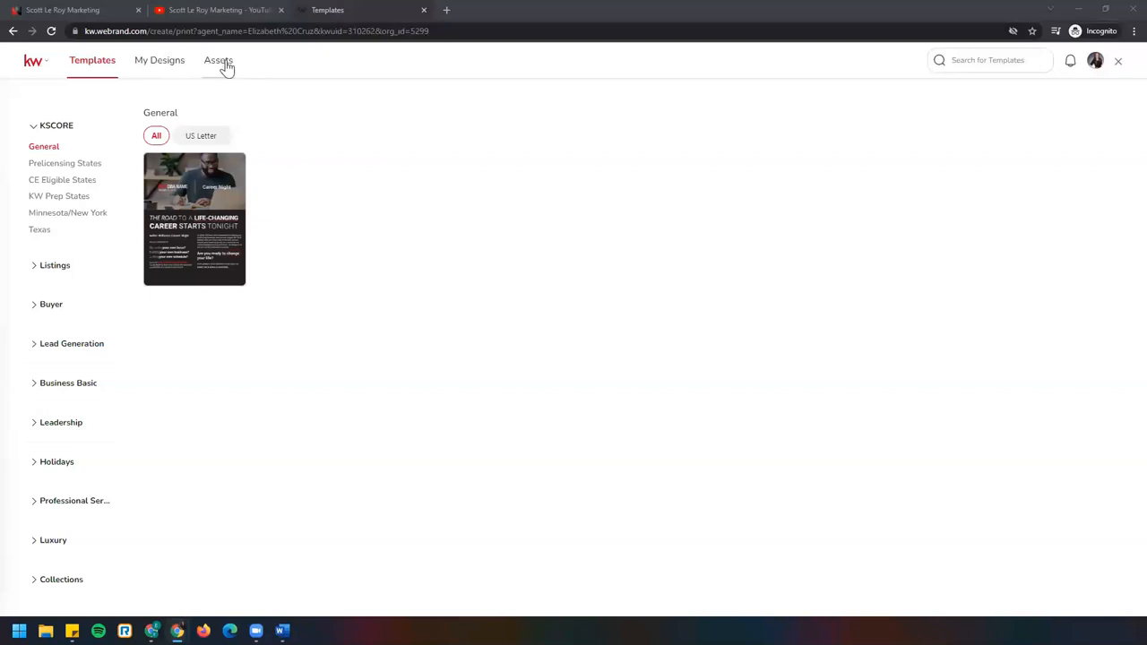
{"action": "mouse_move", "coordinate": [223, 76]}
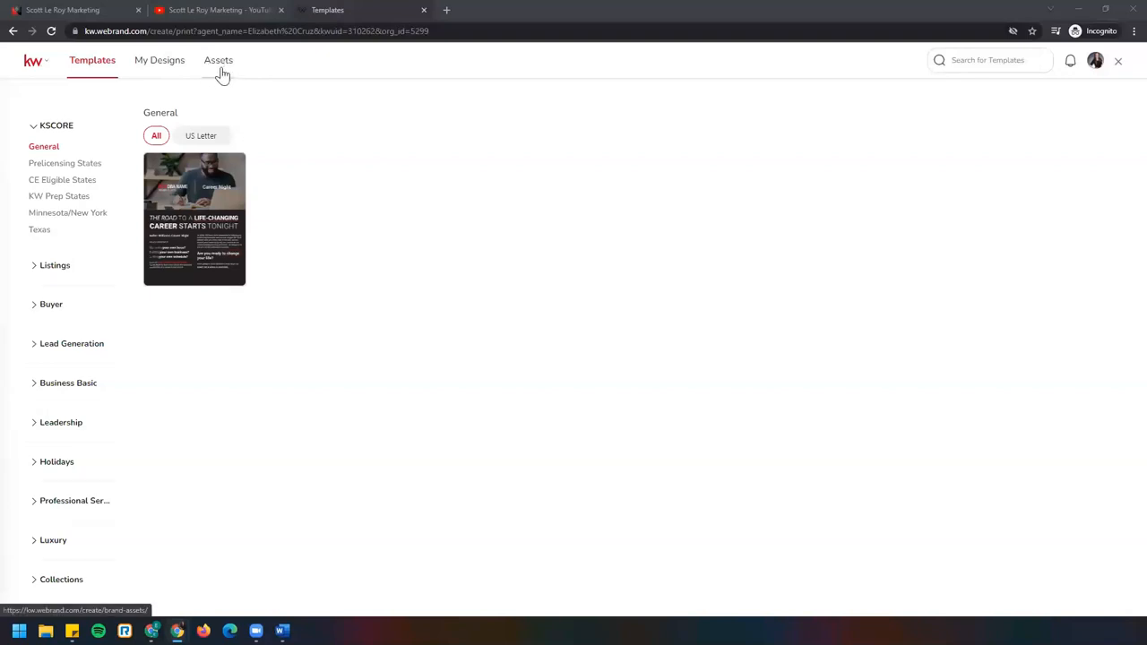
Show the brand's Colors & Fonts assets with the Main palette and Brandon Grotesque font
{"action": "left_click", "coordinate": [218, 61]}
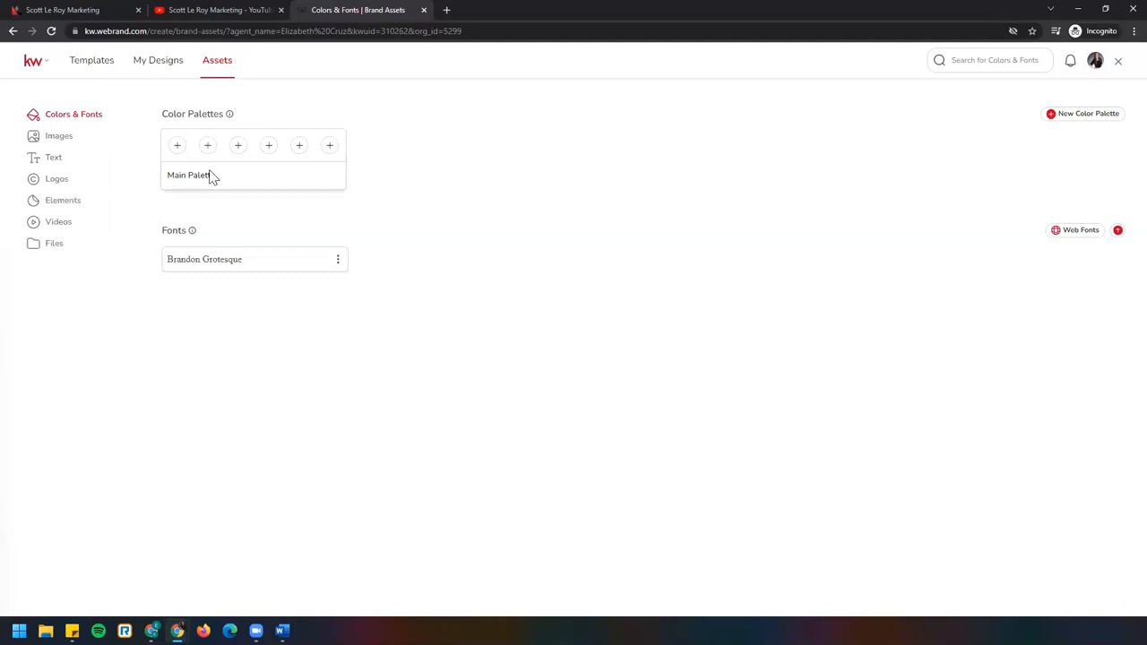
{"action": "mouse_move", "coordinate": [215, 268]}
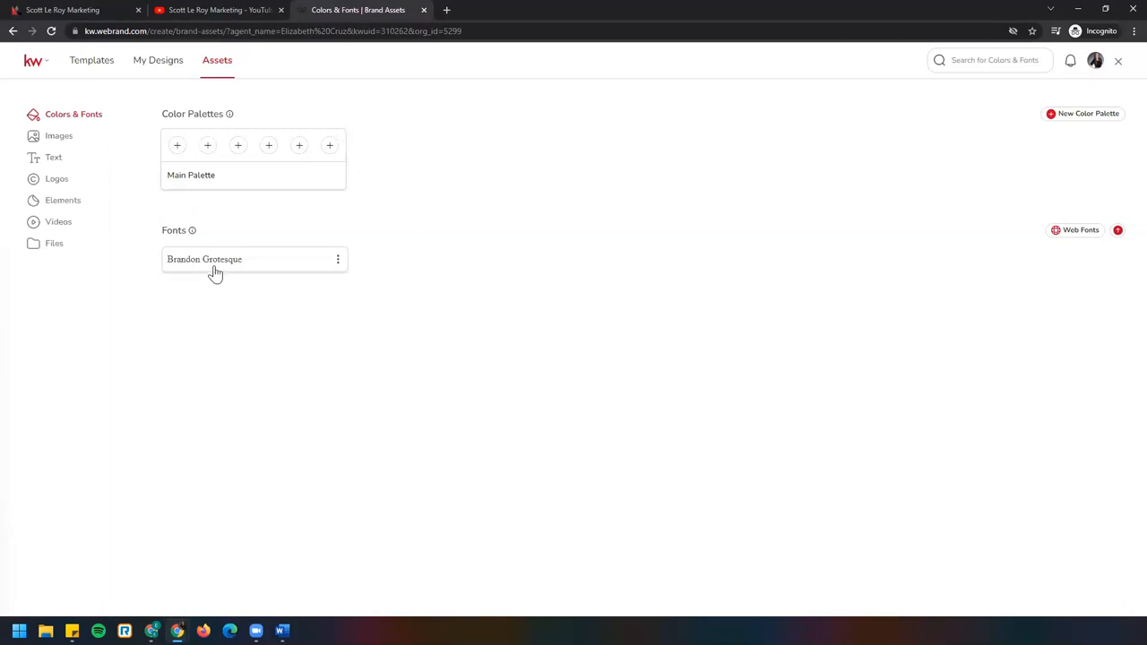
{"action": "mouse_move", "coordinate": [99, 121]}
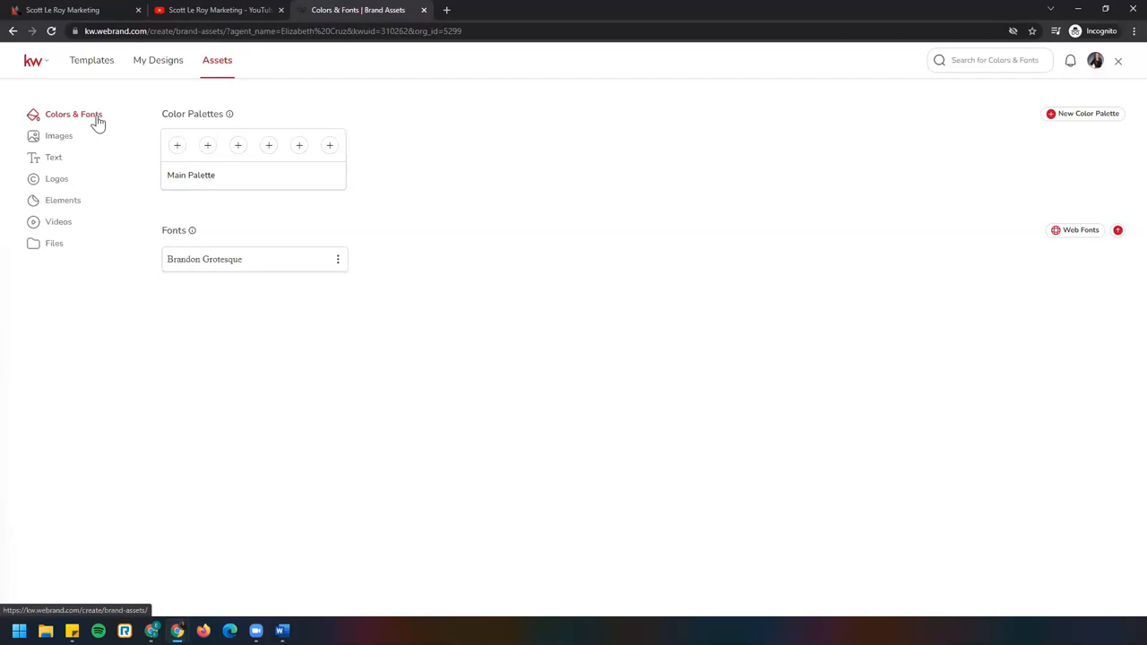
{"action": "mouse_move", "coordinate": [176, 162]}
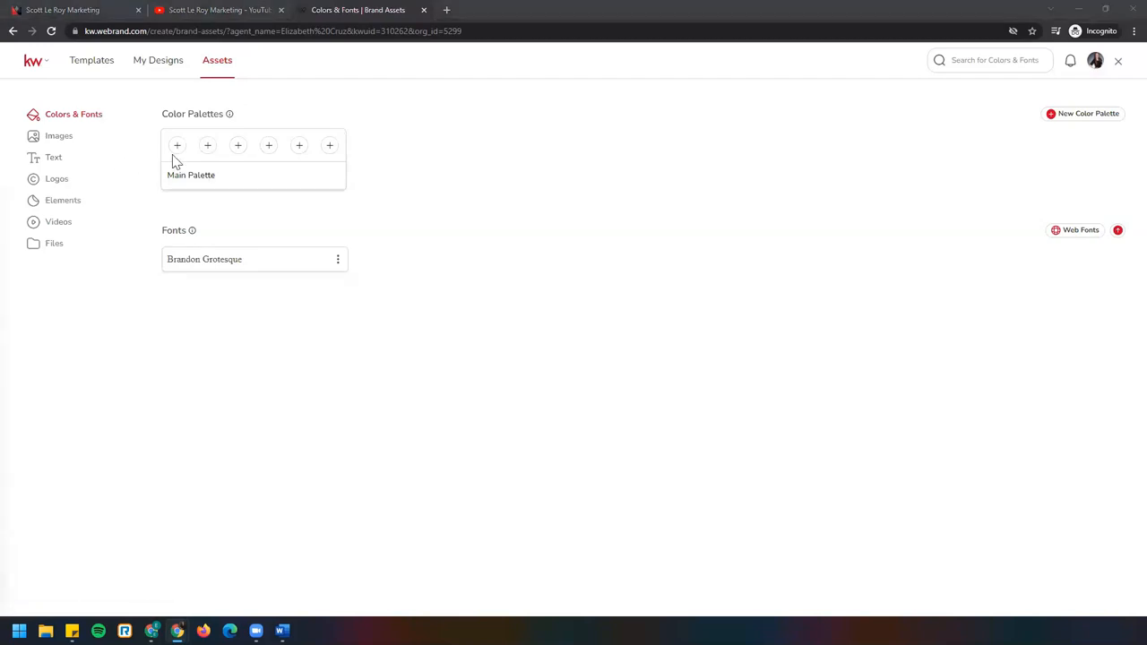
Show the brand Images assets listing saved photos, including the agent photo
{"action": "left_click", "coordinate": [57, 136]}
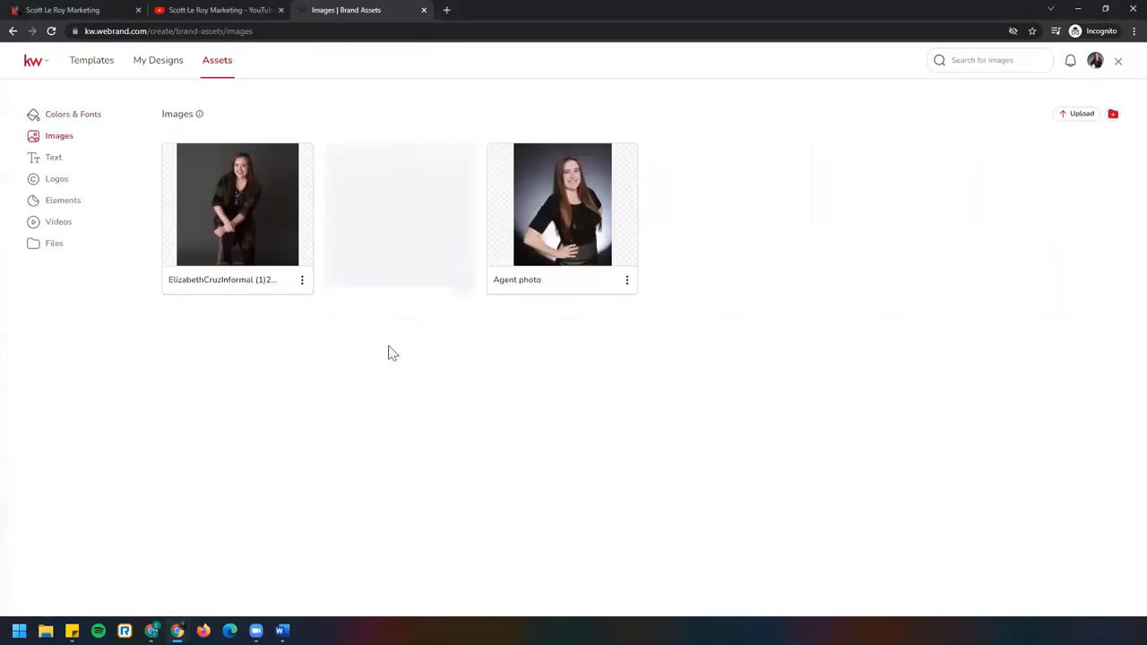
{"action": "mouse_move", "coordinate": [114, 290]}
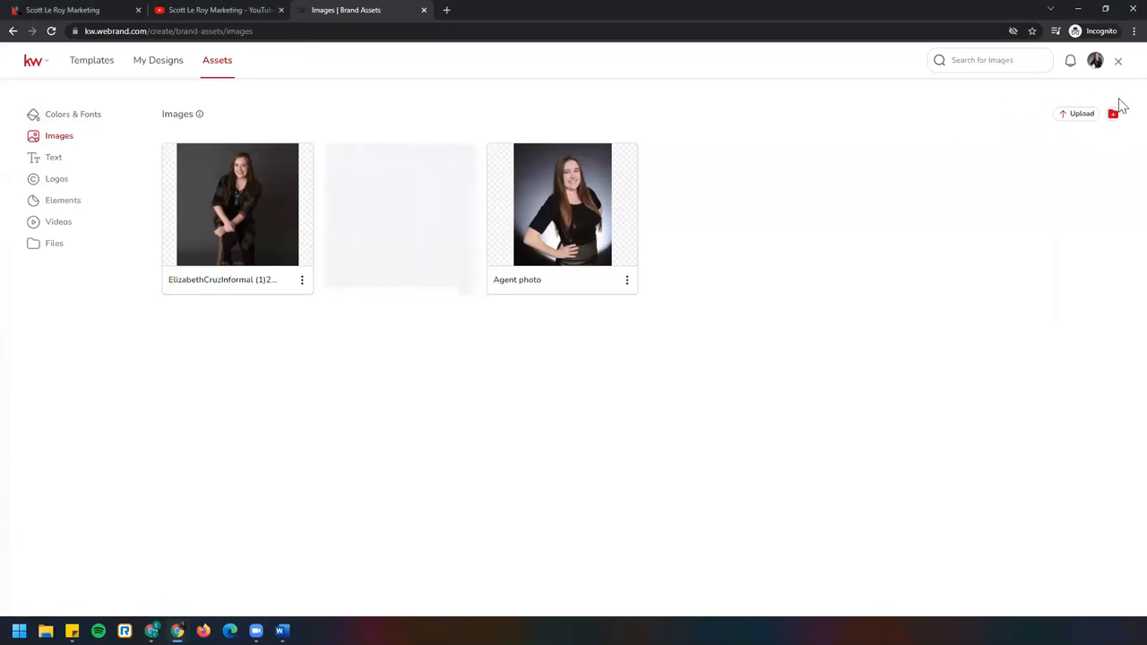
{"action": "mouse_move", "coordinate": [1122, 133]}
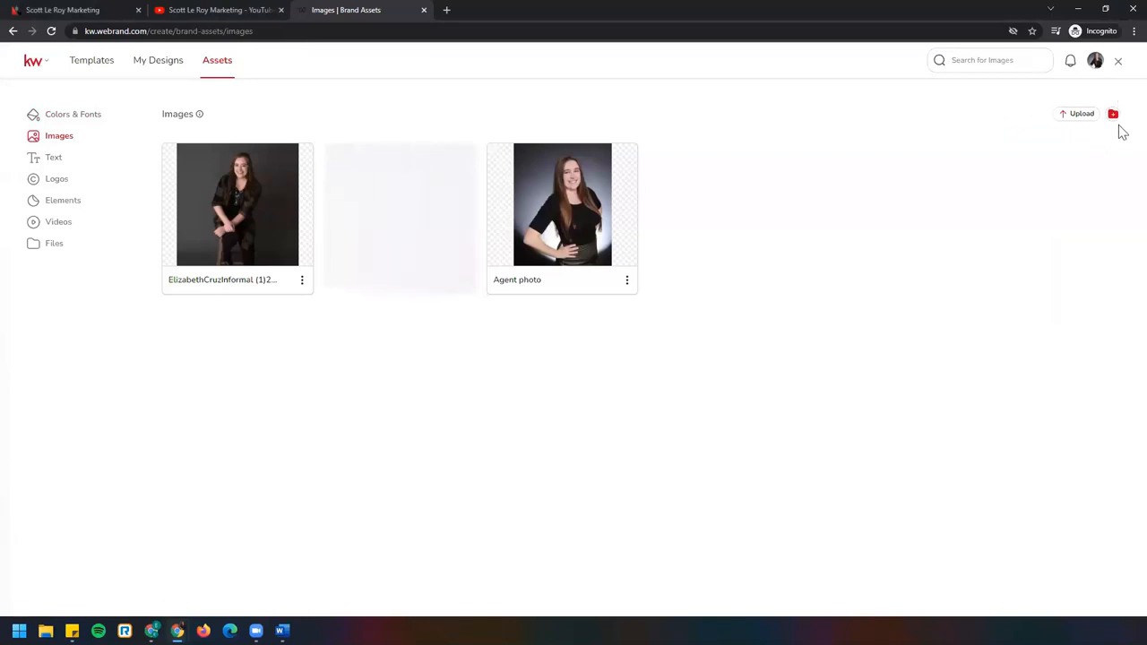
{"action": "mouse_move", "coordinate": [1112, 115]}
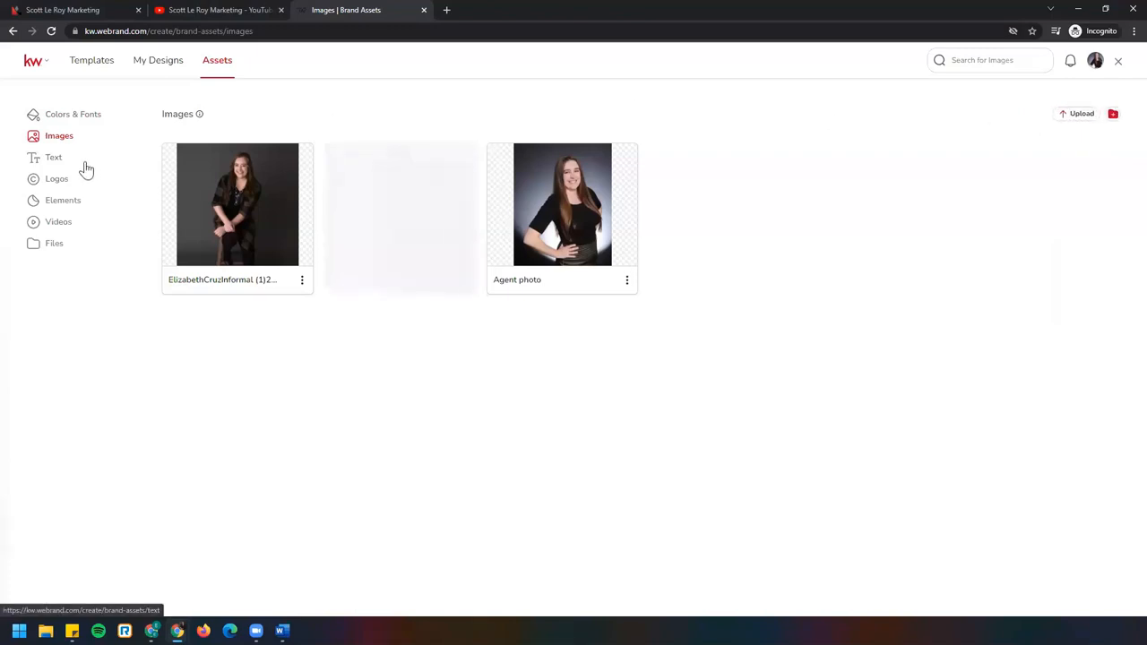
Show the brand Text assets listing social links, phone, email, bio and address
{"action": "left_click", "coordinate": [54, 158]}
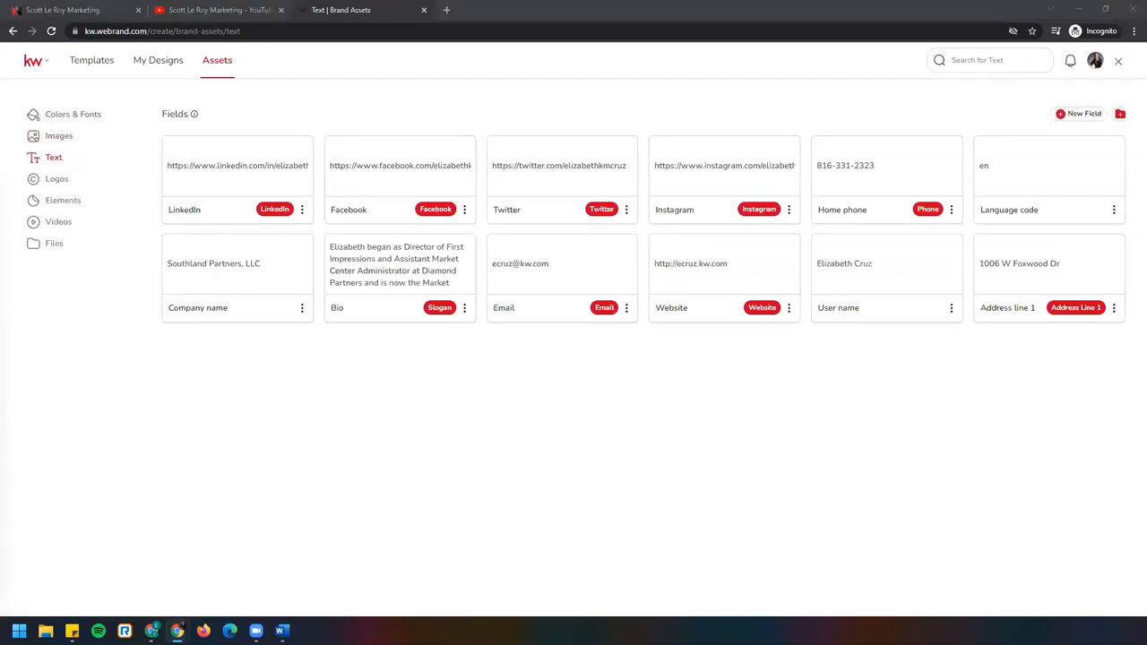
{"action": "mouse_move", "coordinate": [906, 383]}
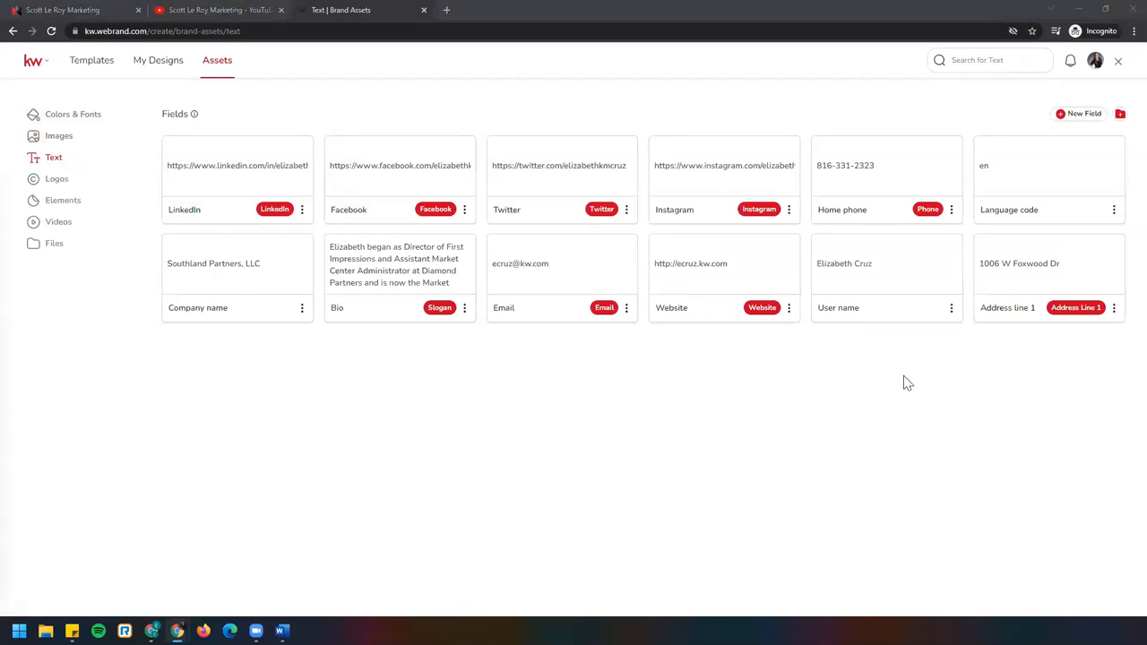
{"action": "mouse_move", "coordinate": [659, 290]}
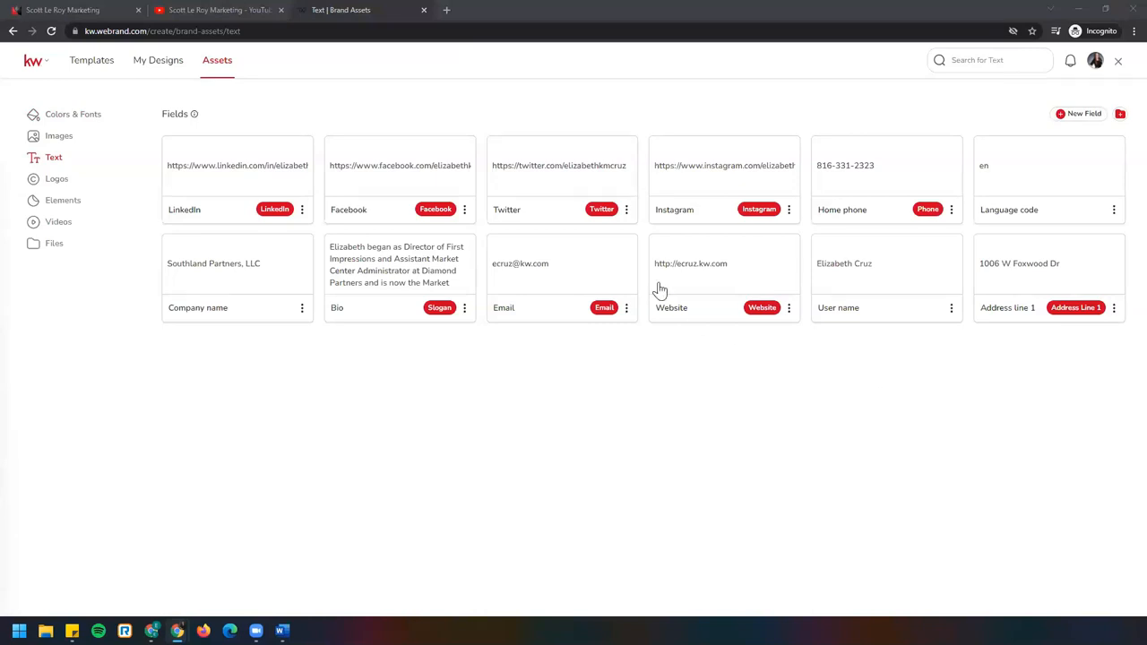
{"action": "mouse_move", "coordinate": [934, 323]}
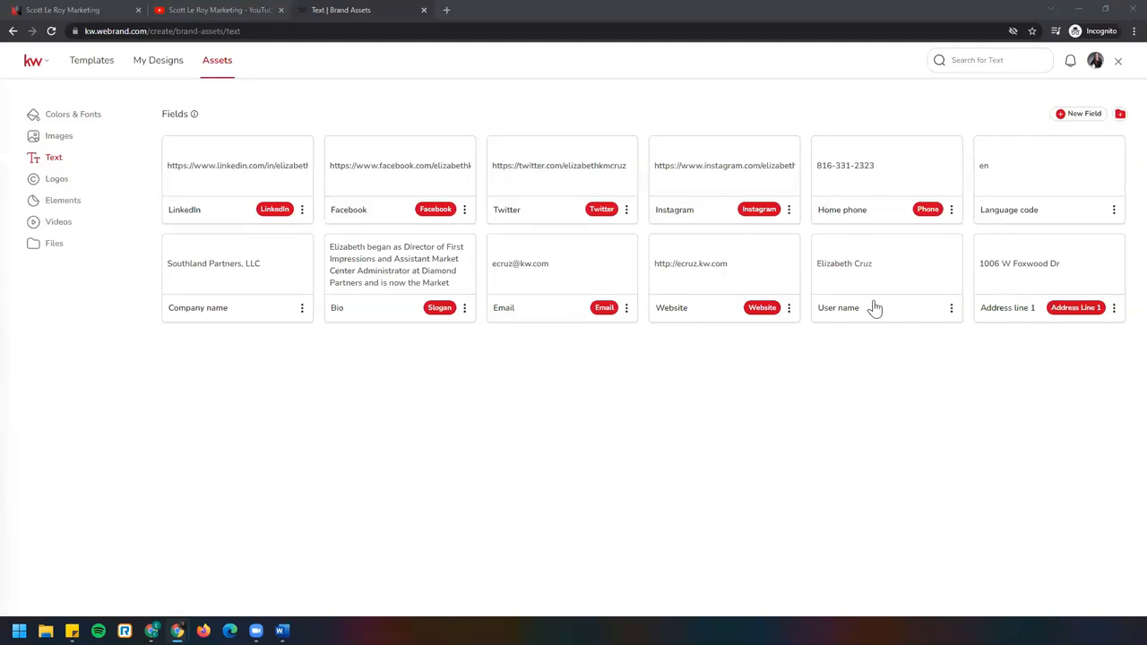
{"action": "mouse_move", "coordinate": [814, 276]}
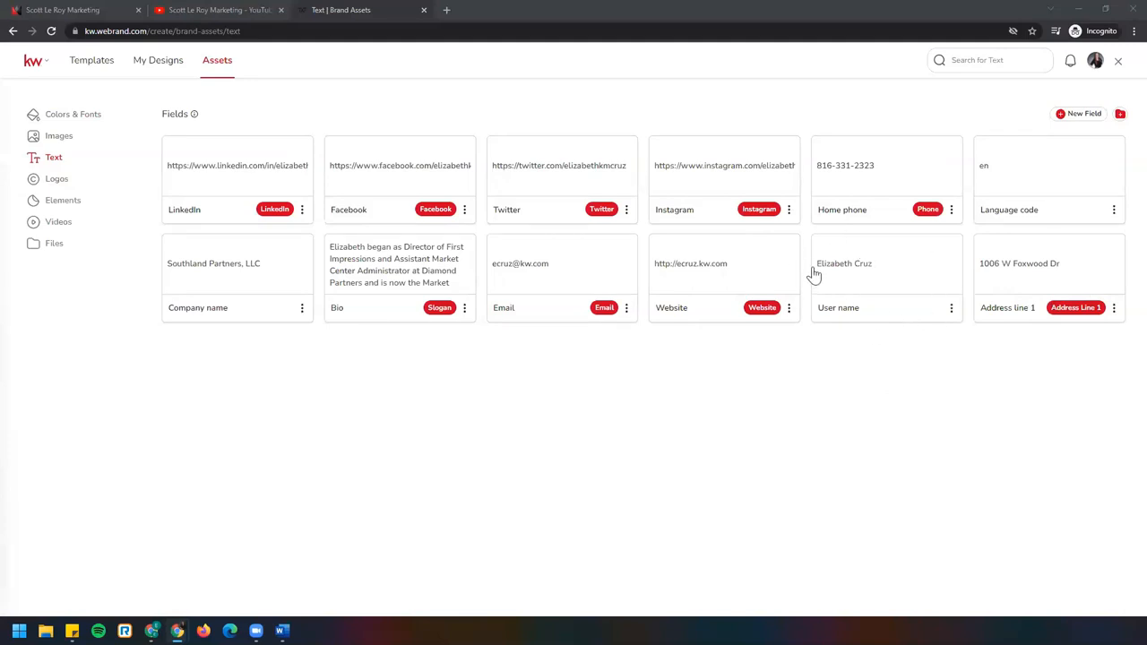
{"action": "mouse_move", "coordinate": [63, 186]}
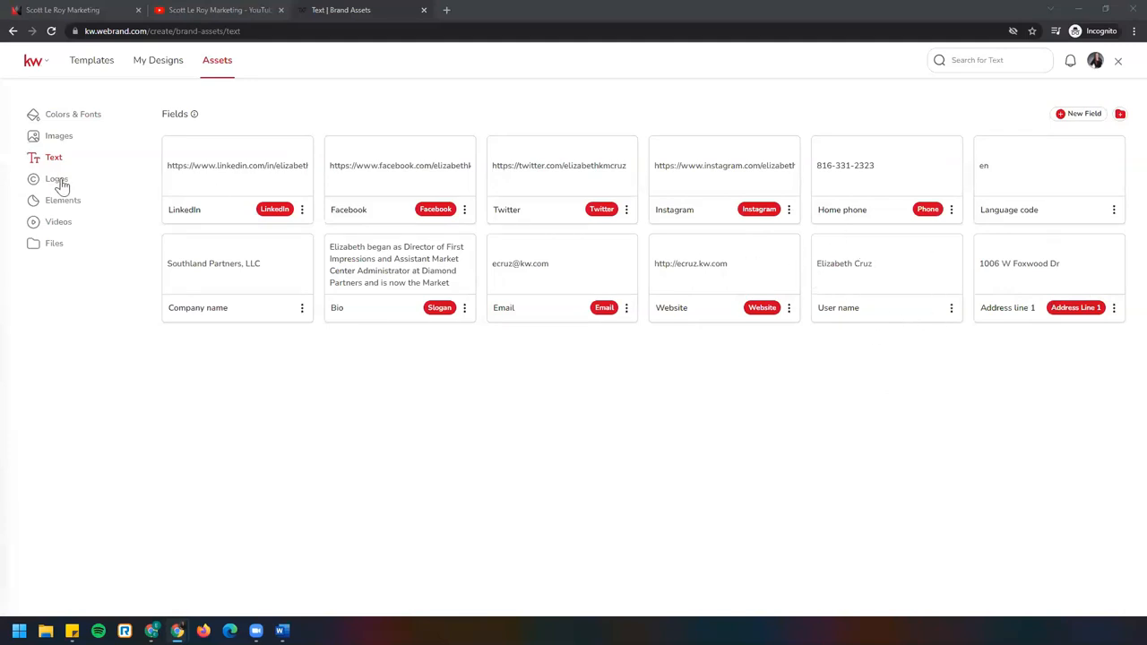
Show the brand Logos assets with primary and secondary Southland Partners logos
{"action": "left_click", "coordinate": [58, 180]}
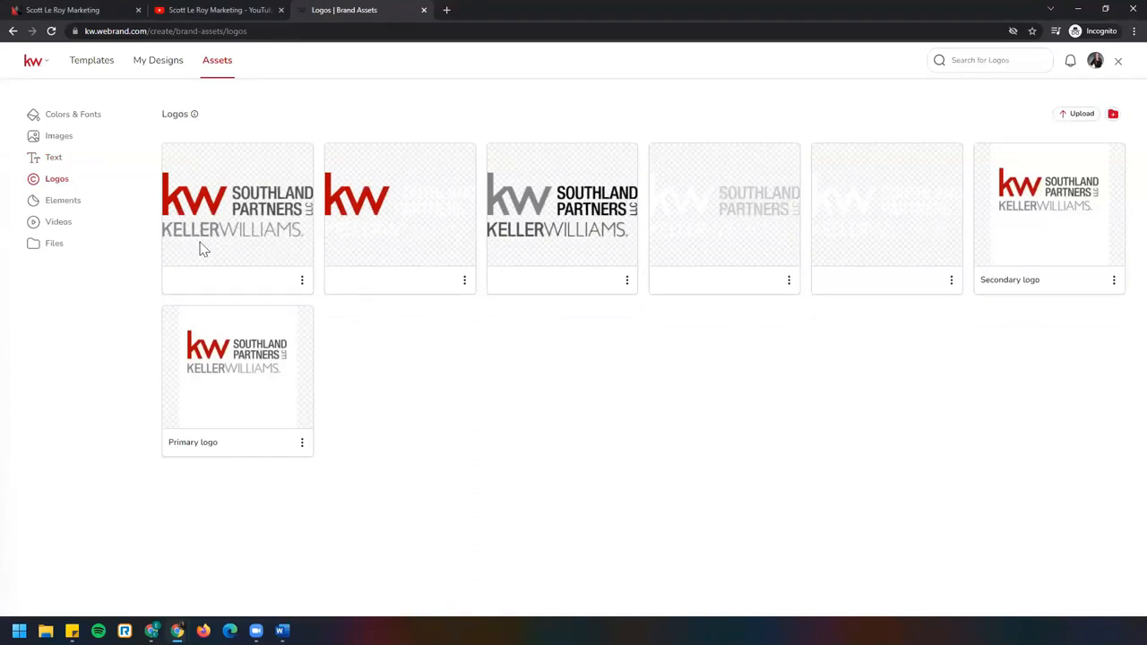
{"action": "mouse_move", "coordinate": [946, 255]}
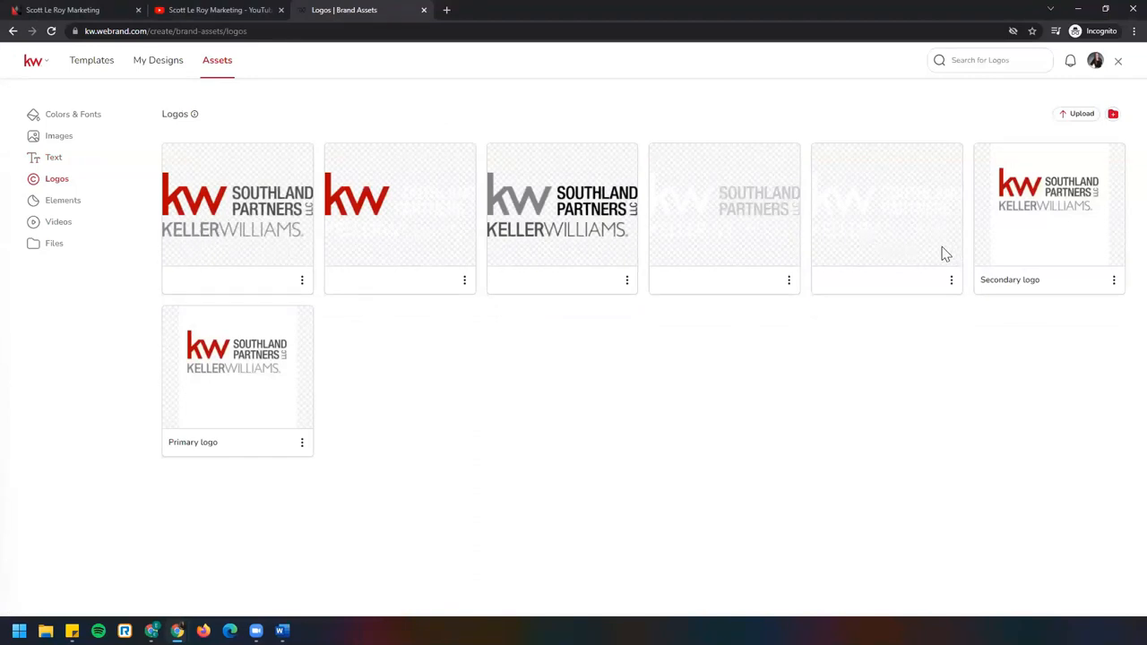
{"action": "mouse_move", "coordinate": [349, 242]}
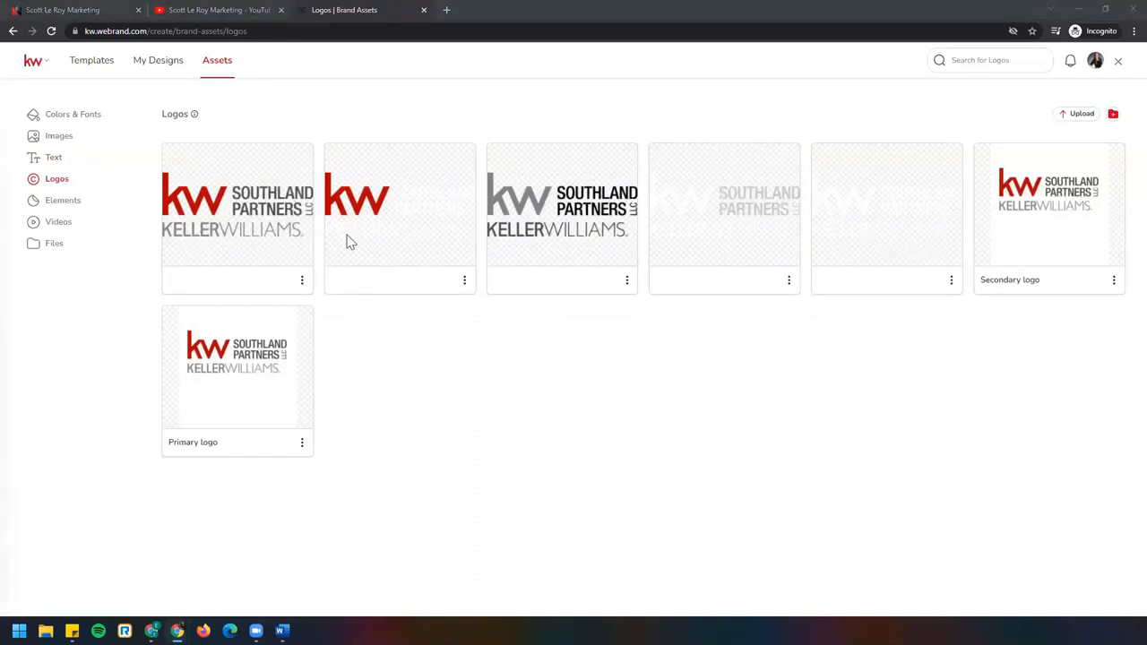
{"action": "mouse_move", "coordinate": [1050, 237]}
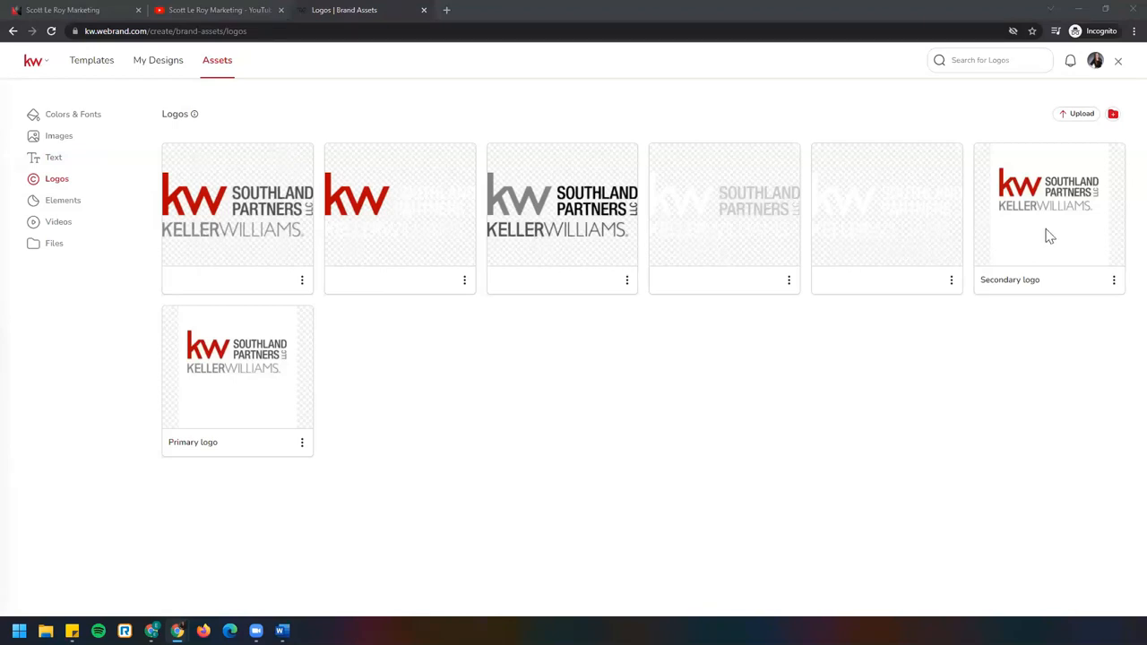
{"action": "mouse_move", "coordinate": [600, 144]}
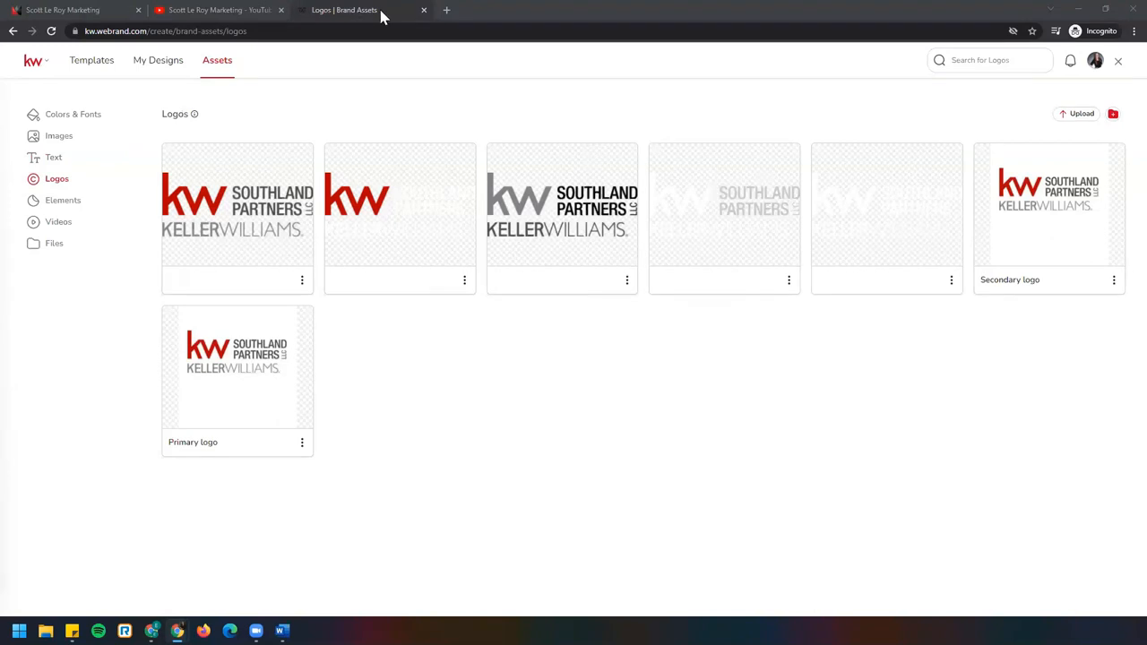
{"action": "mouse_move", "coordinate": [447, 11]}
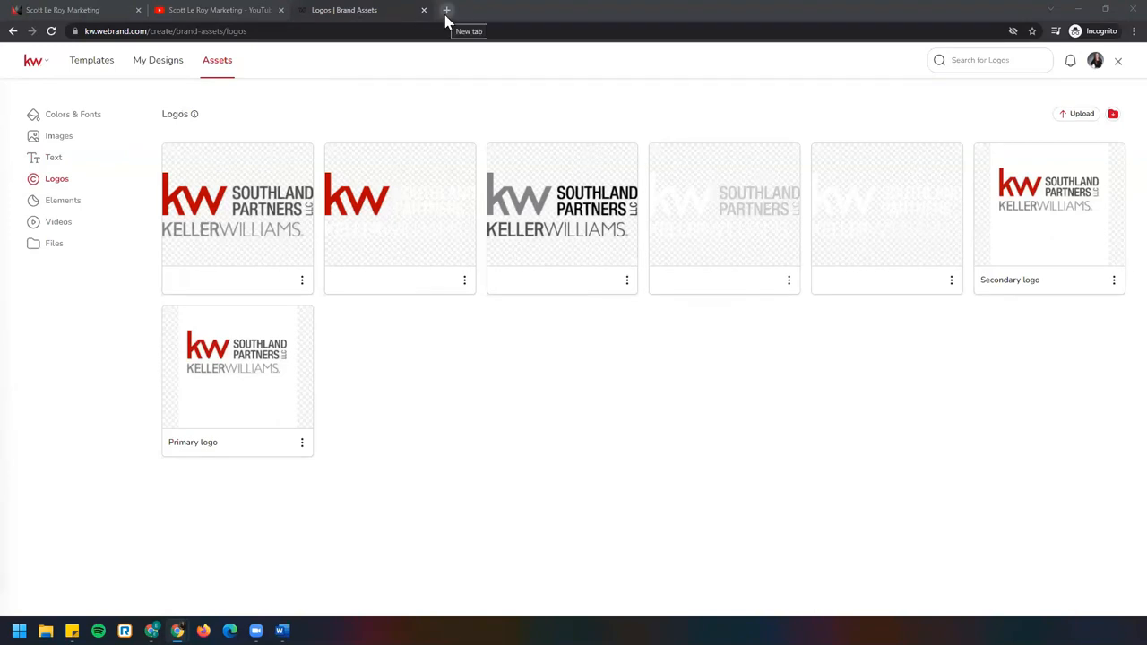
Load MyKW Home in a new tab and continue to KW Connect's Marketing page
{"action": "left_click", "coordinate": [446, 11]}
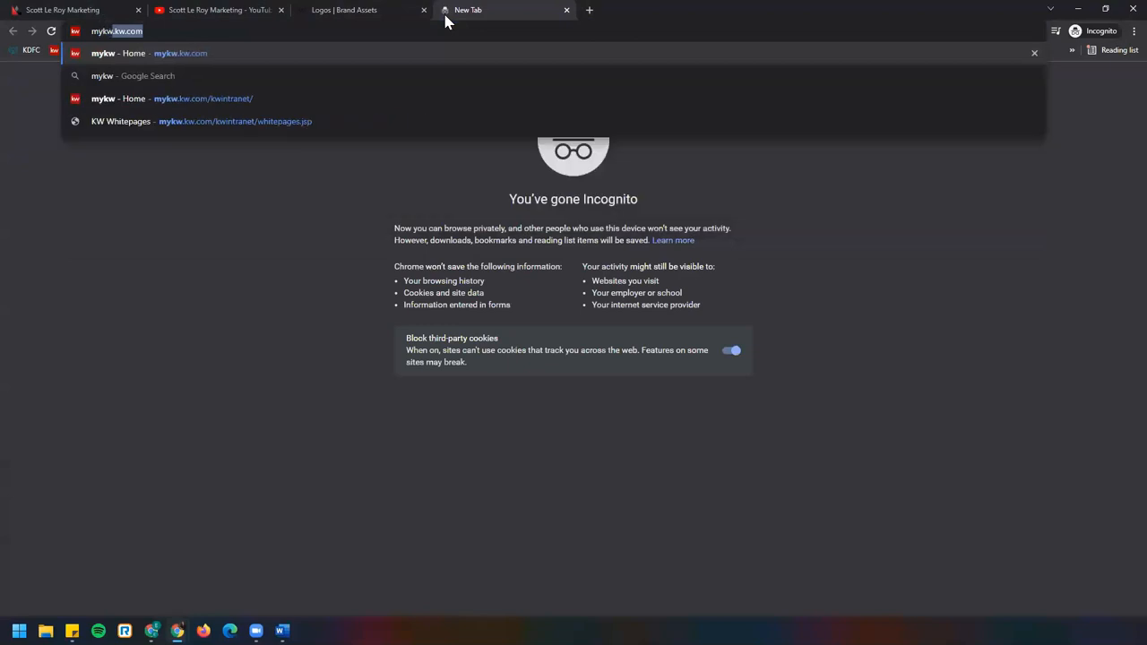
{"action": "left_click", "coordinate": [118, 54]}
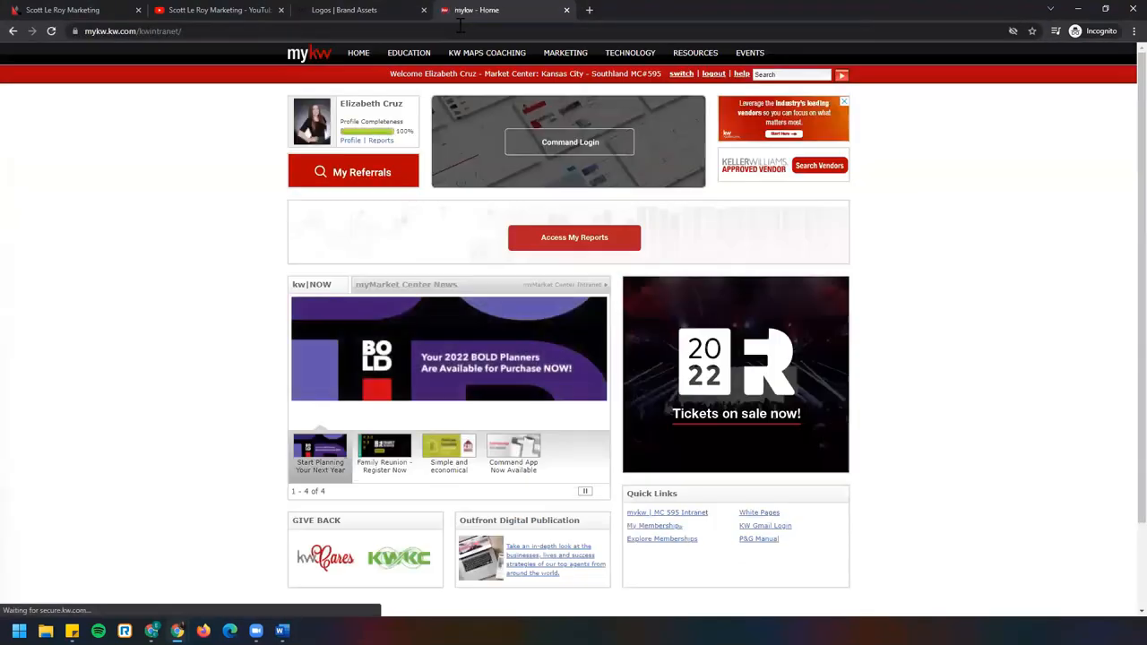
{"action": "mouse_move", "coordinate": [564, 52]}
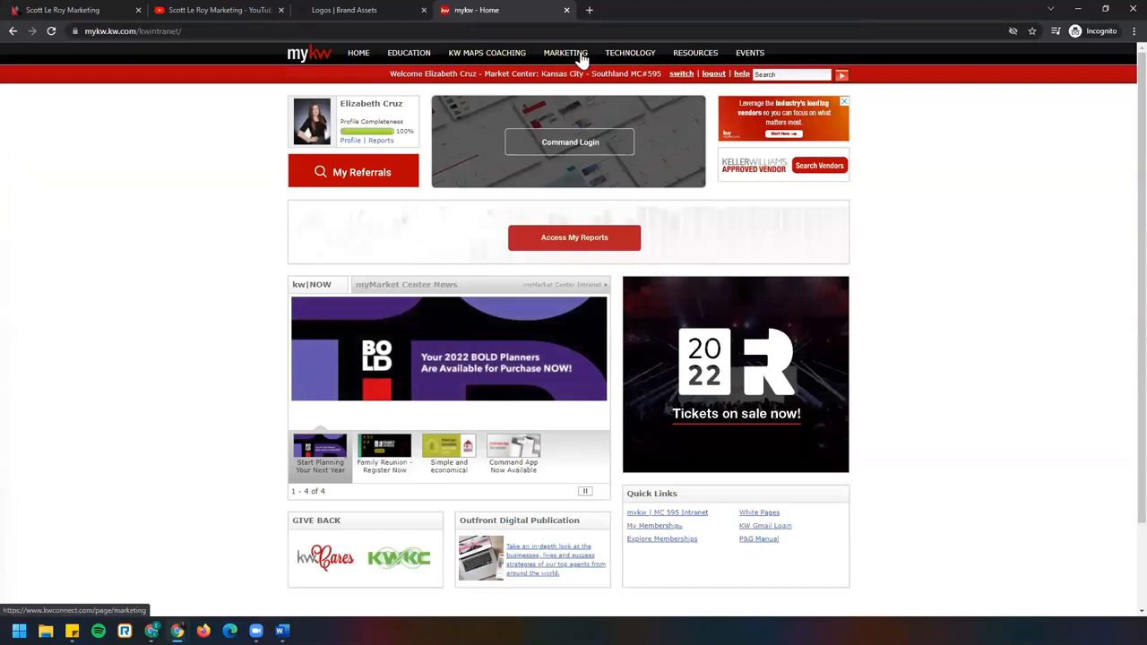
{"action": "left_click", "coordinate": [567, 52]}
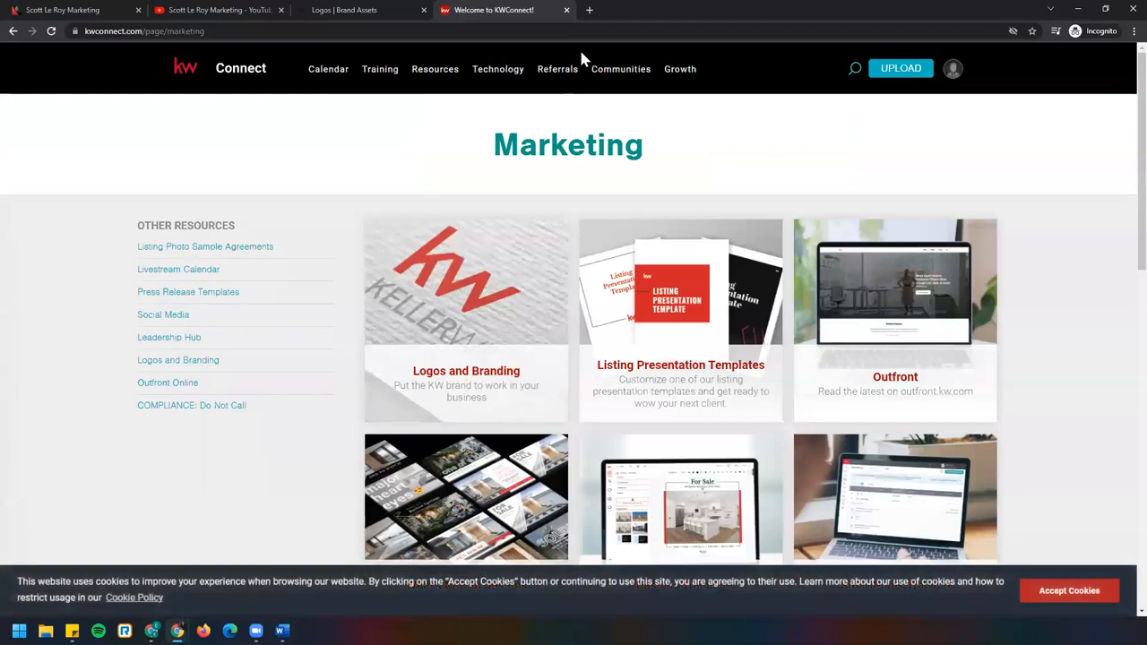
{"action": "mouse_move", "coordinate": [421, 240]}
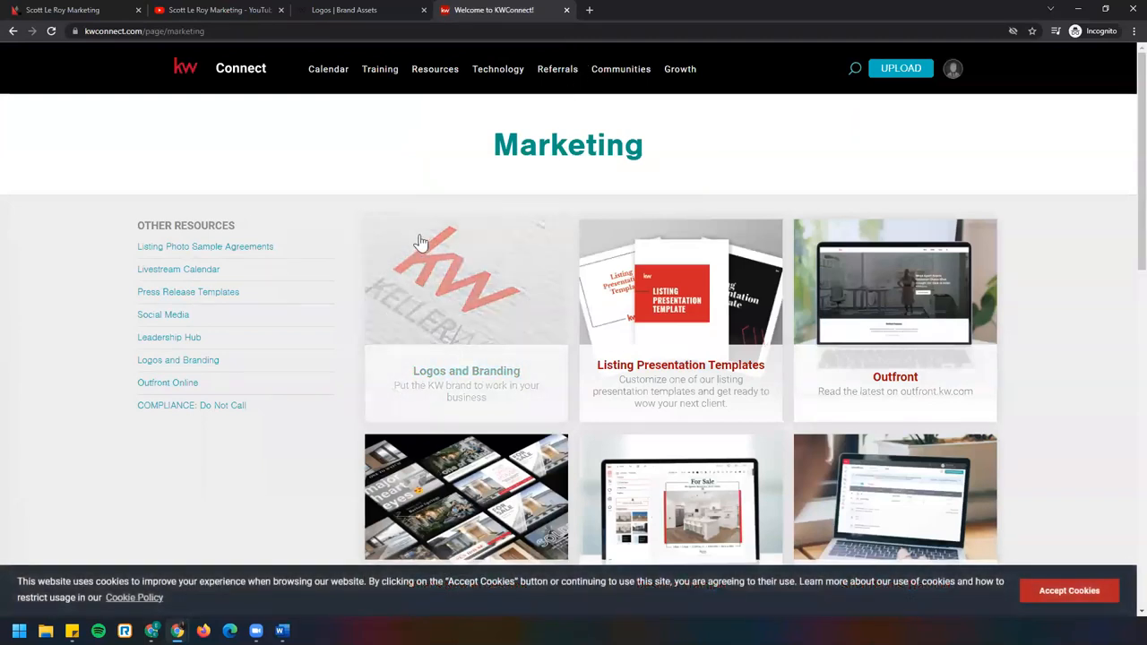
{"action": "mouse_move", "coordinate": [421, 362]}
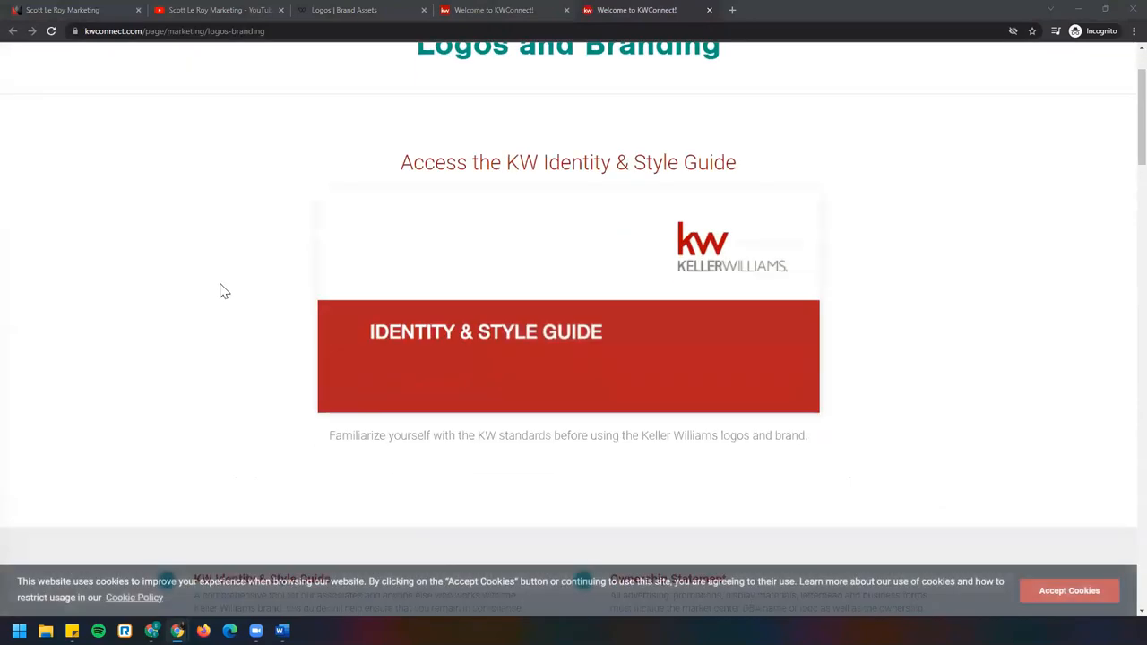
Search Logos and Branding for market center 595, finding Southland Partners LLC, then return to Brand Assets
{"action": "scroll", "scroll_direction": "down", "scroll_amount": 3}
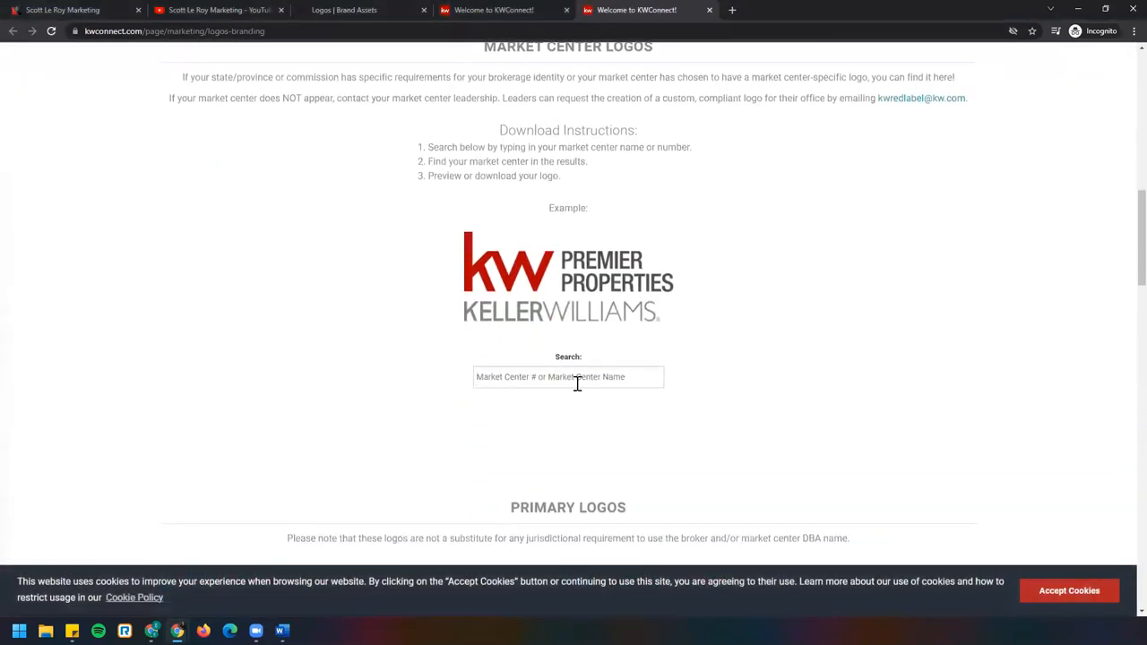
{"action": "left_click", "coordinate": [568, 377]}
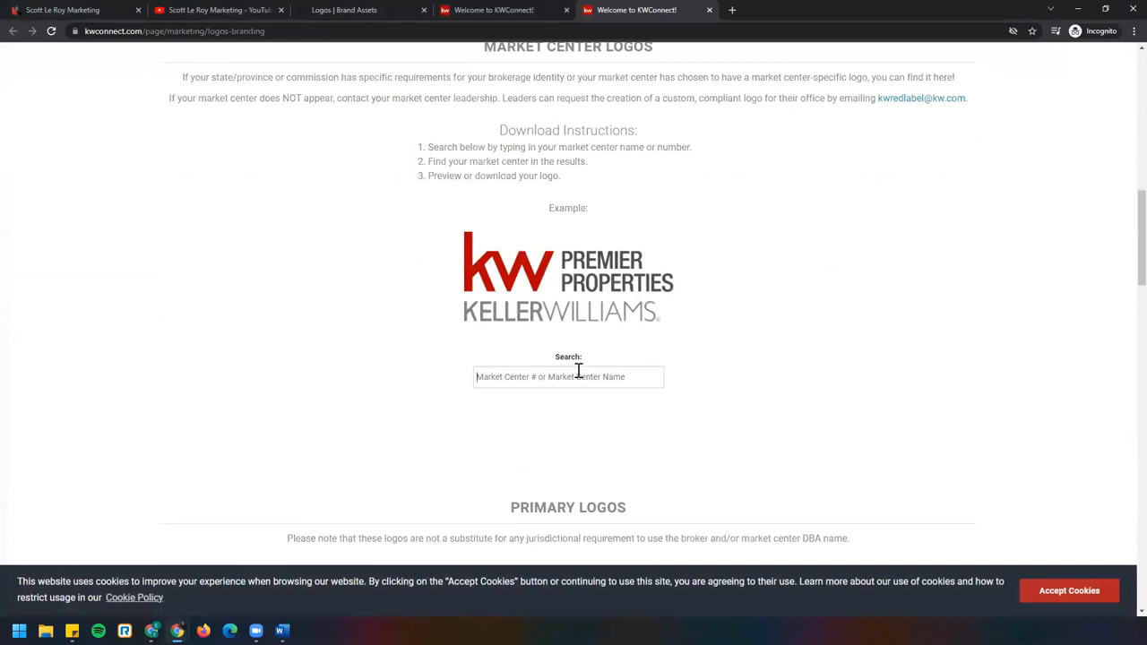
{"action": "mouse_move", "coordinate": [595, 368]}
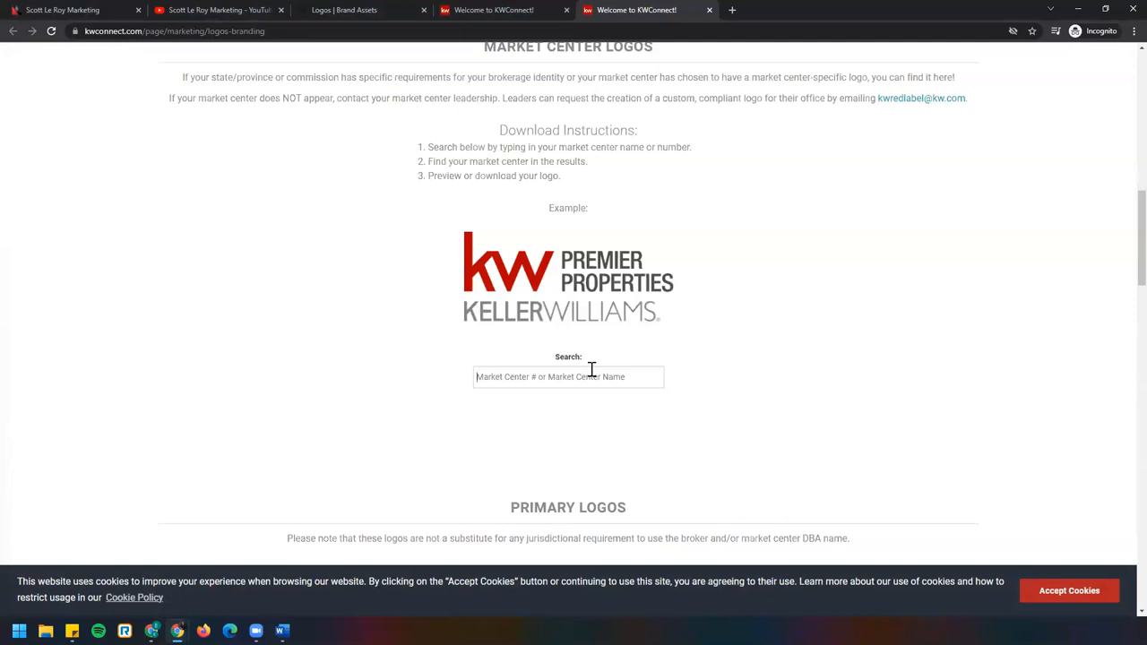
{"action": "type", "text": "95"}
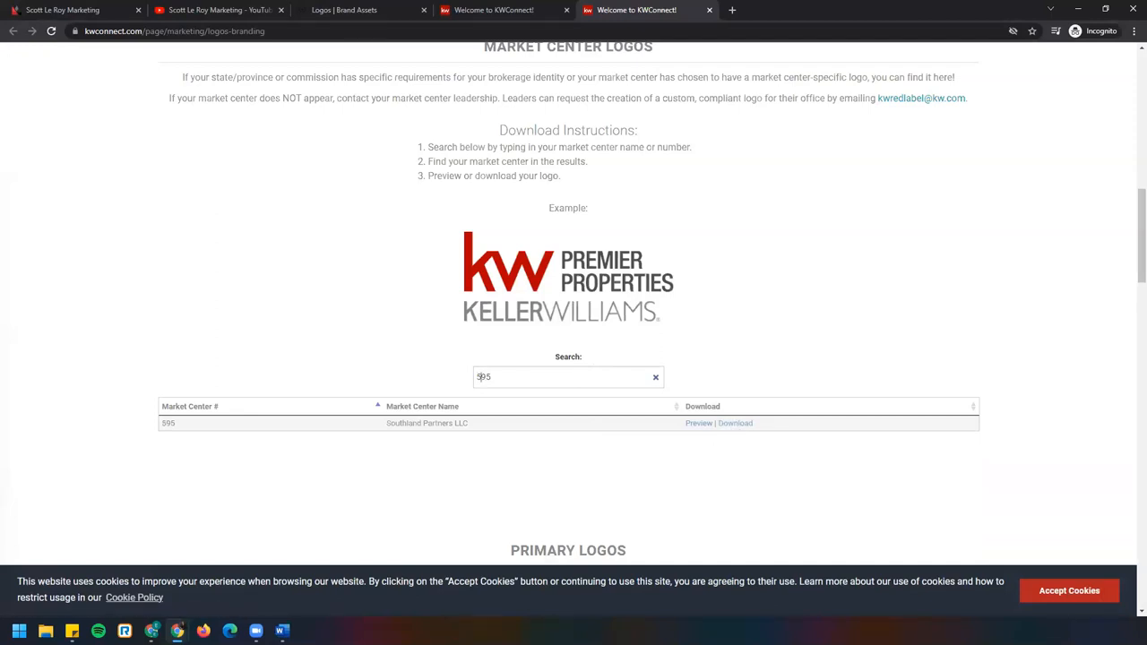
{"action": "mouse_move", "coordinate": [623, 18]}
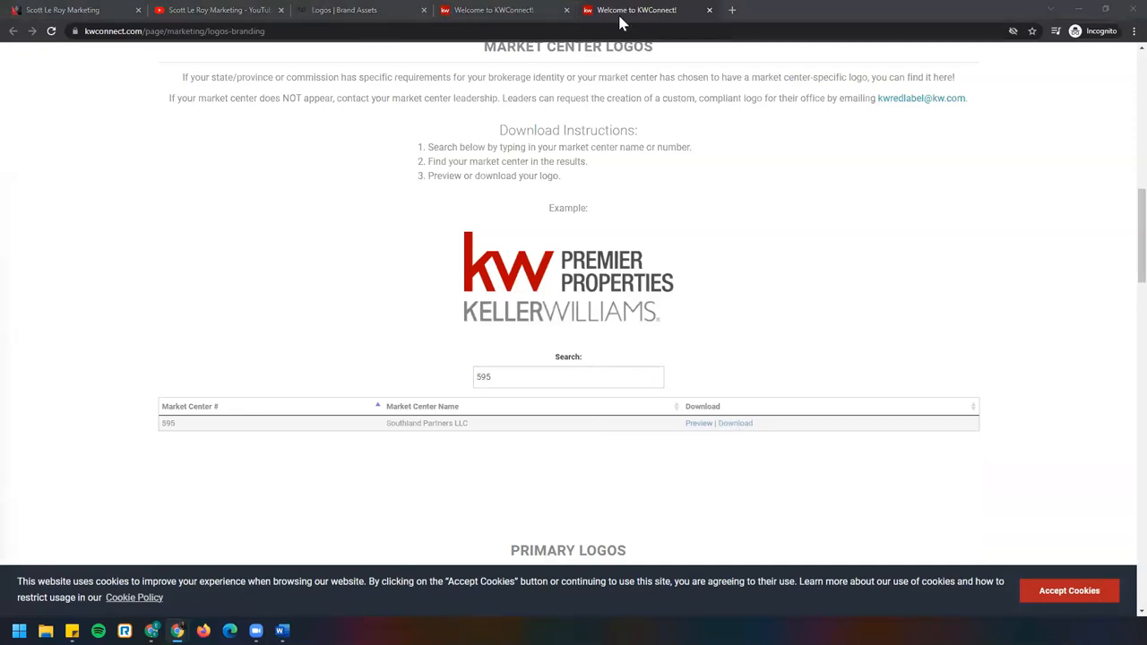
{"action": "left_click", "coordinate": [176, 31]}
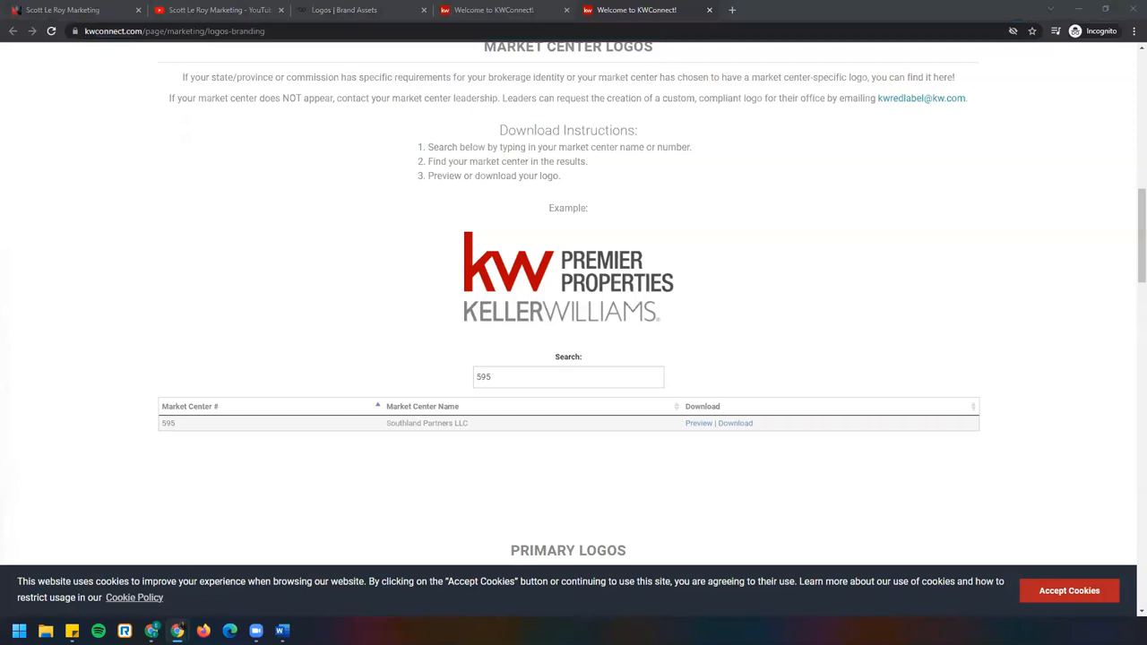
{"action": "mouse_move", "coordinate": [706, 18]}
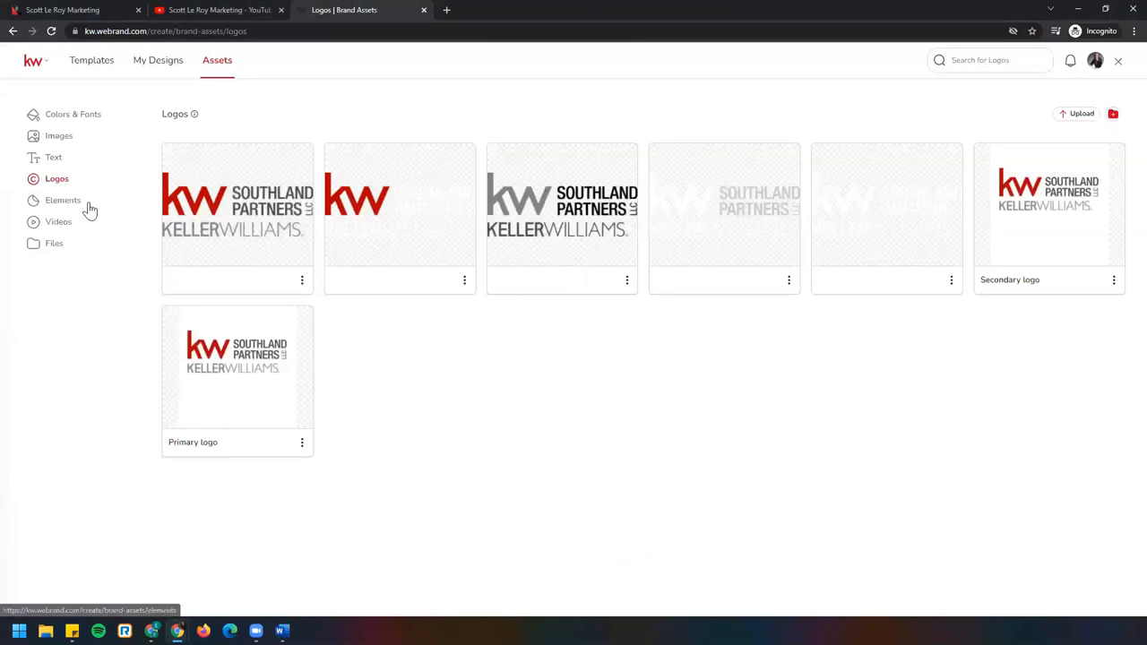
Show the empty brand Elements collection prompting sticker, shape and icon uploads
{"action": "left_click", "coordinate": [62, 200]}
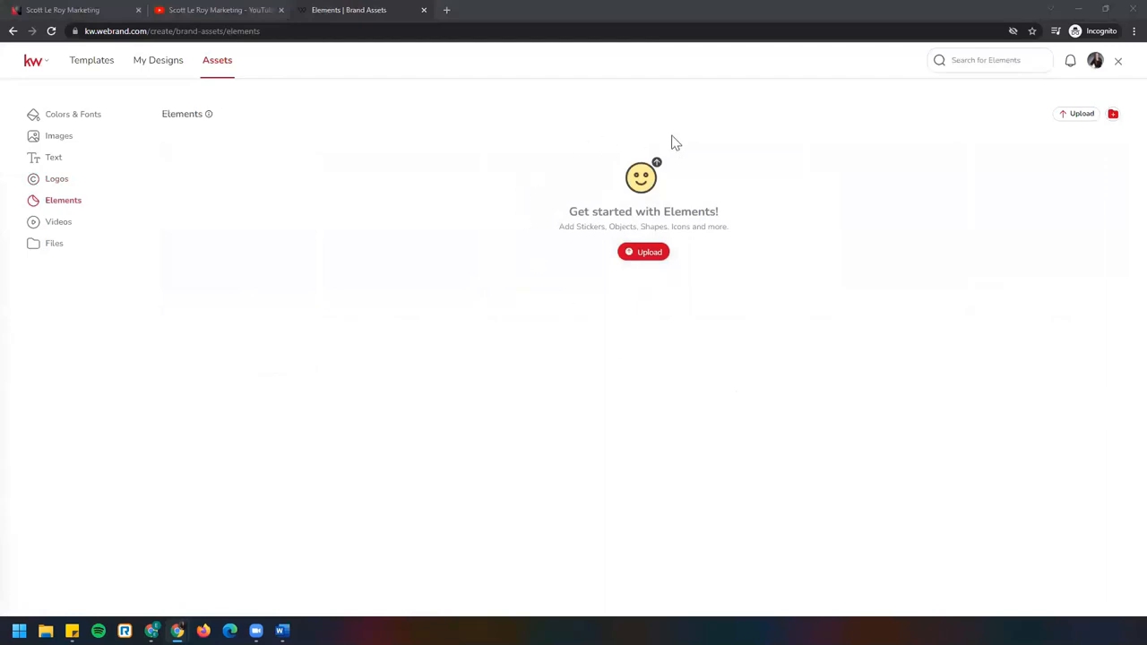
{"action": "mouse_move", "coordinate": [645, 284]}
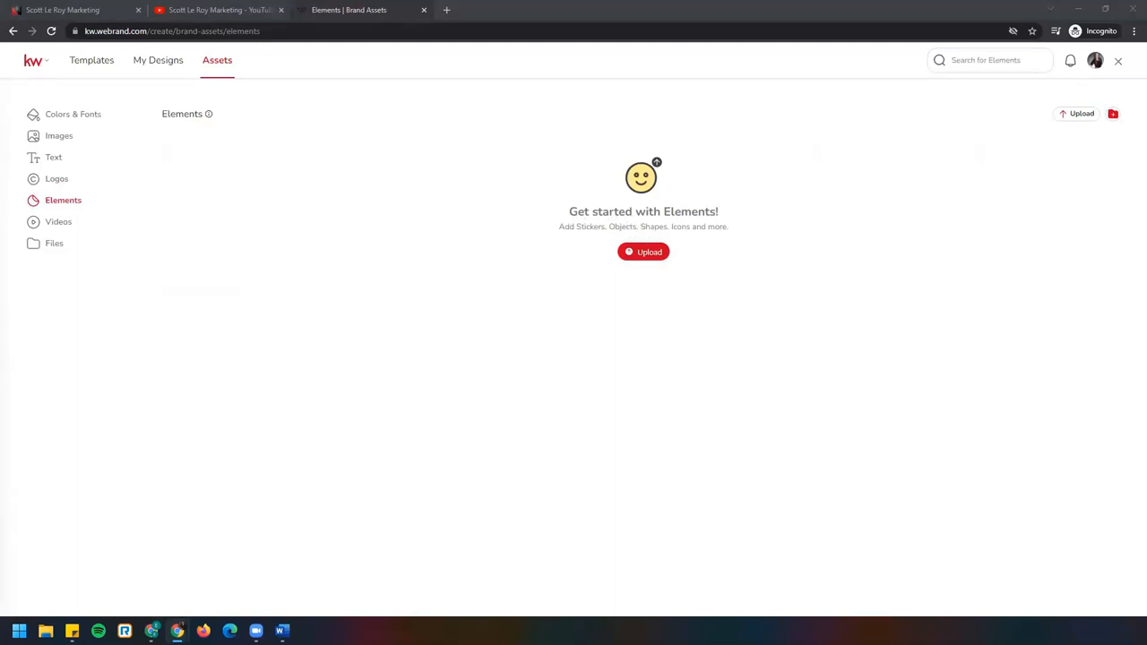
{"action": "mouse_move", "coordinate": [667, 254]}
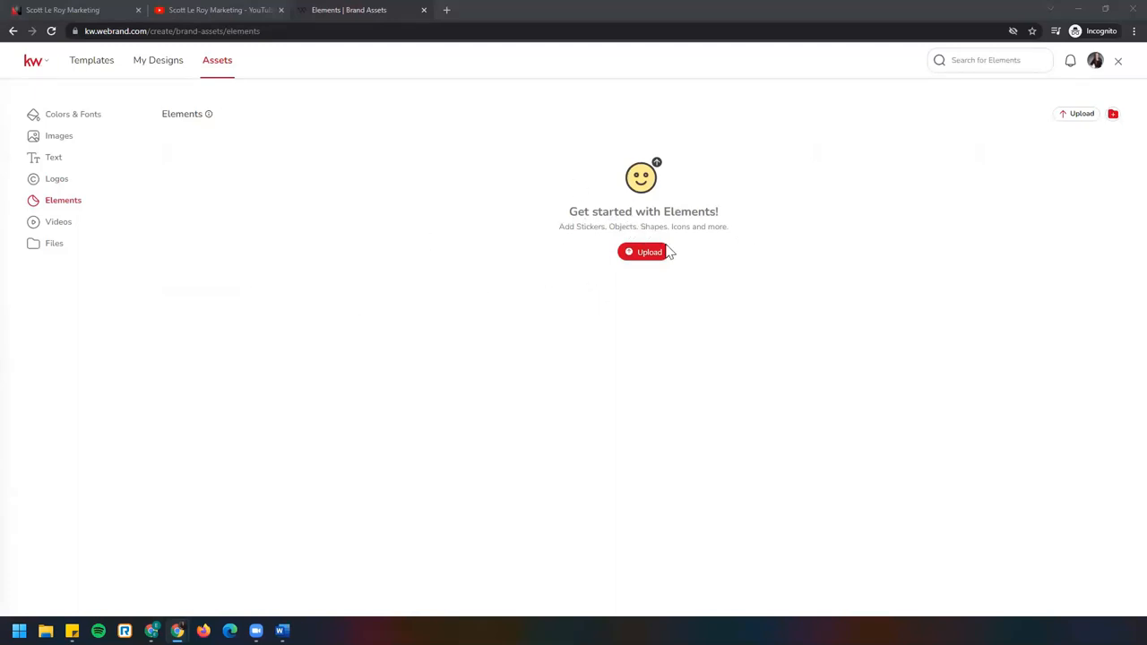
{"action": "mouse_move", "coordinate": [672, 179]}
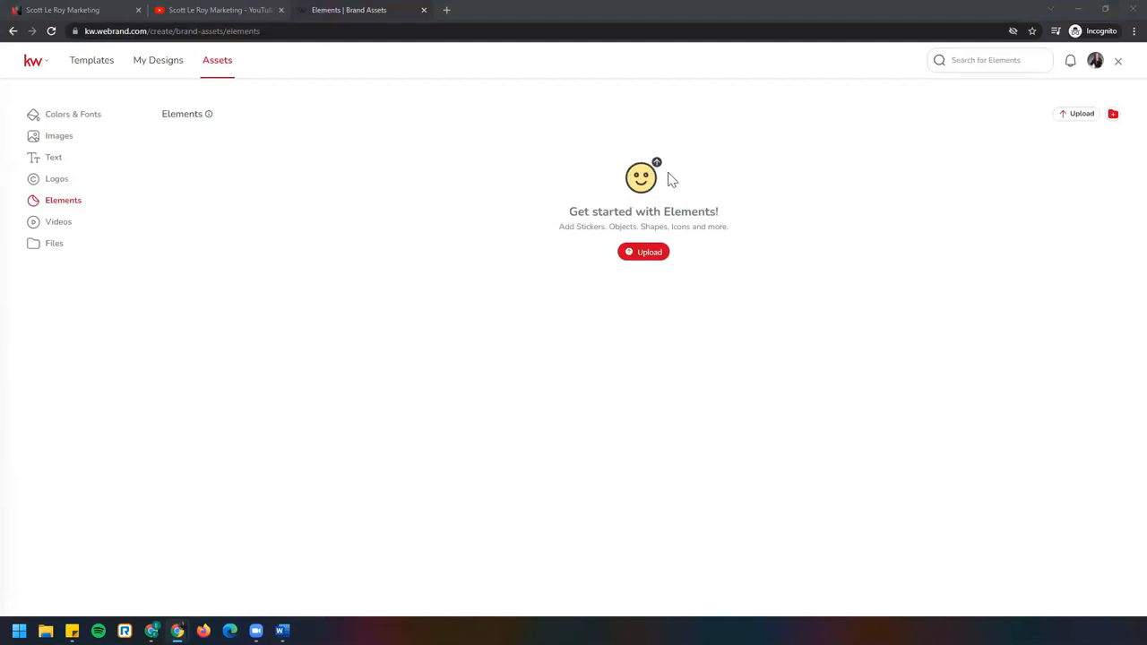
{"action": "mouse_move", "coordinate": [685, 175]}
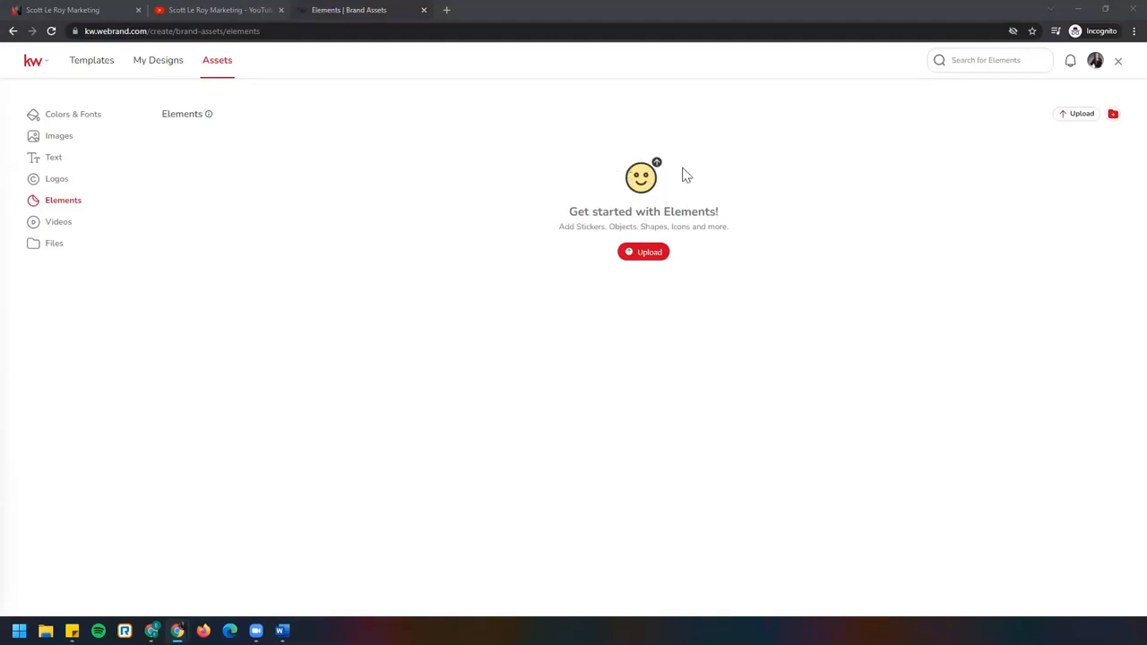
{"action": "mouse_move", "coordinate": [607, 215]}
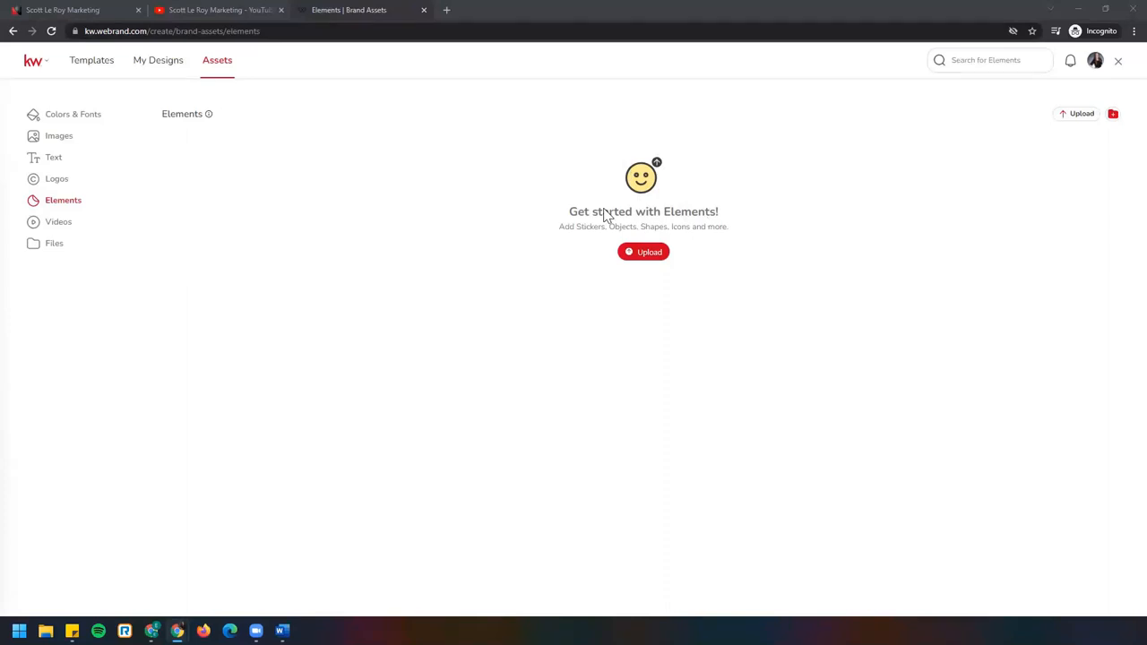
{"action": "mouse_move", "coordinate": [563, 255]}
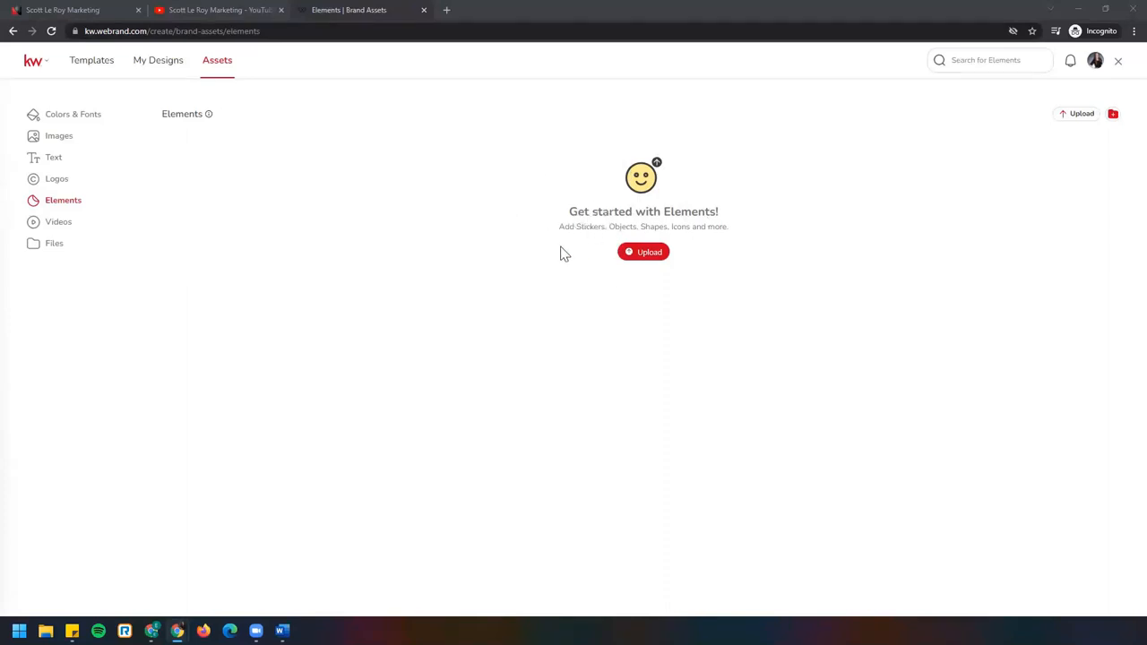
{"action": "mouse_move", "coordinate": [573, 262]}
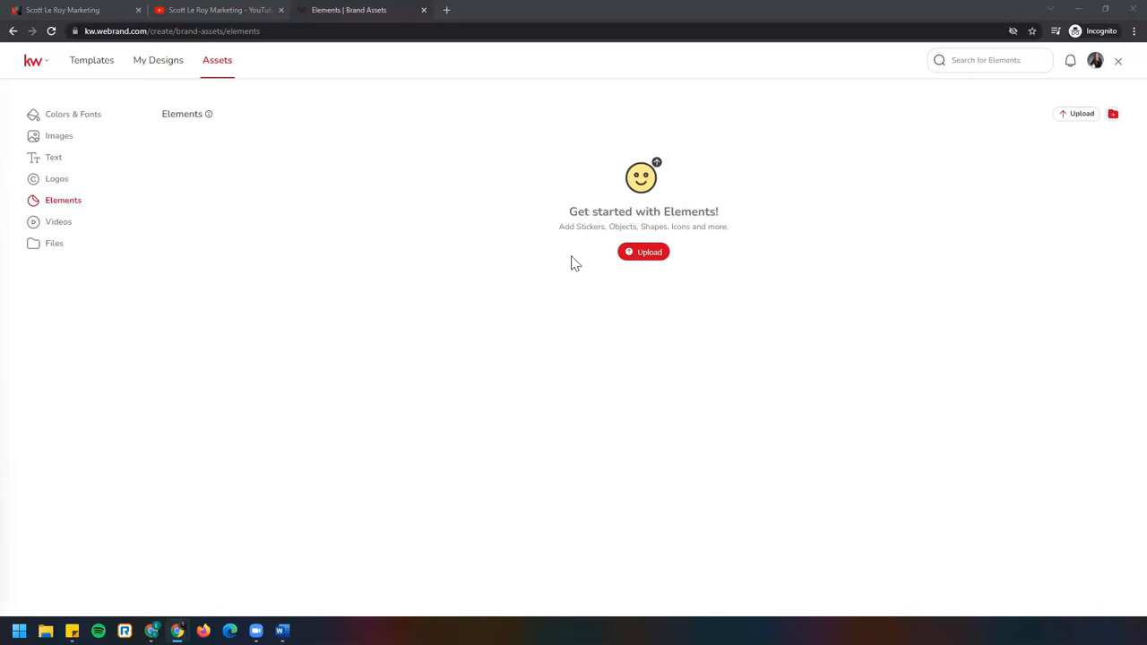
{"action": "mouse_move", "coordinate": [132, 219]}
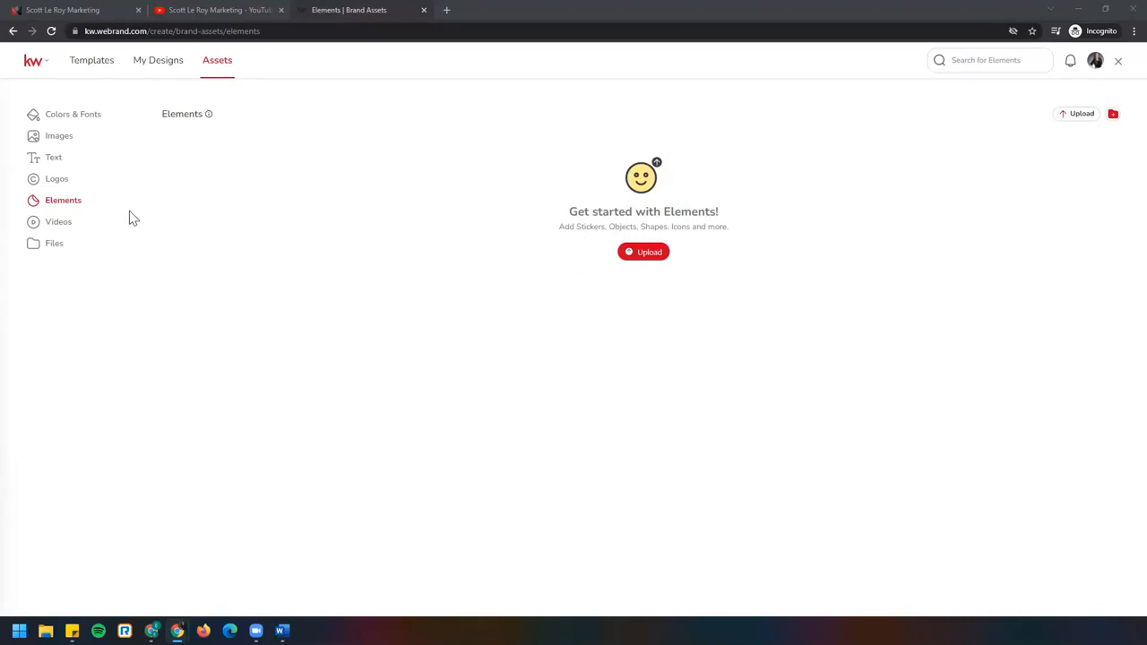
Show the empty brand Videos collection and then the empty Files library
{"action": "left_click", "coordinate": [58, 222]}
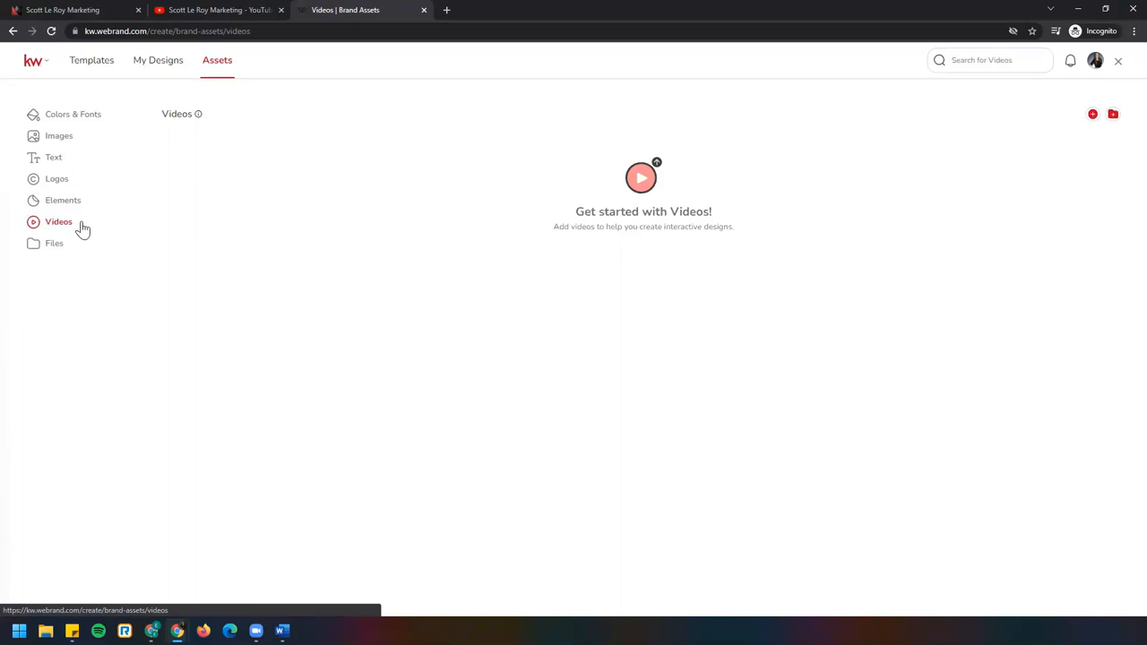
{"action": "mouse_move", "coordinate": [102, 241]}
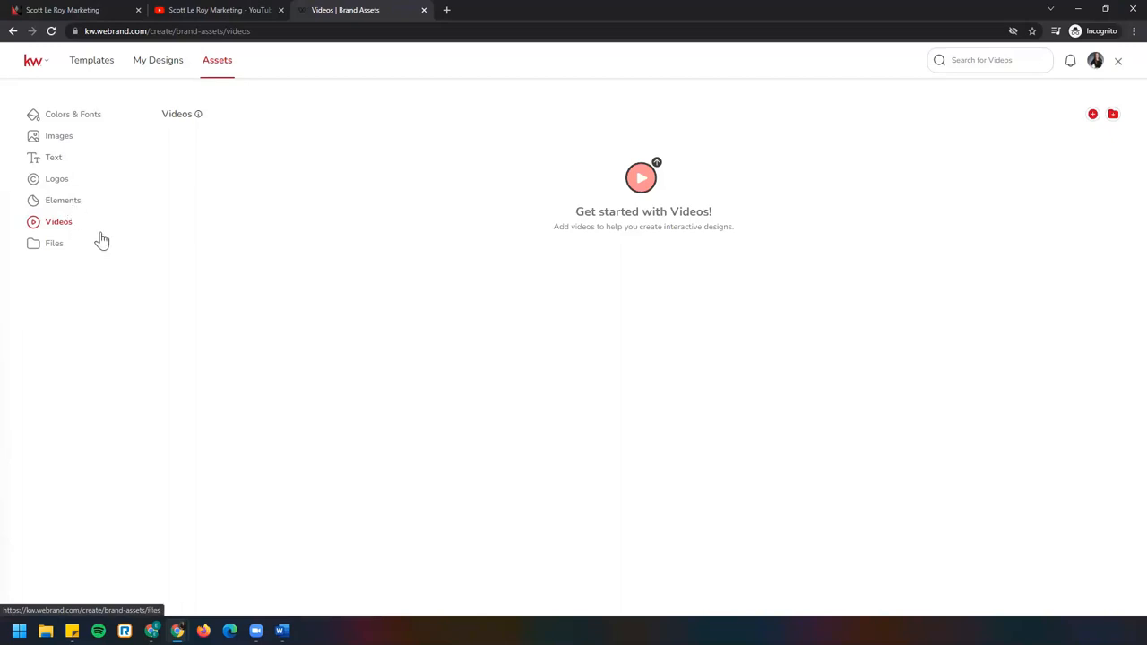
{"action": "left_click", "coordinate": [54, 244]}
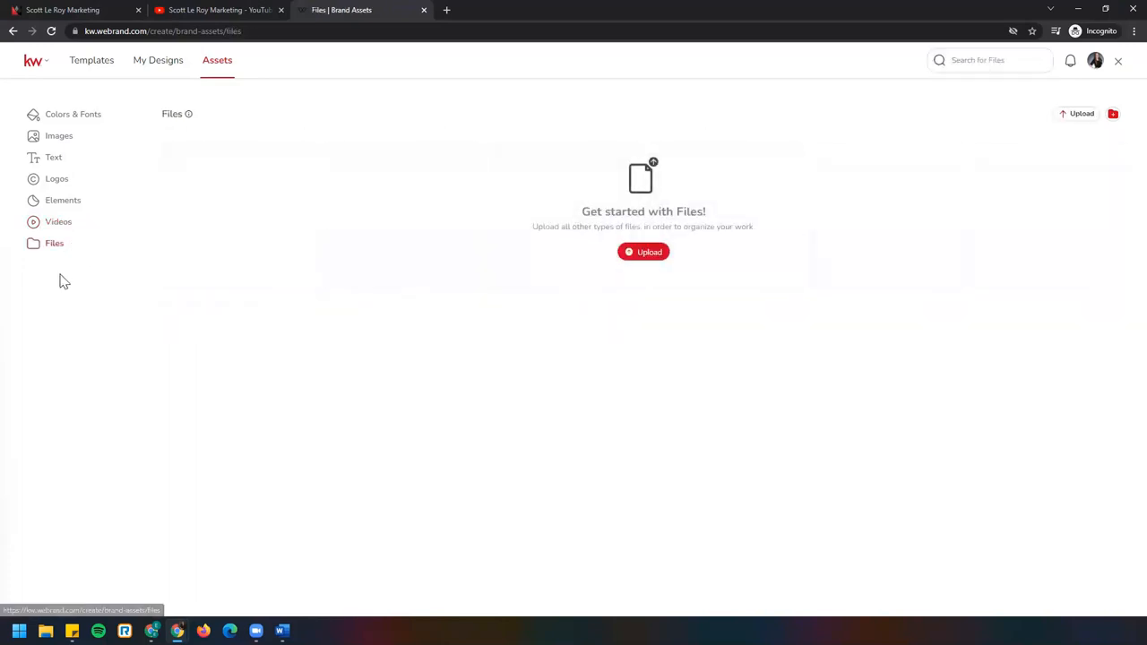
{"action": "mouse_move", "coordinate": [670, 288]}
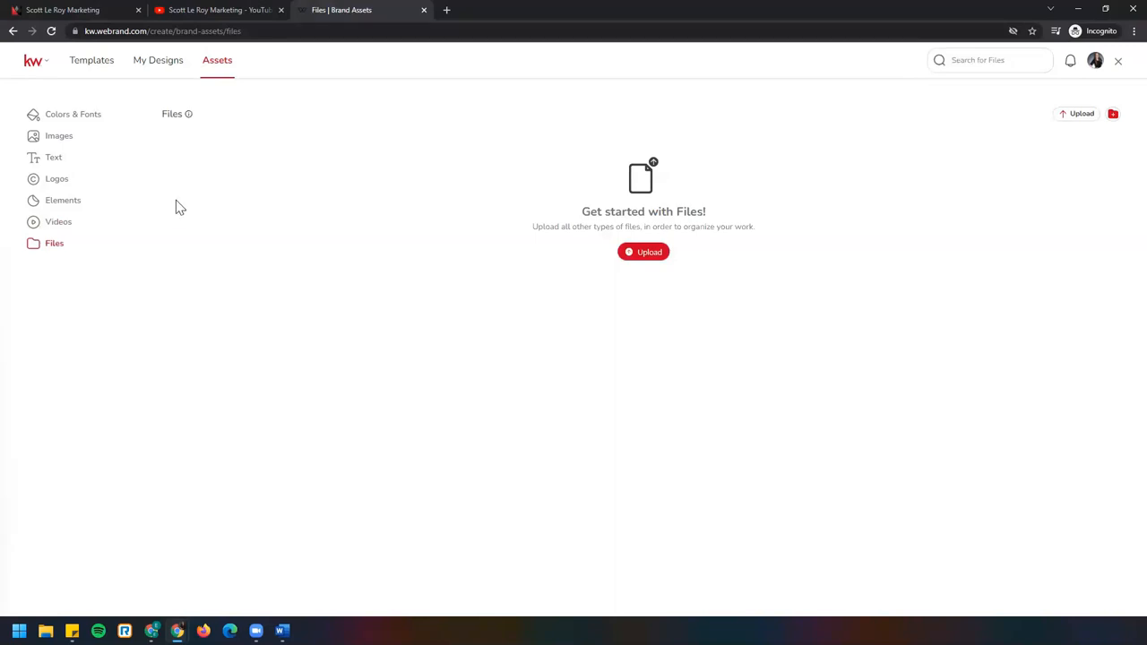
{"action": "mouse_move", "coordinate": [136, 158]}
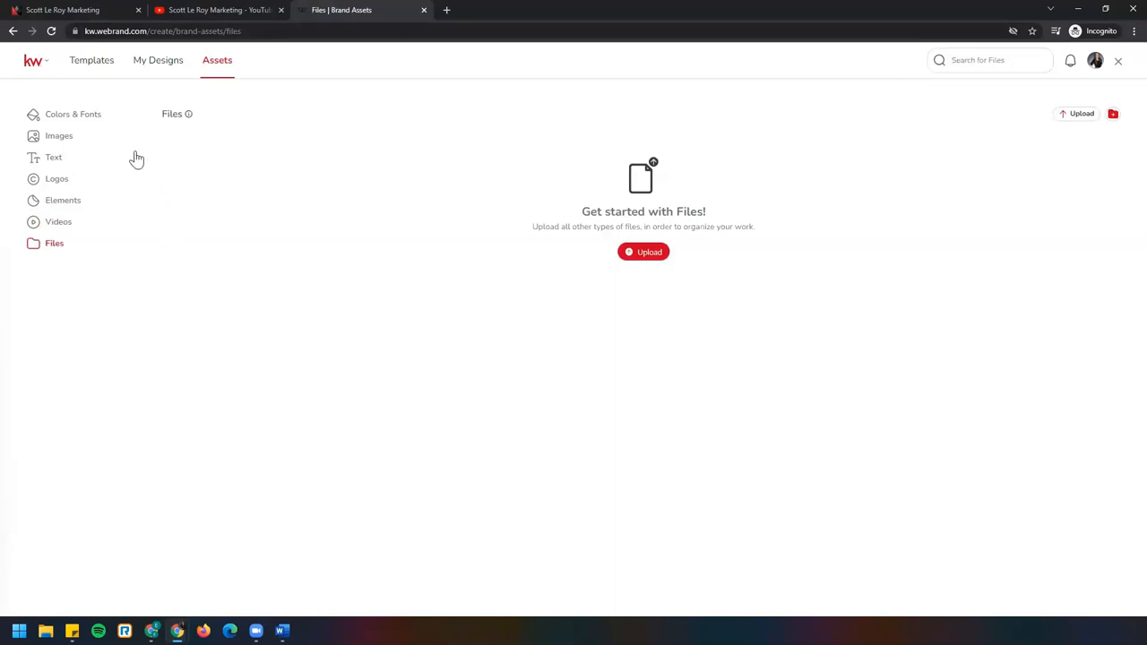
{"action": "mouse_move", "coordinate": [91, 61]}
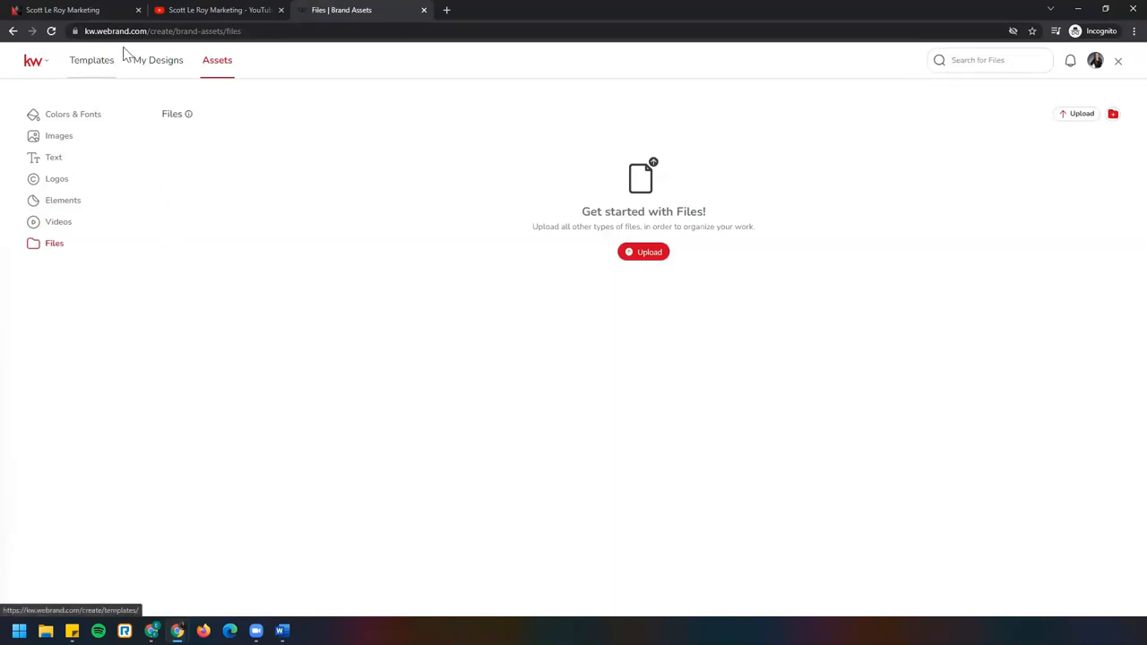
{"action": "mouse_move", "coordinate": [100, 46]}
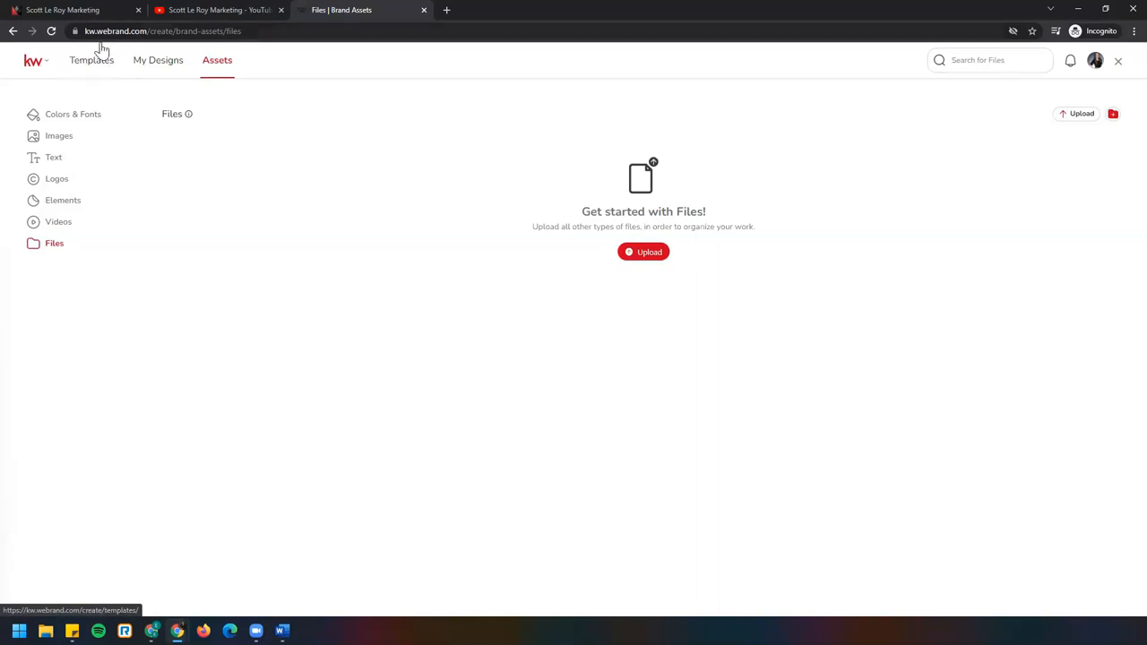
Switch to the Templates gallery showing General KSCORE templates like the Career Night flyer
{"action": "left_click", "coordinate": [92, 61]}
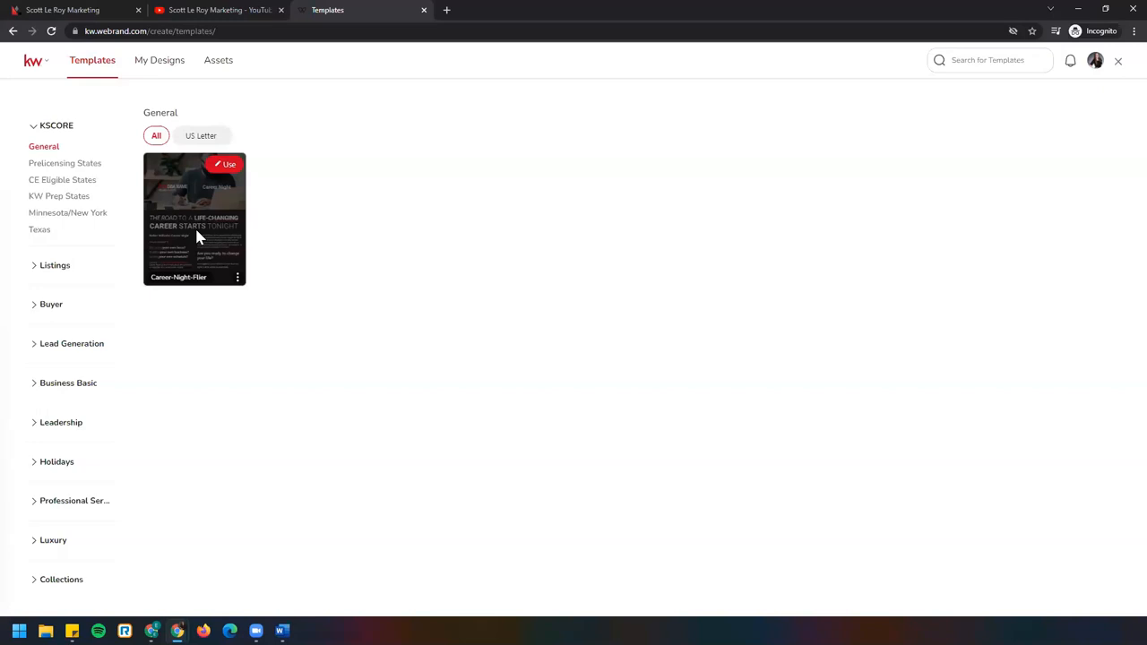
{"action": "mouse_move", "coordinate": [86, 266]}
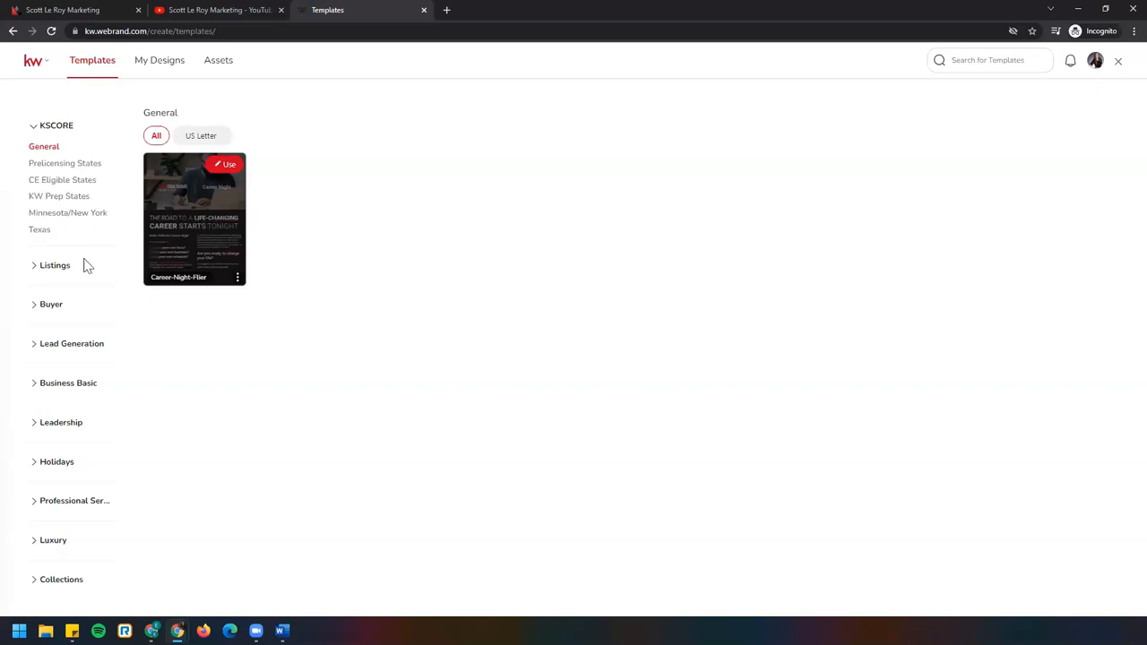
Expand Listings and Lead Generation to browse subcategories like Client Love and Home Value
{"action": "left_click", "coordinate": [53, 265]}
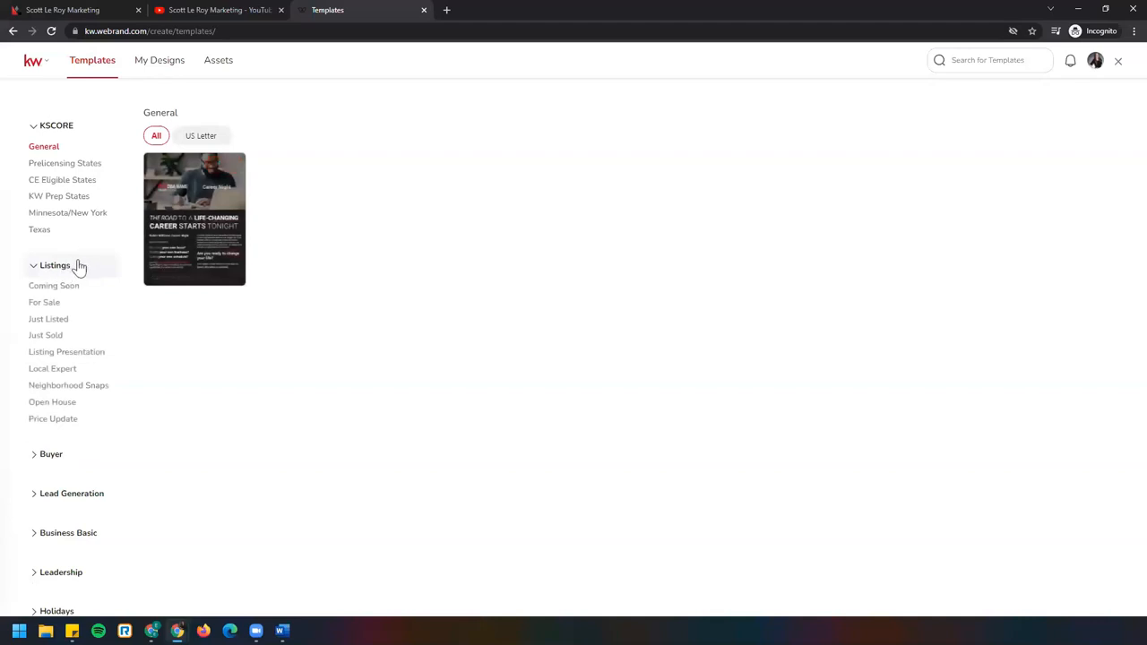
{"action": "mouse_move", "coordinate": [90, 293]}
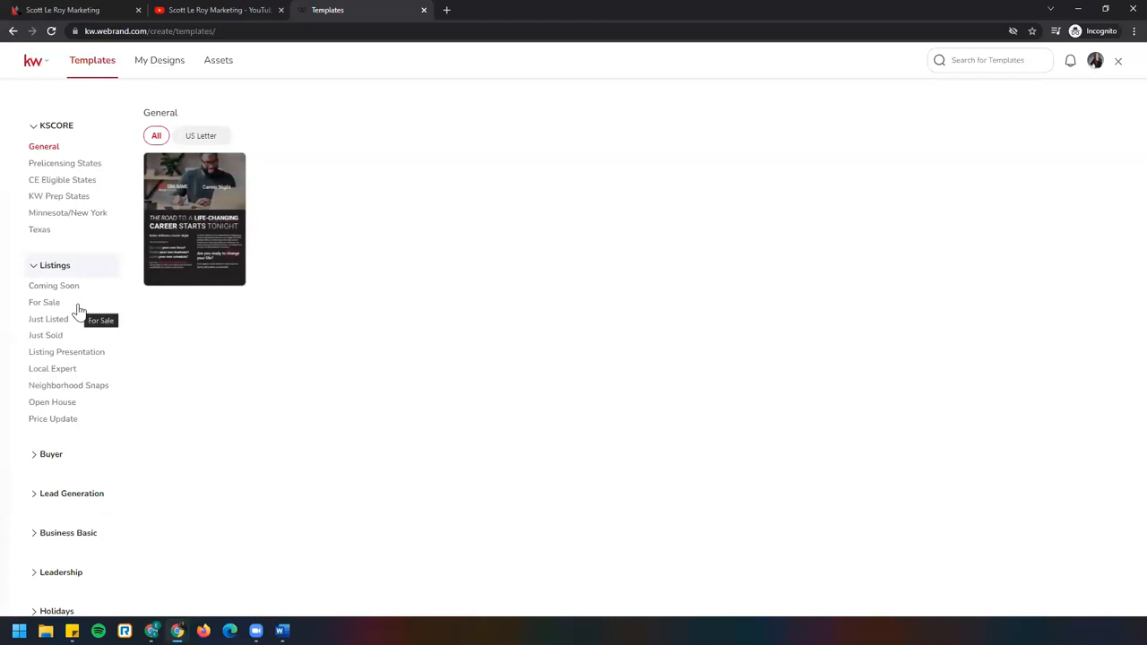
{"action": "mouse_move", "coordinate": [79, 324]}
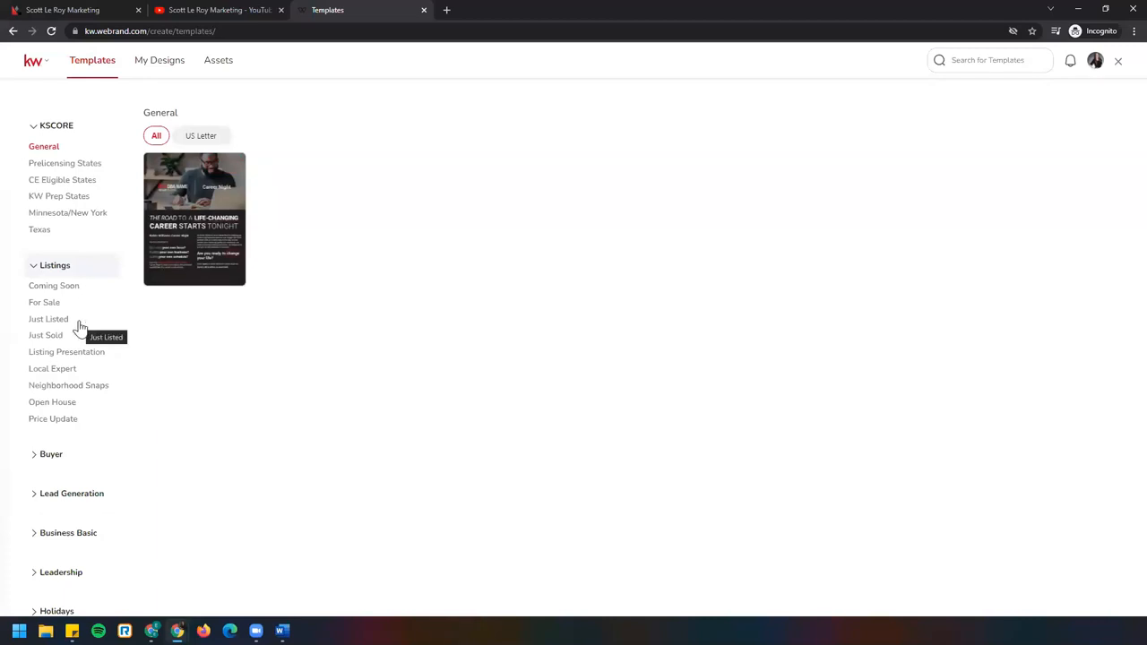
{"action": "mouse_move", "coordinate": [89, 339]}
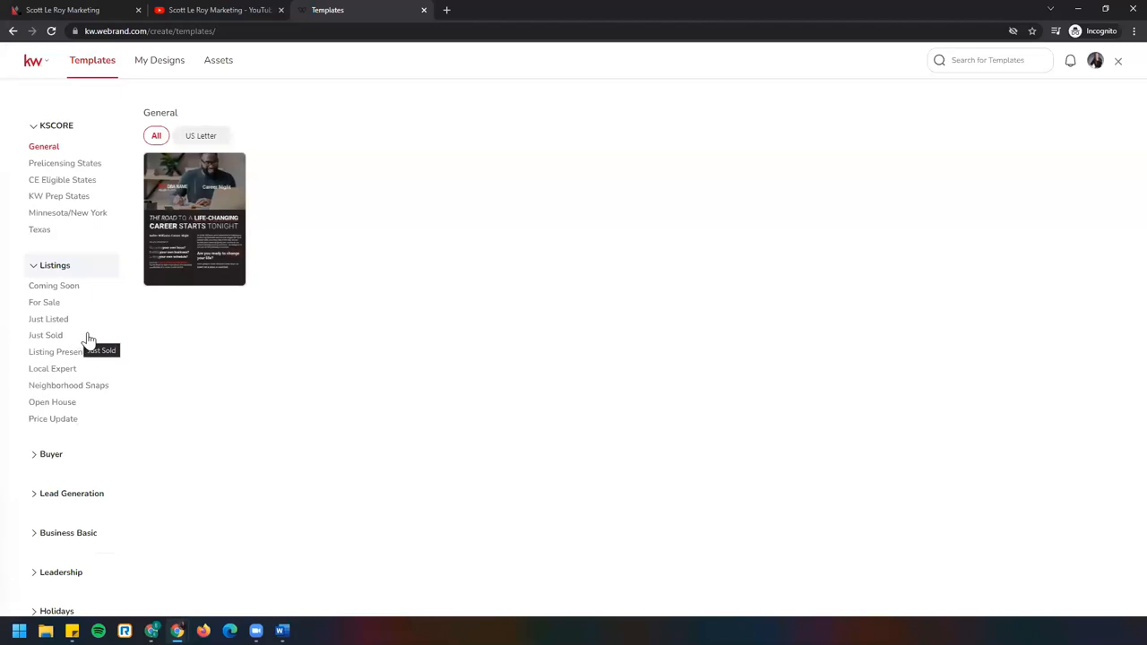
{"action": "mouse_move", "coordinate": [75, 319]}
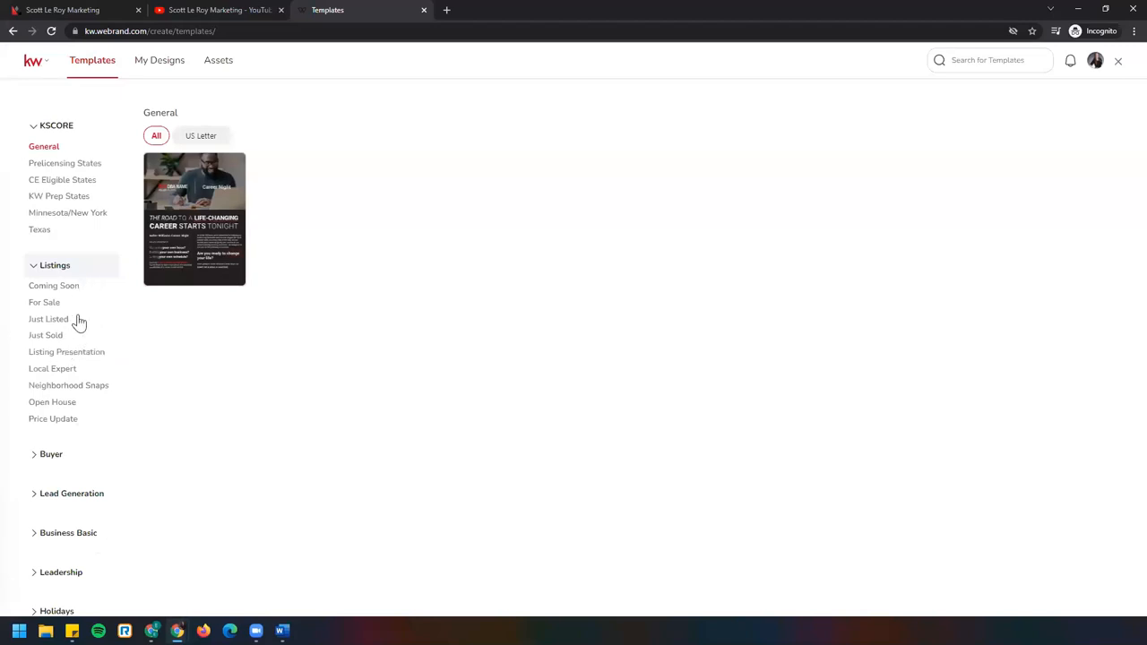
{"action": "mouse_move", "coordinate": [68, 331]}
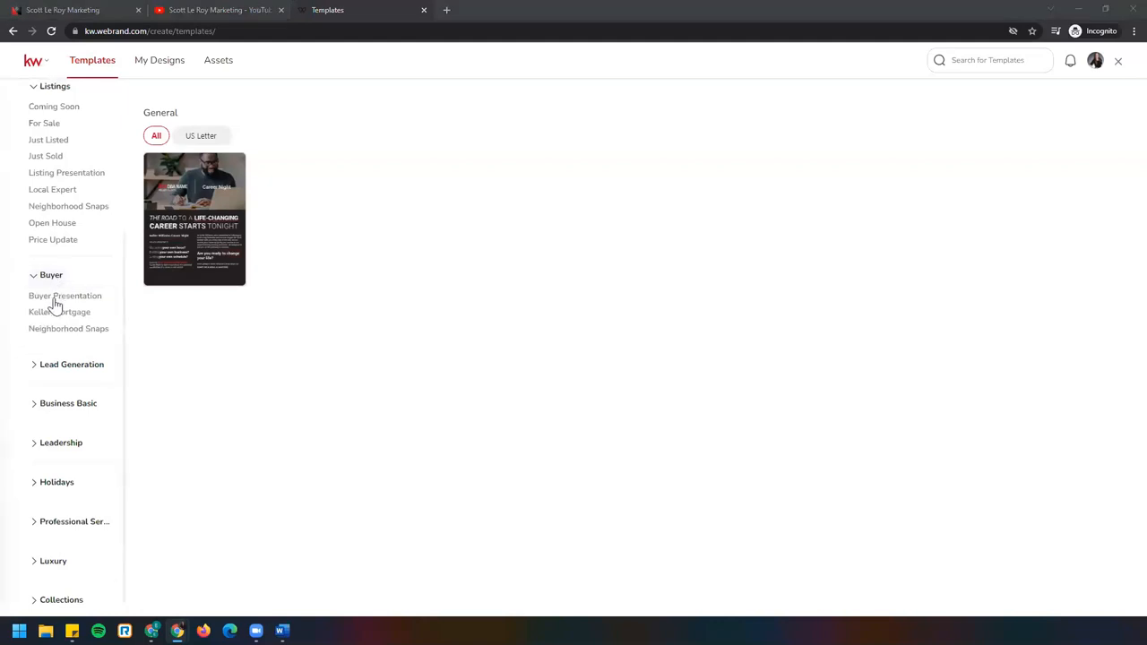
{"action": "mouse_move", "coordinate": [60, 315]}
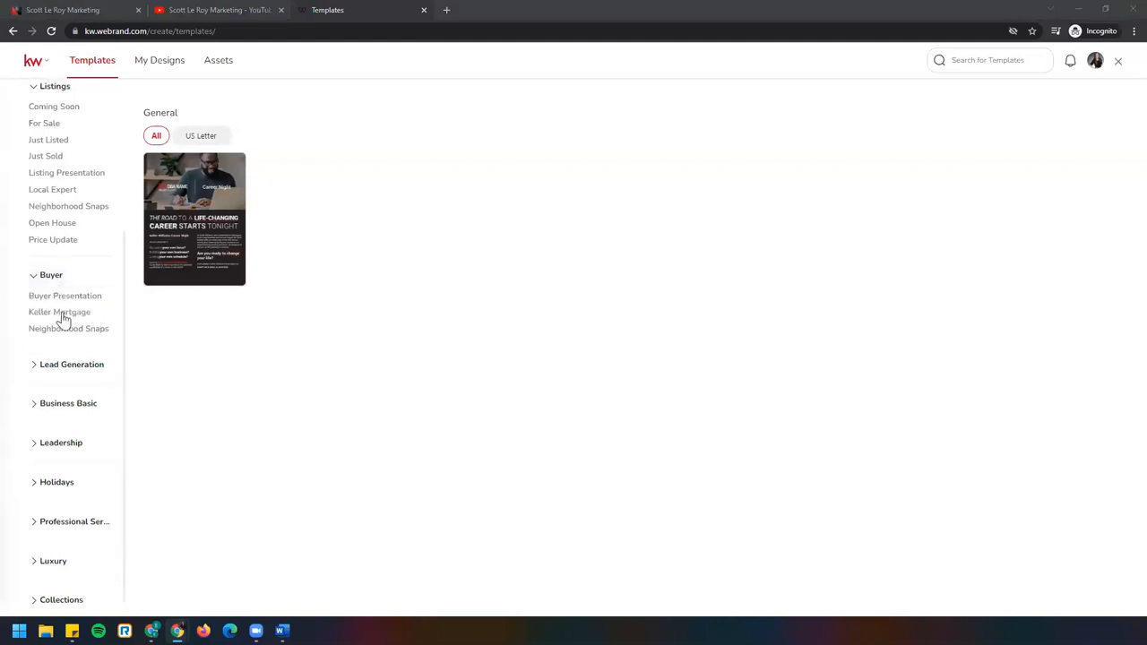
{"action": "mouse_move", "coordinate": [101, 314]}
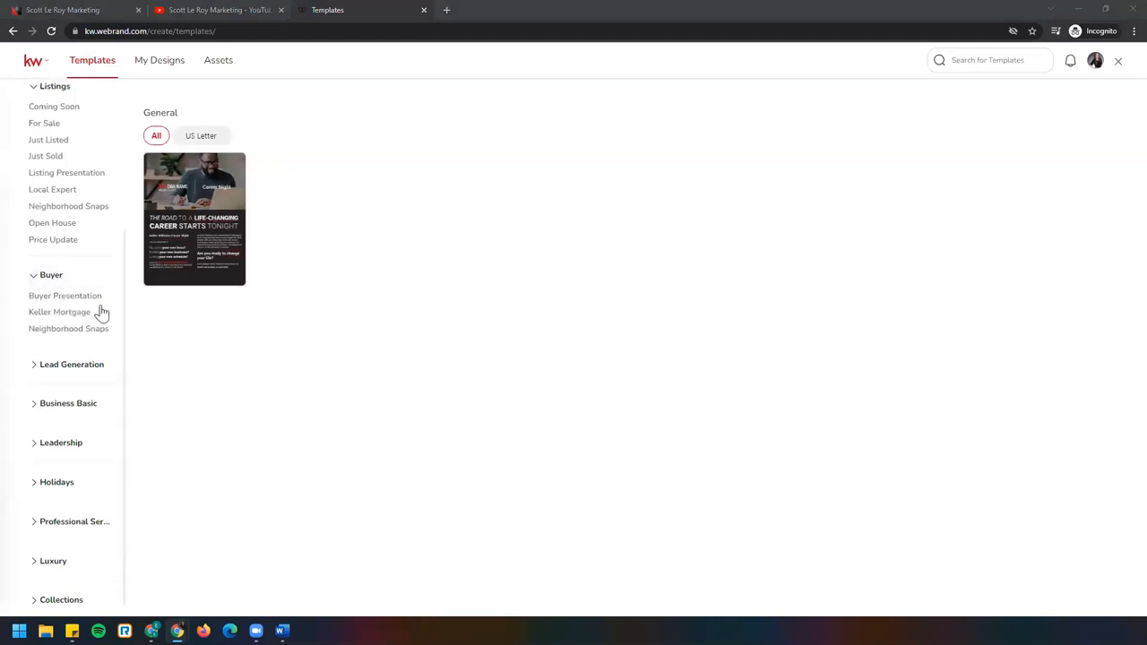
{"action": "mouse_move", "coordinate": [61, 312]}
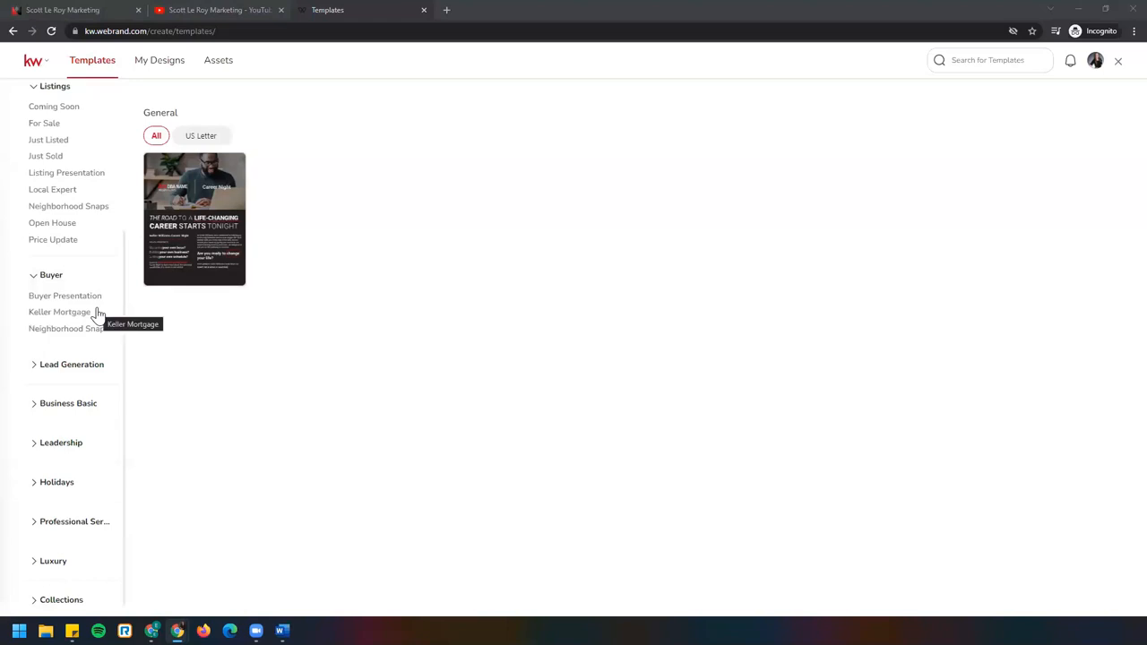
{"action": "left_click", "coordinate": [72, 363]}
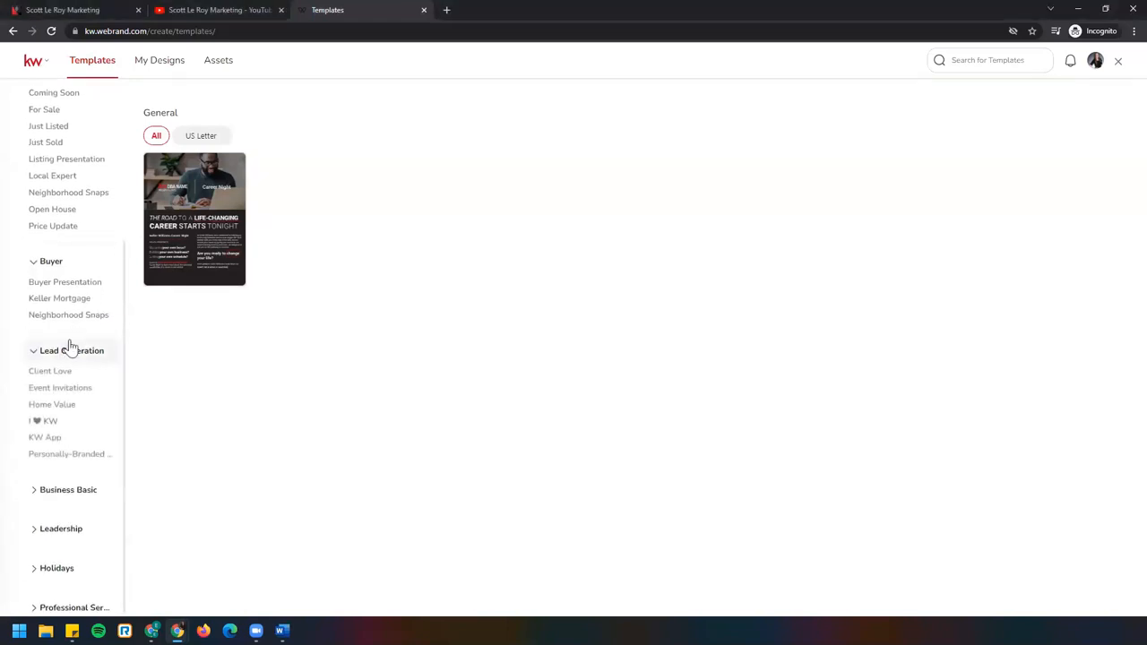
{"action": "scroll", "scroll_direction": "down", "scroll_amount": 3}
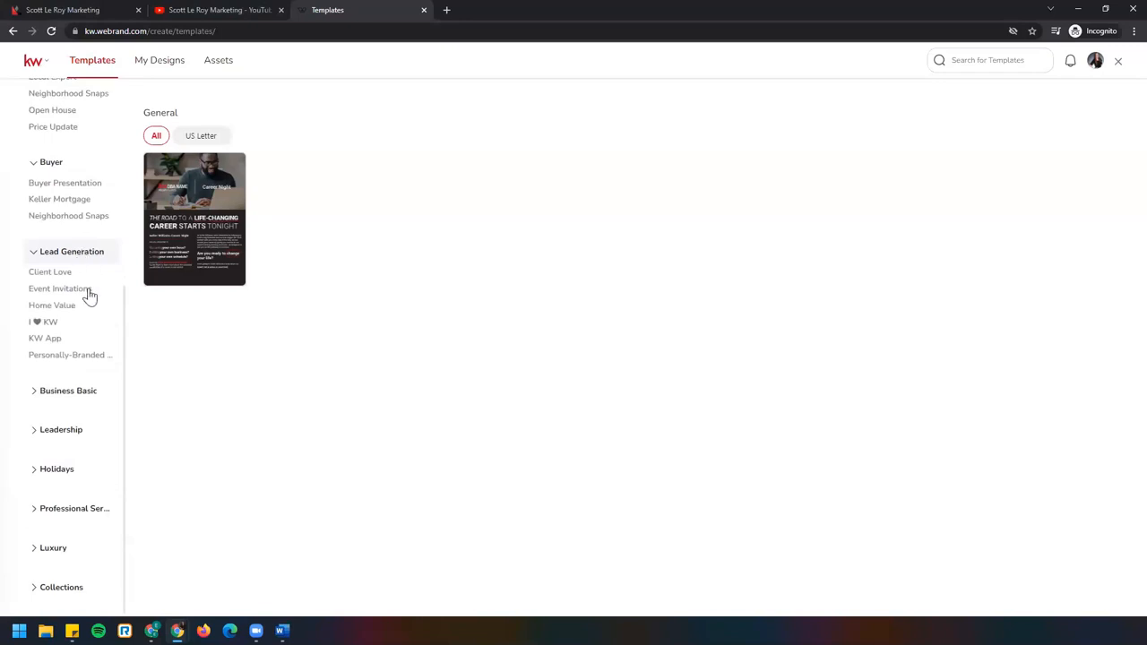
{"action": "mouse_move", "coordinate": [76, 294]}
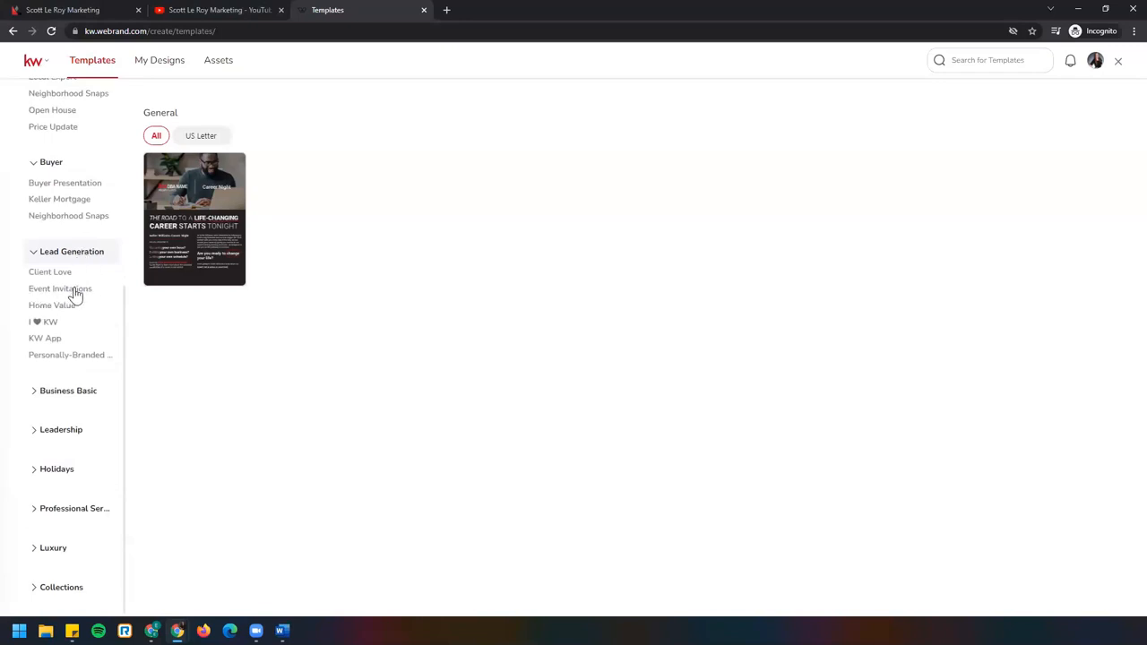
{"action": "mouse_move", "coordinate": [97, 295]}
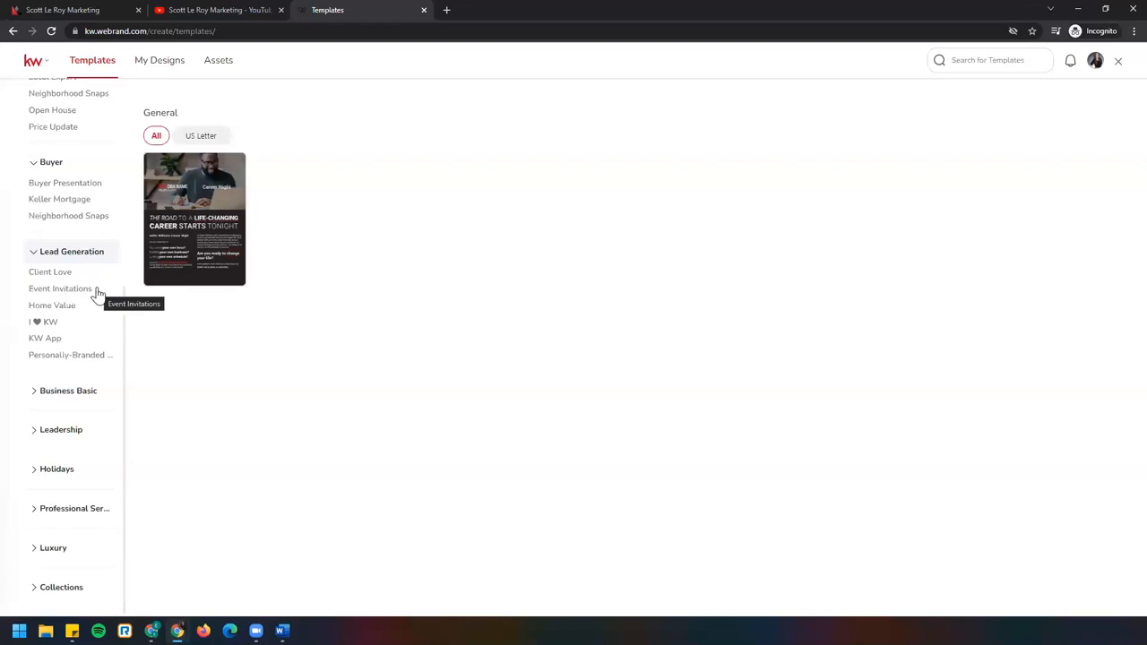
{"action": "mouse_move", "coordinate": [63, 342]}
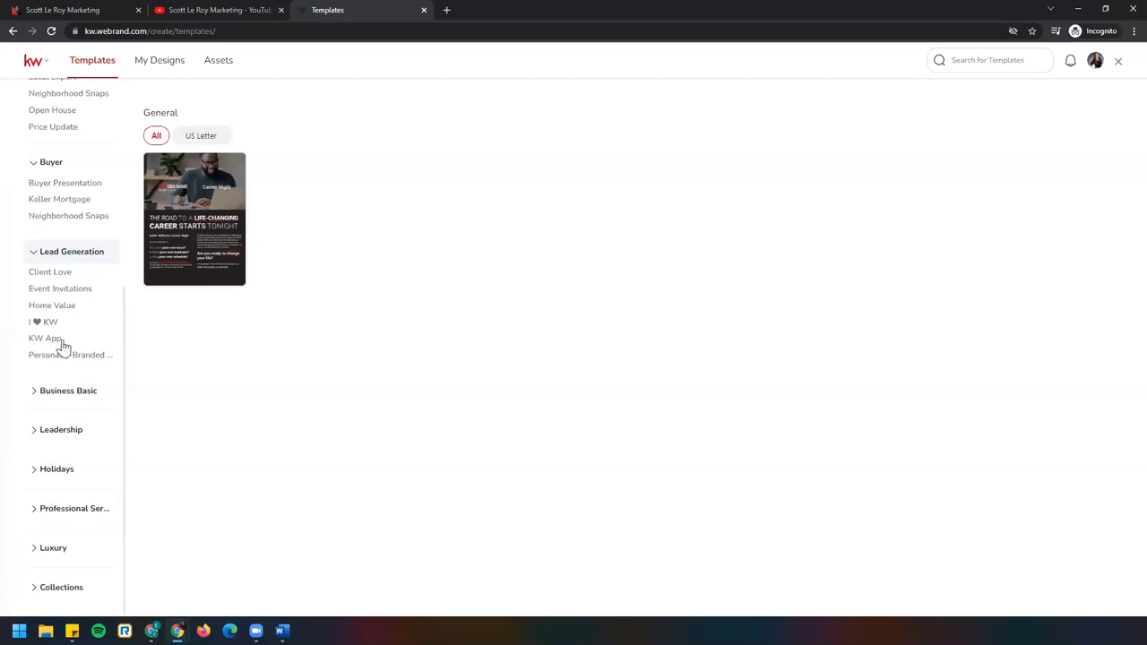
{"action": "mouse_move", "coordinate": [54, 341]}
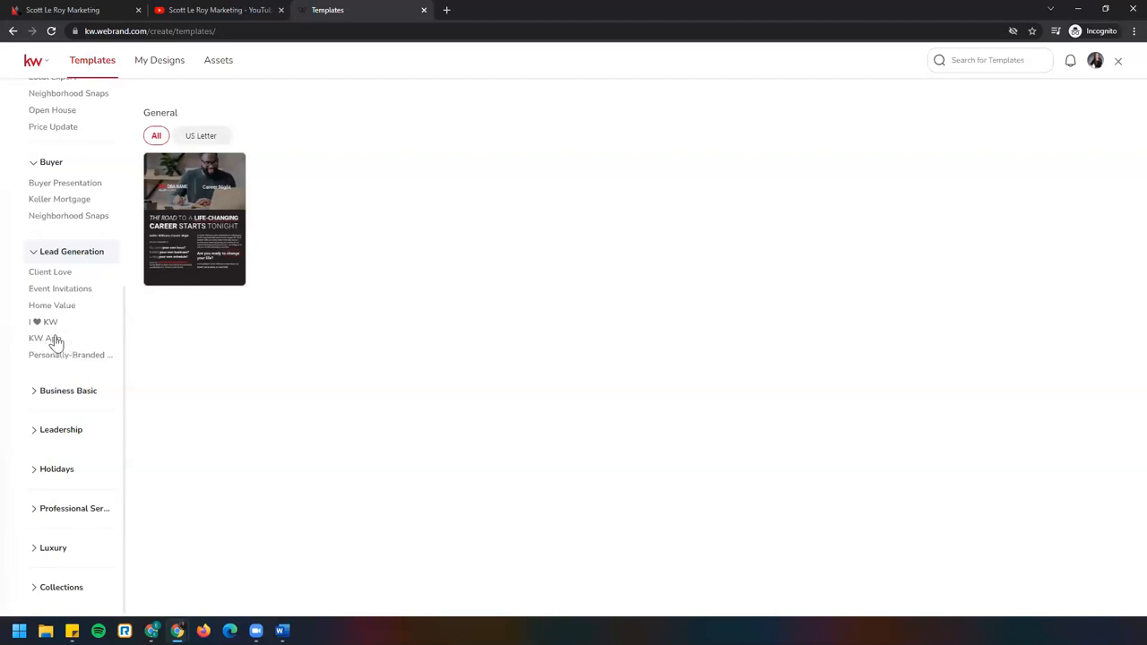
{"action": "mouse_move", "coordinate": [70, 341]}
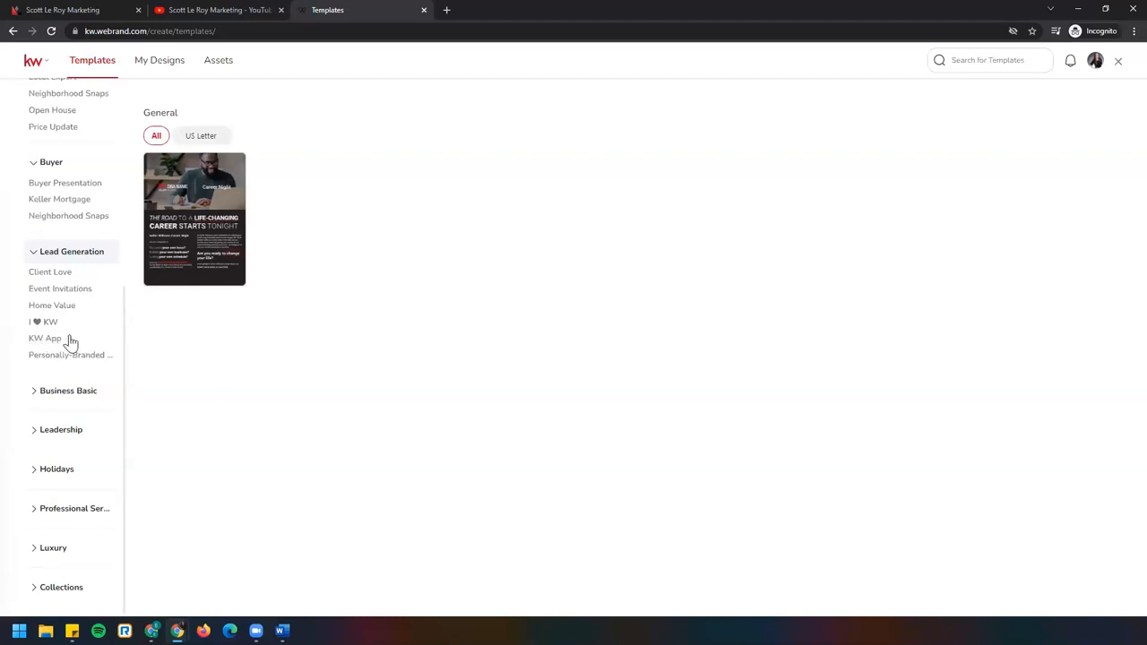
{"action": "mouse_move", "coordinate": [45, 337]}
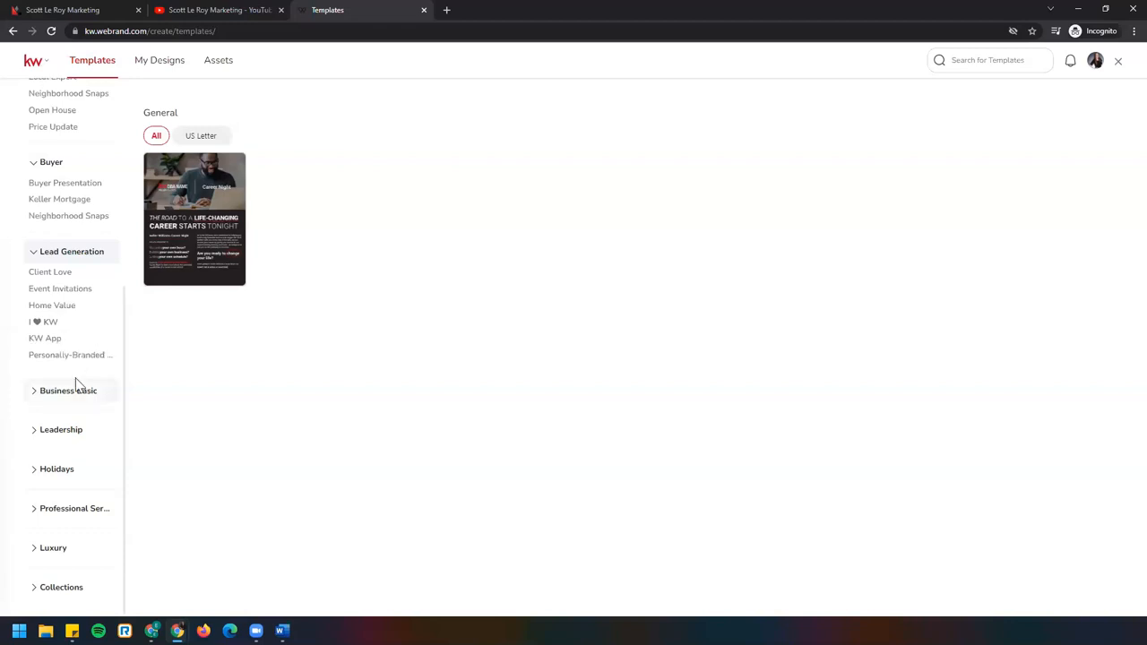
{"action": "scroll", "scroll_direction": "up", "scroll_amount": 3}
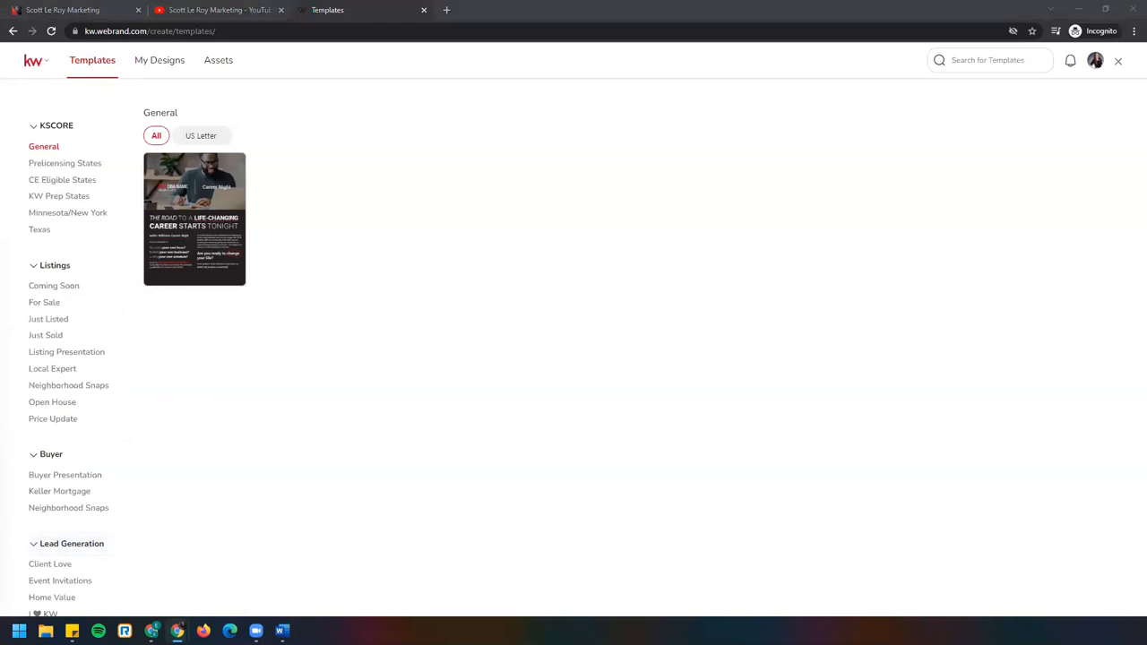
{"action": "mouse_move", "coordinate": [94, 252]}
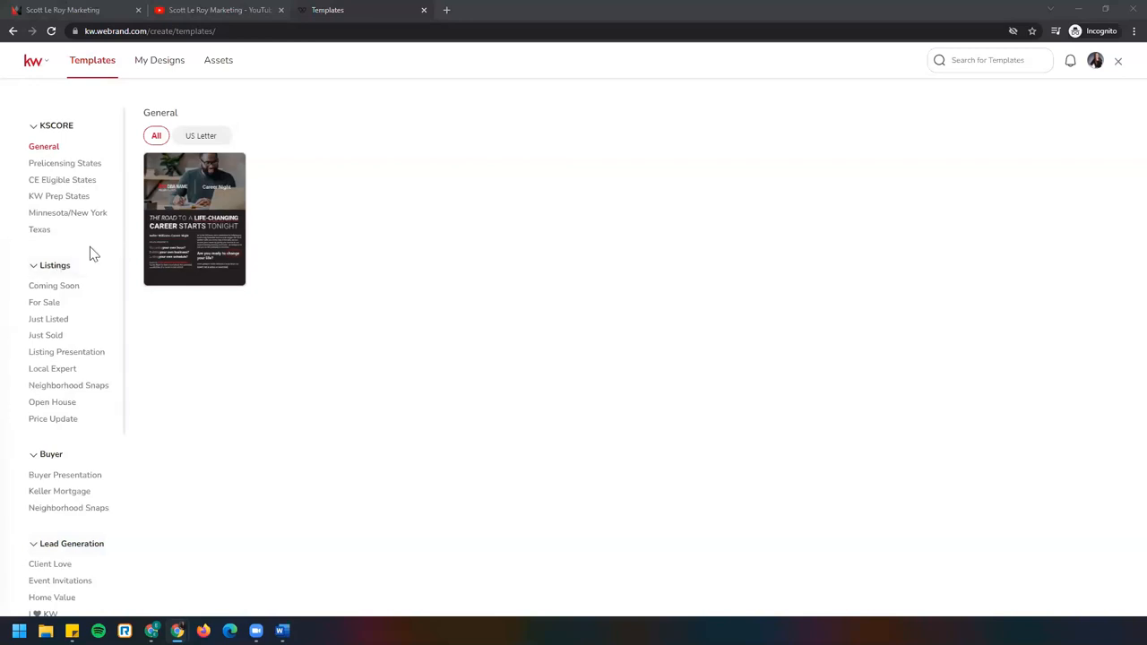
{"action": "mouse_move", "coordinate": [35, 319]}
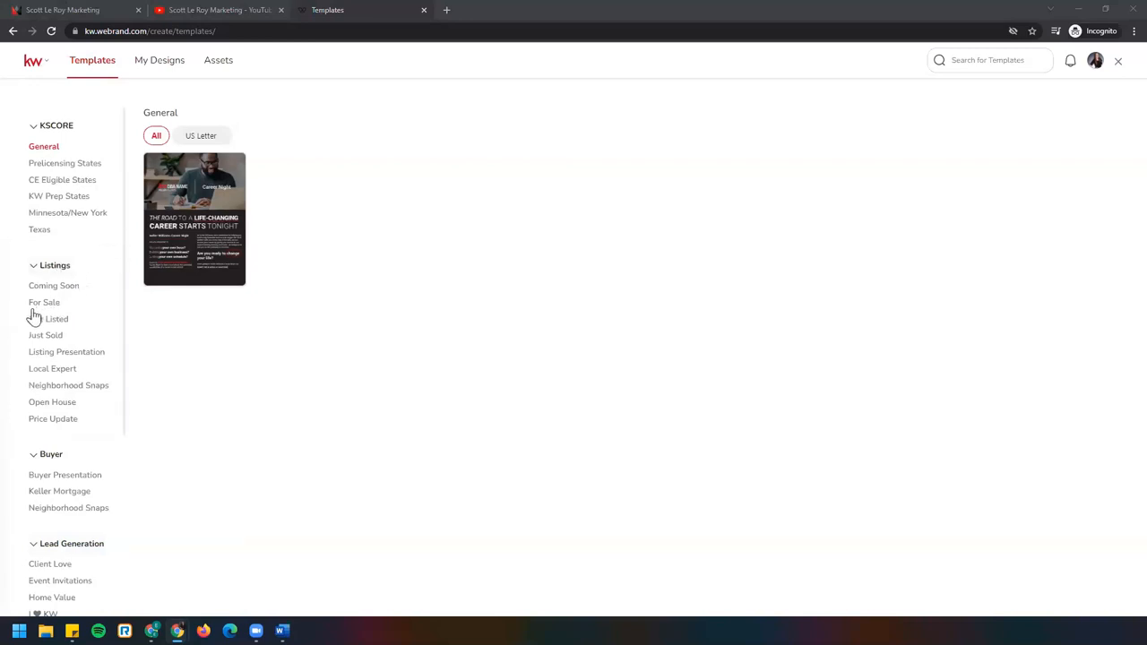
{"action": "left_click", "coordinate": [43, 301]}
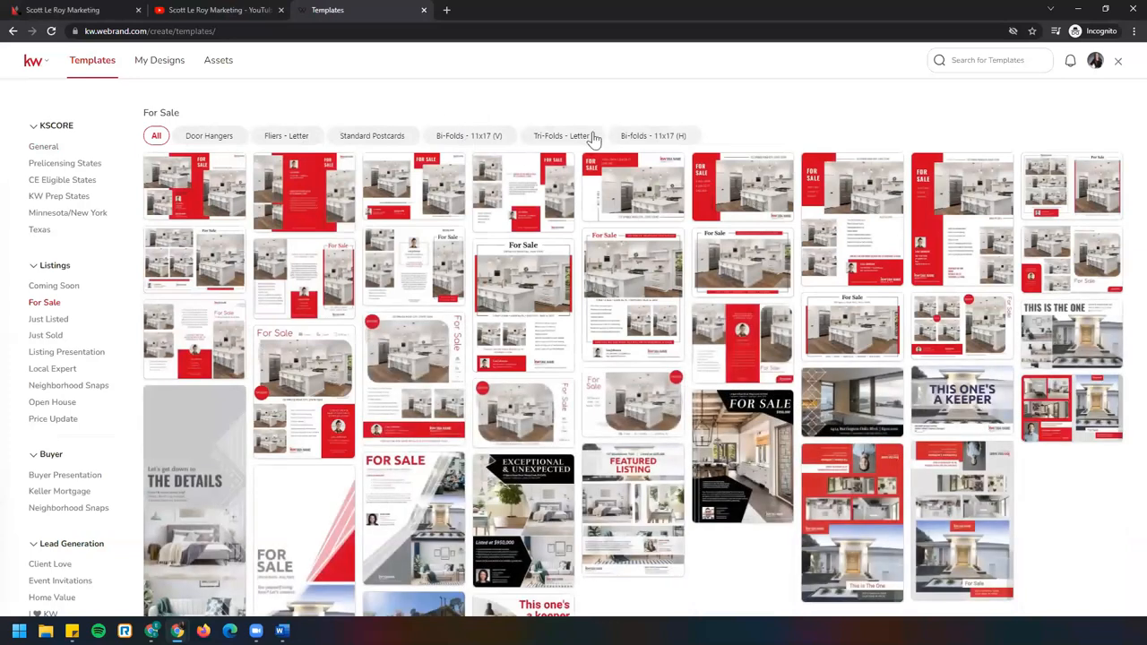
{"action": "mouse_move", "coordinate": [567, 137]}
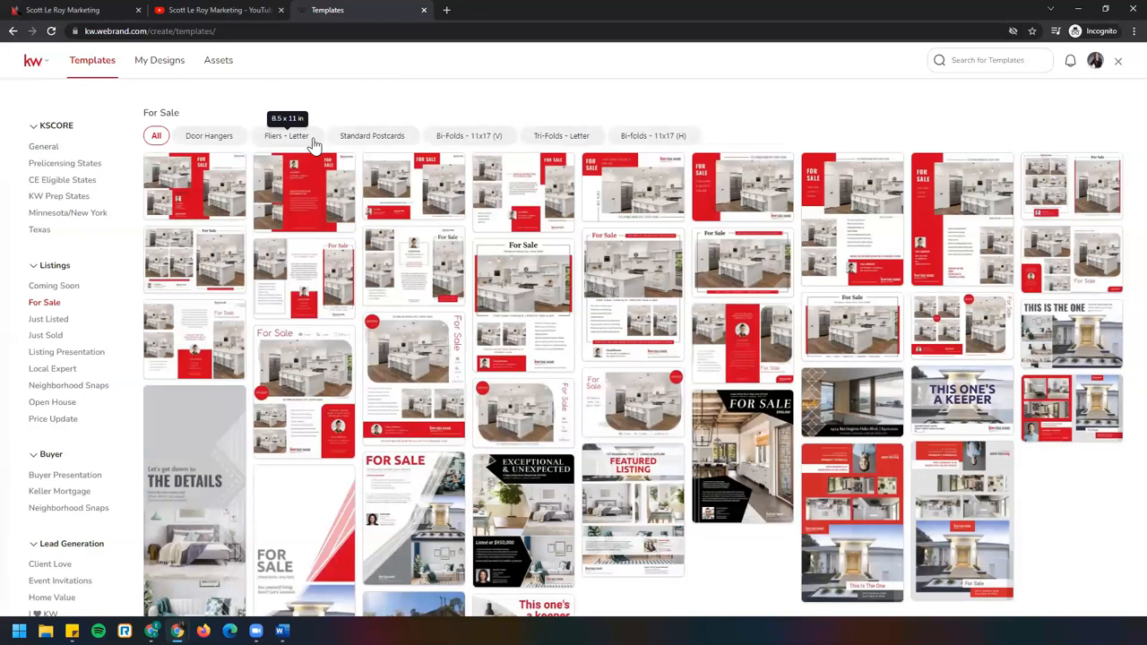
{"action": "mouse_move", "coordinate": [208, 137]}
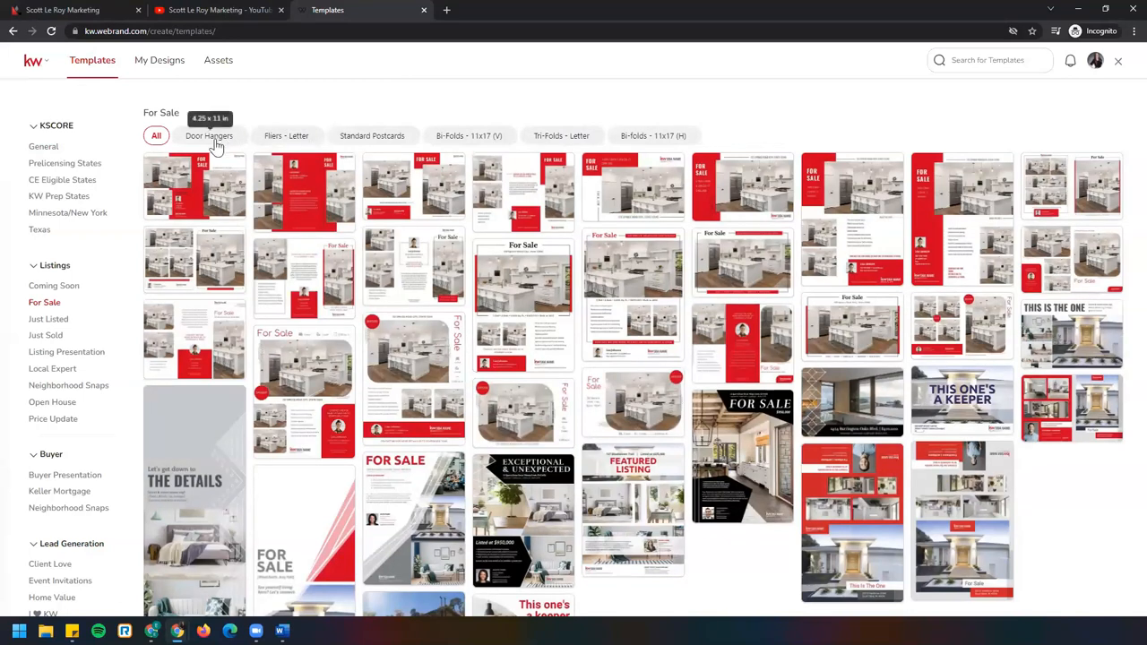
{"action": "mouse_move", "coordinate": [373, 136]}
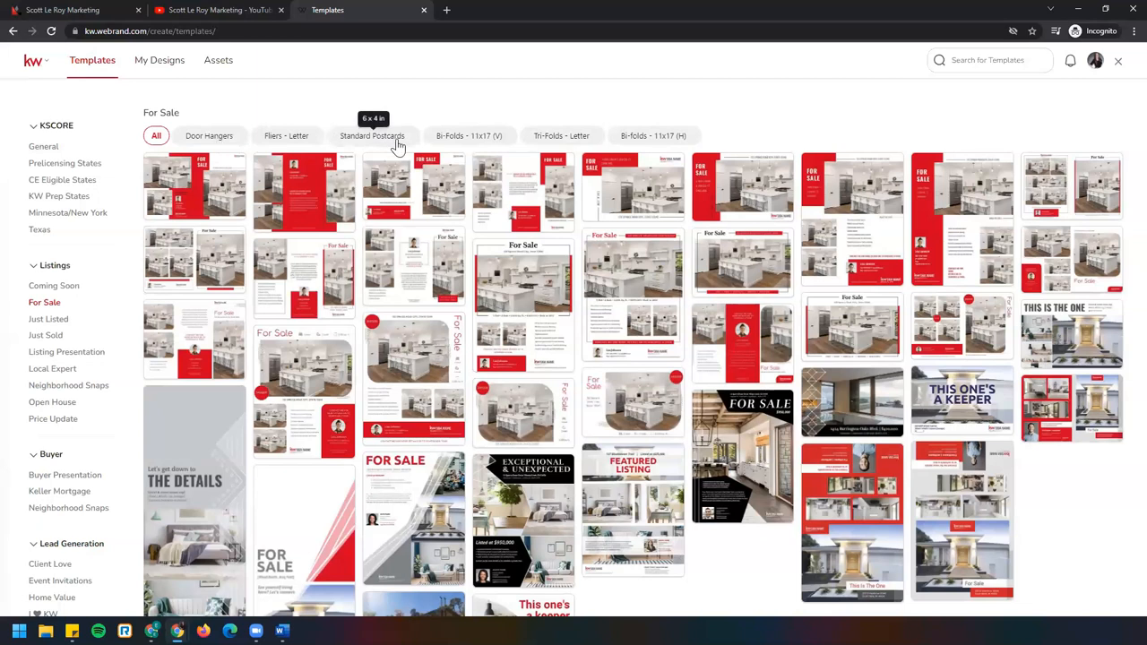
{"action": "mouse_move", "coordinate": [591, 144]}
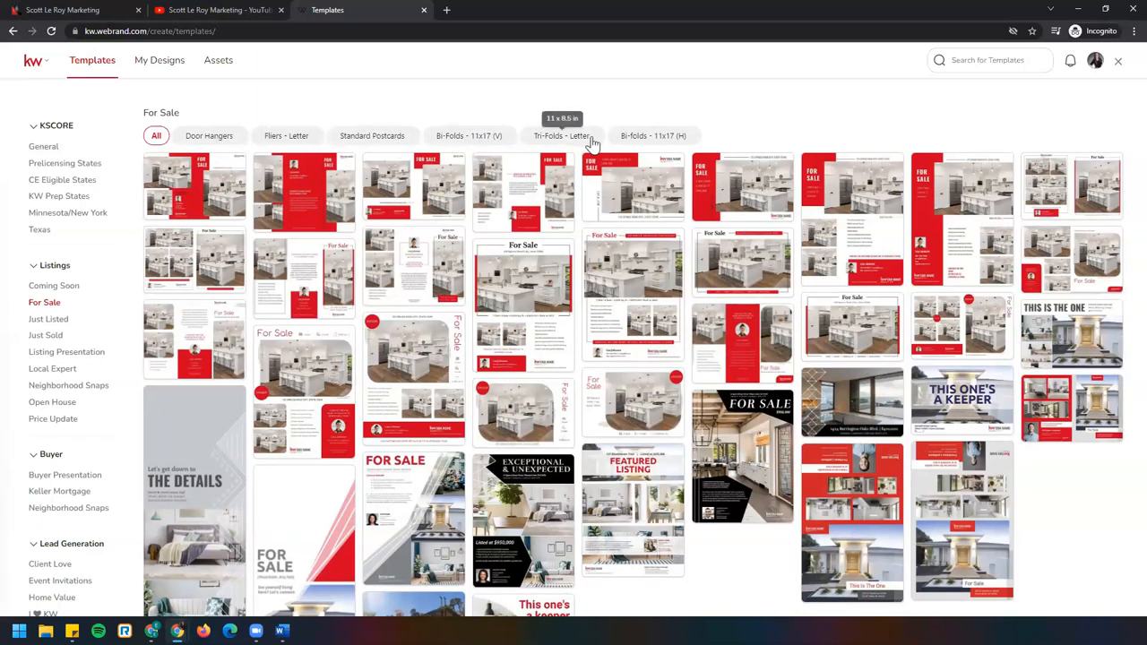
{"action": "mouse_move", "coordinate": [684, 142]}
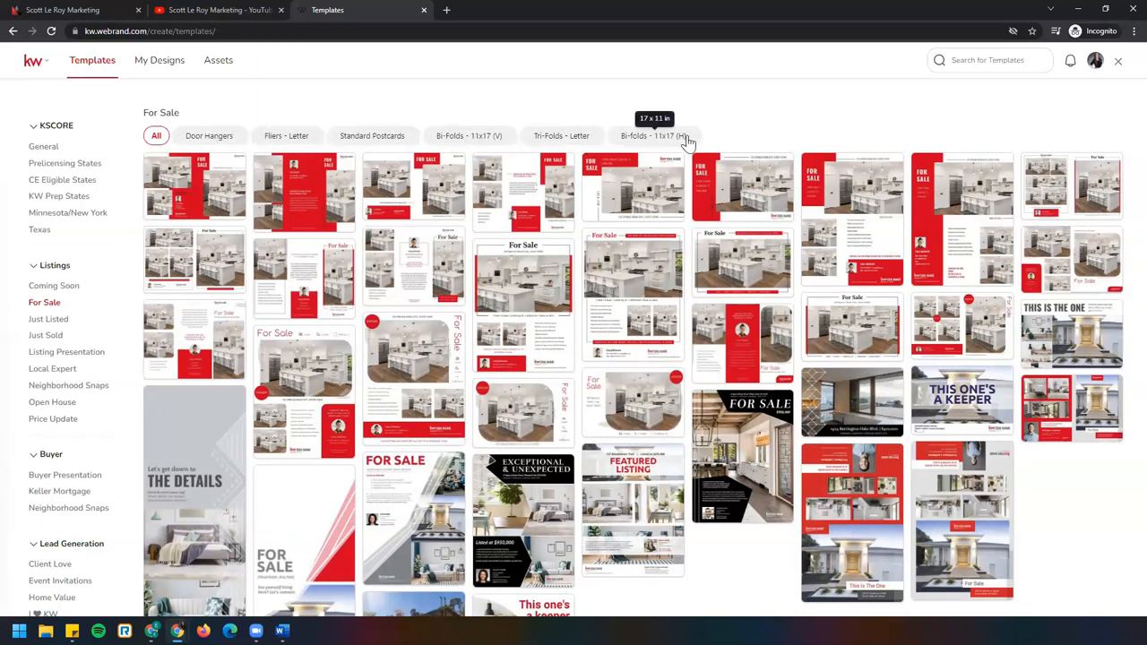
{"action": "mouse_move", "coordinate": [667, 146]}
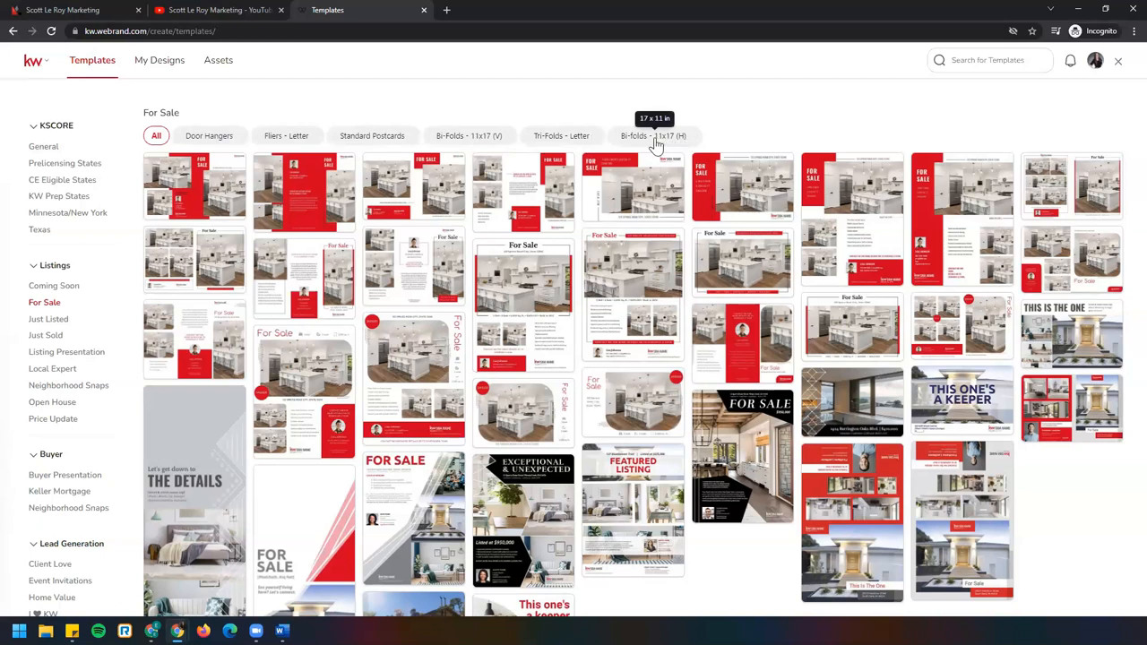
{"action": "mouse_move", "coordinate": [402, 145]}
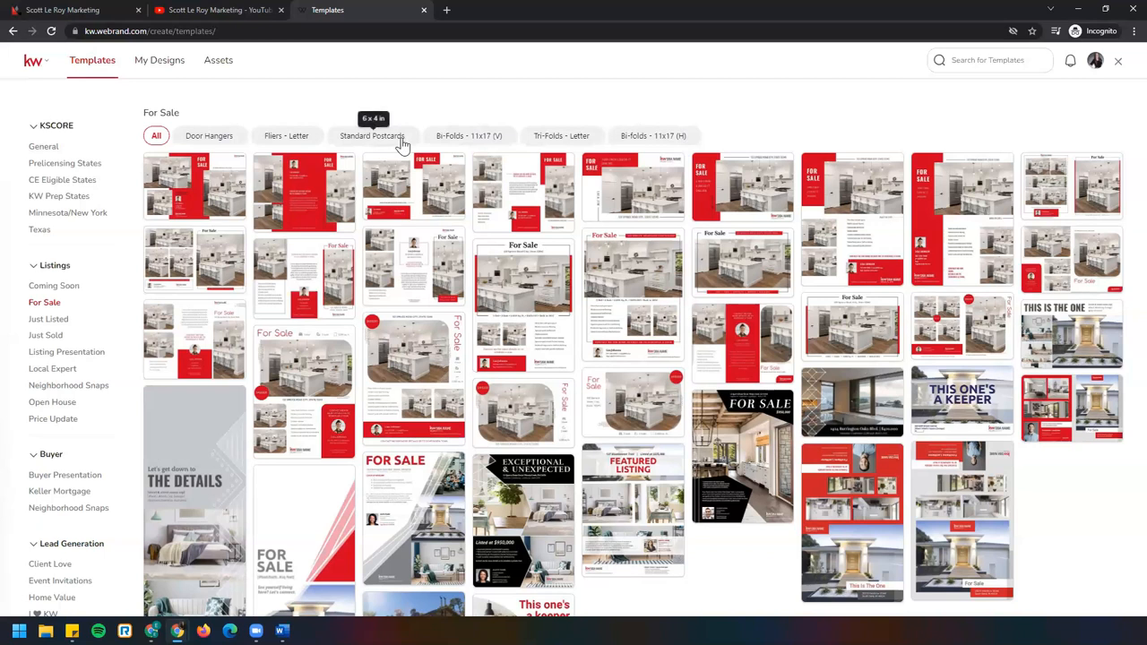
{"action": "mouse_move", "coordinate": [681, 147]}
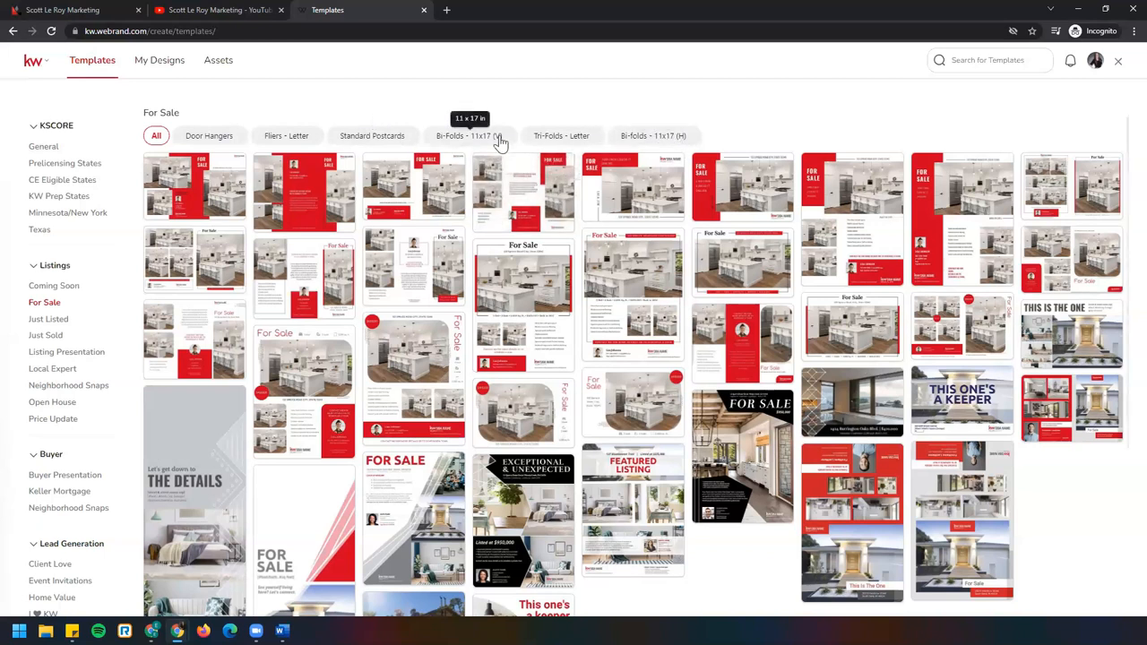
{"action": "left_click", "coordinate": [49, 319]}
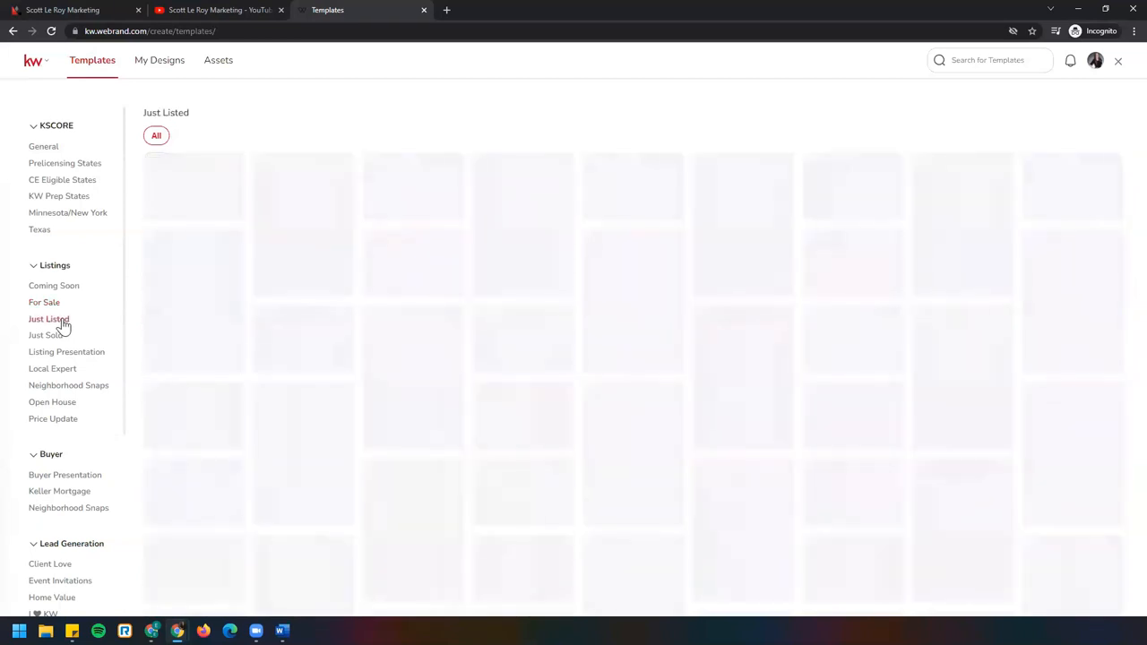
{"action": "left_click", "coordinate": [48, 319]}
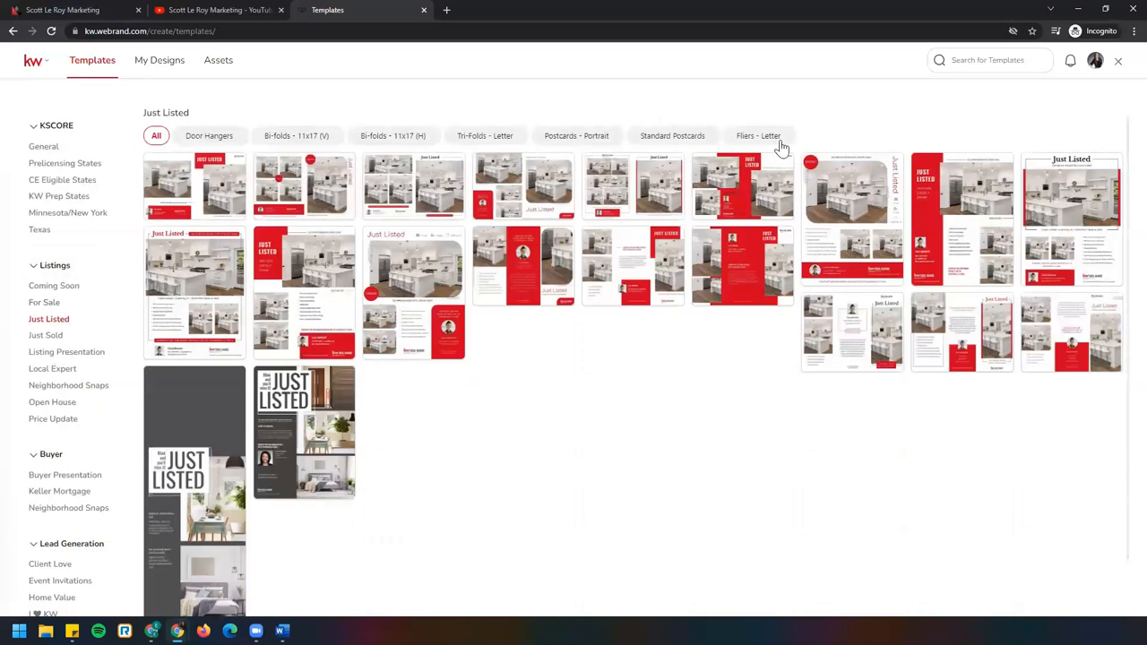
{"action": "mouse_move", "coordinate": [724, 142]}
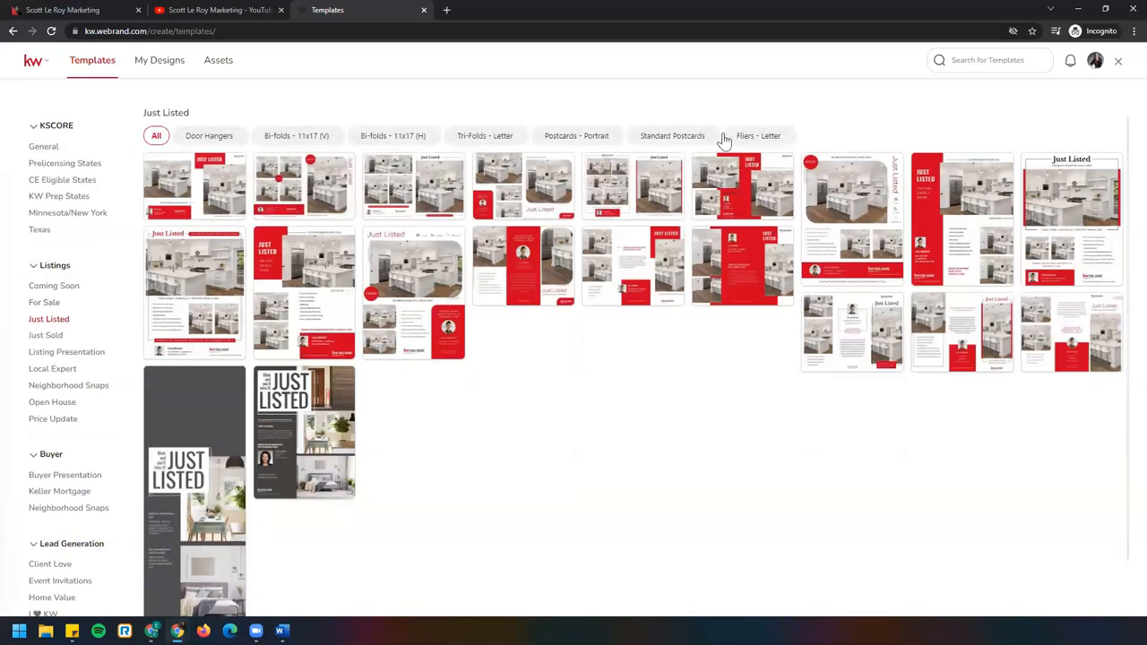
{"action": "mouse_move", "coordinate": [61, 312]}
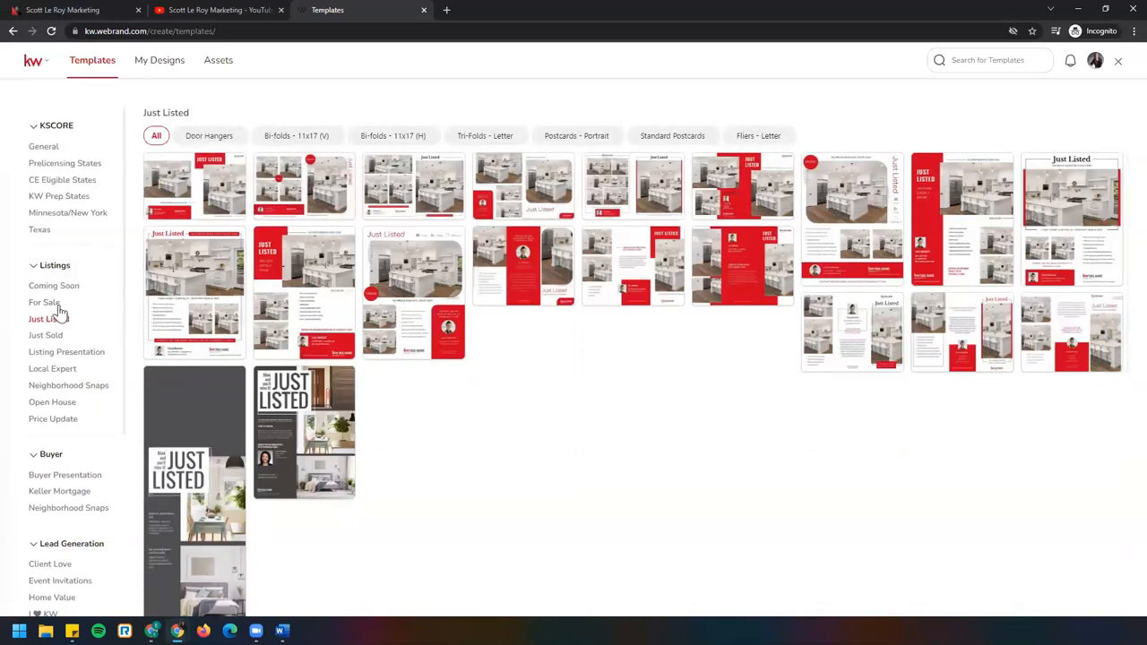
{"action": "left_click", "coordinate": [43, 301]}
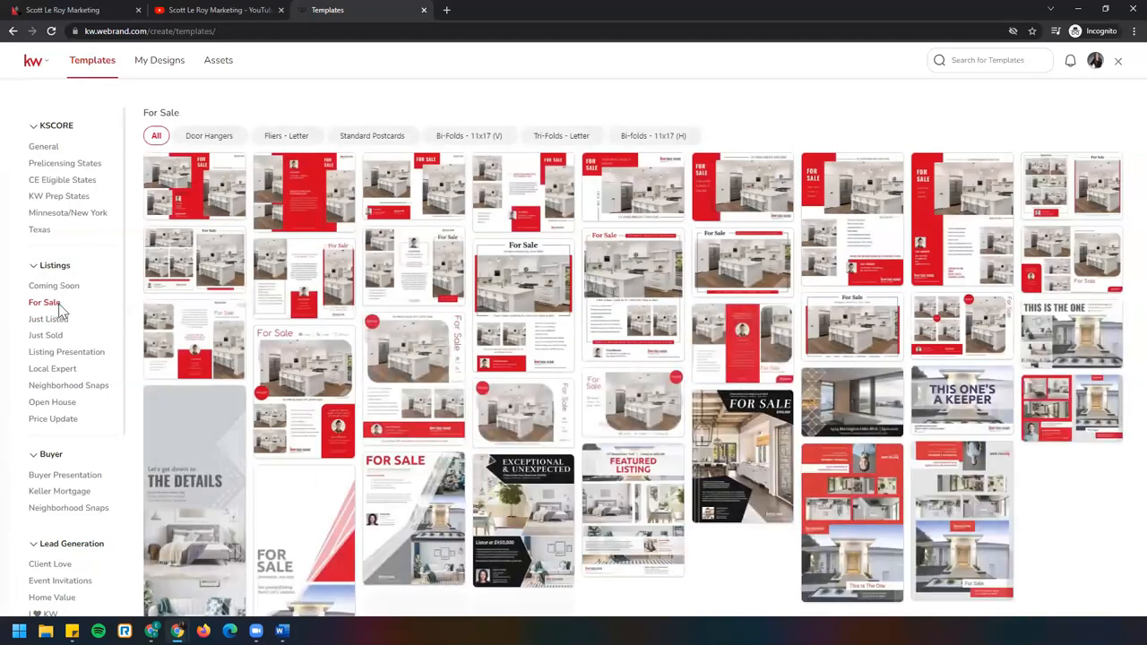
{"action": "mouse_move", "coordinate": [287, 136]}
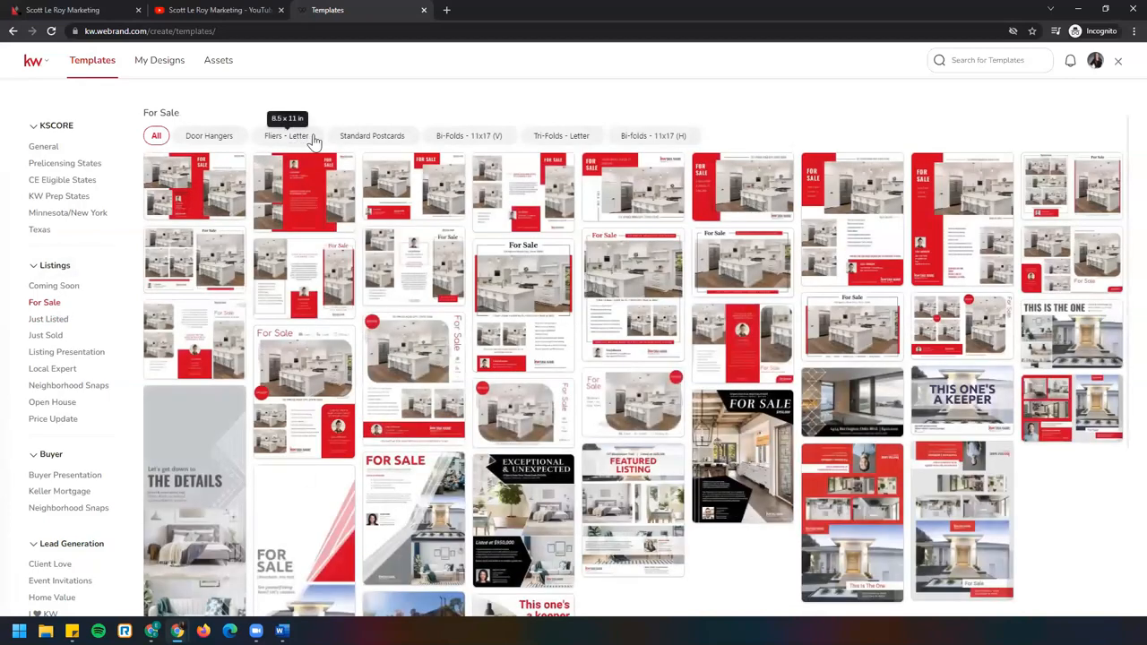
Filter the For Sale templates to letter-size flyers only
{"action": "left_click", "coordinate": [290, 136]}
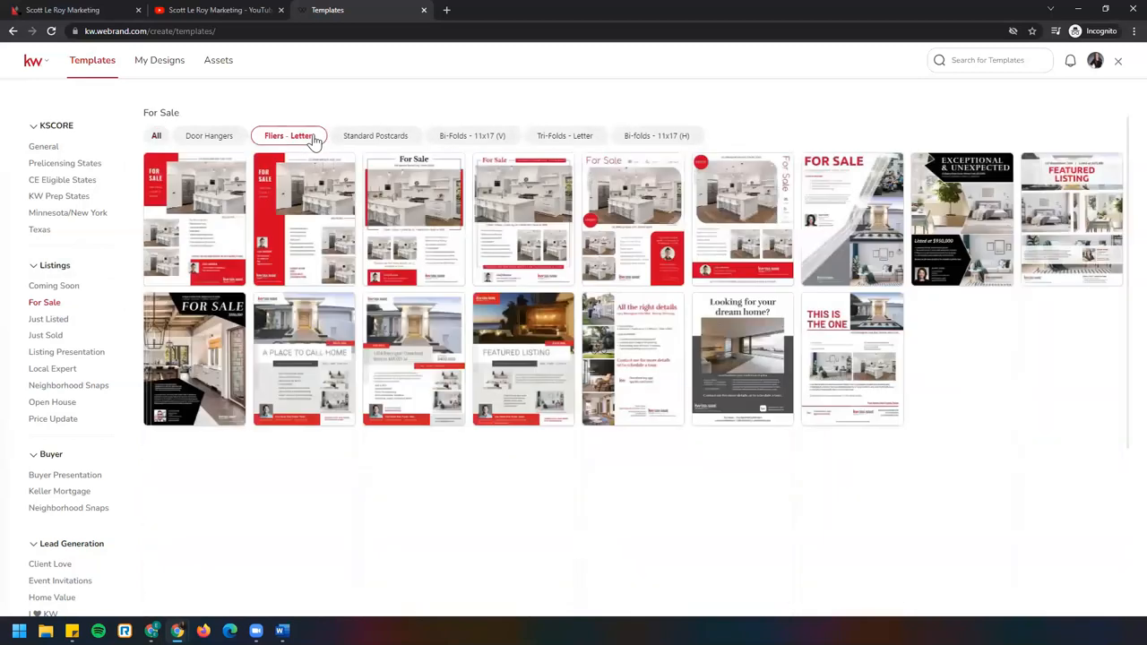
{"action": "mouse_move", "coordinate": [289, 137]}
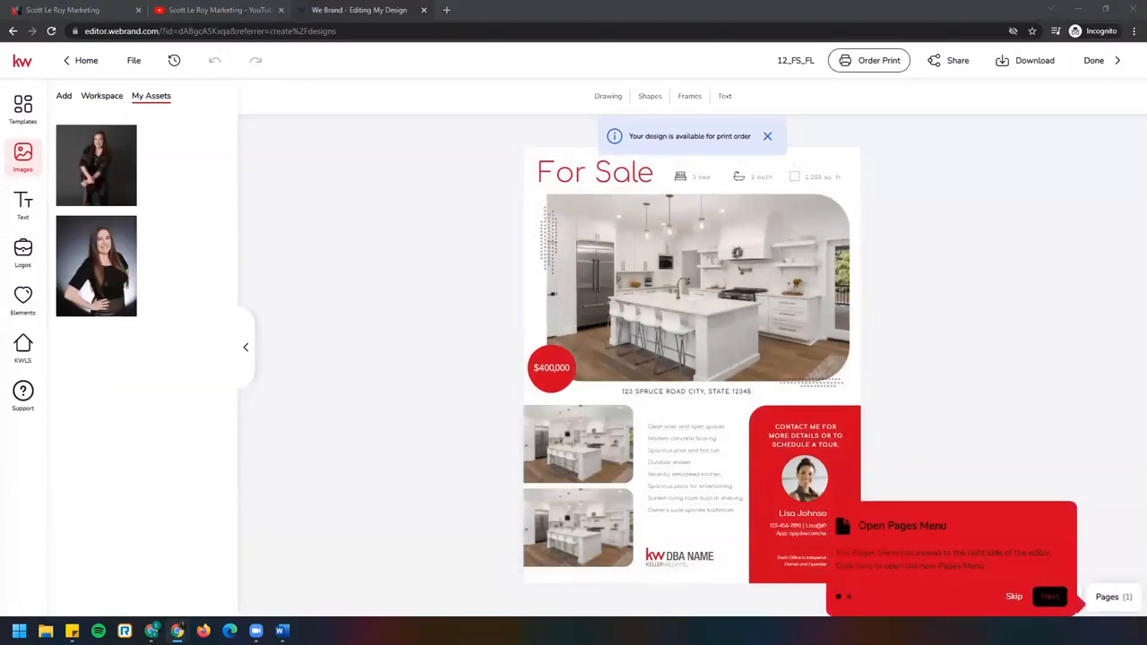
Open a letter-size For Sale flyer template and close its pages-menu tour tip
{"action": "left_click", "coordinate": [767, 136]}
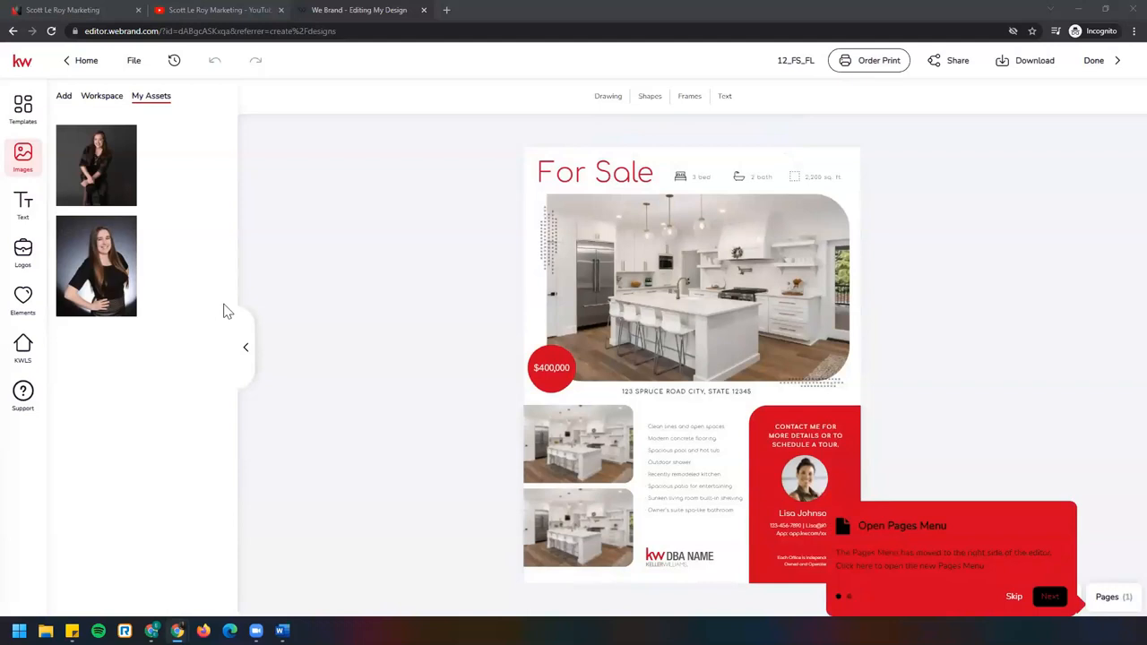
{"action": "mouse_move", "coordinate": [606, 446]}
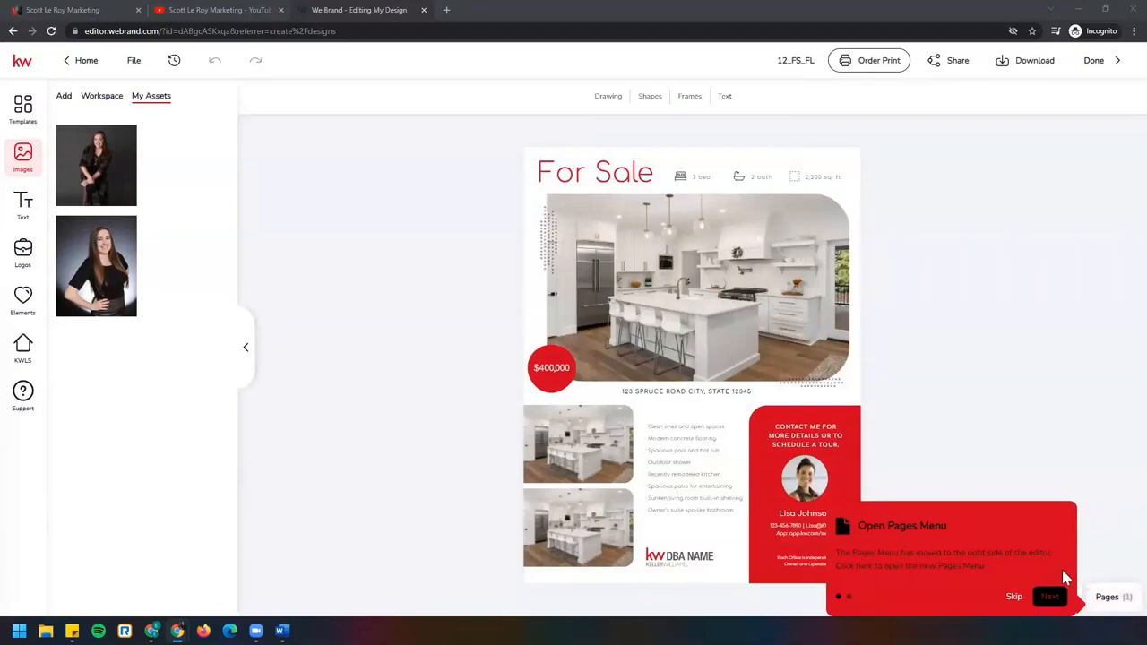
{"action": "mouse_move", "coordinate": [874, 602]}
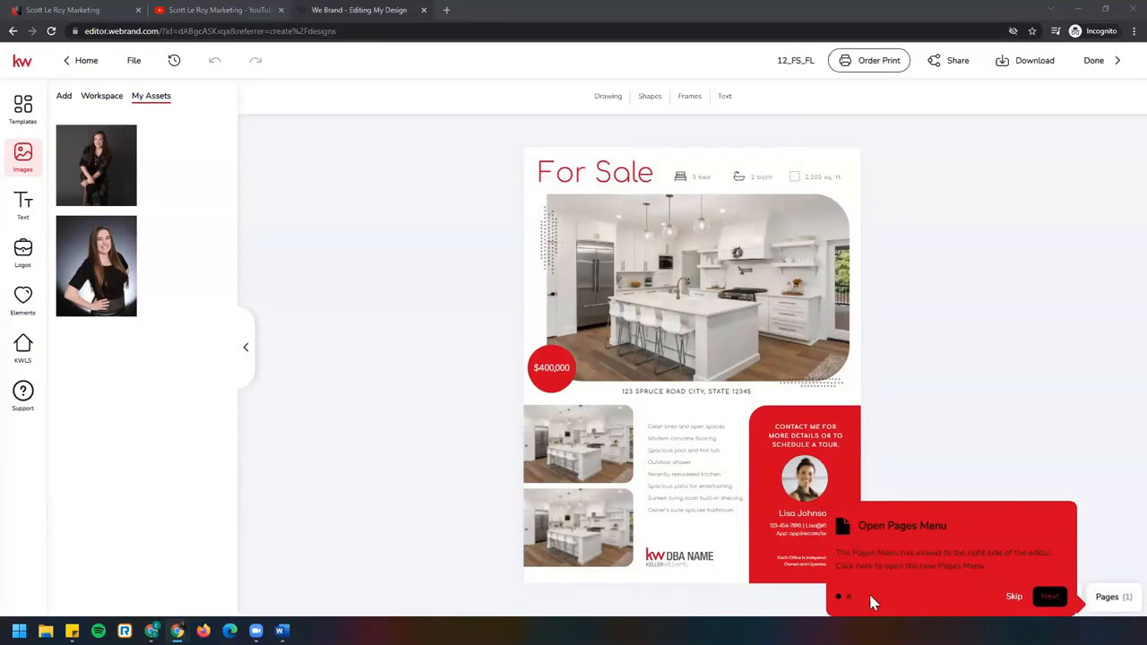
{"action": "mouse_move", "coordinate": [1011, 612]}
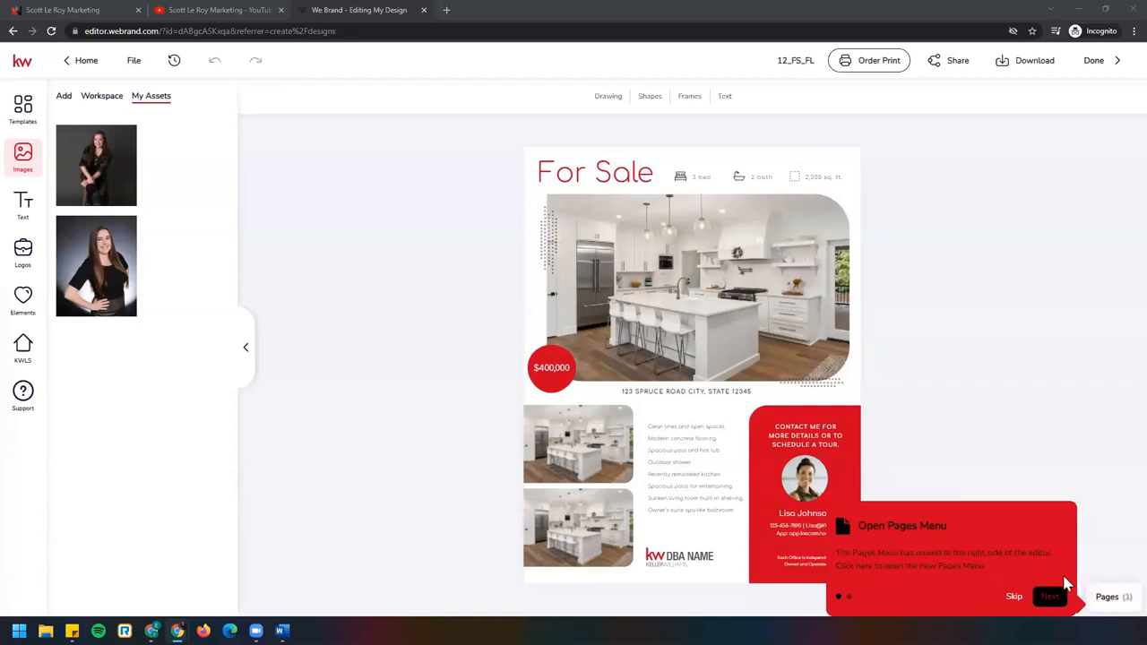
{"action": "mouse_move", "coordinate": [1104, 577]}
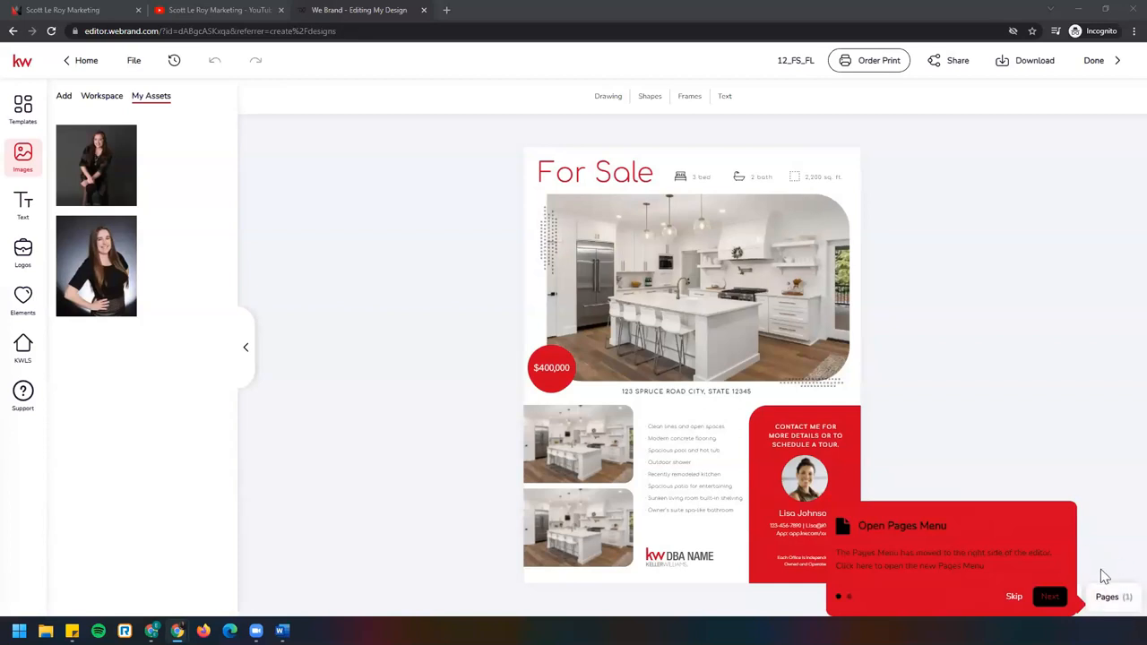
{"action": "left_click", "coordinate": [1014, 595]}
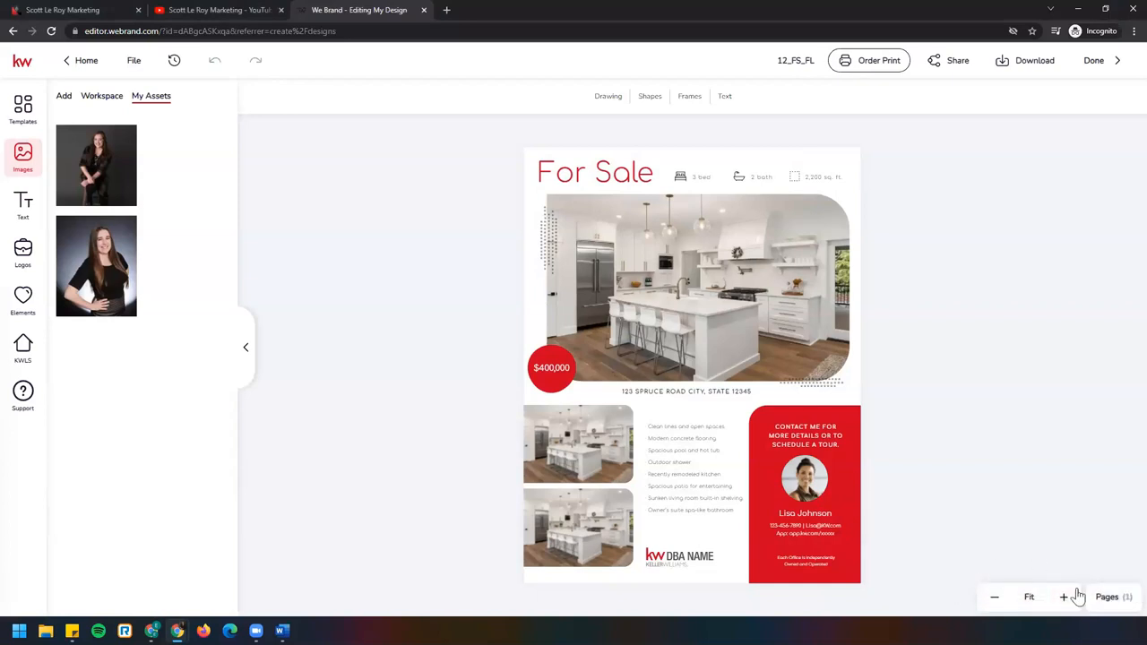
{"action": "mouse_move", "coordinate": [1007, 511]}
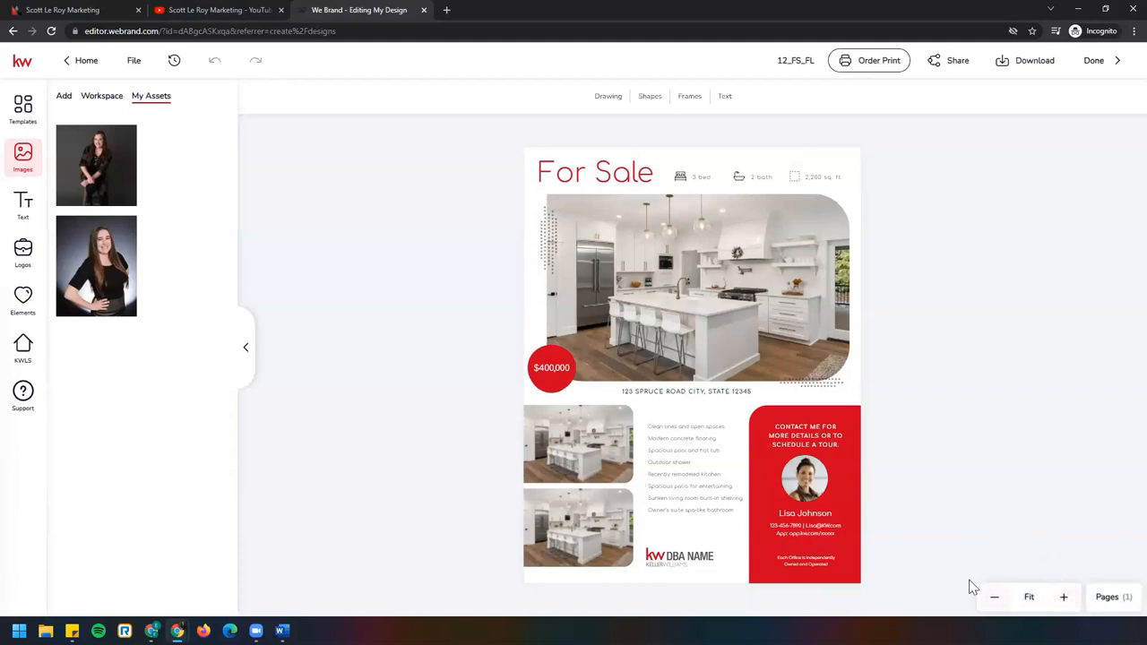
Zoom the flyer in to 193% and show the editor's File menu options
{"action": "left_click", "coordinate": [1064, 597]}
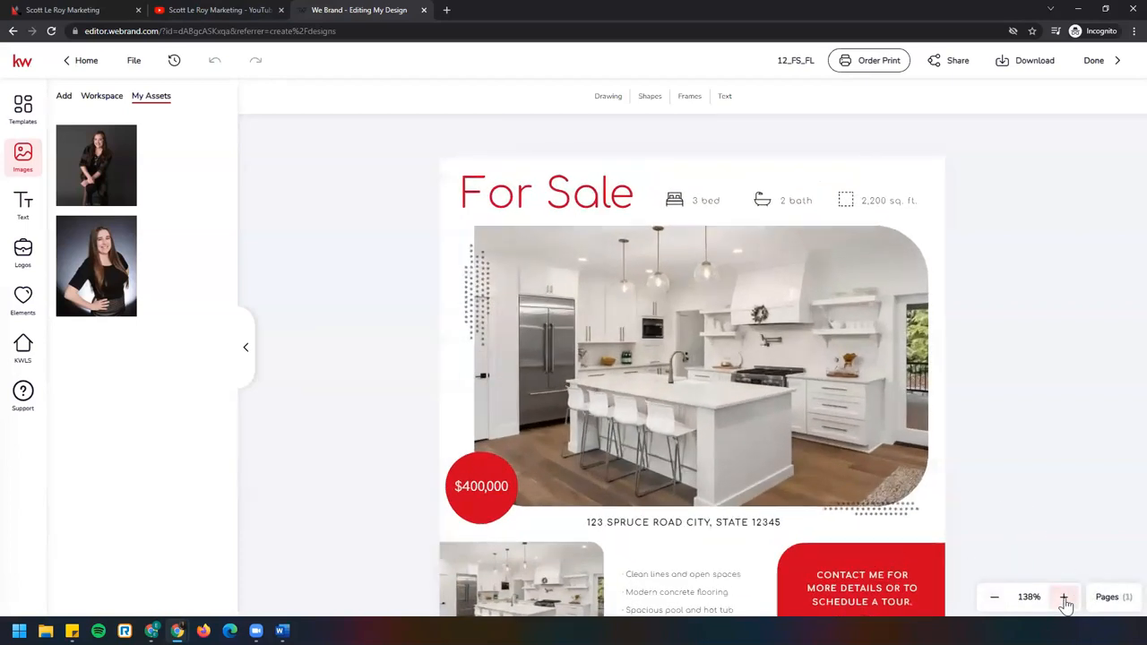
{"action": "left_click", "coordinate": [1065, 596]}
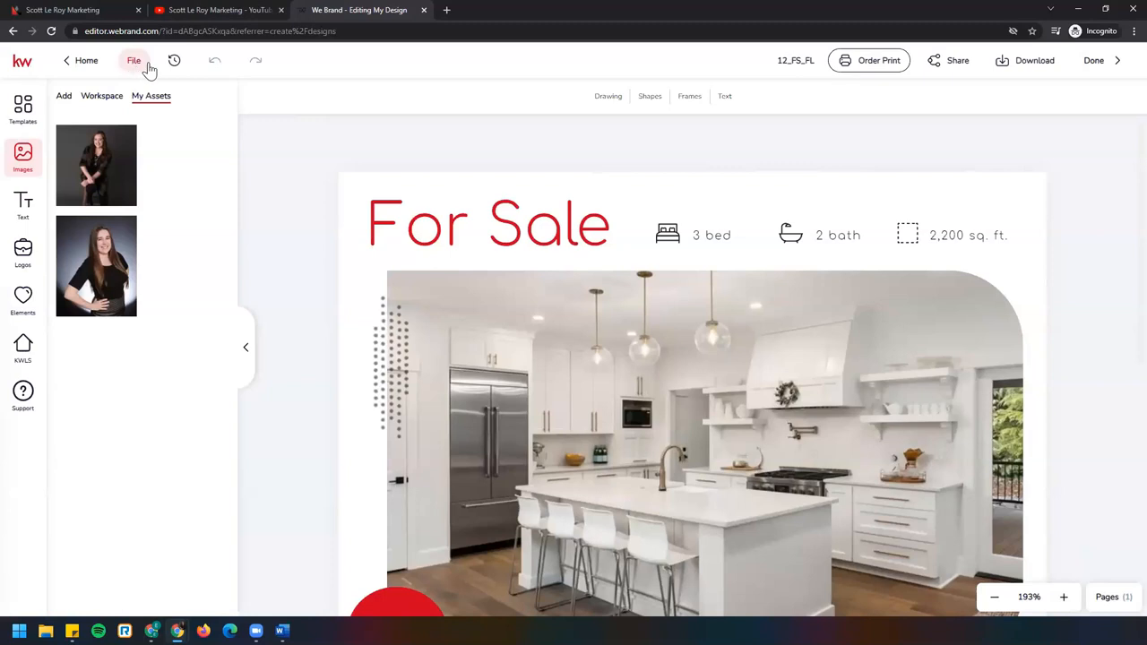
{"action": "left_click", "coordinate": [133, 61]}
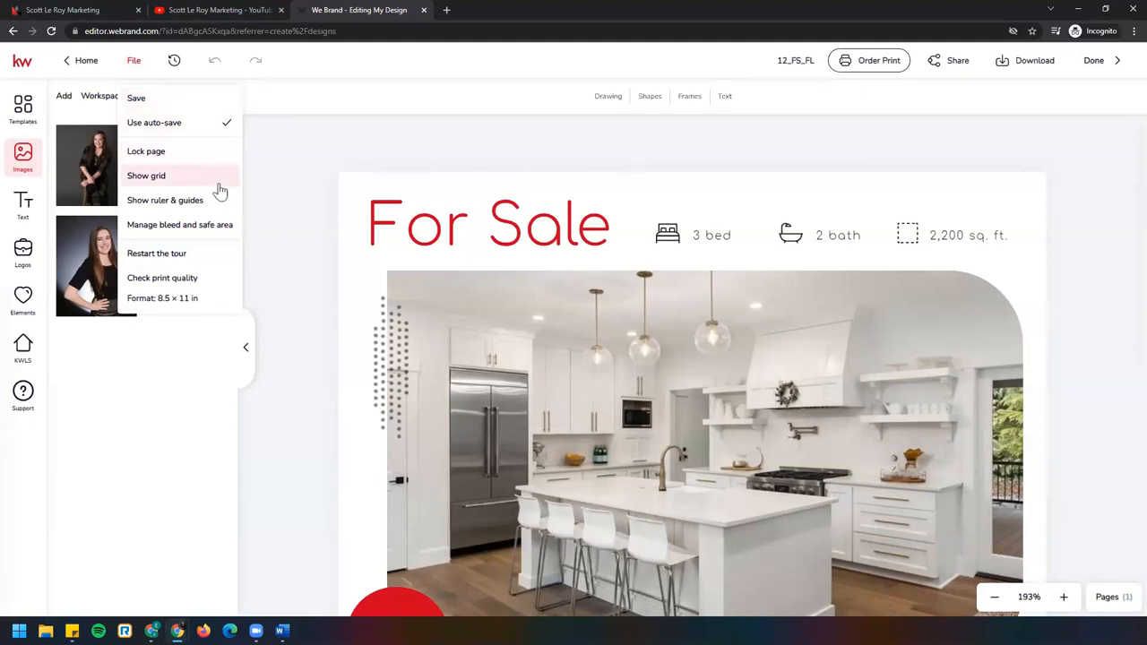
{"action": "mouse_move", "coordinate": [223, 230]}
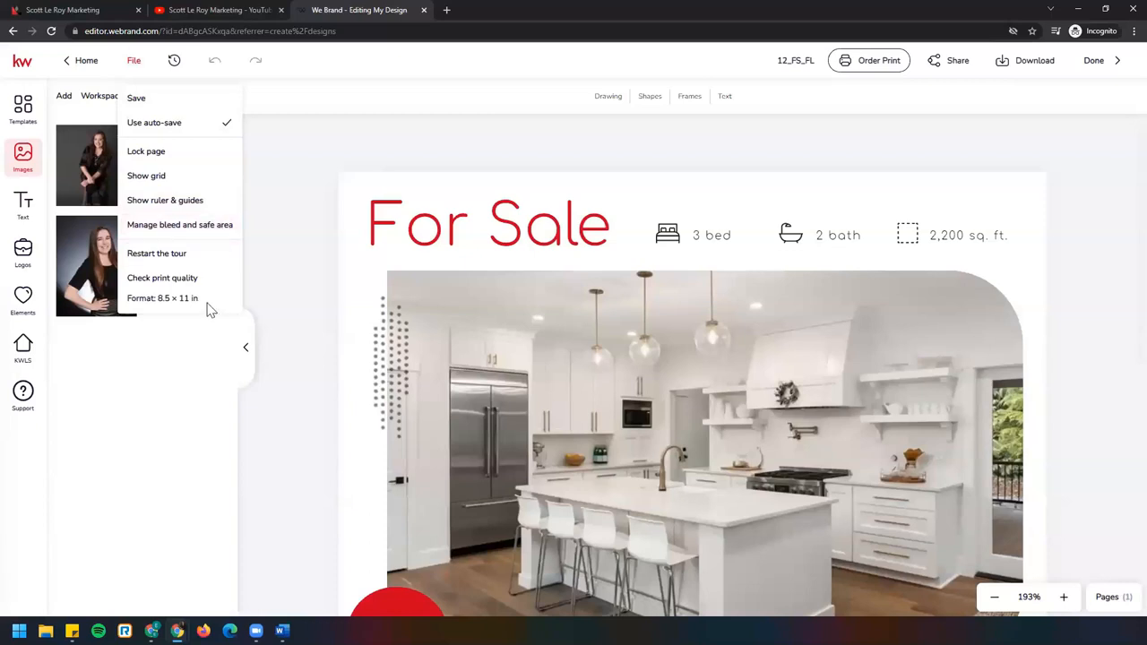
{"action": "mouse_move", "coordinate": [183, 314]}
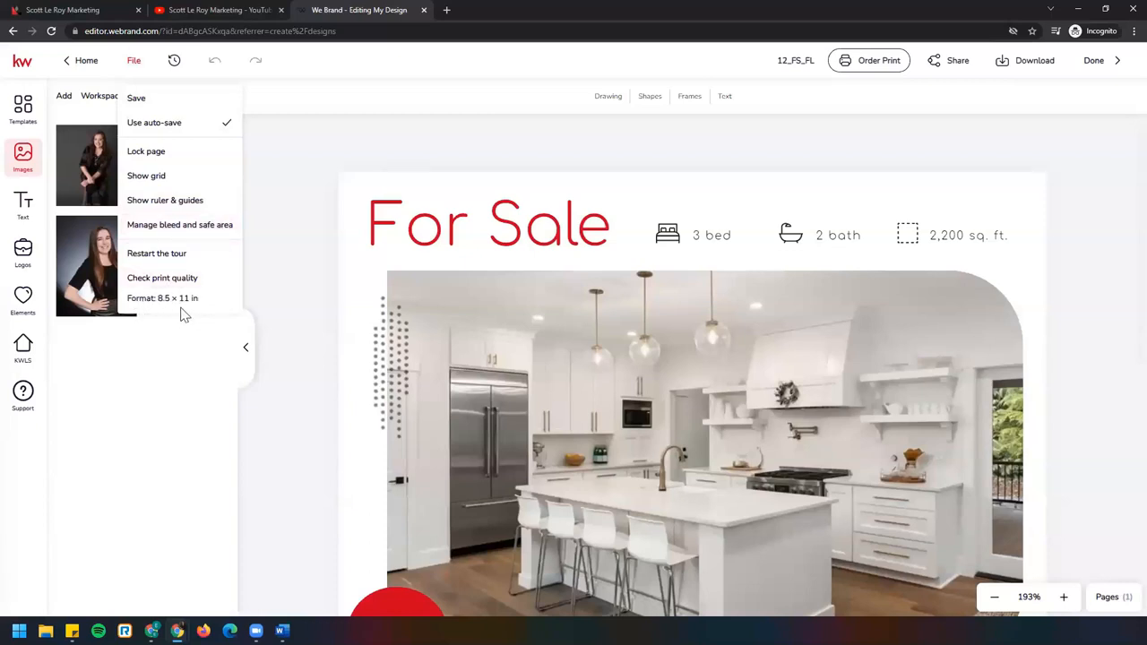
{"action": "mouse_move", "coordinate": [592, 263]}
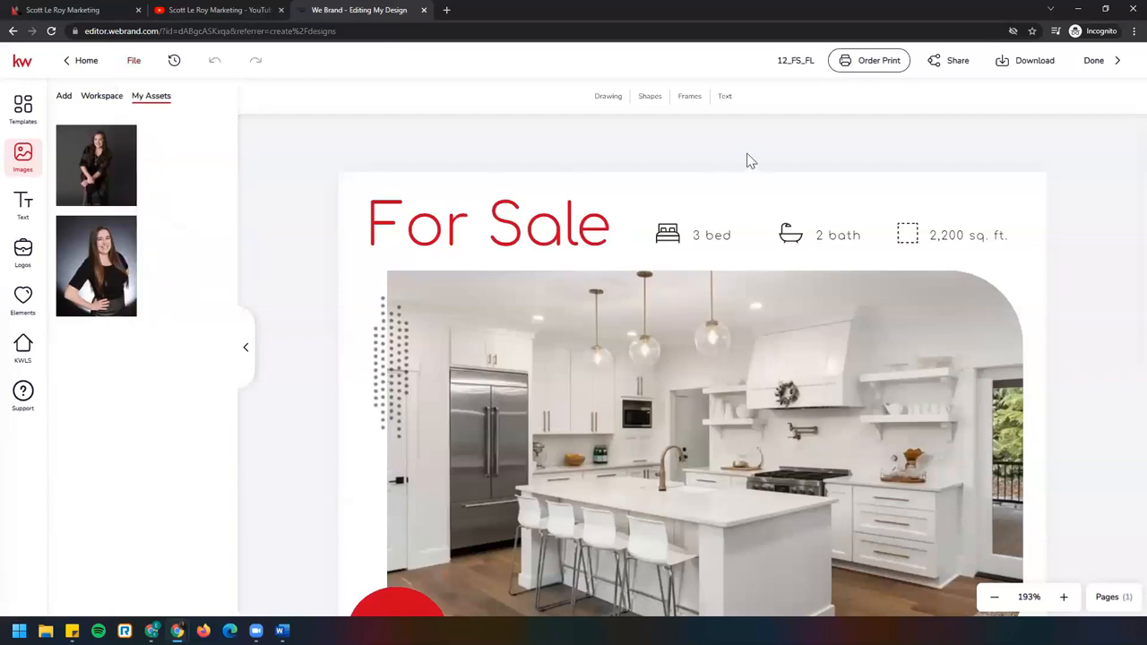
Retitle the design in the name field to read FS 123 Main St Flyer
{"action": "left_click", "coordinate": [796, 61]}
{"action": "type", "text": "F"}
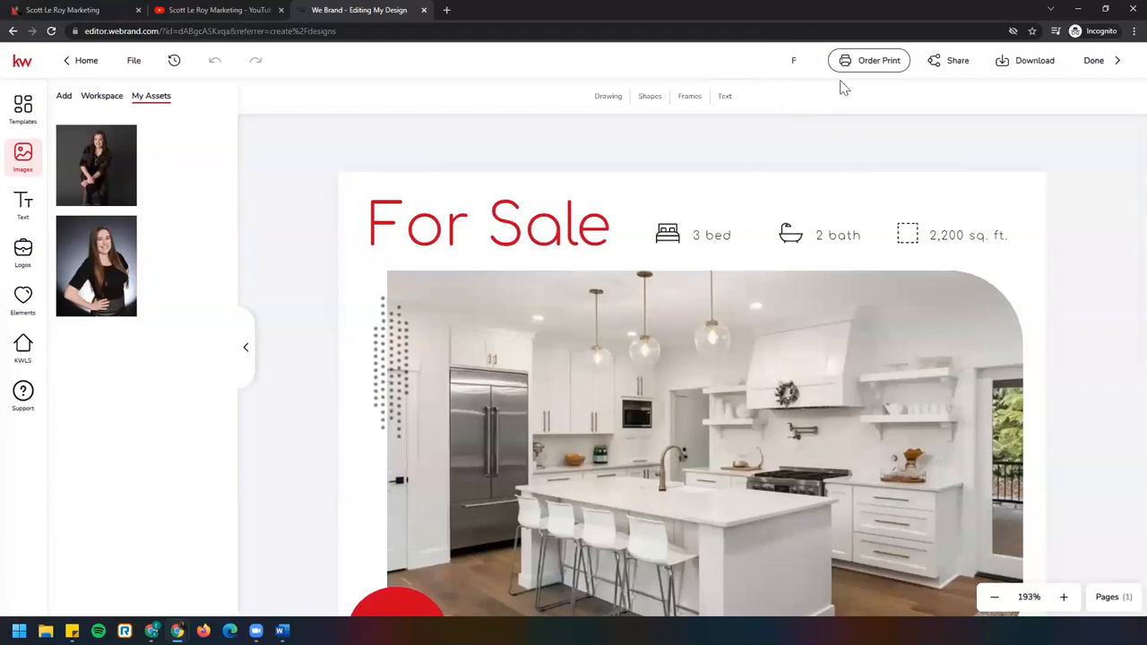
{"action": "type", "text": "S"}
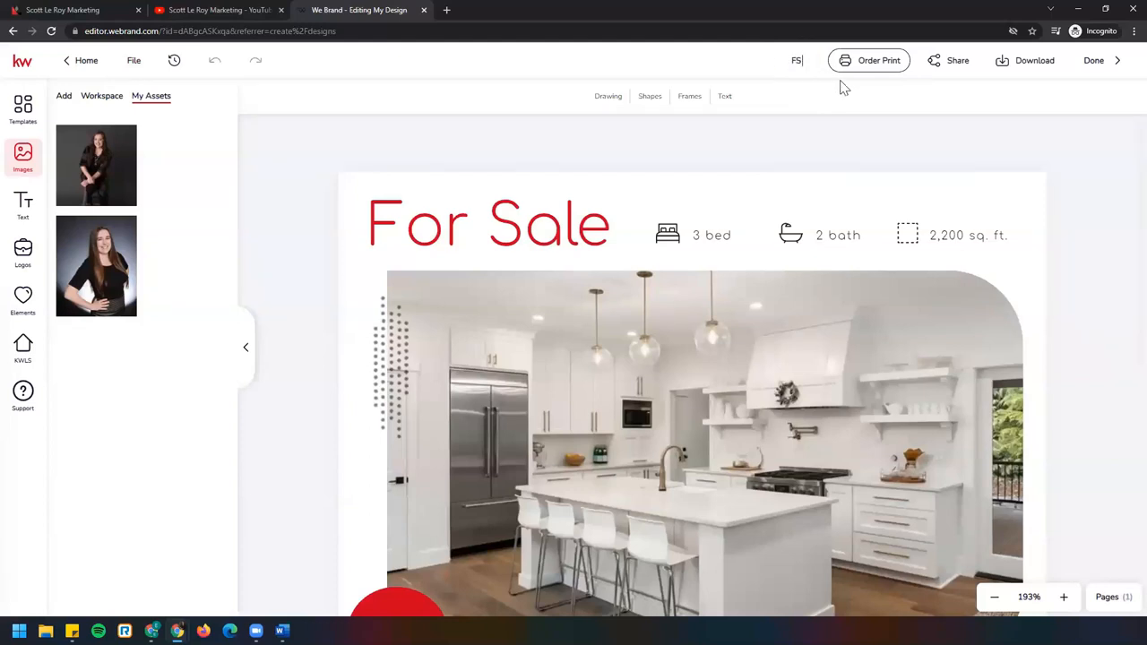
{"action": "type", "text": "123"}
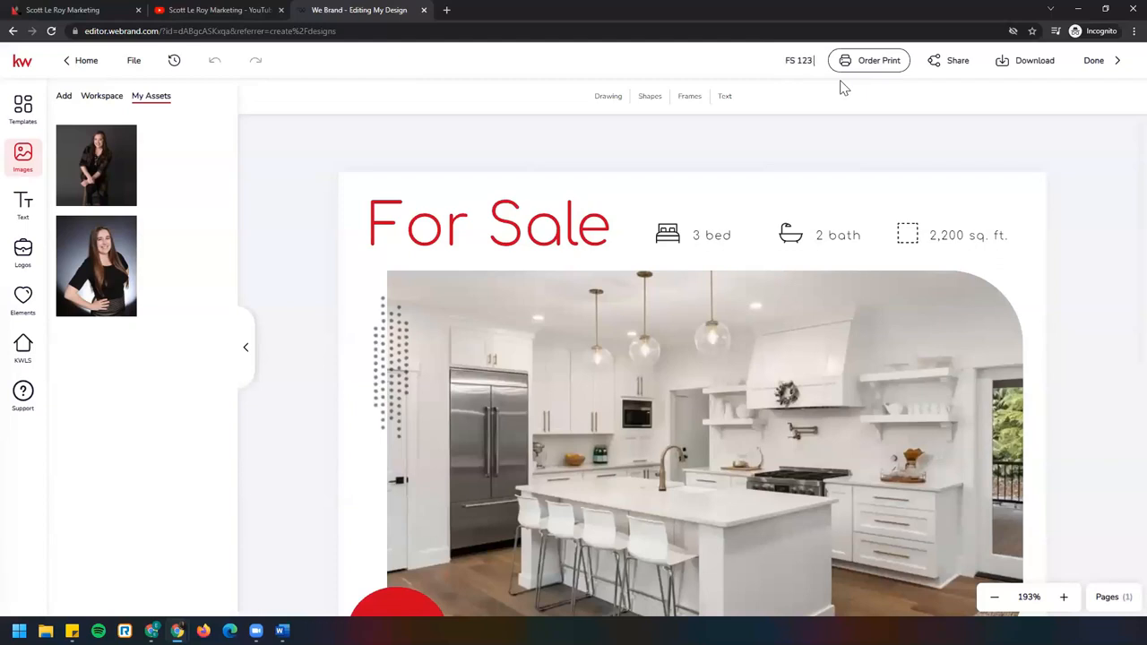
{"action": "type", "text": "Main St Flyer"}
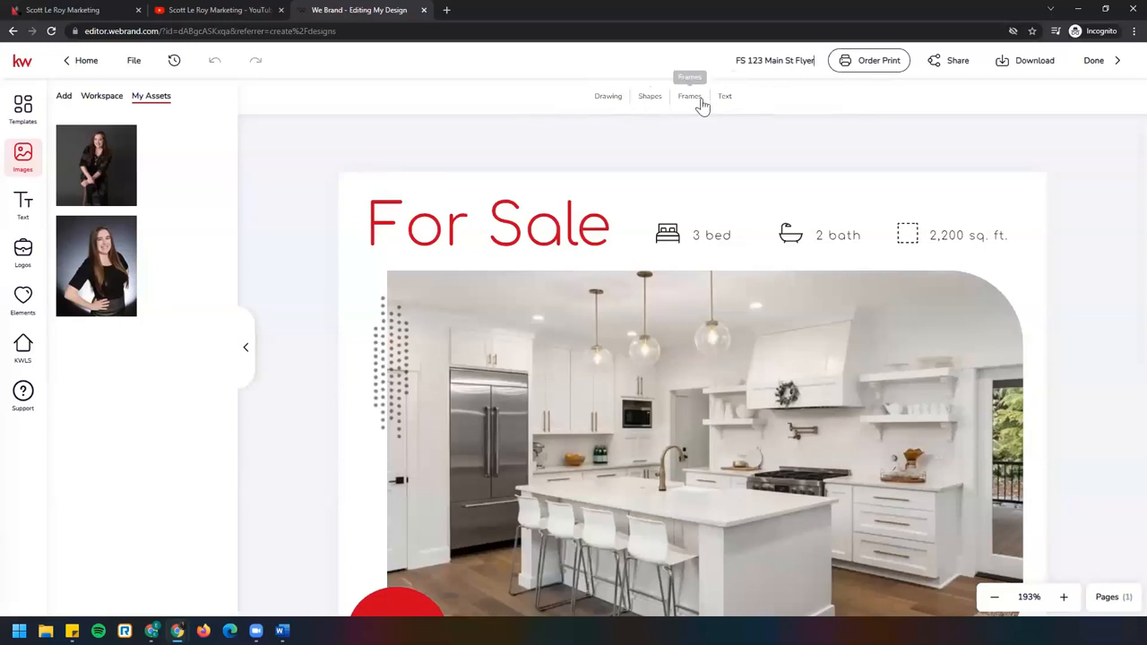
{"action": "mouse_move", "coordinate": [587, 100]}
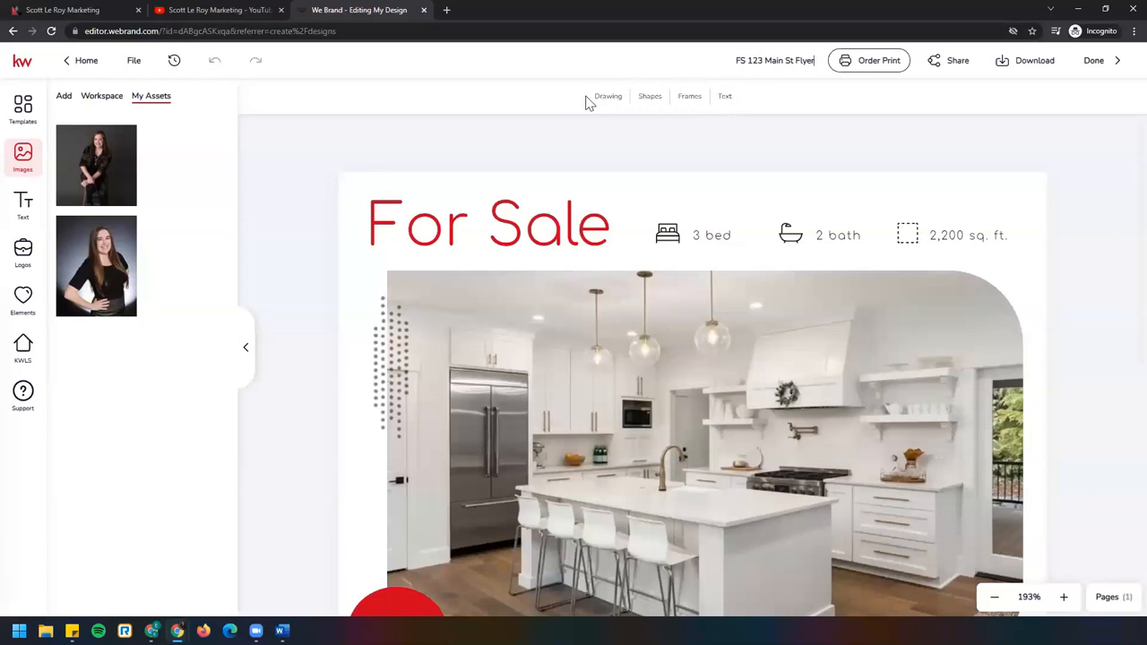
{"action": "mouse_move", "coordinate": [649, 97]}
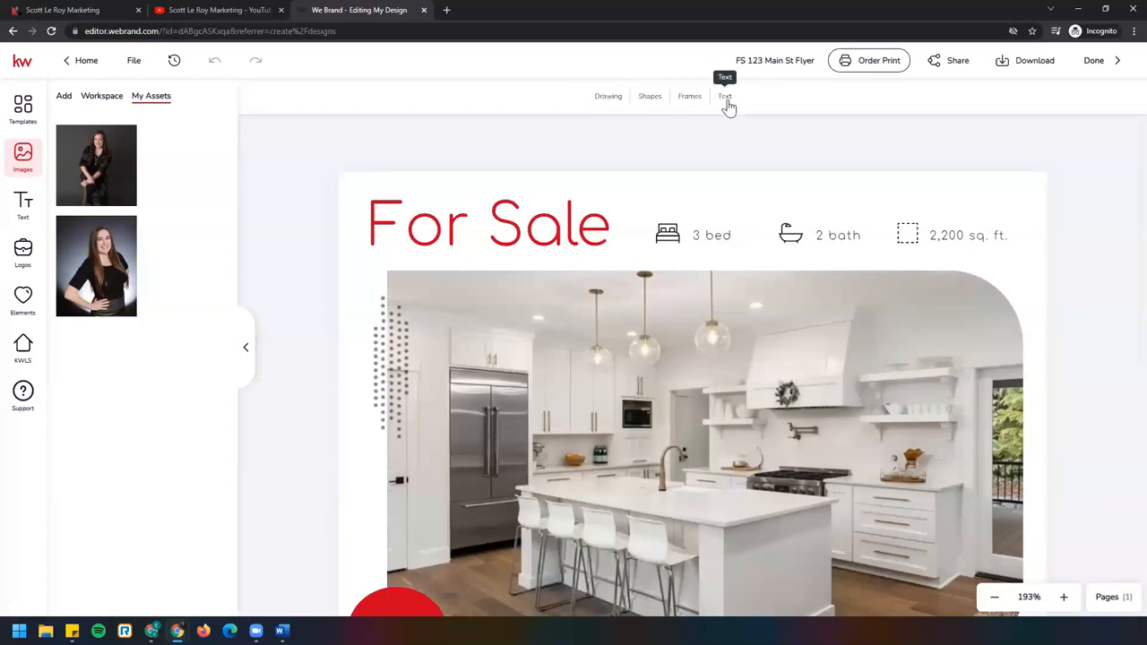
{"action": "mouse_move", "coordinate": [726, 102]}
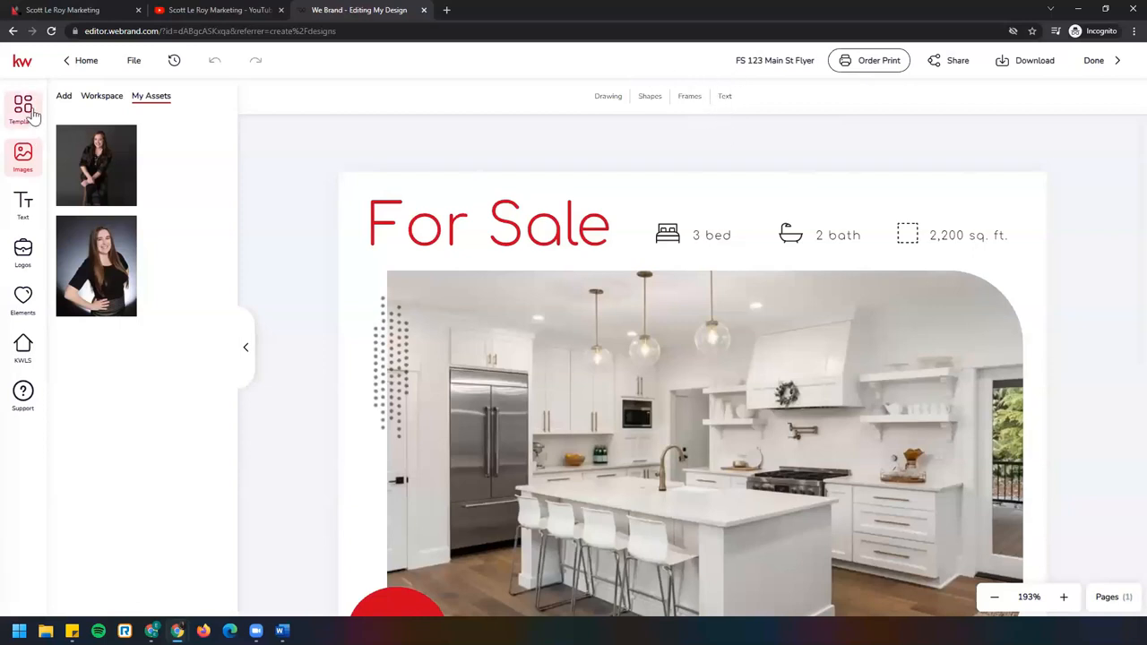
{"action": "mouse_move", "coordinate": [21, 394]}
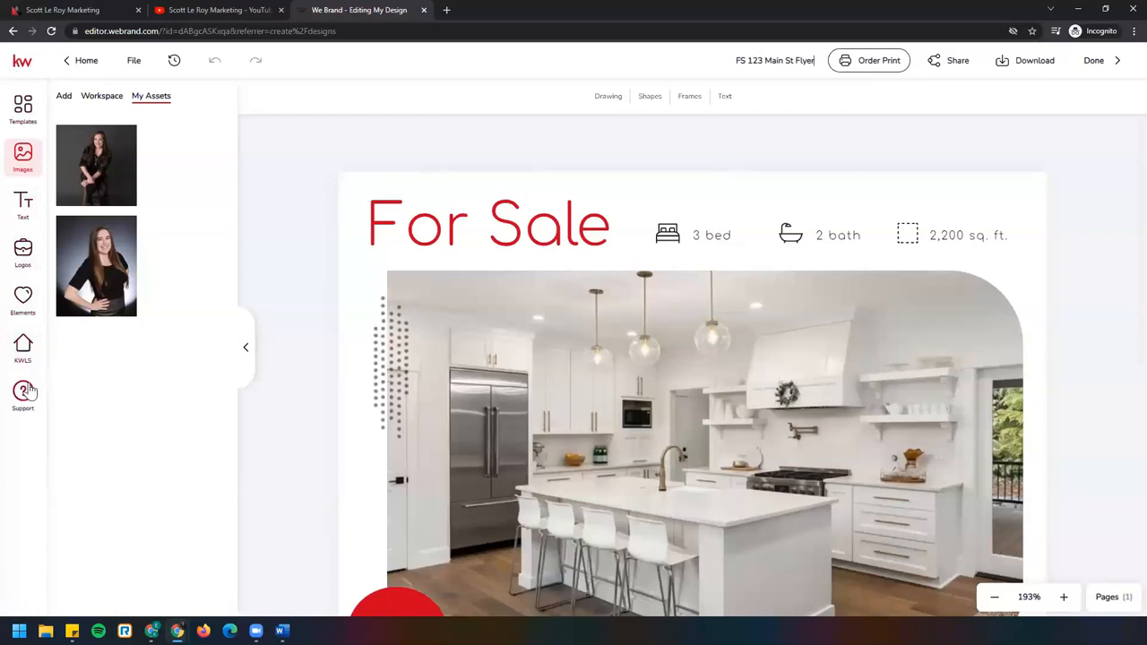
{"action": "mouse_move", "coordinate": [35, 380]}
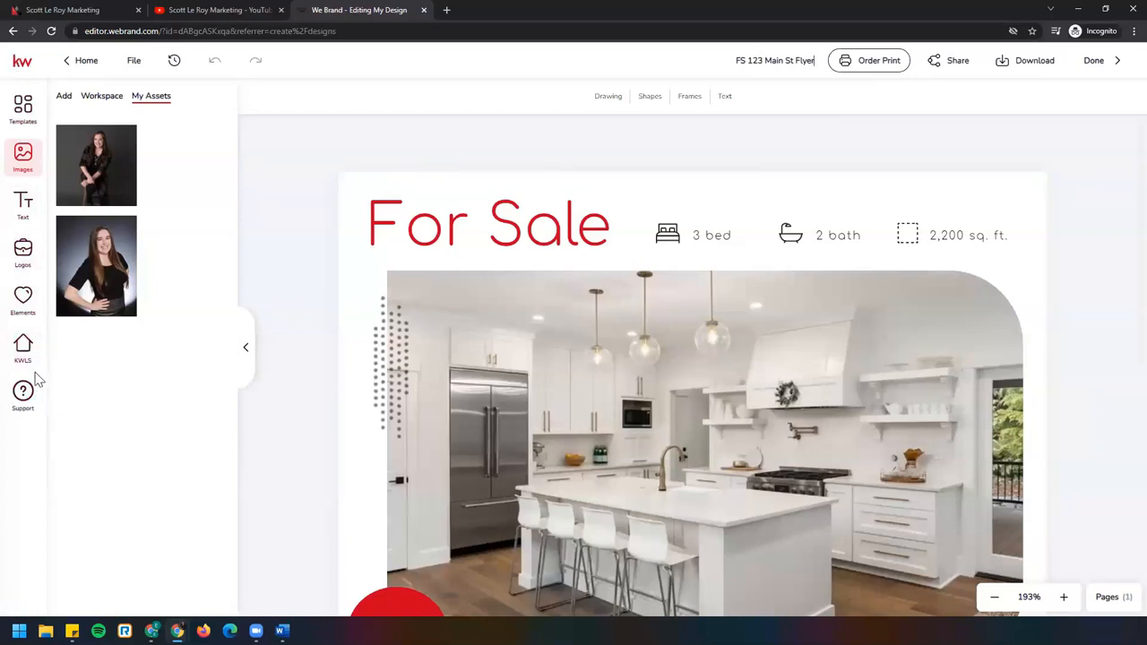
{"action": "mouse_move", "coordinate": [517, 235]}
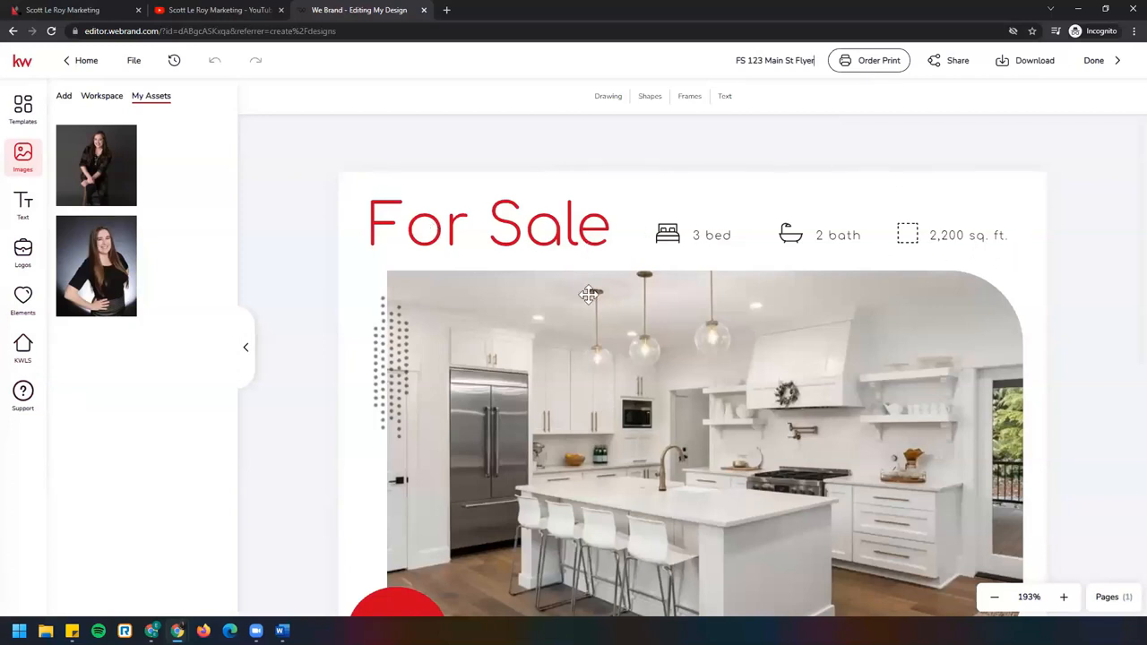
{"action": "scroll", "scroll_direction": "down", "scroll_amount": 3}
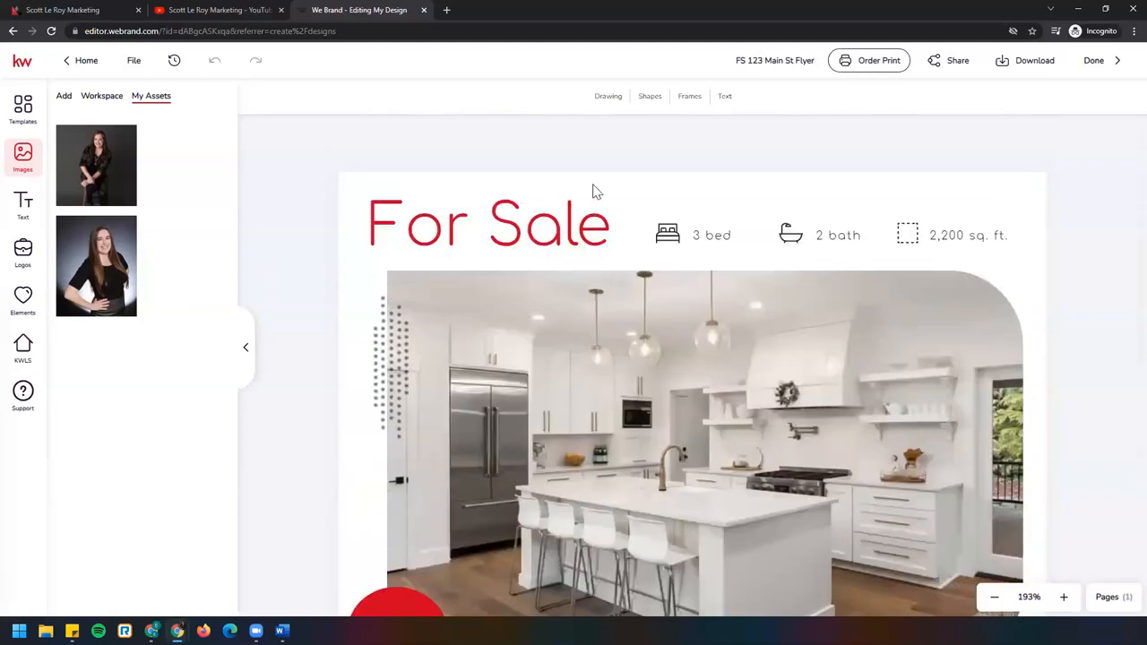
{"action": "mouse_move", "coordinate": [602, 531]}
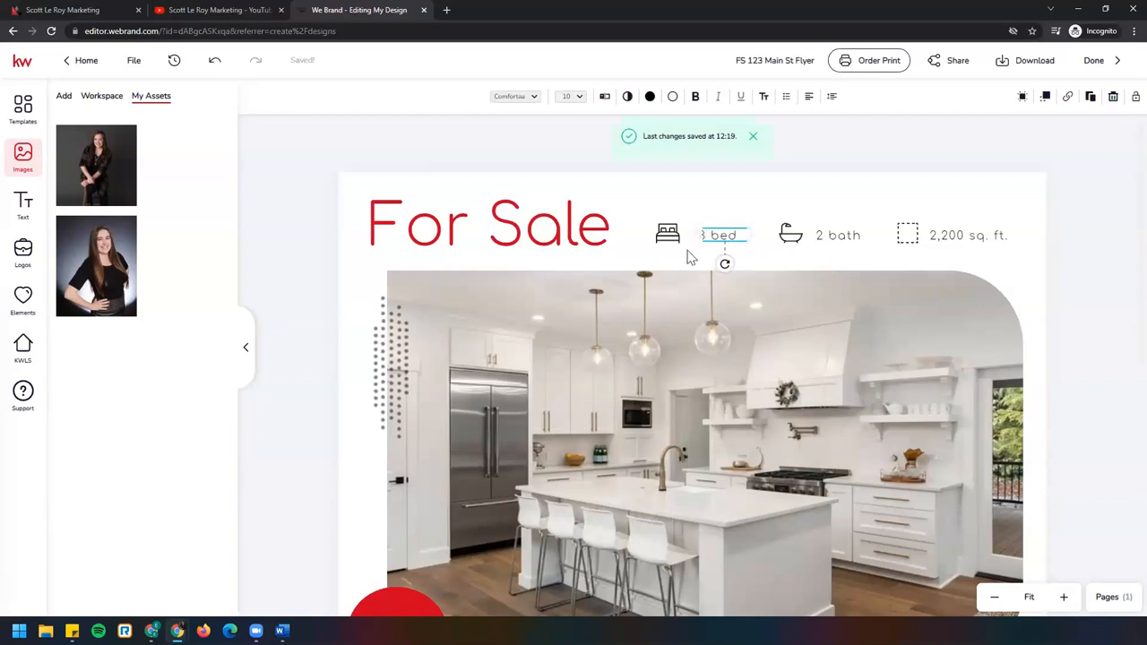
Edit the flyer's bedroom count text box to read 2 bed
{"action": "double_click", "coordinate": [721, 235]}
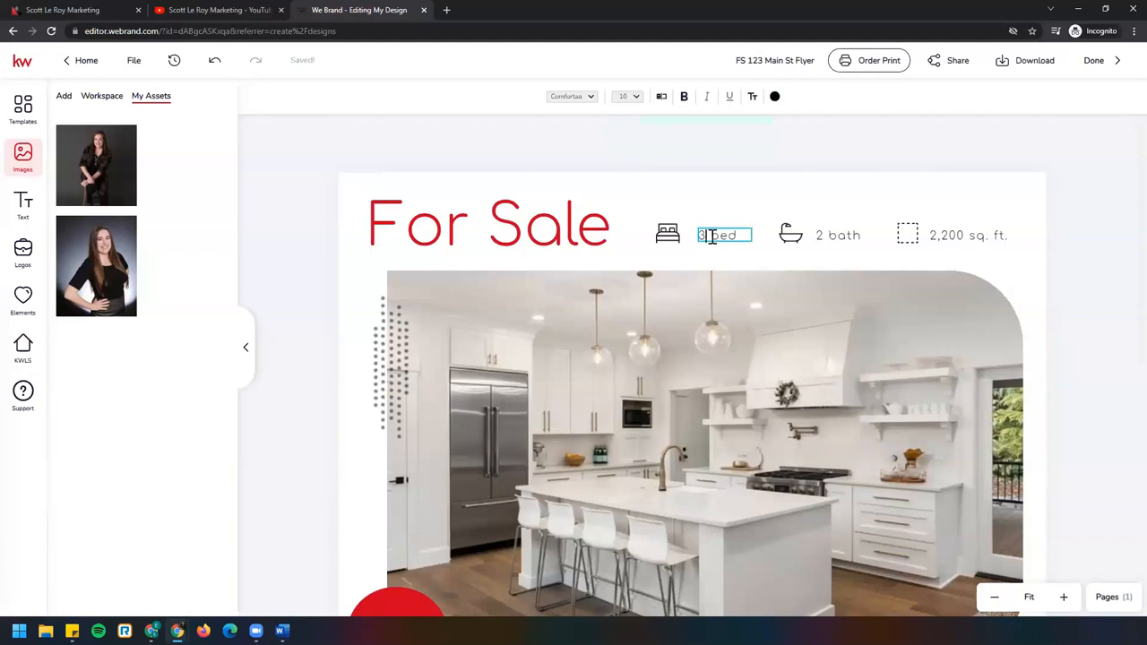
{"action": "type", "text": "bed"}
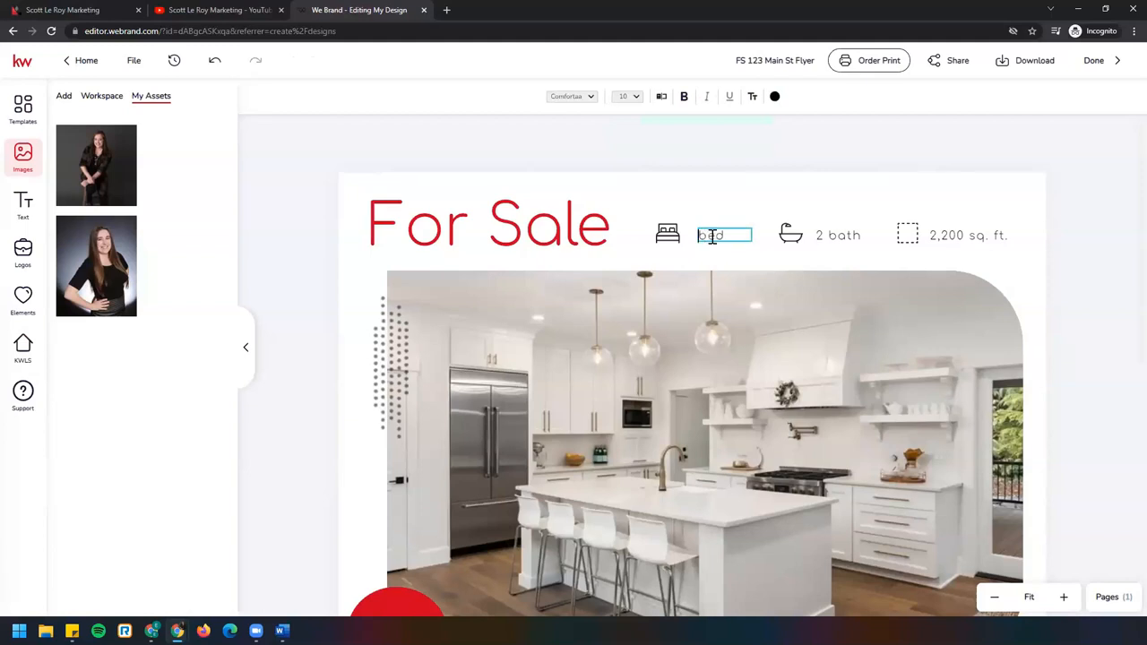
{"action": "type", "text": "2"}
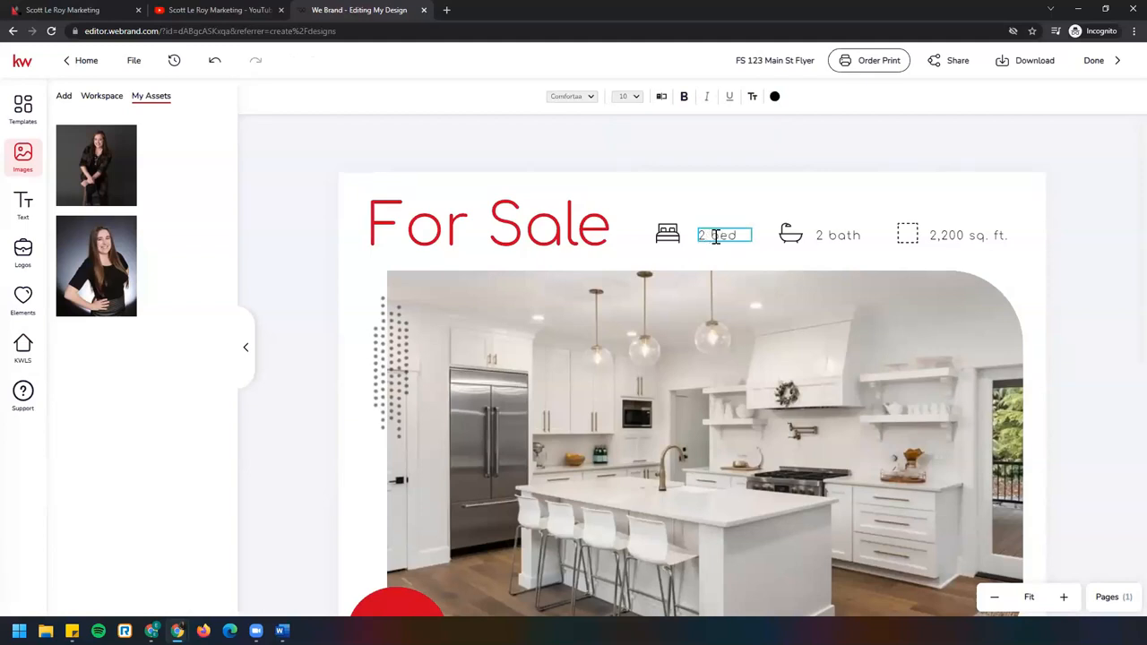
{"action": "left_click", "coordinate": [839, 235]}
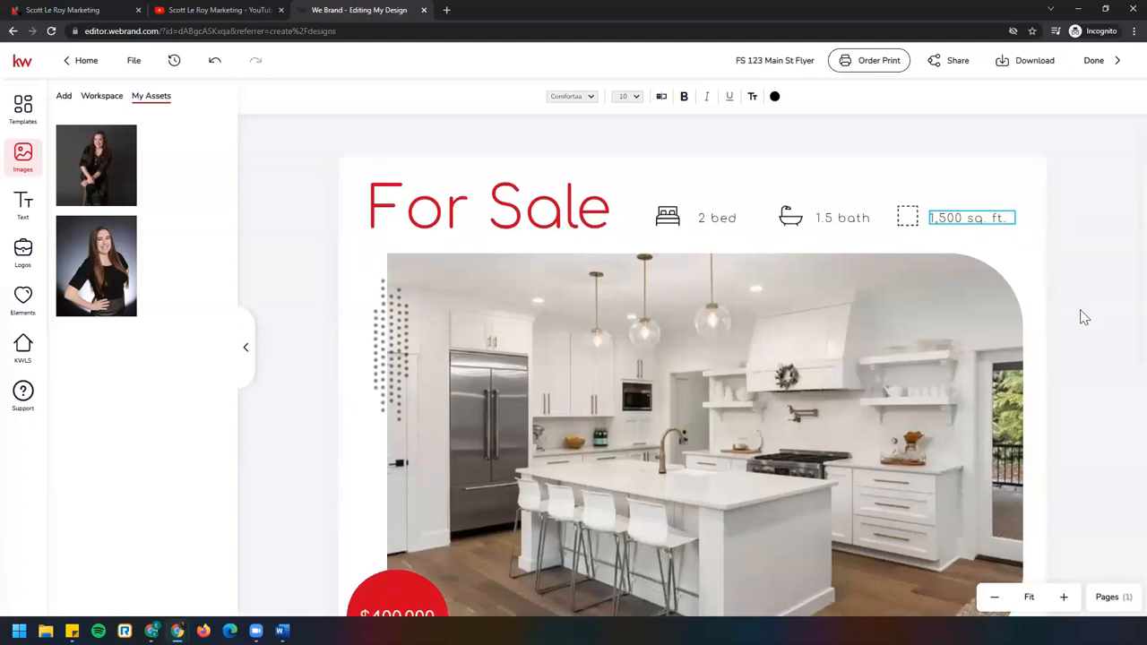
{"action": "scroll", "scroll_direction": "down", "scroll_amount": 3}
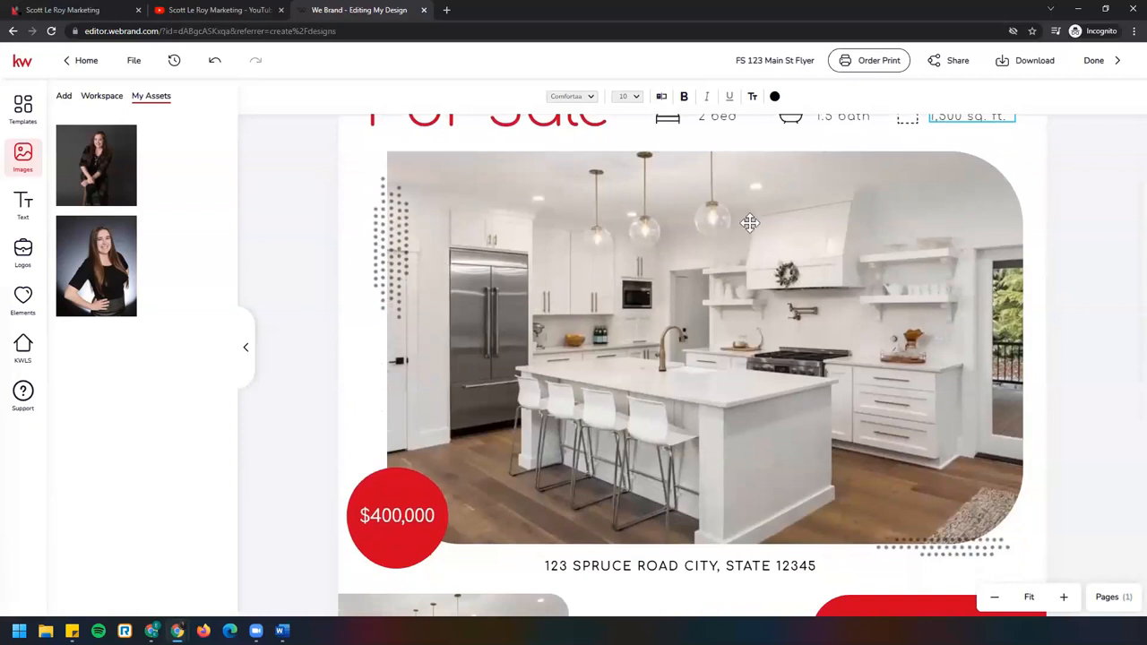
{"action": "mouse_move", "coordinate": [674, 389]}
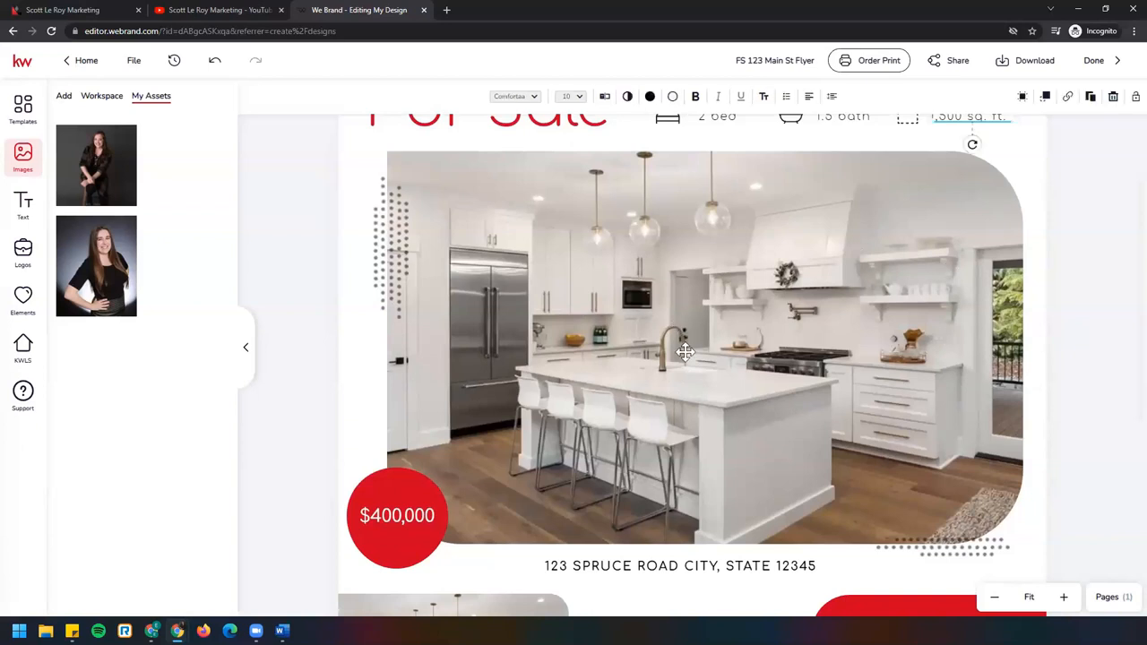
{"action": "mouse_move", "coordinate": [582, 337]}
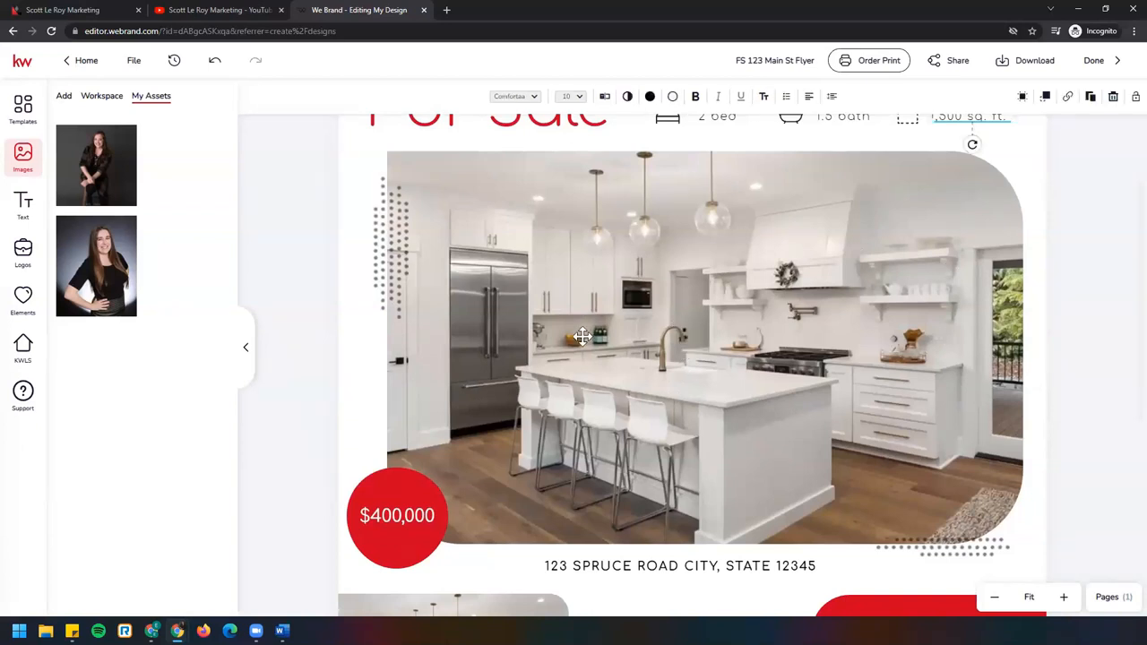
{"action": "left_click", "coordinate": [582, 337]}
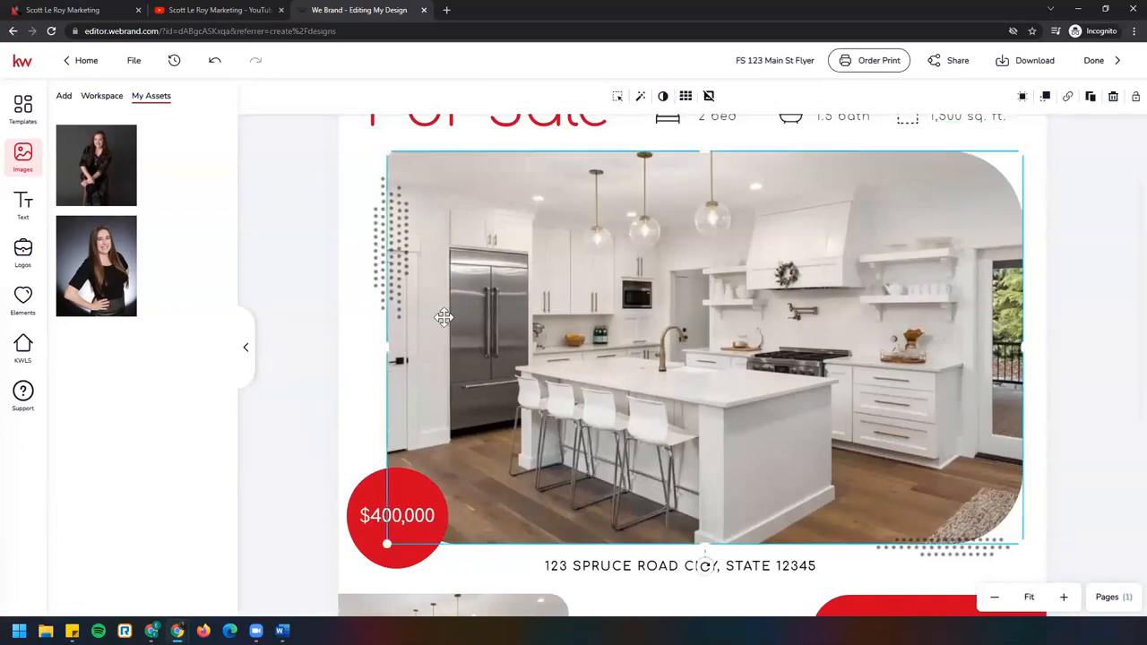
{"action": "mouse_move", "coordinate": [334, 262]}
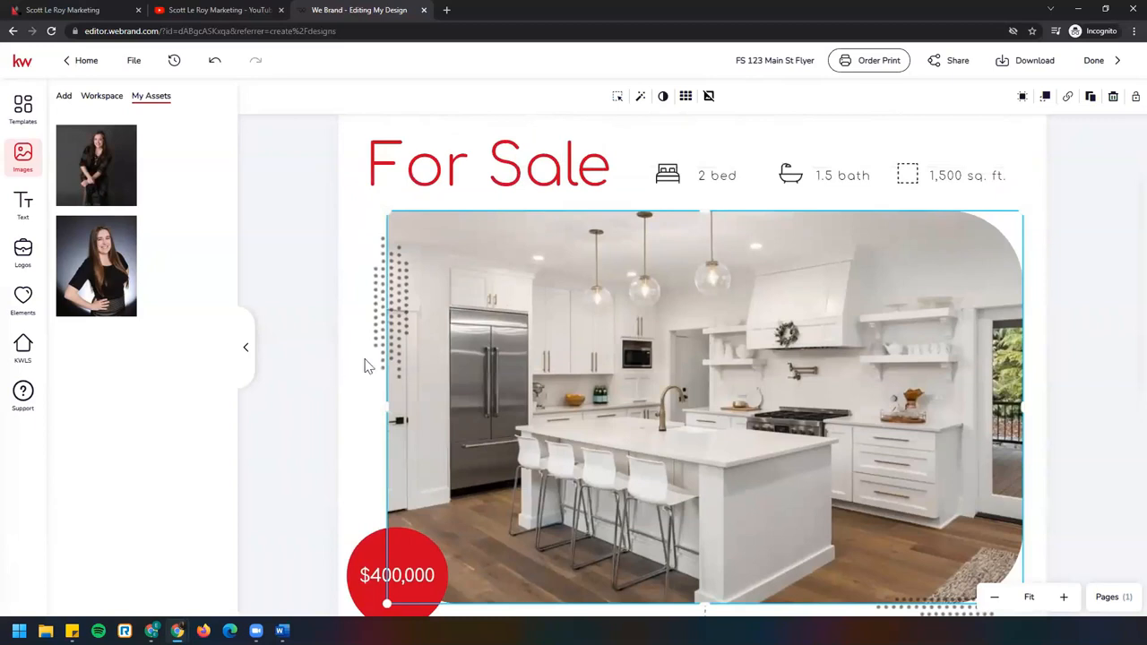
{"action": "mouse_move", "coordinate": [413, 258]}
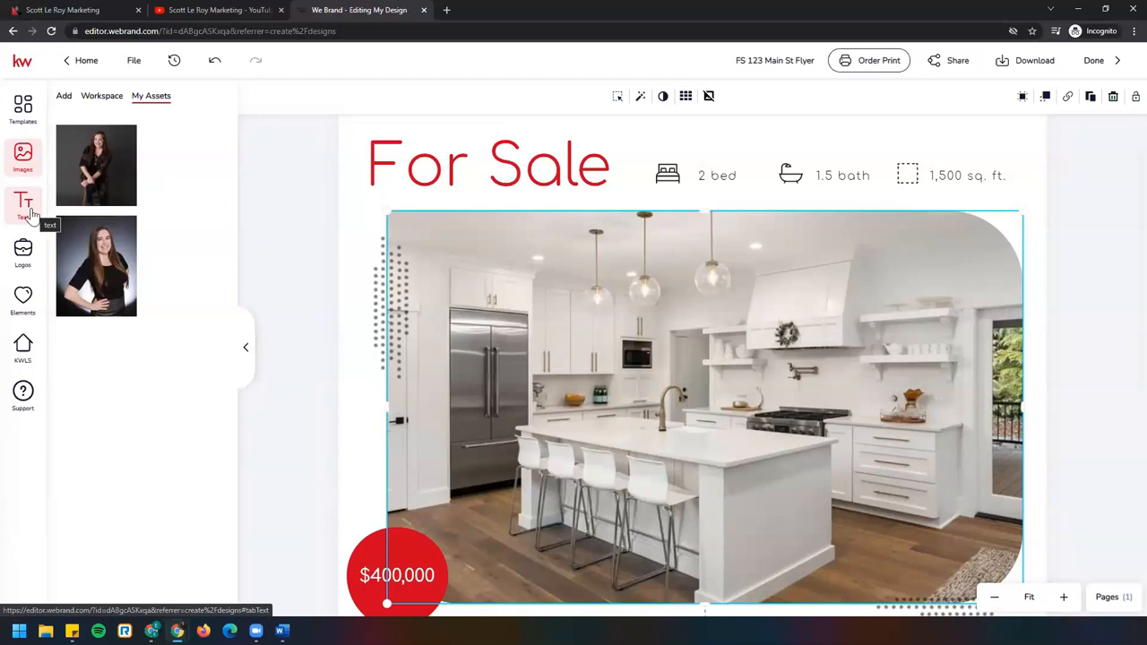
{"action": "mouse_move", "coordinate": [32, 219]}
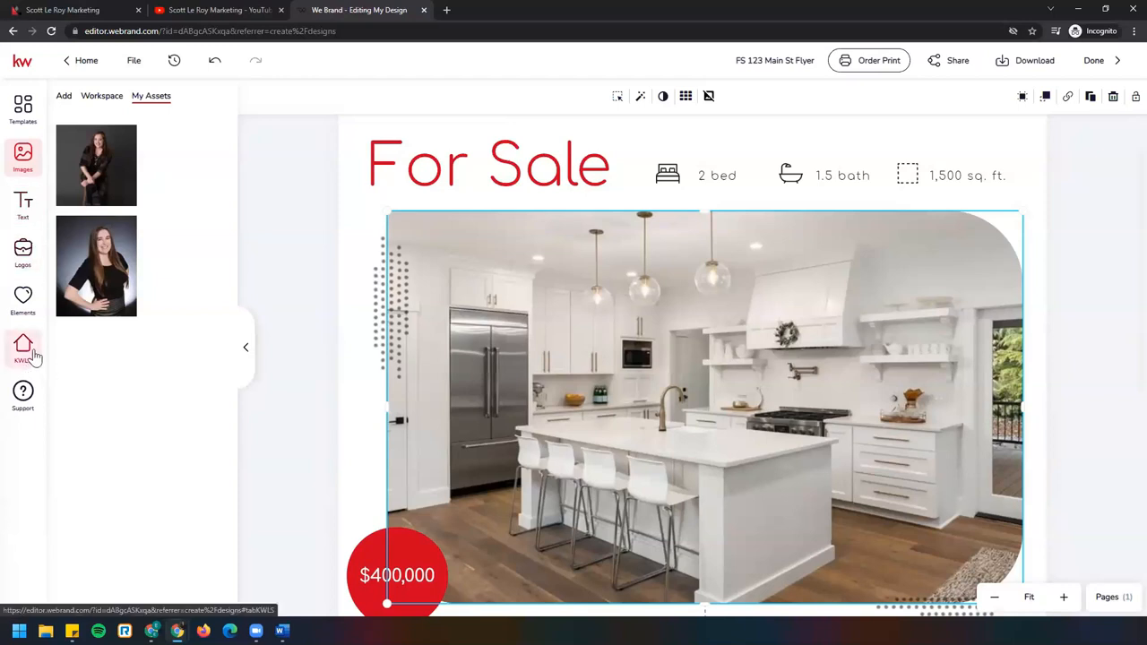
{"action": "mouse_move", "coordinate": [21, 348]}
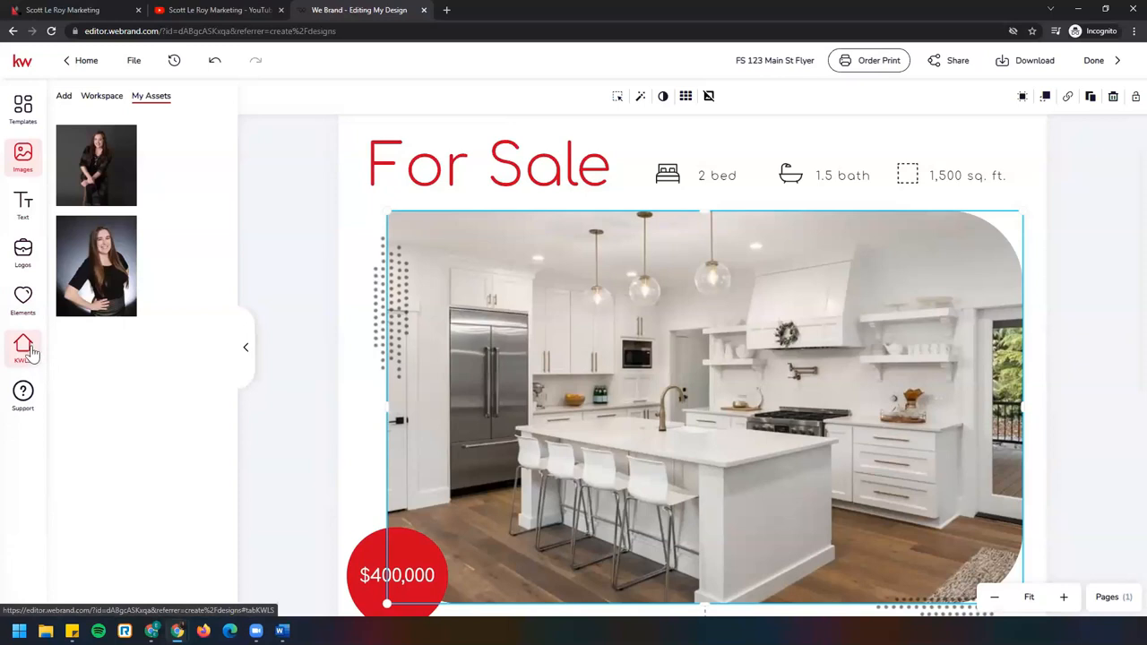
Search the KWLS listings panel for 123 main st and scroll through the matches
{"action": "left_click", "coordinate": [22, 348]}
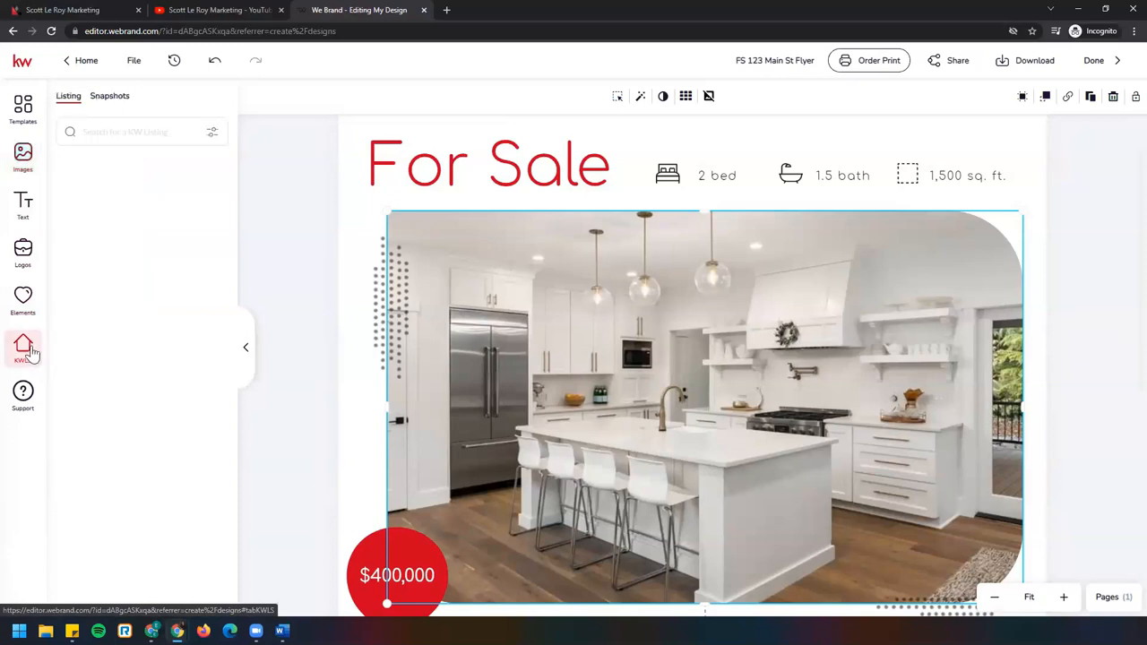
{"action": "mouse_move", "coordinate": [22, 348]}
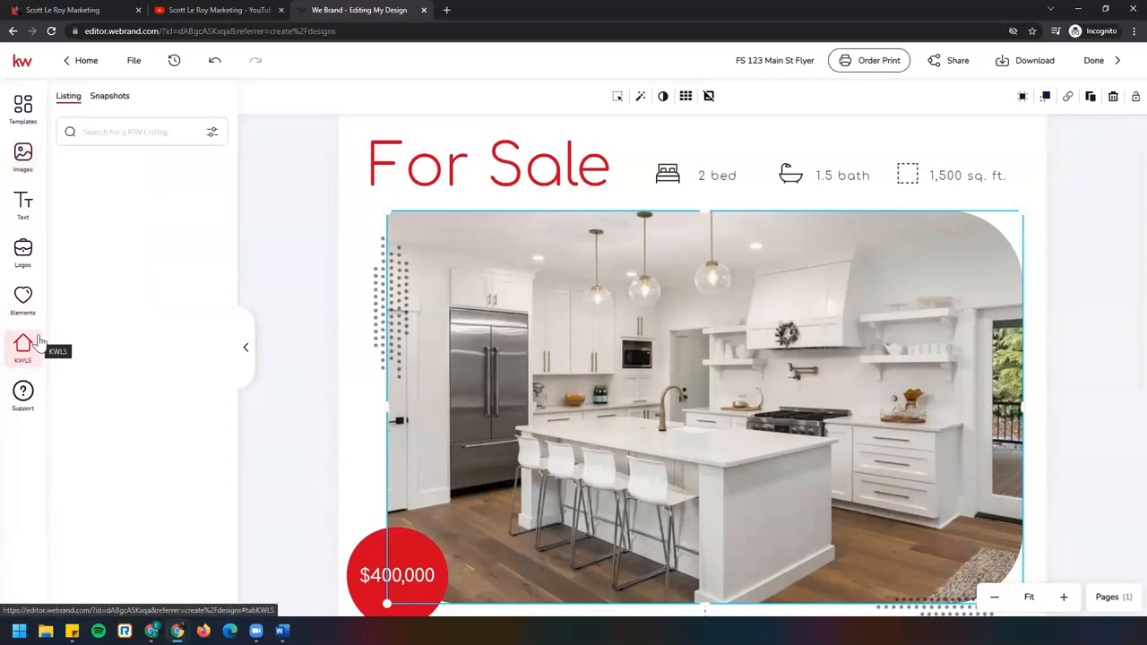
{"action": "left_click", "coordinate": [135, 132]}
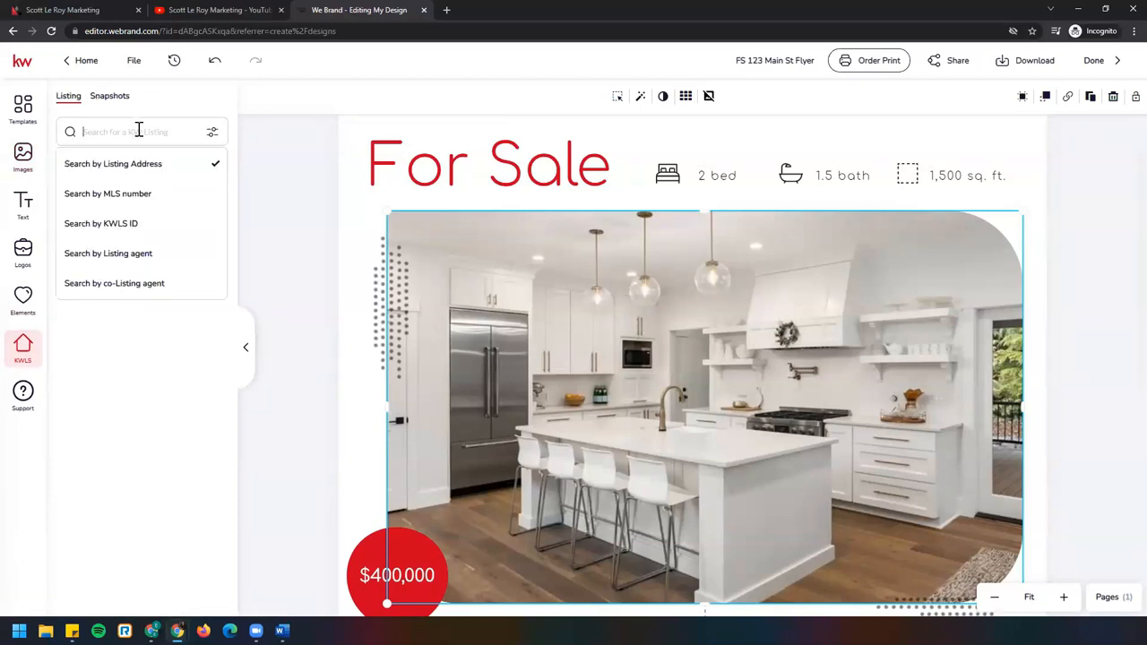
{"action": "type", "text": "123 main st"}
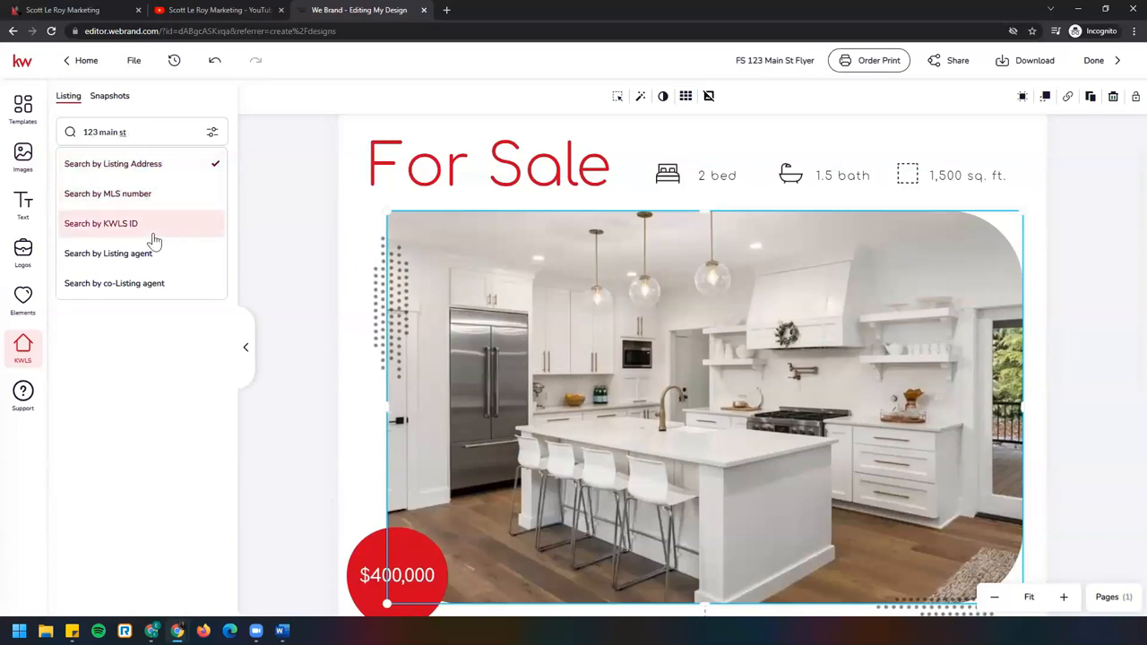
{"action": "mouse_move", "coordinate": [176, 283]}
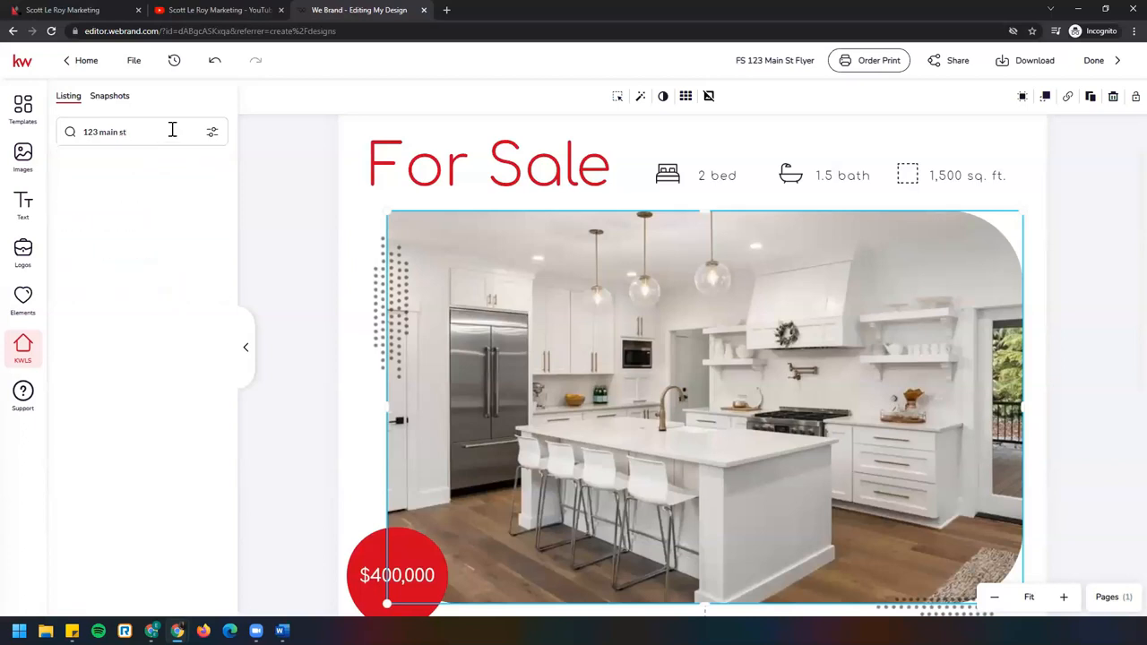
{"action": "left_click", "coordinate": [134, 133]}
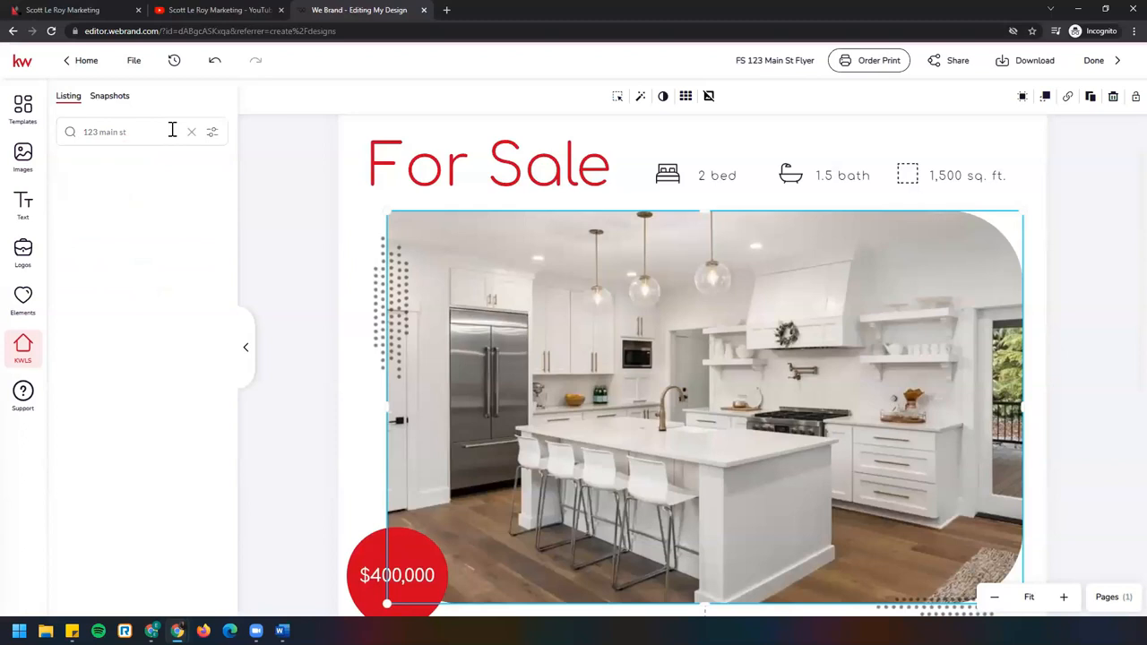
{"action": "key", "text": "enter"}
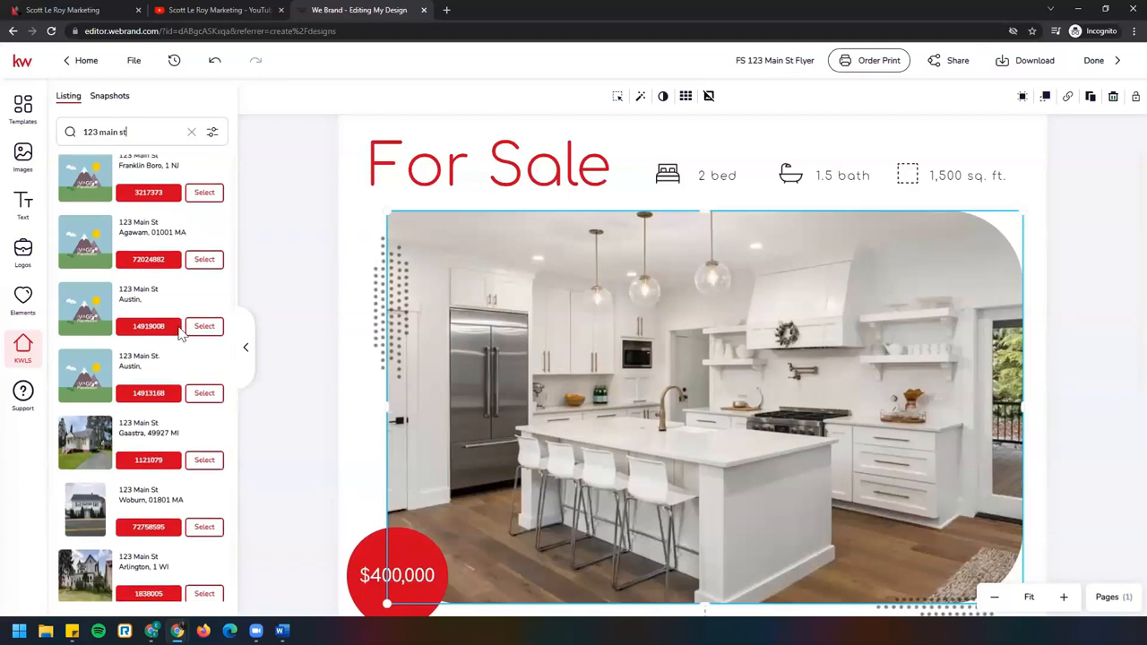
{"action": "scroll", "scroll_direction": "down", "scroll_amount": 3}
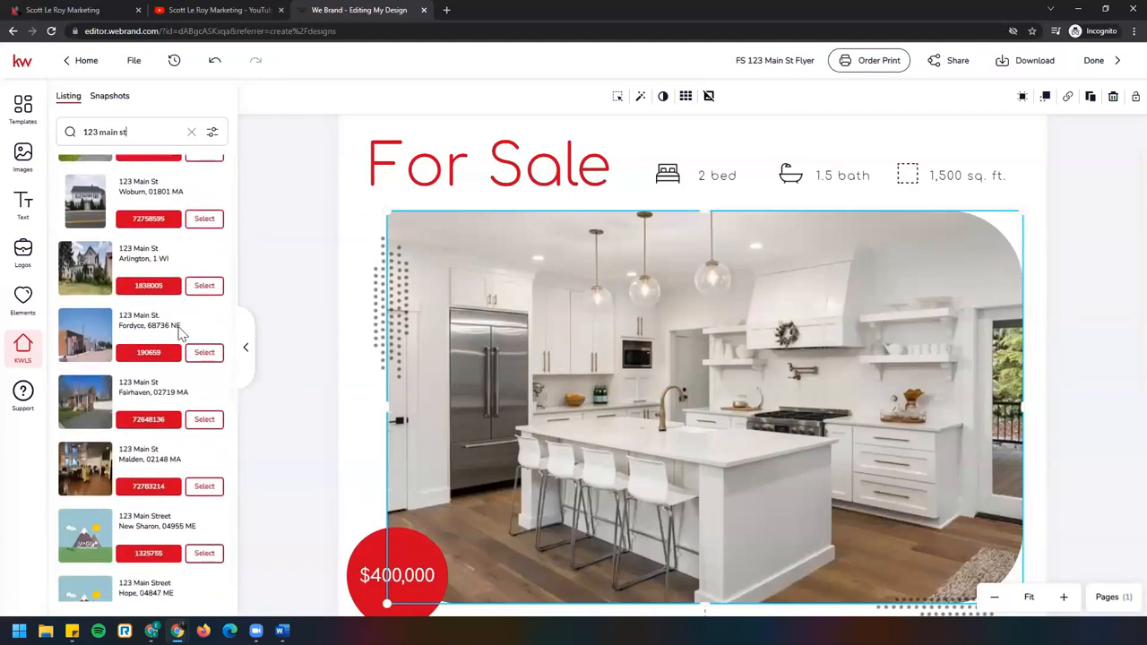
{"action": "scroll", "scroll_direction": "down", "scroll_amount": 3}
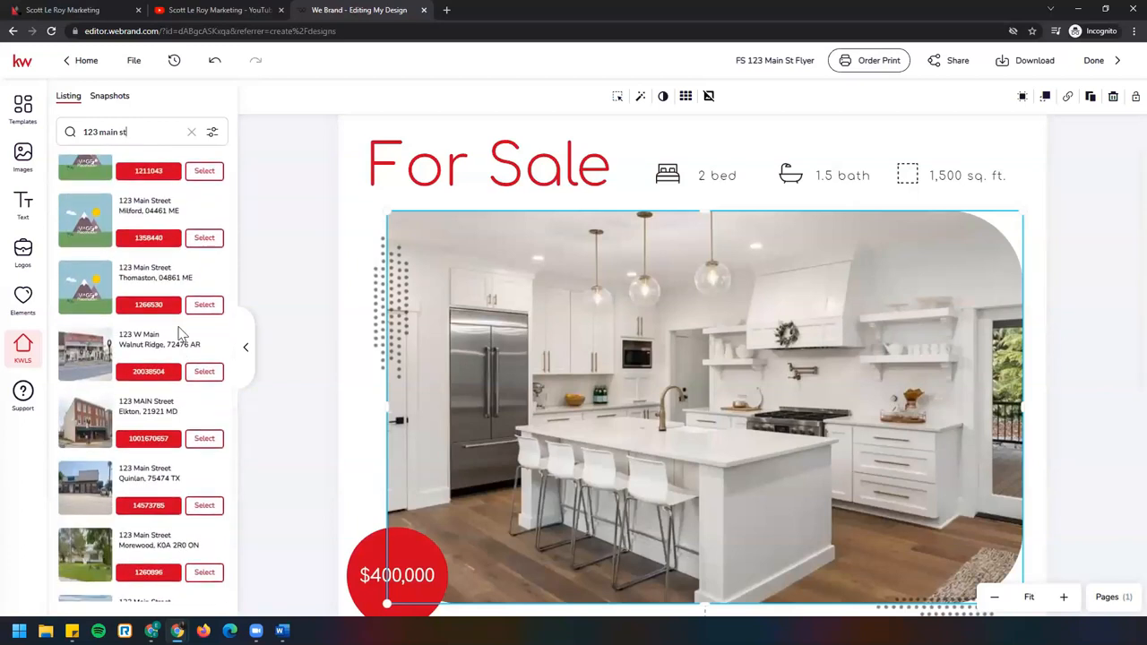
{"action": "scroll", "scroll_direction": "down", "scroll_amount": 3}
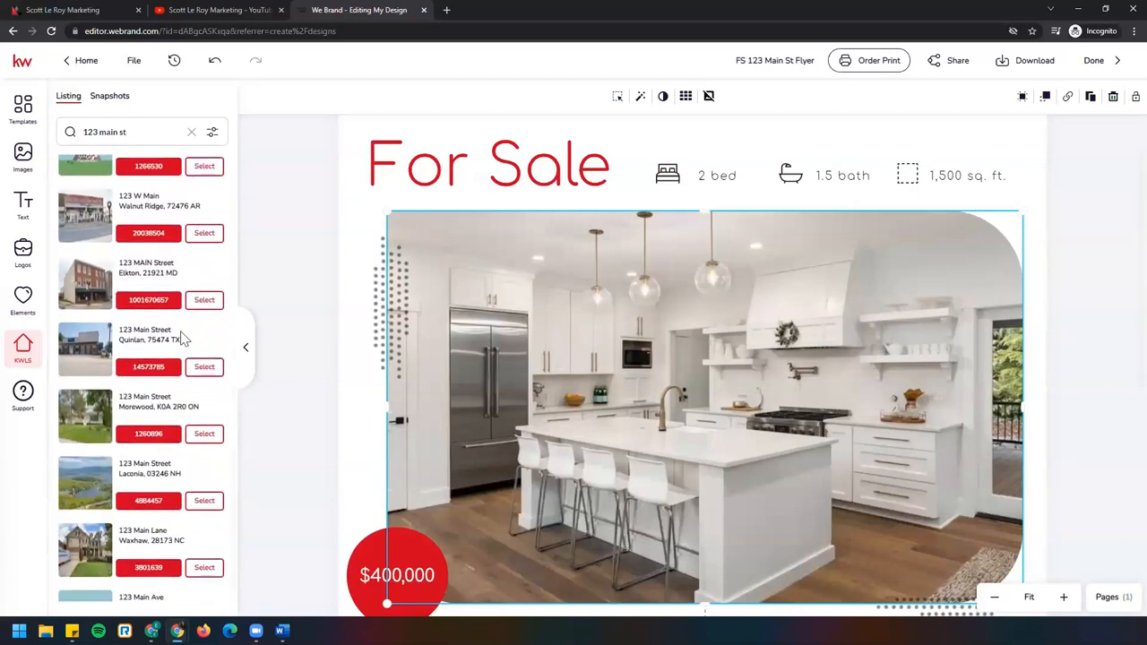
{"action": "scroll", "scroll_direction": "down", "scroll_amount": 3}
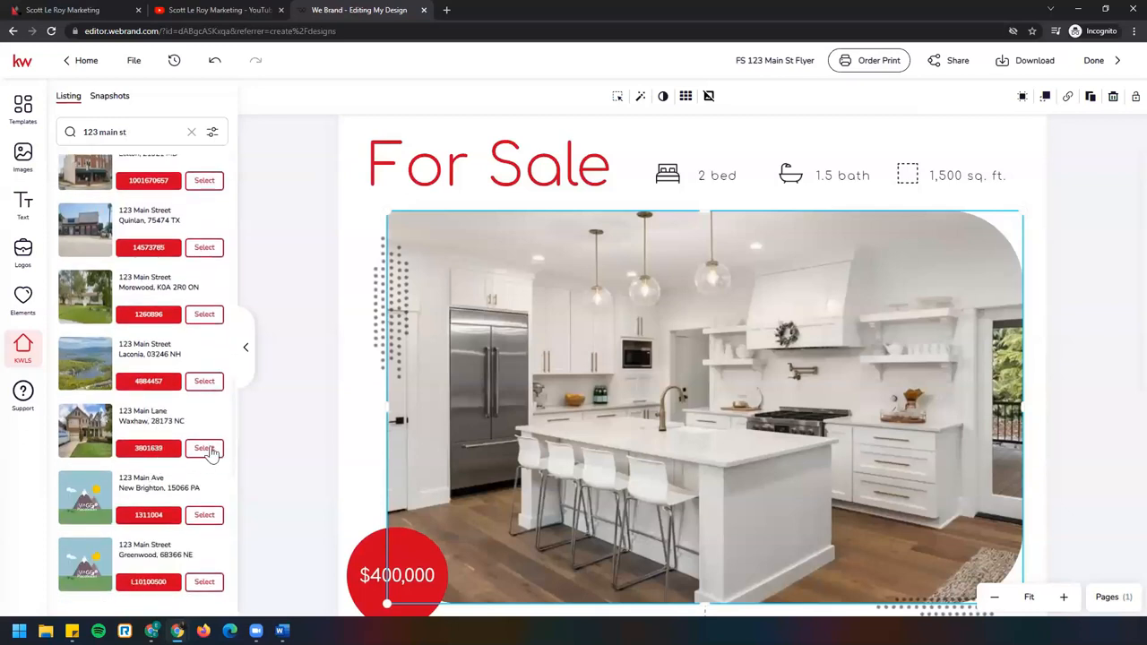
Choose the 123 Main Lane, Waxhaw listing and drag its exterior photo into the main frame
{"action": "left_click", "coordinate": [205, 449]}
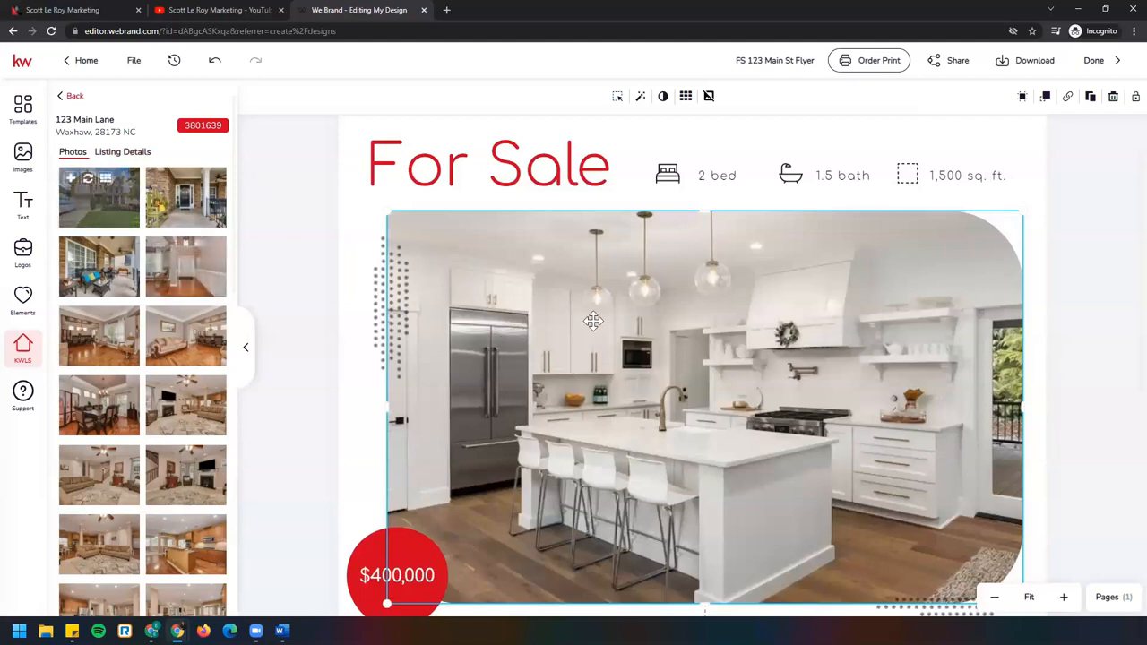
{"action": "mouse_move", "coordinate": [560, 335]}
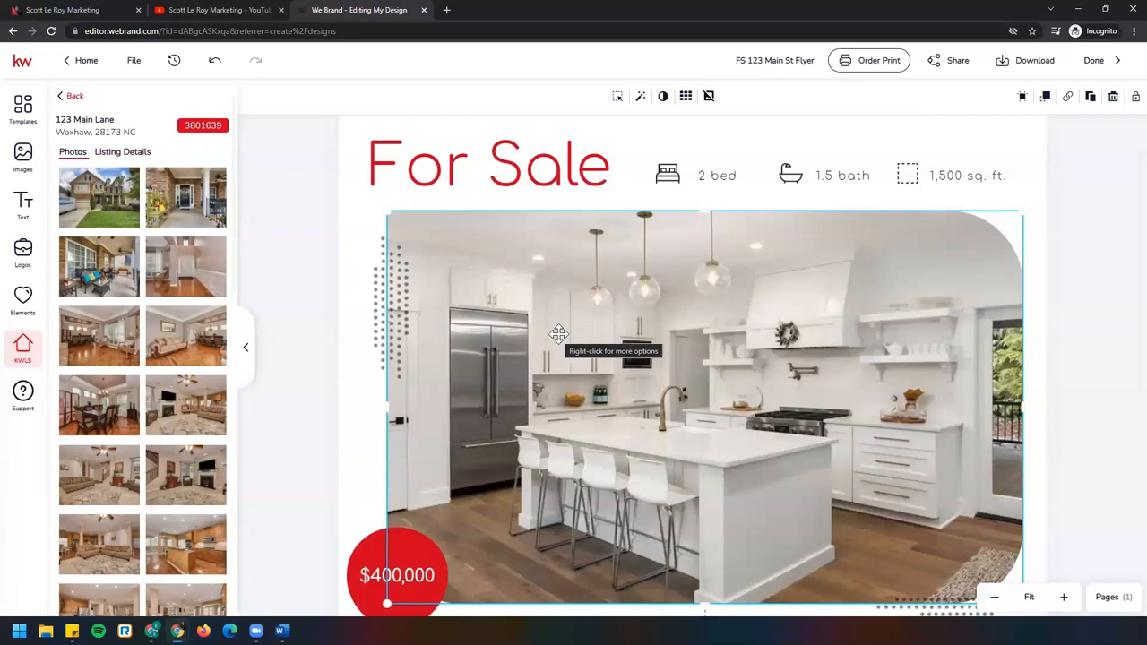
{"action": "mouse_move", "coordinate": [520, 335]}
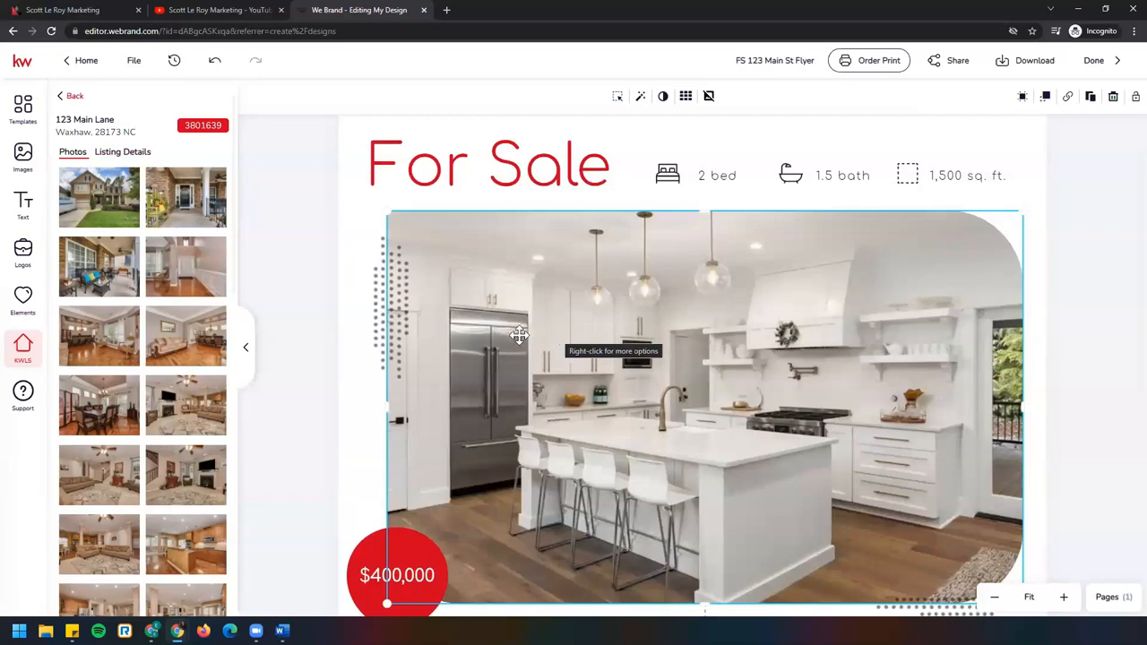
{"action": "mouse_move", "coordinate": [573, 283]}
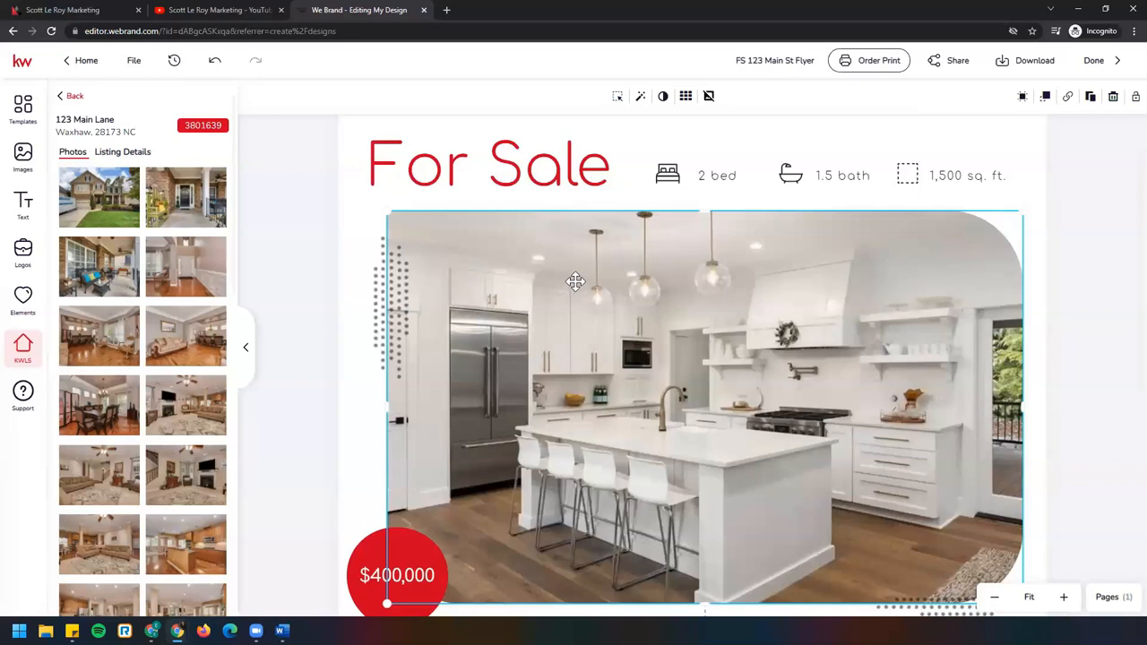
{"action": "mouse_move", "coordinate": [145, 184]}
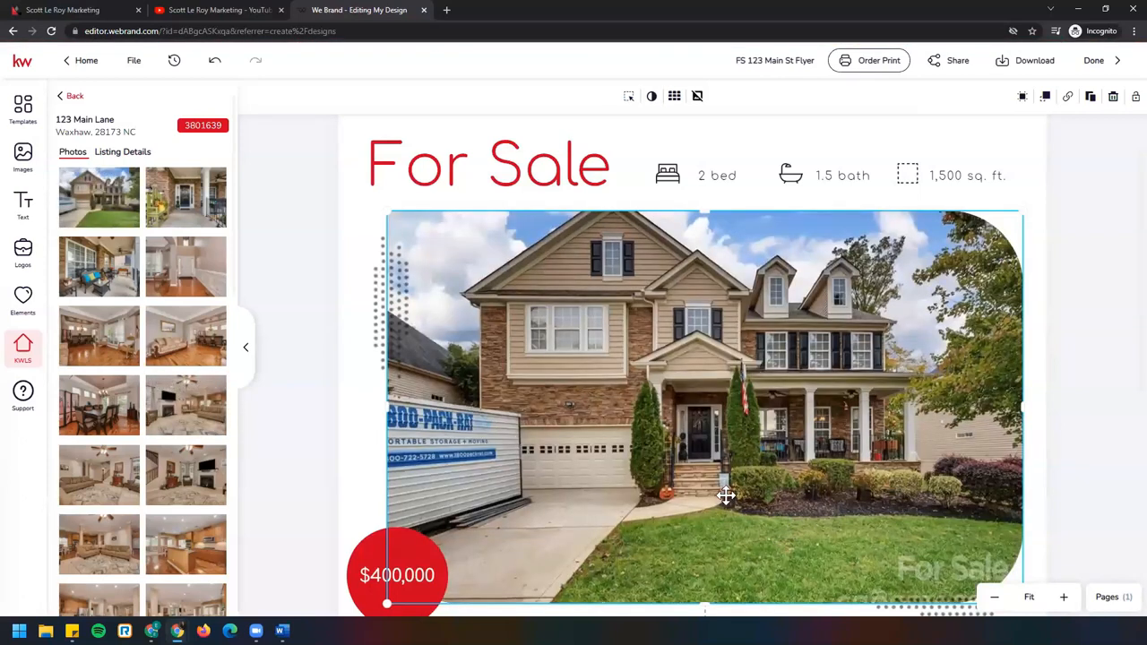
{"action": "mouse_move", "coordinate": [860, 451]}
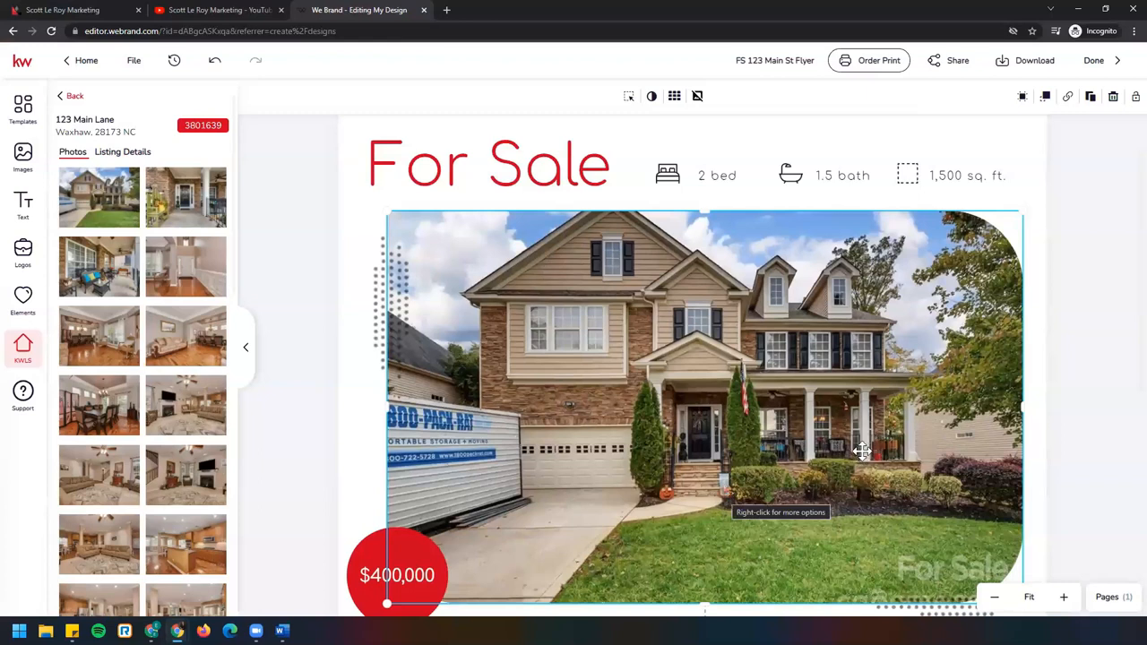
{"action": "mouse_move", "coordinate": [390, 223]}
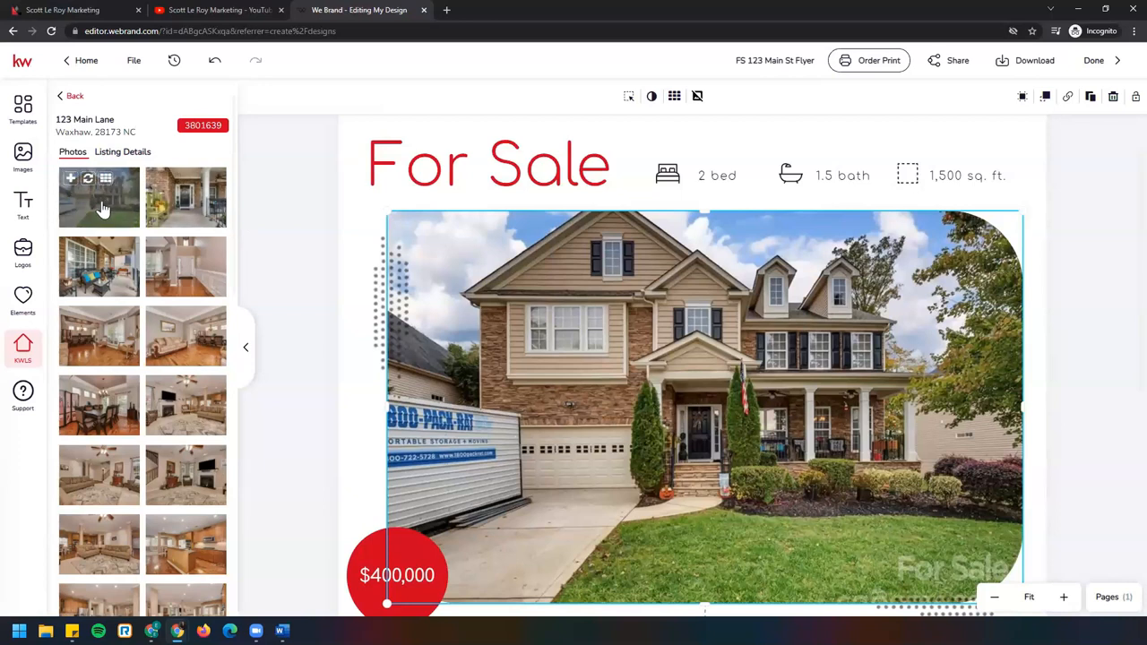
{"action": "left_click_drag", "start_coordinate": [99, 198], "coordinate": [375, 301]}
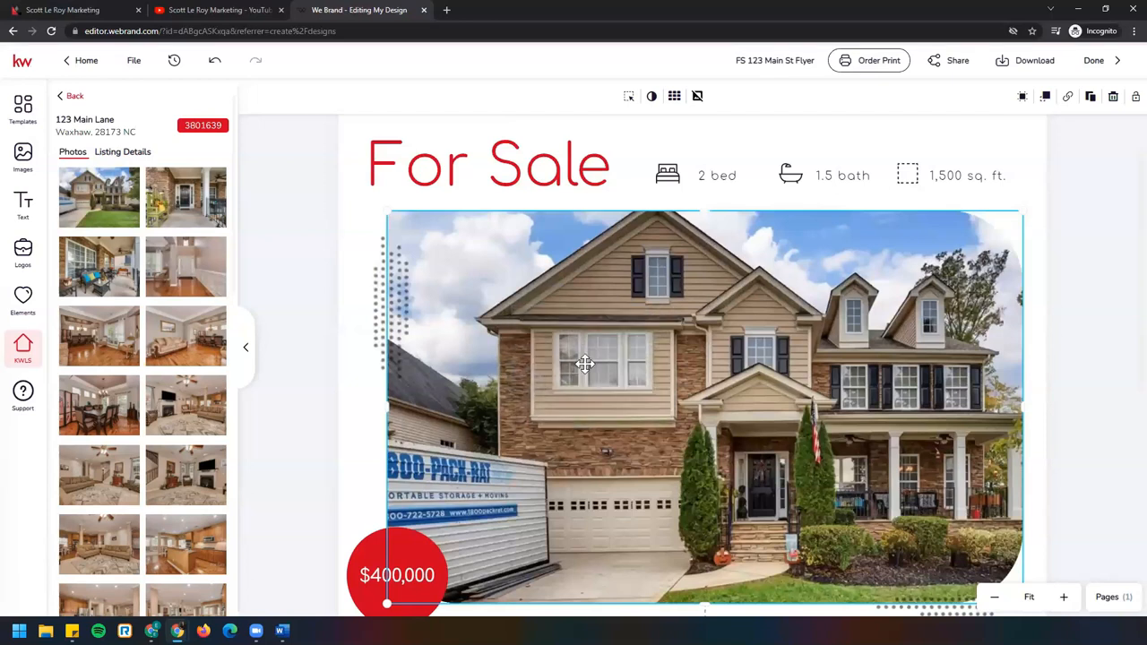
{"action": "mouse_move", "coordinate": [584, 366]}
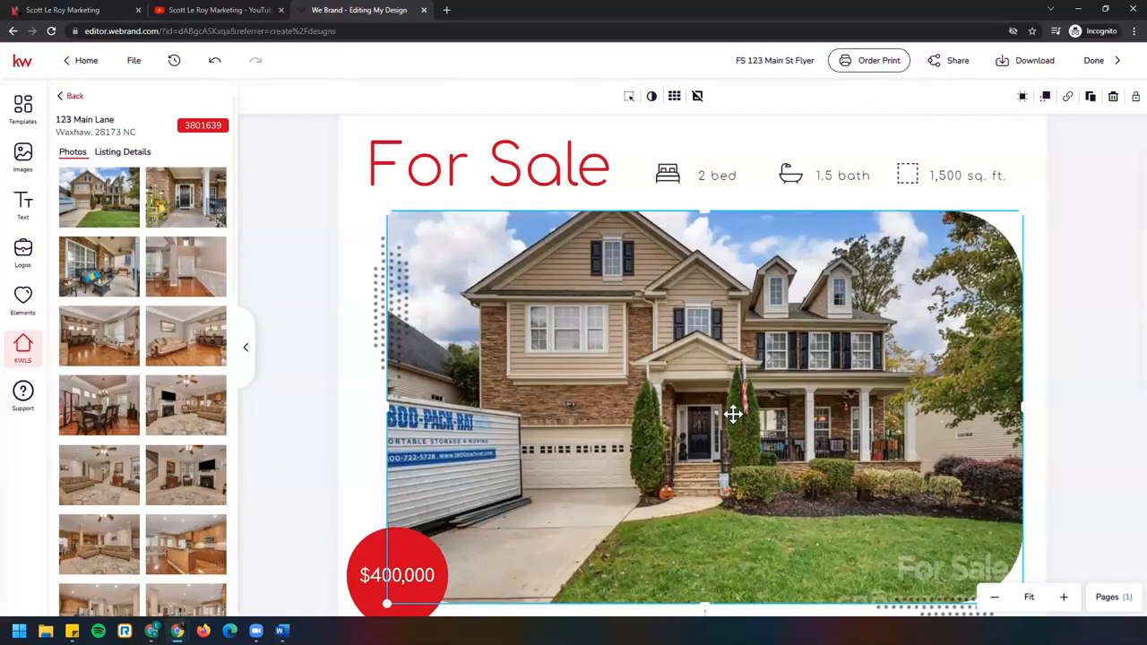
{"action": "mouse_move", "coordinate": [595, 259]}
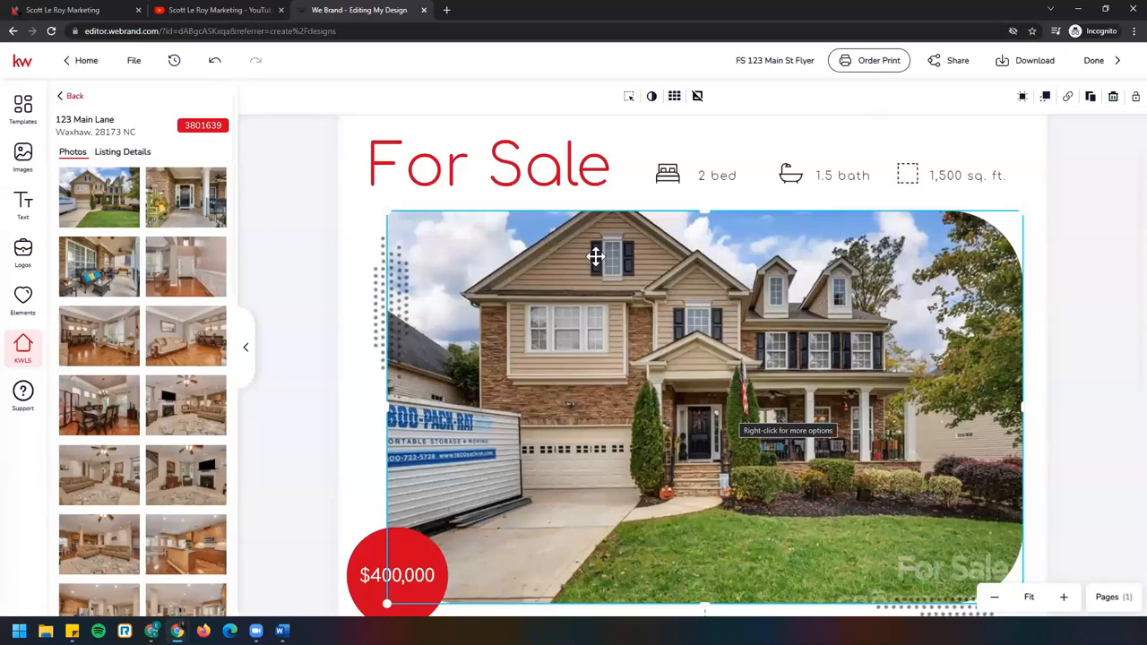
{"action": "mouse_move", "coordinate": [573, 222]}
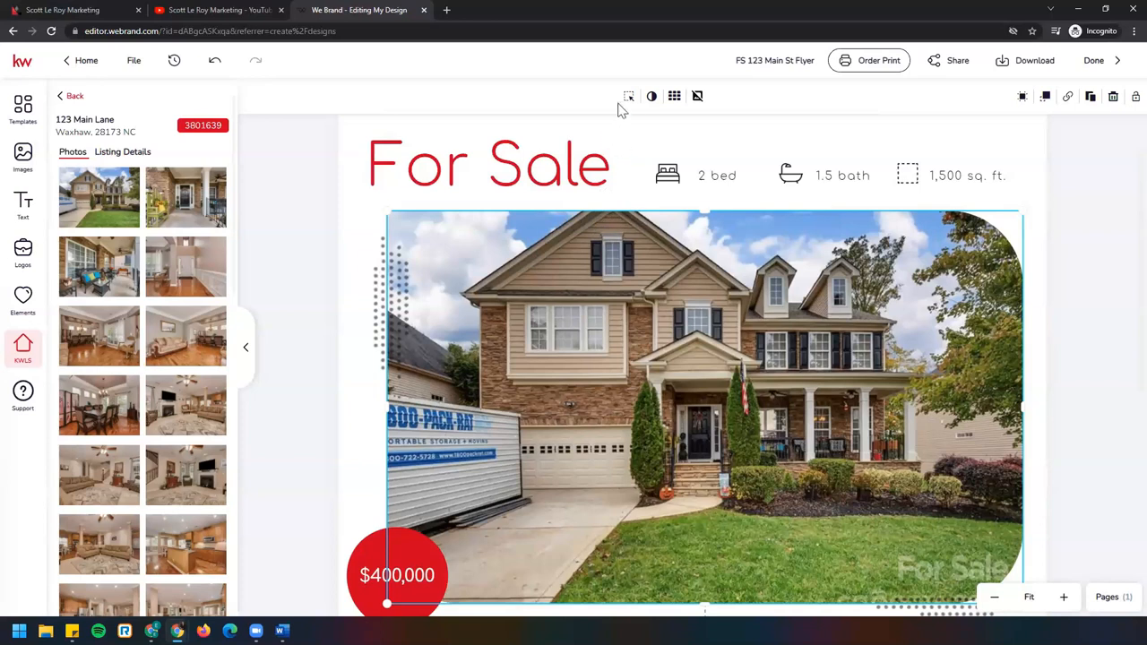
{"action": "mouse_move", "coordinate": [627, 97]}
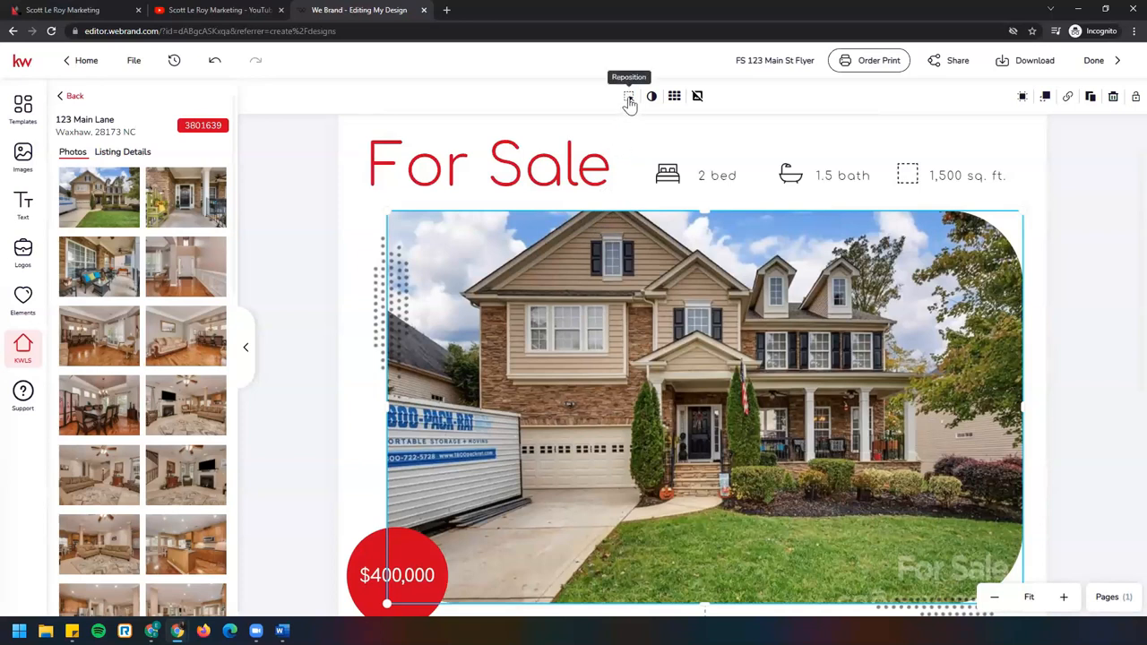
Reposition the exterior house photo within its rounded frame and confirm the placement
{"action": "left_click", "coordinate": [629, 96]}
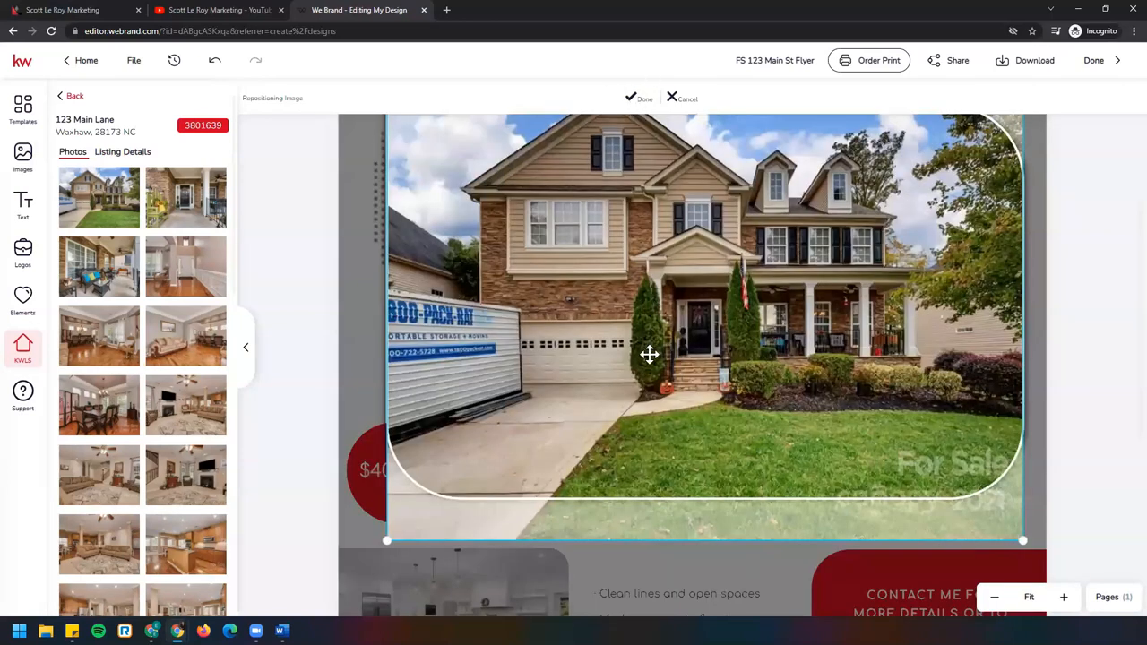
{"action": "left_click_drag", "start_coordinate": [648, 355], "coordinate": [645, 265]}
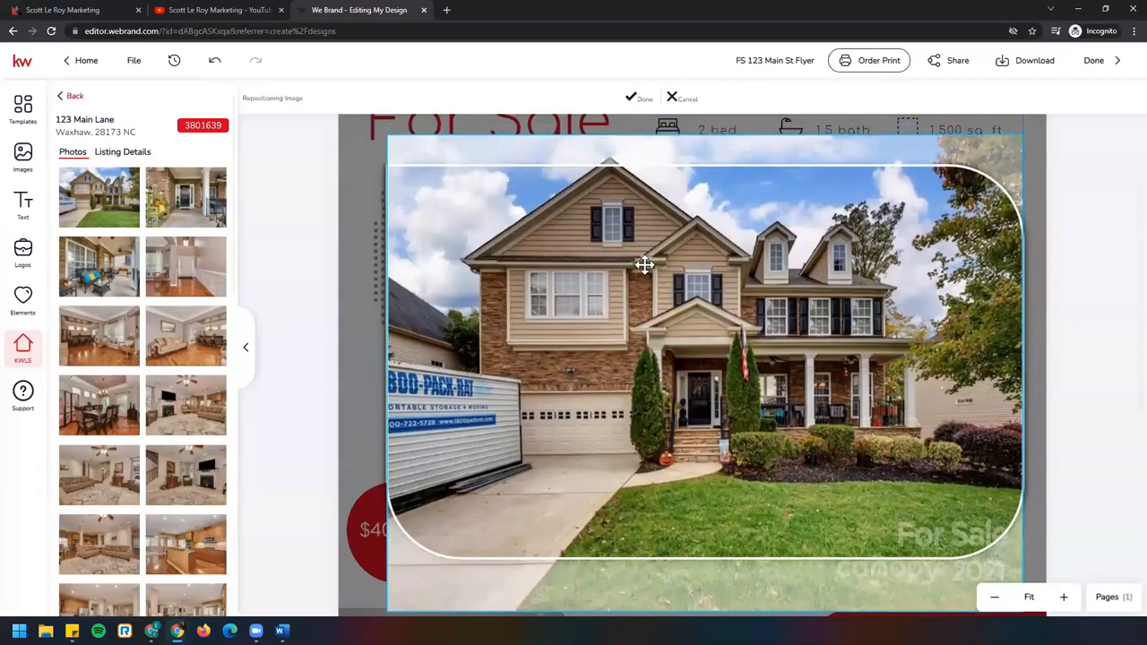
{"action": "left_click_drag", "start_coordinate": [645, 266], "coordinate": [645, 284]}
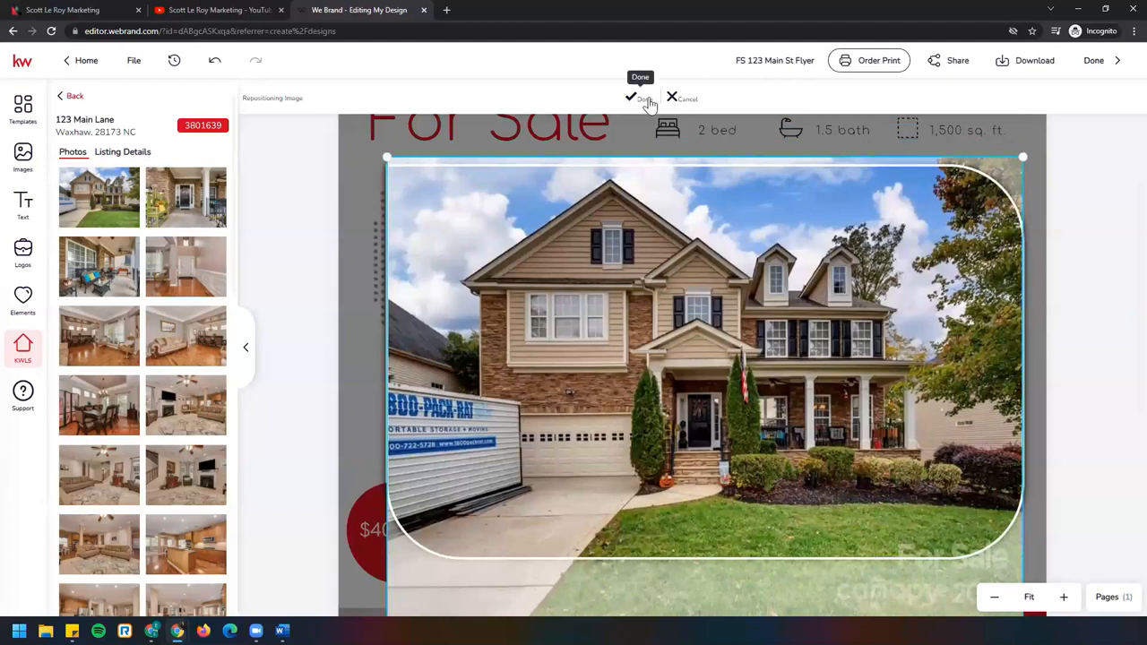
{"action": "left_click", "coordinate": [631, 97]}
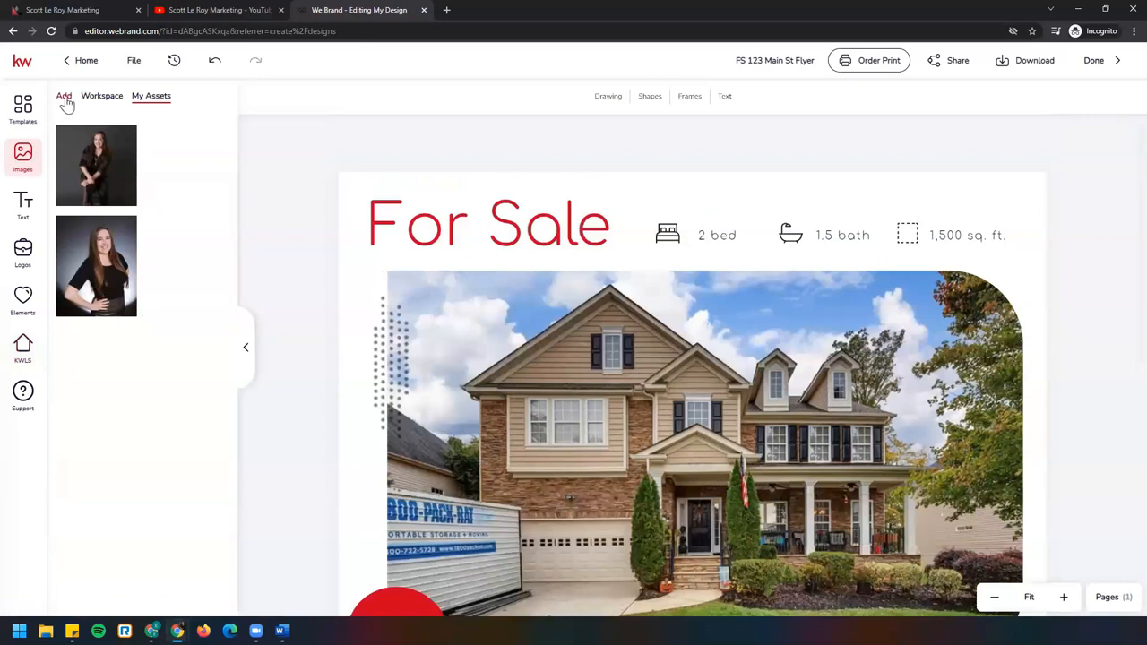
Show the Images panel's Add options, then scroll to the flyer's price and address section
{"action": "left_click", "coordinate": [63, 97]}
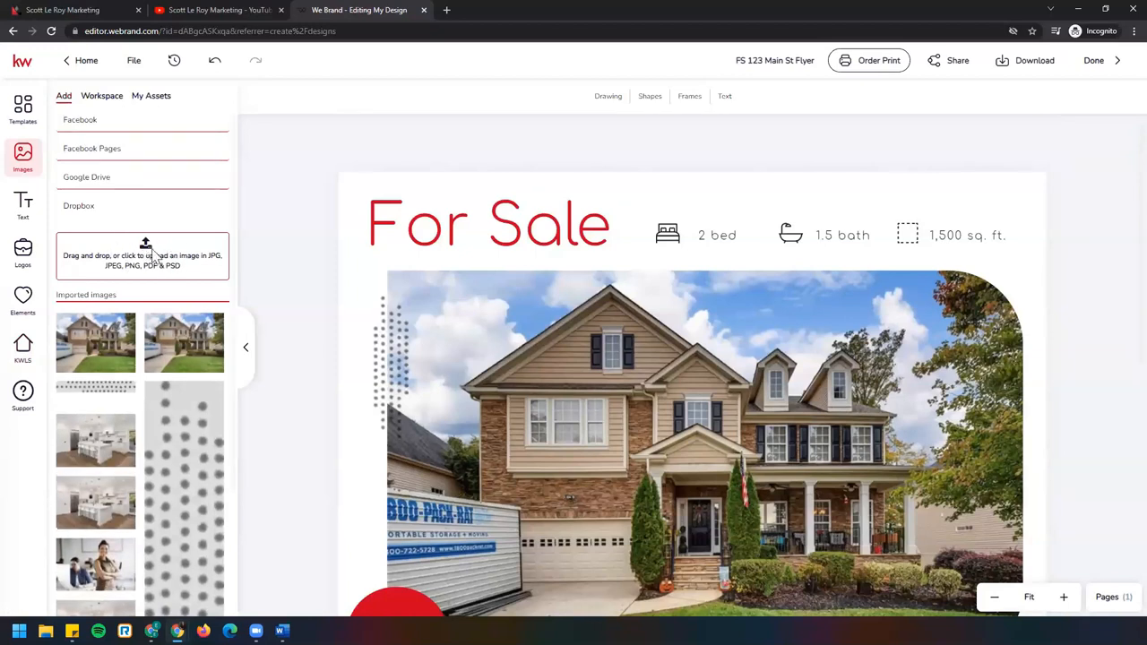
{"action": "mouse_move", "coordinate": [152, 259]}
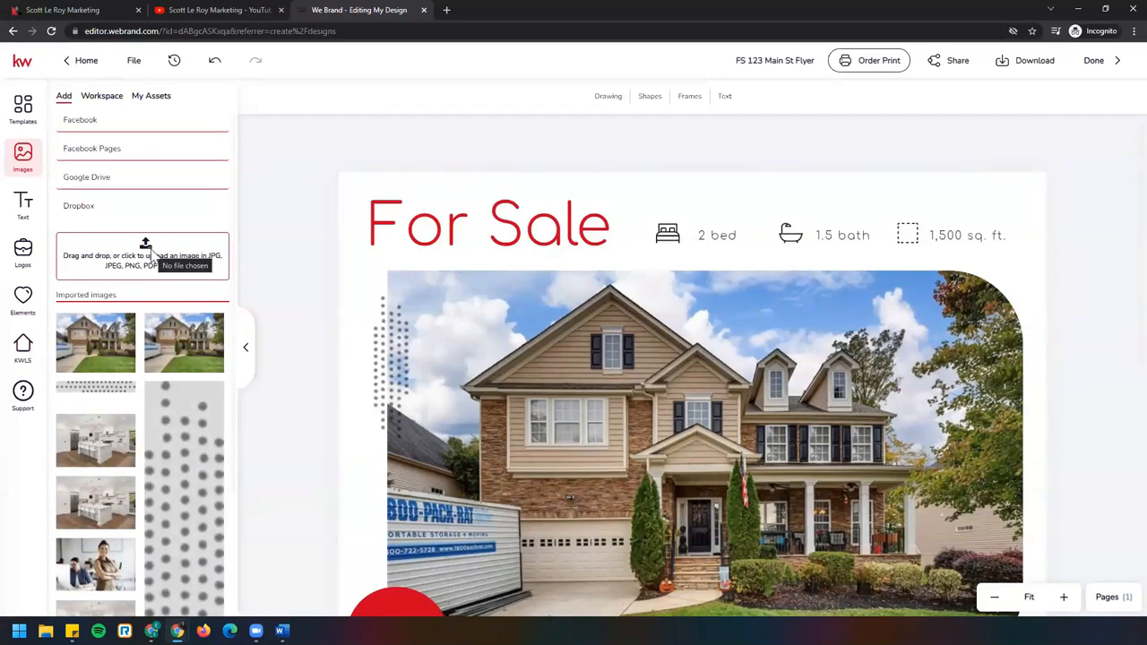
{"action": "mouse_move", "coordinate": [333, 305]}
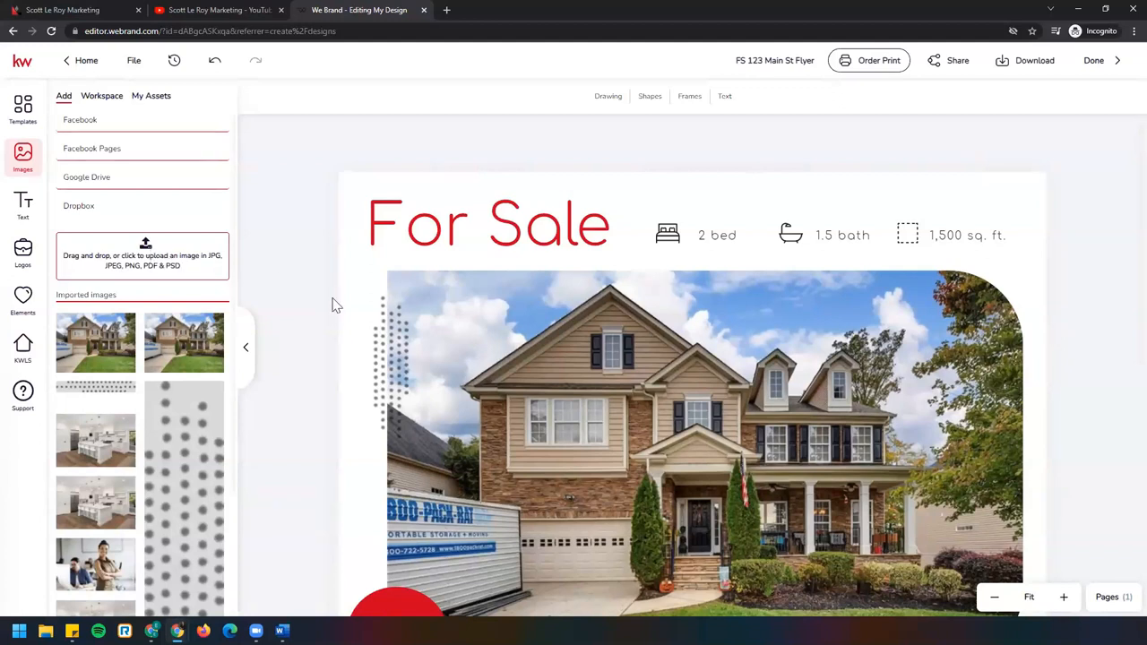
{"action": "scroll", "scroll_direction": "down", "scroll_amount": 3}
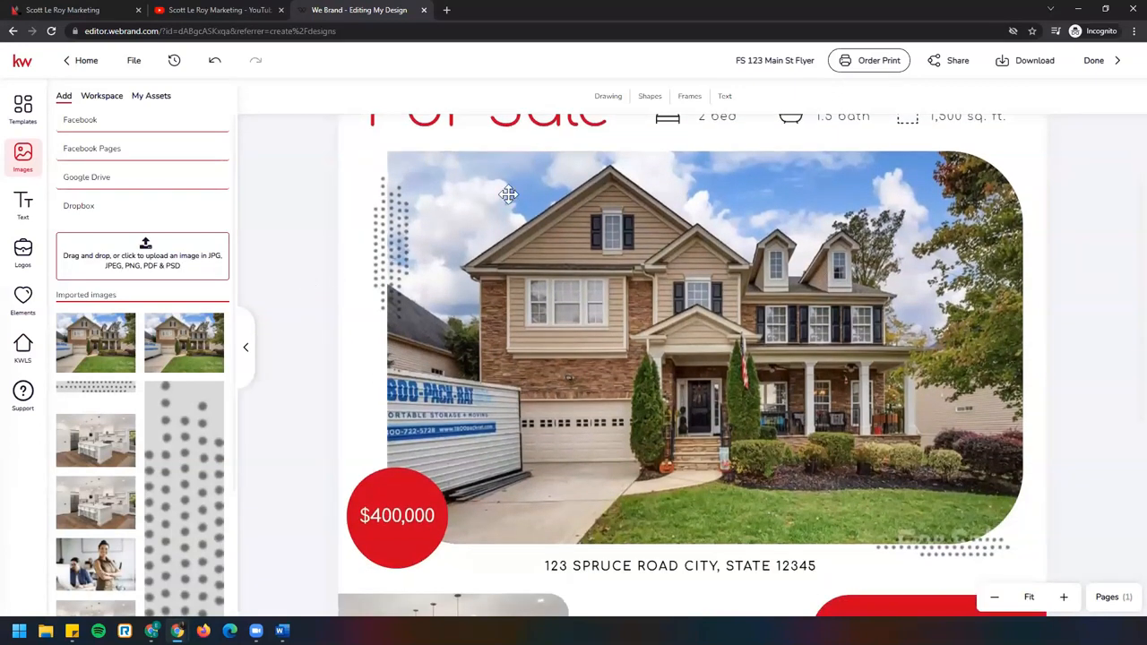
{"action": "scroll", "scroll_direction": "down", "scroll_amount": 3}
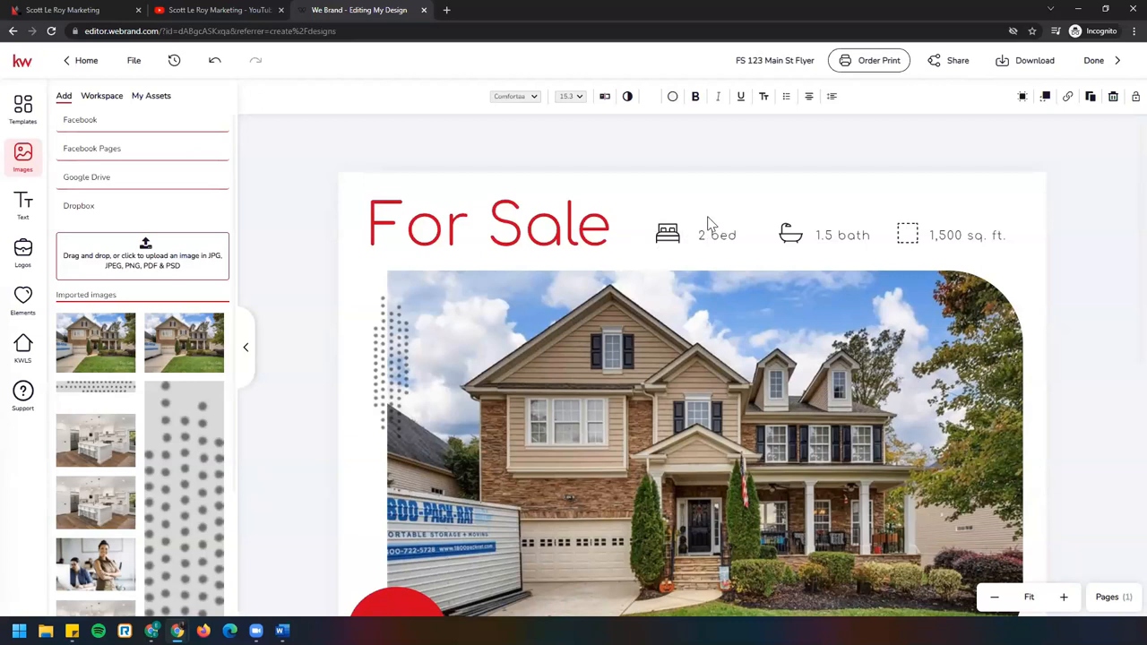
{"action": "mouse_move", "coordinate": [889, 254]}
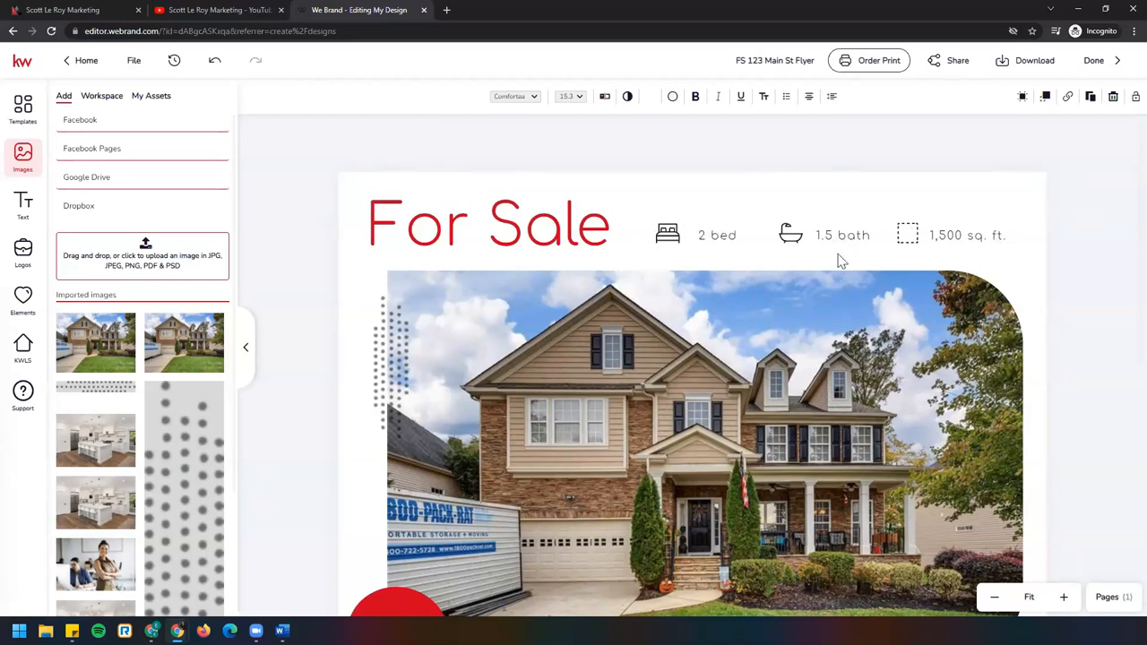
{"action": "mouse_move", "coordinate": [738, 242]}
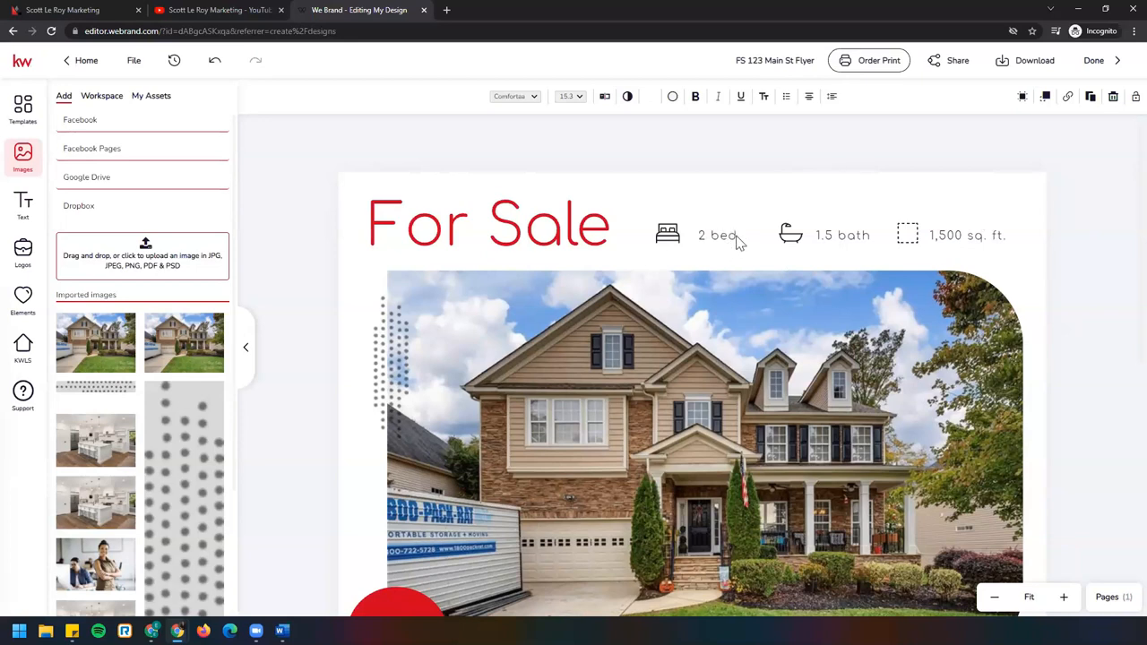
{"action": "mouse_move", "coordinate": [724, 240]}
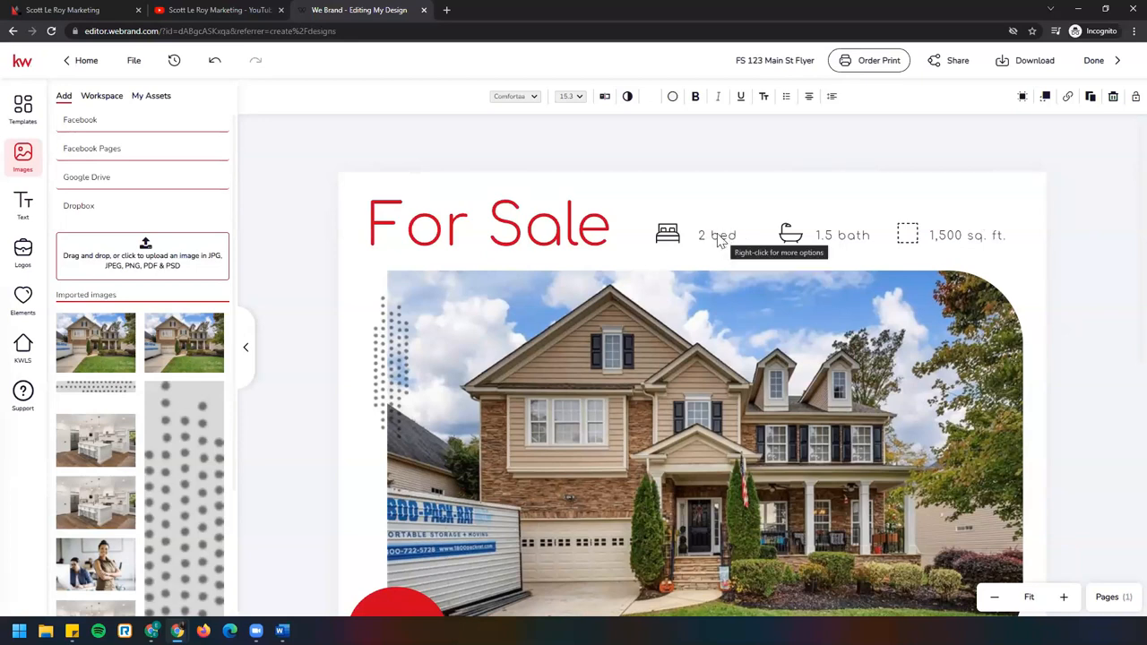
{"action": "mouse_move", "coordinate": [323, 237]}
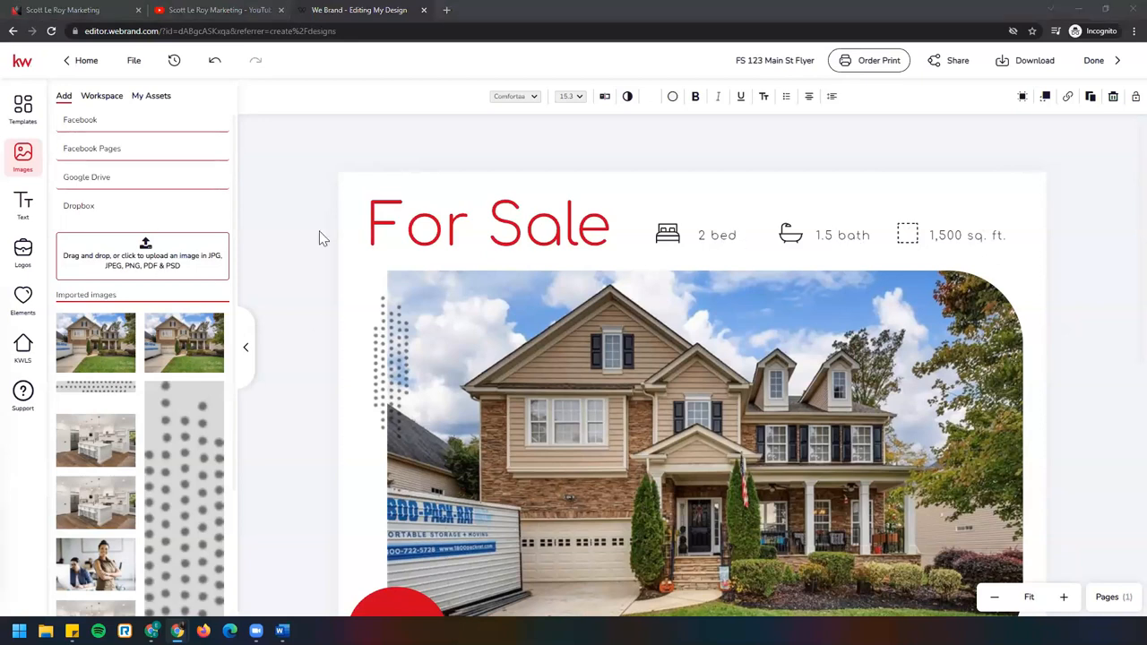
{"action": "mouse_move", "coordinate": [982, 242]}
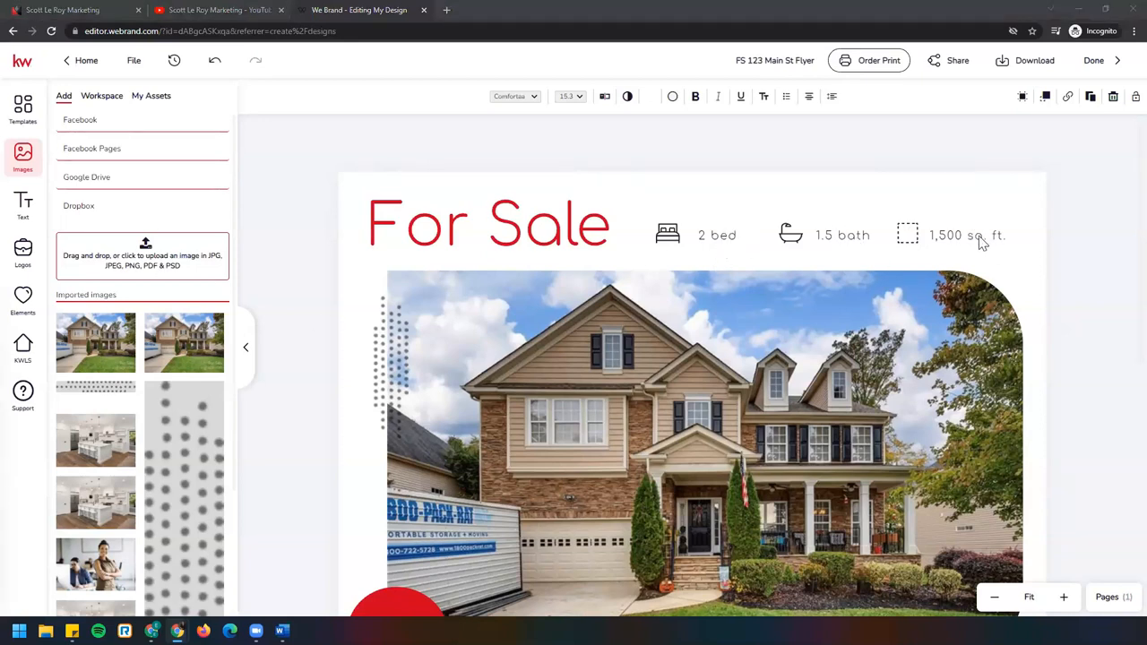
{"action": "scroll", "scroll_direction": "down", "scroll_amount": 3}
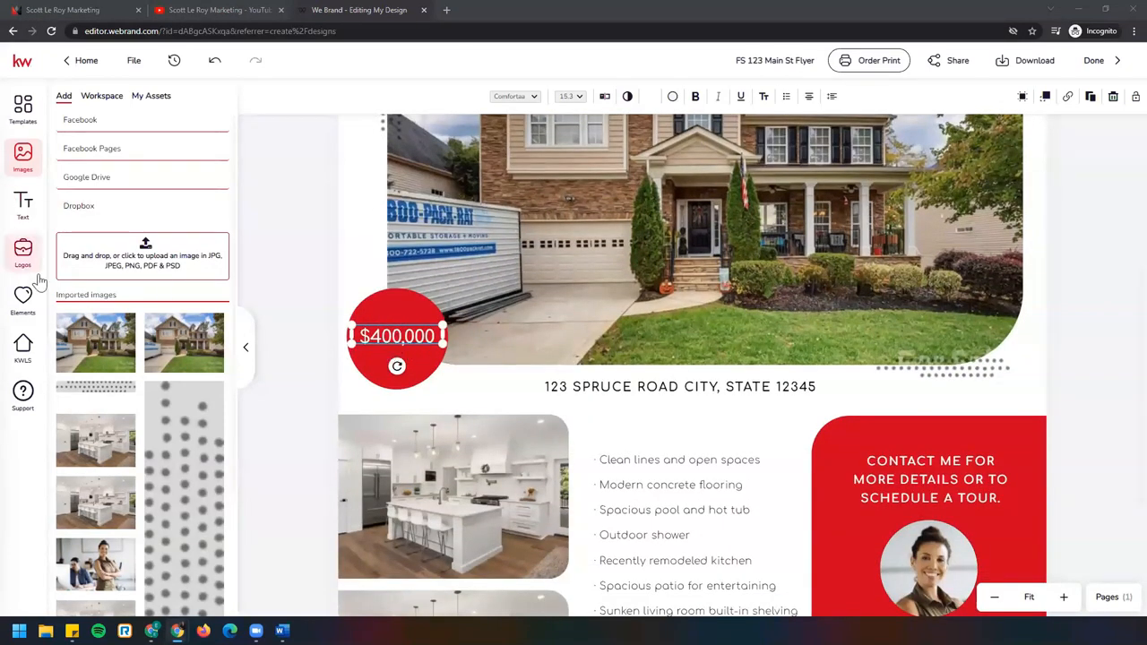
{"action": "left_click", "coordinate": [22, 344]}
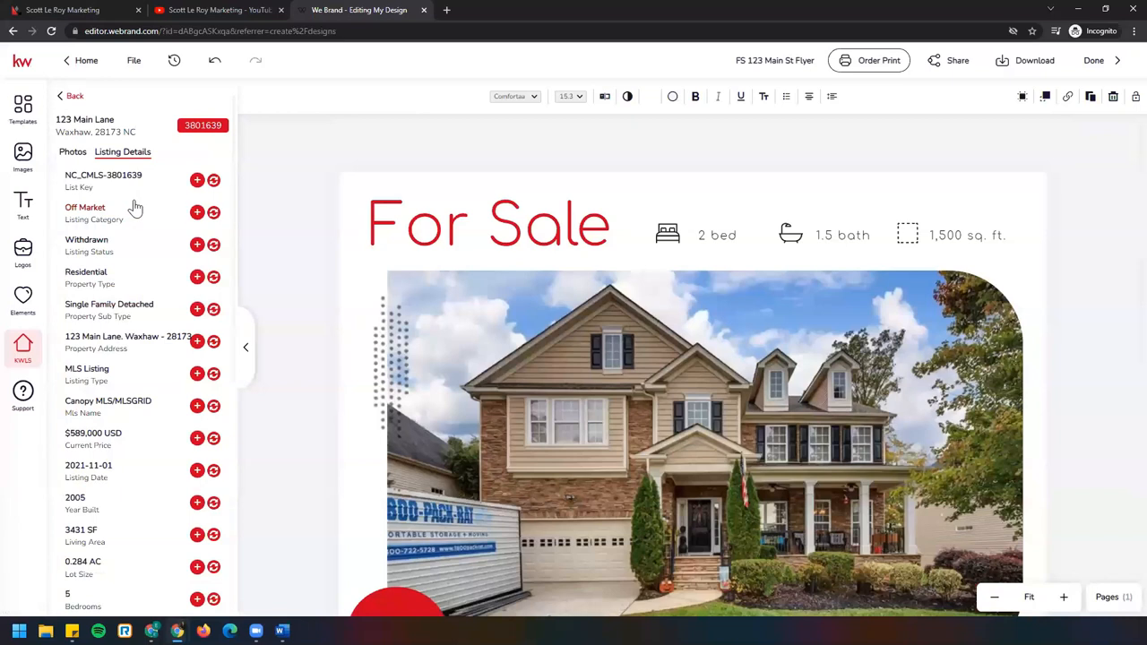
{"action": "mouse_move", "coordinate": [135, 211]}
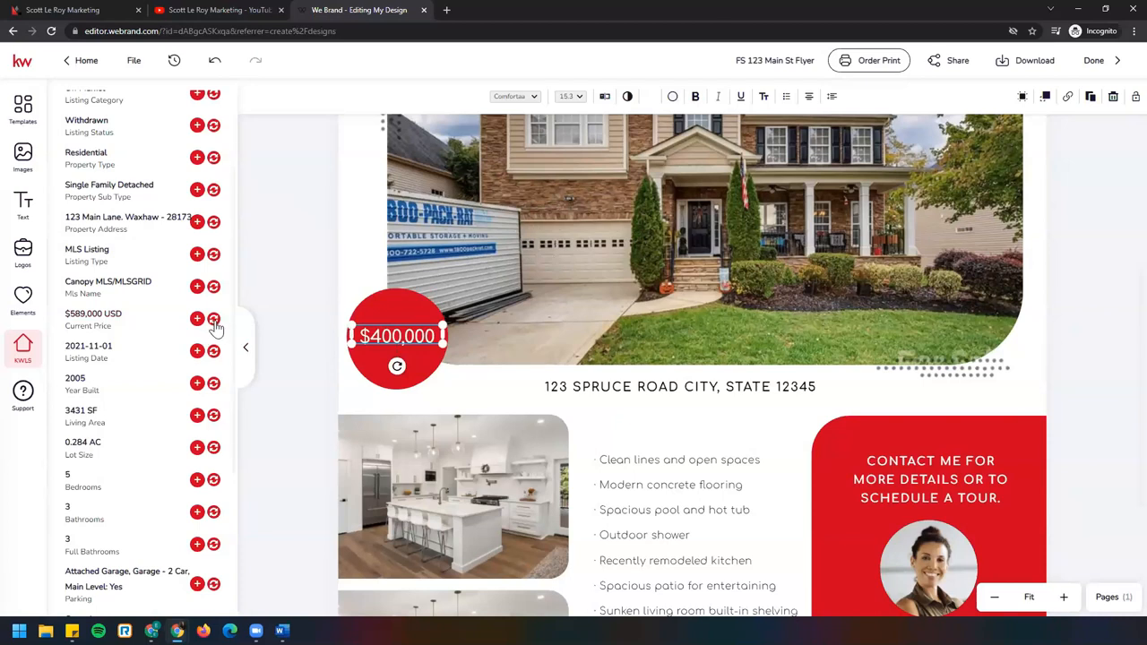
{"action": "mouse_move", "coordinate": [217, 326]}
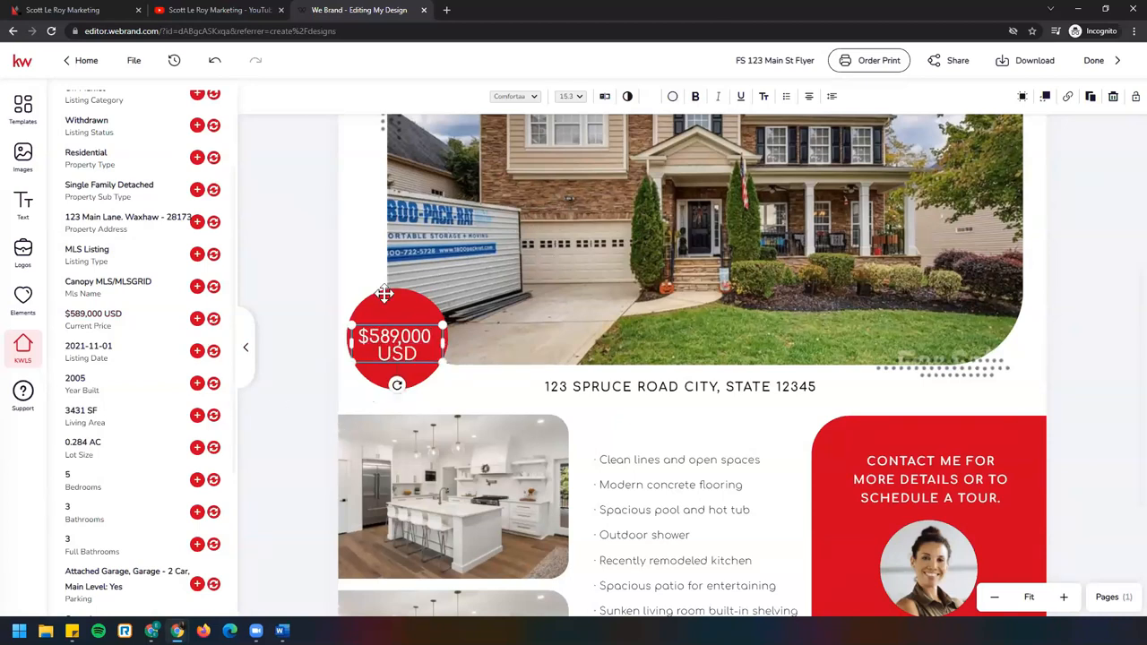
{"action": "mouse_move", "coordinate": [405, 366]}
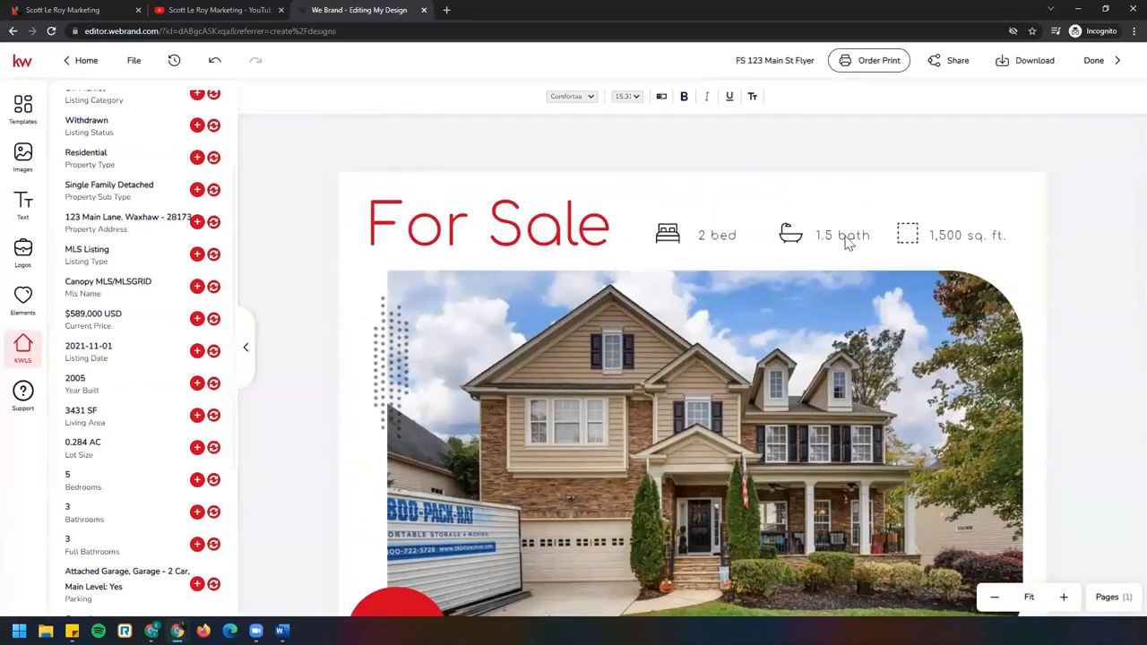
{"action": "mouse_move", "coordinate": [982, 237]}
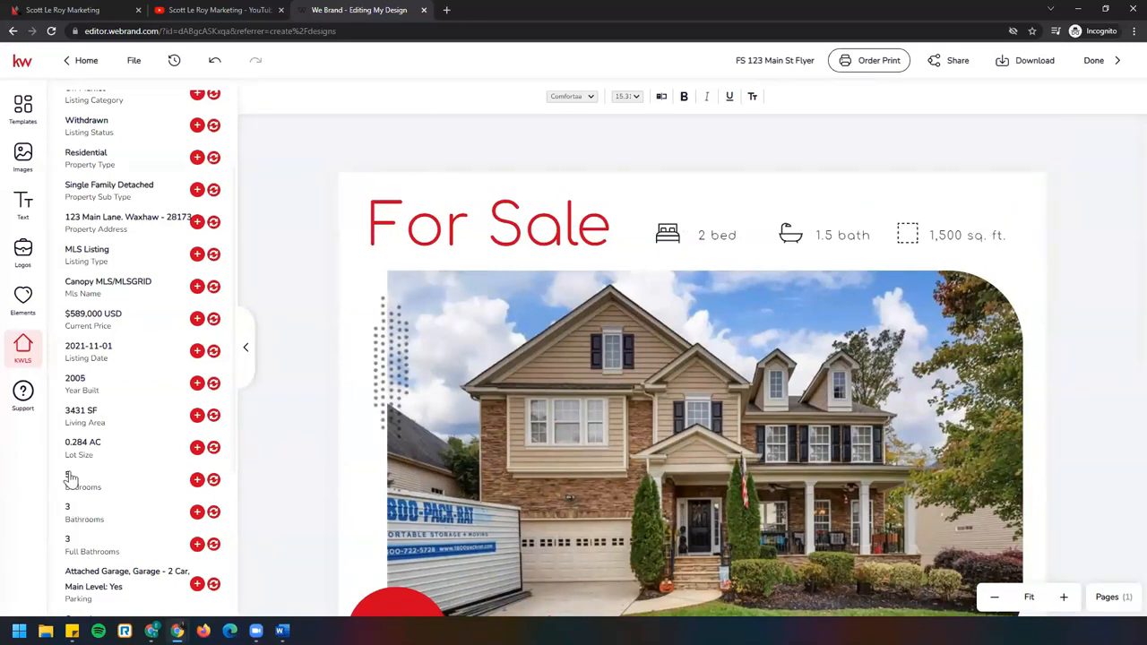
{"action": "scroll", "scroll_direction": "down", "scroll_amount": 3}
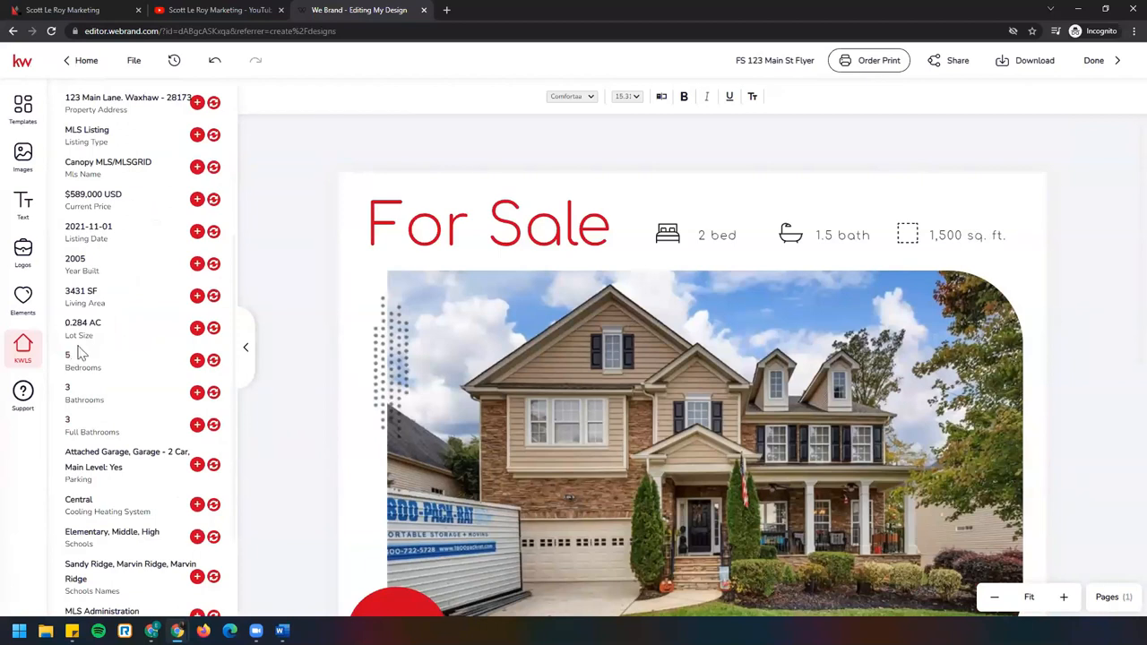
{"action": "mouse_move", "coordinate": [86, 398]}
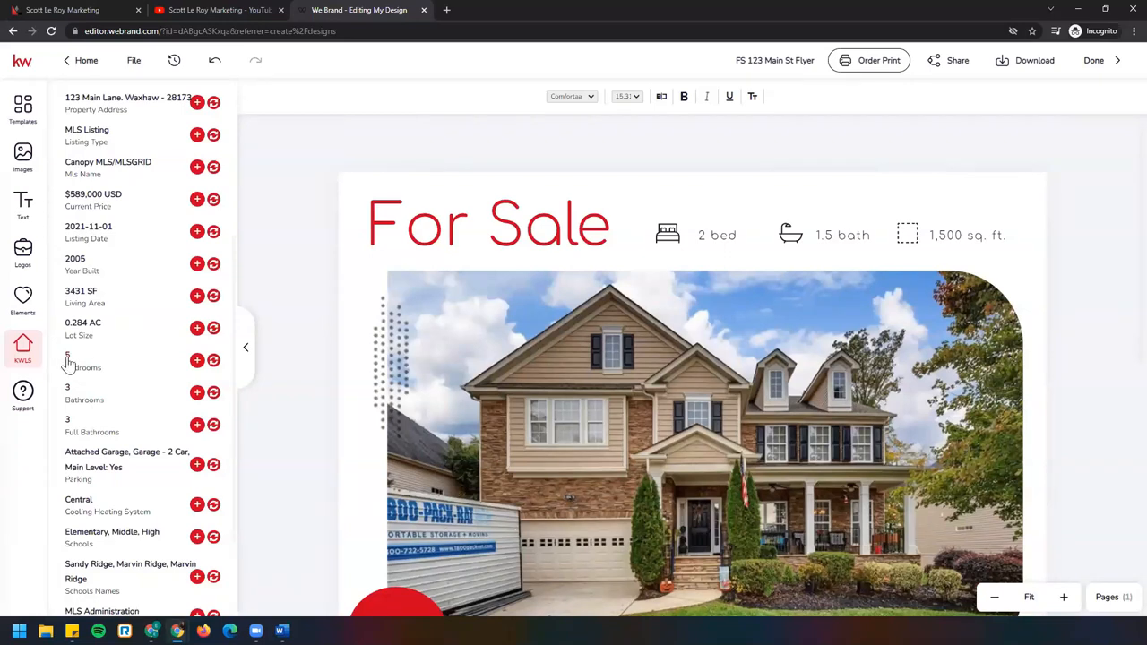
{"action": "mouse_move", "coordinate": [68, 362]}
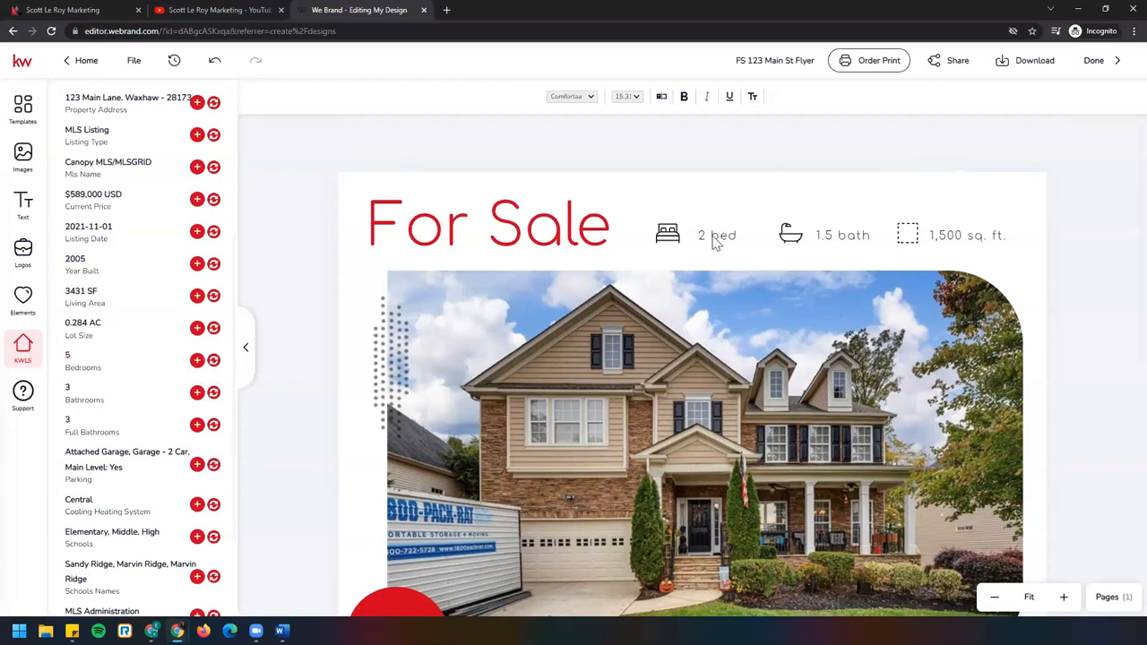
{"action": "mouse_move", "coordinate": [859, 251]}
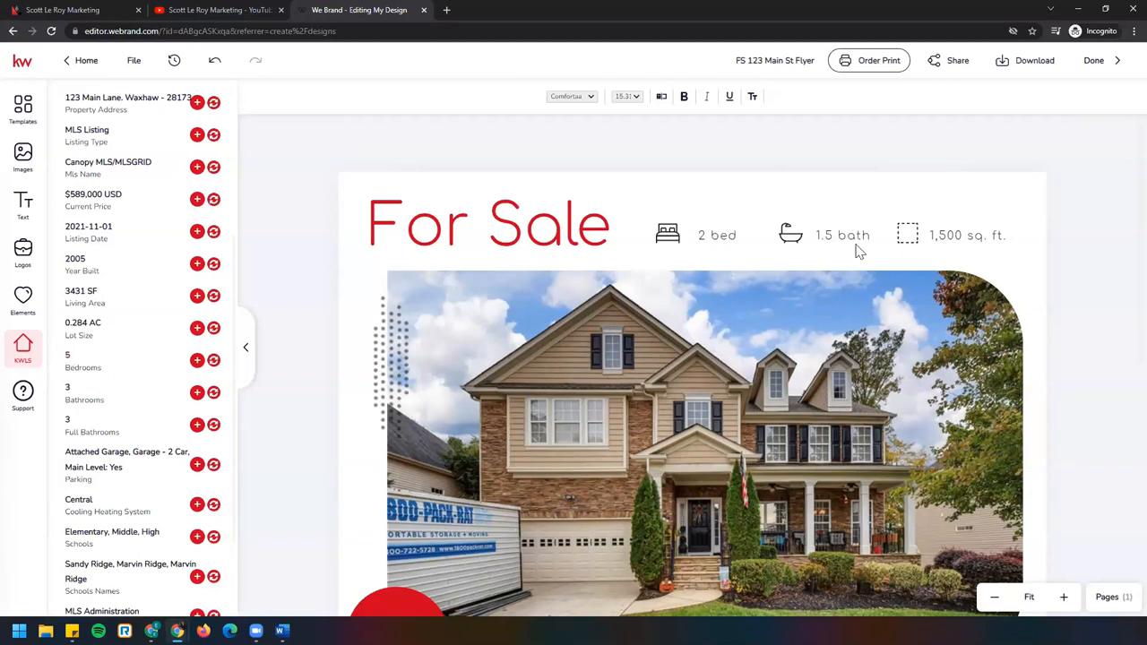
{"action": "mouse_move", "coordinate": [995, 247]}
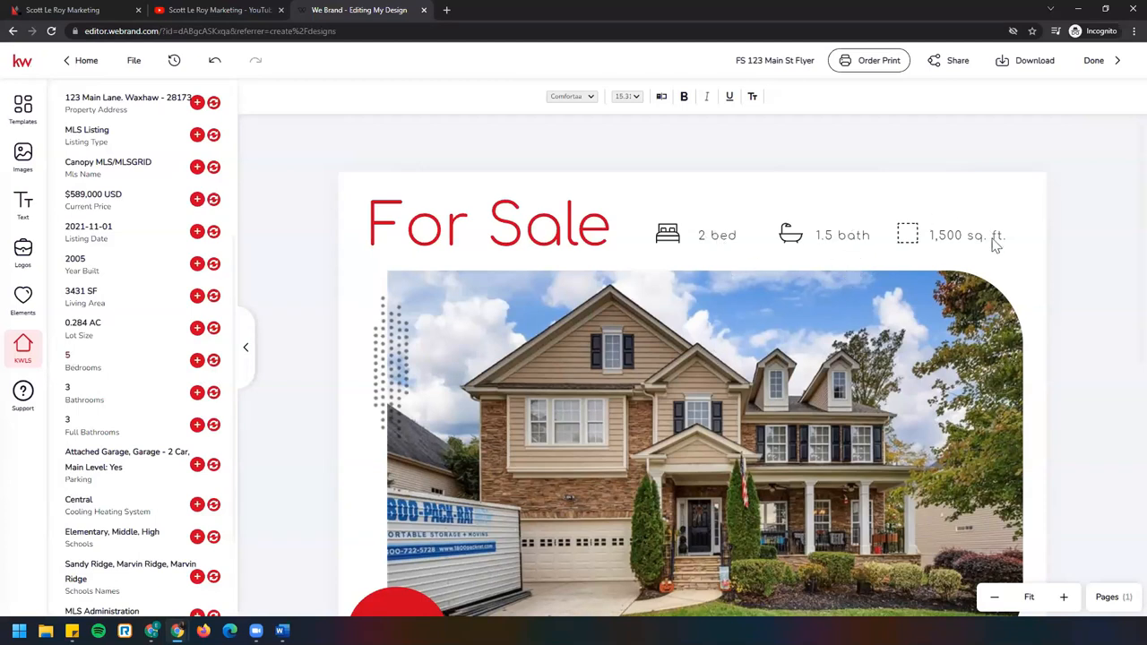
{"action": "mouse_move", "coordinate": [792, 234]}
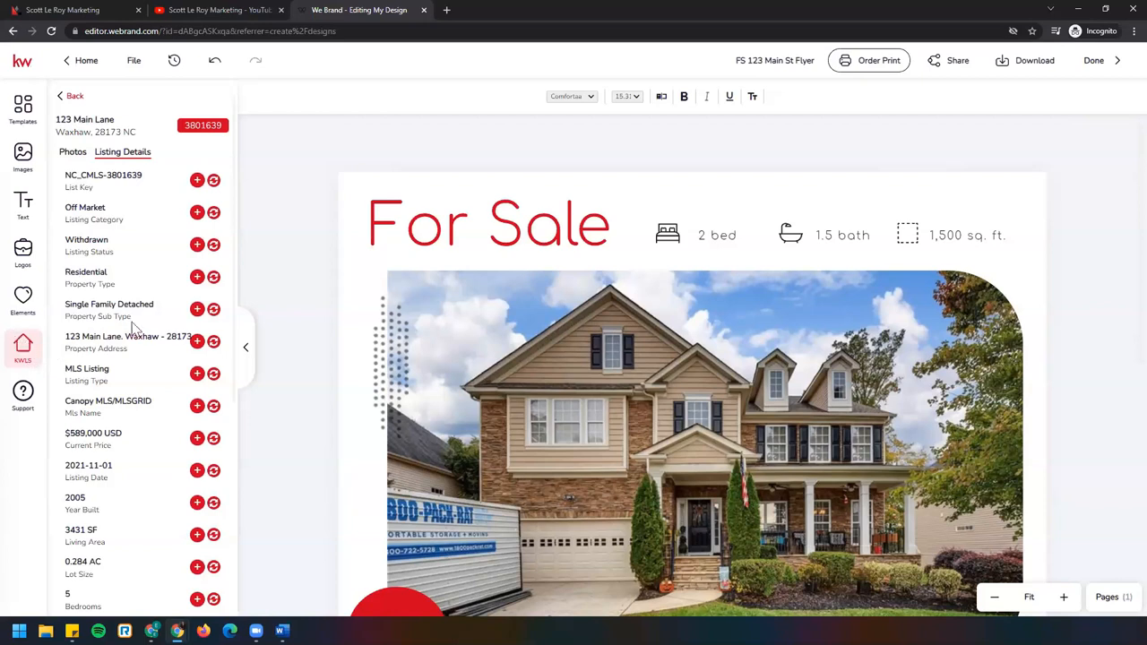
Fill the address line from the listing's Property Address and remove the hyphen before 28173
{"action": "scroll", "scroll_direction": "down", "scroll_amount": 3}
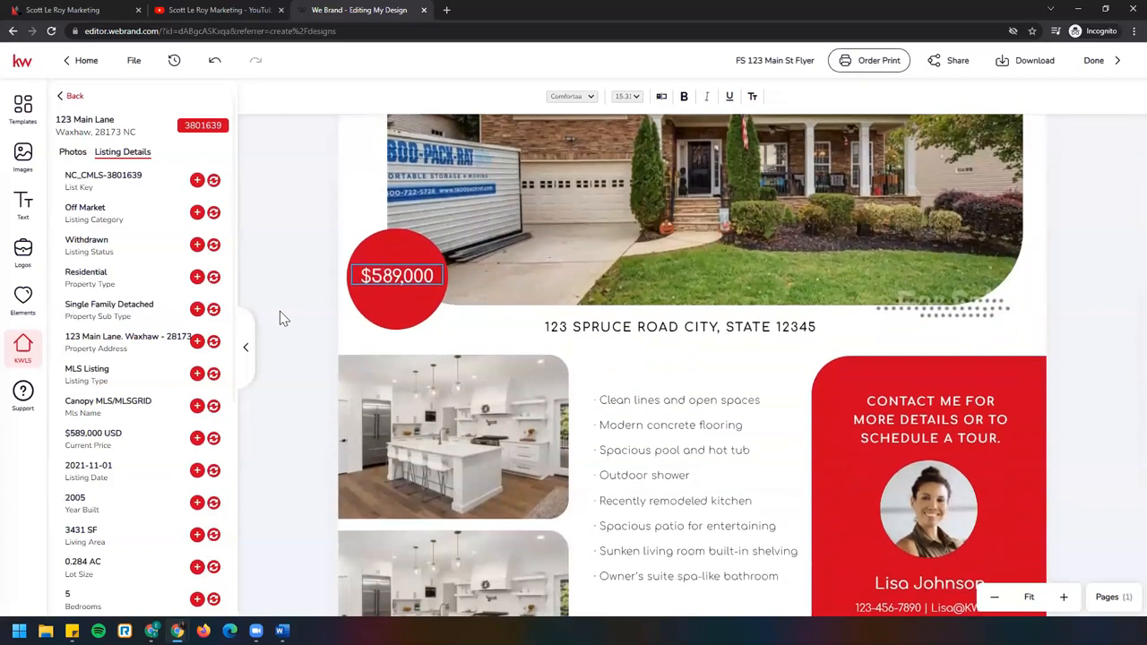
{"action": "mouse_move", "coordinate": [663, 337]}
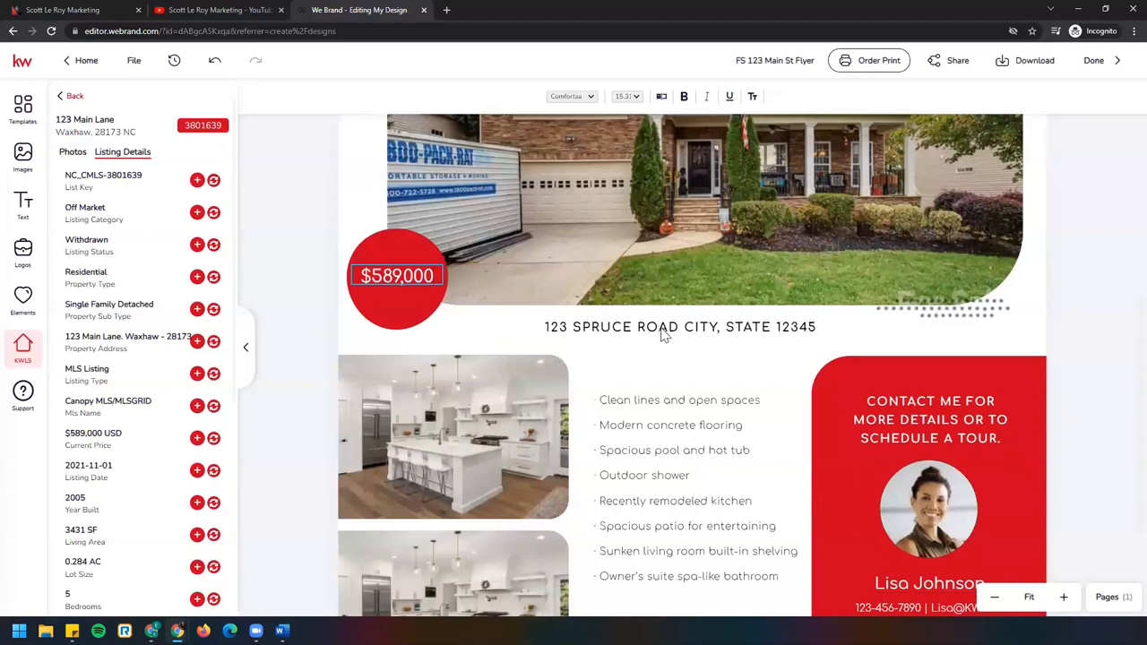
{"action": "mouse_move", "coordinate": [663, 335]}
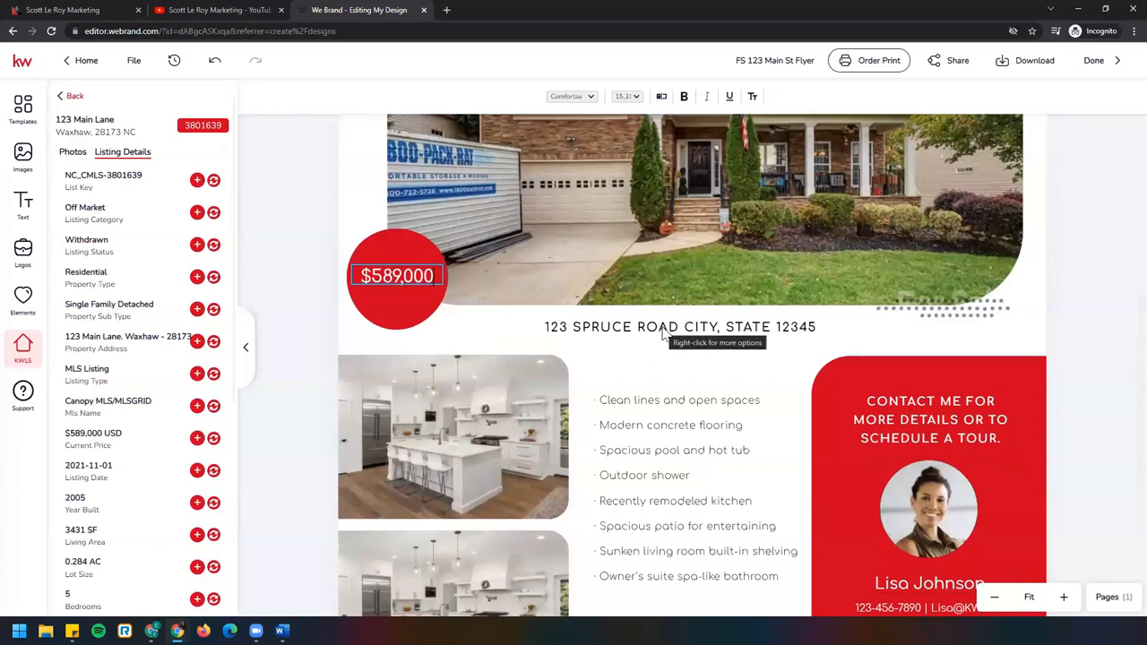
{"action": "left_click", "coordinate": [679, 326]}
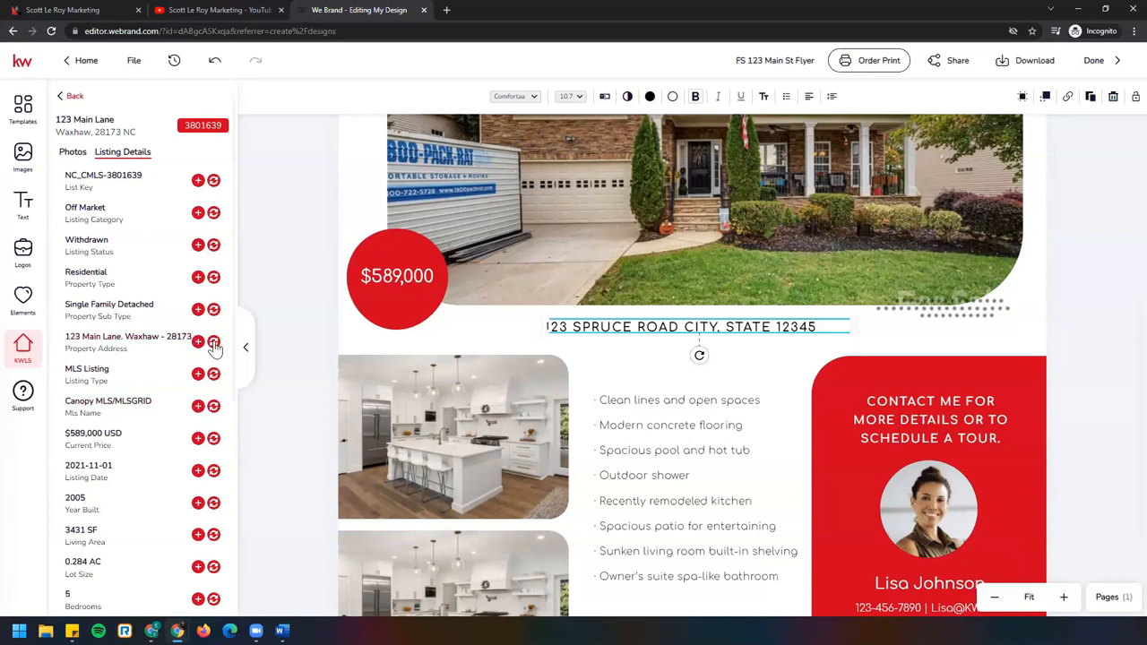
{"action": "left_click", "coordinate": [197, 341]}
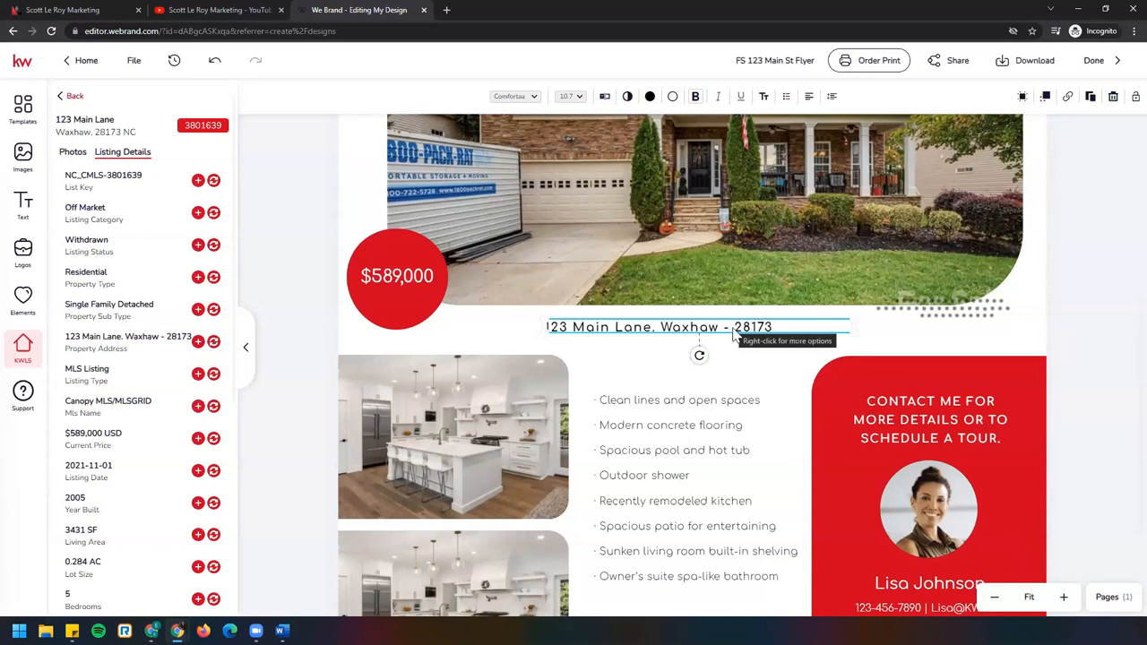
{"action": "left_click", "coordinate": [733, 326]}
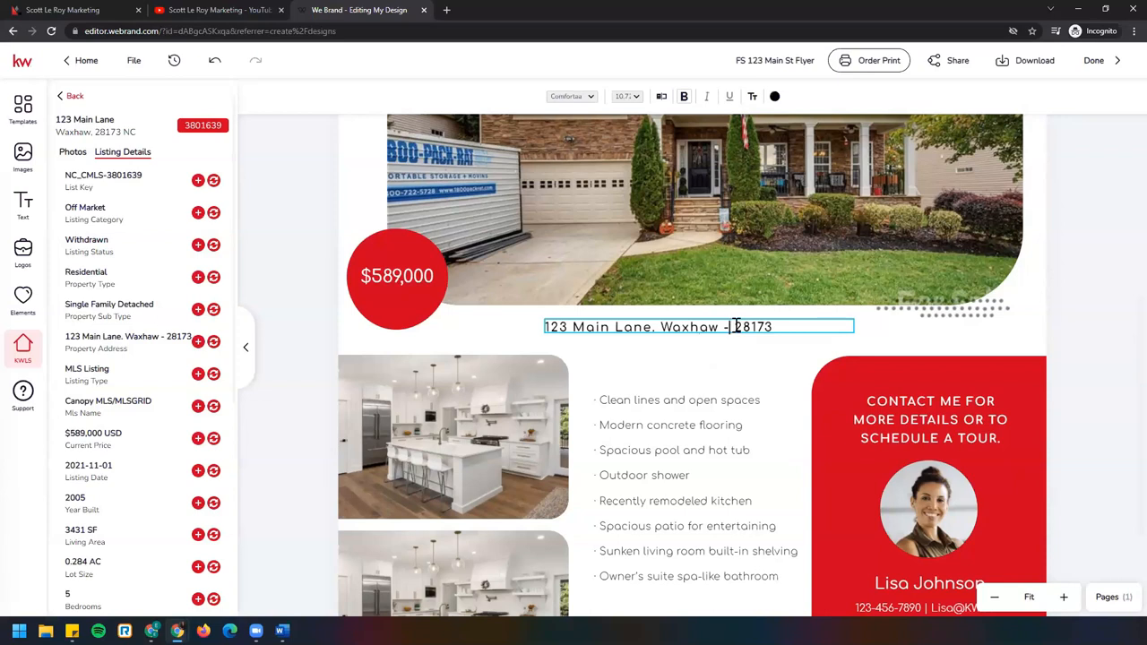
{"action": "key", "text": "Backspace"}
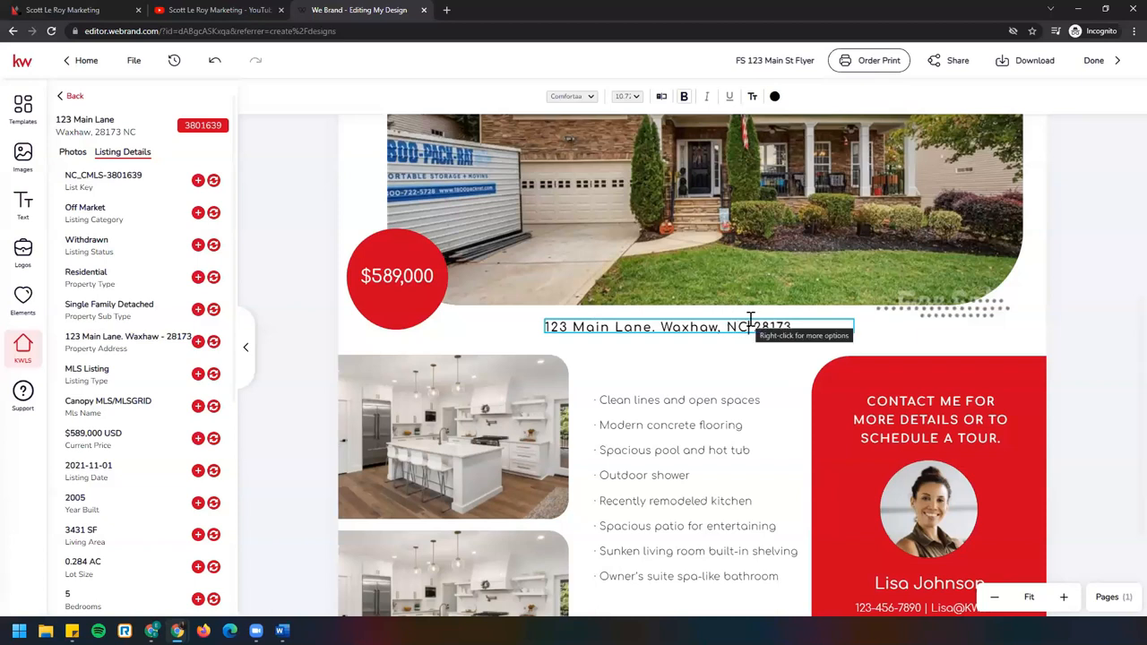
{"action": "scroll", "scroll_direction": "down", "scroll_amount": 3}
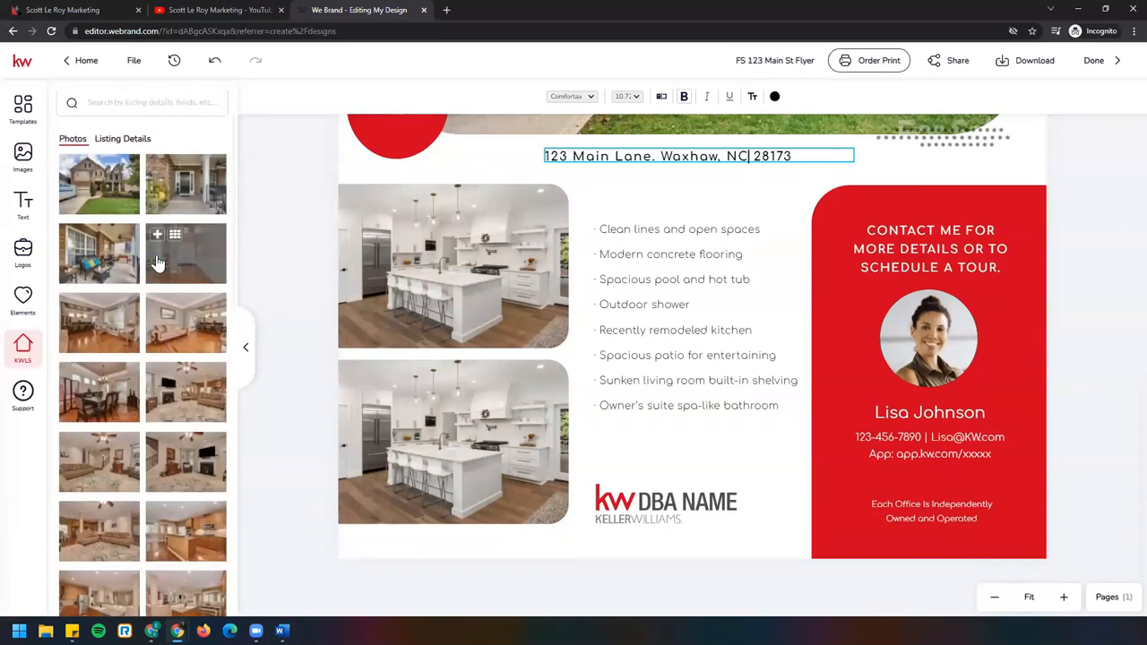
Swap the two stock interior photos for the listing's kitchen and bedroom photos
{"action": "scroll", "scroll_direction": "down", "scroll_amount": 3}
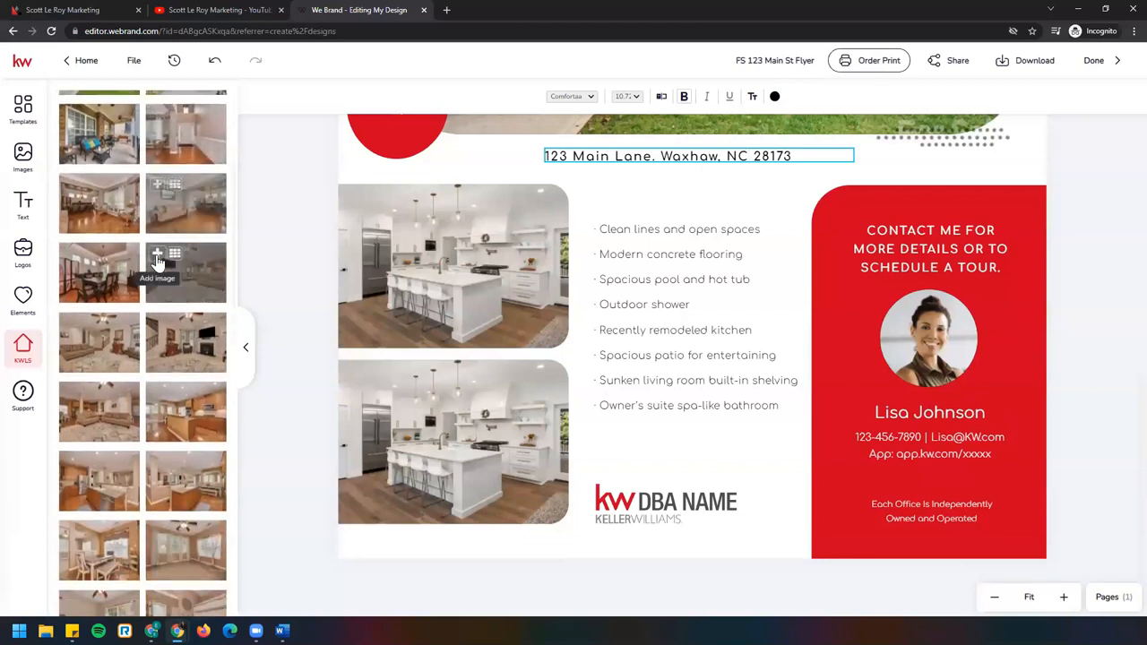
{"action": "scroll", "scroll_direction": "down", "scroll_amount": 3}
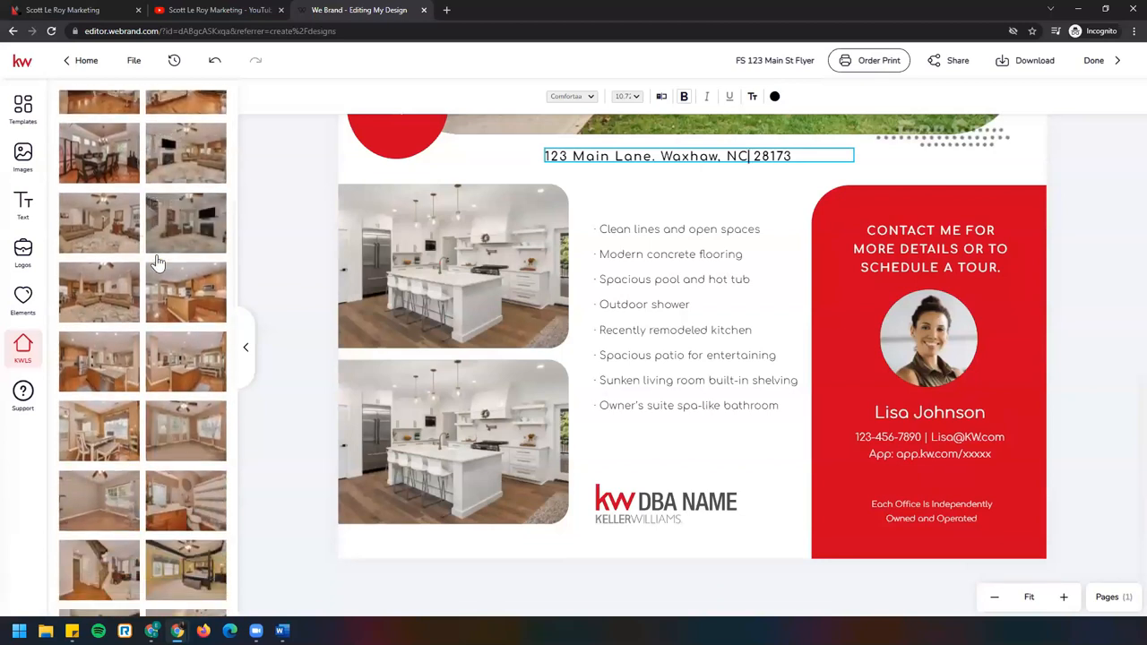
{"action": "scroll", "scroll_direction": "down", "scroll_amount": 3}
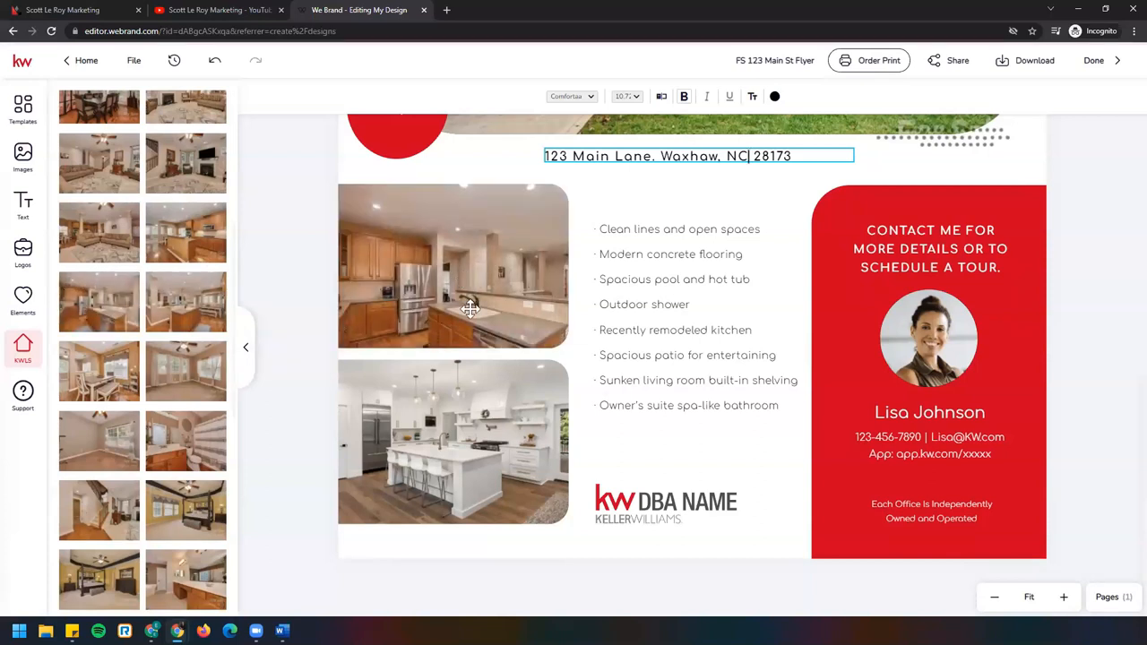
{"action": "mouse_move", "coordinate": [470, 309]}
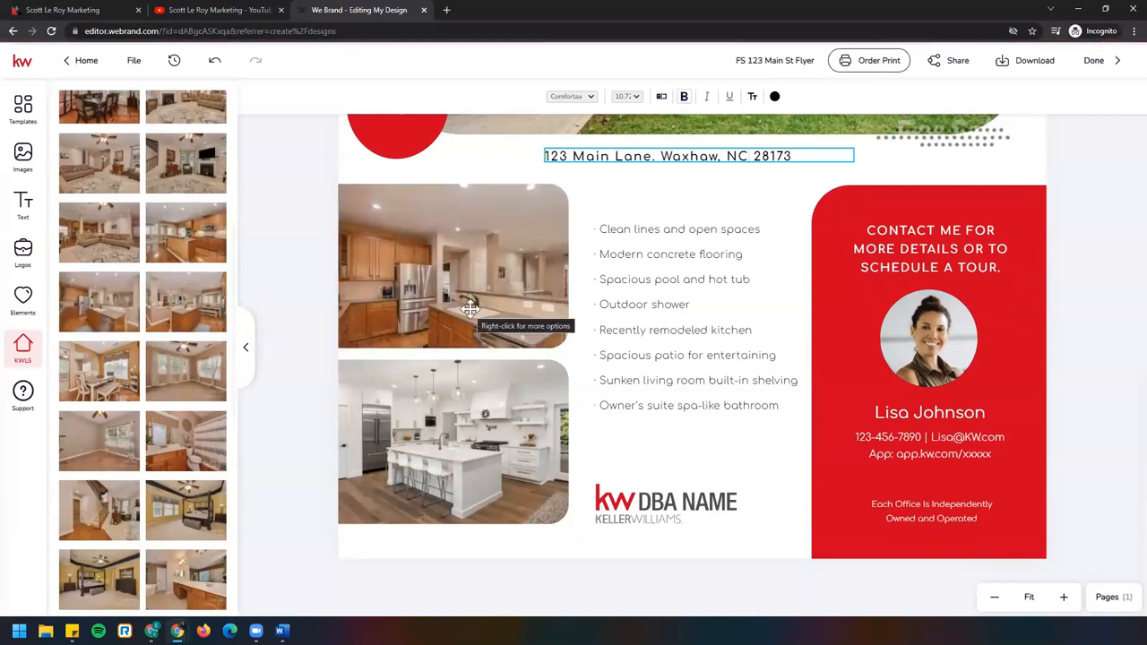
{"action": "left_click", "coordinate": [452, 266]}
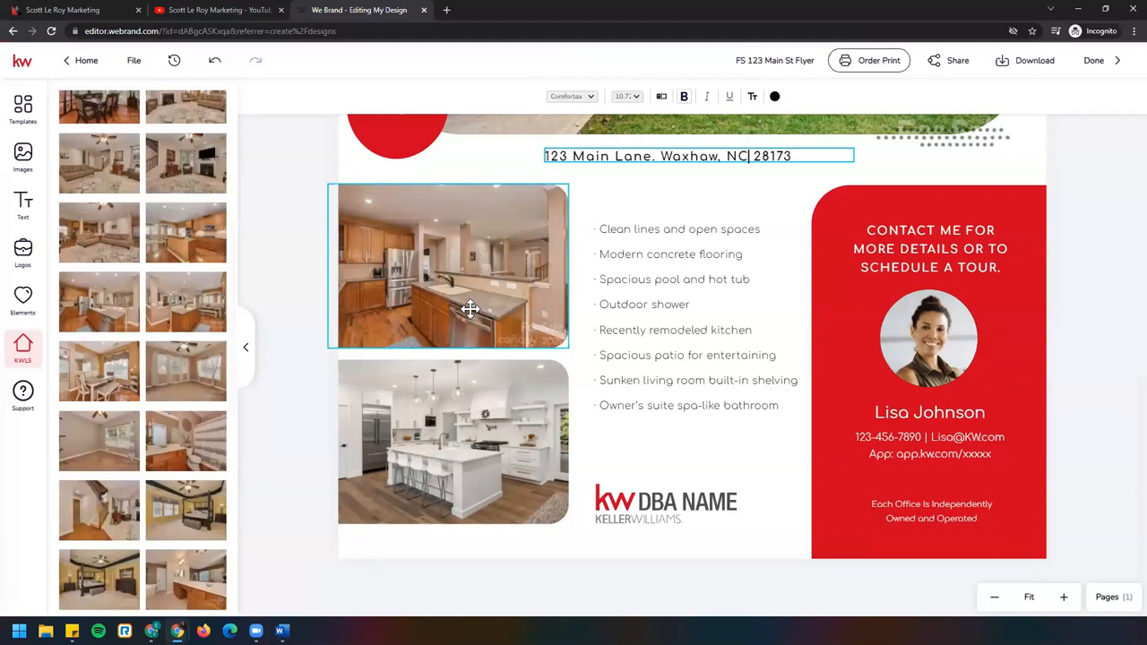
{"action": "scroll", "scroll_direction": "down", "scroll_amount": 3}
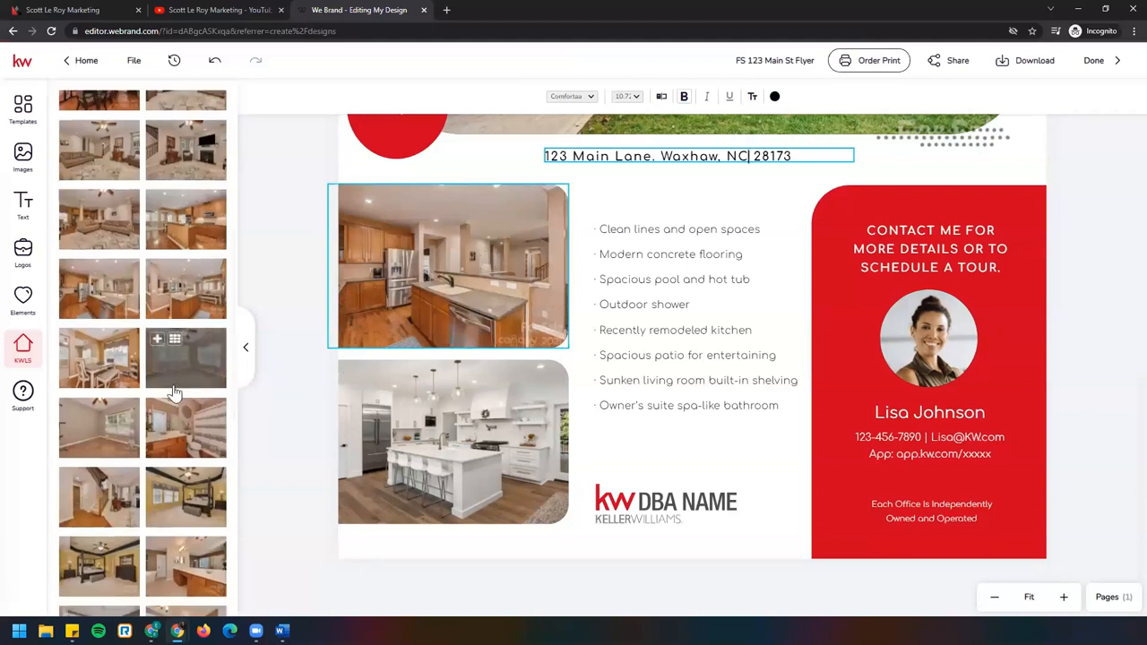
{"action": "scroll", "scroll_direction": "down", "scroll_amount": 3}
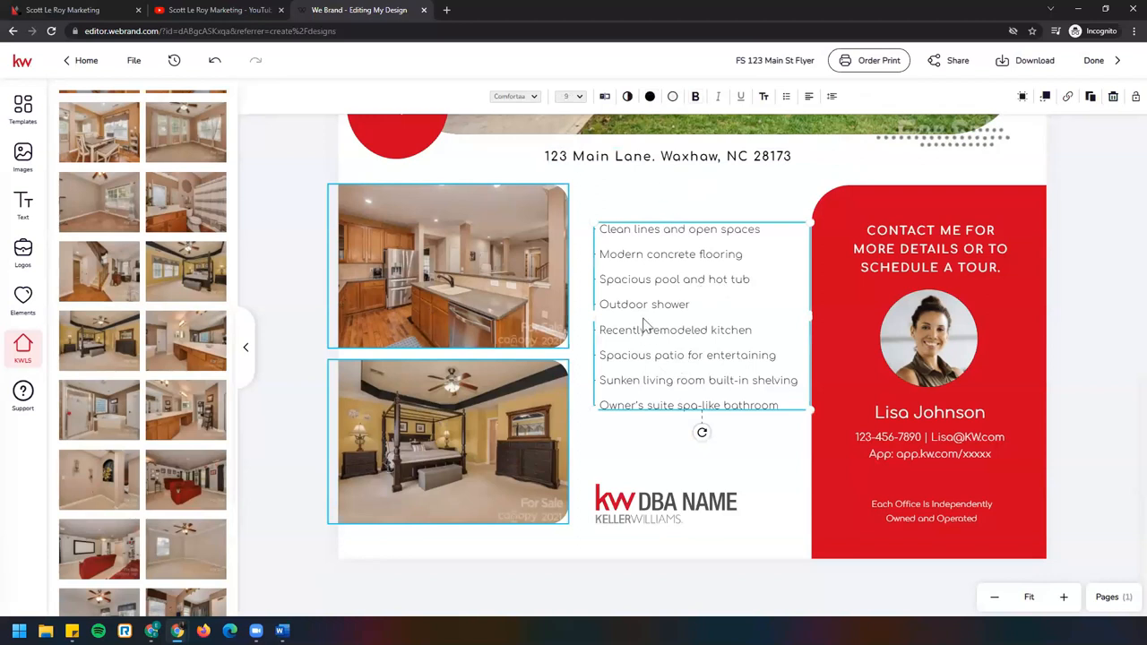
{"action": "mouse_move", "coordinate": [98, 341]}
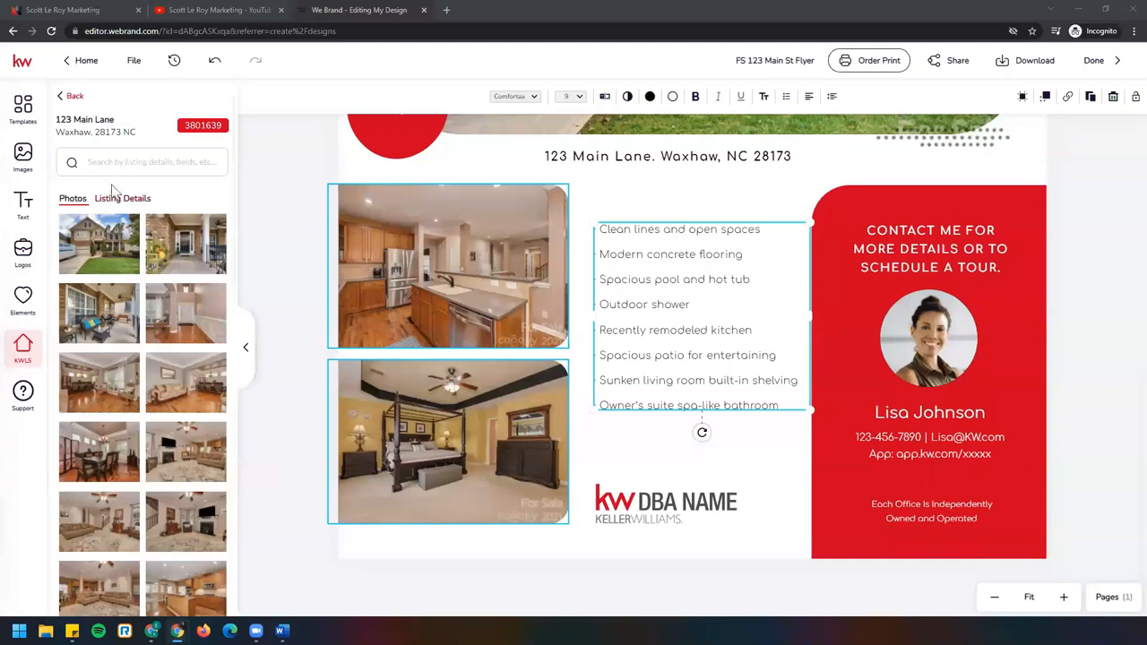
Insert the 123 Main Lane property description (2005 build, 3431 SF, 5 bedrooms) and zoom out to see the overflow
{"action": "left_click", "coordinate": [121, 151]}
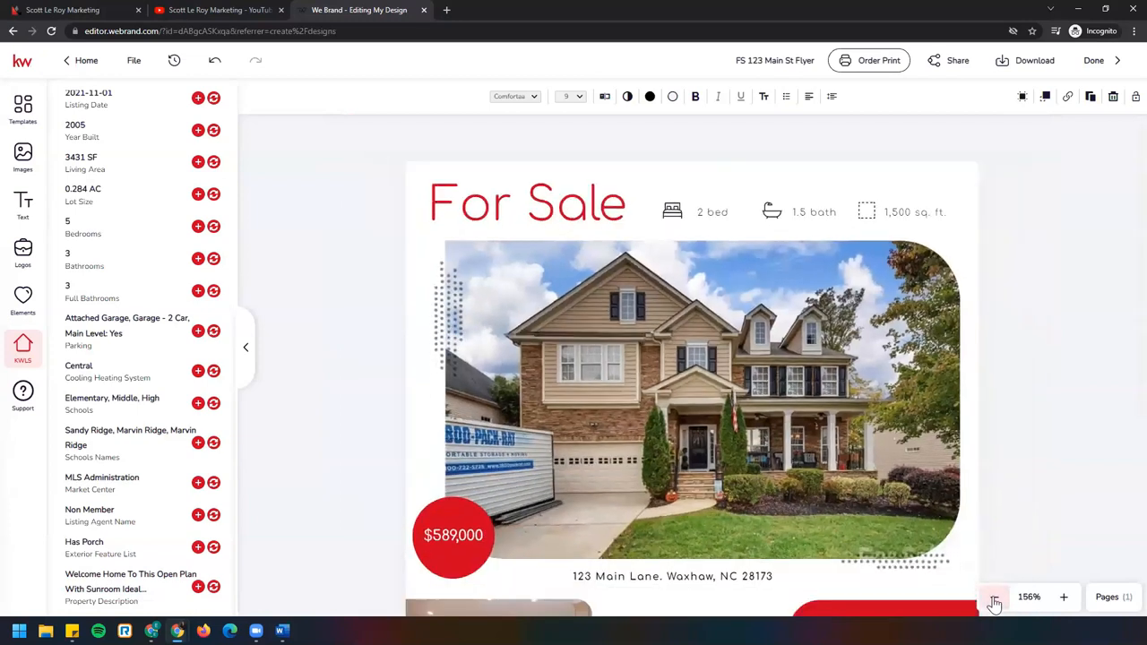
{"action": "left_click", "coordinate": [994, 597]}
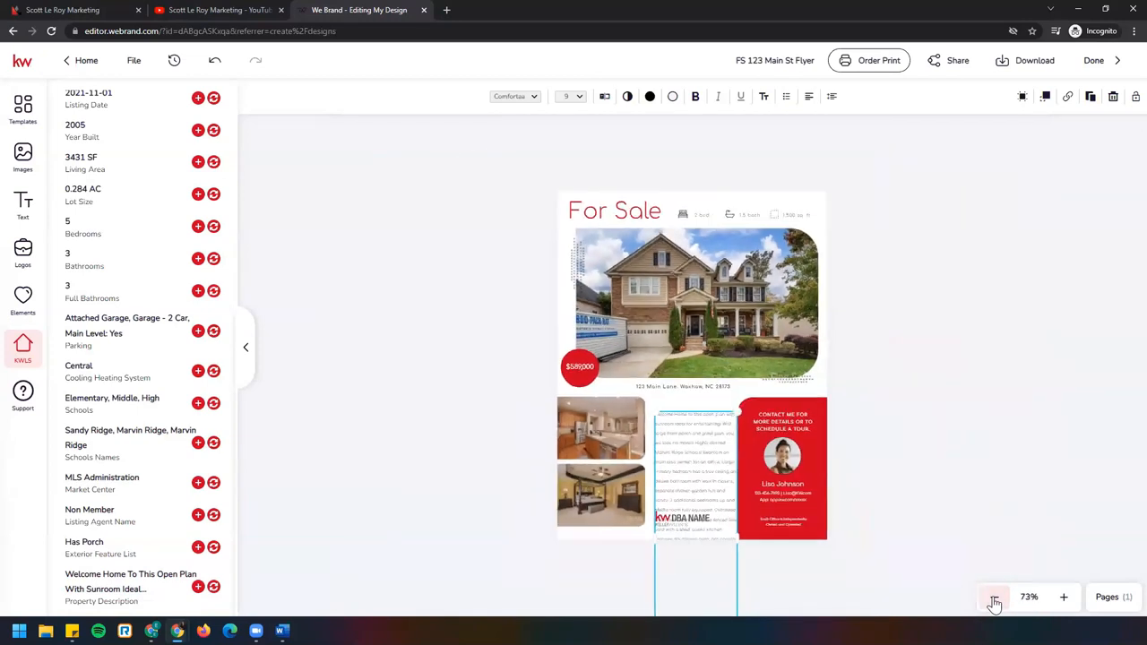
{"action": "left_click", "coordinate": [993, 597]}
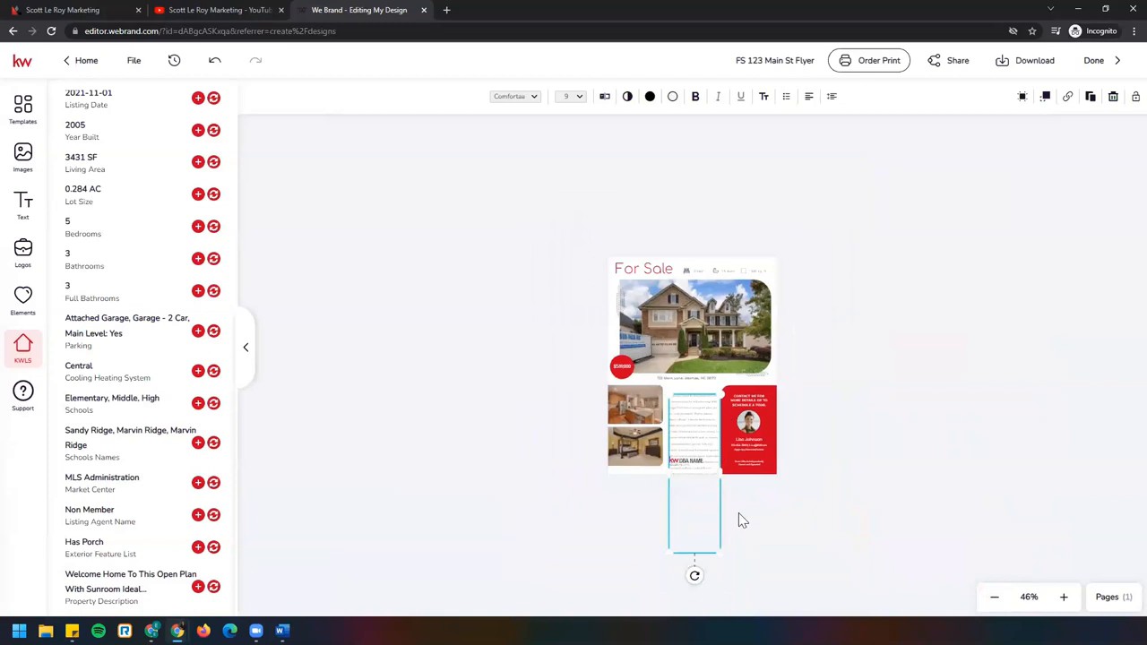
{"action": "mouse_move", "coordinate": [701, 559]}
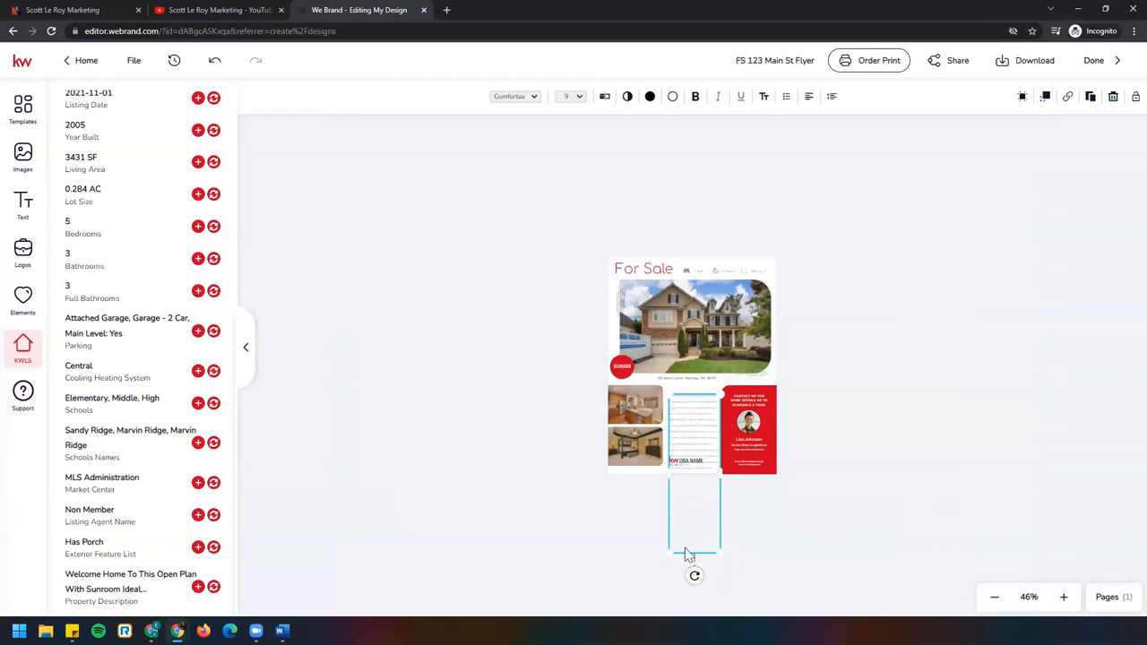
{"action": "mouse_move", "coordinate": [677, 391]}
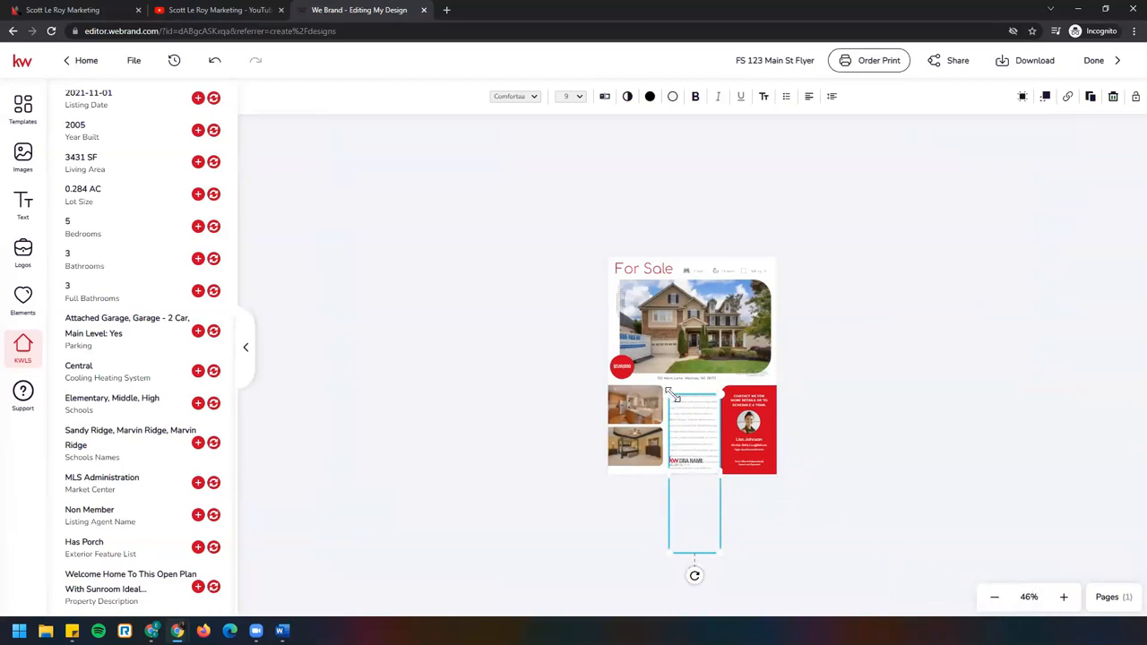
{"action": "mouse_move", "coordinate": [685, 398]}
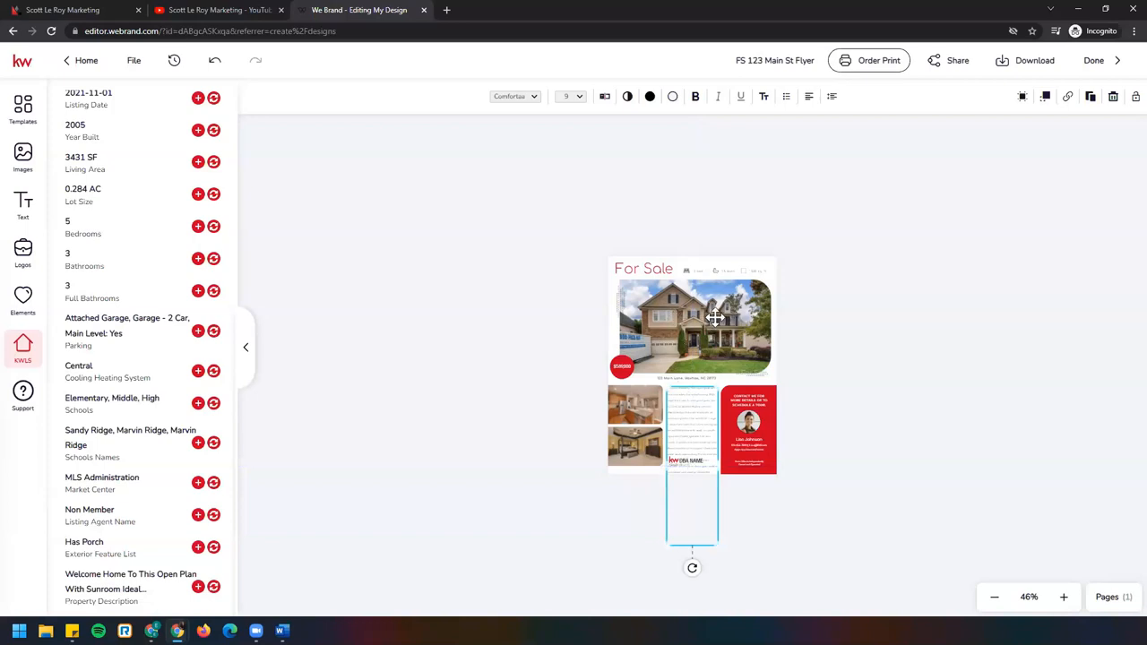
{"action": "mouse_move", "coordinate": [624, 398]}
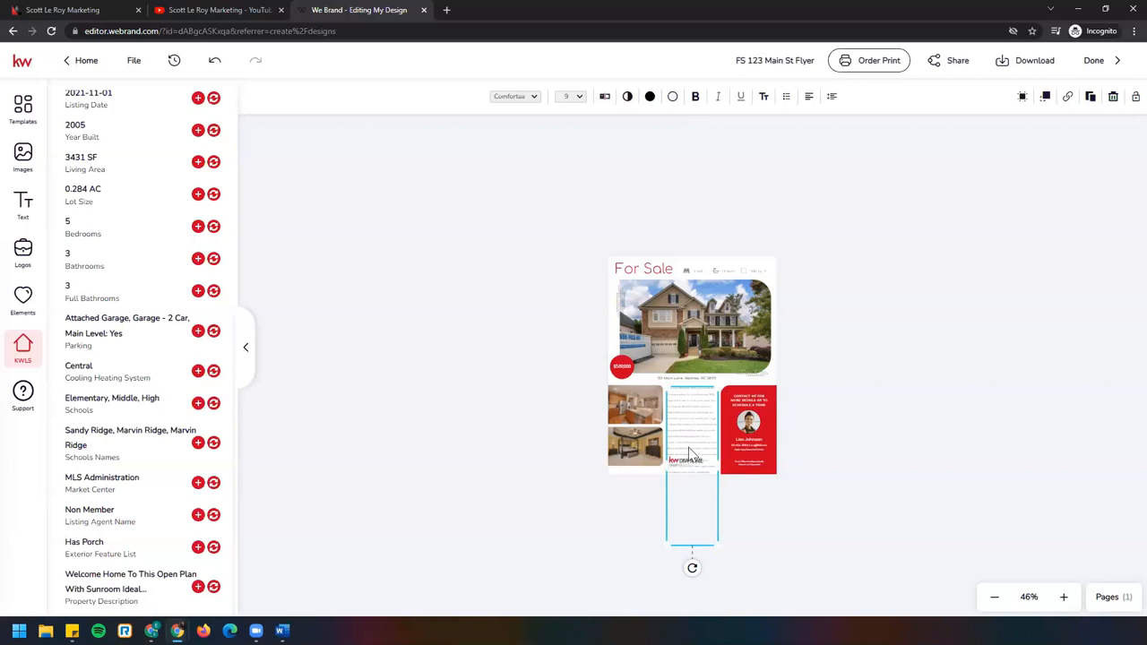
Zoom back in and apply a new font to the property description text
{"action": "left_click", "coordinate": [1065, 597]}
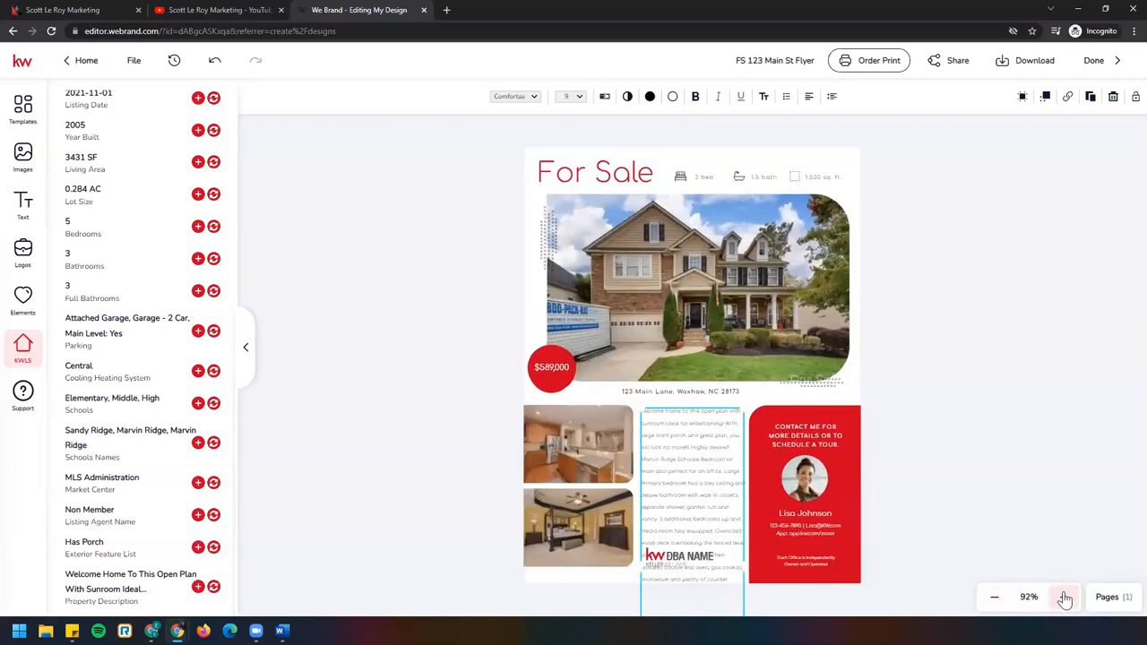
{"action": "left_click", "coordinate": [1064, 596]}
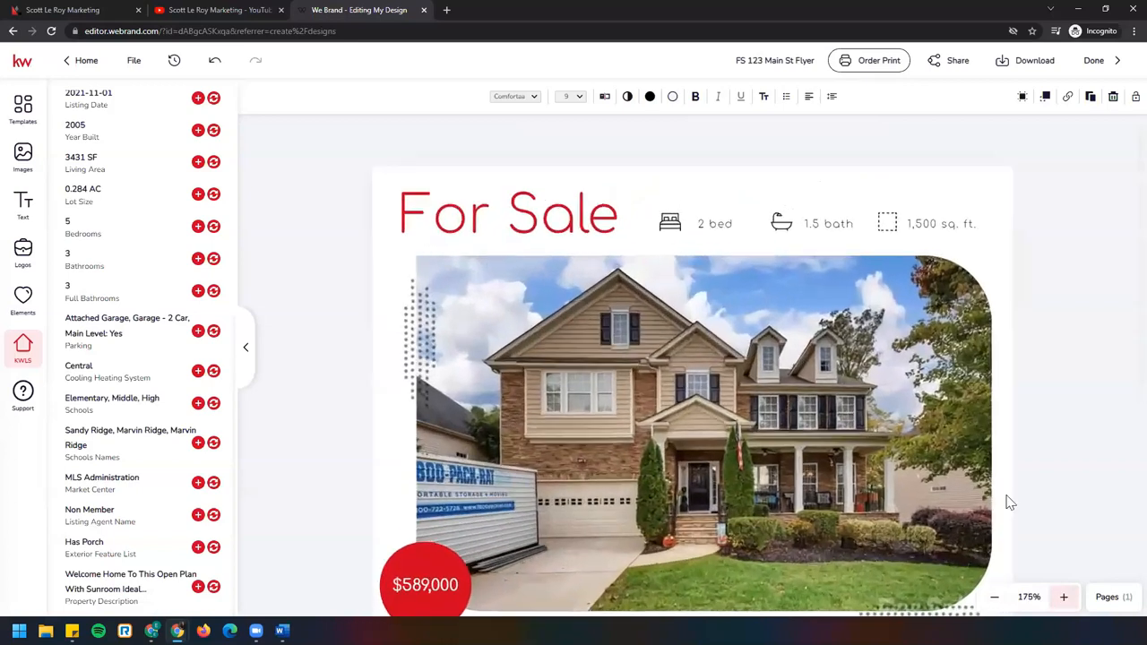
{"action": "scroll", "scroll_direction": "down", "scroll_amount": 3}
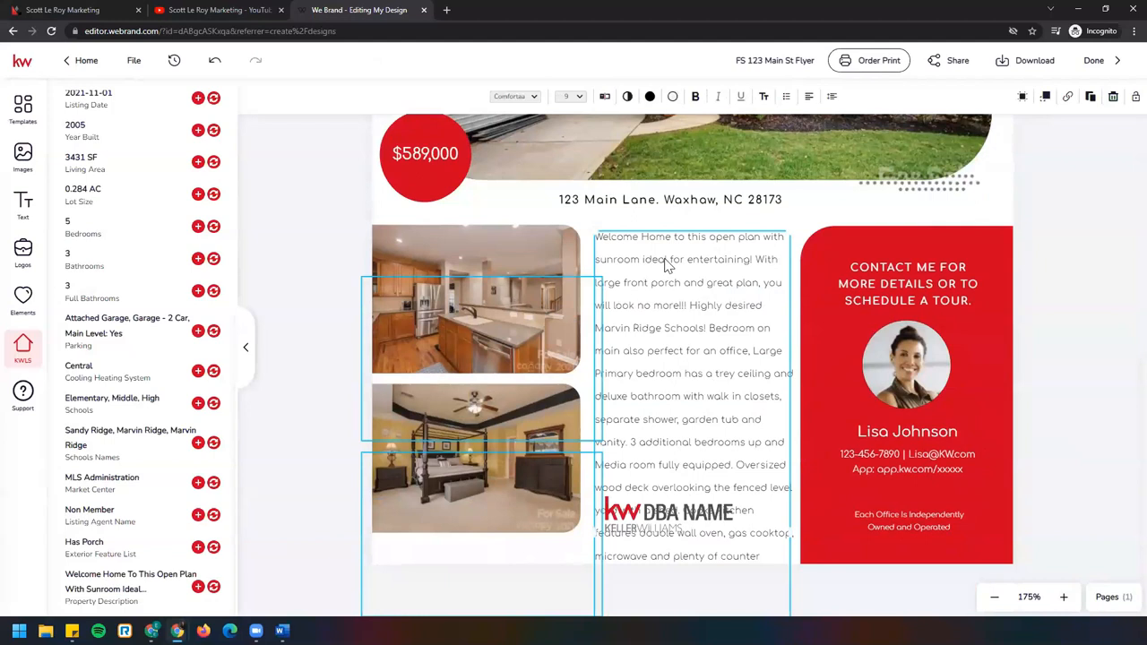
{"action": "mouse_move", "coordinate": [699, 271]}
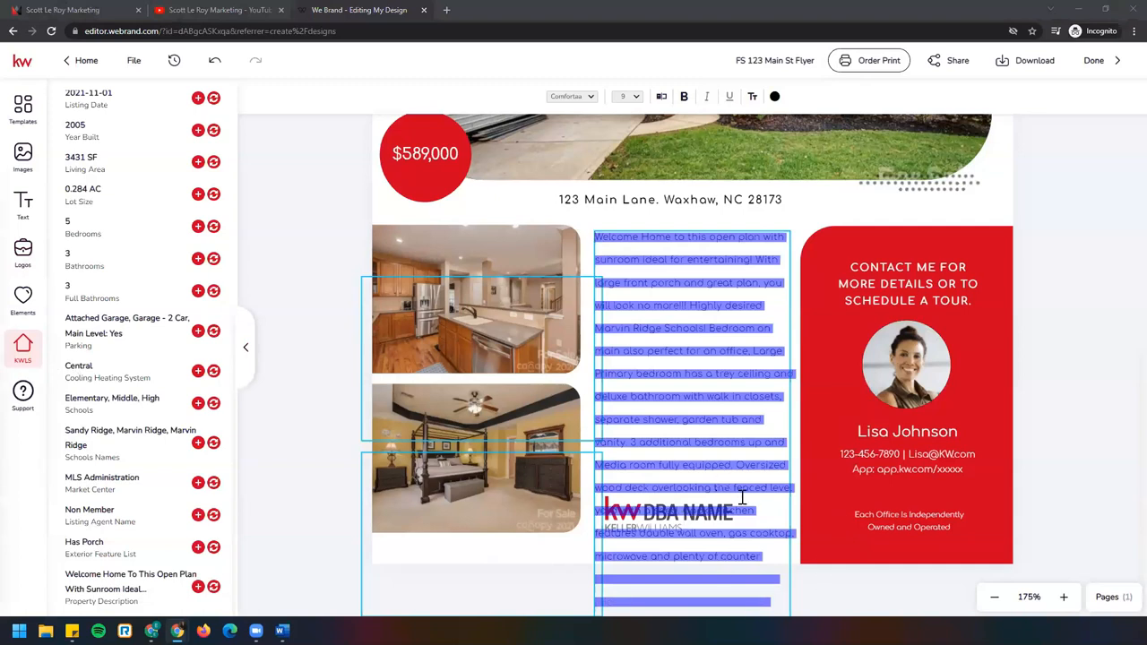
{"action": "mouse_move", "coordinate": [737, 538]}
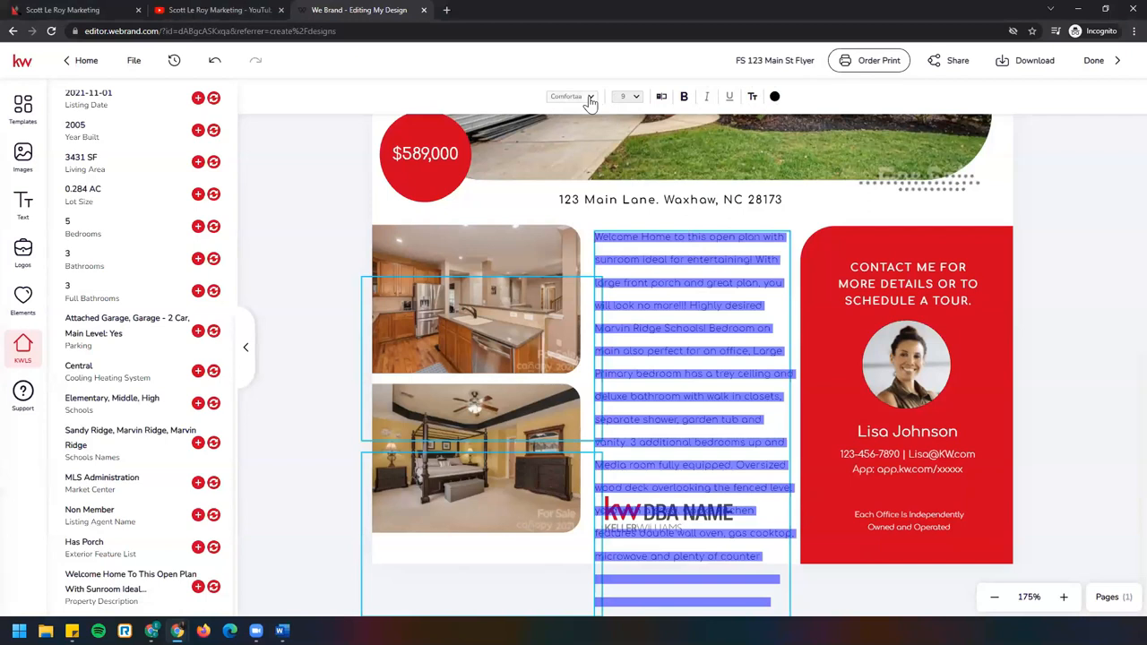
{"action": "left_click", "coordinate": [566, 97]}
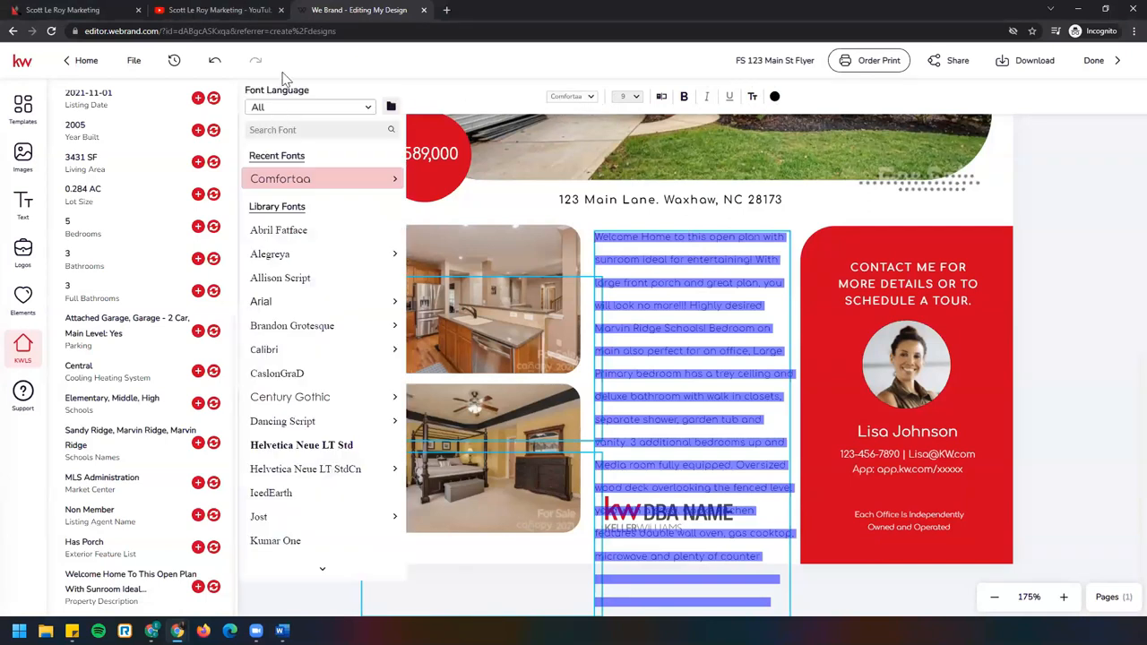
{"action": "left_click", "coordinate": [627, 97]}
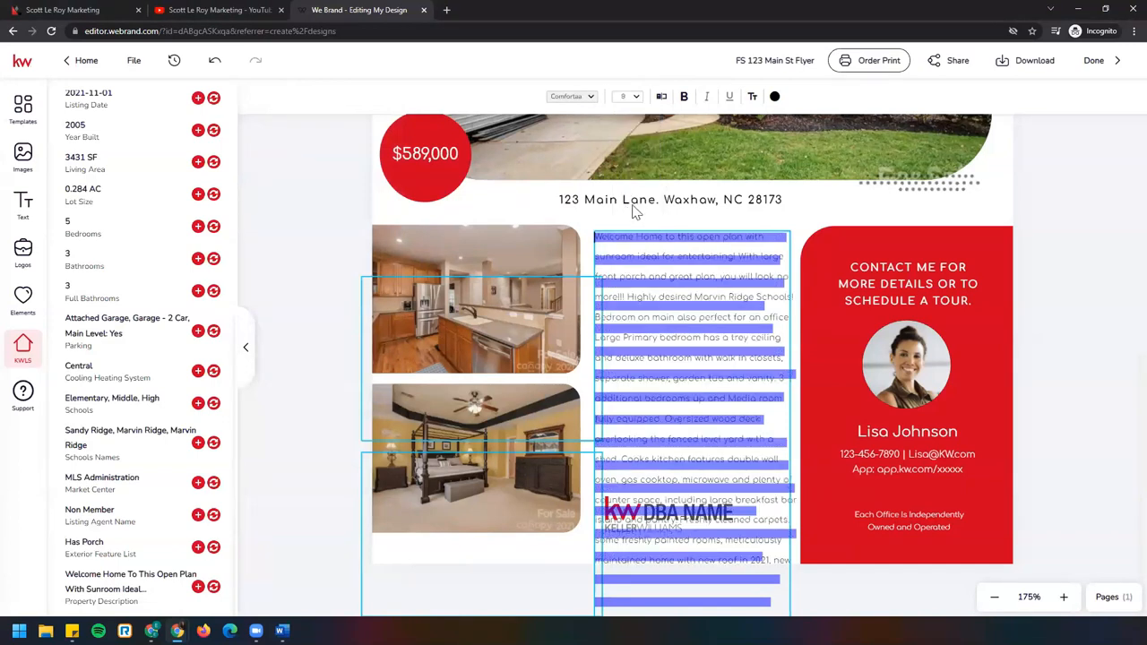
{"action": "mouse_move", "coordinate": [661, 96]}
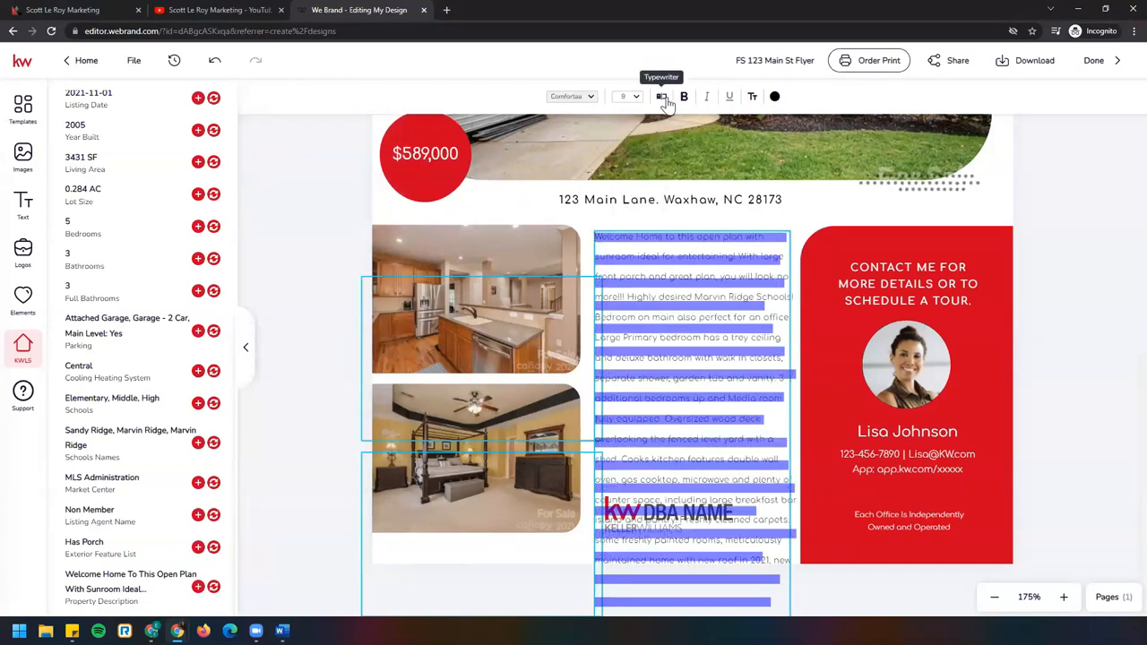
{"action": "left_click", "coordinate": [729, 97]}
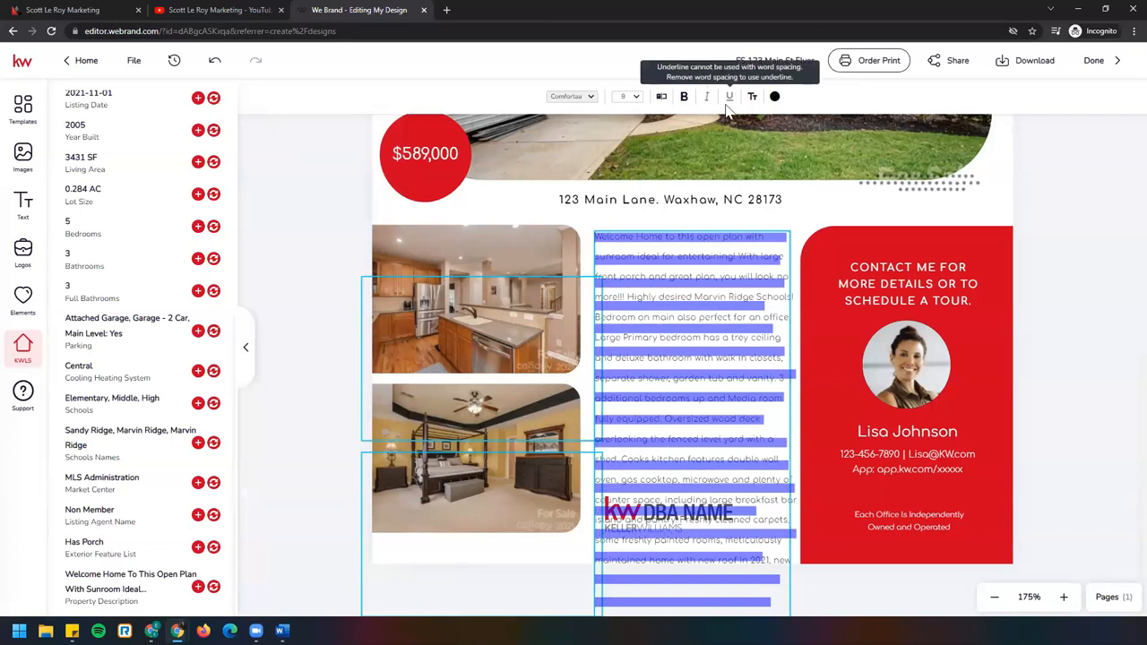
{"action": "mouse_move", "coordinate": [775, 97]}
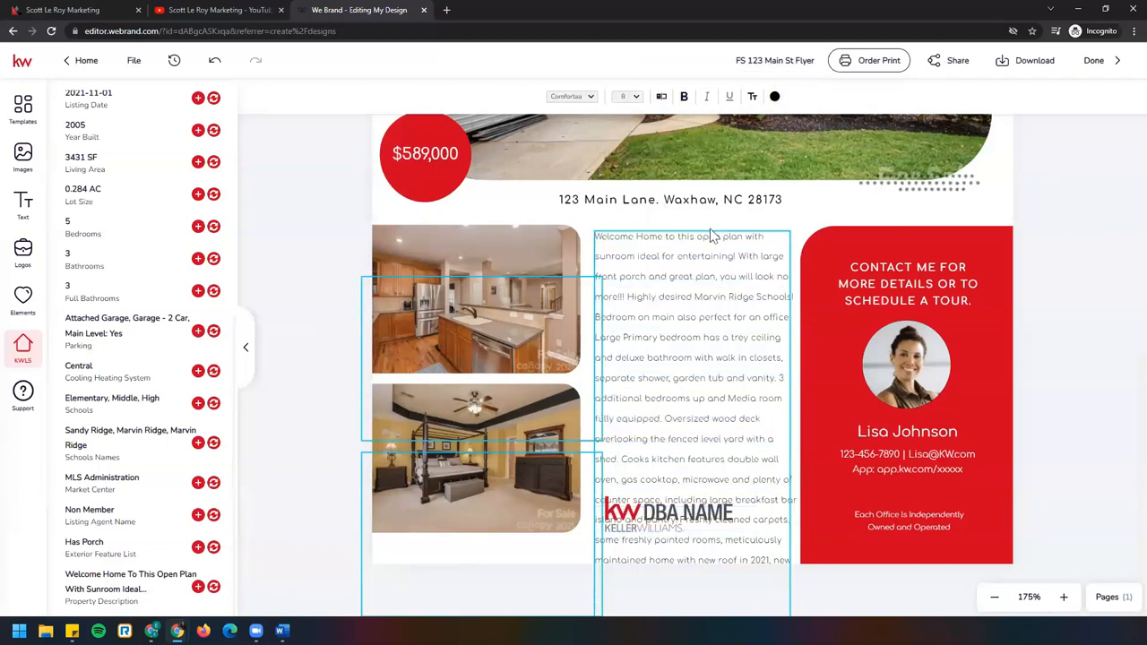
{"action": "mouse_move", "coordinate": [677, 224]}
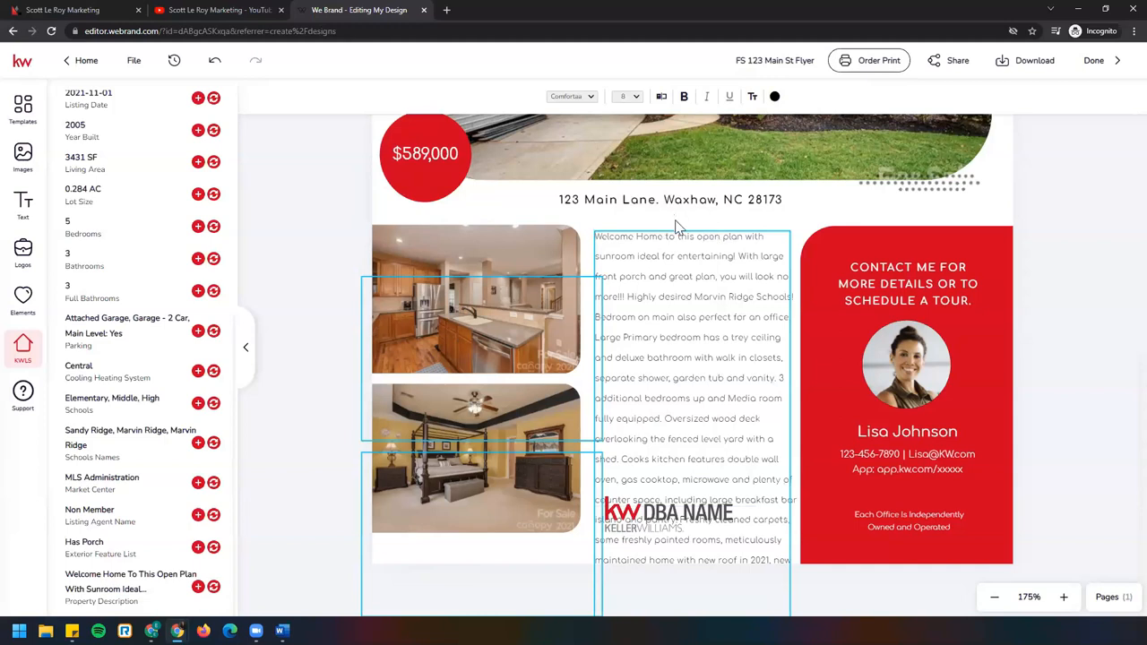
Set the description's letter spacing to 3 so the paragraph fits its column
{"action": "left_click", "coordinate": [690, 254]}
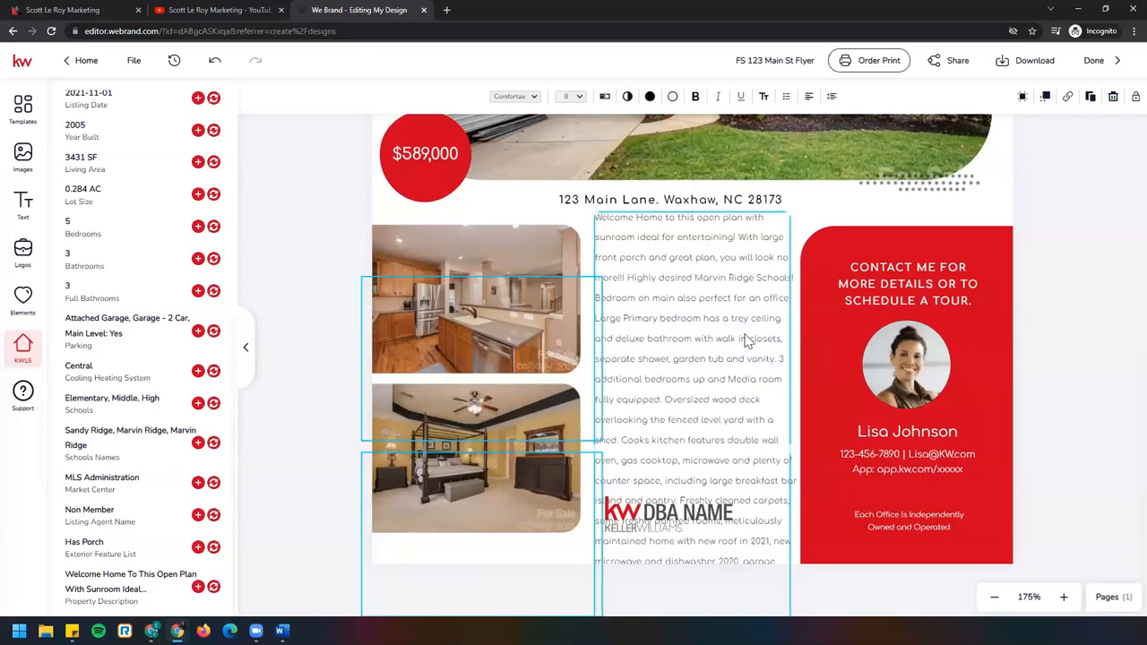
{"action": "mouse_move", "coordinate": [778, 247]}
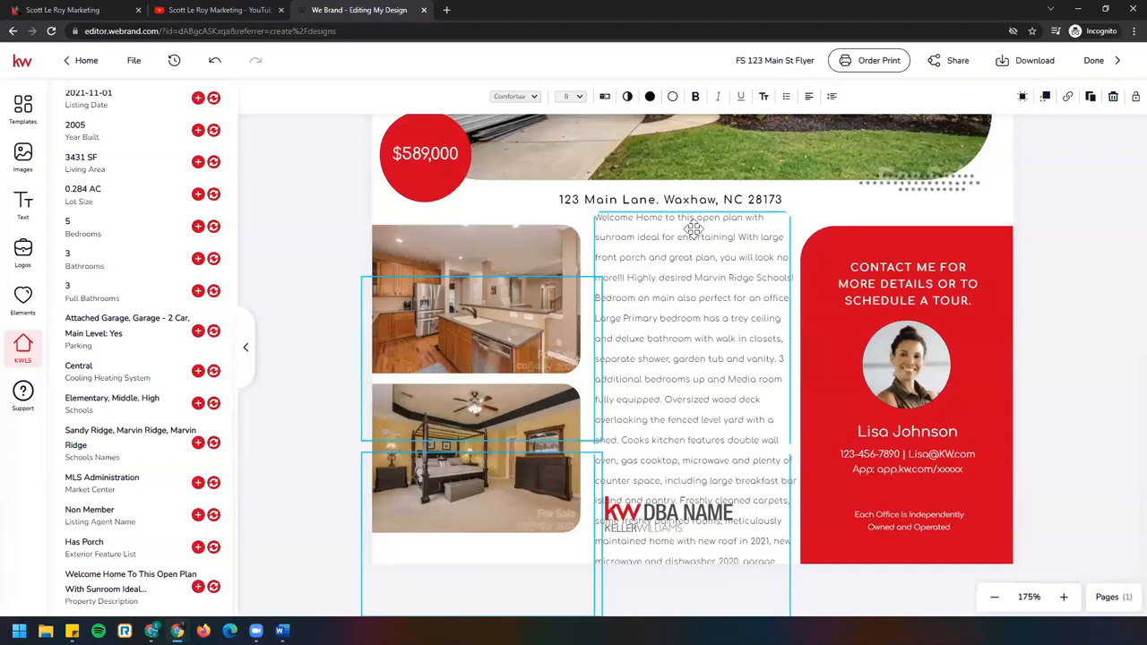
{"action": "mouse_move", "coordinate": [667, 337]}
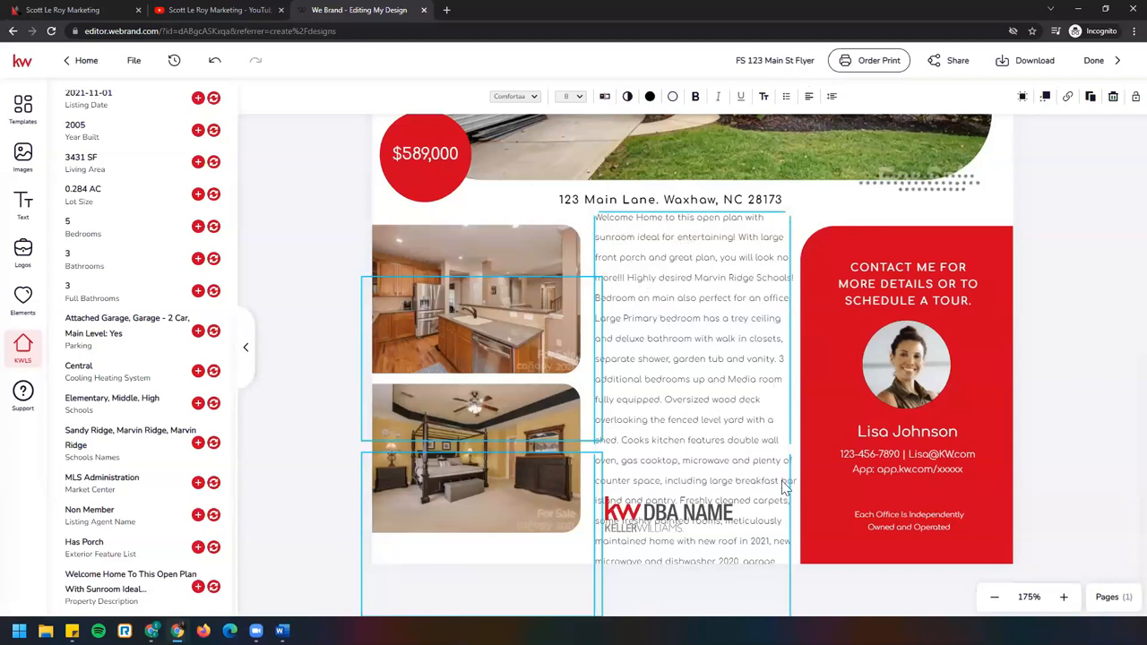
{"action": "mouse_move", "coordinate": [832, 96]}
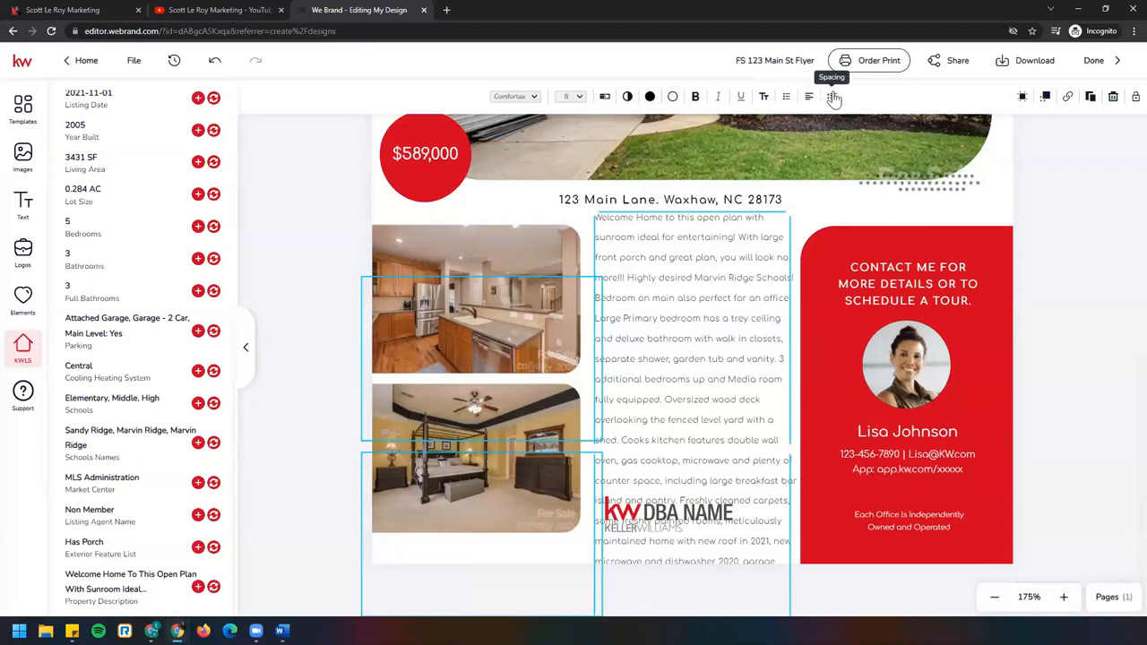
{"action": "left_click", "coordinate": [832, 97]}
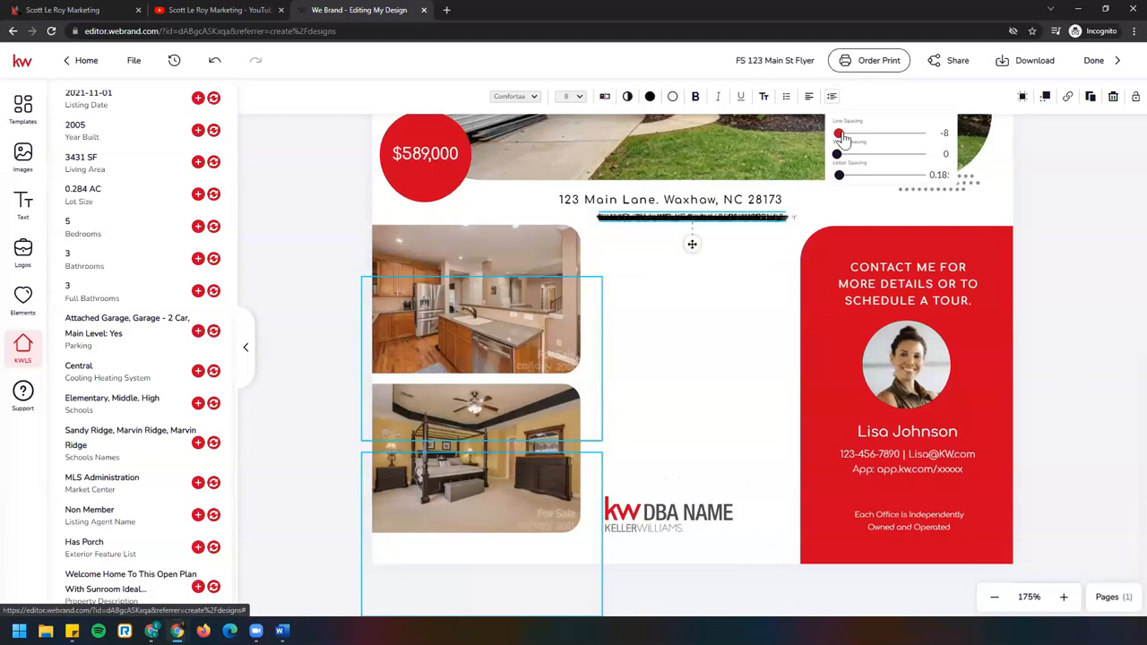
{"action": "left_click_drag", "start_coordinate": [839, 133], "coordinate": [839, 133]}
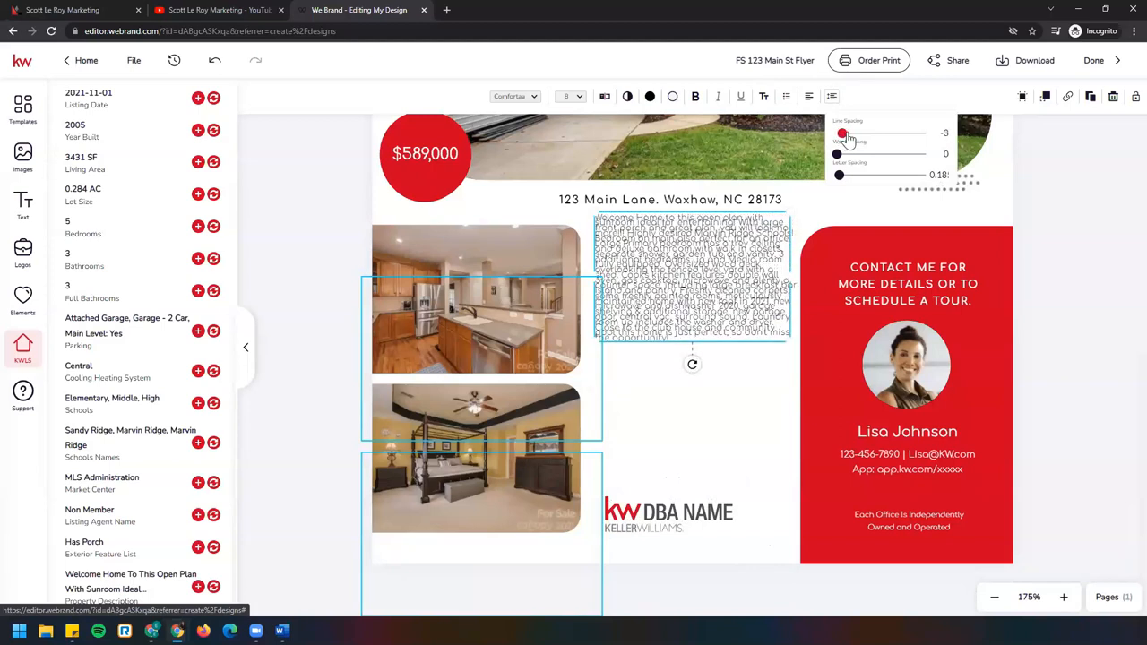
{"action": "left_click_drag", "start_coordinate": [842, 133], "coordinate": [850, 132]}
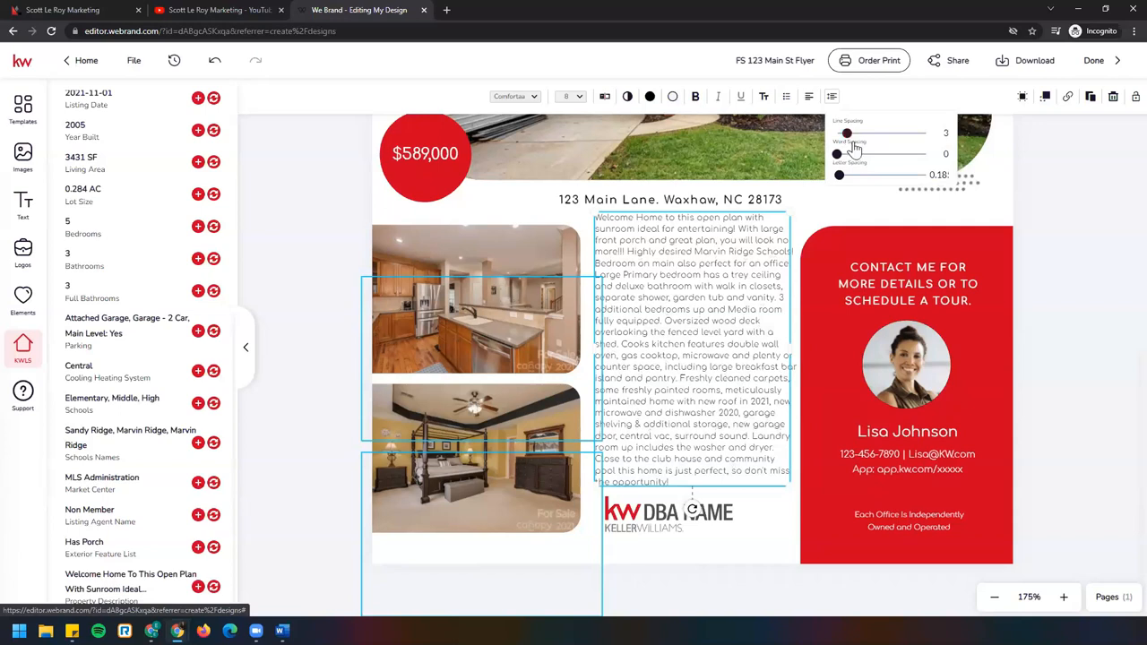
{"action": "mouse_move", "coordinate": [882, 190]}
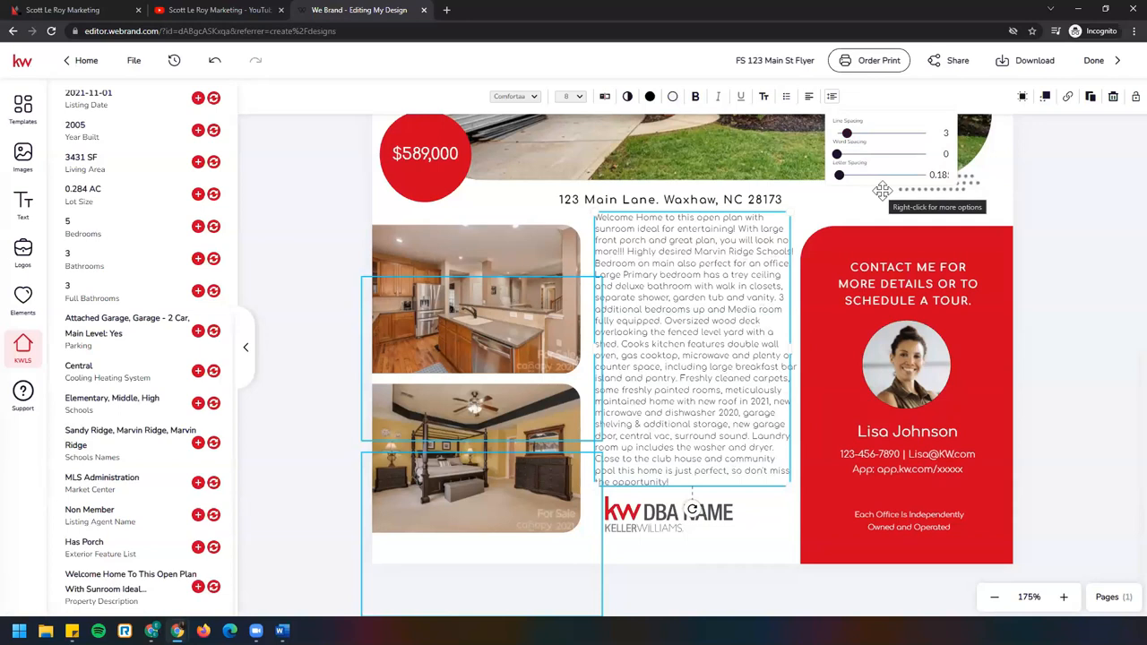
{"action": "mouse_move", "coordinate": [1122, 226]}
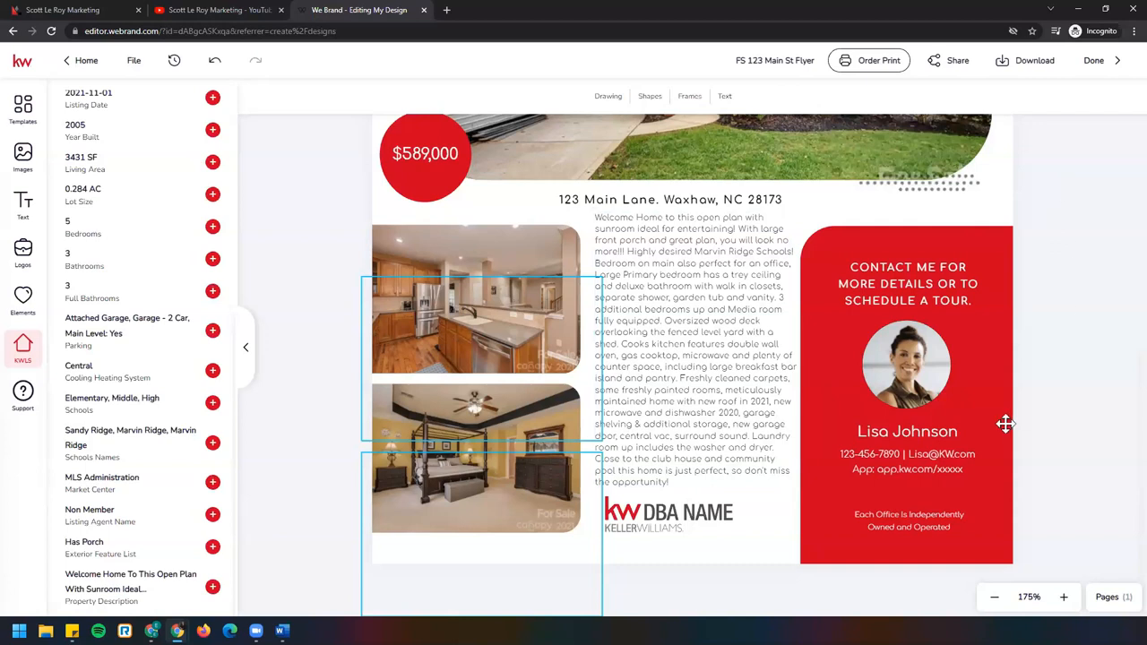
{"action": "mouse_move", "coordinate": [1006, 416]}
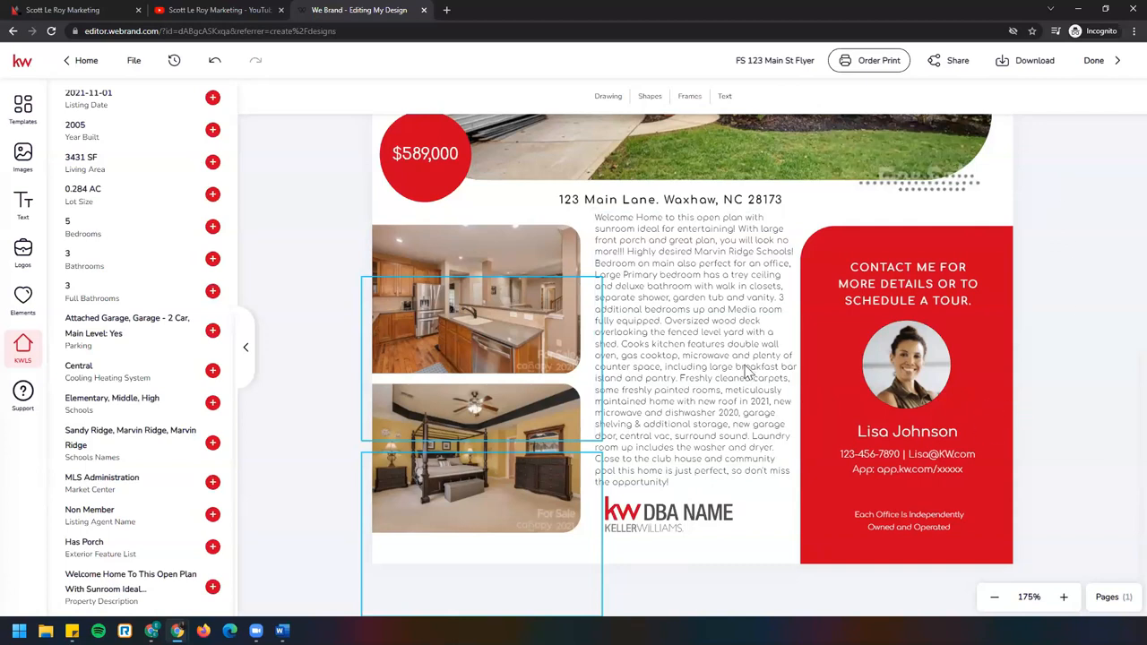
{"action": "mouse_move", "coordinate": [667, 513]}
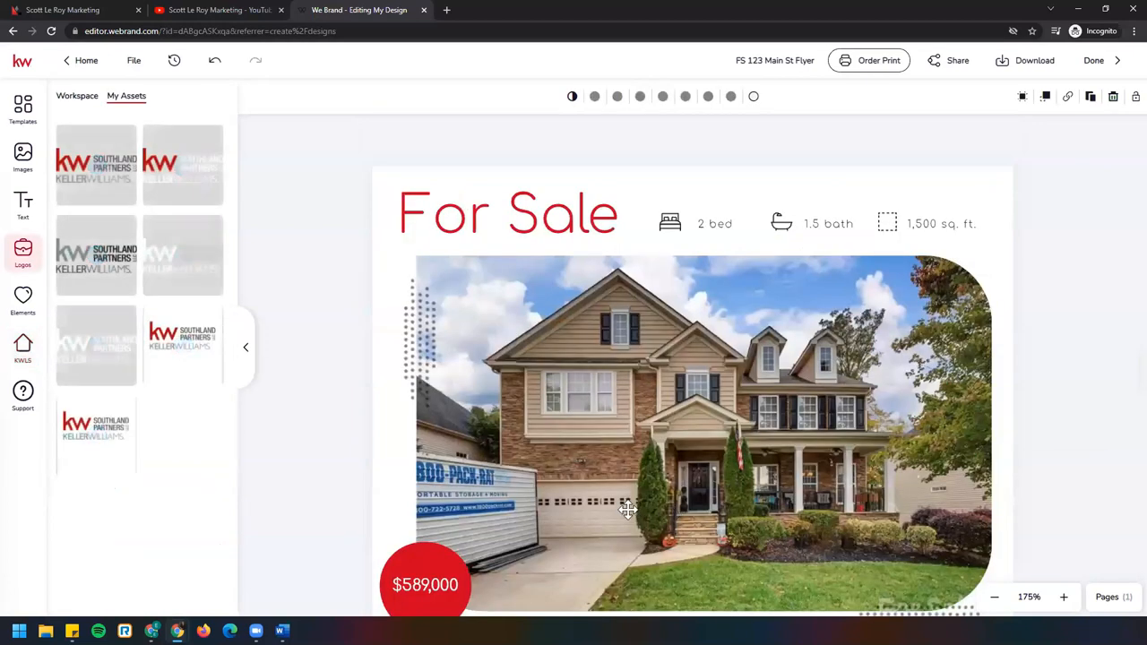
Replace the DBA NAME placeholder with the Southland Partners Keller Williams logo
{"action": "scroll", "scroll_direction": "down", "scroll_amount": 3}
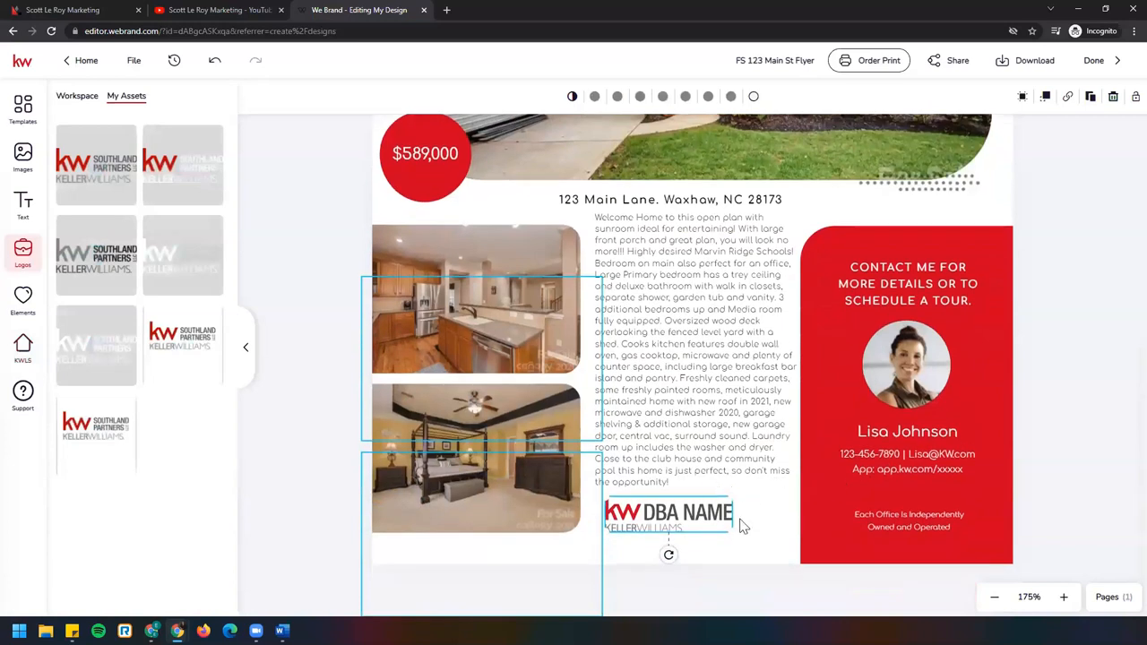
{"action": "mouse_move", "coordinate": [670, 511]}
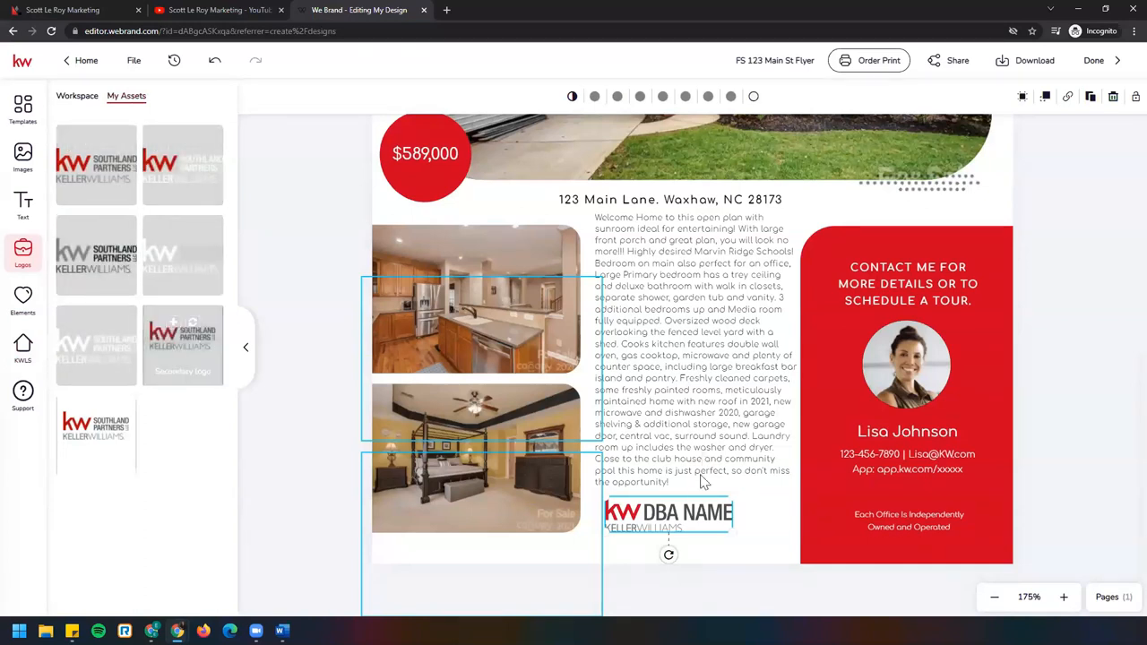
{"action": "mouse_move", "coordinate": [97, 344]}
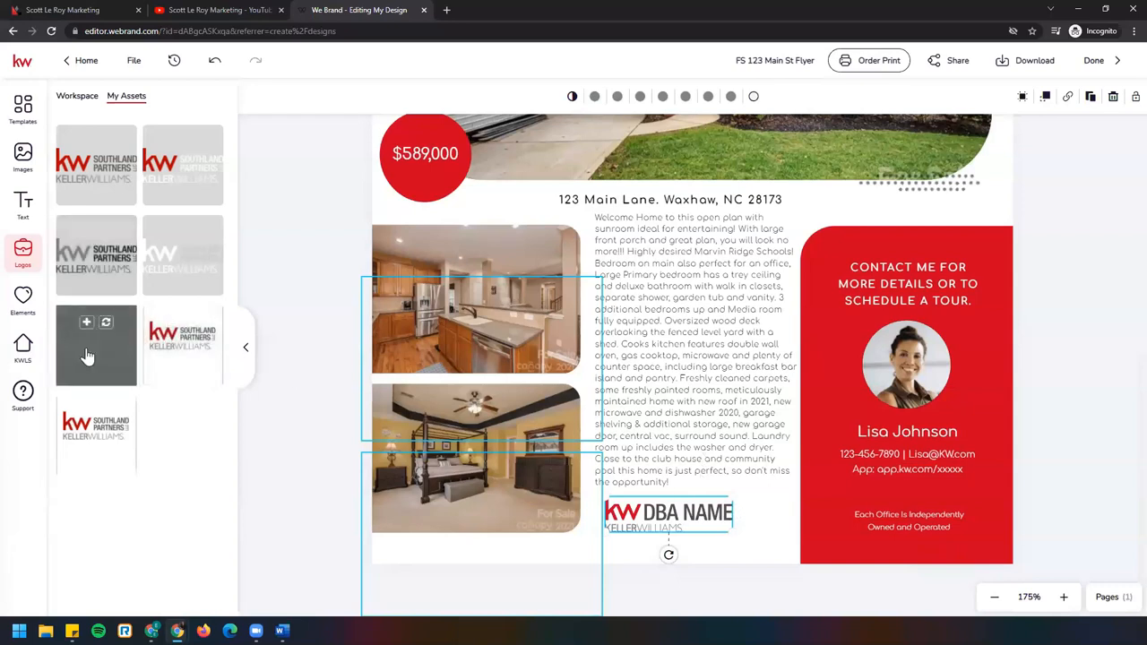
{"action": "mouse_move", "coordinate": [96, 344]}
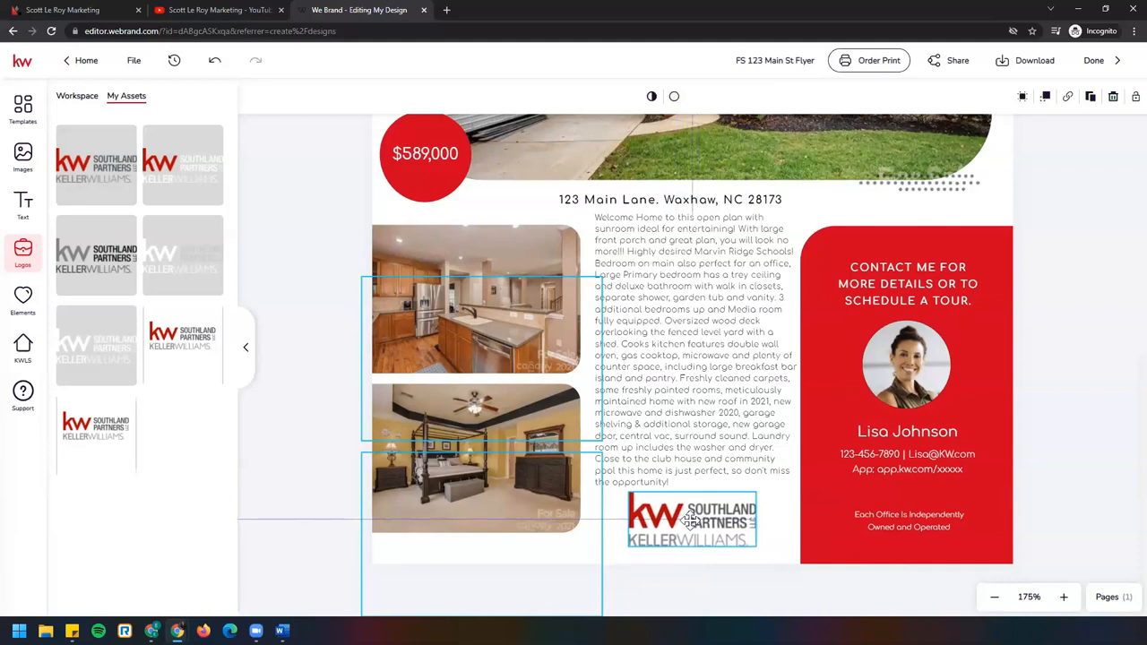
{"action": "left_click", "coordinate": [691, 519]}
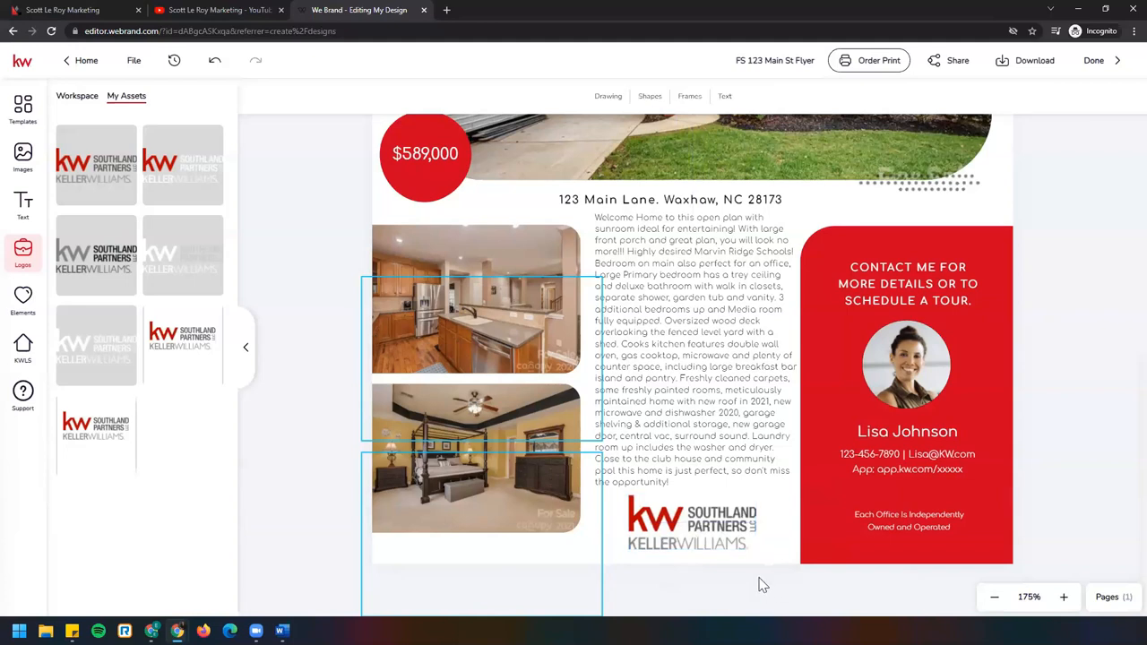
{"action": "mouse_move", "coordinate": [910, 251]}
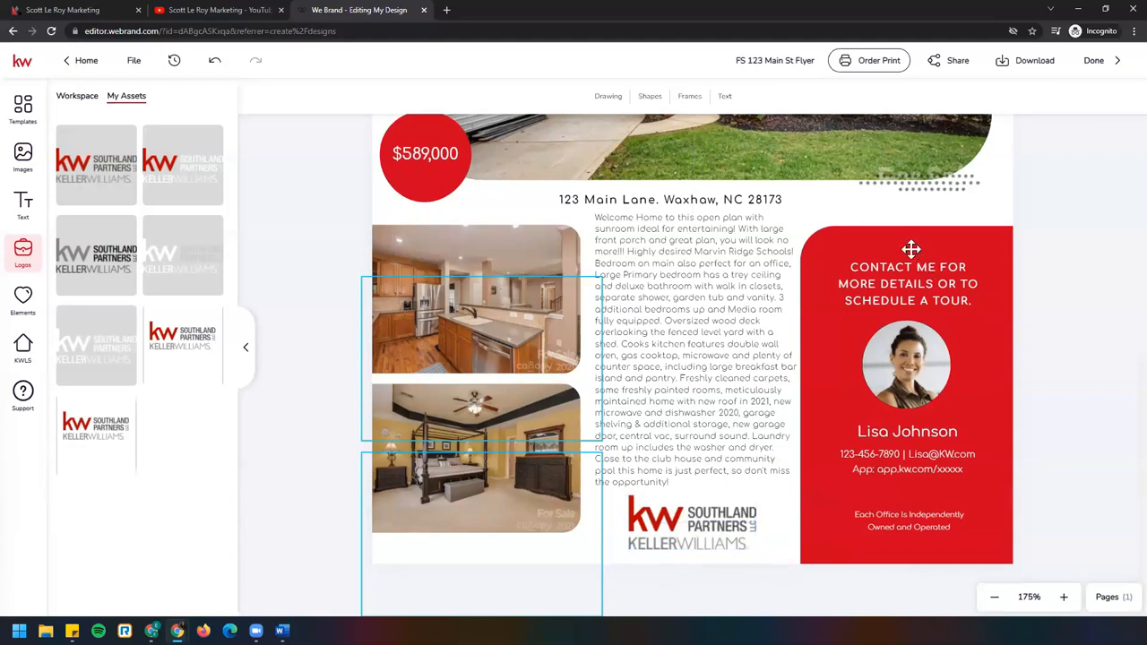
{"action": "mouse_move", "coordinate": [889, 344]}
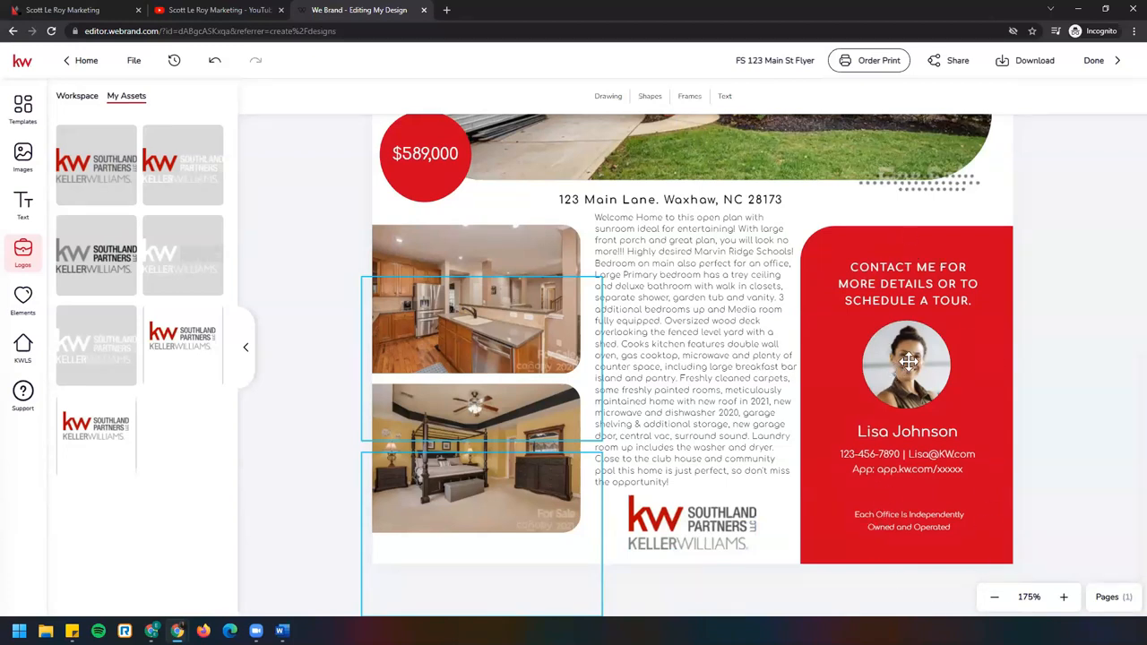
Place the saved agent headshot in the contact panel's round frame and save its position
{"action": "left_click", "coordinate": [907, 362]}
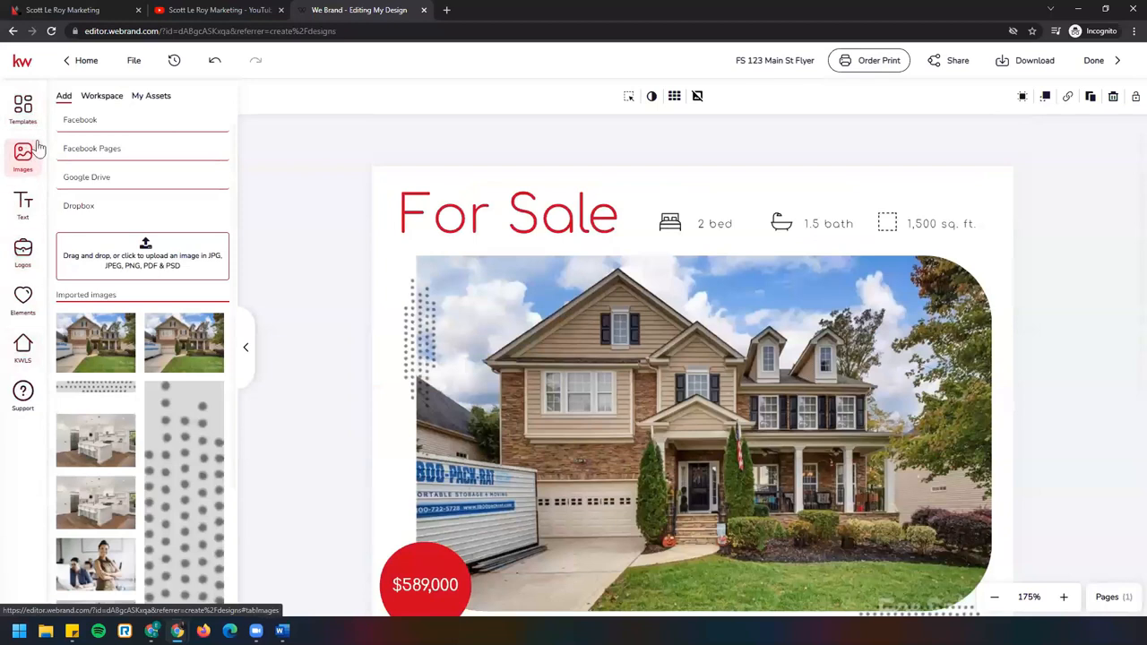
{"action": "left_click", "coordinate": [150, 97]}
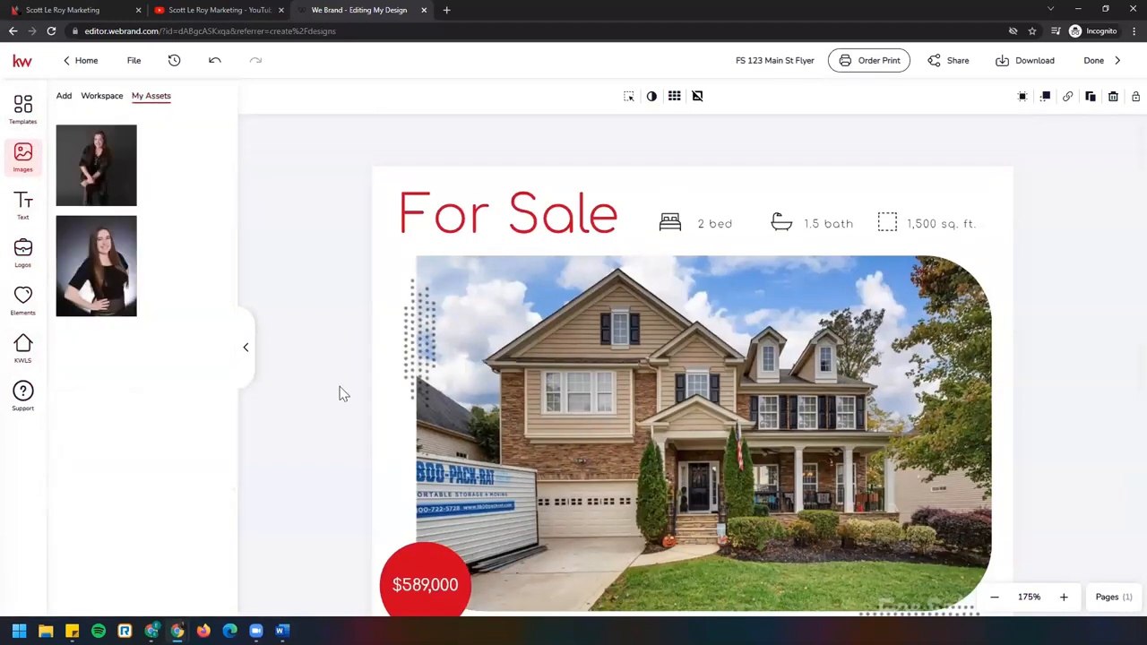
{"action": "scroll", "scroll_direction": "down", "scroll_amount": 3}
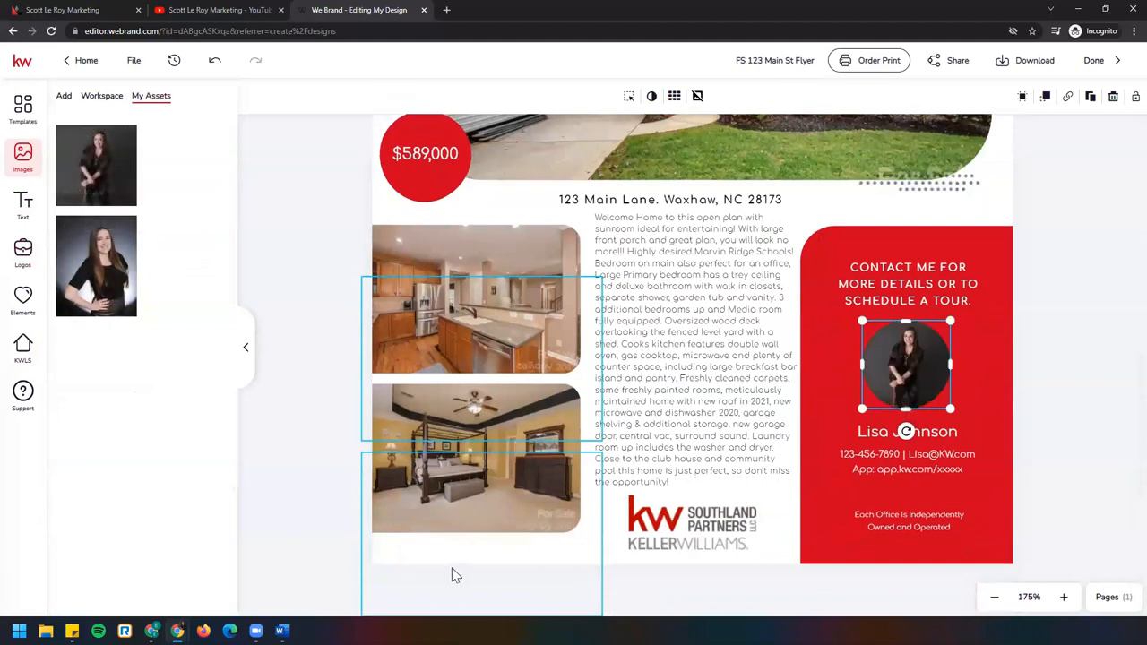
{"action": "mouse_move", "coordinate": [706, 87]}
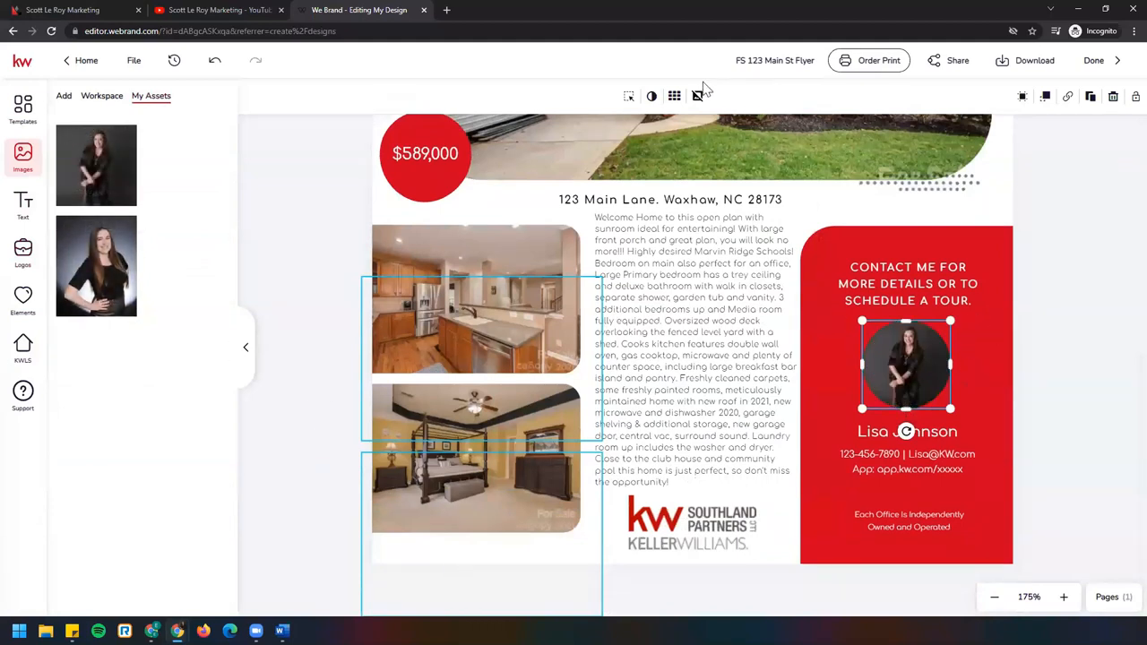
{"action": "mouse_move", "coordinate": [627, 97]}
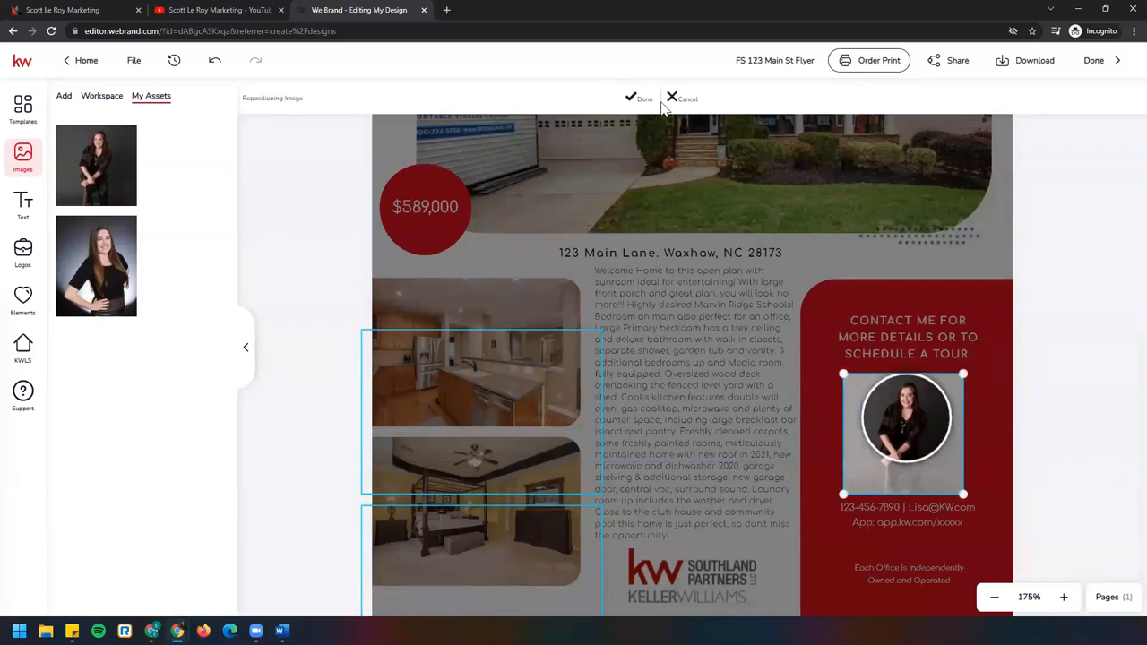
{"action": "left_click", "coordinate": [638, 99]}
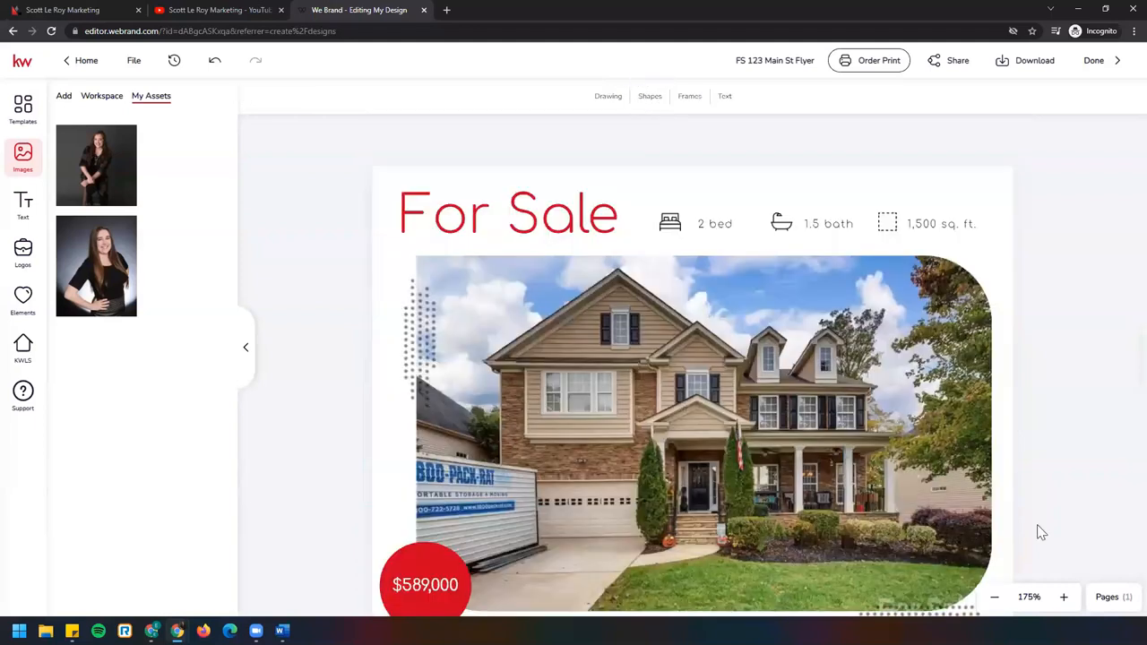
{"action": "scroll", "scroll_direction": "down", "scroll_amount": 3}
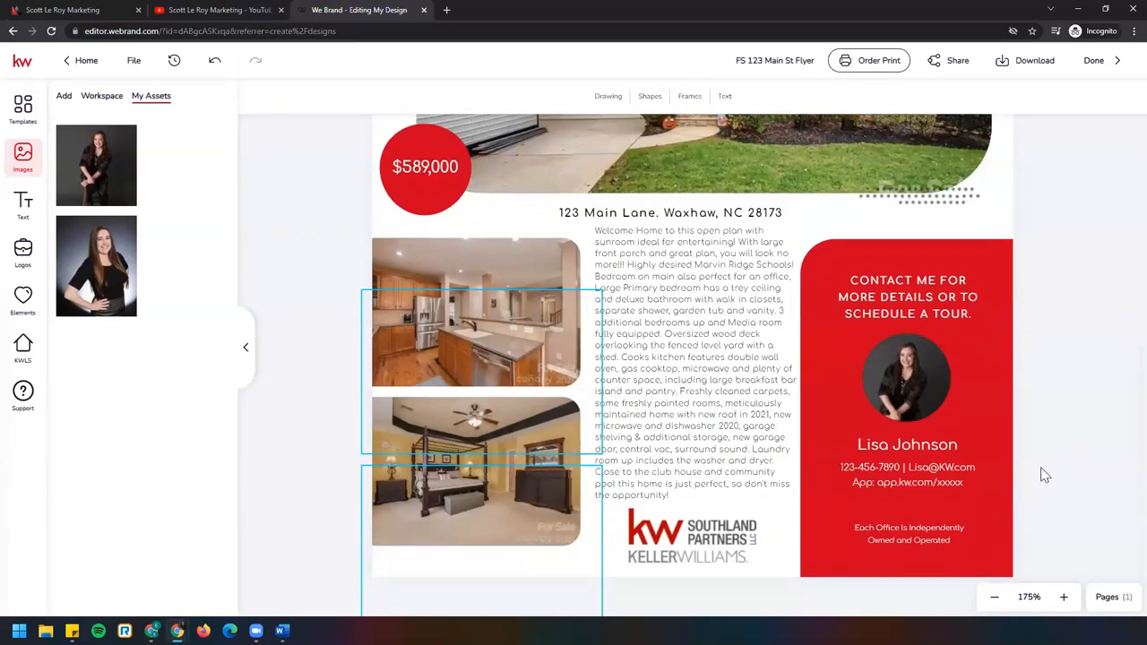
{"action": "mouse_move", "coordinate": [916, 452]}
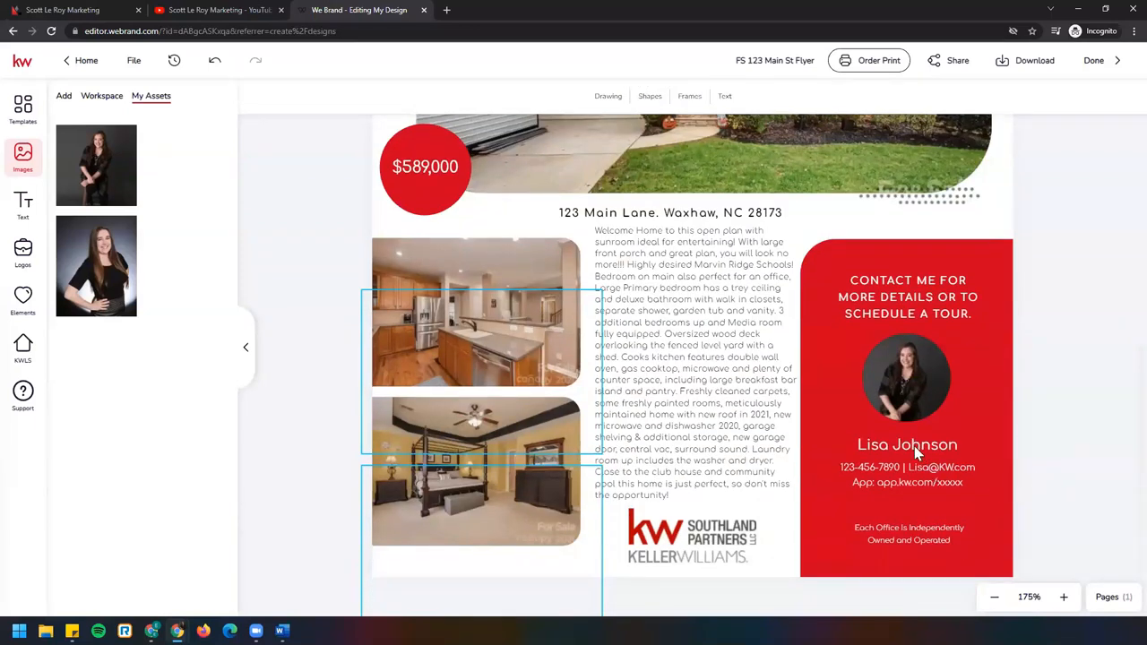
{"action": "mouse_move", "coordinate": [887, 480]}
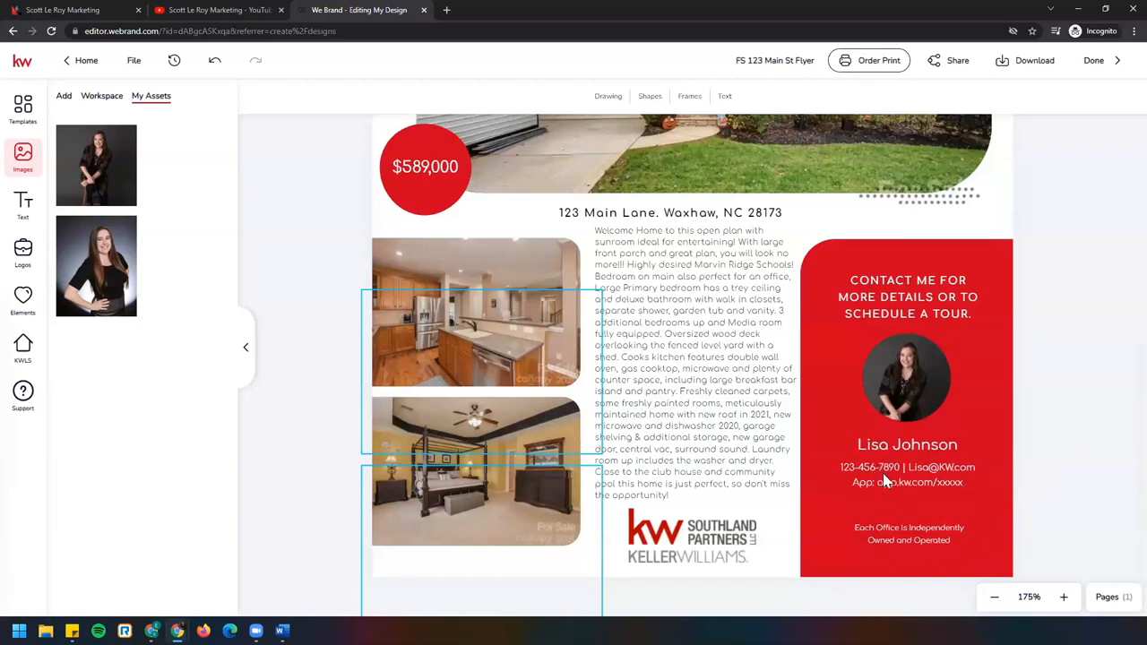
{"action": "scroll", "scroll_direction": "down", "scroll_amount": 3}
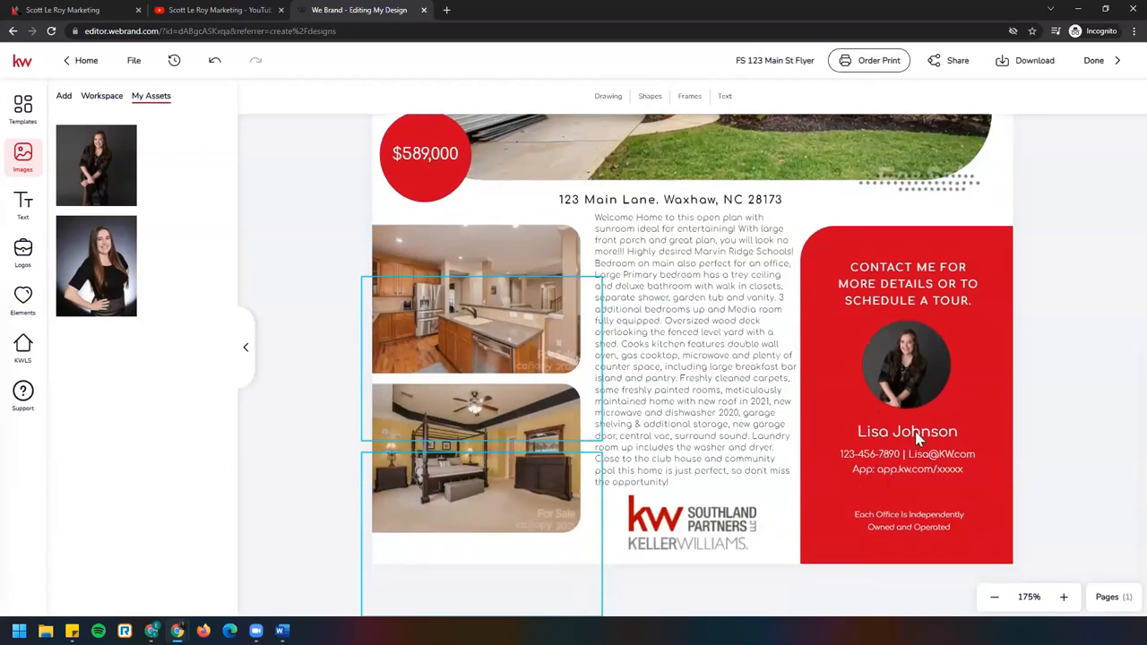
{"action": "left_click", "coordinate": [906, 430]}
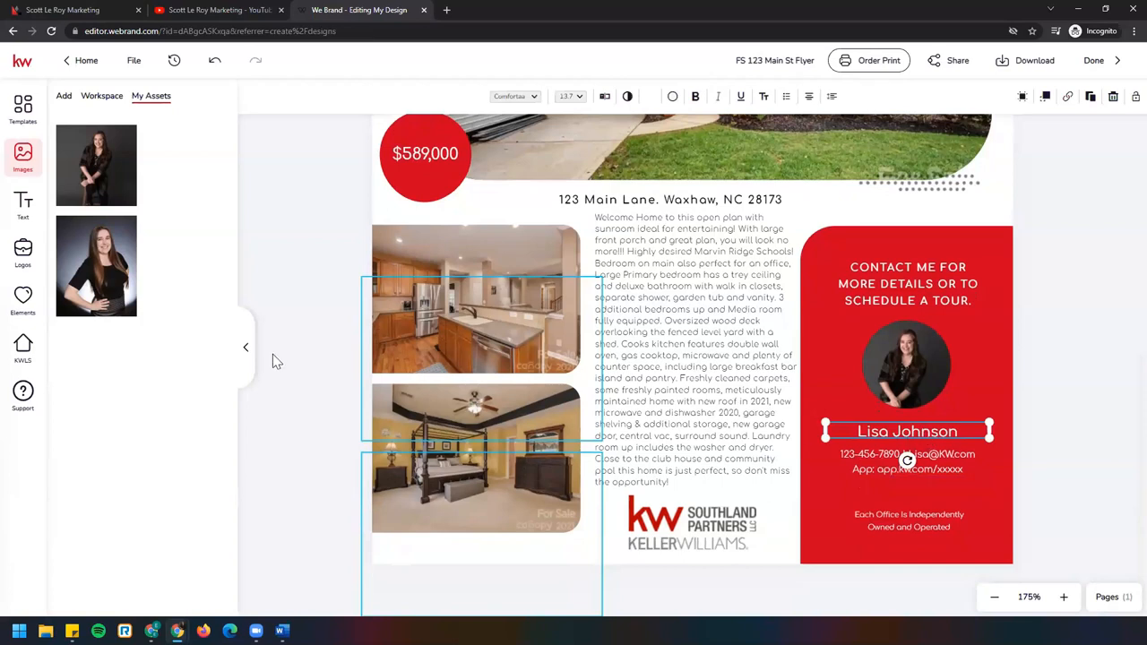
{"action": "mouse_move", "coordinate": [22, 204]}
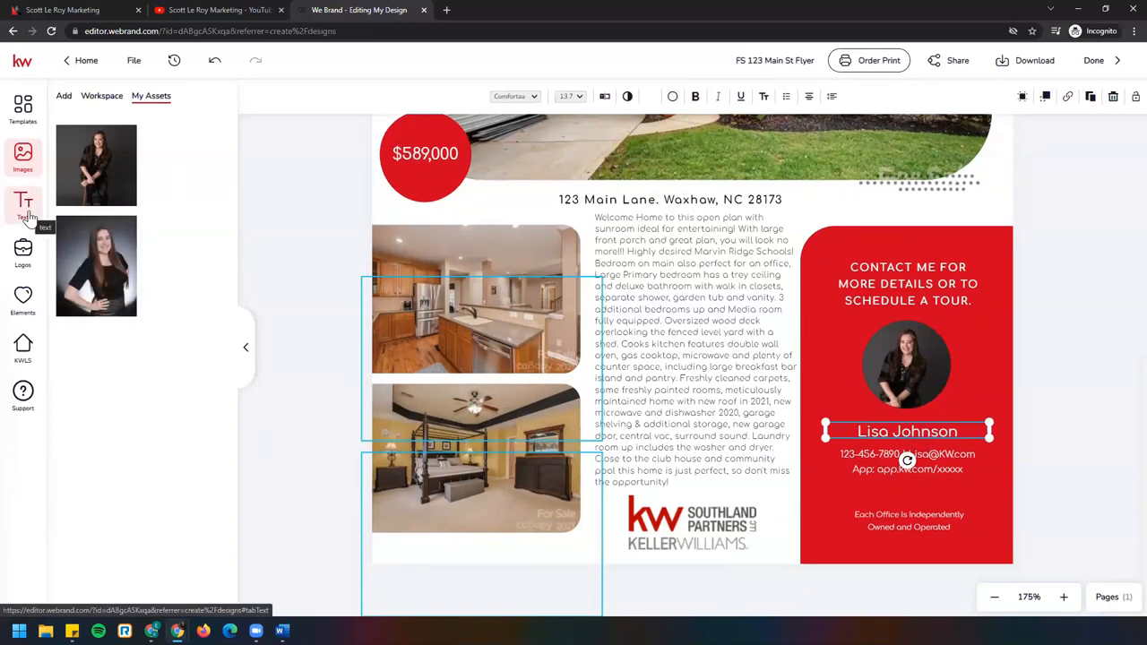
{"action": "left_click", "coordinate": [22, 201]}
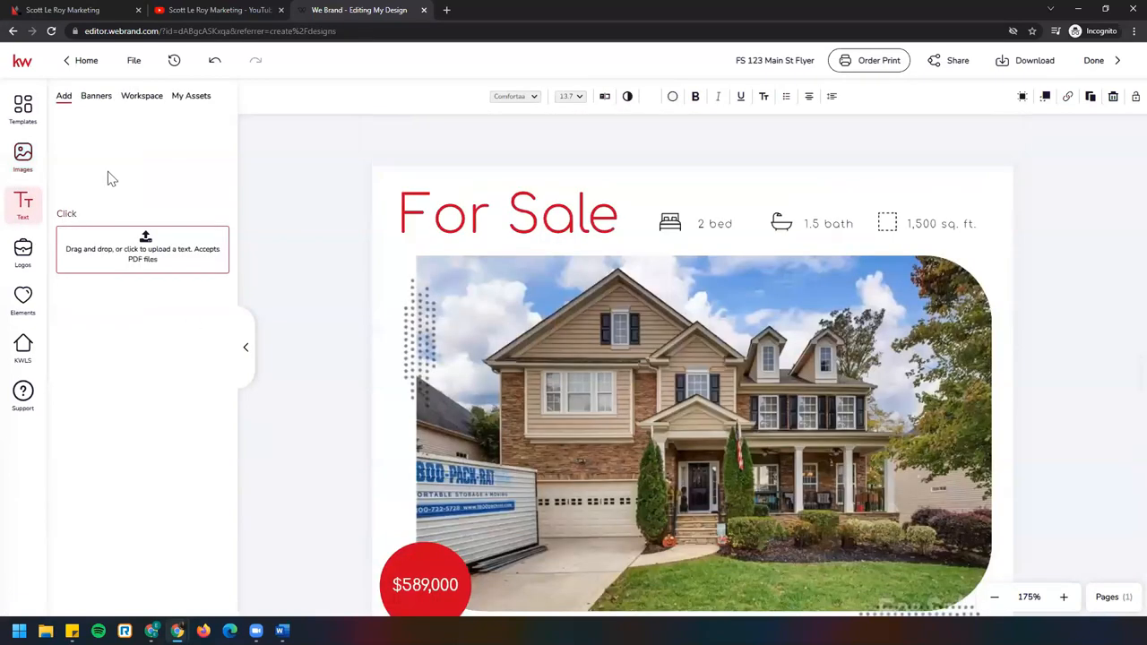
{"action": "left_click", "coordinate": [189, 96]}
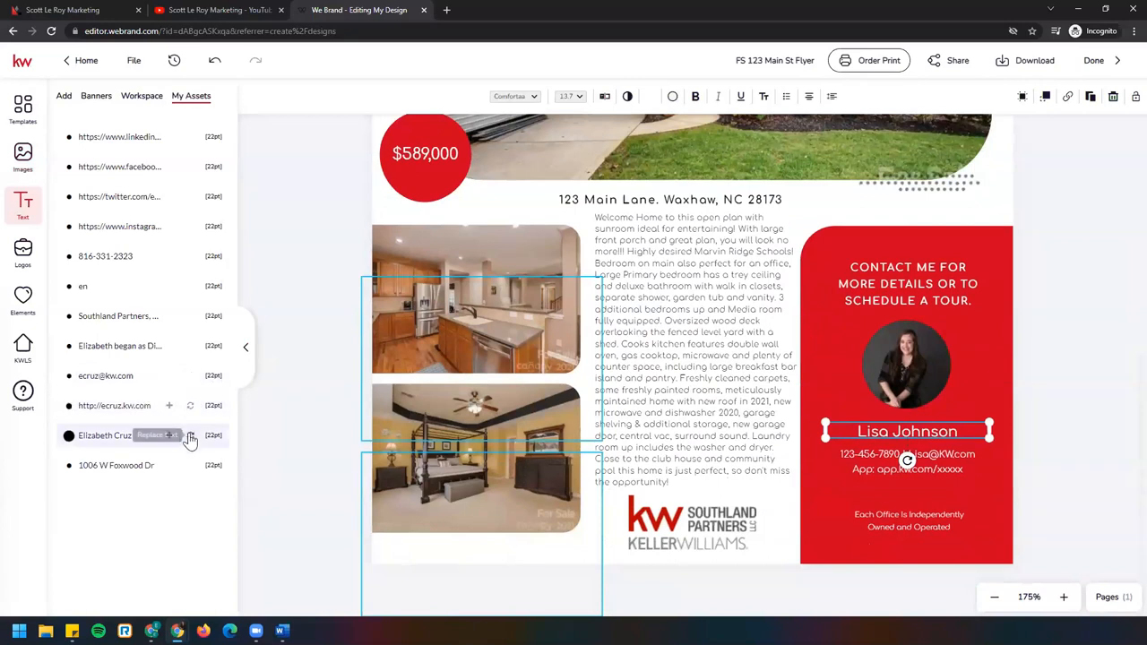
{"action": "left_click", "coordinate": [160, 436]}
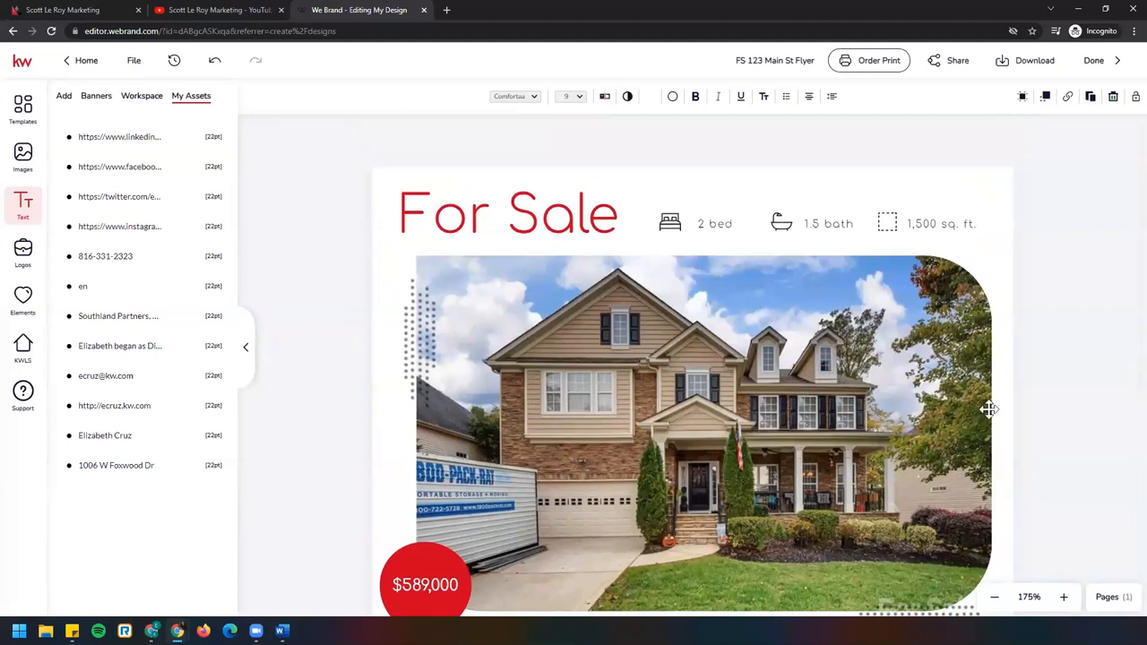
{"action": "scroll", "scroll_direction": "down", "scroll_amount": 3}
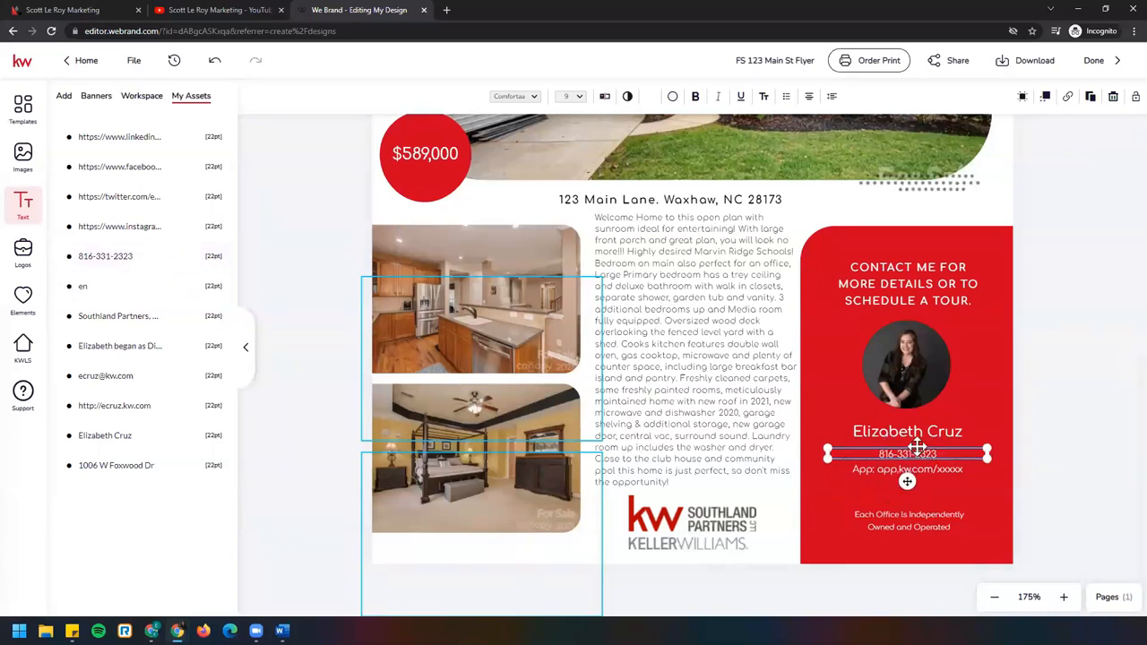
{"action": "mouse_move", "coordinate": [907, 456]}
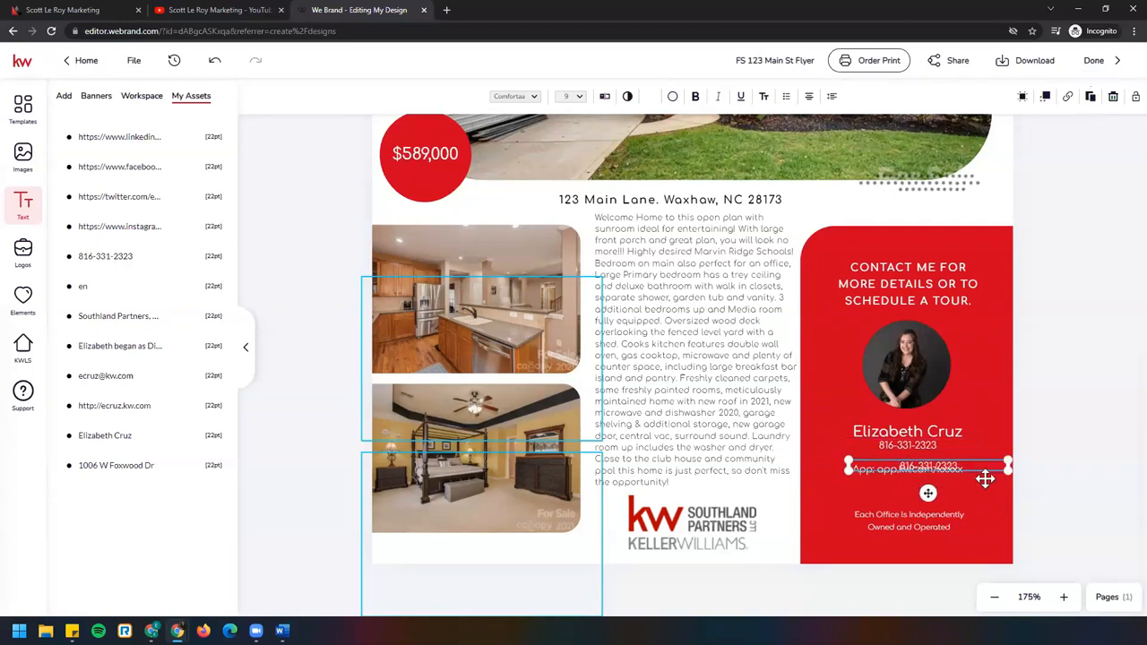
{"action": "mouse_move", "coordinate": [986, 466]}
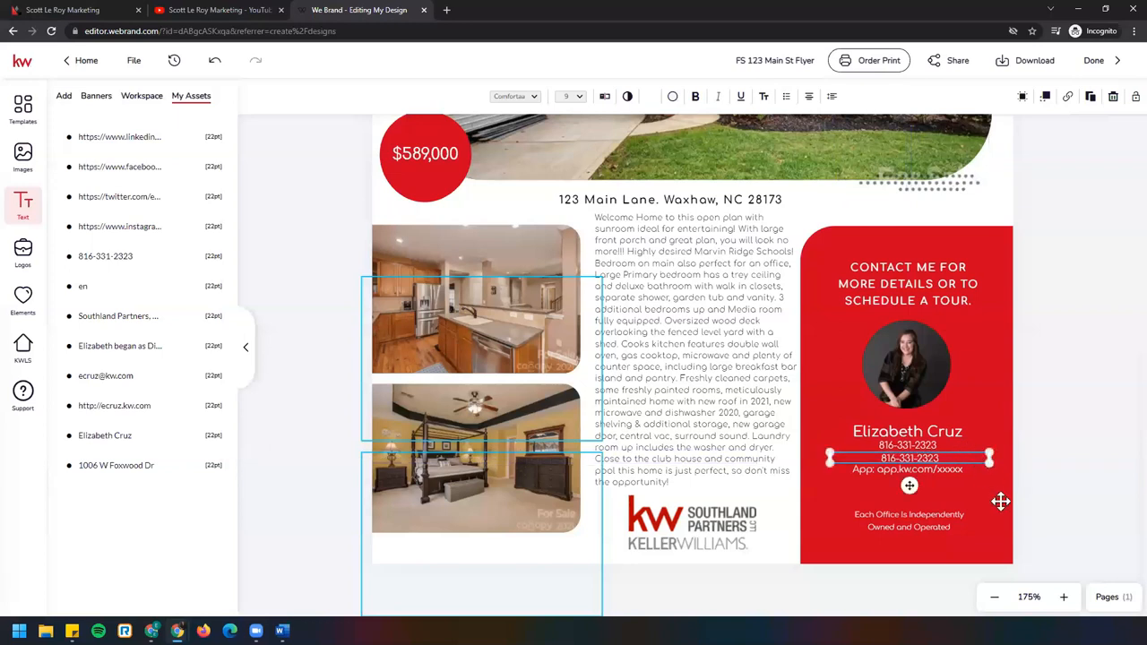
{"action": "mouse_move", "coordinate": [982, 500]}
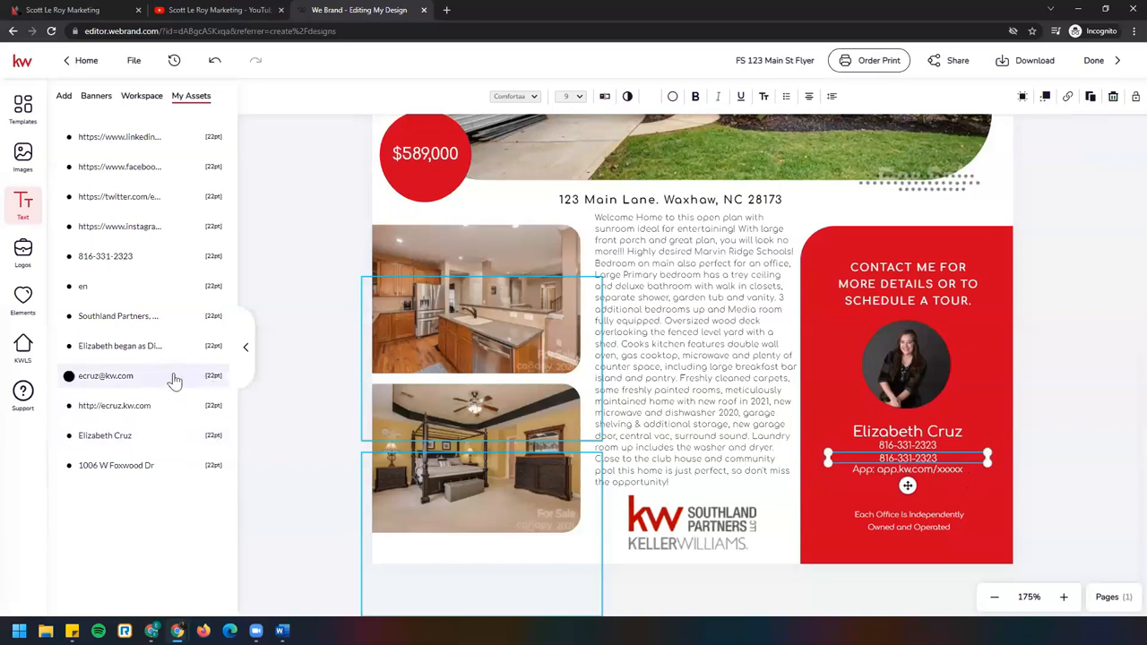
{"action": "mouse_move", "coordinate": [172, 380]}
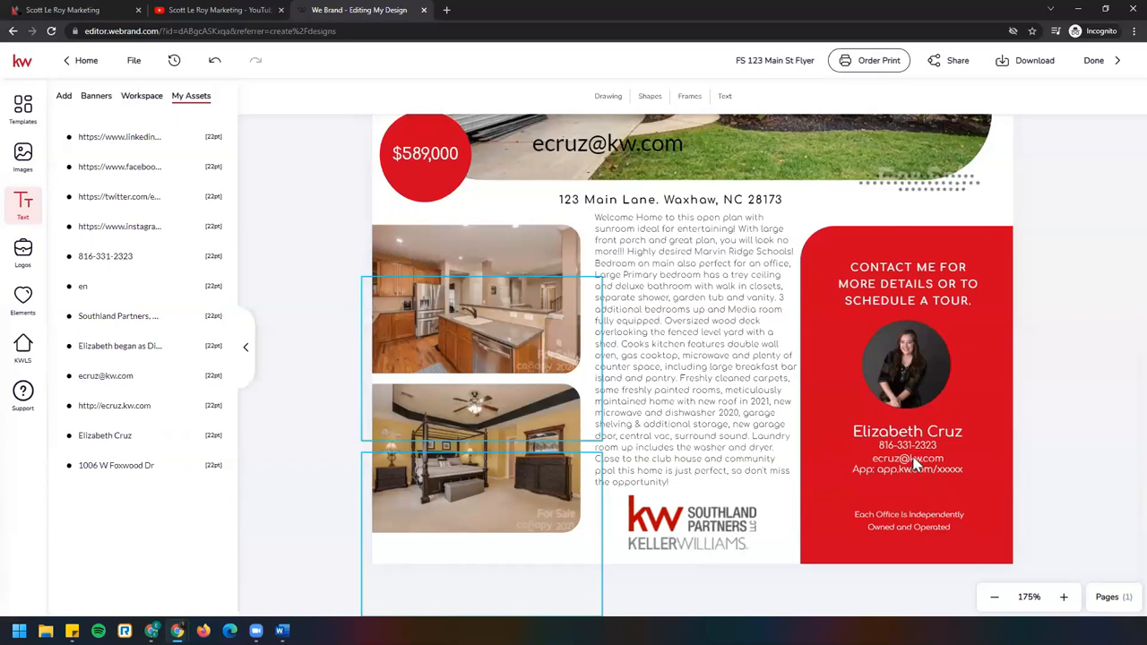
Fill the contact panel's email and website lines from the saved agent text assets
{"action": "left_click", "coordinate": [907, 459]}
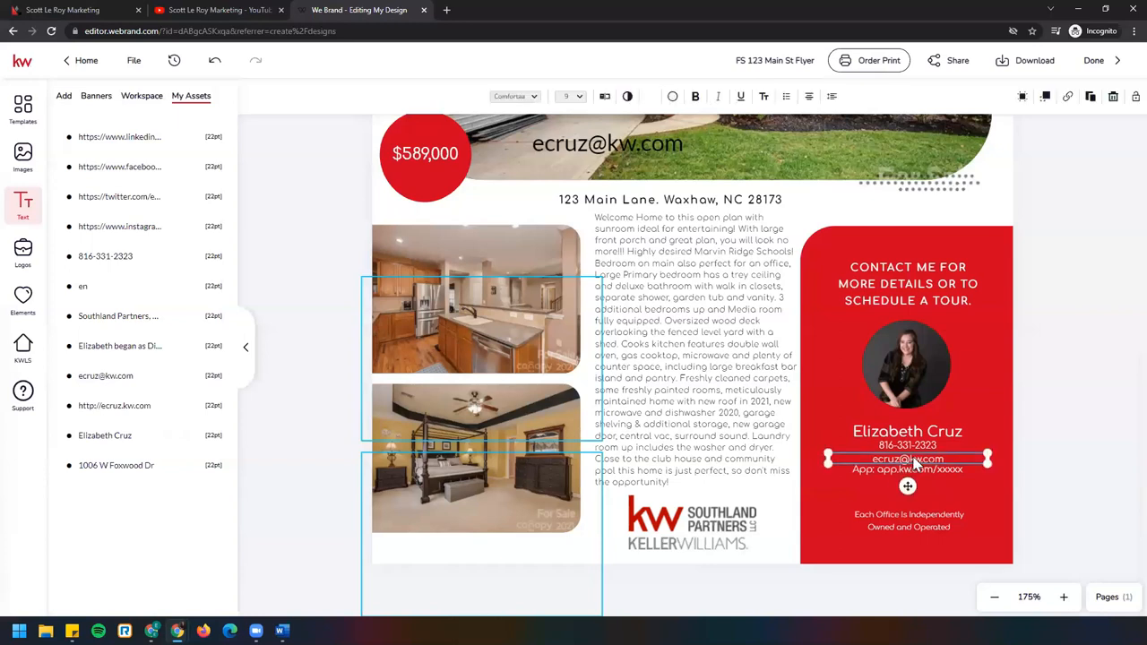
{"action": "left_click", "coordinate": [1048, 480]}
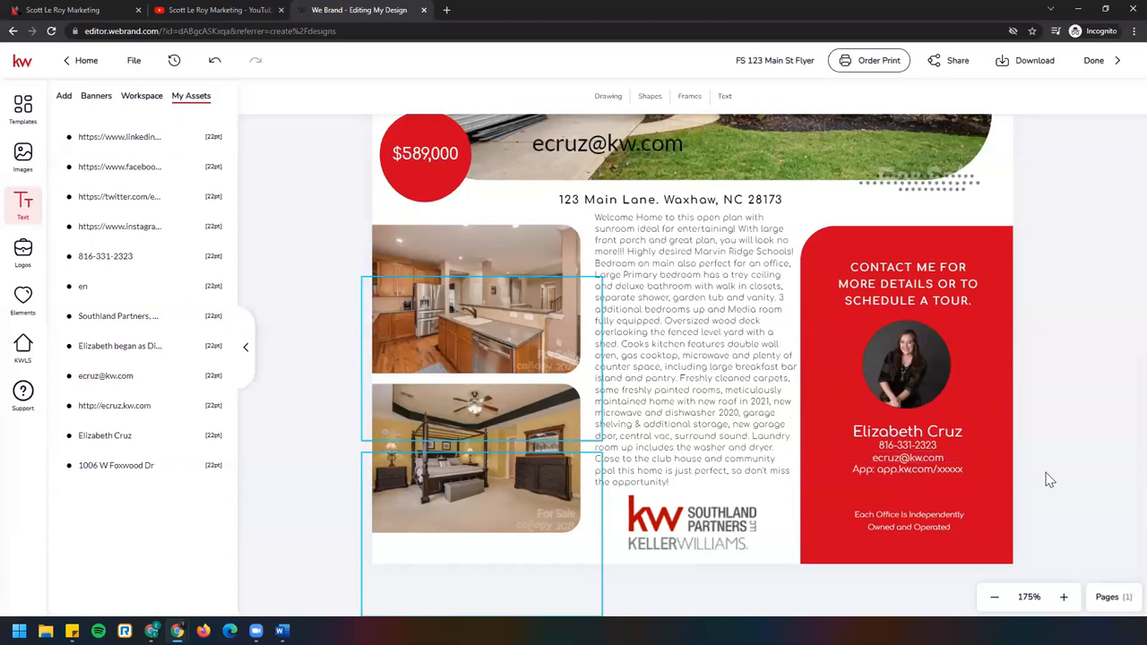
{"action": "mouse_move", "coordinate": [1068, 502]}
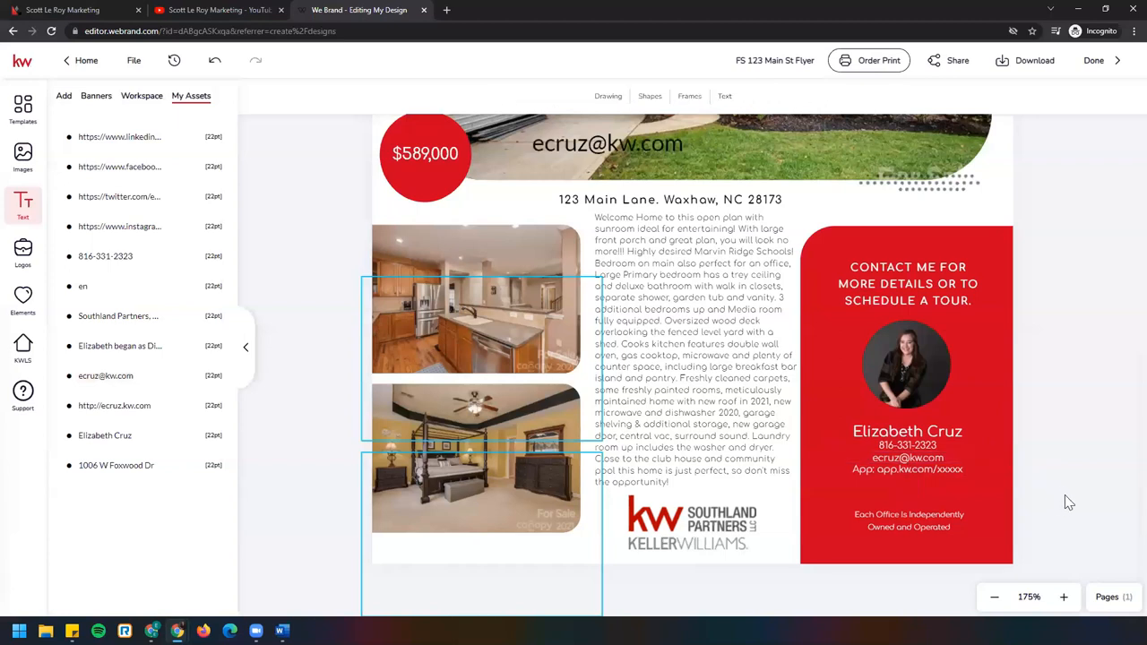
{"action": "mouse_move", "coordinate": [929, 481]}
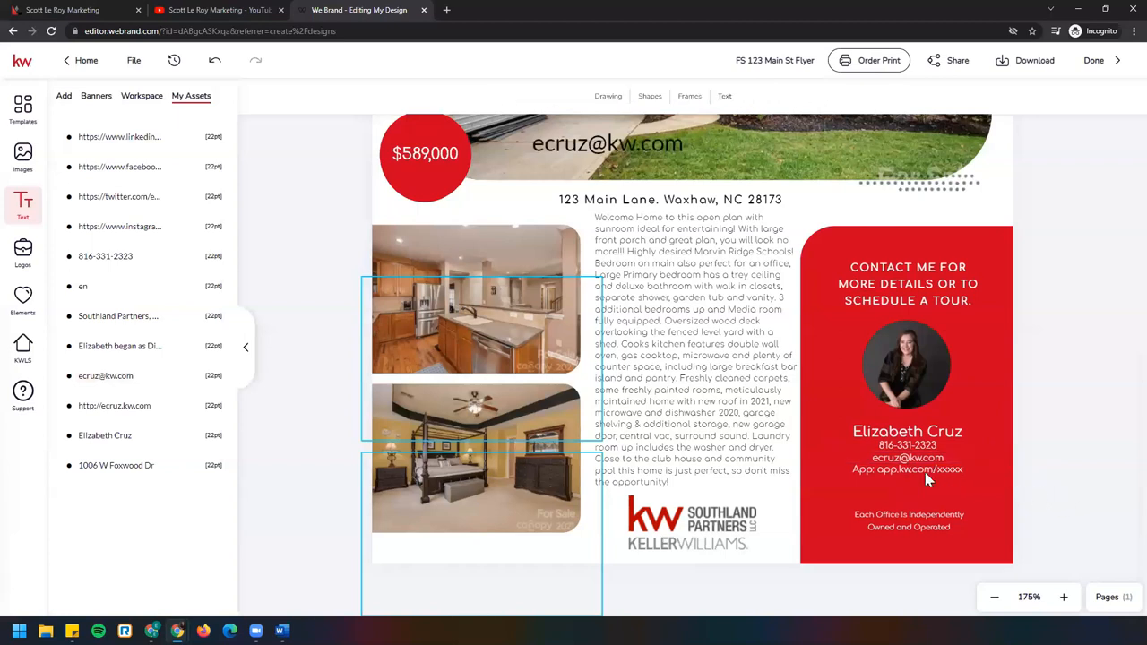
{"action": "left_click", "coordinate": [907, 470]}
{"action": "type", "text": "http://ecruz.kw.com"}
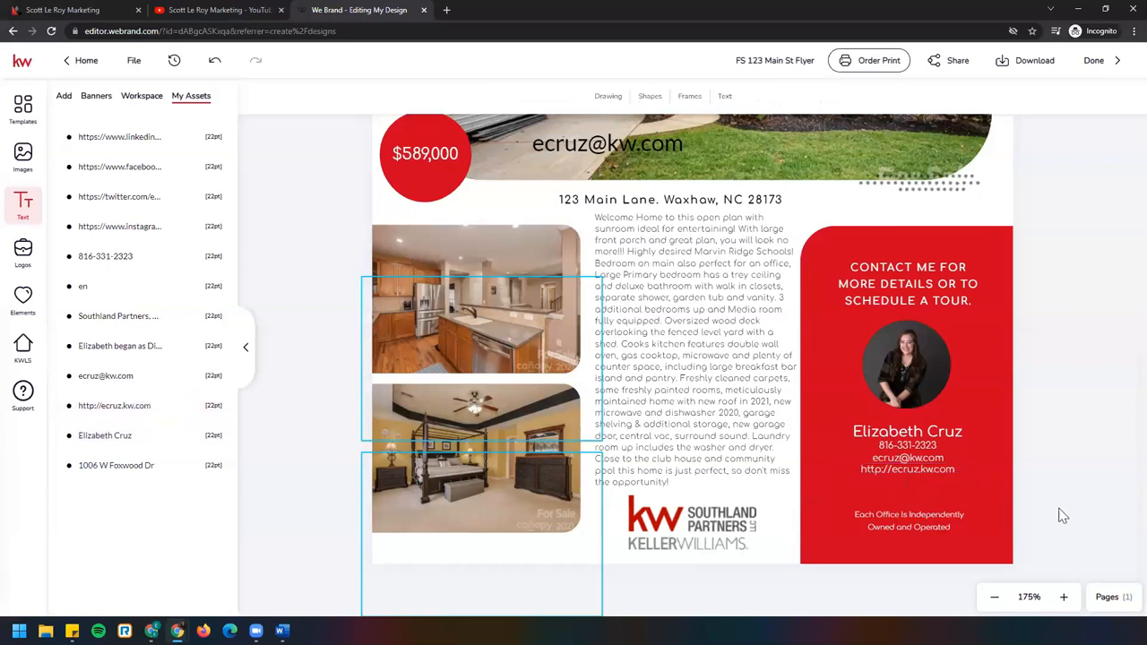
{"action": "scroll", "scroll_direction": "down", "scroll_amount": 3}
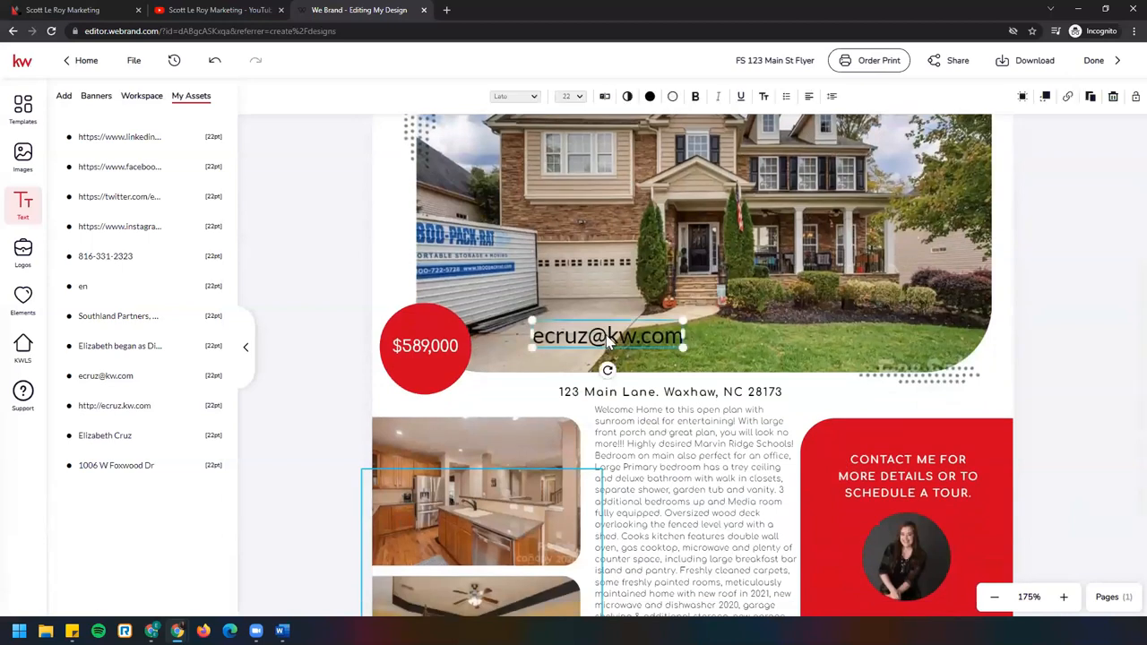
{"action": "mouse_move", "coordinate": [1114, 97]}
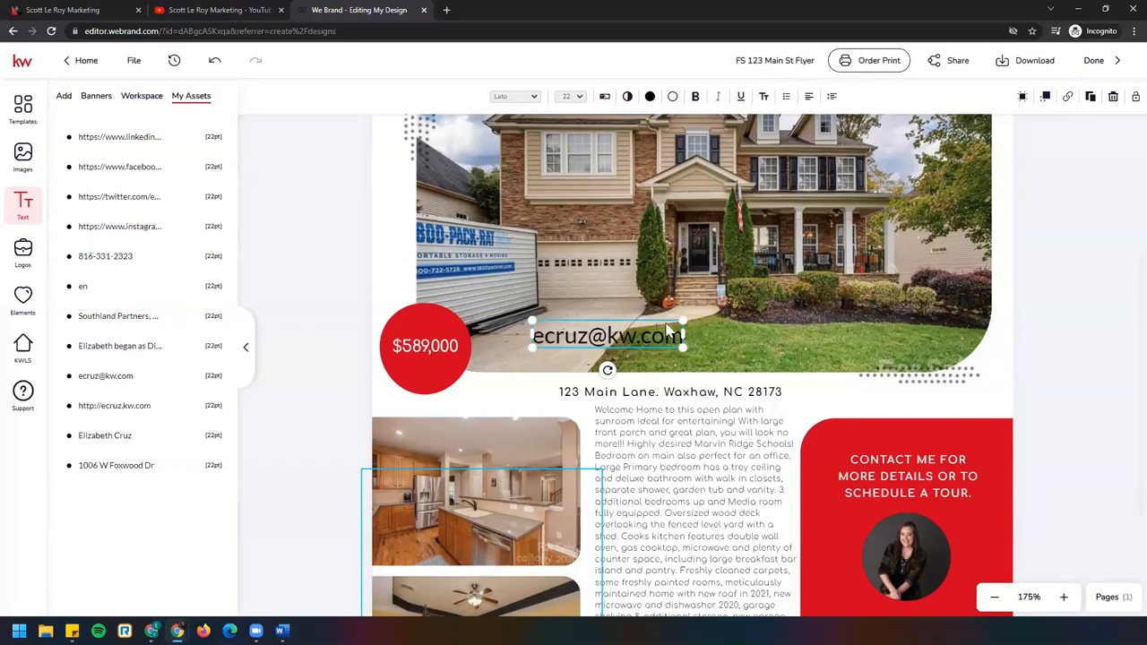
{"action": "mouse_move", "coordinate": [1133, 97]}
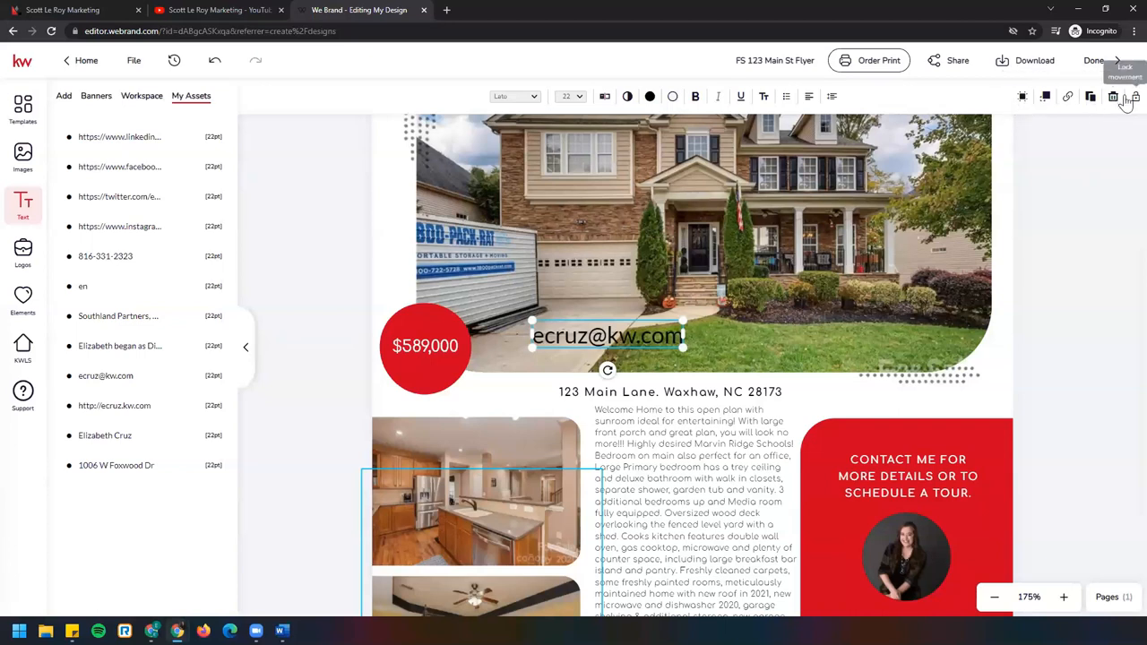
{"action": "mouse_move", "coordinate": [989, 101]}
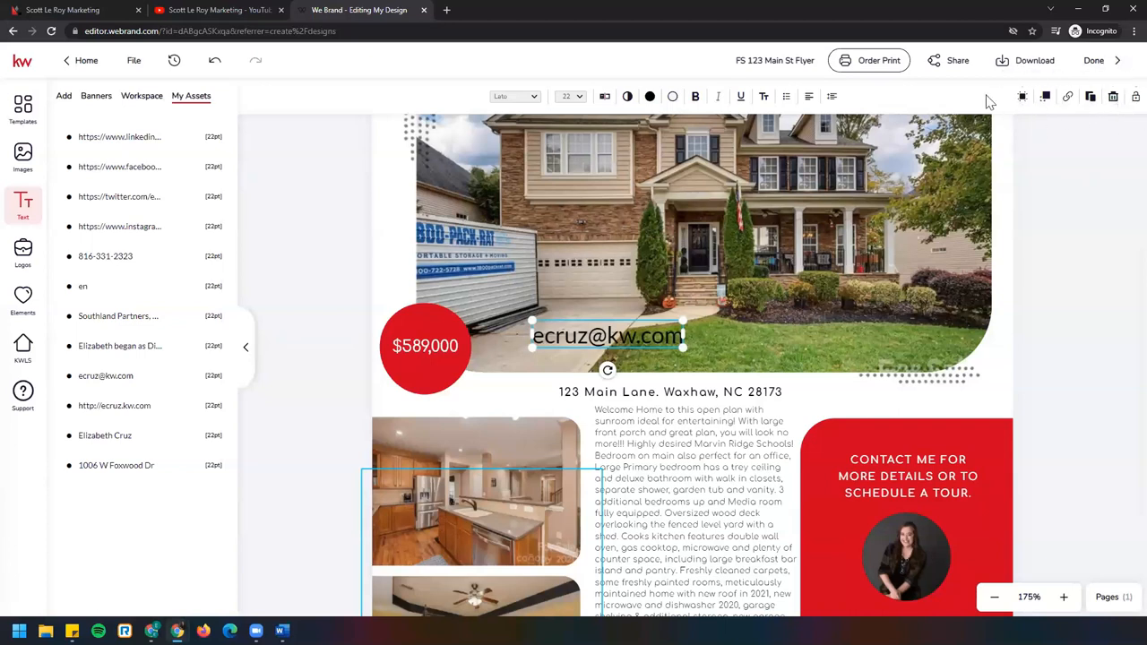
{"action": "mouse_move", "coordinate": [1113, 97]}
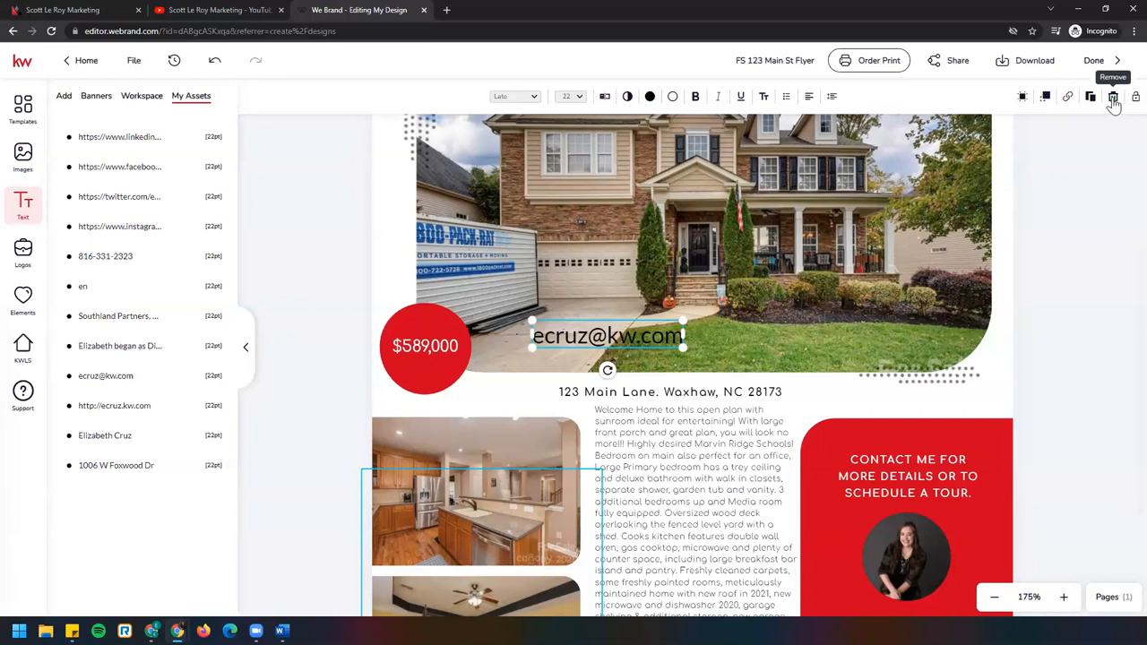
{"action": "mouse_move", "coordinate": [1092, 495]}
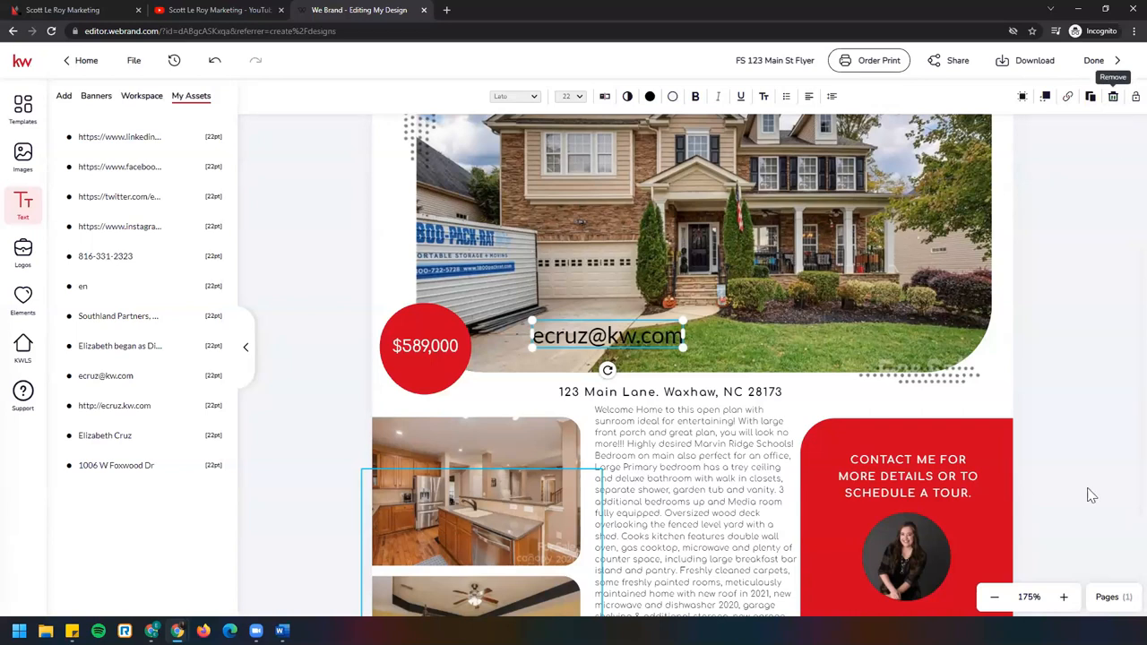
Delete the stray duplicate email text sitting over the house photo
{"action": "left_click", "coordinate": [1054, 367]}
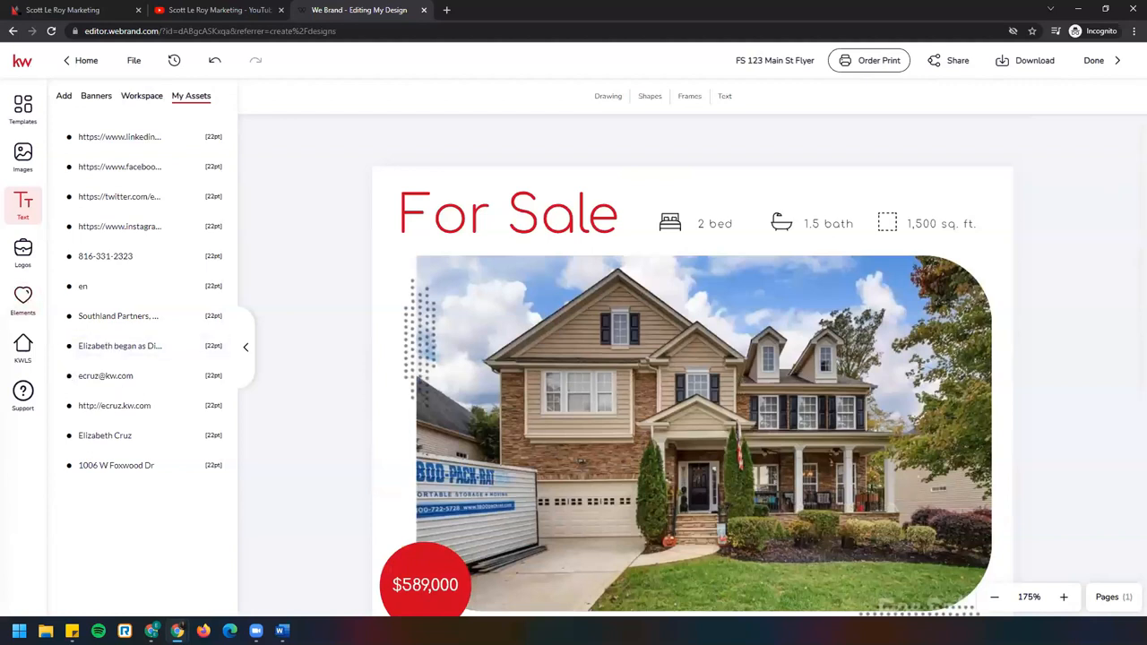
{"action": "scroll", "scroll_direction": "down", "scroll_amount": 3}
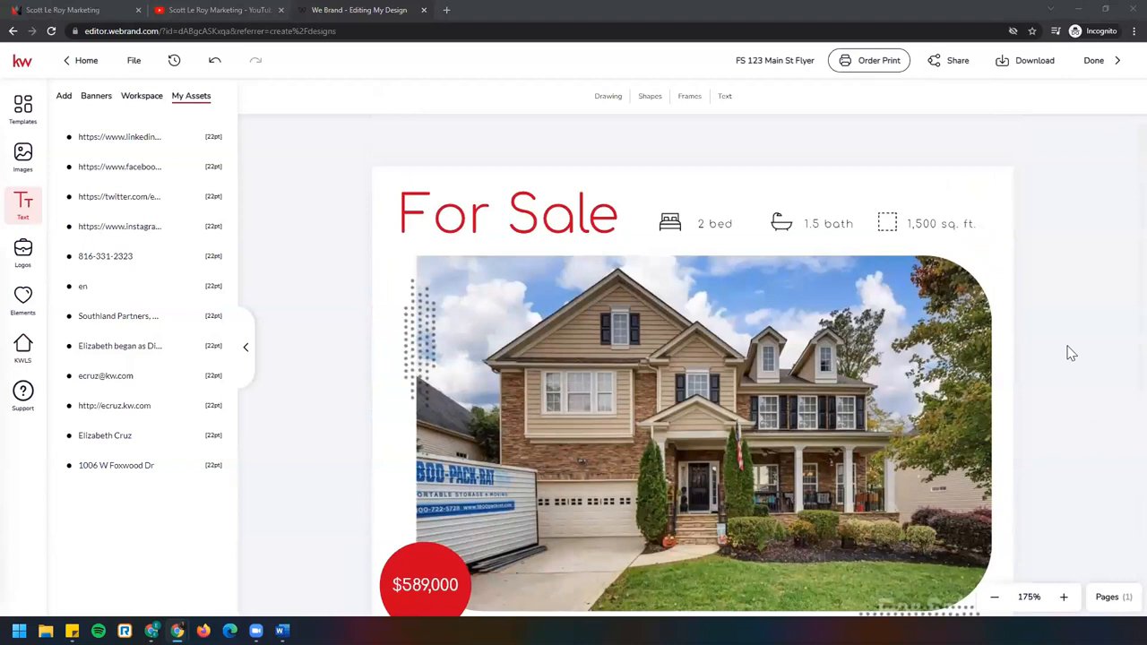
{"action": "mouse_move", "coordinate": [1041, 301]}
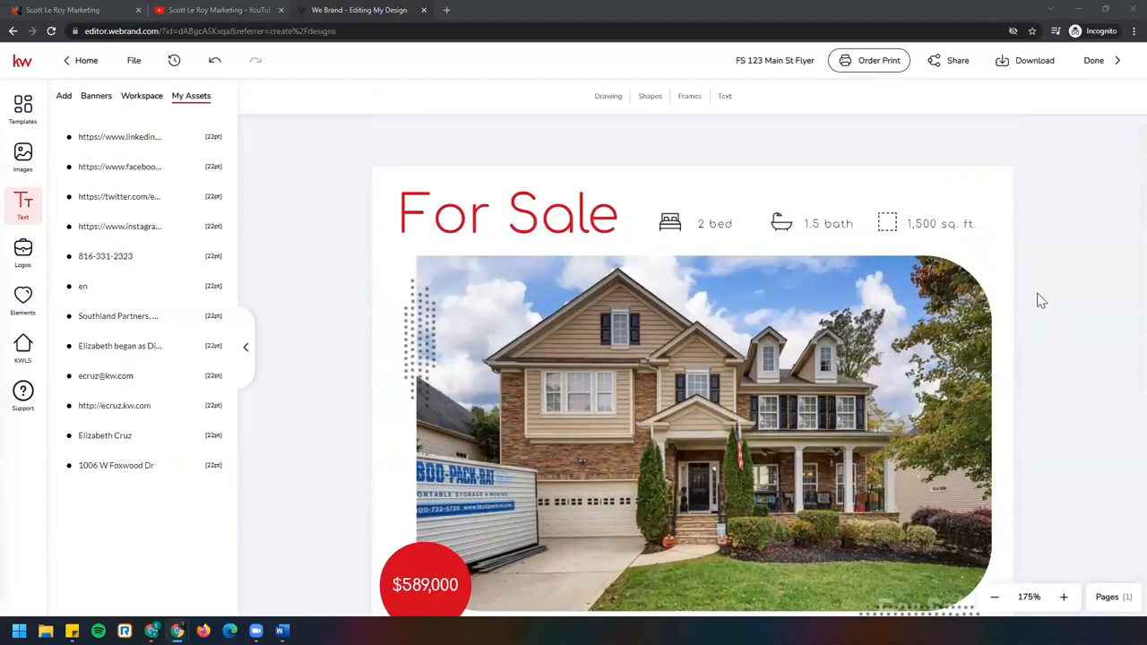
{"action": "mouse_move", "coordinate": [161, 86]}
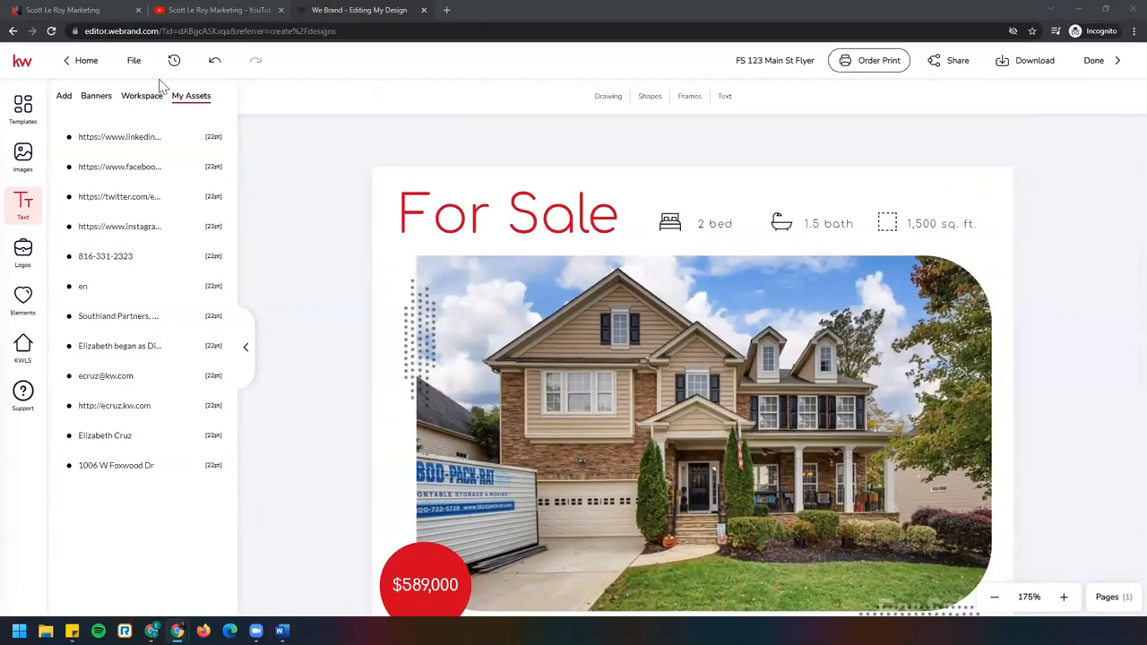
Save the flyer design and bring up the download panel with PDF for Printing
{"action": "left_click", "coordinate": [133, 61]}
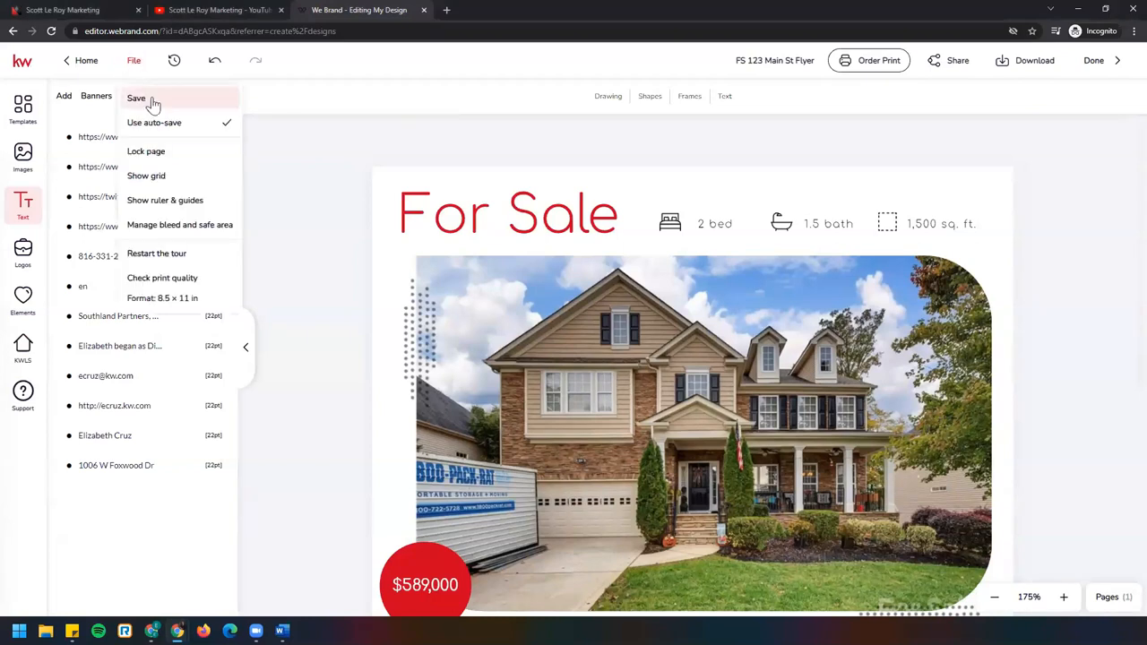
{"action": "left_click", "coordinate": [136, 97]}
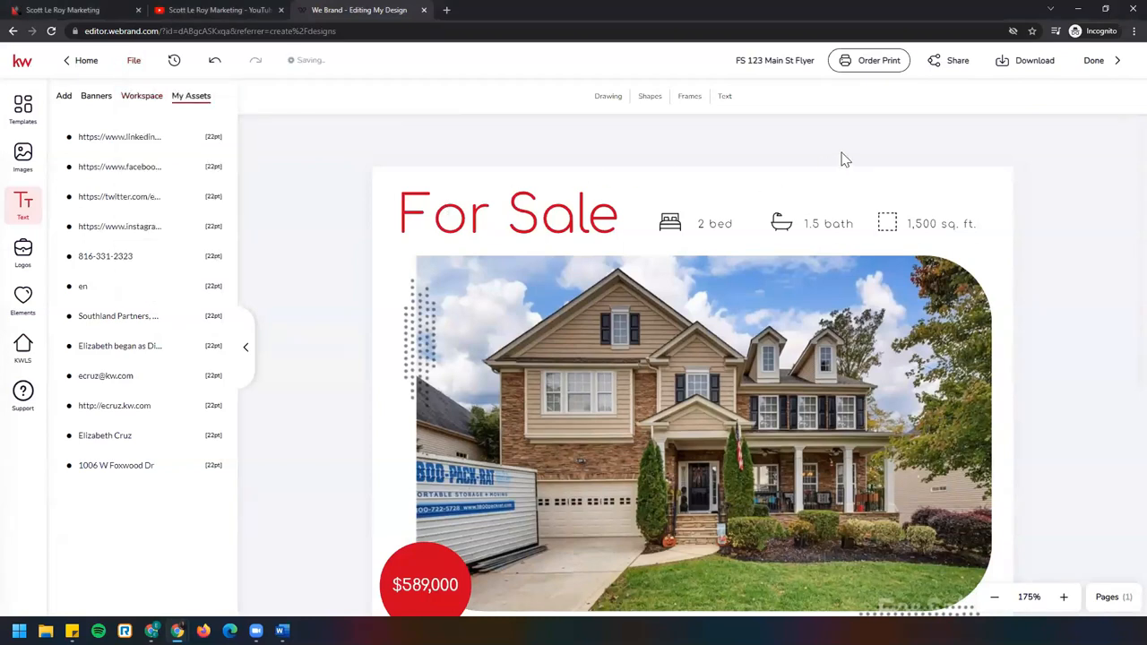
{"action": "left_click", "coordinate": [1034, 61]}
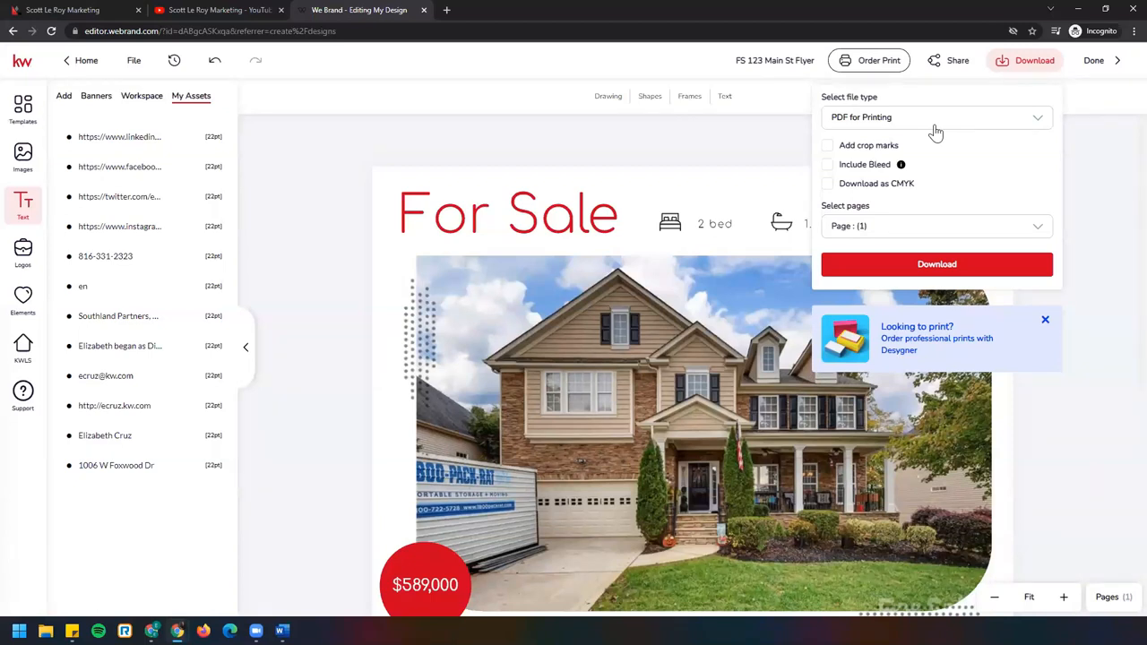
{"action": "mouse_move", "coordinate": [979, 129]}
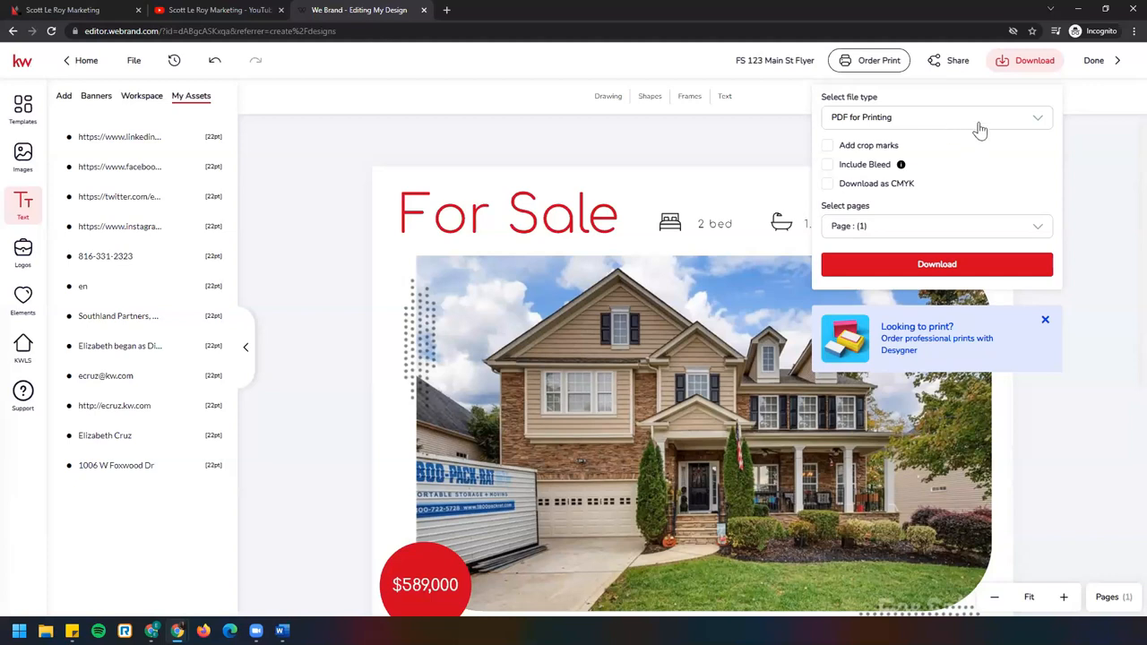
{"action": "left_click", "coordinate": [935, 118]}
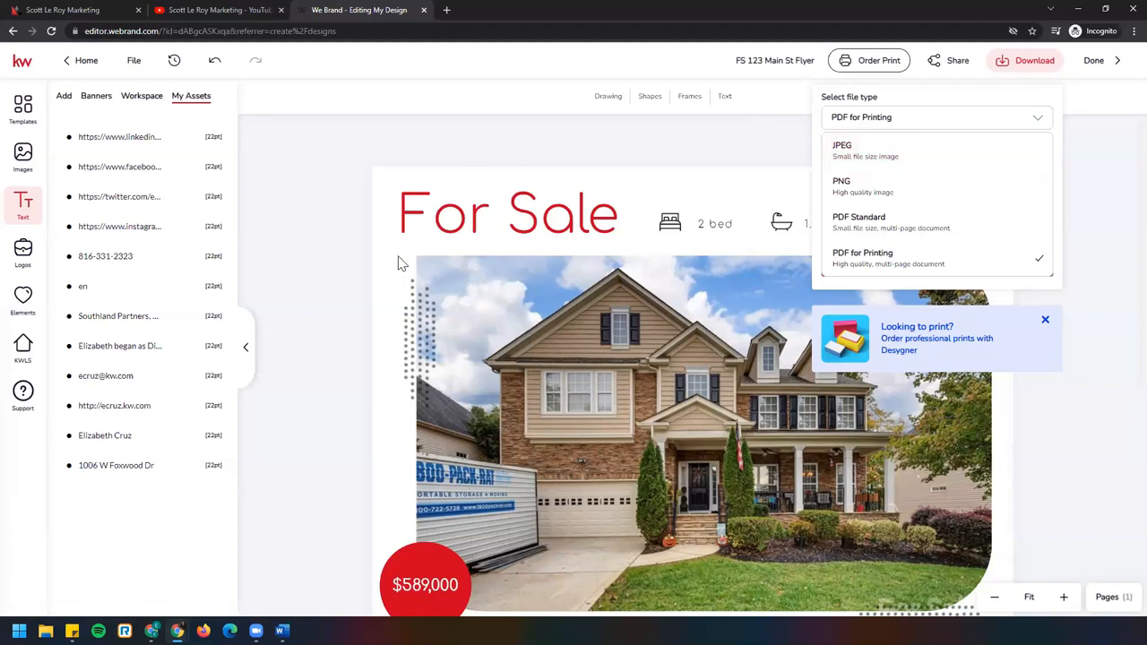
{"action": "mouse_move", "coordinate": [926, 151]}
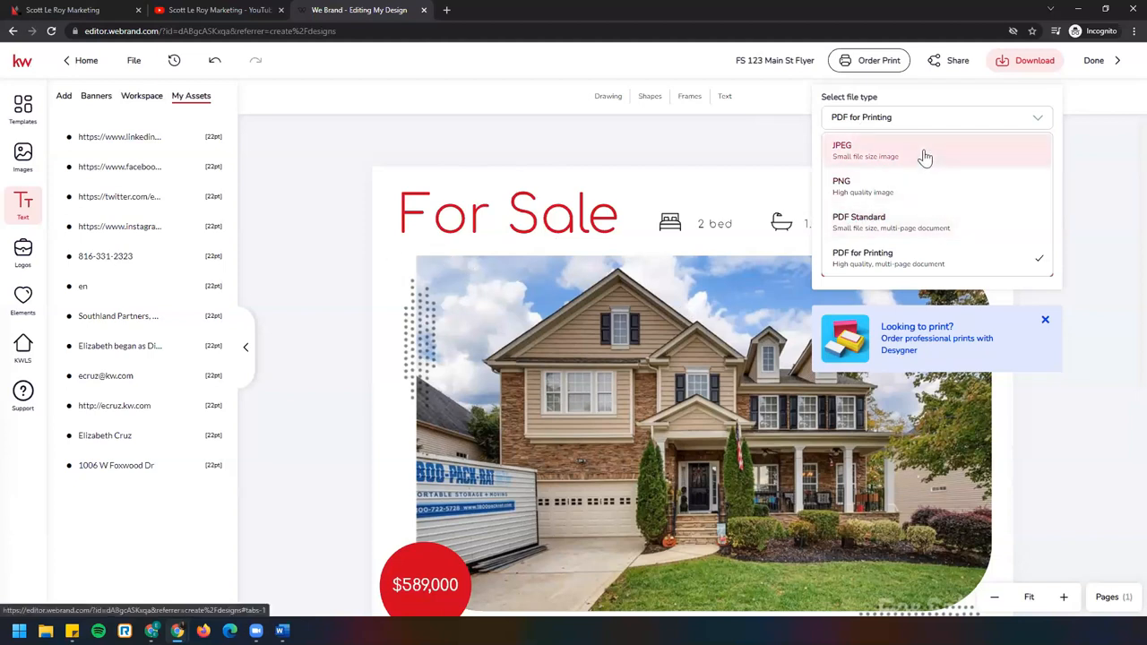
{"action": "mouse_move", "coordinate": [958, 142]}
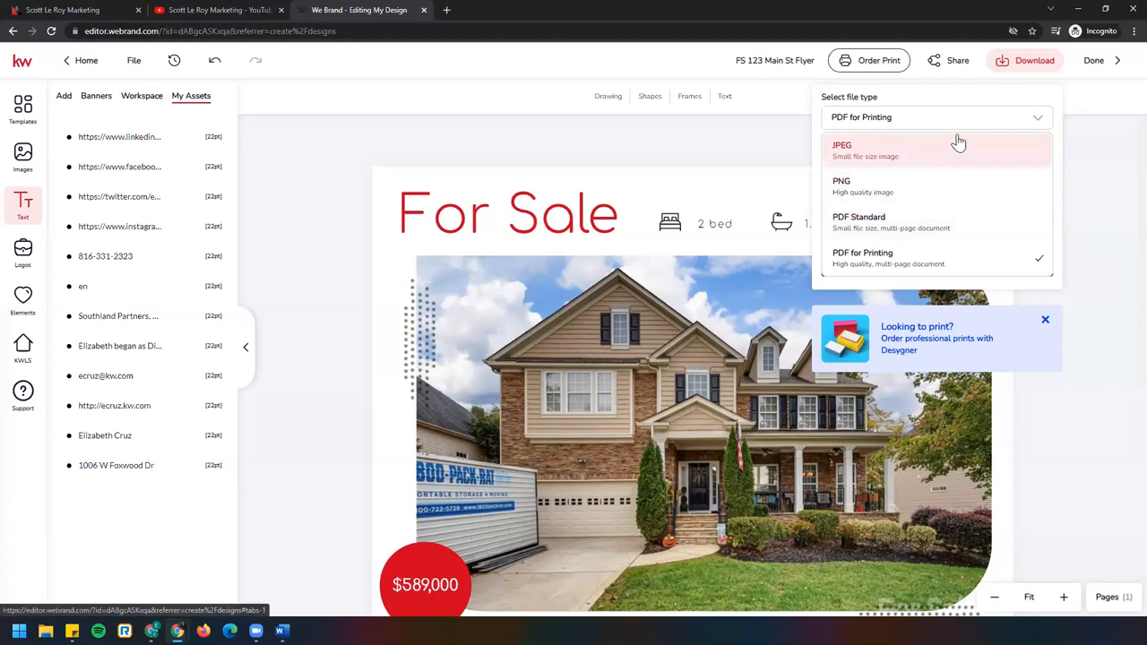
{"action": "mouse_move", "coordinate": [1036, 124]}
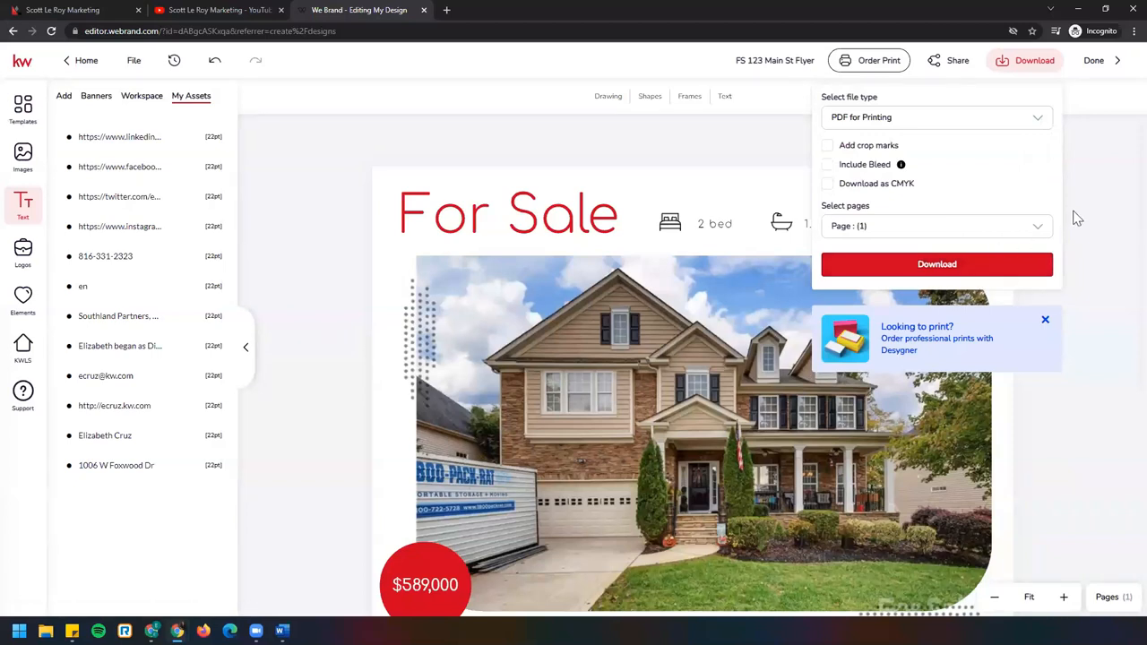
{"action": "mouse_move", "coordinate": [967, 151]}
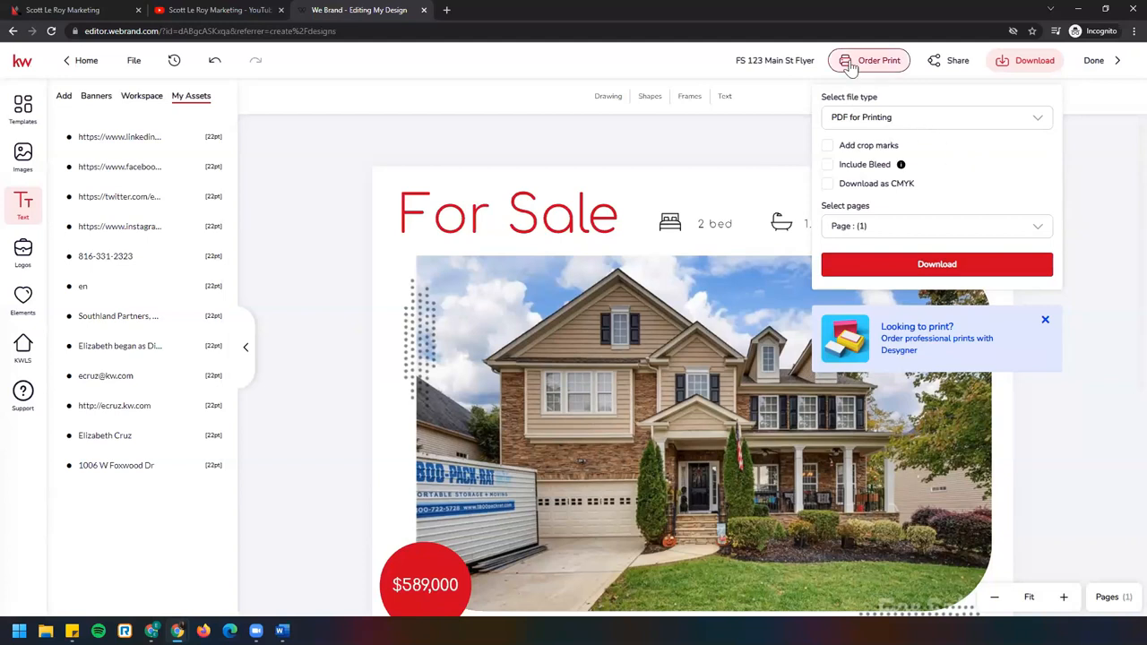
Review the print order of 10 copies on standard silk stock for US$12.00, then close the panel
{"action": "left_click", "coordinate": [878, 61]}
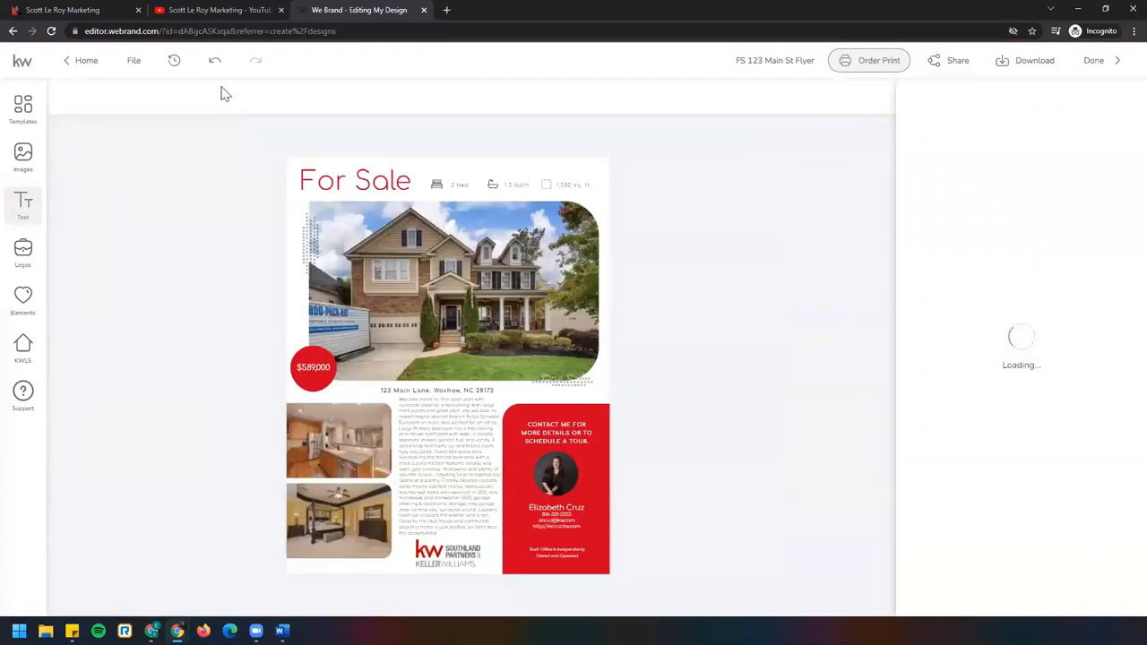
{"action": "left_click", "coordinate": [878, 61]}
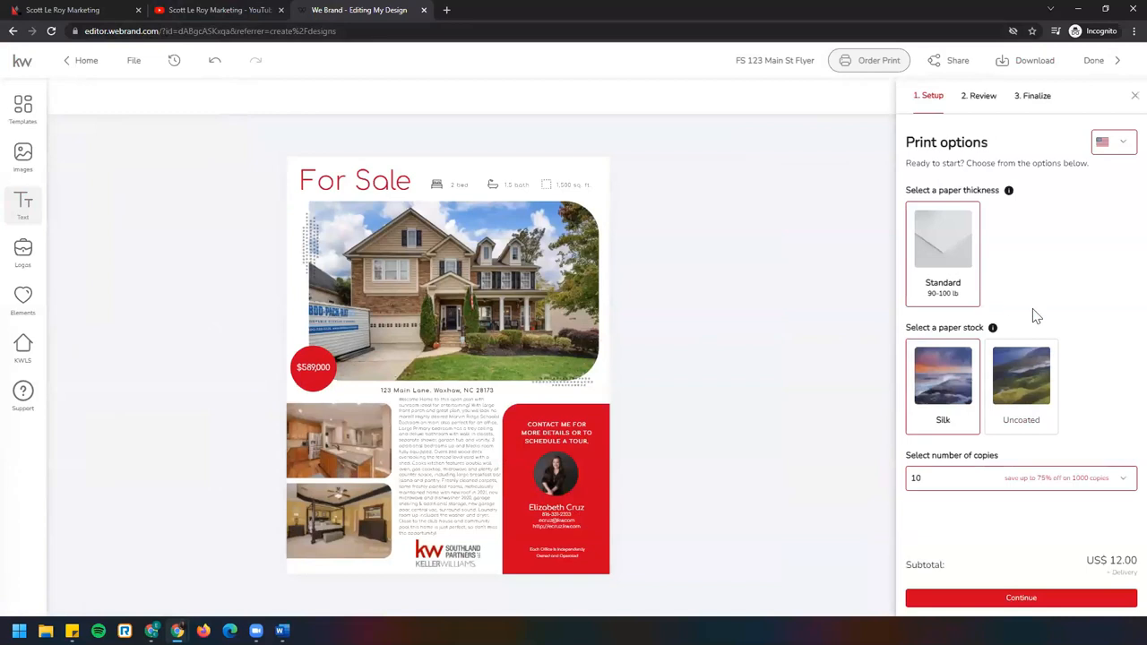
{"action": "mouse_move", "coordinate": [1031, 152]}
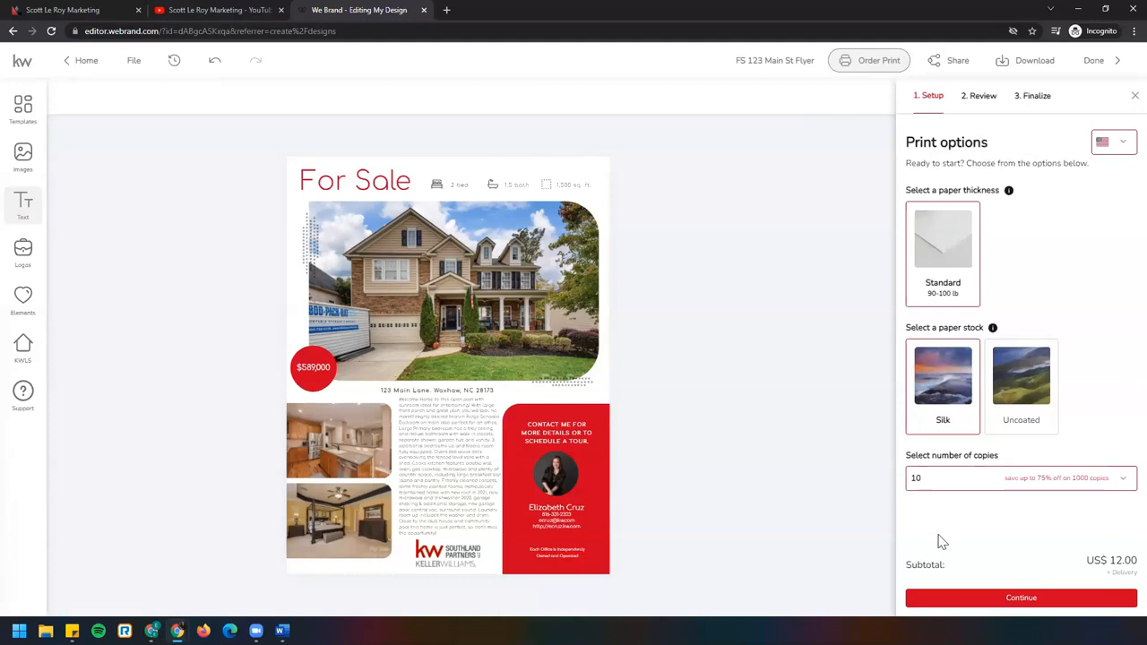
{"action": "mouse_move", "coordinate": [1122, 147]}
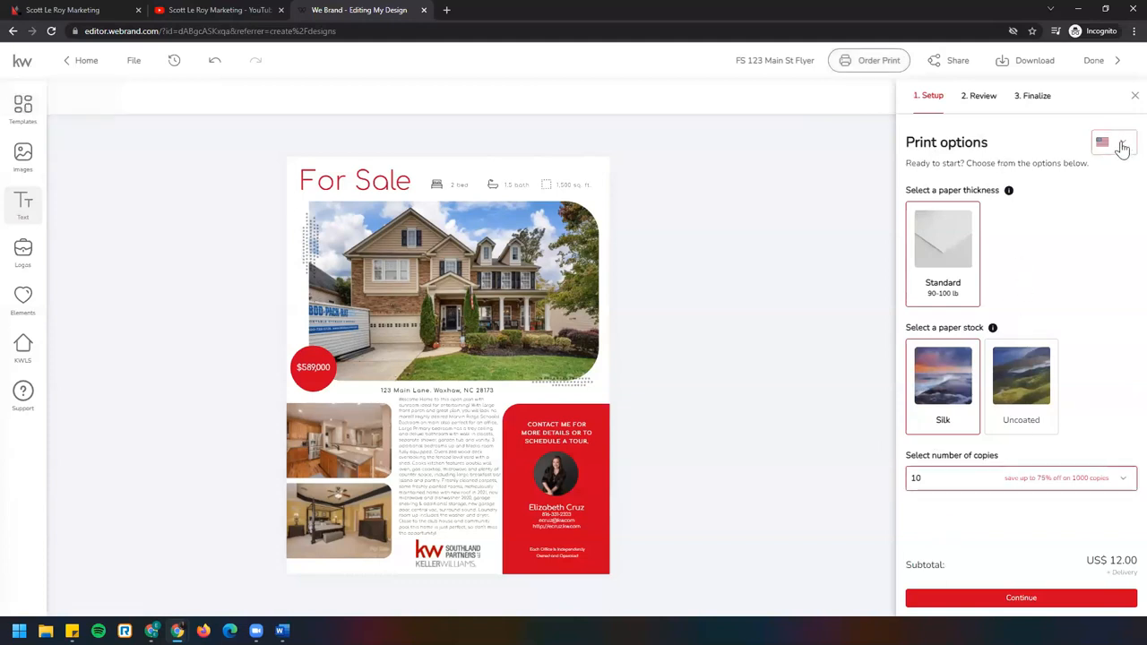
{"action": "left_click", "coordinate": [1113, 144]}
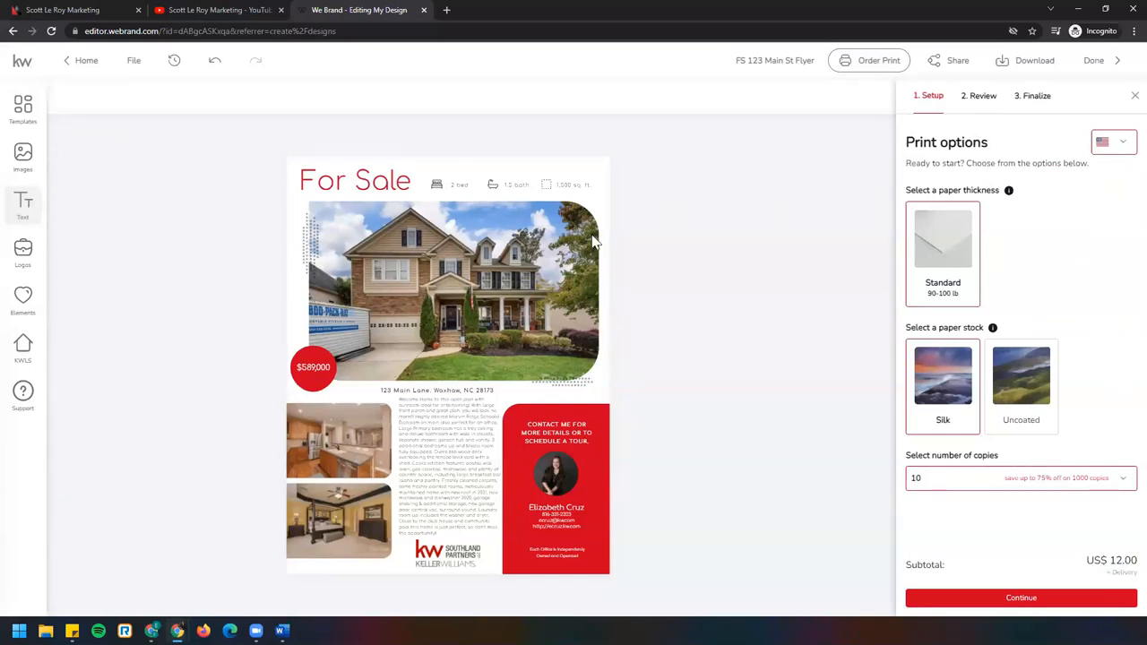
{"action": "mouse_move", "coordinate": [179, 324]}
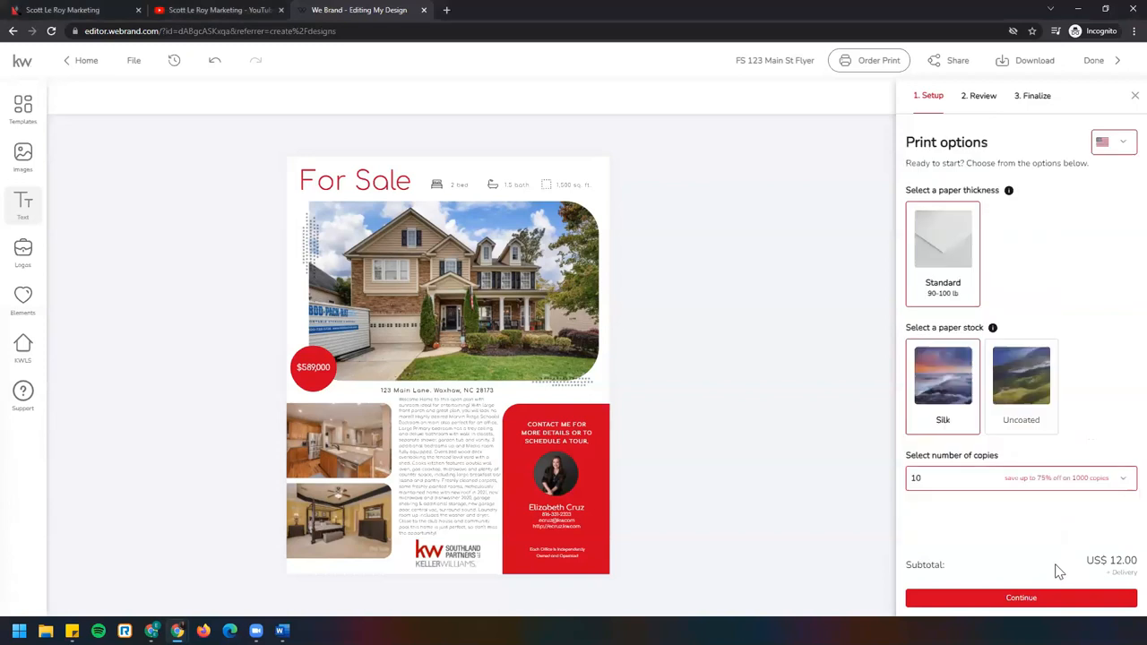
{"action": "mouse_move", "coordinate": [966, 147]}
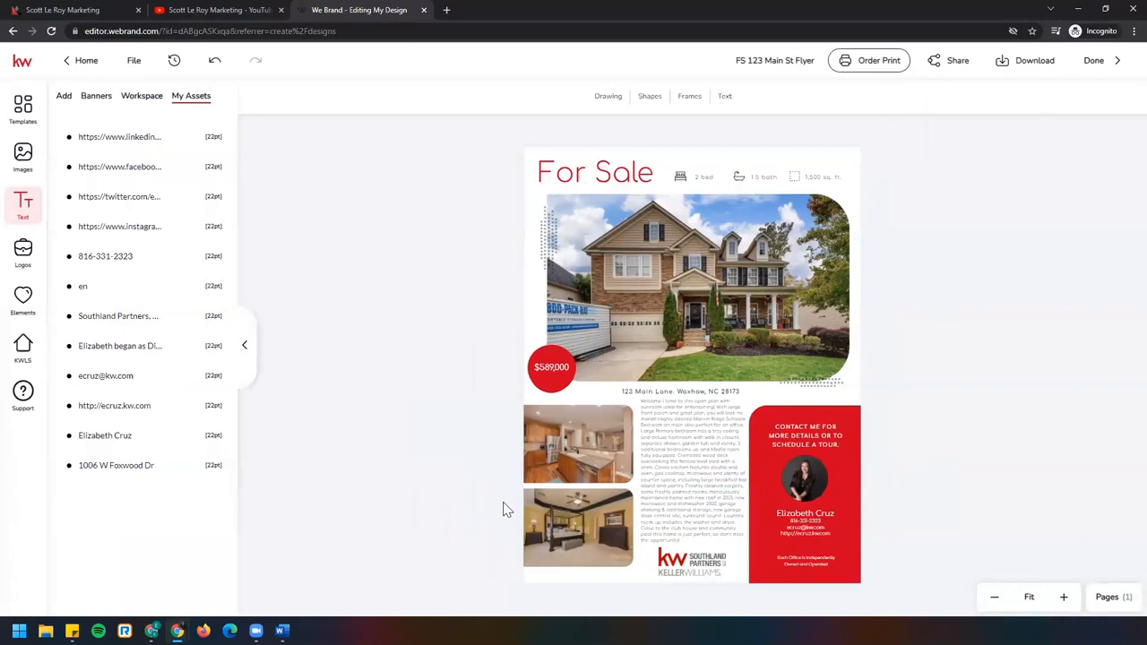
{"action": "mouse_move", "coordinate": [1064, 183]}
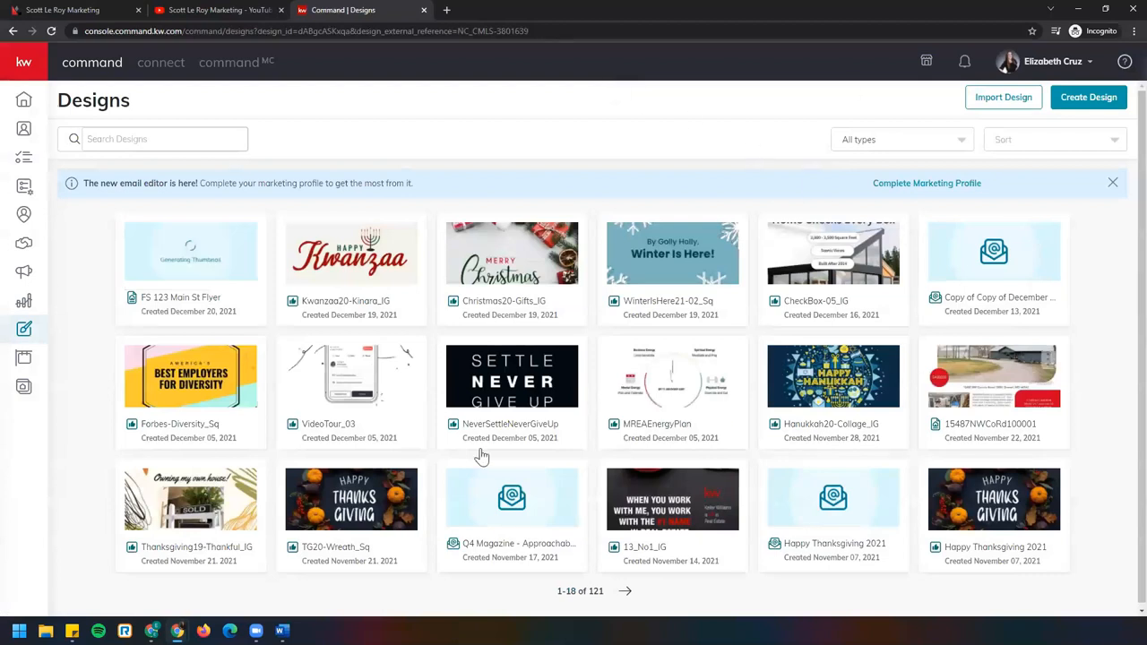
{"action": "mouse_move", "coordinate": [239, 398]}
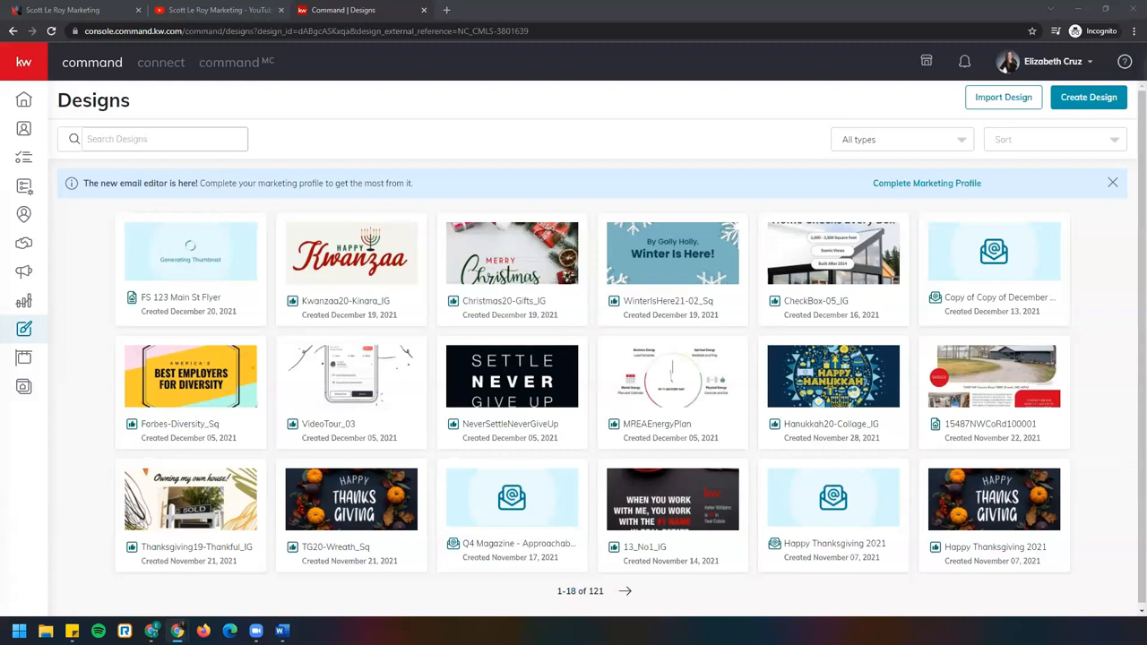
{"action": "mouse_move", "coordinate": [23, 272]}
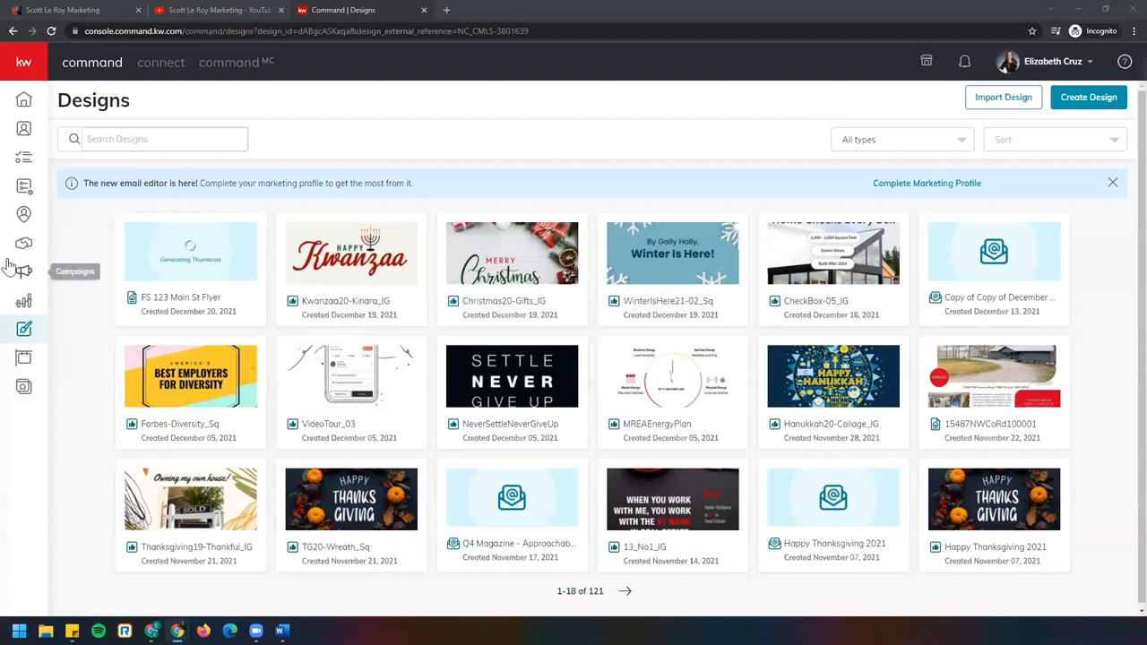
{"action": "mouse_move", "coordinate": [97, 347]}
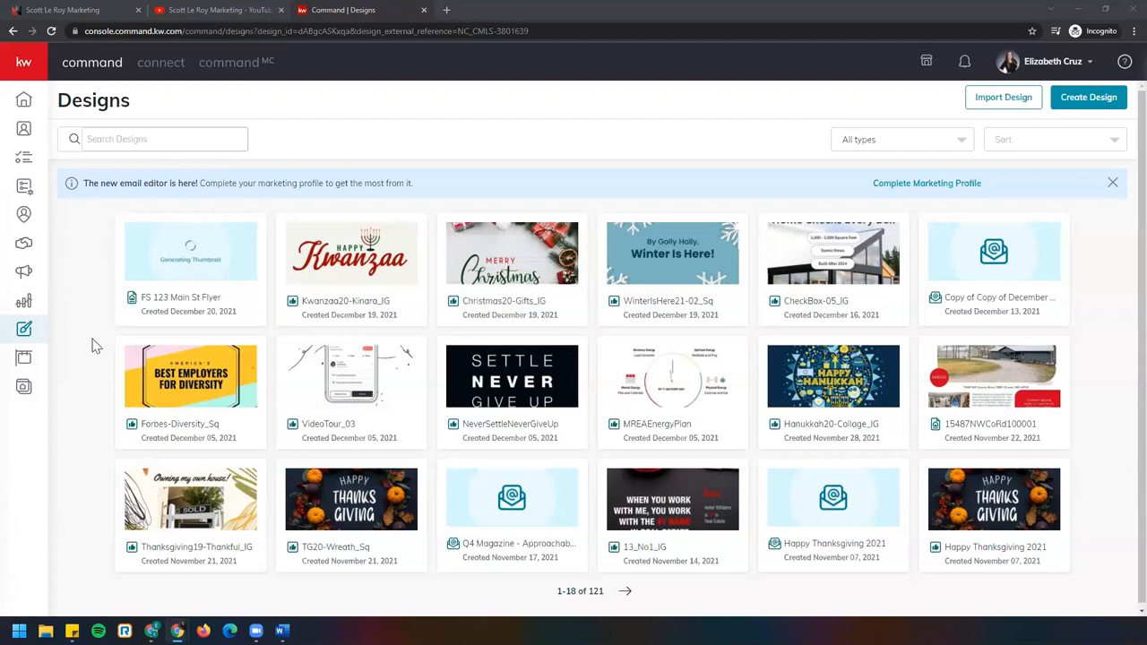
{"action": "mouse_move", "coordinate": [57, 369]}
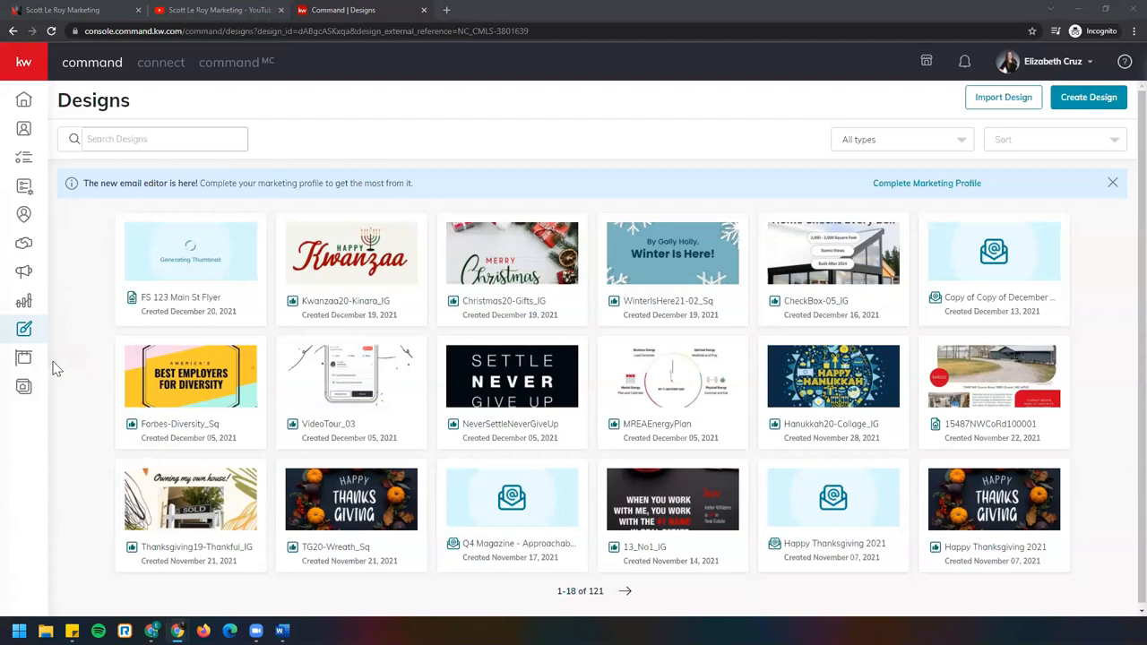
{"action": "mouse_move", "coordinate": [25, 330]}
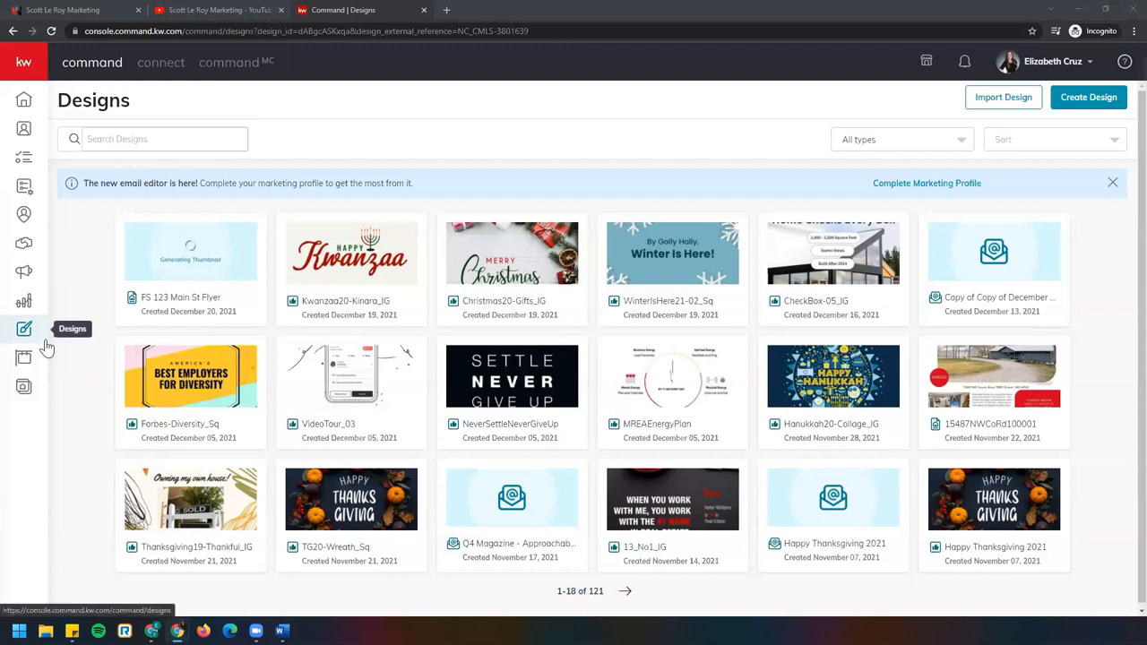
{"action": "mouse_move", "coordinate": [25, 273]}
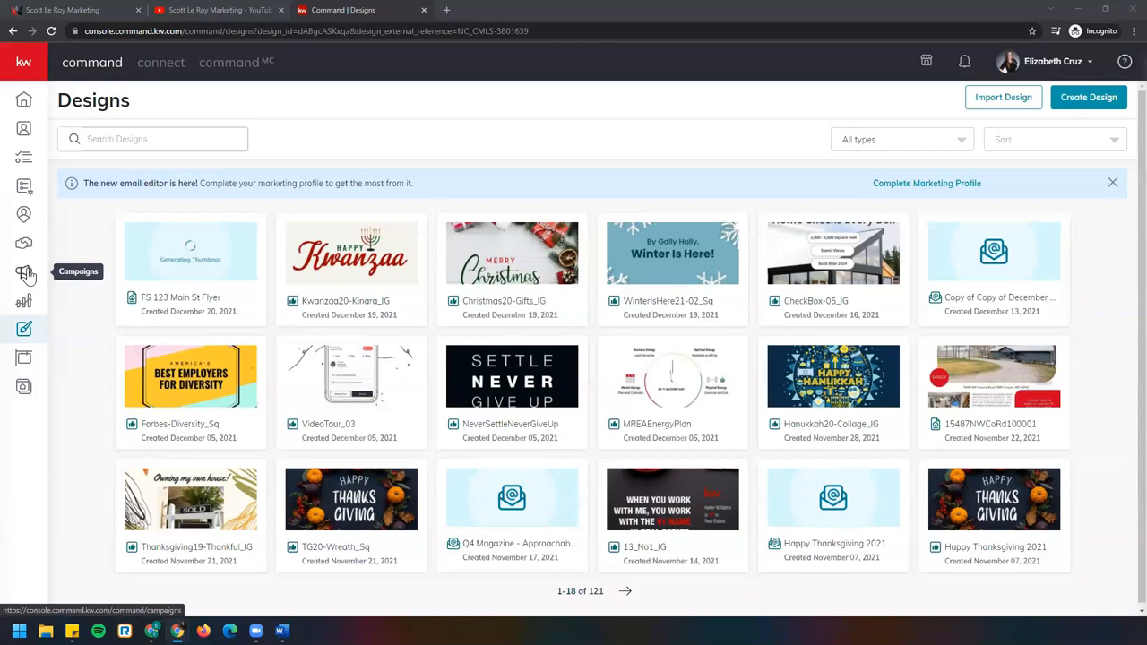
Go to the Campaigns dashboard and start creating a new campaign
{"action": "left_click", "coordinate": [25, 272]}
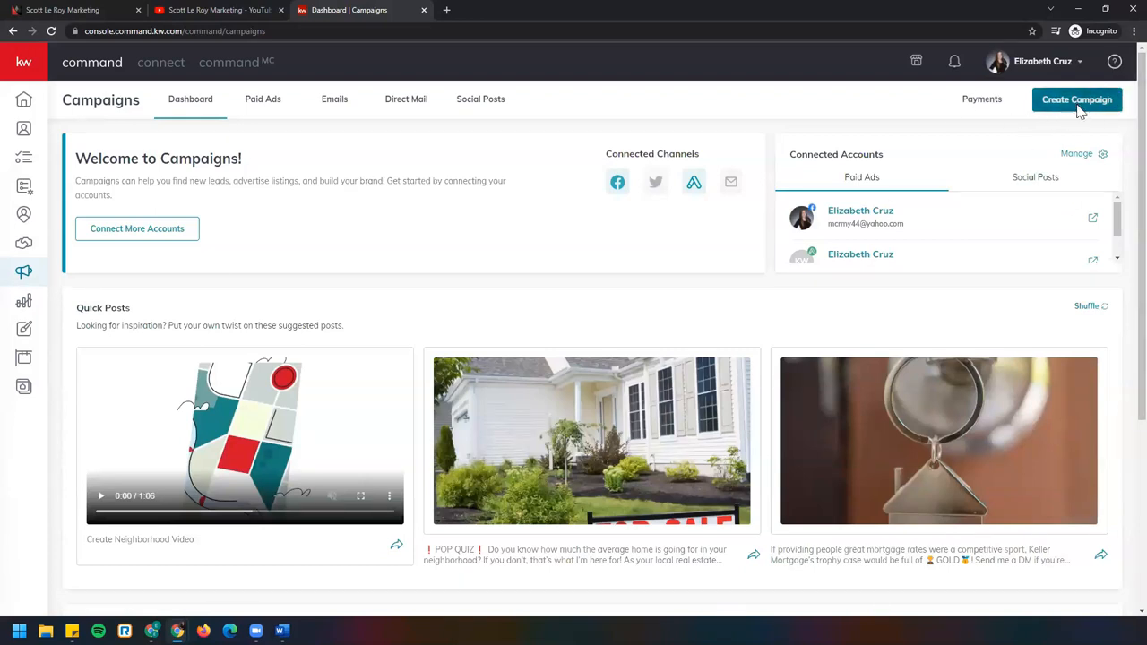
{"action": "left_click", "coordinate": [1075, 100]}
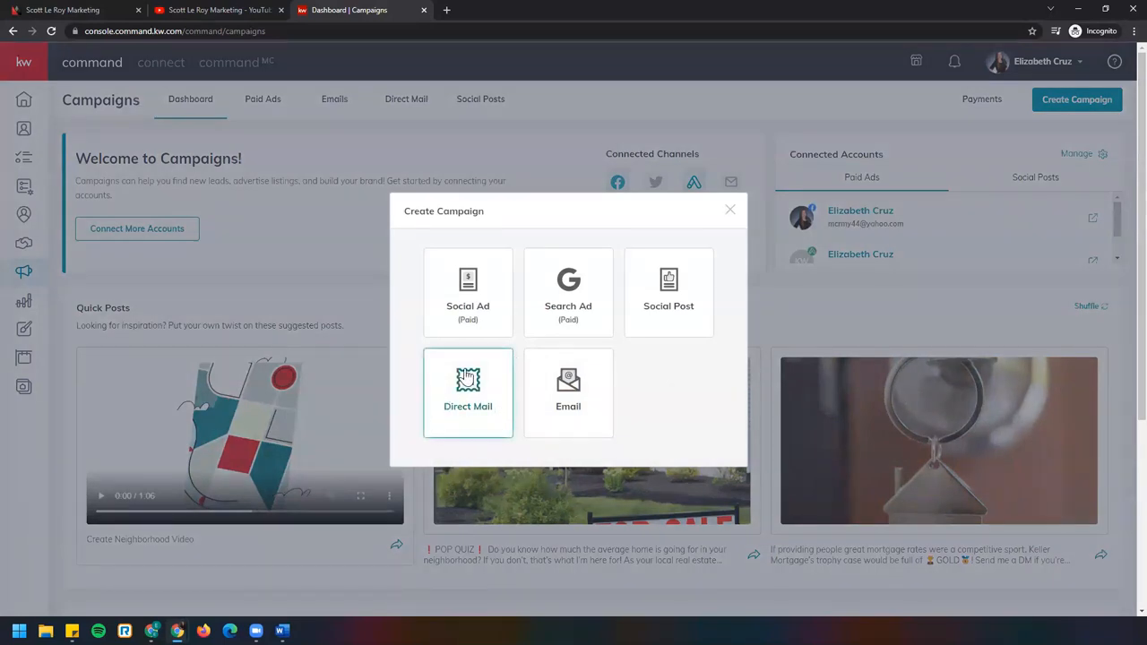
Create a Direct Mail campaign named 'FS 123 Main Ln PS' with the Advertise Listing goal
{"action": "left_click", "coordinate": [468, 392]}
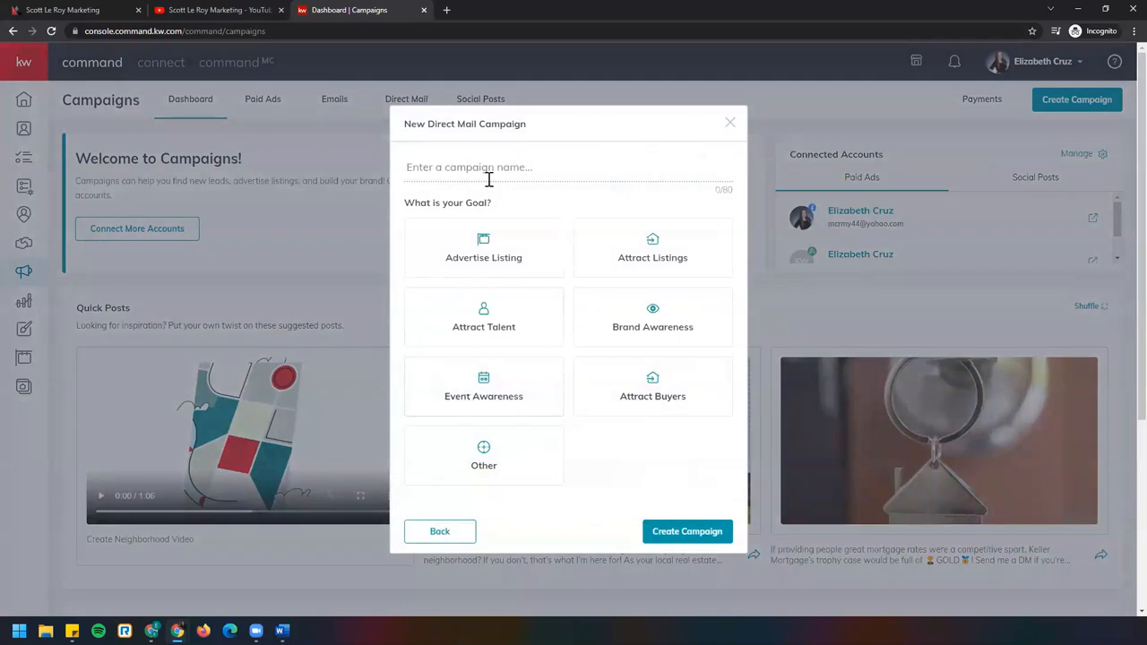
{"action": "mouse_move", "coordinate": [528, 190]}
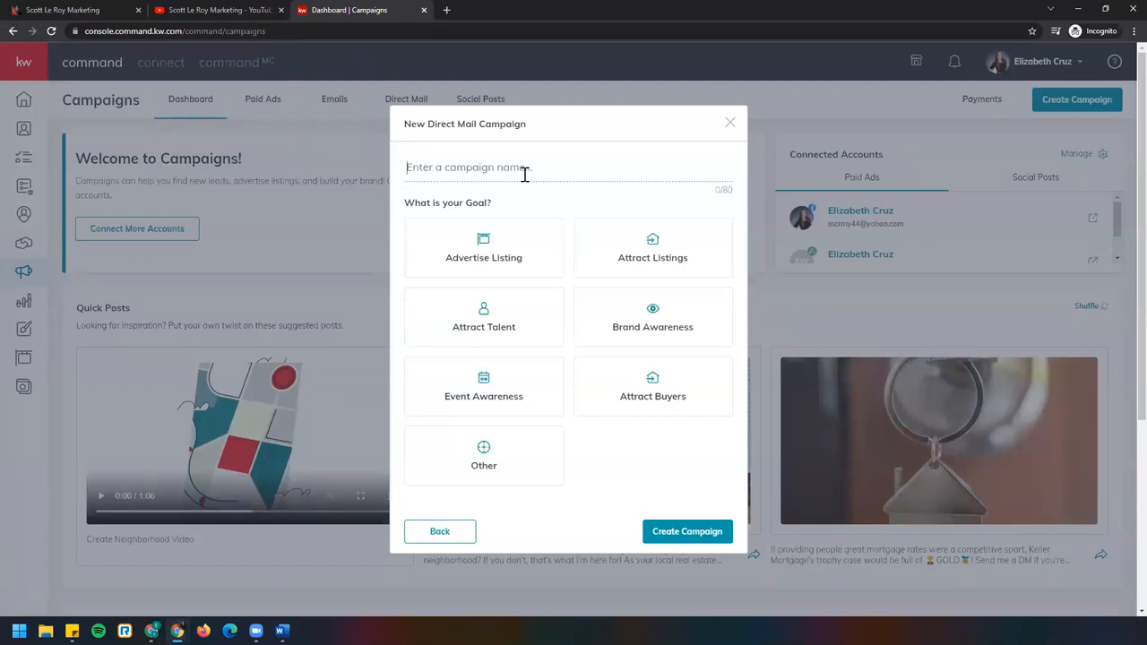
{"action": "type", "text": "FS 123"}
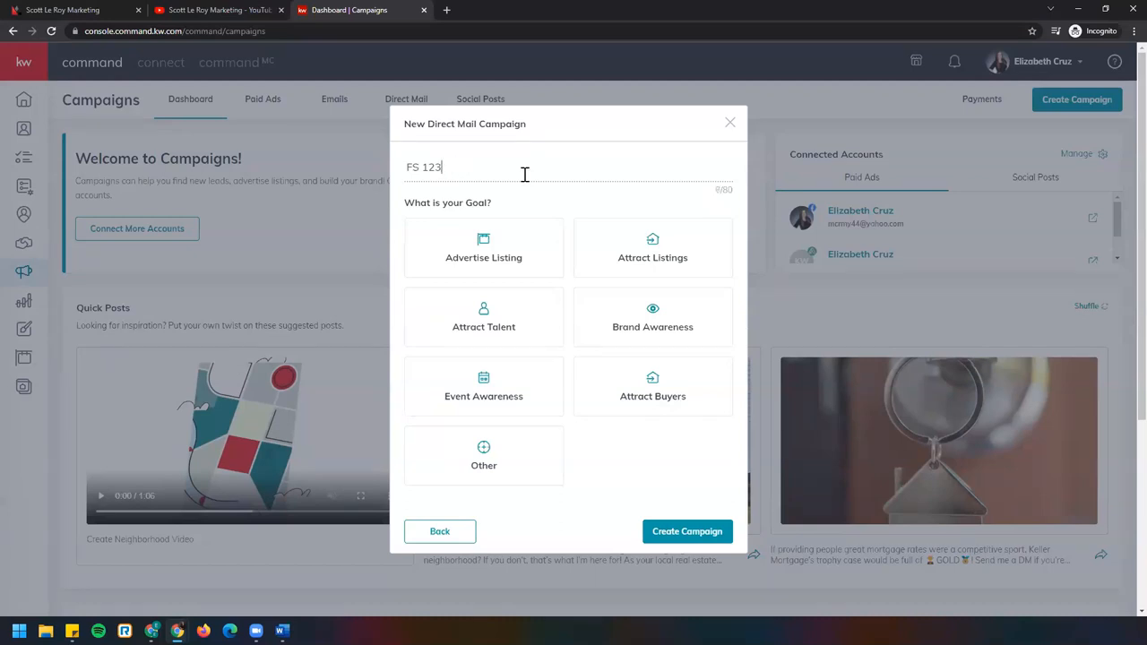
{"action": "type", "text": "Main"}
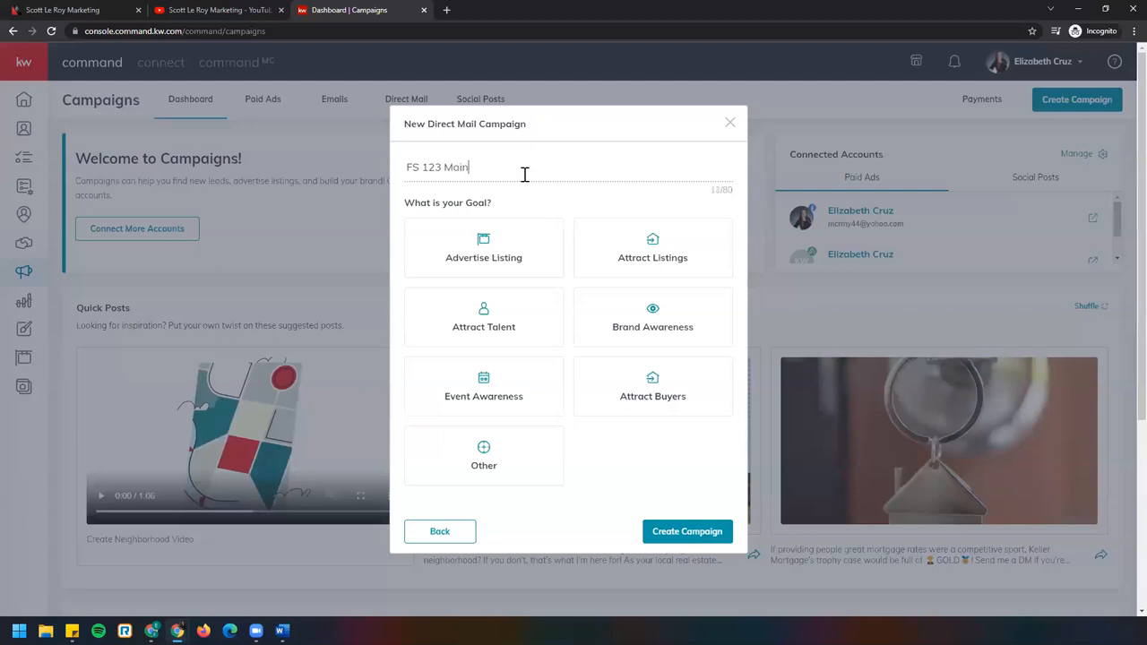
{"action": "type", "text": "Ln"}
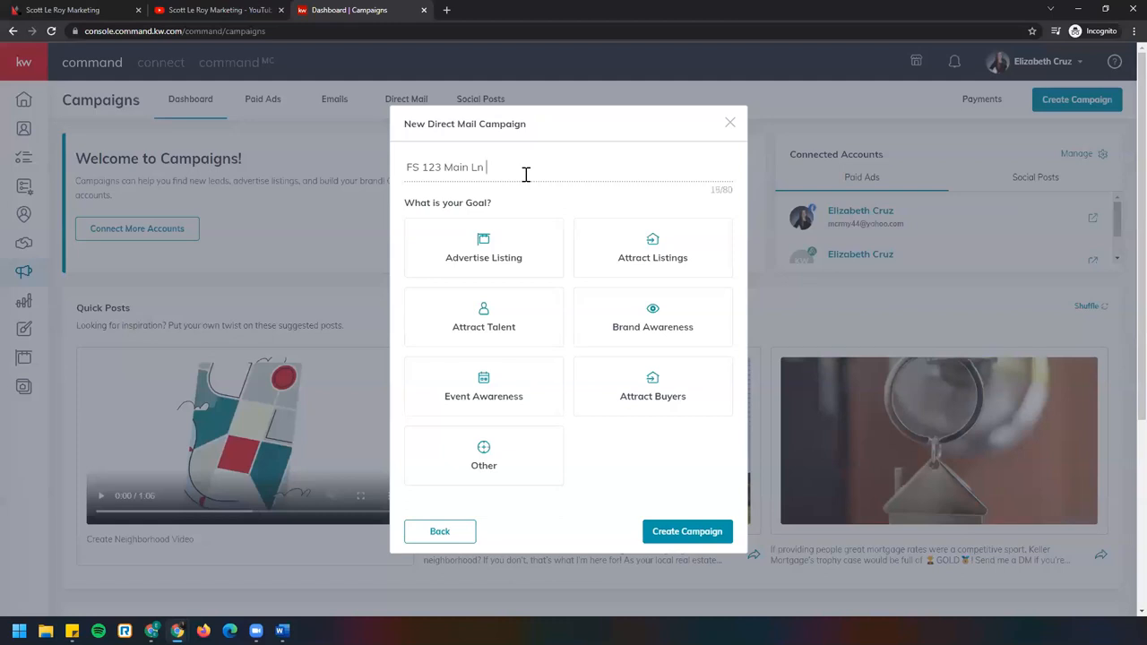
{"action": "type", "text": "PS"}
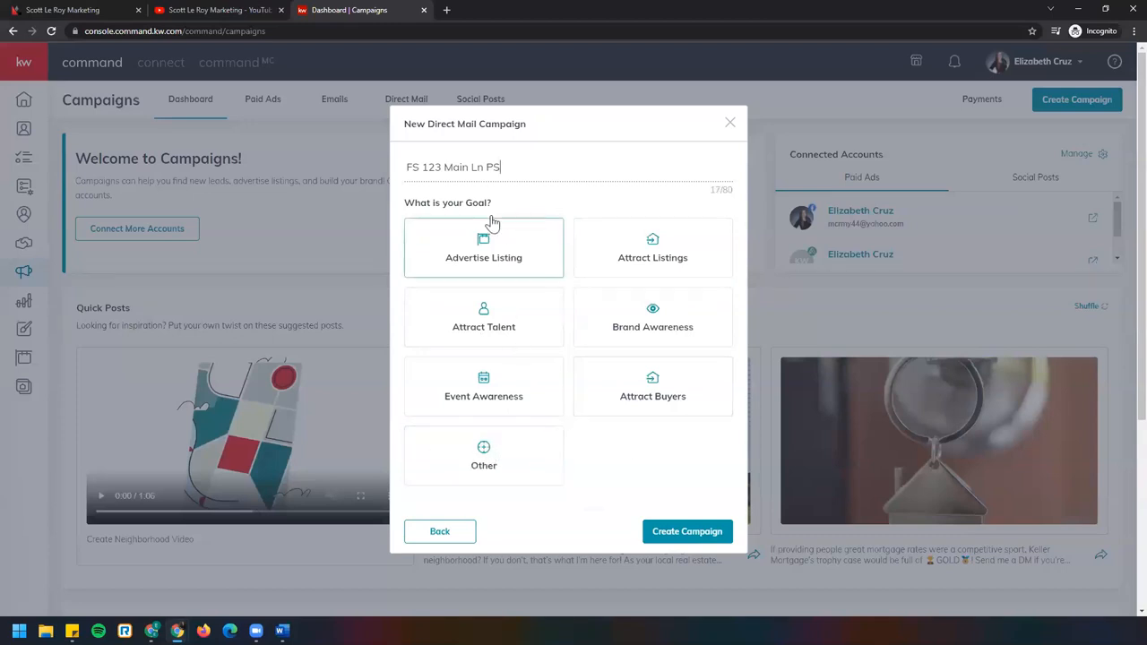
{"action": "mouse_move", "coordinate": [549, 359]}
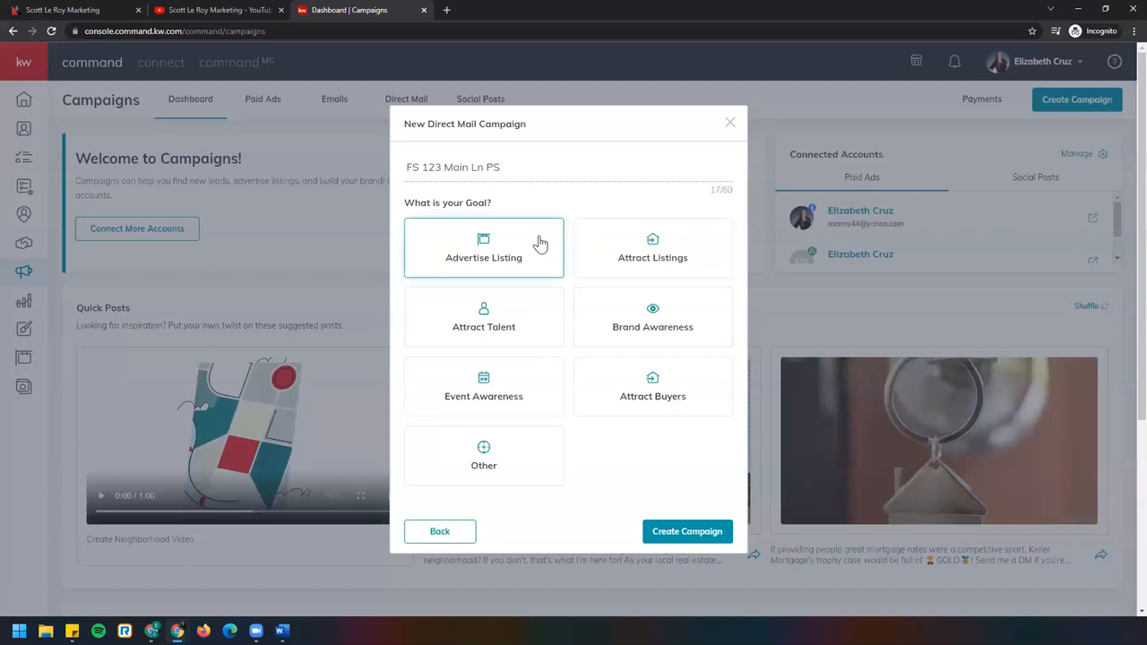
{"action": "mouse_move", "coordinate": [466, 224]}
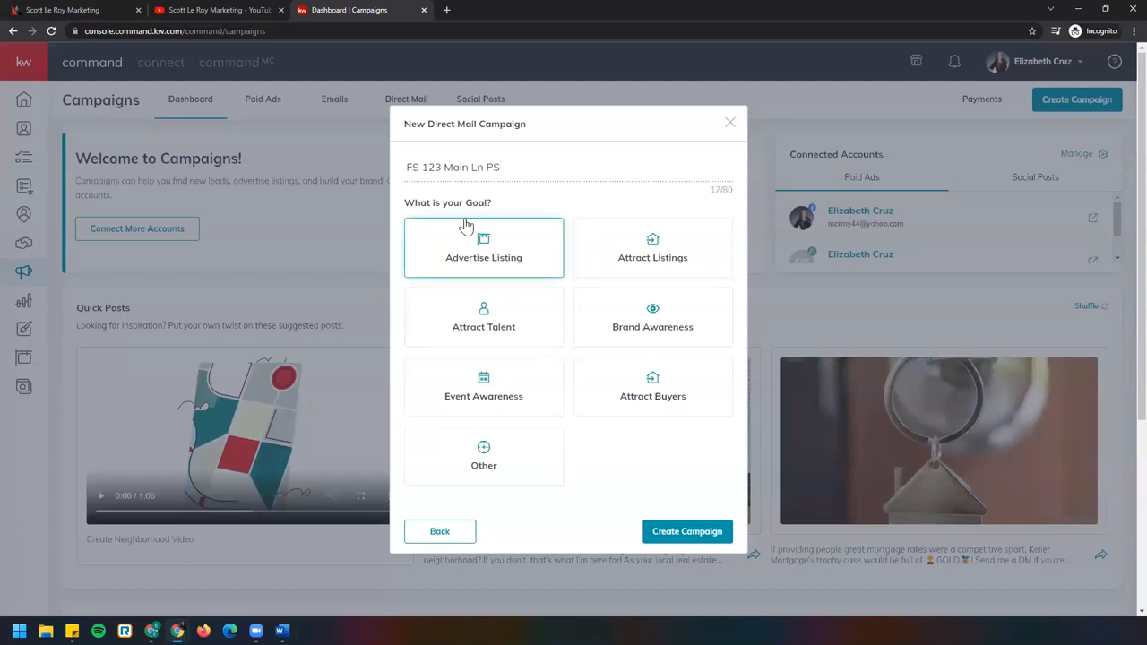
{"action": "mouse_move", "coordinate": [539, 248]}
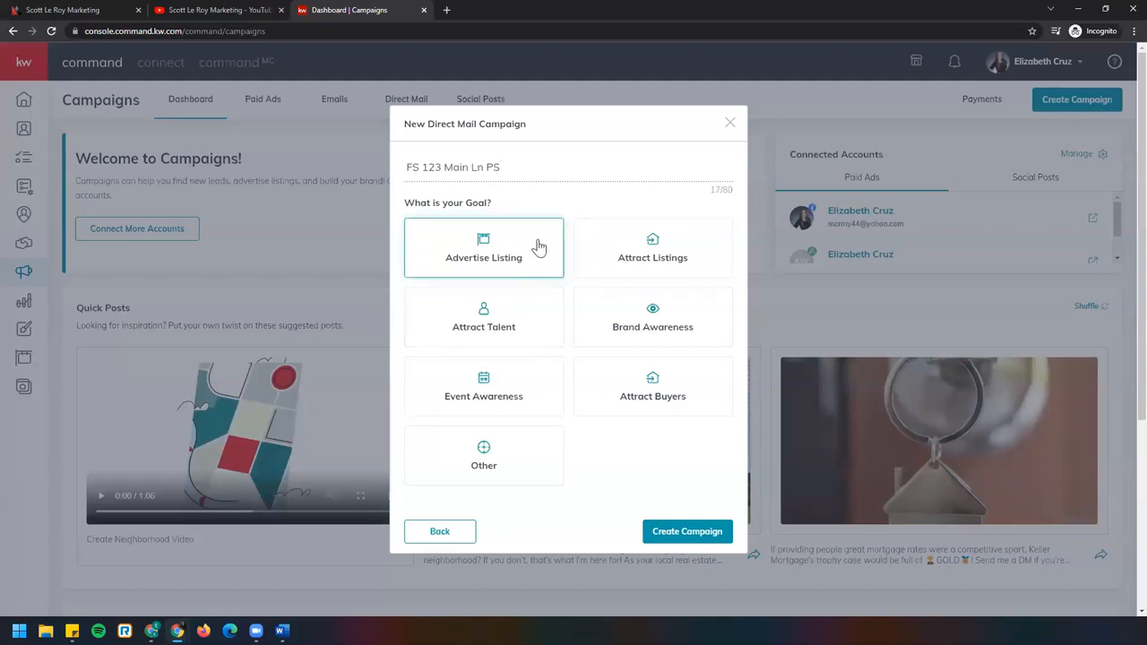
{"action": "left_click", "coordinate": [484, 247]}
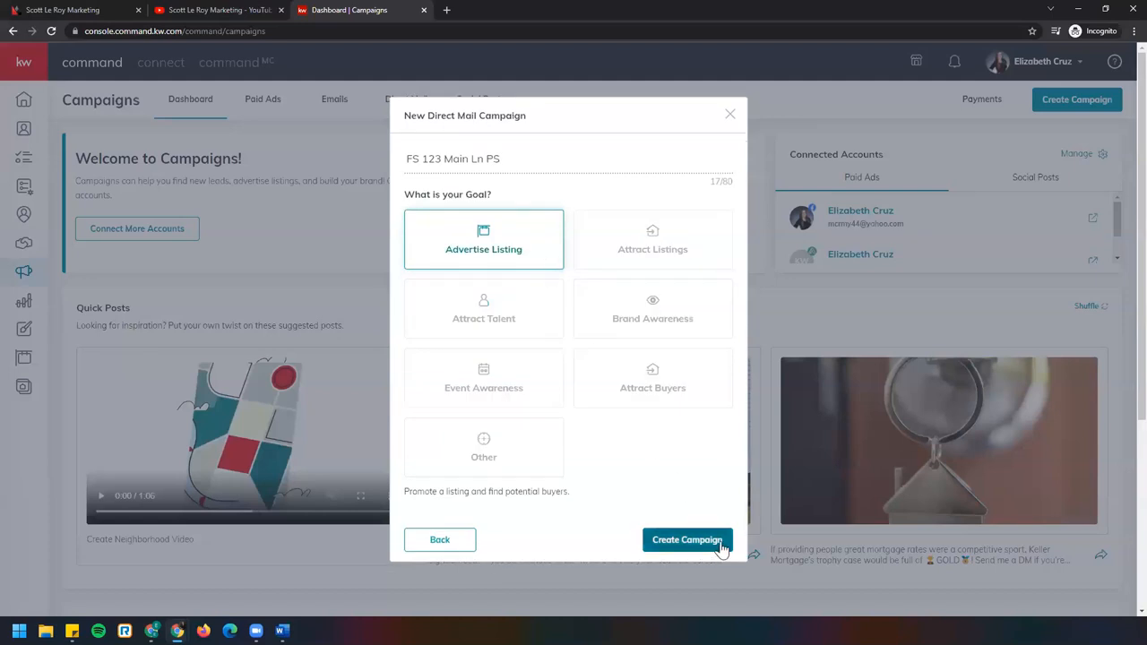
{"action": "left_click", "coordinate": [688, 540]}
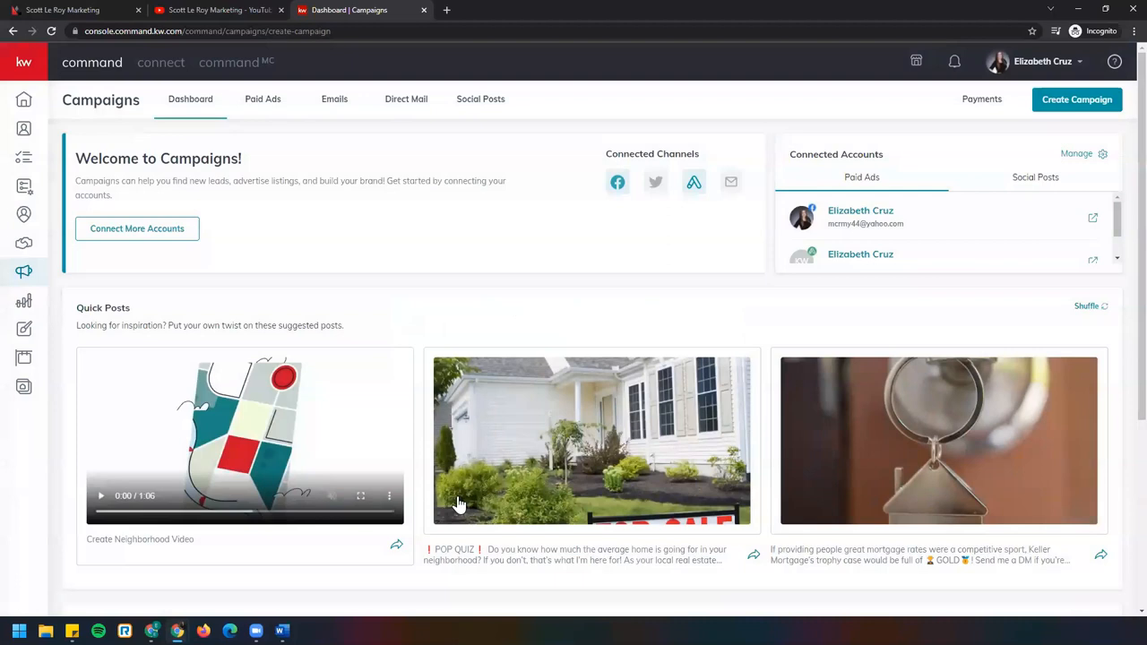
Search the listings for the property address '123 main ln'
{"action": "left_click", "coordinate": [1075, 100]}
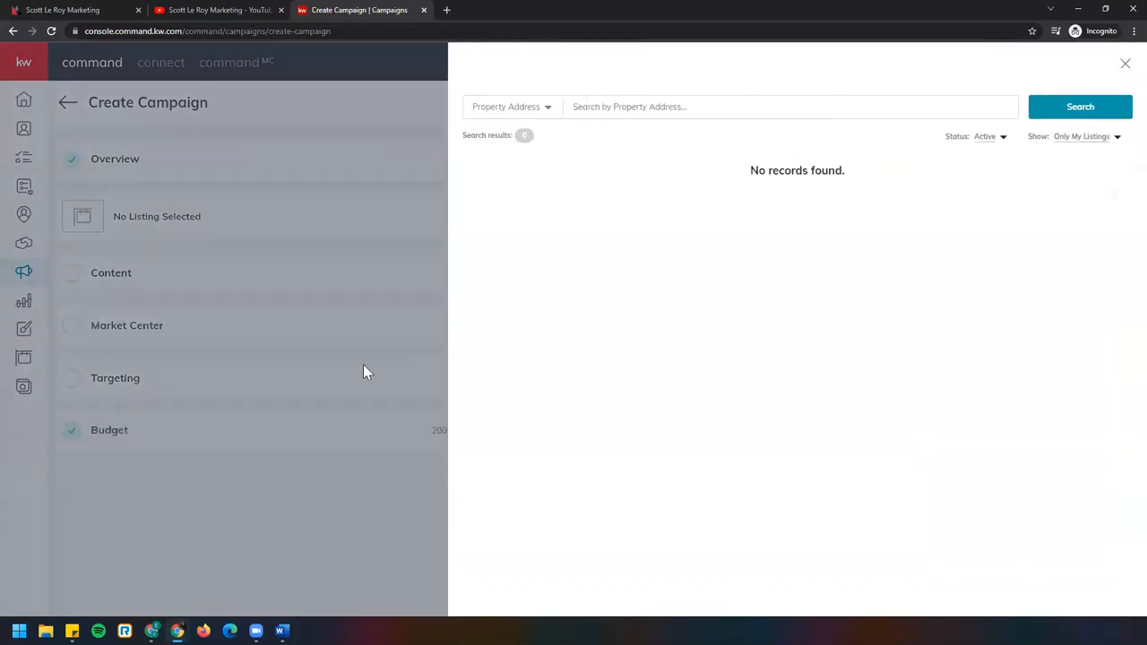
{"action": "mouse_move", "coordinate": [475, 380]}
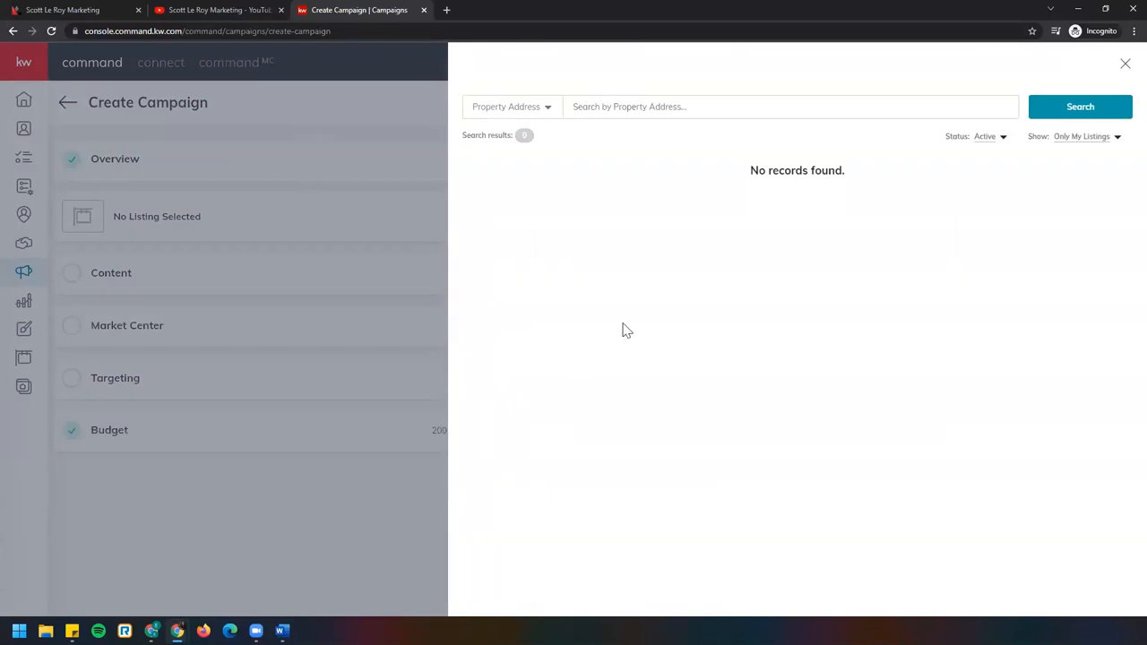
{"action": "type", "text": "123"}
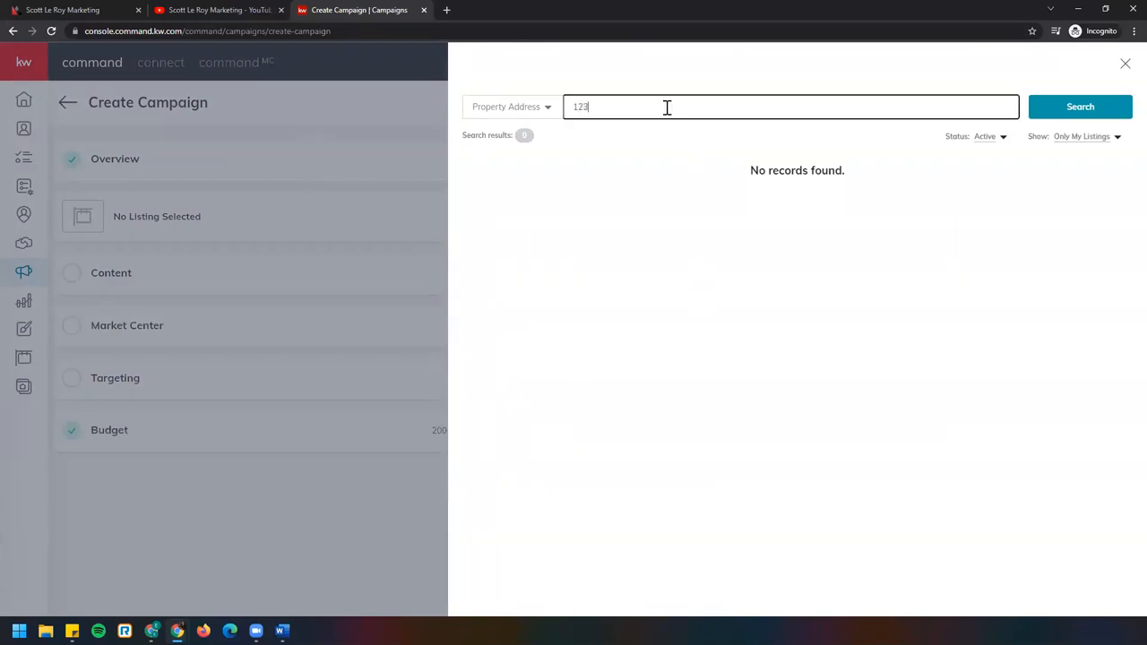
{"action": "type", "text": "main"}
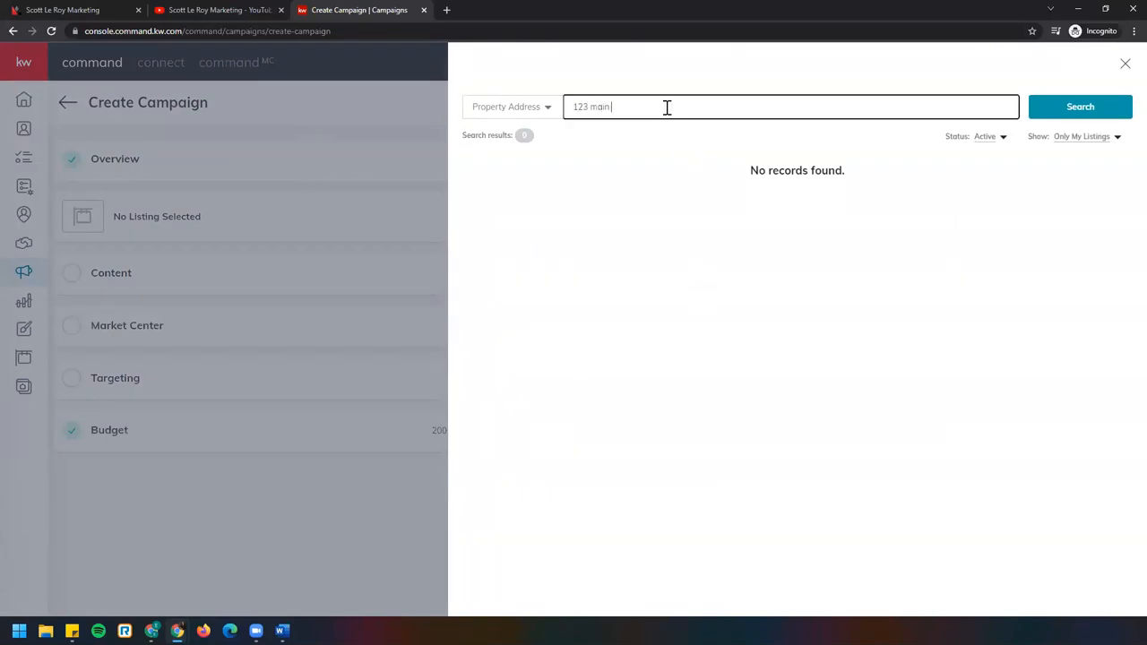
{"action": "type", "text": "in"}
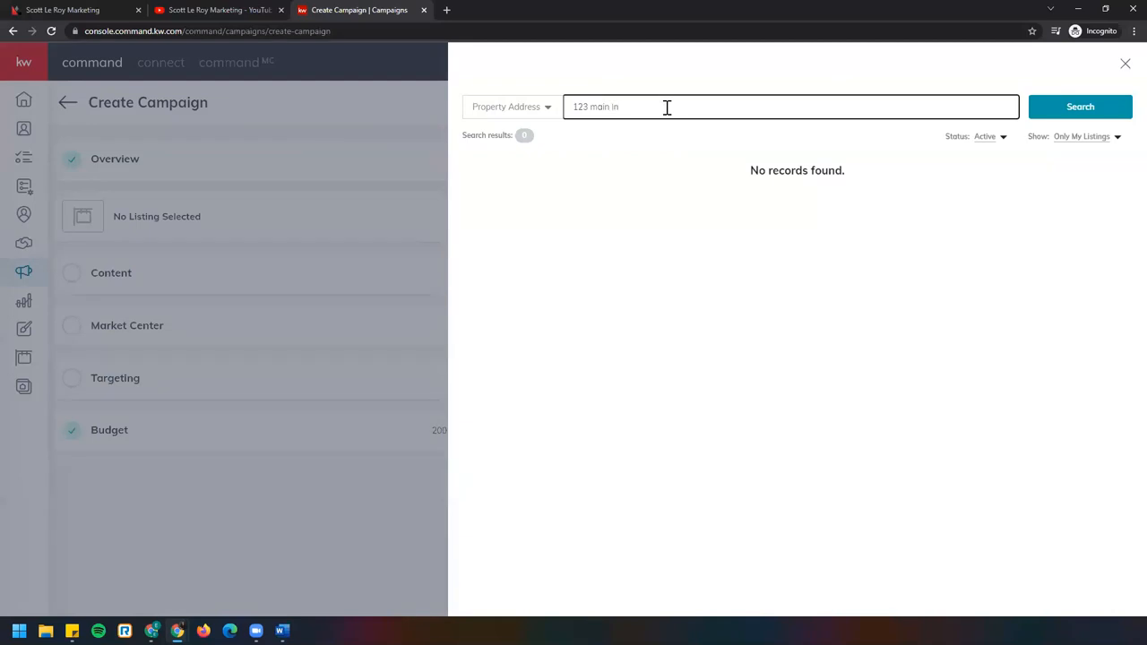
{"action": "mouse_move", "coordinate": [577, 119]}
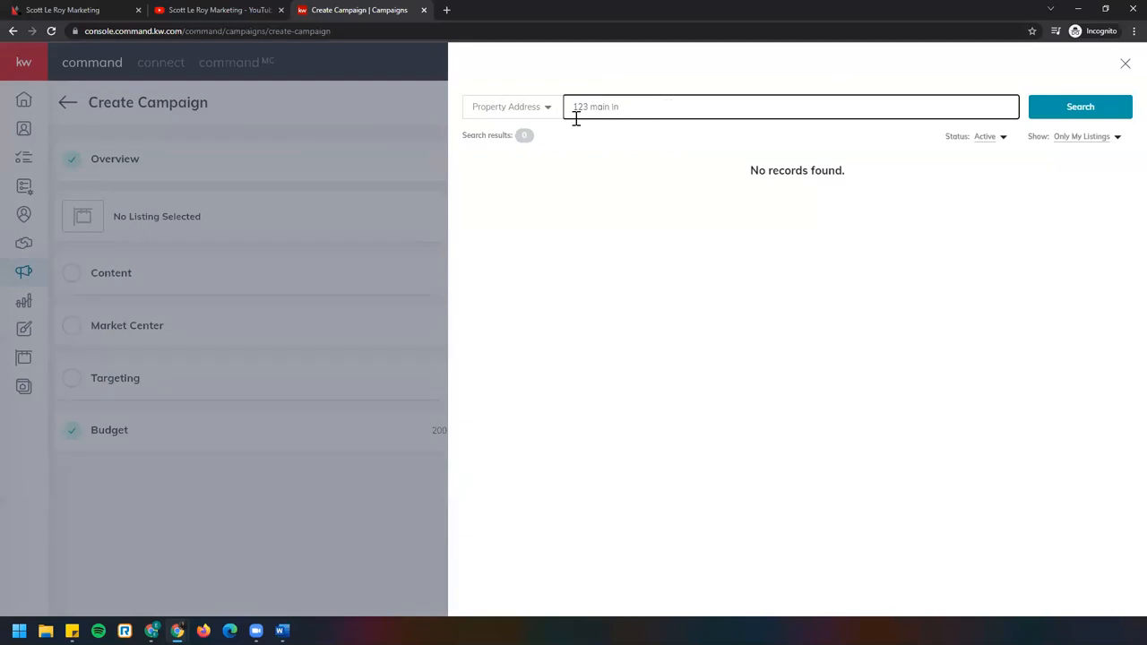
{"action": "left_click", "coordinate": [511, 108]}
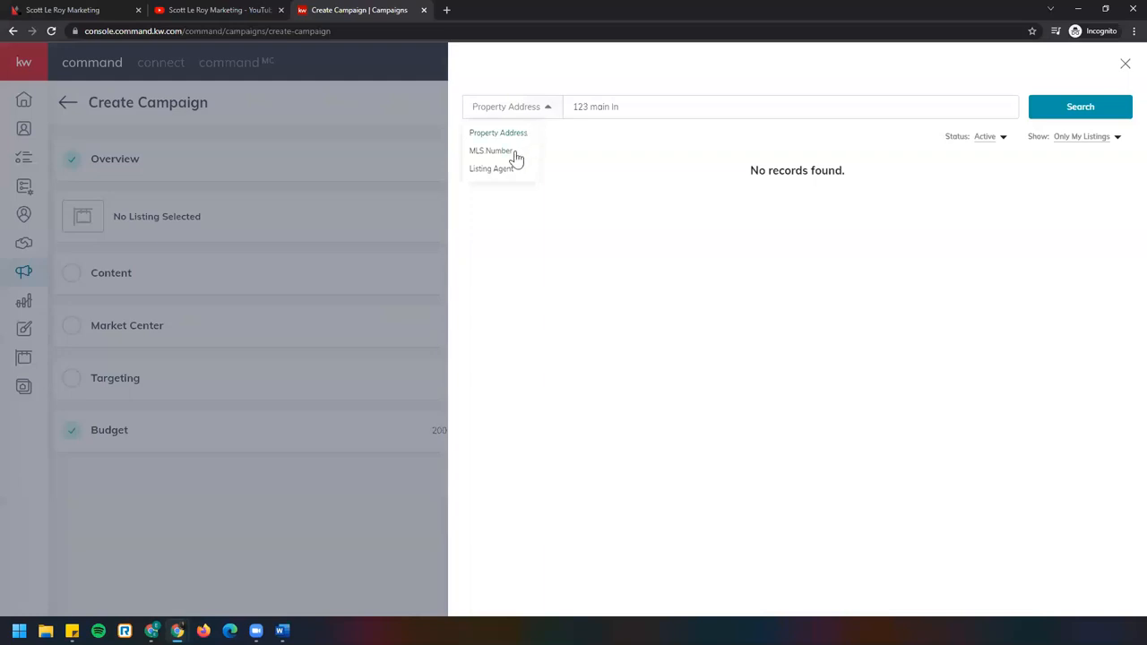
{"action": "mouse_move", "coordinate": [573, 240]}
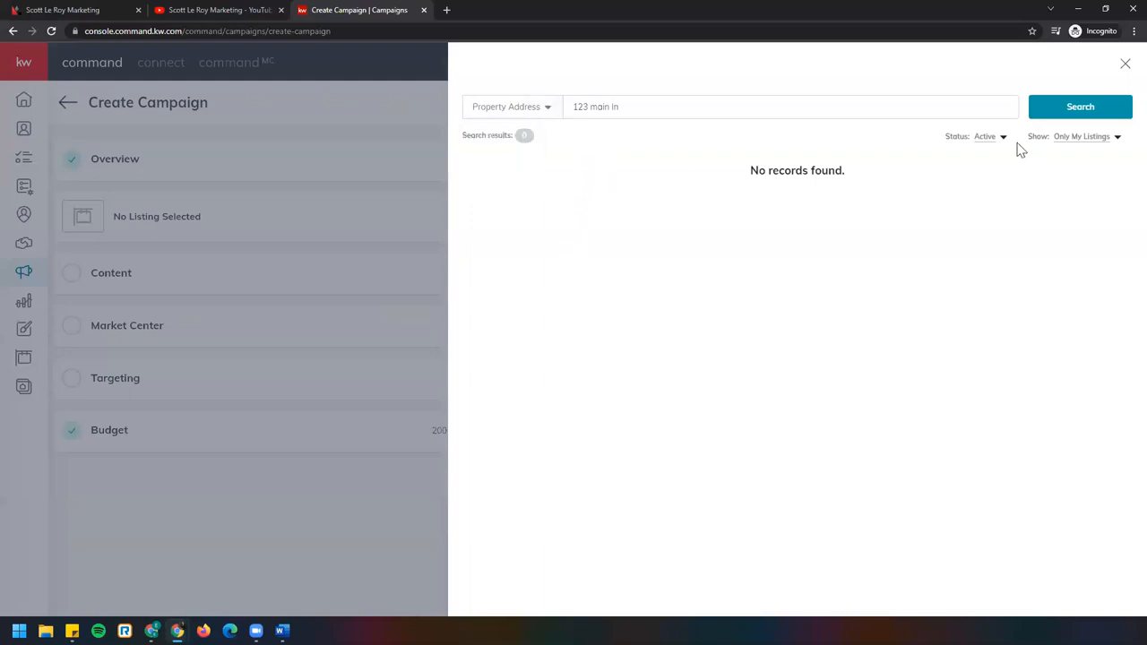
{"action": "mouse_move", "coordinate": [986, 139]}
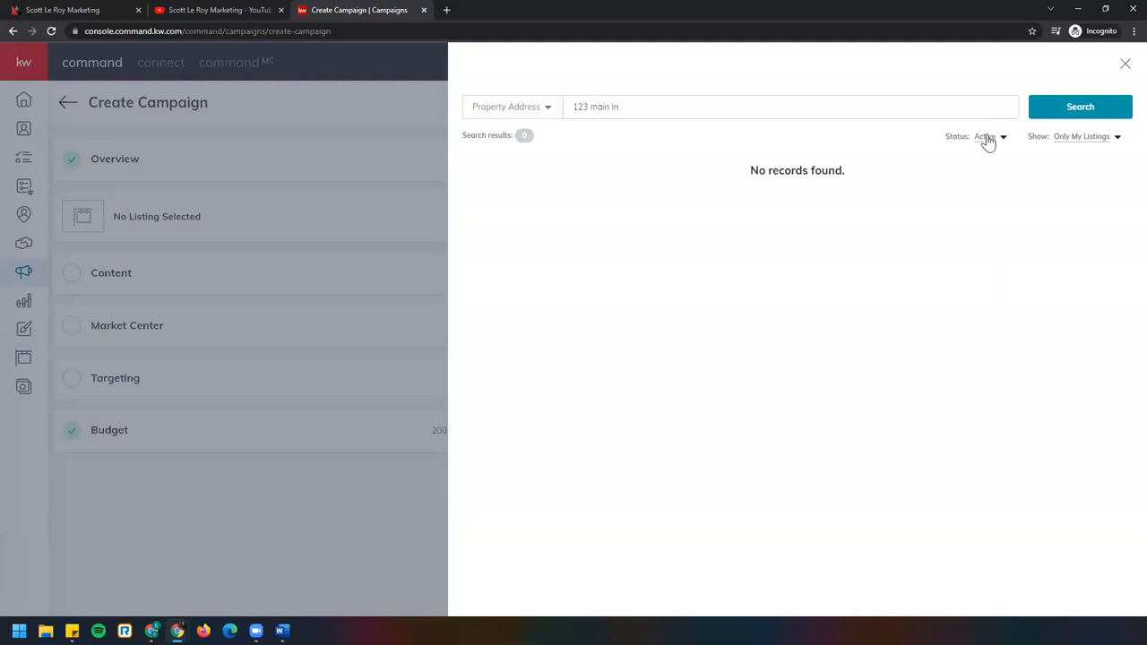
Widen the filters to All Status and All Listings and browse the matching results
{"action": "left_click", "coordinate": [986, 136]}
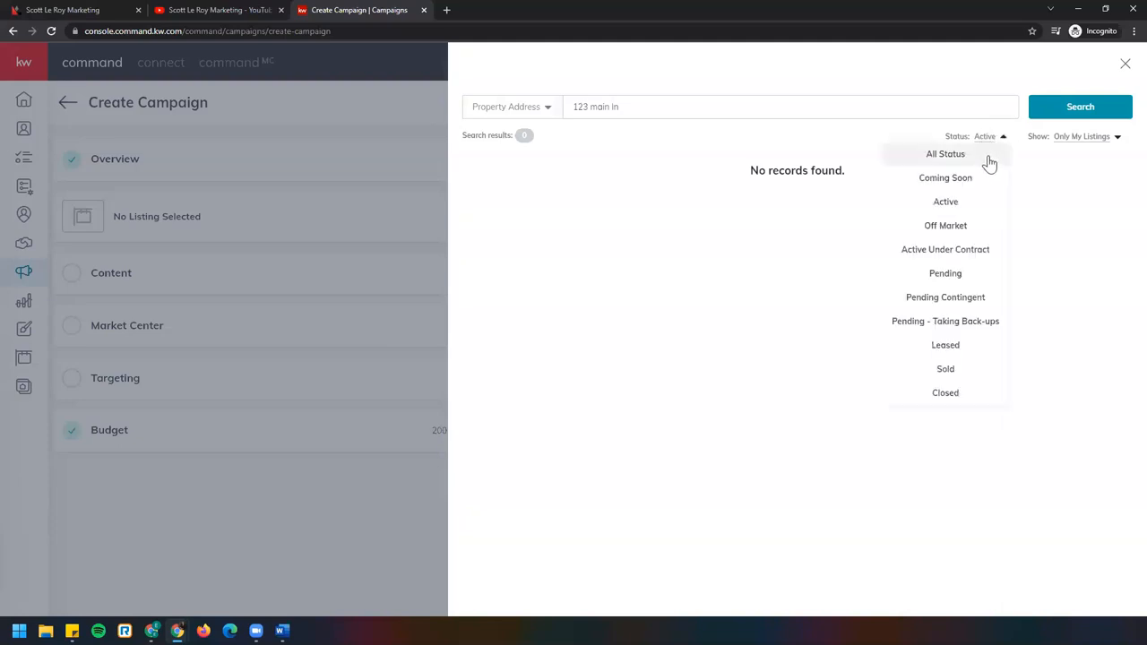
{"action": "left_click", "coordinate": [946, 154]}
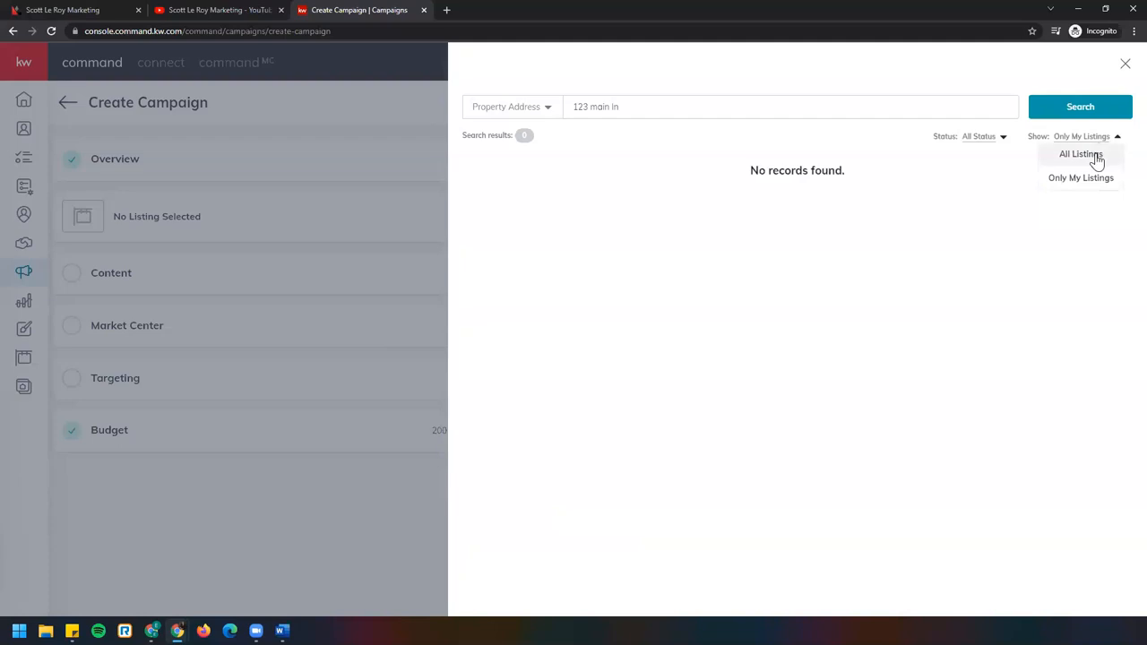
{"action": "left_click", "coordinate": [1079, 154]}
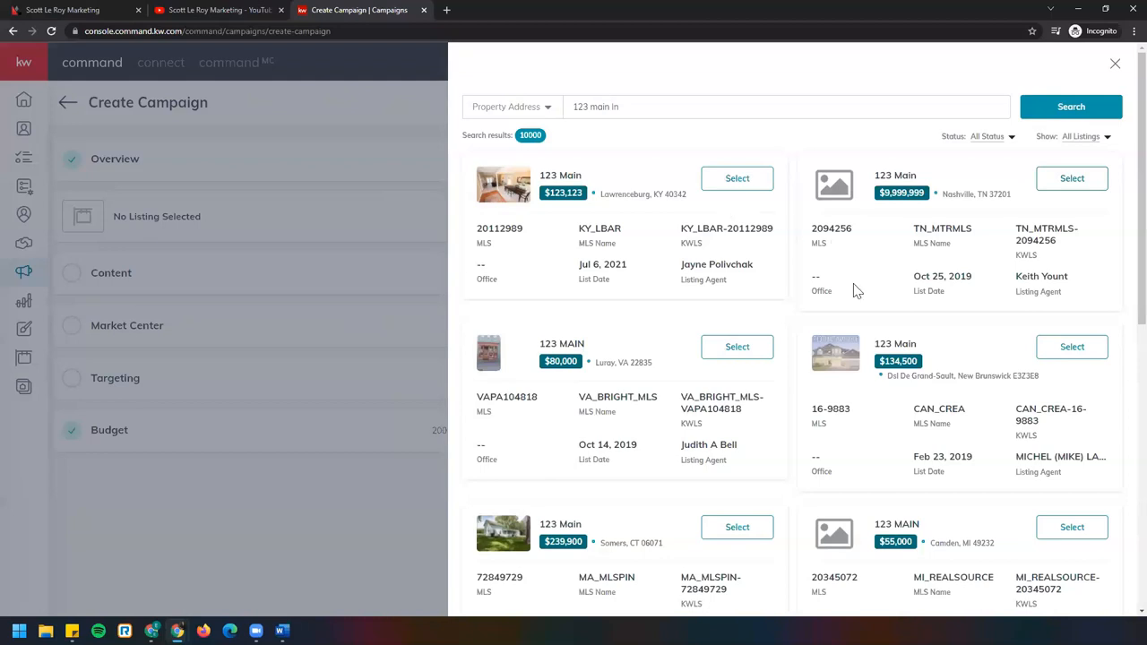
{"action": "scroll", "scroll_direction": "down", "scroll_amount": 3}
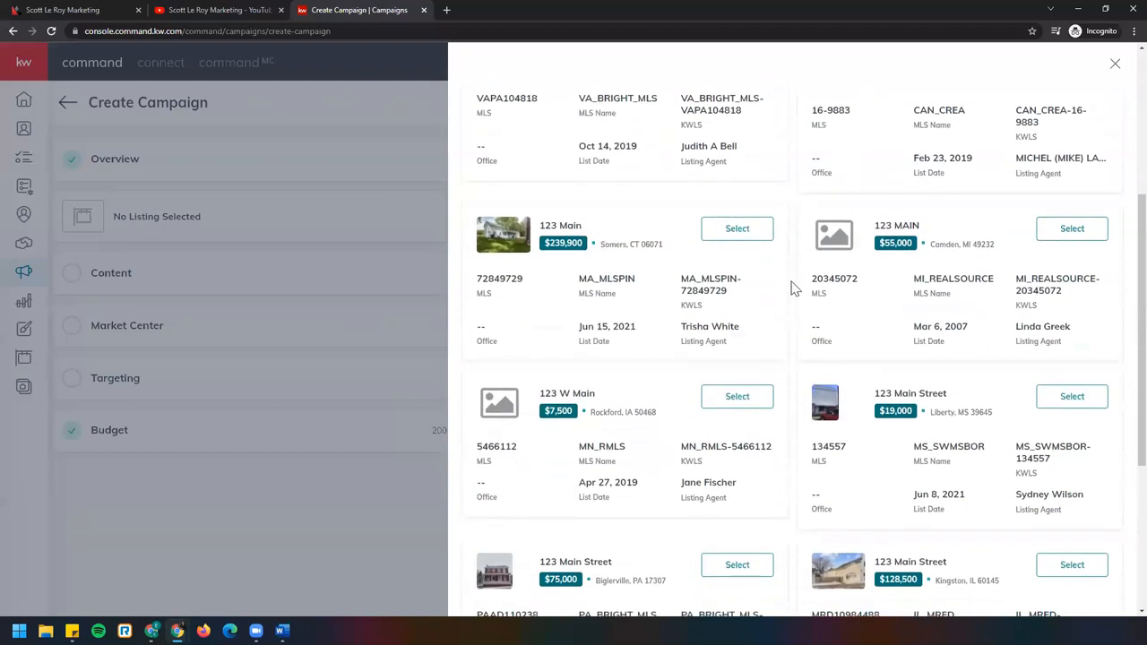
{"action": "scroll", "scroll_direction": "down", "scroll_amount": 3}
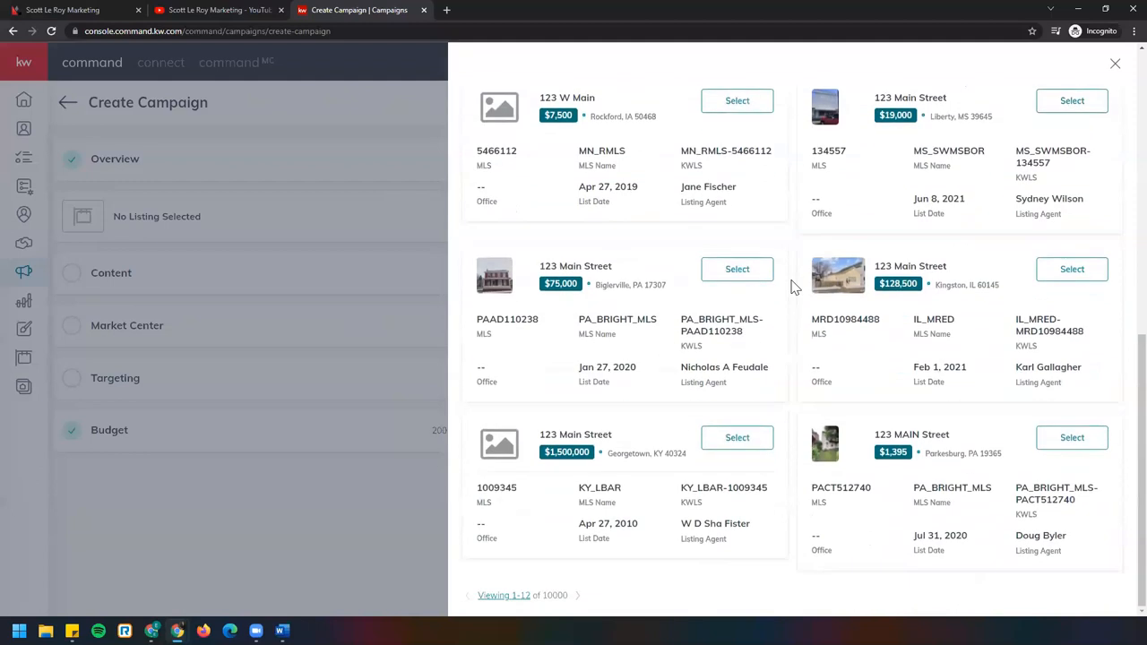
{"action": "mouse_move", "coordinate": [802, 484]}
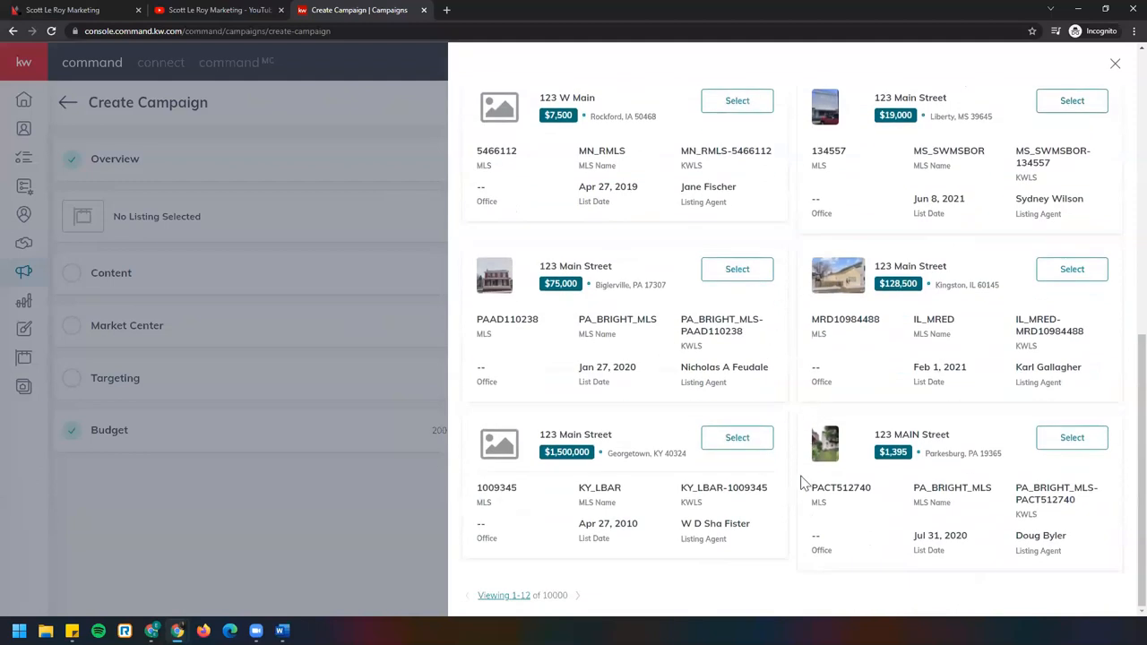
{"action": "mouse_move", "coordinate": [613, 570]}
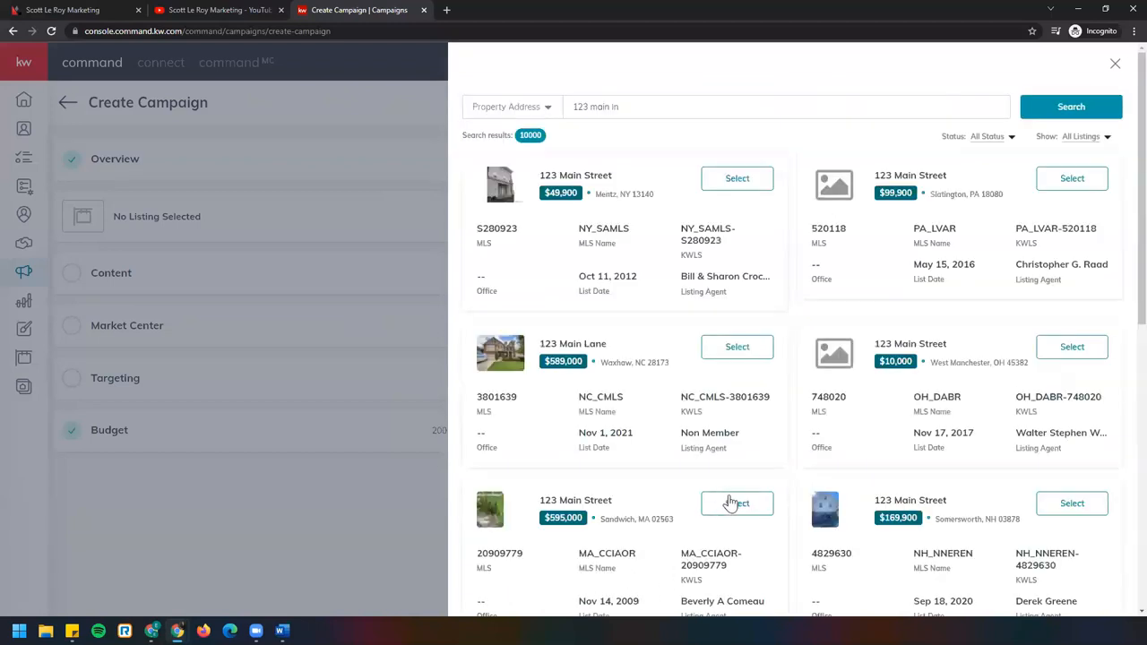
{"action": "mouse_move", "coordinate": [990, 126]}
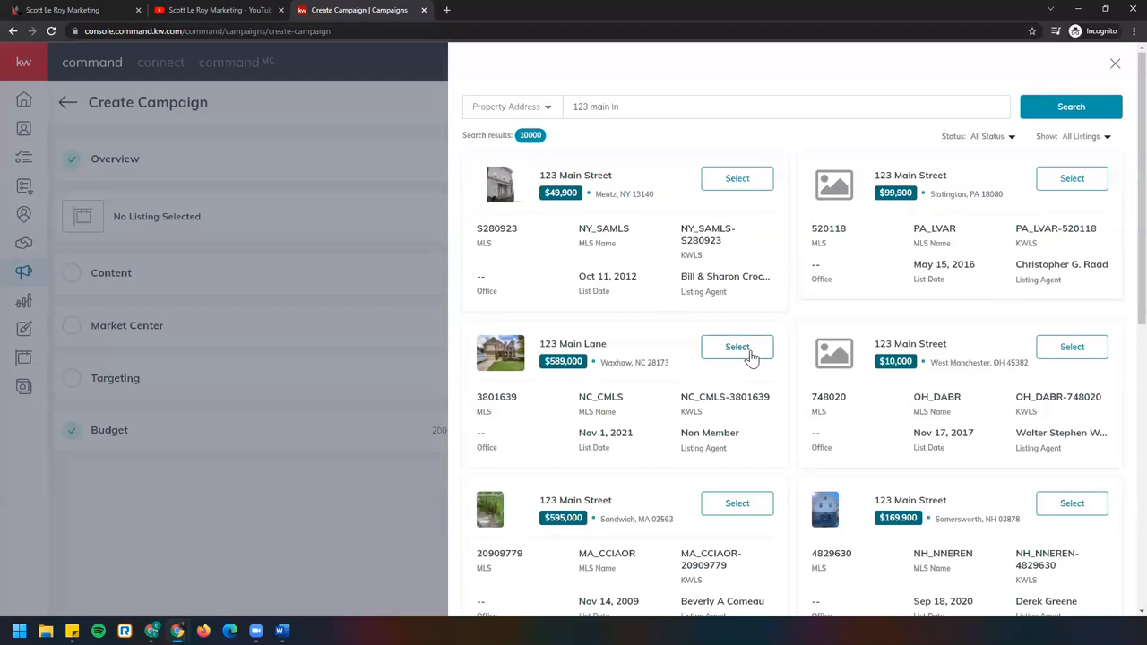
{"action": "mouse_move", "coordinate": [762, 355]}
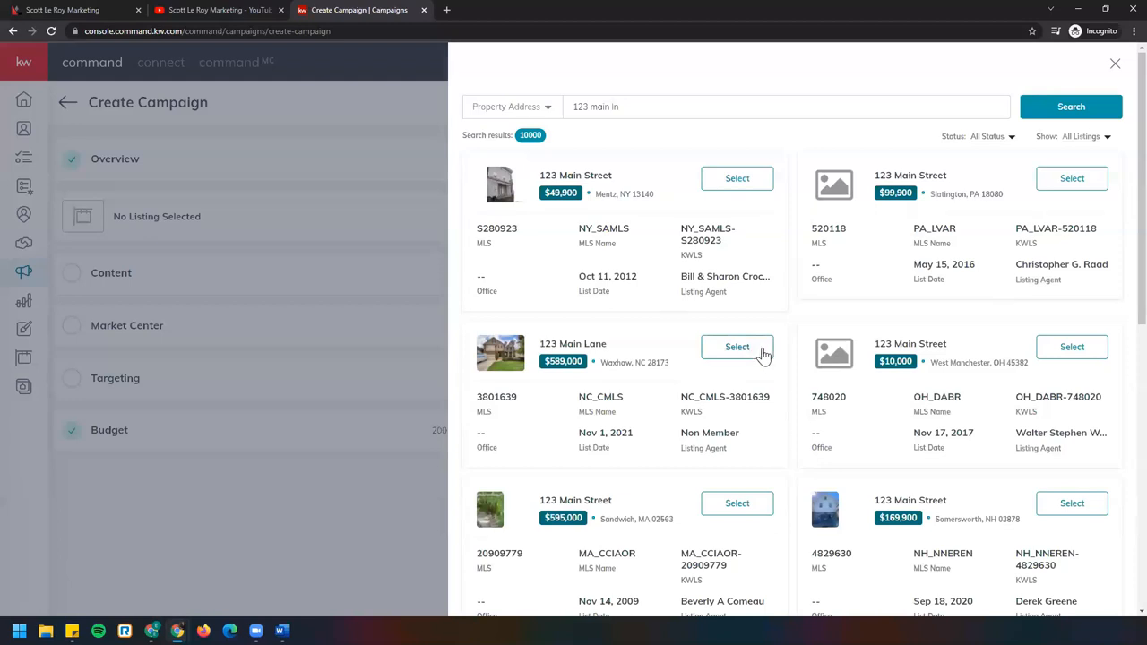
Select the 123 Main Lane, Waxhaw listing, check the Front/Back preview and save the campaign details
{"action": "left_click", "coordinate": [737, 348]}
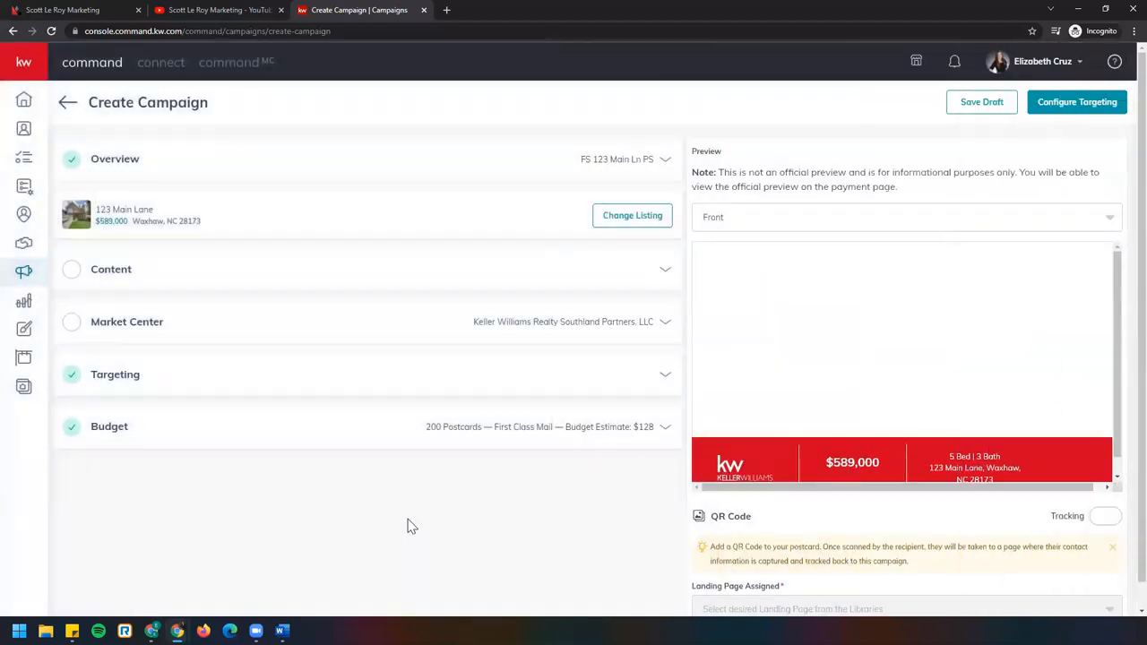
{"action": "mouse_move", "coordinate": [541, 285]}
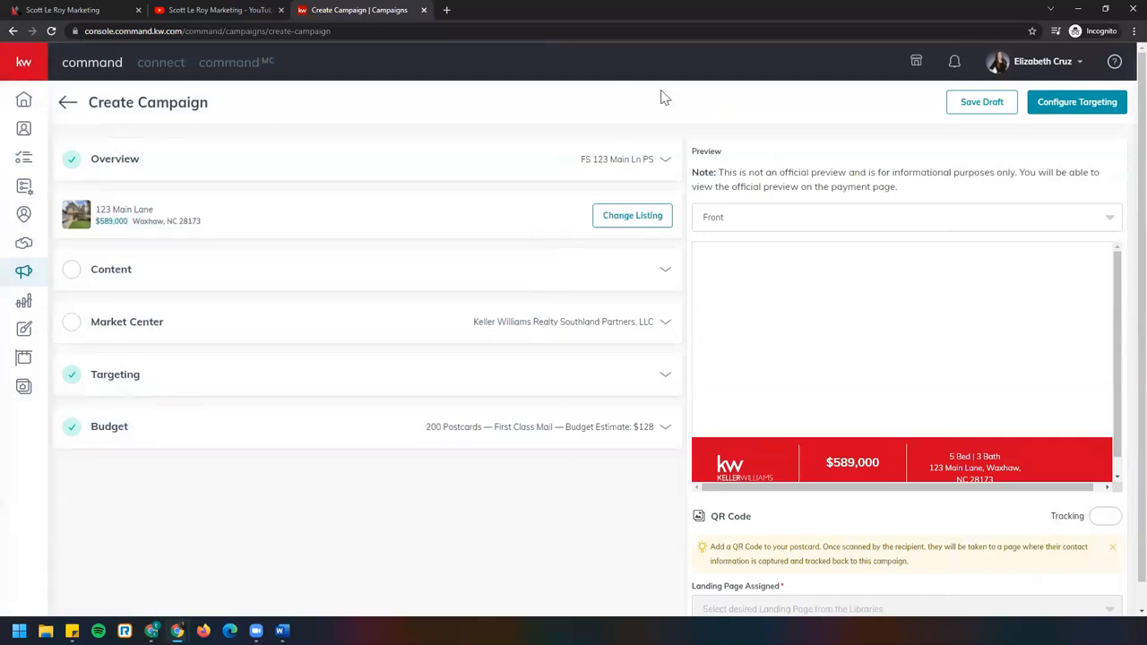
{"action": "mouse_move", "coordinate": [297, 183]}
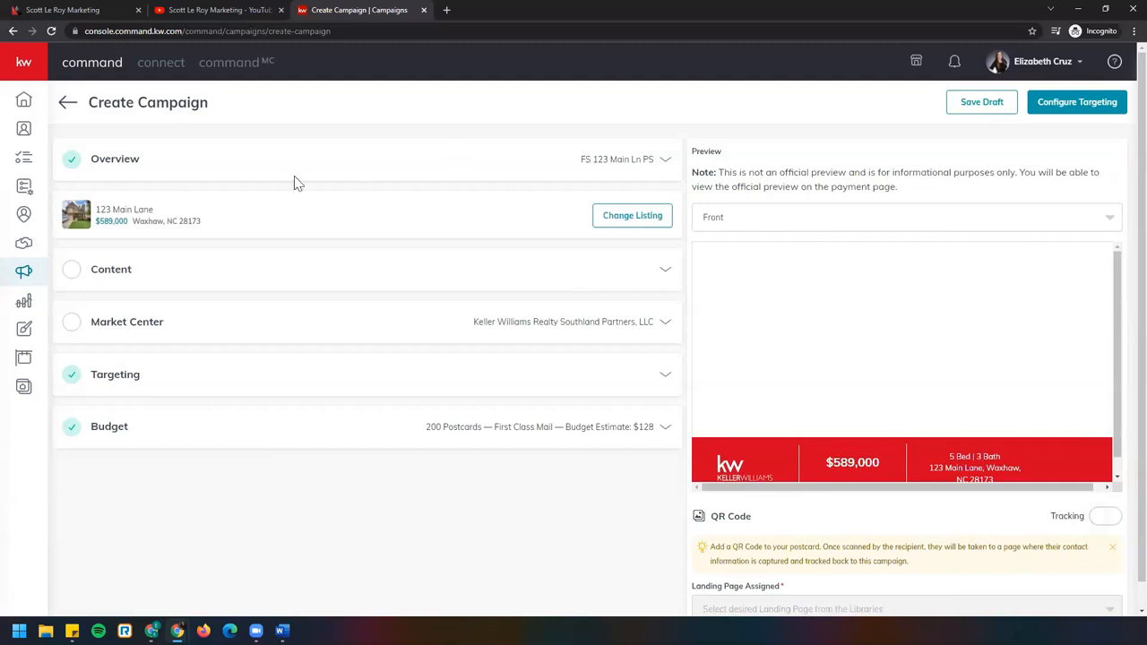
{"action": "mouse_move", "coordinate": [83, 147]}
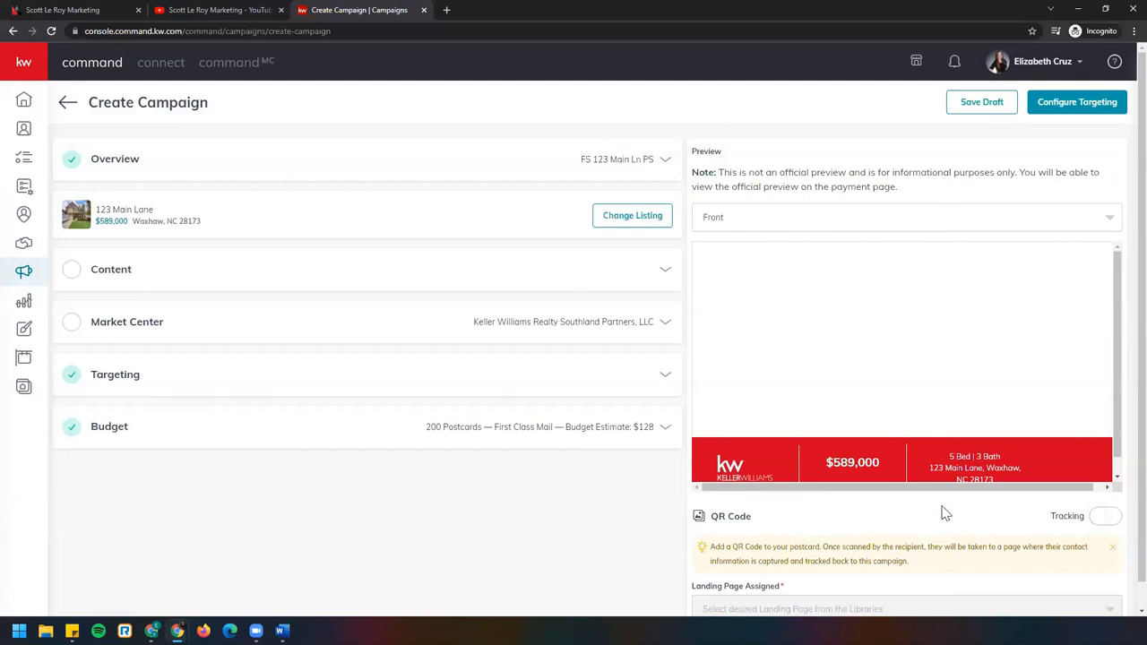
{"action": "left_click", "coordinate": [905, 217]}
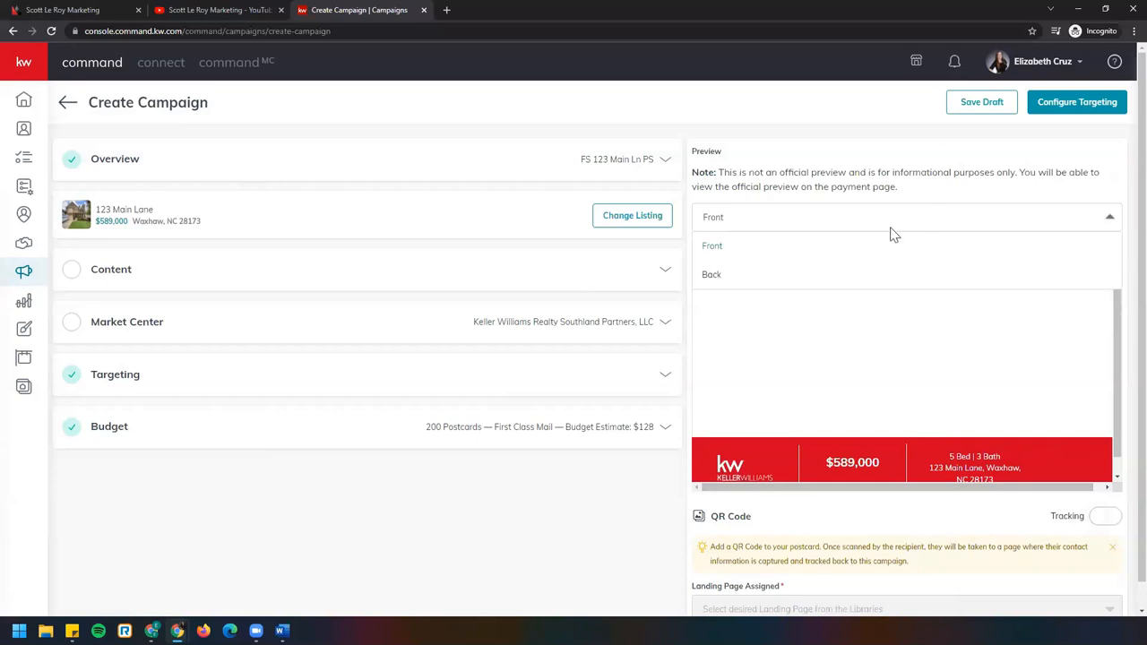
{"action": "left_click", "coordinate": [713, 246]}
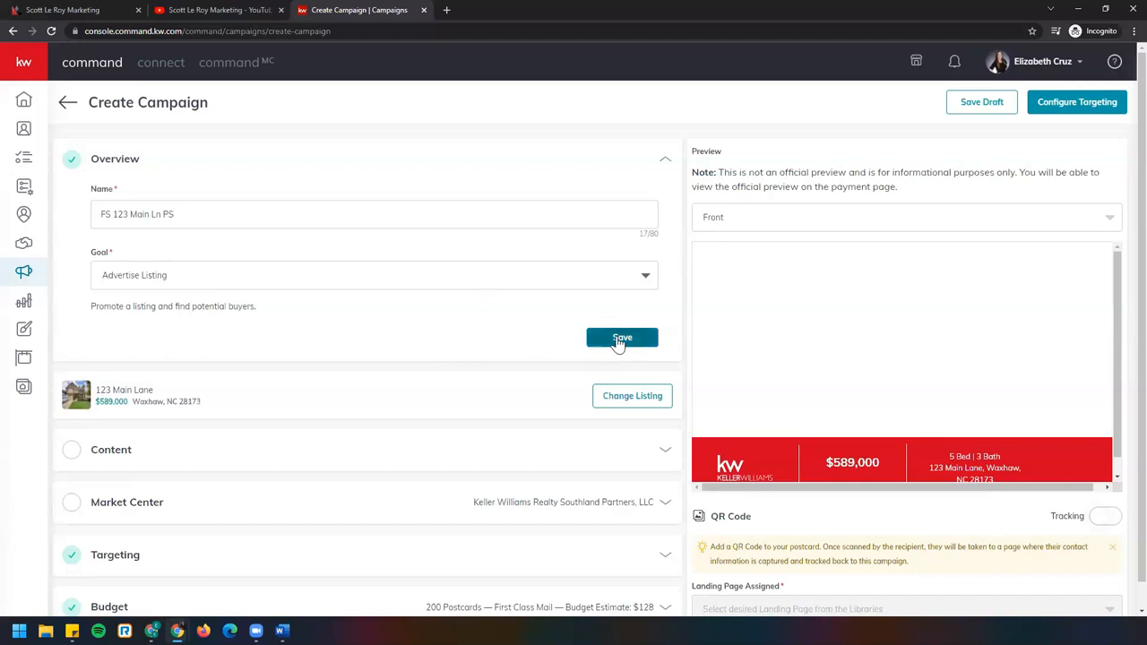
{"action": "left_click", "coordinate": [622, 337]}
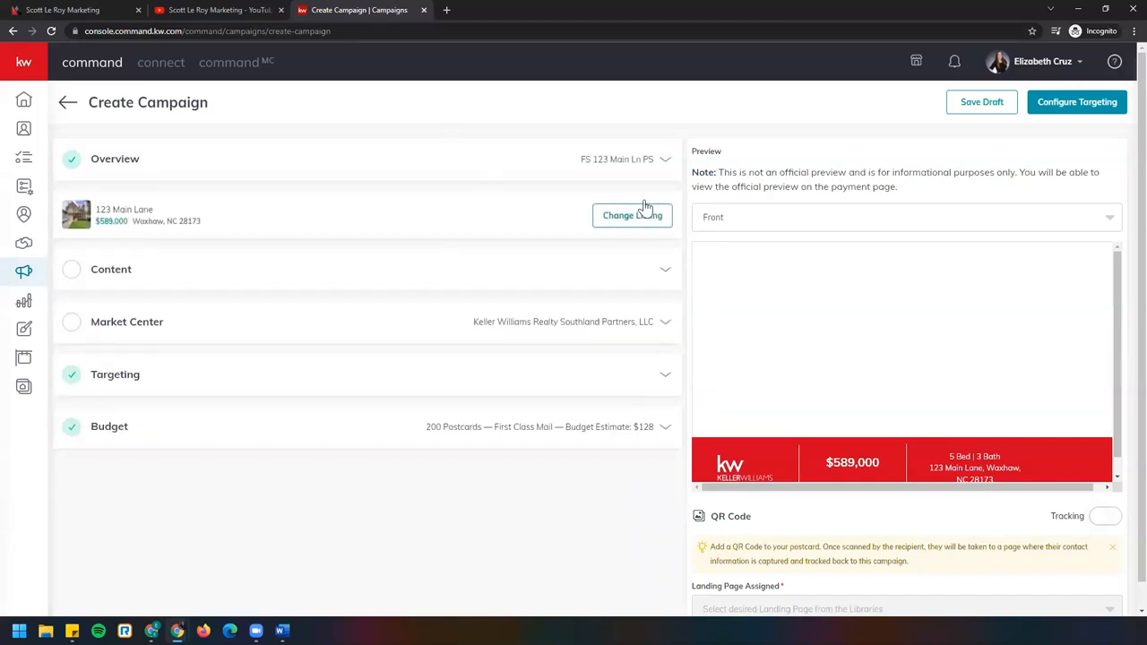
{"action": "mouse_move", "coordinate": [577, 226]}
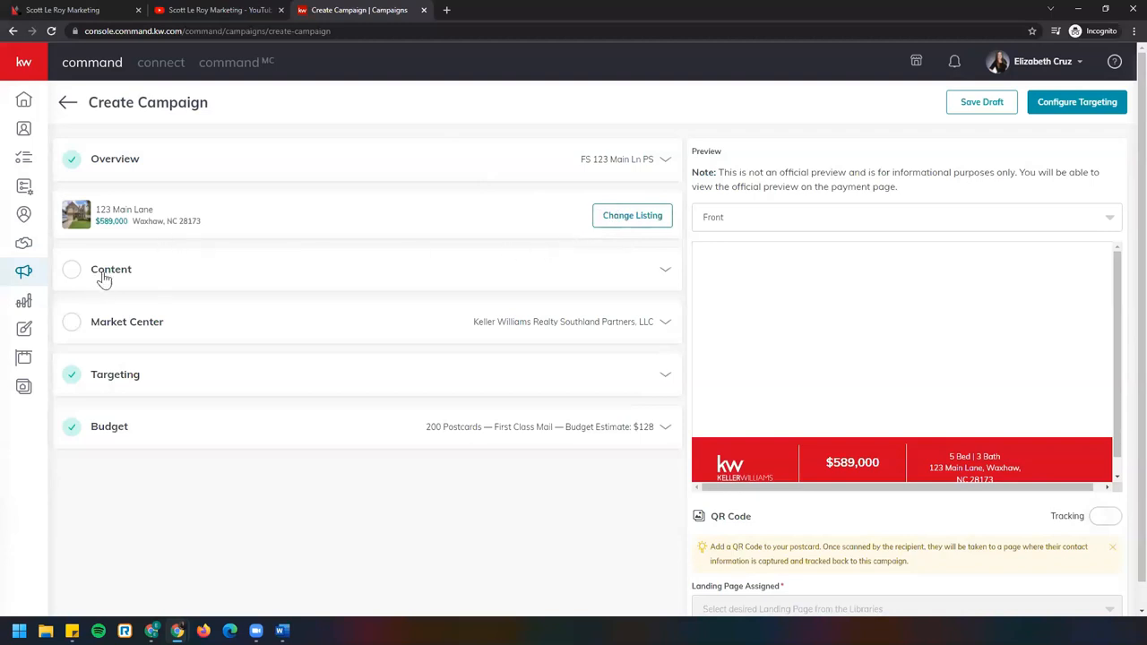
{"action": "left_click", "coordinate": [112, 269]}
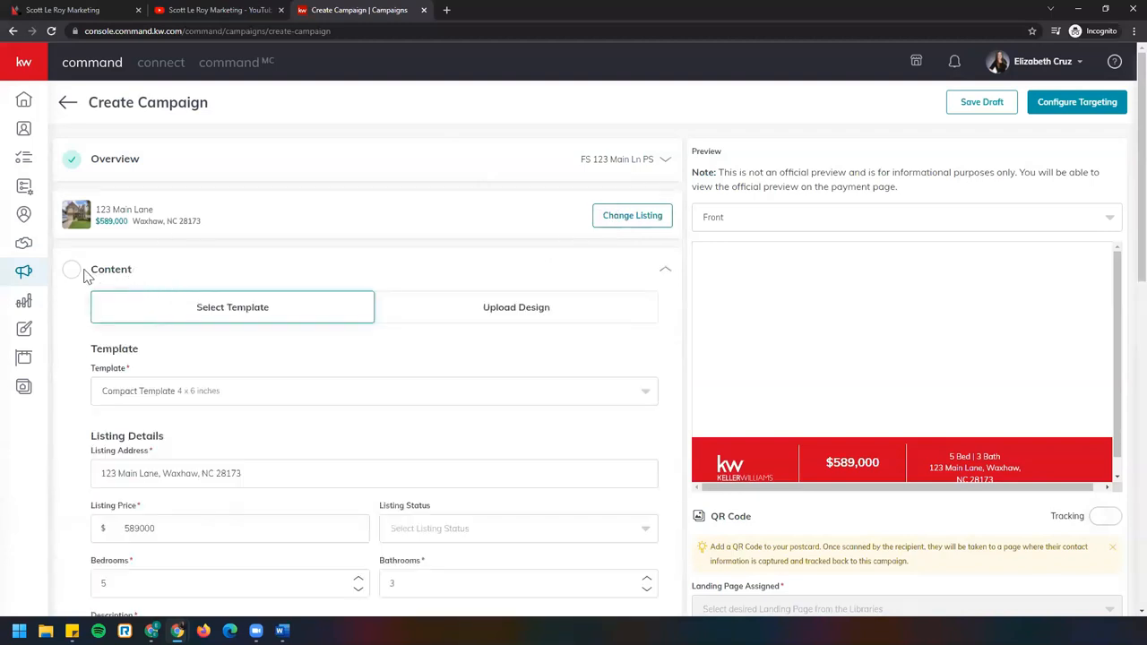
{"action": "scroll", "scroll_direction": "down", "scroll_amount": 3}
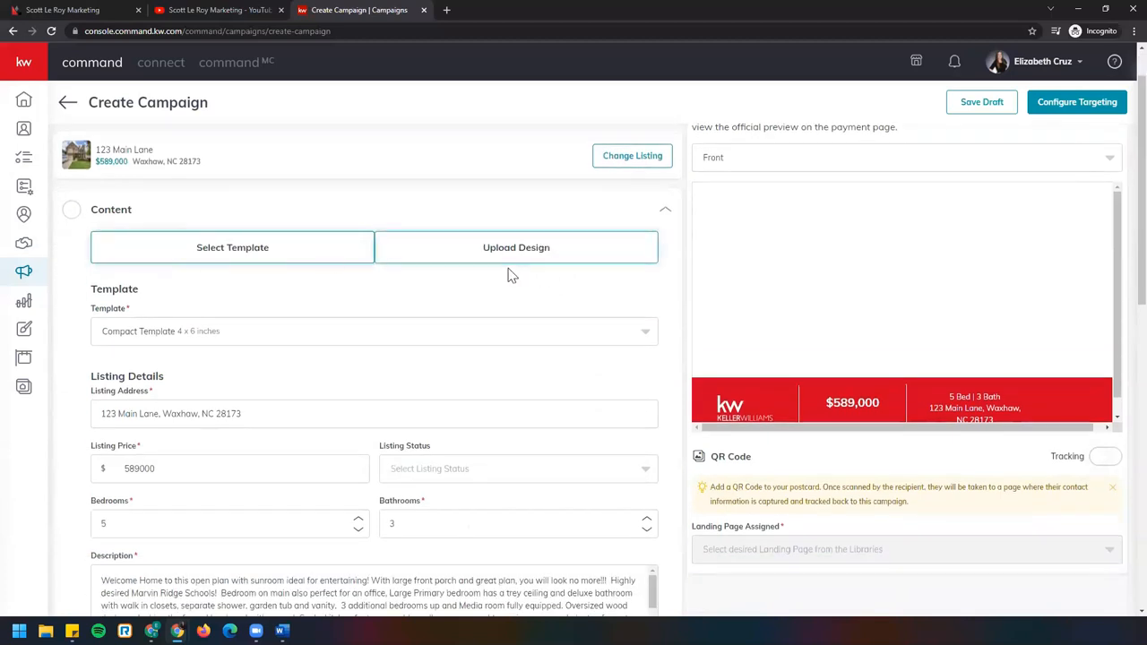
{"action": "mouse_move", "coordinate": [516, 247]}
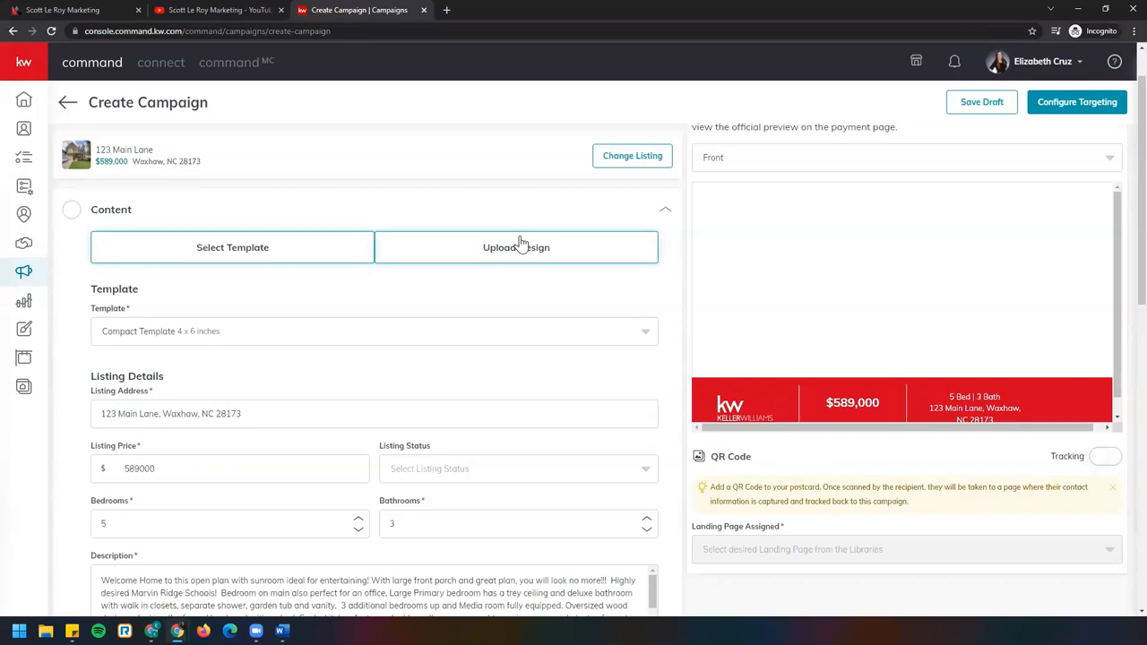
{"action": "mouse_move", "coordinate": [308, 285]}
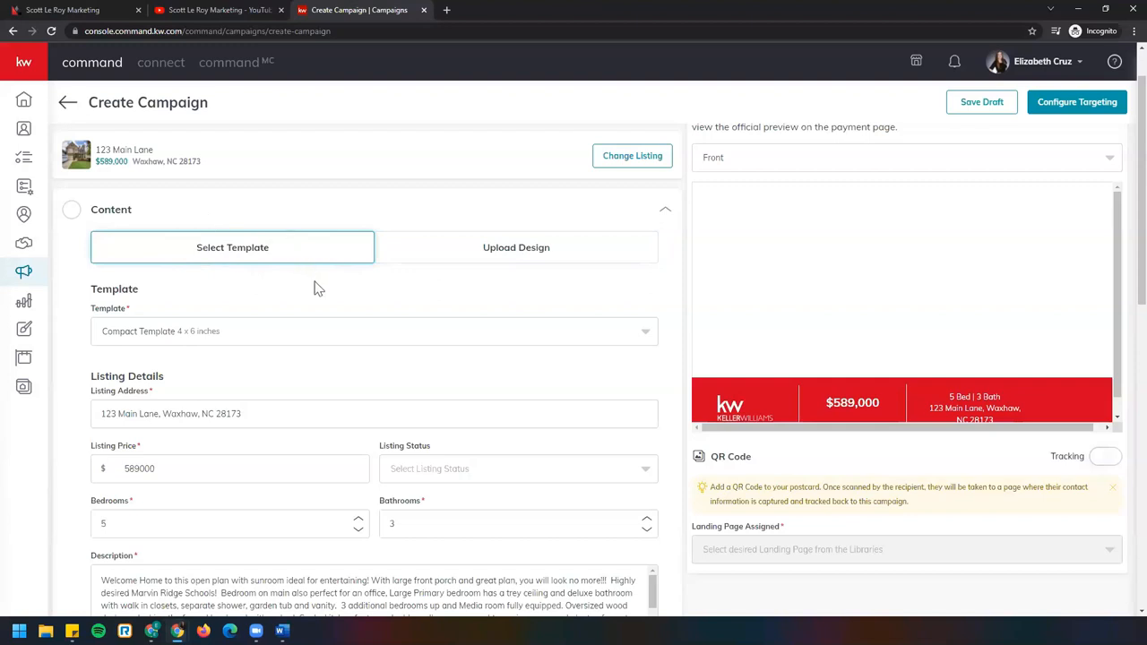
{"action": "mouse_move", "coordinate": [231, 240]}
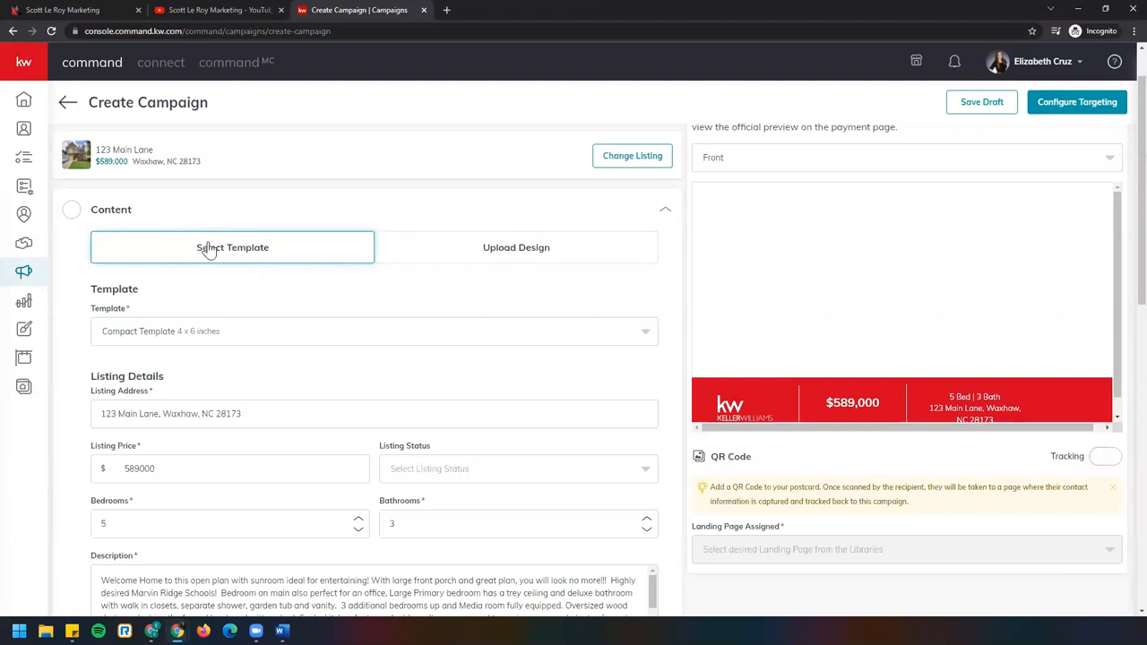
{"action": "scroll", "scroll_direction": "down", "scroll_amount": 3}
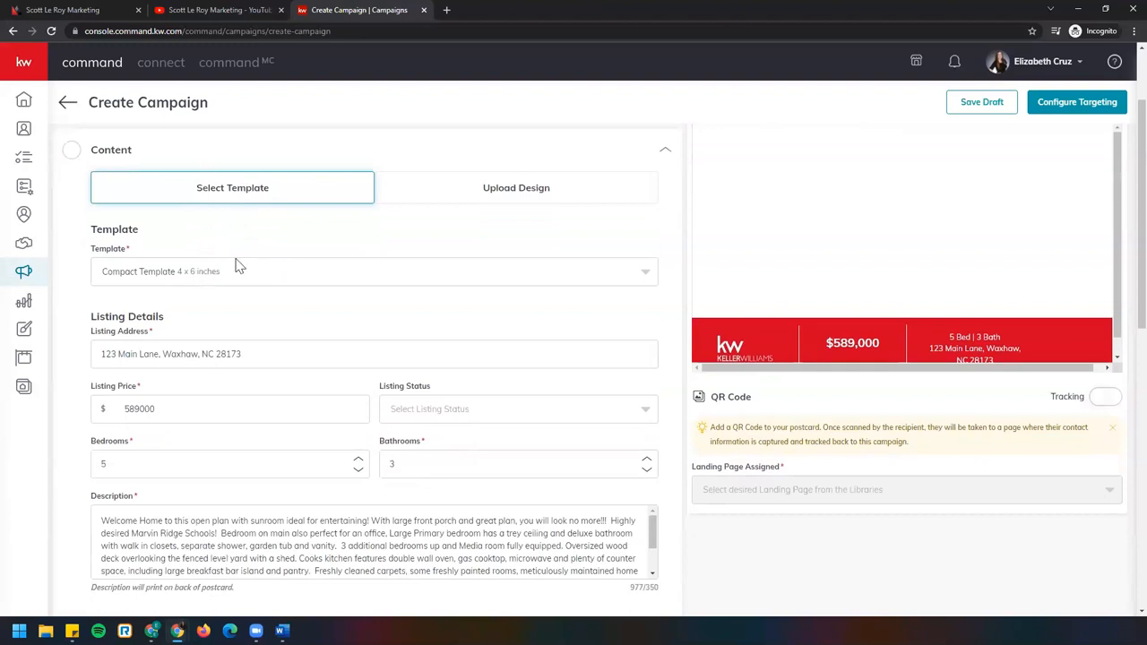
{"action": "left_click", "coordinate": [373, 272]}
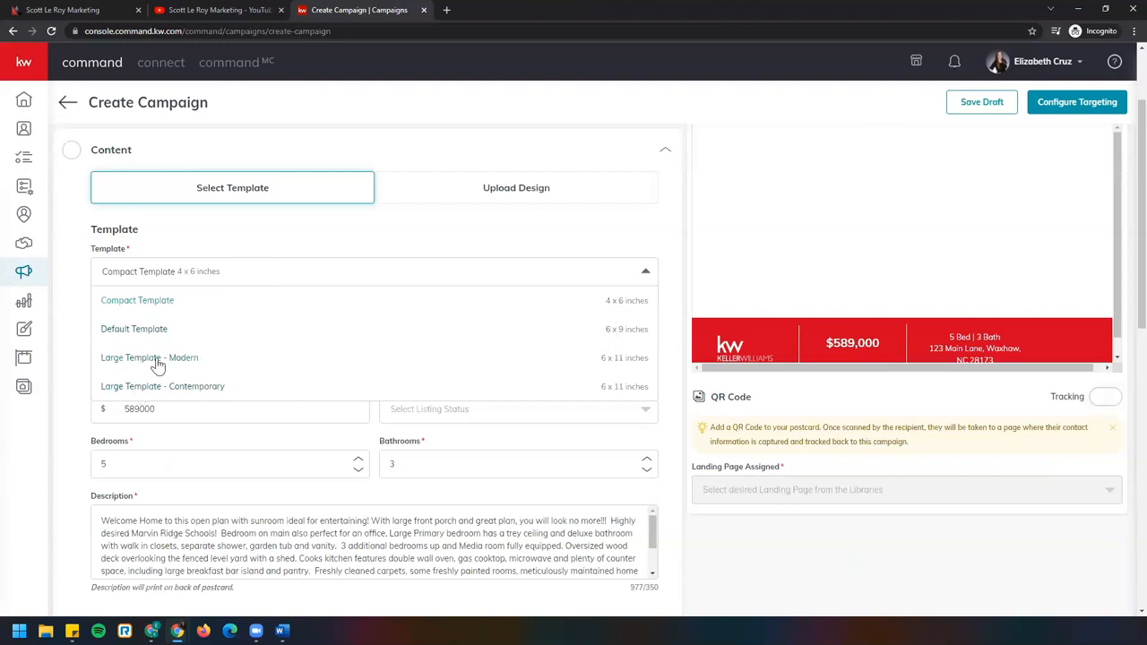
{"action": "mouse_move", "coordinate": [246, 390]}
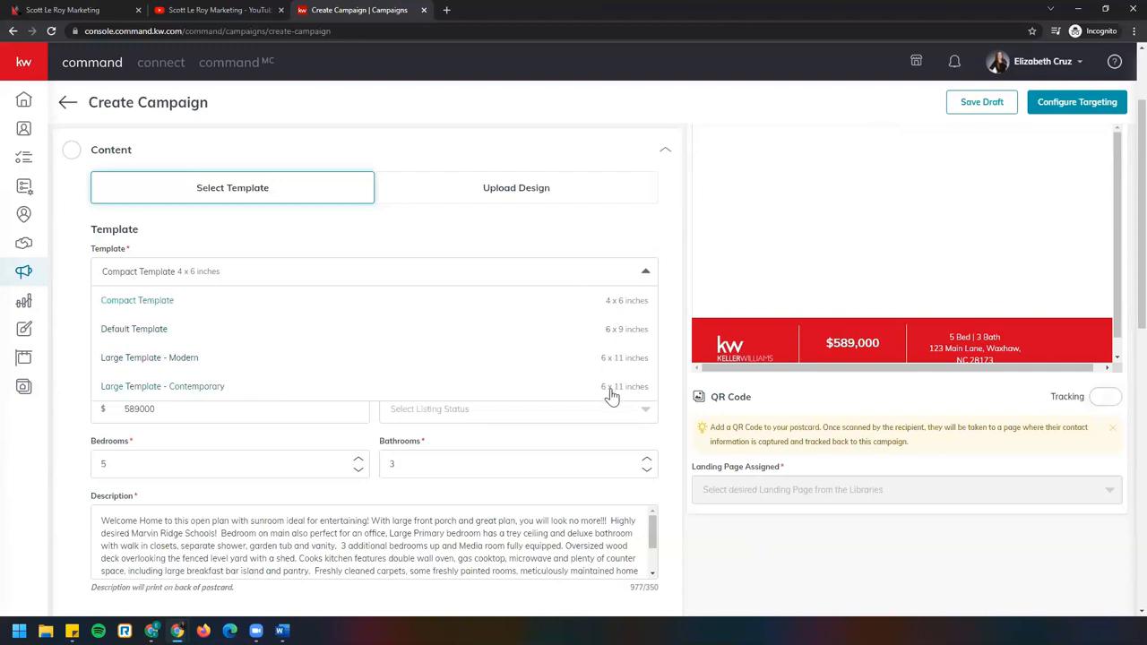
{"action": "mouse_move", "coordinate": [182, 398]}
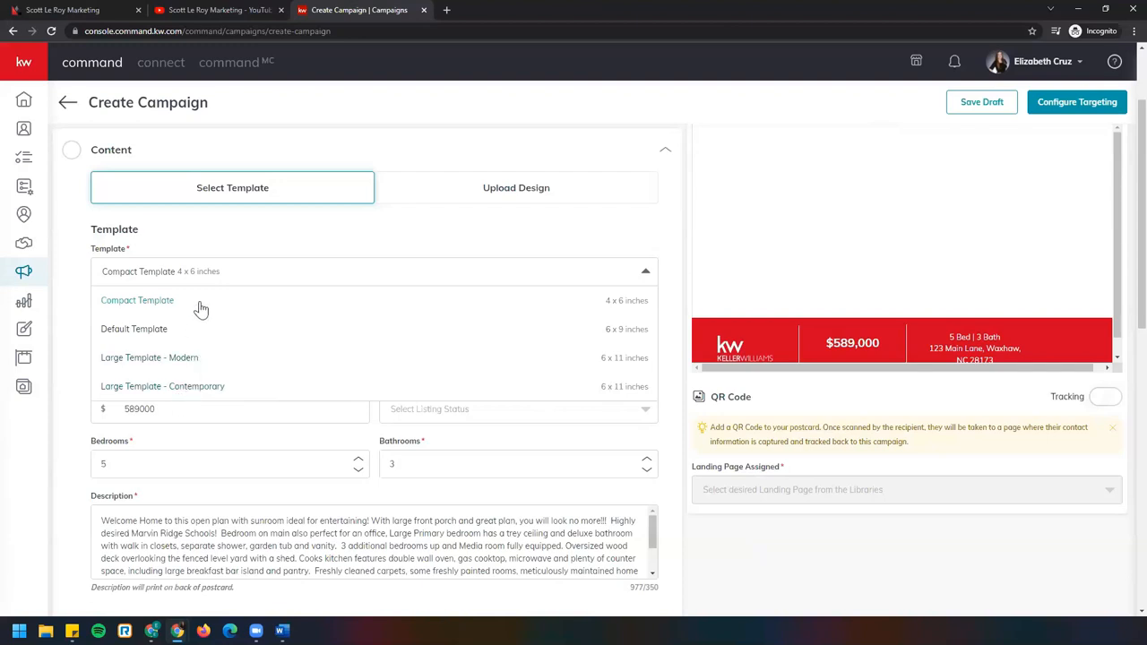
{"action": "left_click", "coordinate": [136, 302]}
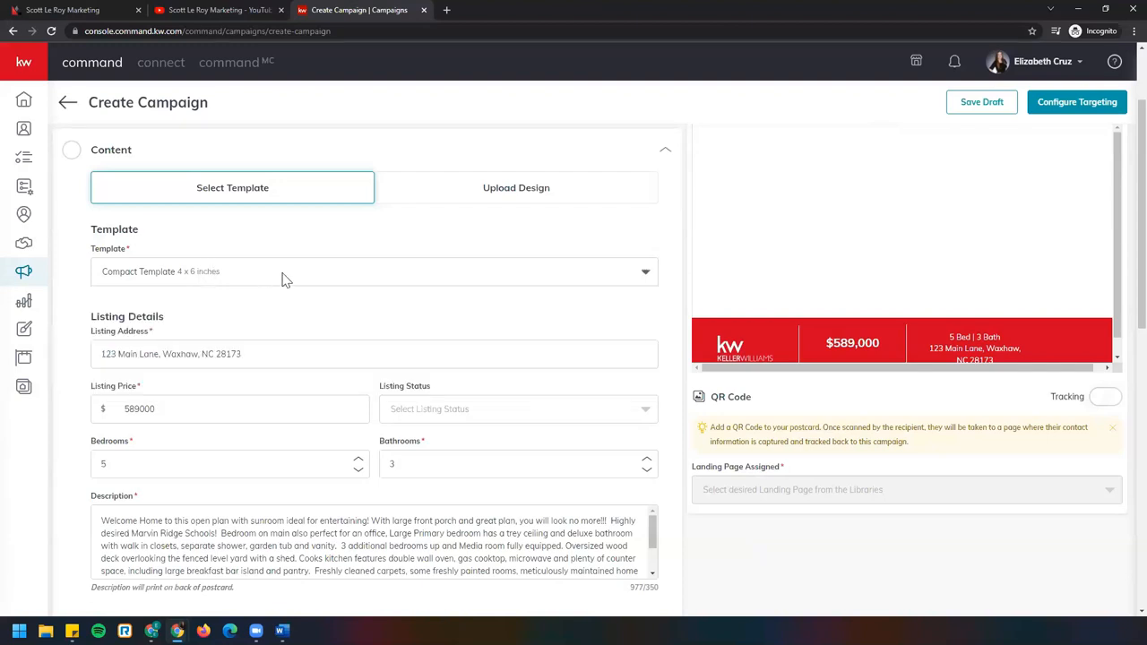
{"action": "mouse_move", "coordinate": [83, 276]}
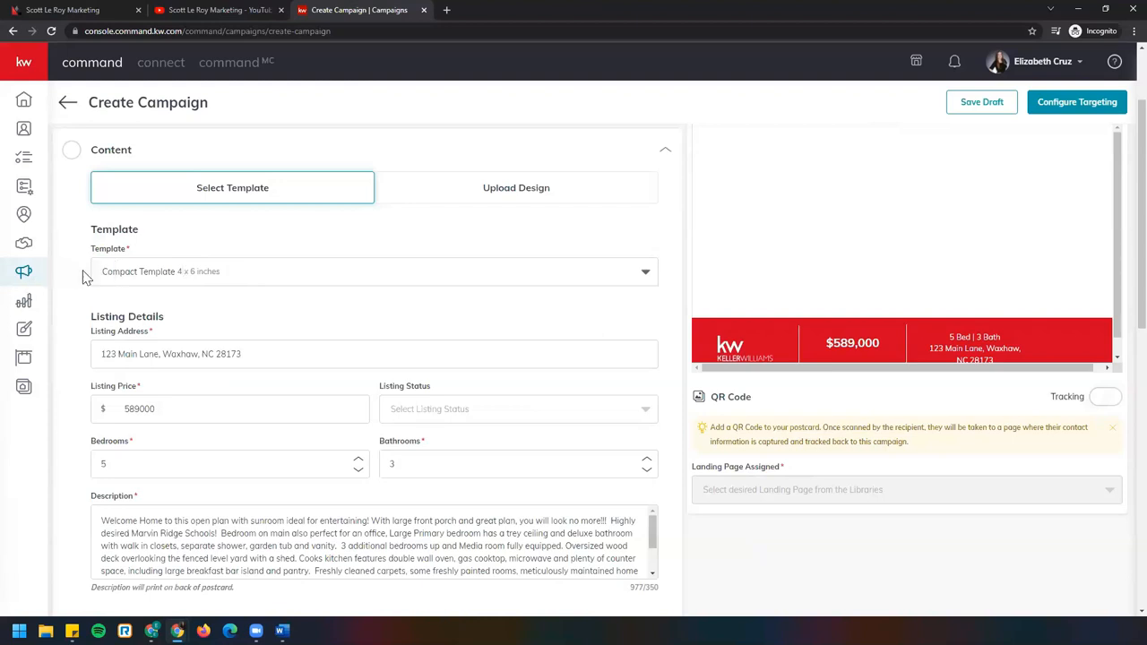
Set the Listing Status to JUST LISTED so the postcard preview shows the Just Listed banner
{"action": "scroll", "scroll_direction": "down", "scroll_amount": 3}
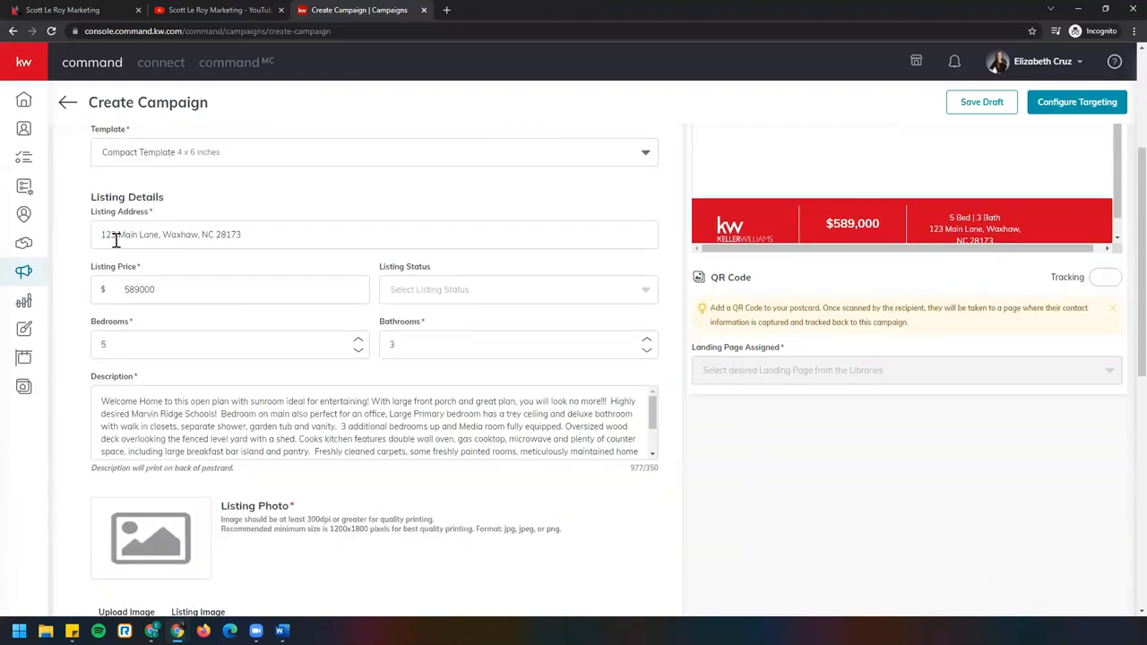
{"action": "triple_click", "coordinate": [170, 233]}
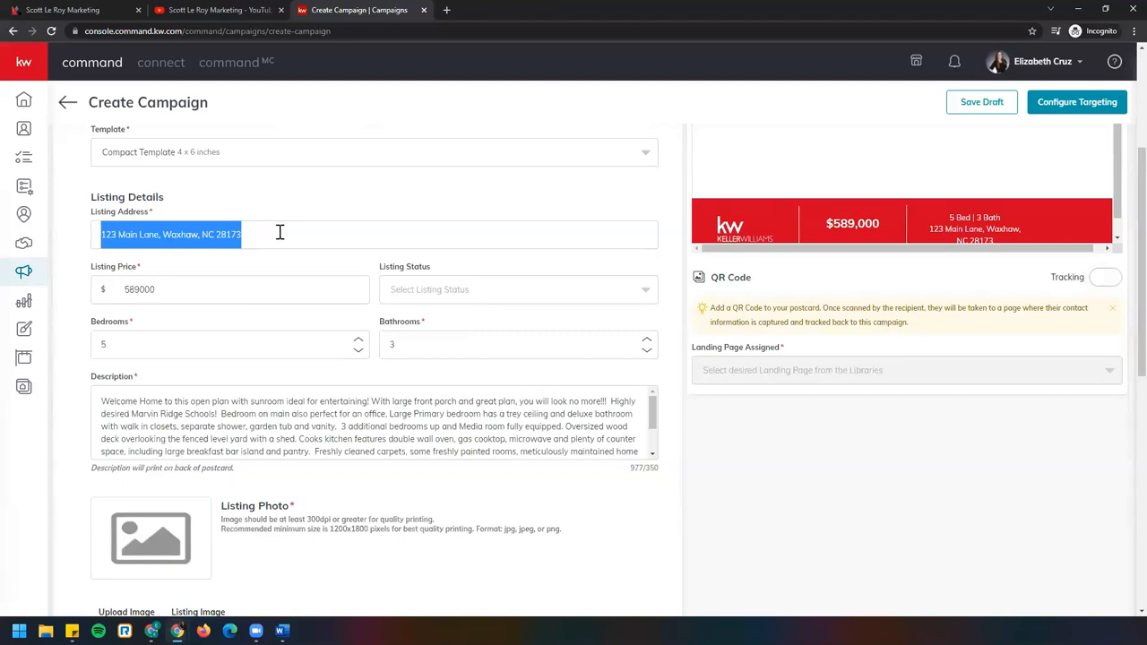
{"action": "left_click", "coordinate": [518, 289]}
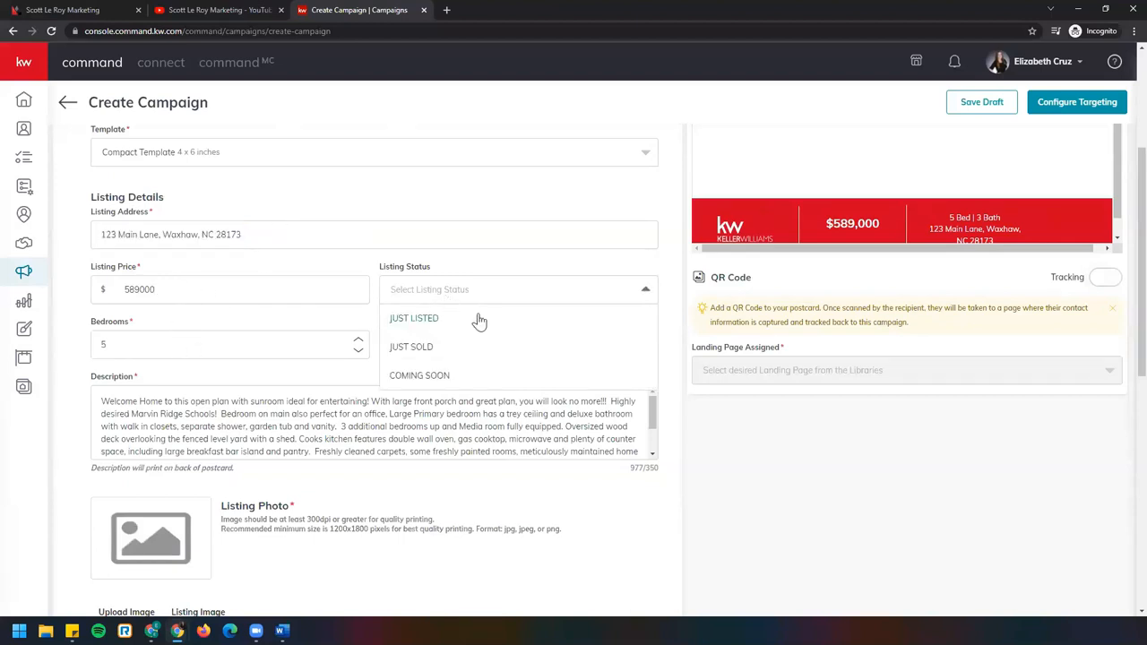
{"action": "mouse_move", "coordinate": [502, 332]}
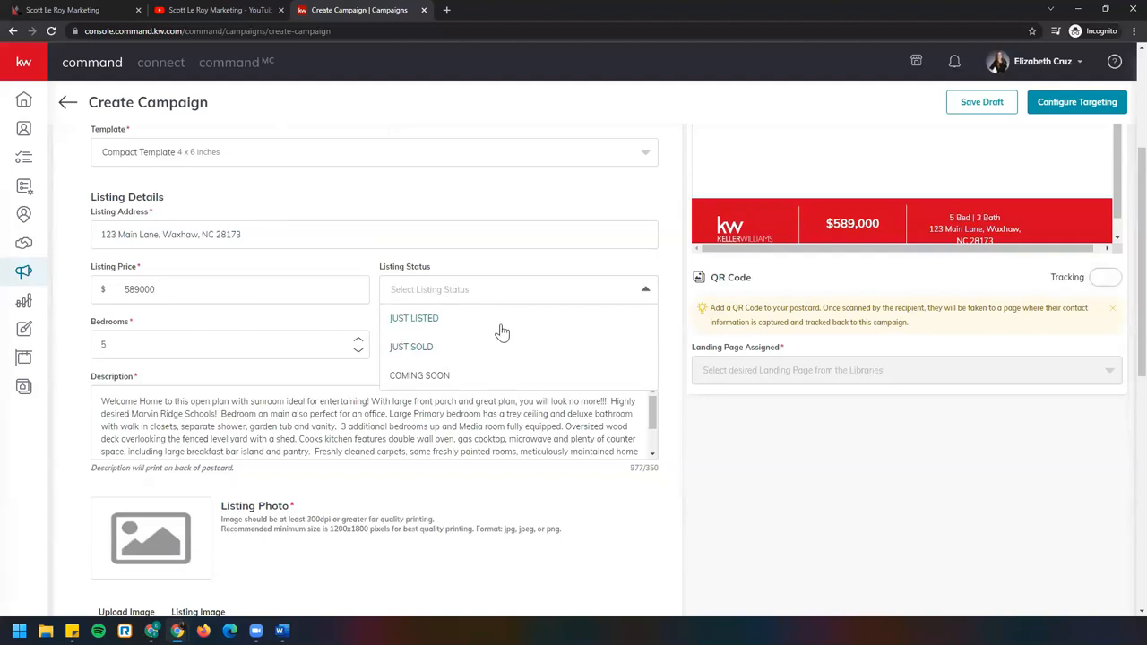
{"action": "left_click", "coordinate": [414, 319]}
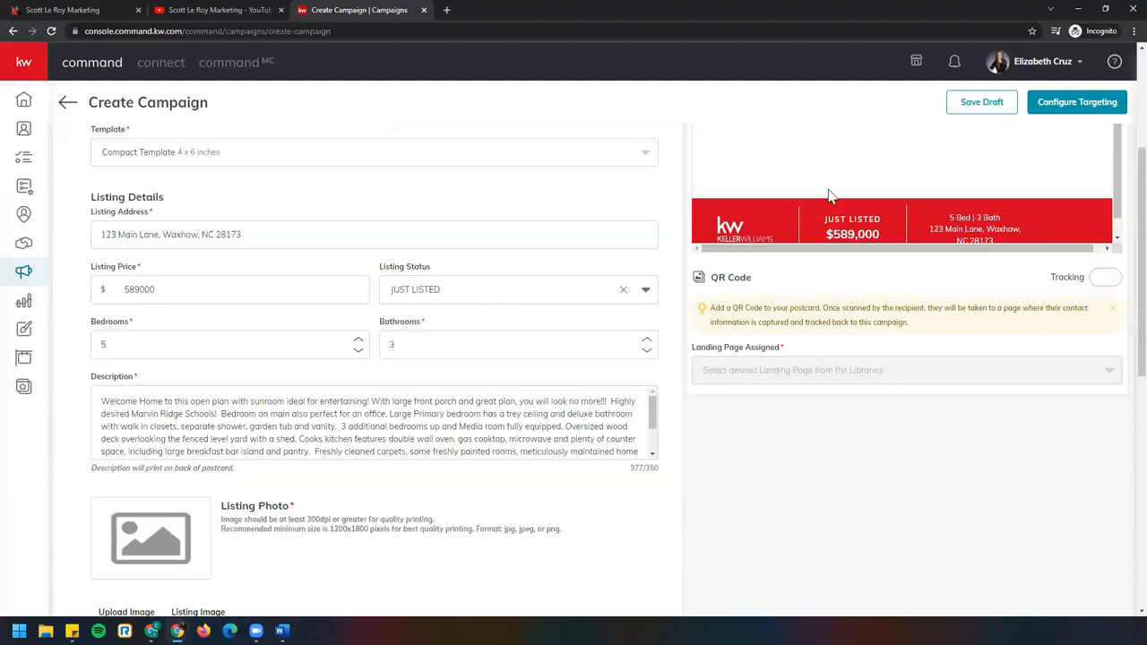
{"action": "mouse_move", "coordinate": [179, 349]}
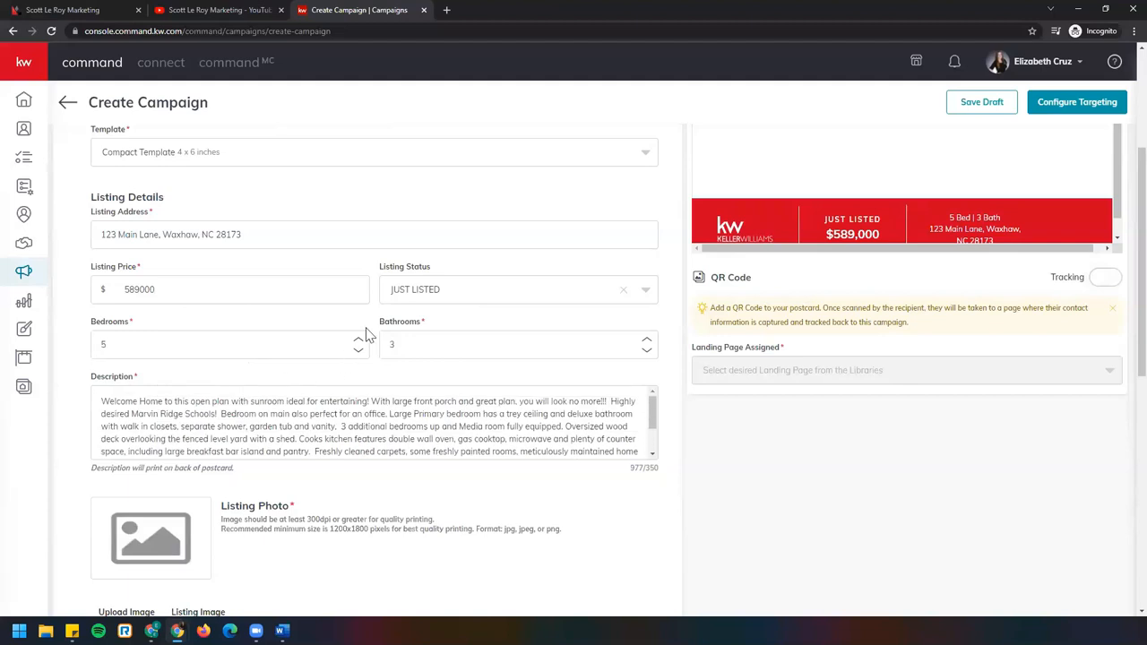
{"action": "left_click", "coordinate": [647, 341]}
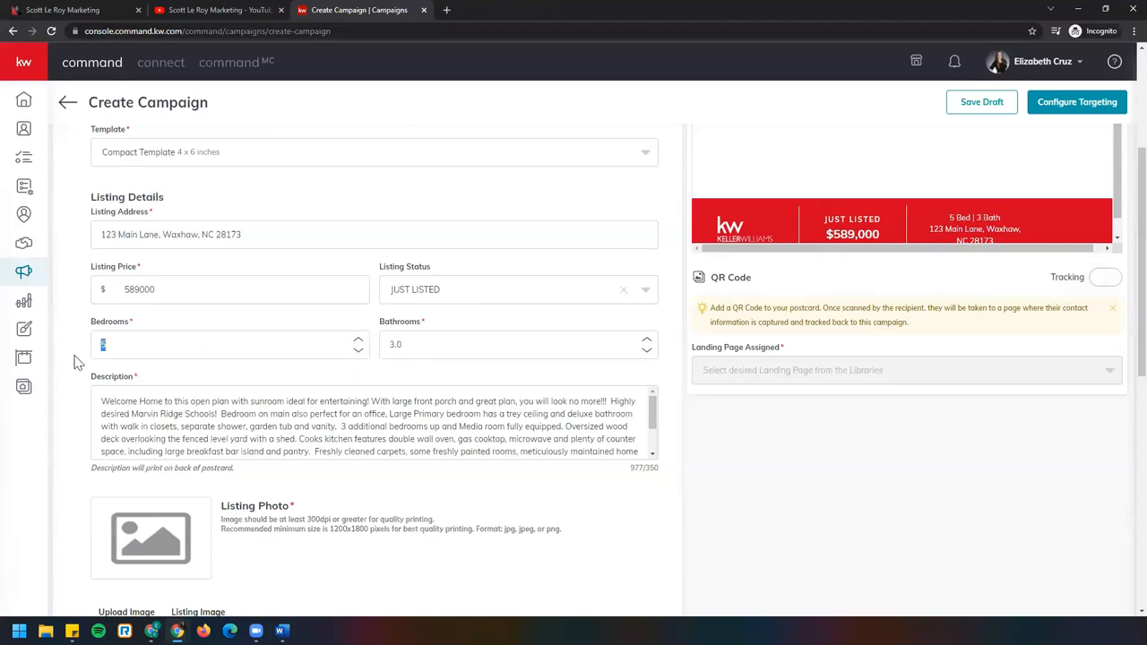
{"action": "mouse_move", "coordinate": [132, 366]}
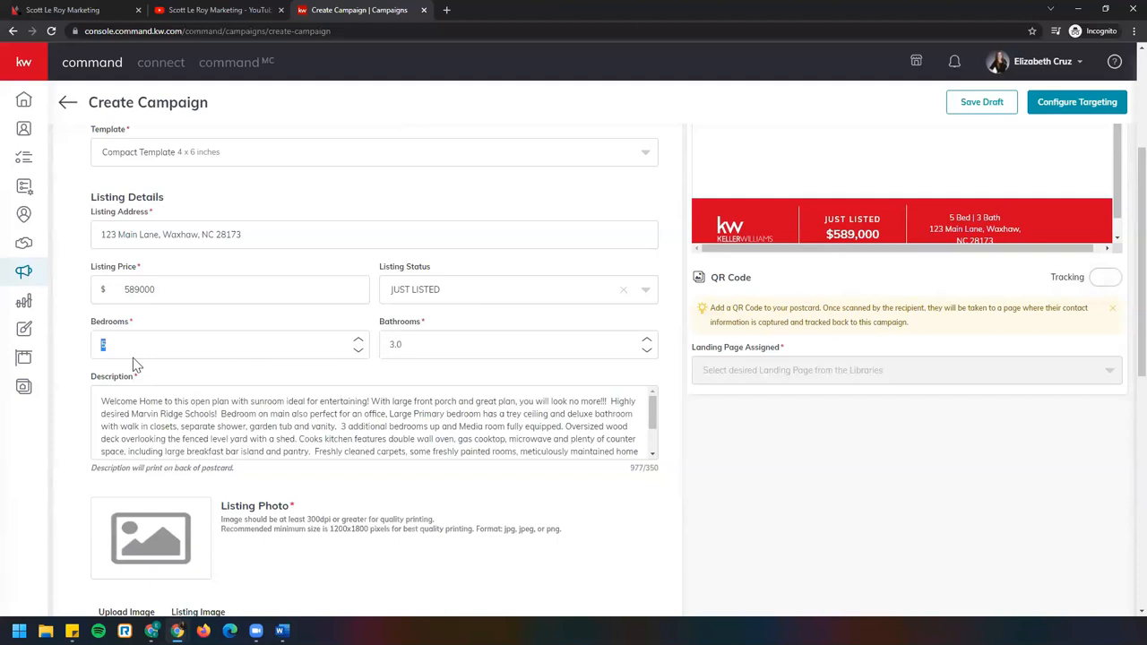
{"action": "mouse_move", "coordinate": [157, 369]}
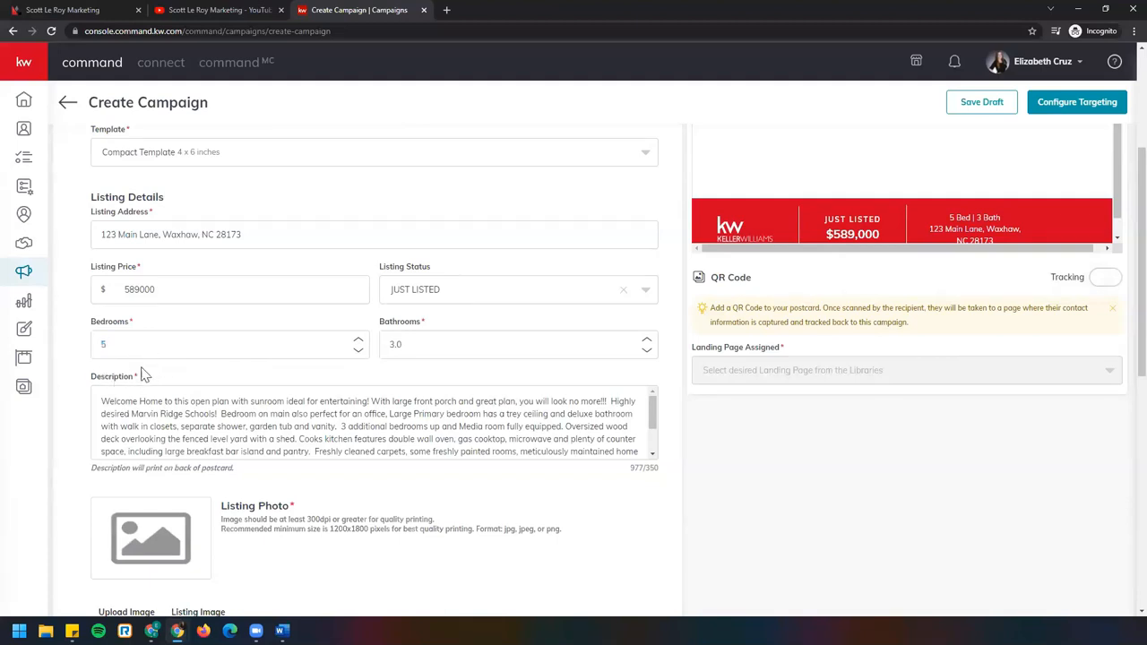
Trim the description to end with 'garden tub and vanity.' and check the back preview
{"action": "scroll", "scroll_direction": "down", "scroll_amount": 3}
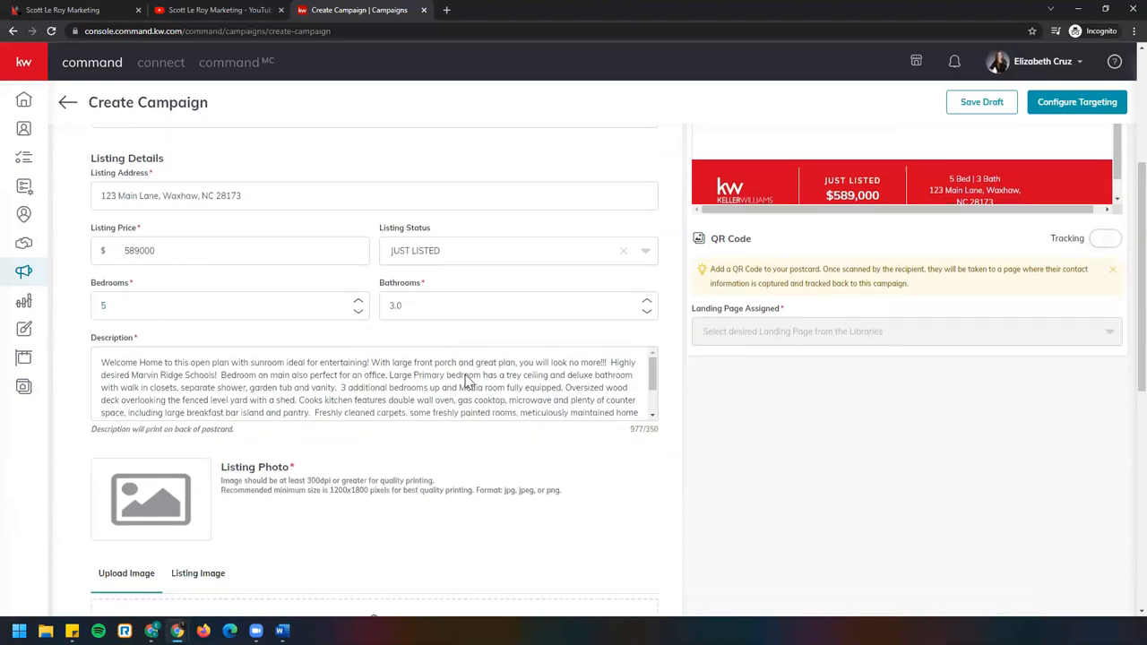
{"action": "scroll", "scroll_direction": "down", "scroll_amount": 3}
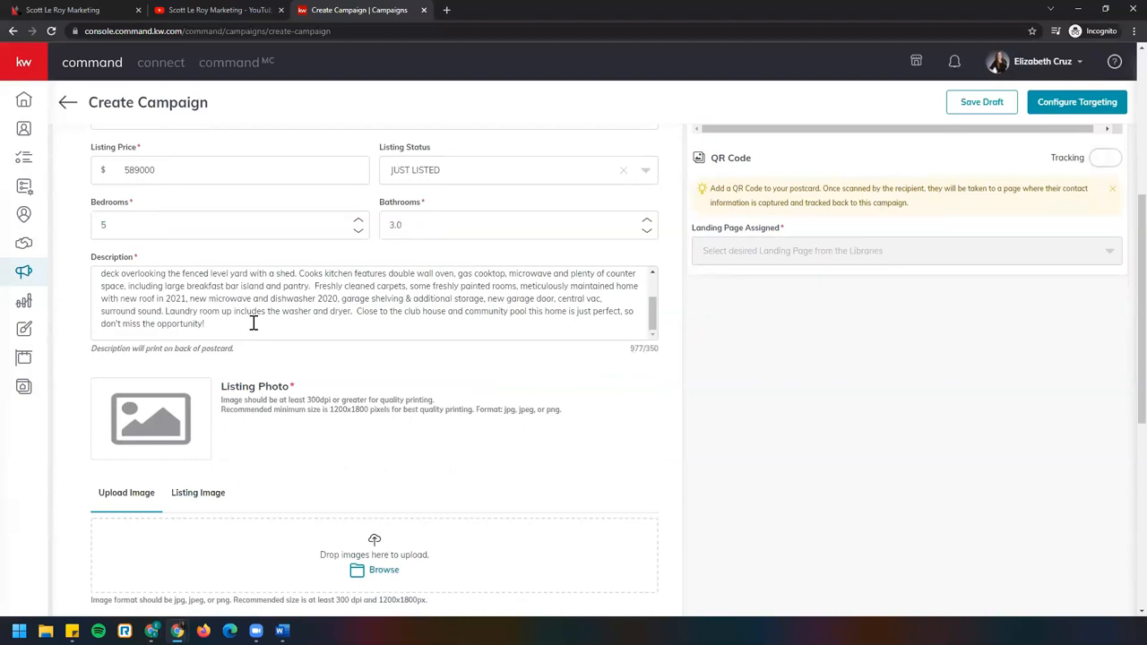
{"action": "left_click_drag", "start_coordinate": [302, 273], "coordinate": [205, 323]}
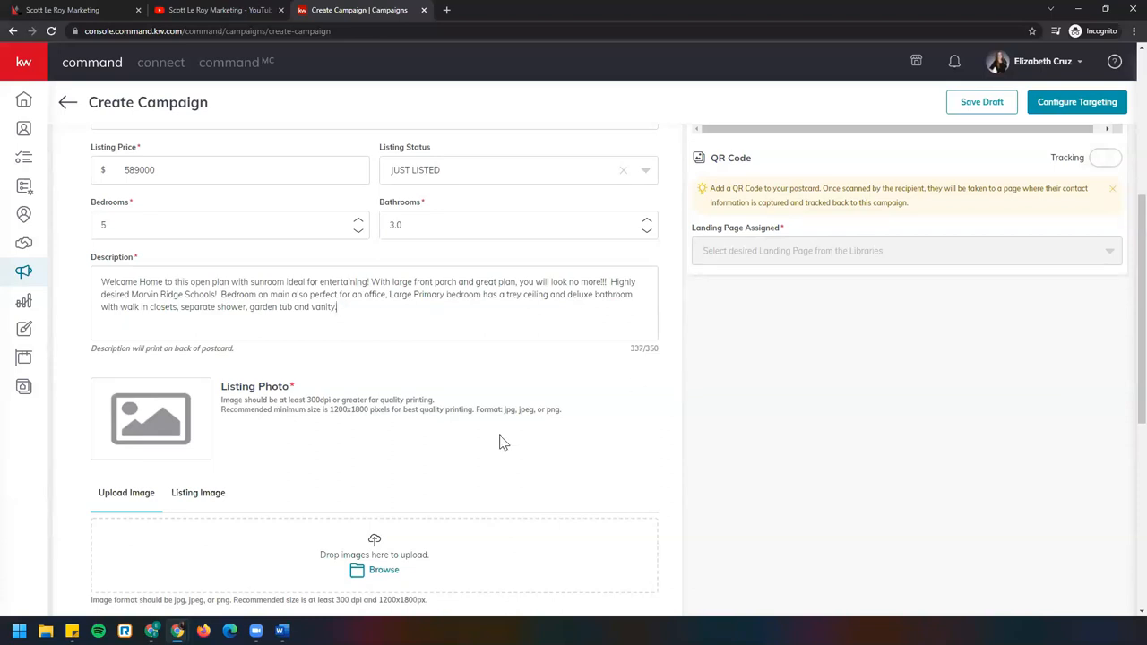
{"action": "scroll", "scroll_direction": "down", "scroll_amount": 3}
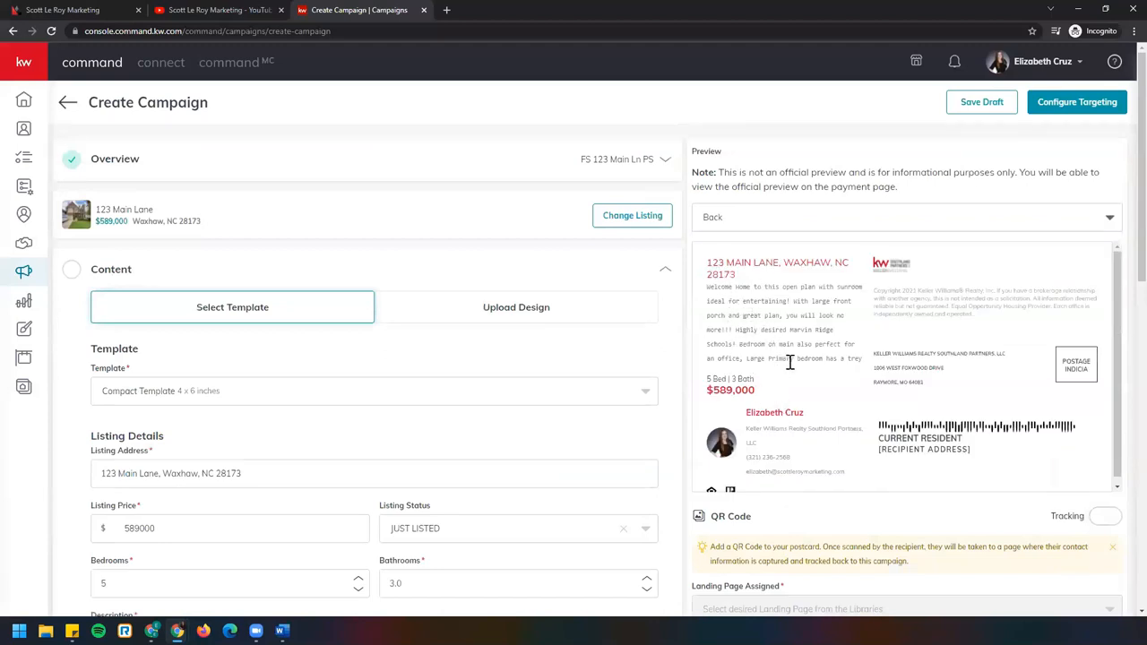
{"action": "scroll", "scroll_direction": "down", "scroll_amount": 3}
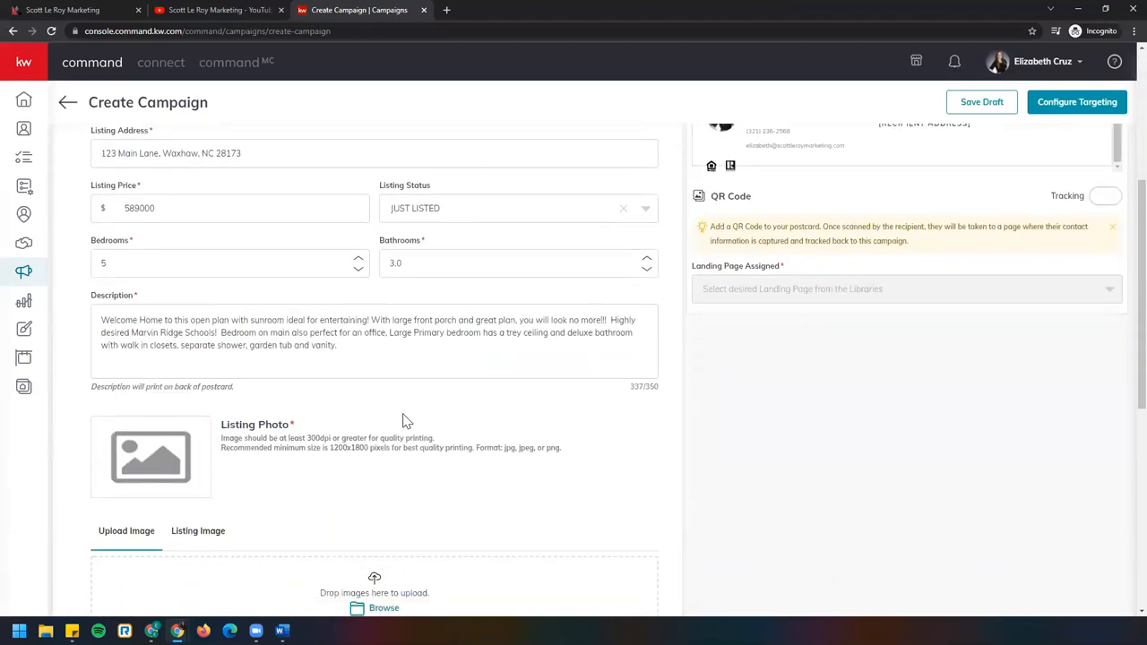
{"action": "scroll", "scroll_direction": "down", "scroll_amount": 3}
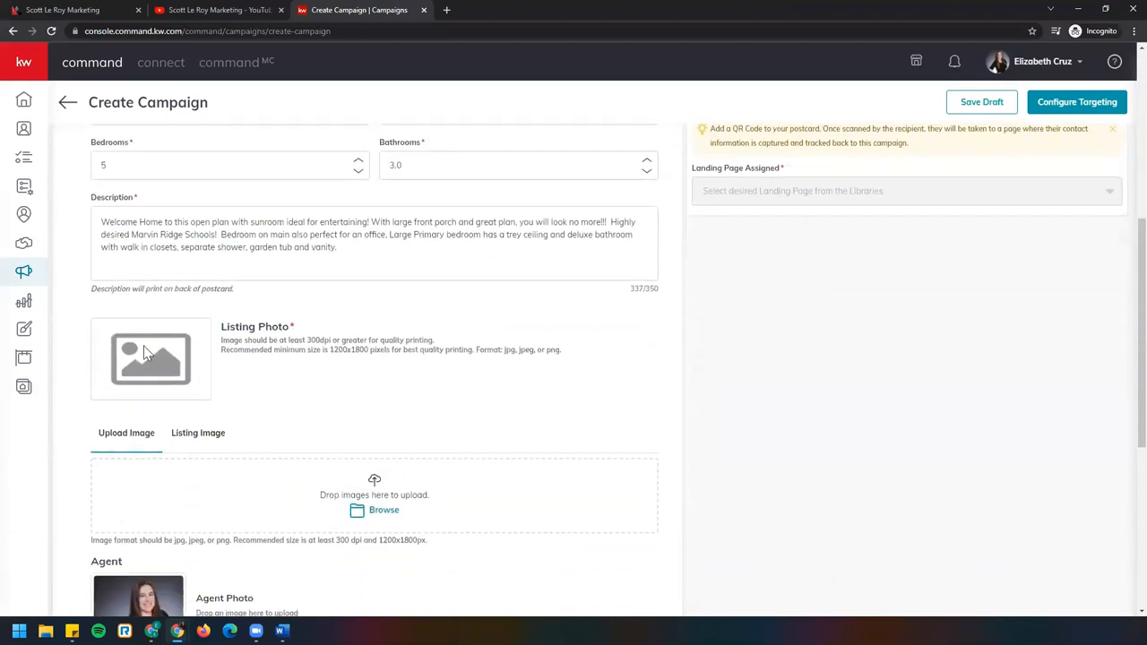
{"action": "scroll", "scroll_direction": "down", "scroll_amount": 3}
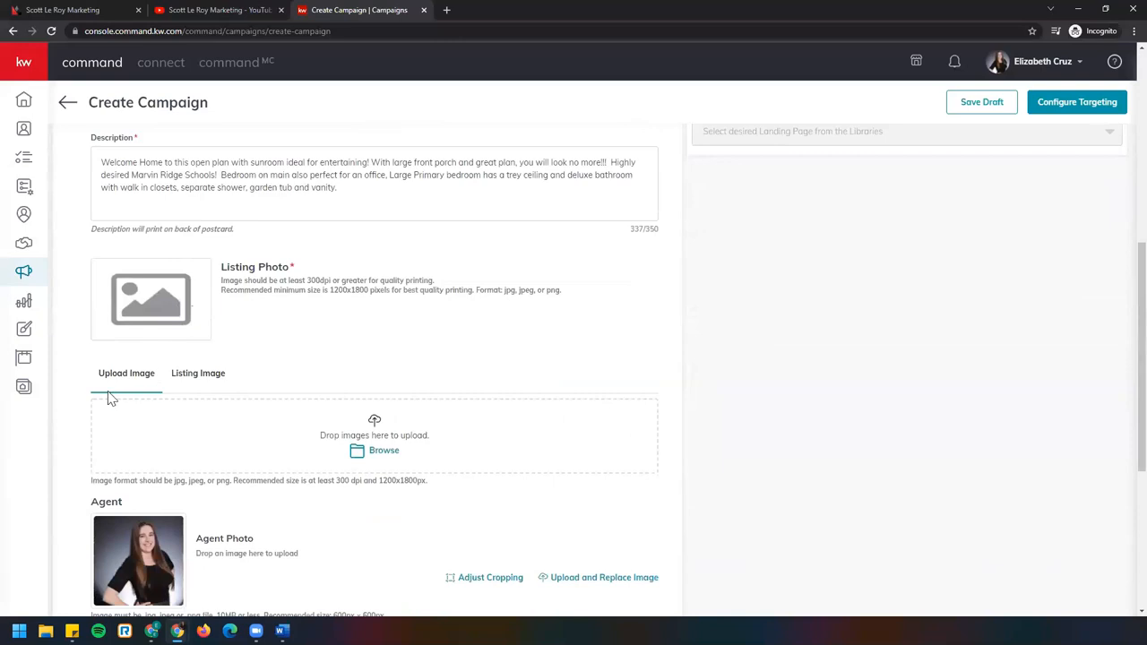
{"action": "mouse_move", "coordinate": [122, 368]}
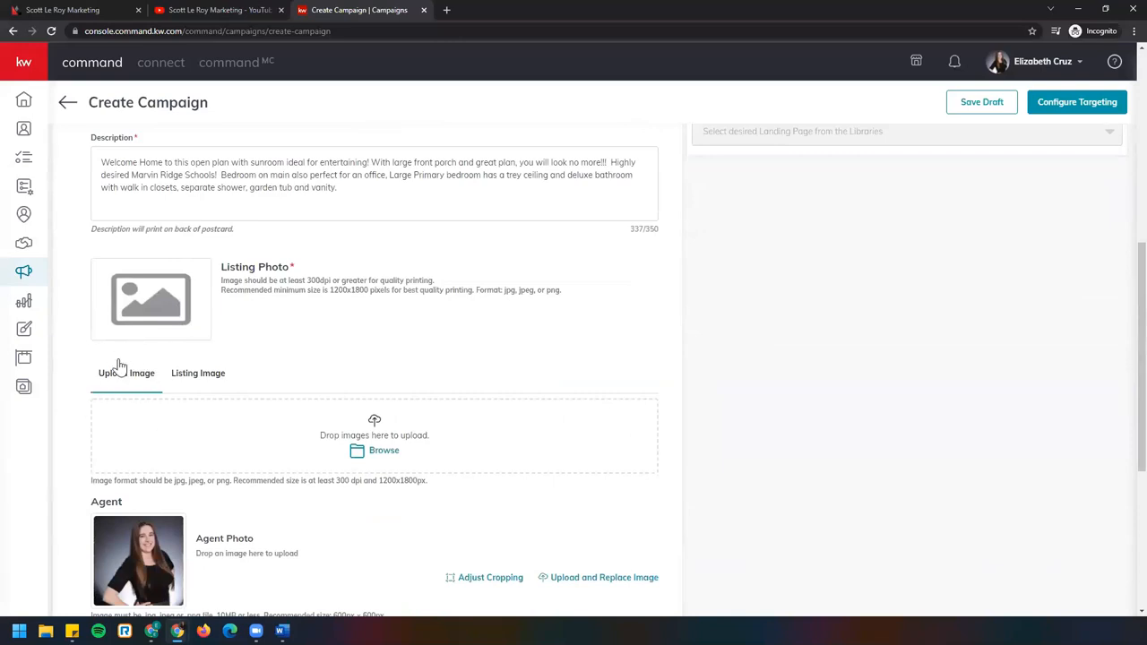
{"action": "left_click", "coordinate": [197, 373]}
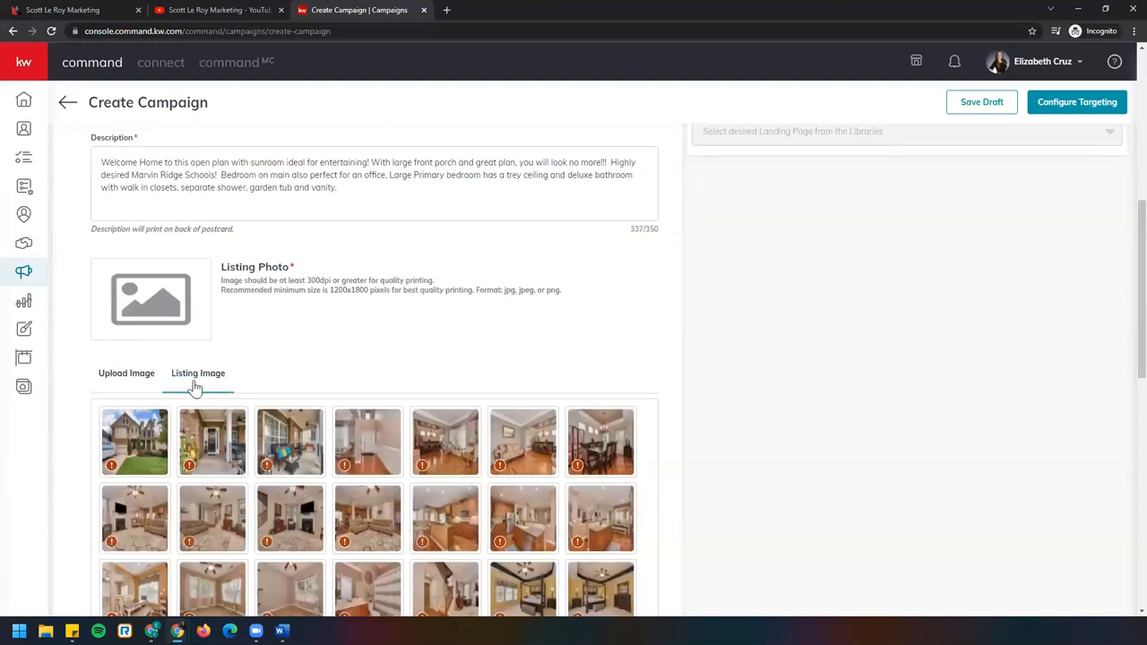
{"action": "left_click", "coordinate": [135, 441]}
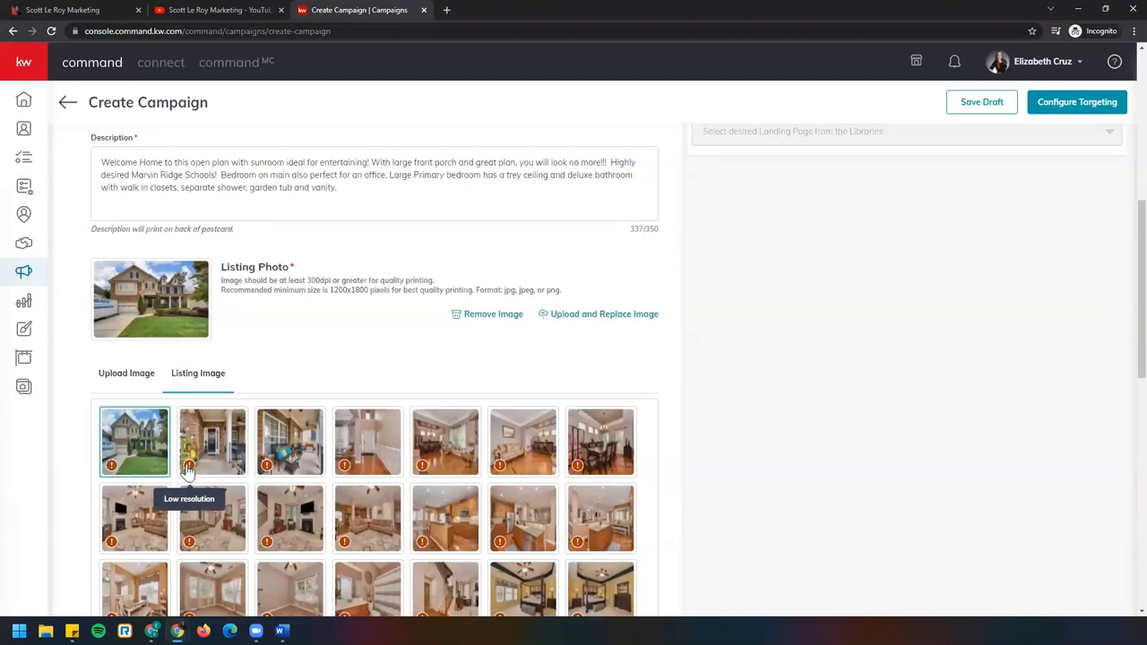
{"action": "mouse_move", "coordinate": [188, 308]}
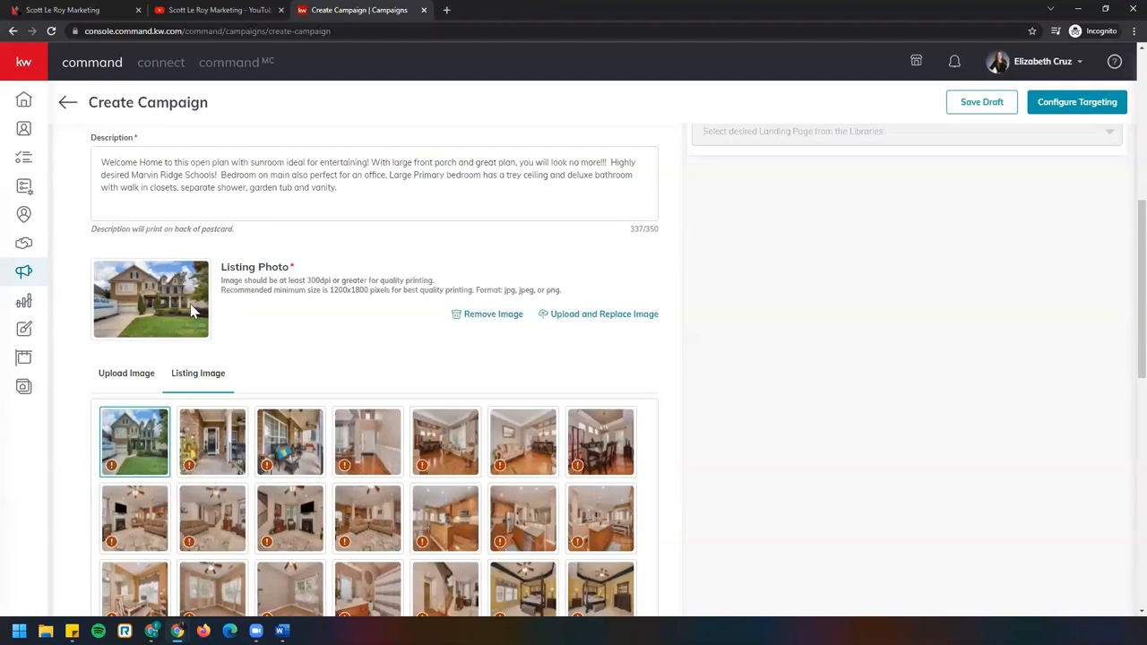
{"action": "mouse_move", "coordinate": [186, 316]}
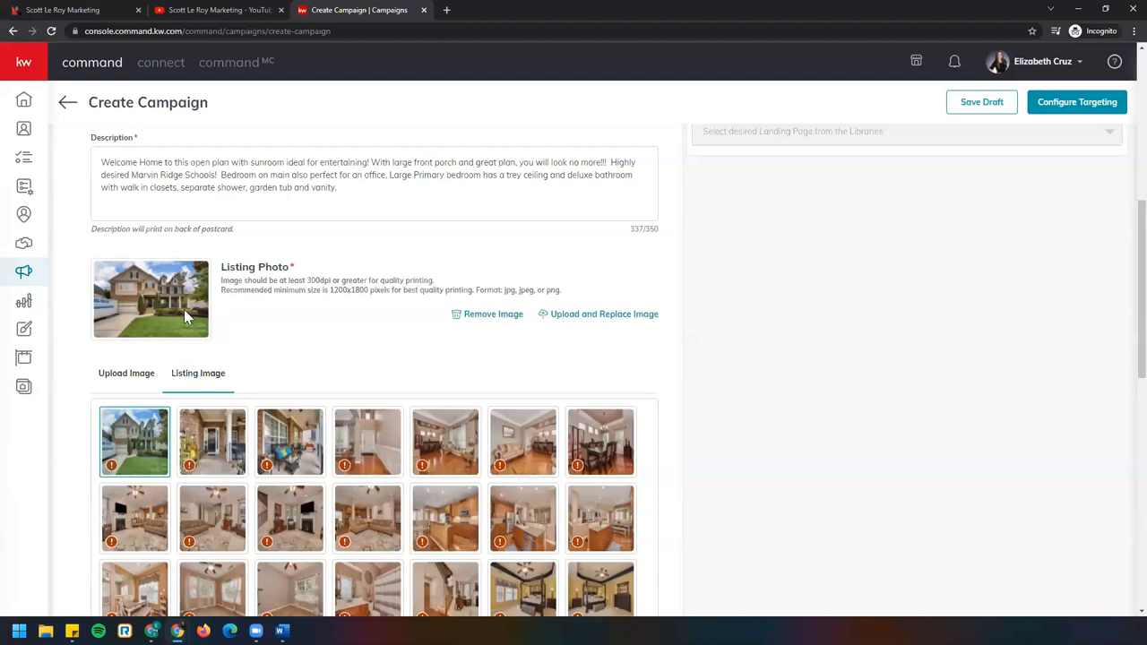
{"action": "mouse_move", "coordinate": [215, 285]}
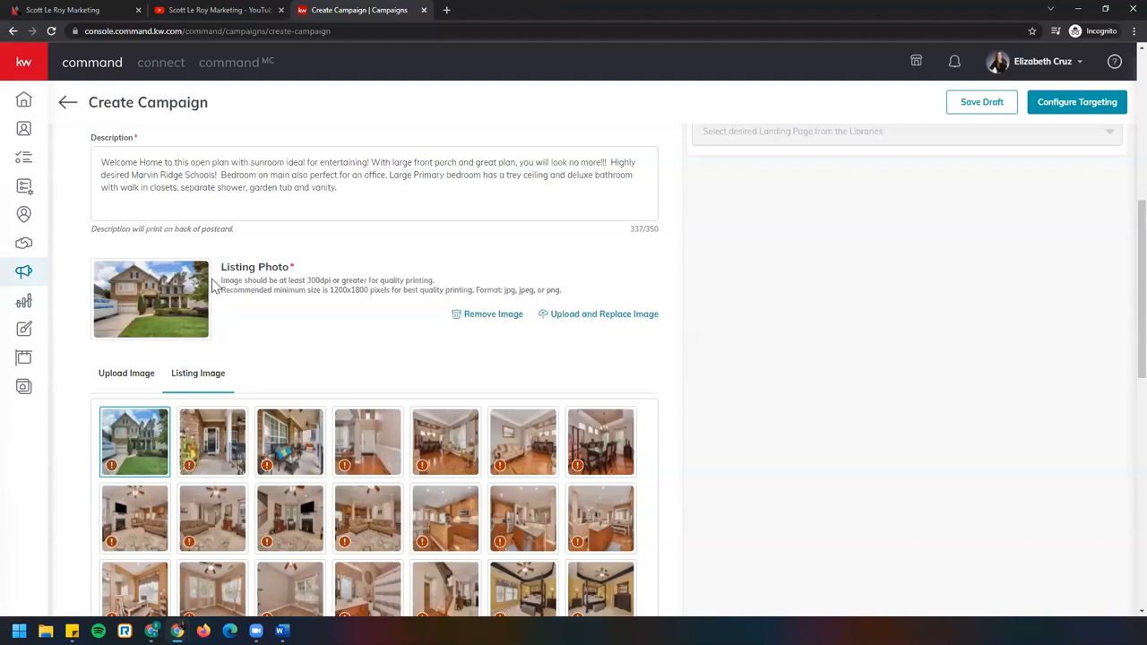
{"action": "left_click_drag", "start_coordinate": [220, 279], "coordinate": [438, 279]}
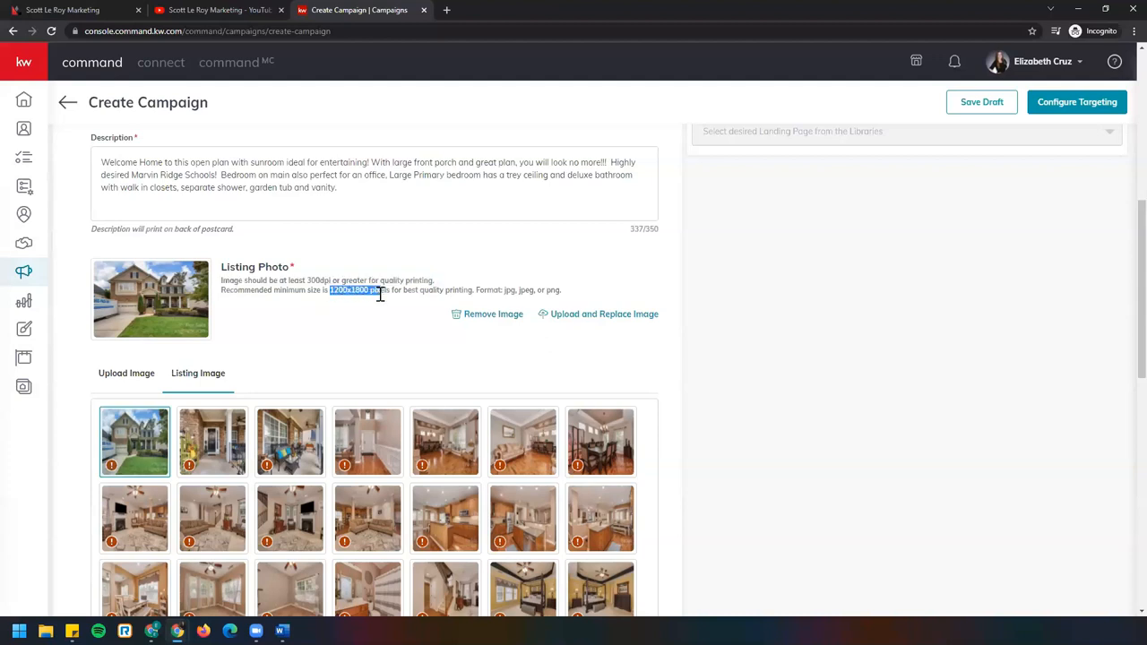
{"action": "left_click_drag", "start_coordinate": [330, 290], "coordinate": [392, 291]}
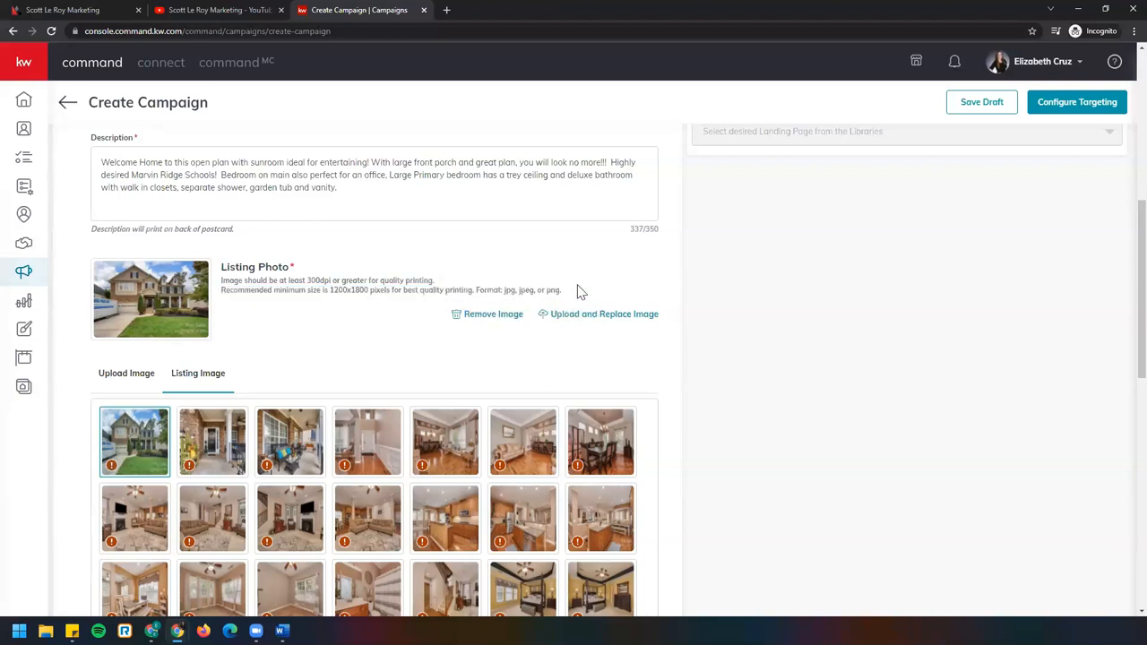
{"action": "scroll", "scroll_direction": "down", "scroll_amount": 3}
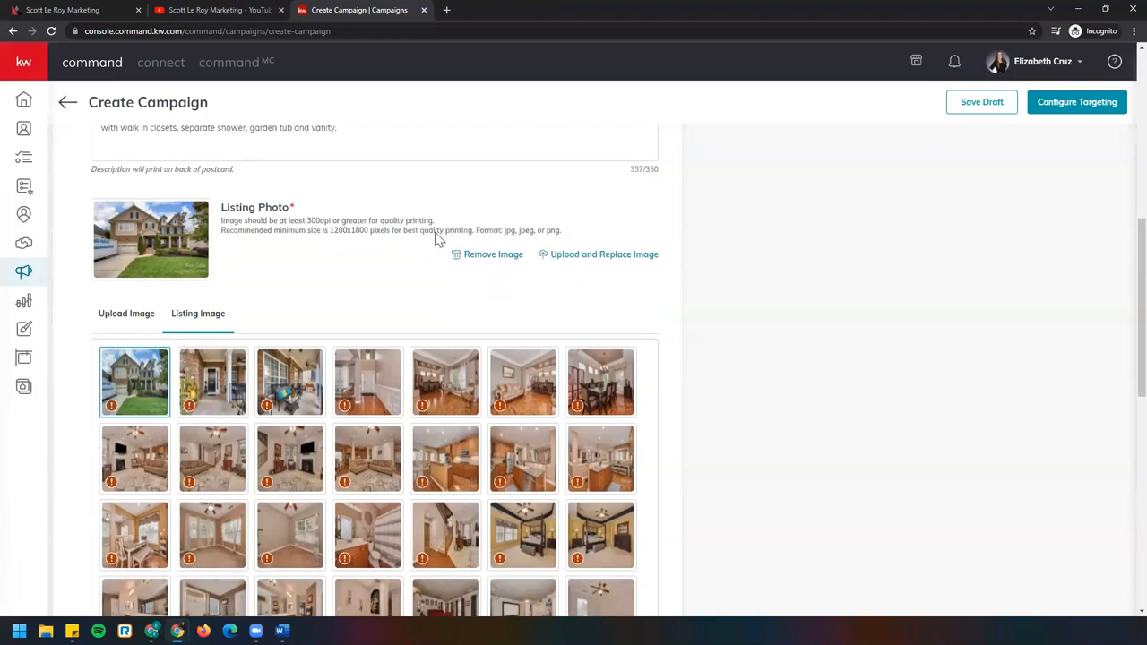
{"action": "mouse_move", "coordinate": [626, 336]}
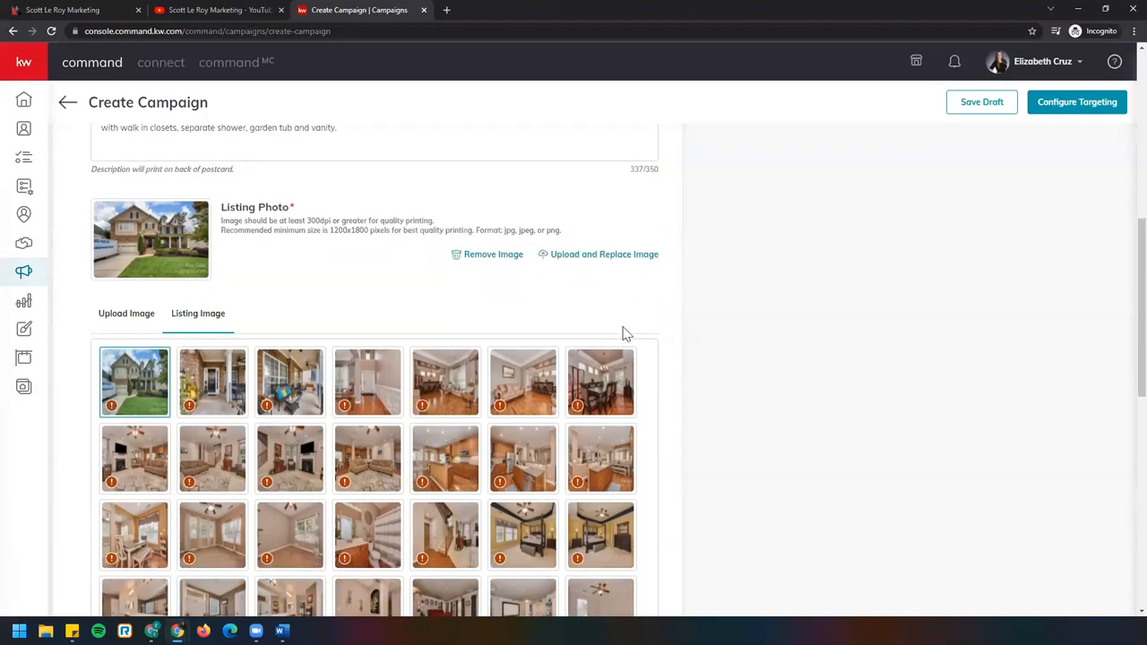
Save the postcard content with the agent details, keeping the low-resolution image via Use Image
{"action": "scroll", "scroll_direction": "down", "scroll_amount": 3}
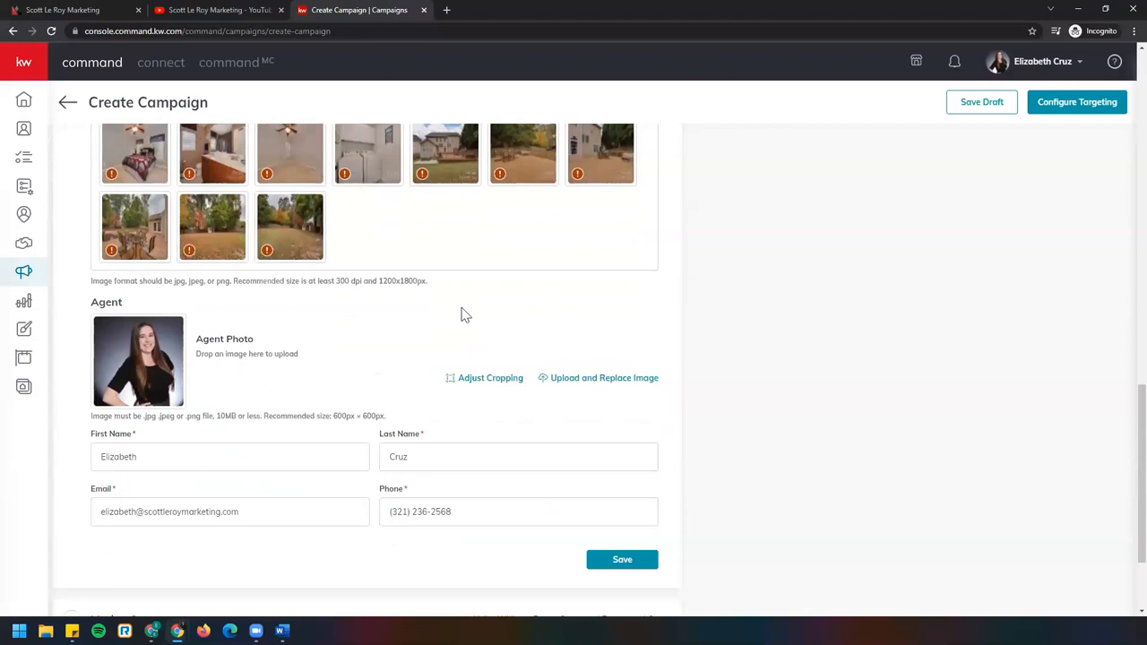
{"action": "scroll", "scroll_direction": "down", "scroll_amount": 3}
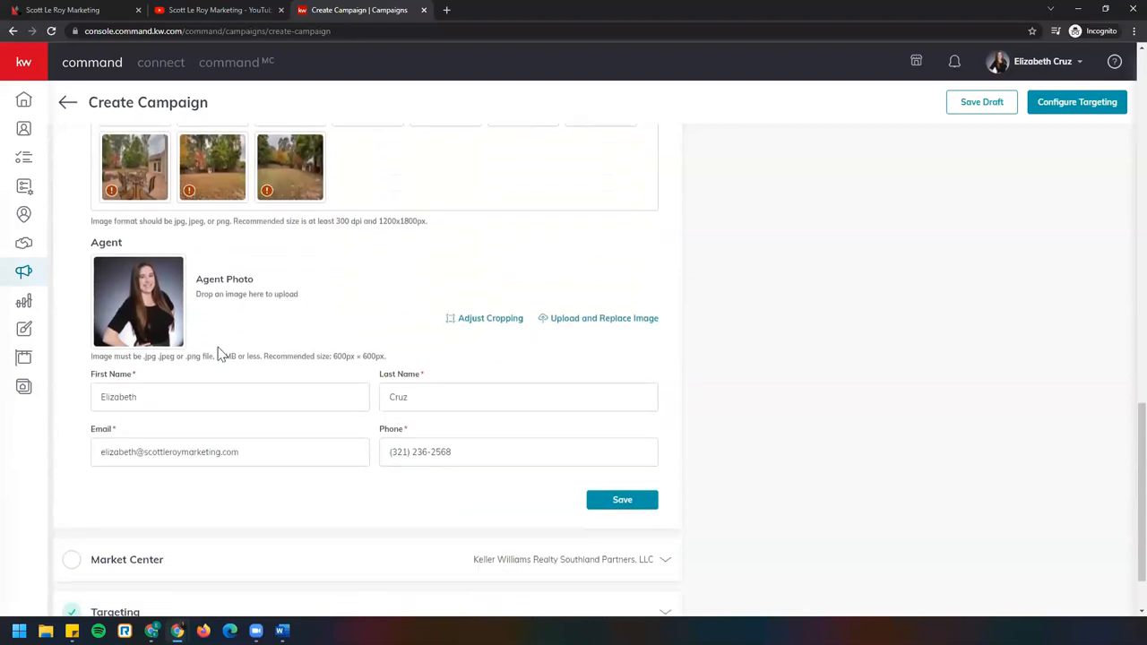
{"action": "mouse_move", "coordinate": [309, 414]}
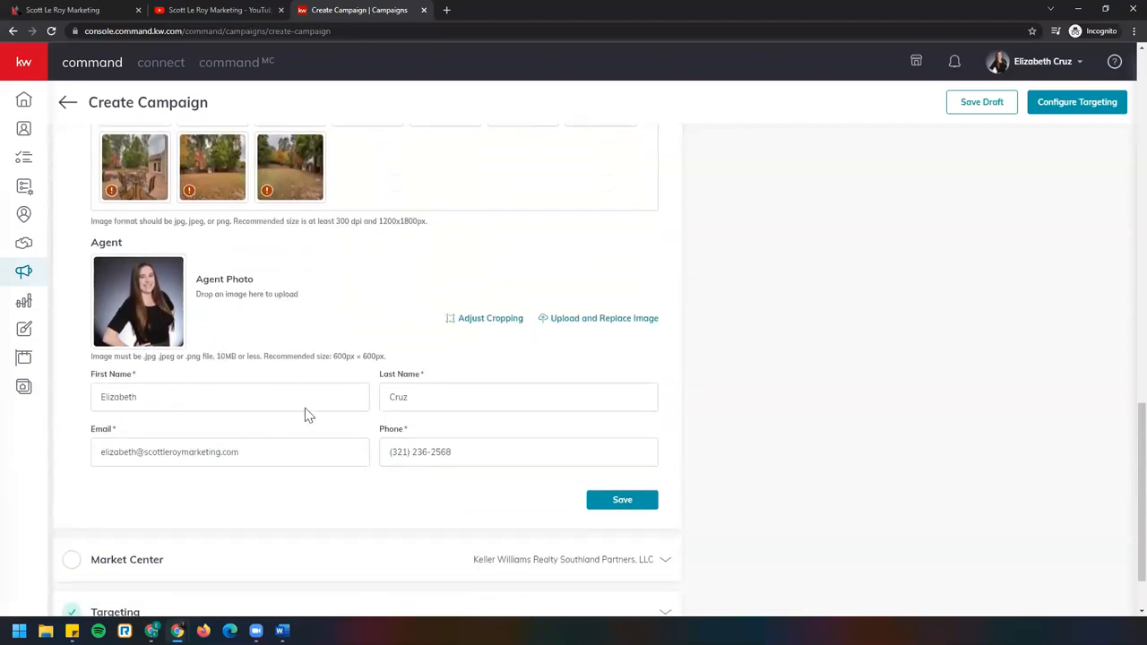
{"action": "mouse_move", "coordinate": [86, 319]}
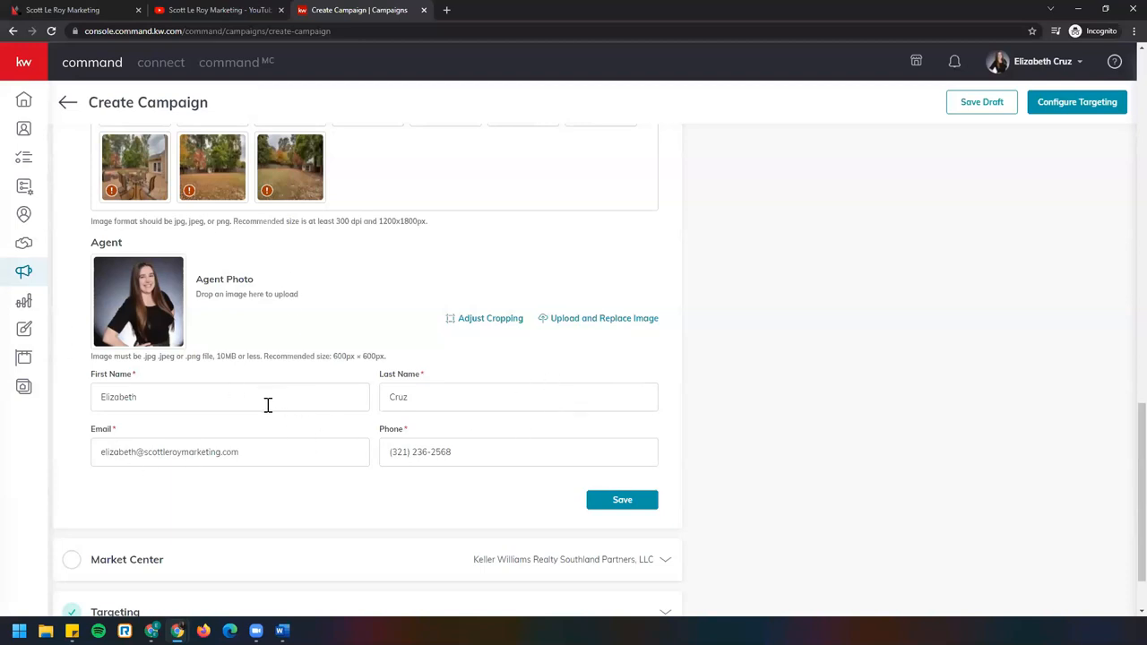
{"action": "mouse_move", "coordinate": [377, 475]}
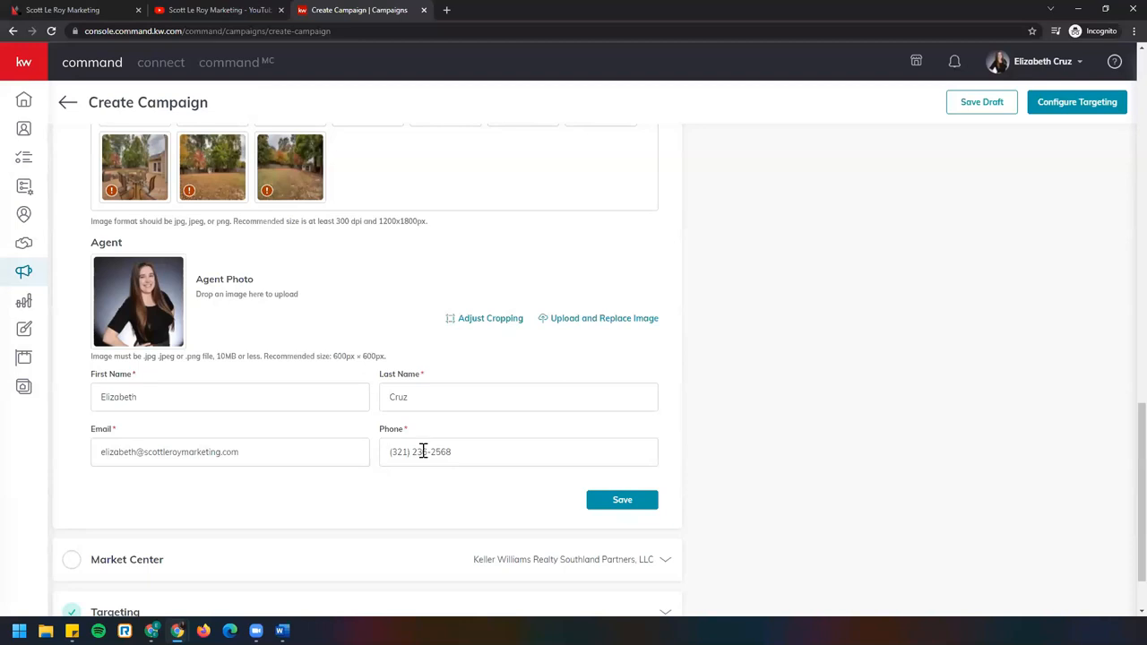
{"action": "mouse_move", "coordinate": [427, 445]}
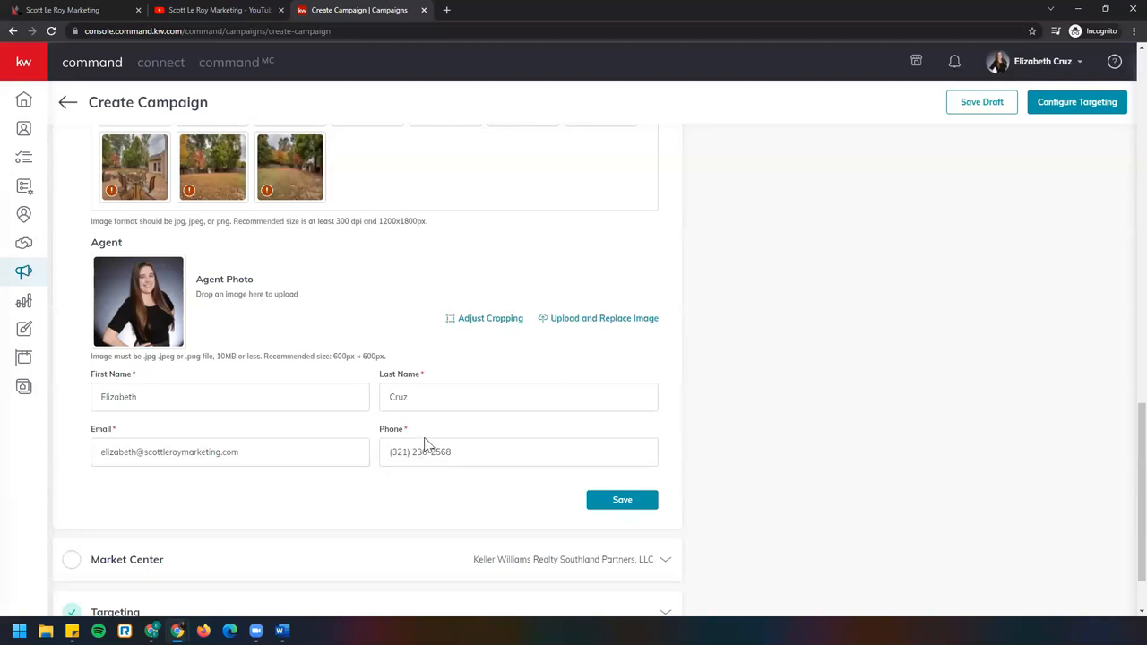
{"action": "left_click", "coordinate": [622, 498]}
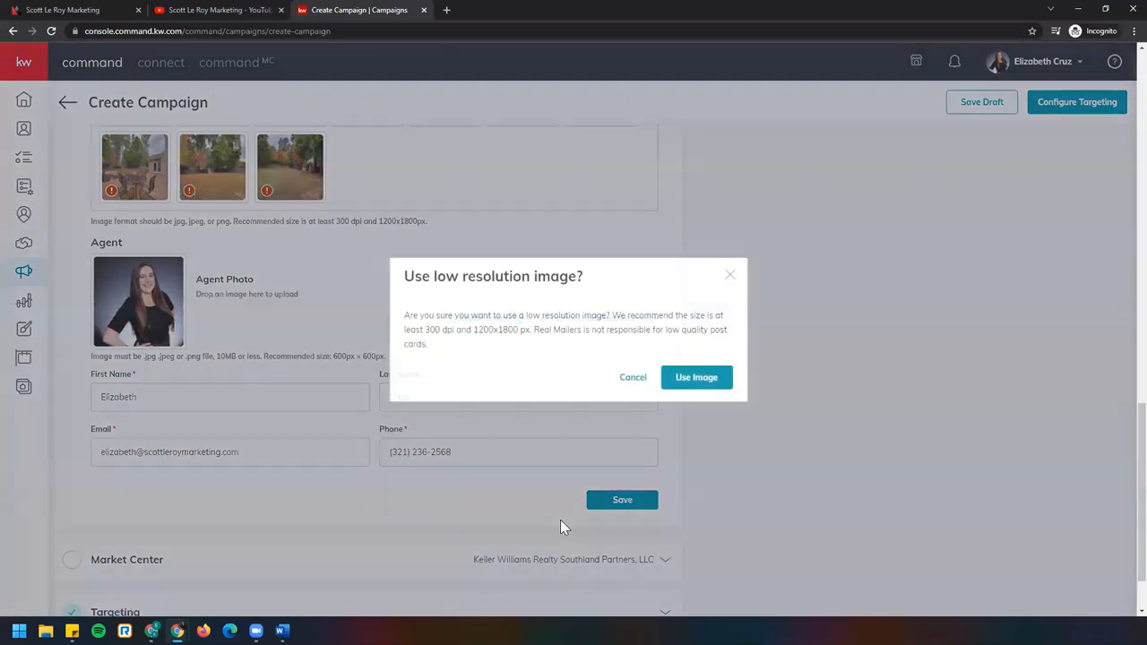
{"action": "mouse_move", "coordinate": [457, 251]}
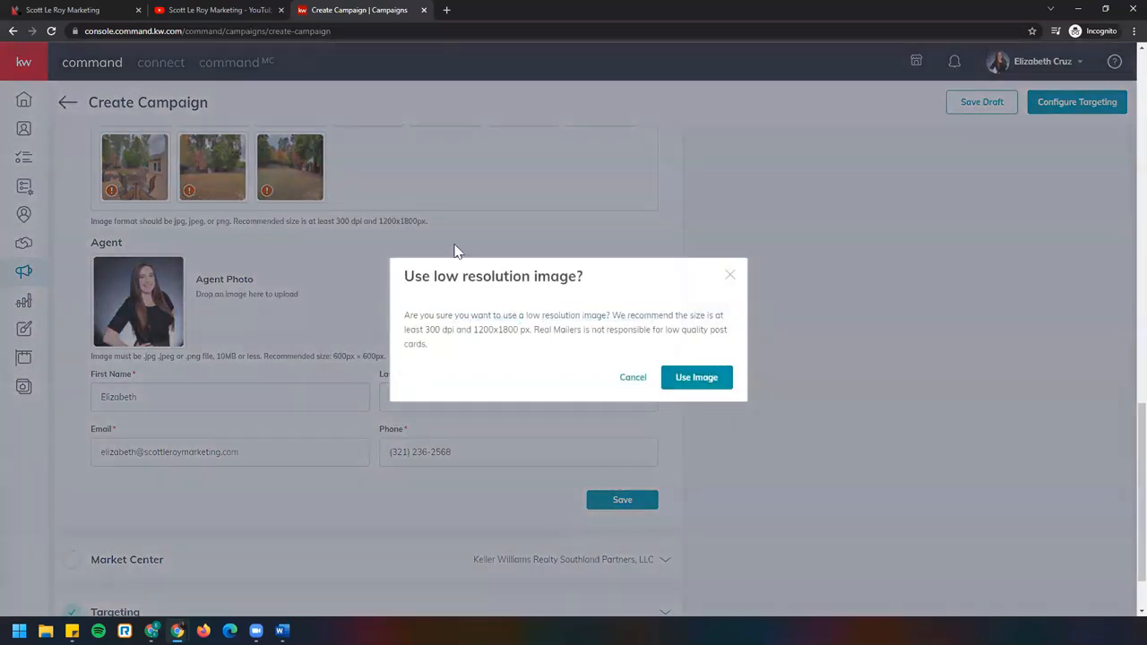
{"action": "mouse_move", "coordinate": [749, 320]}
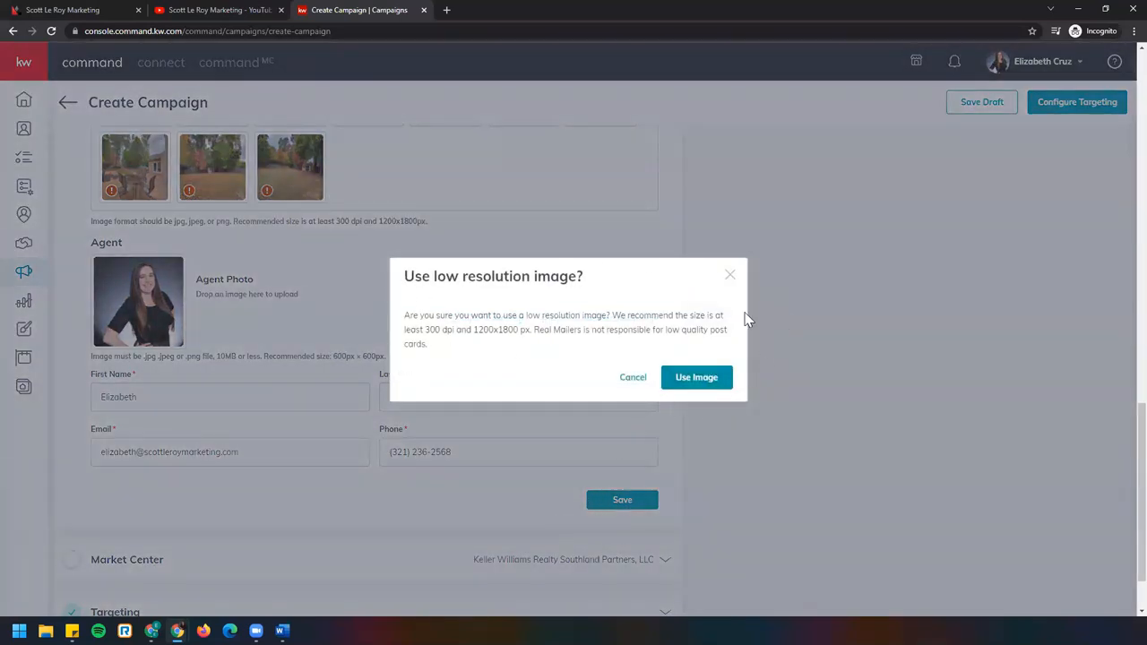
{"action": "left_click", "coordinate": [695, 376]}
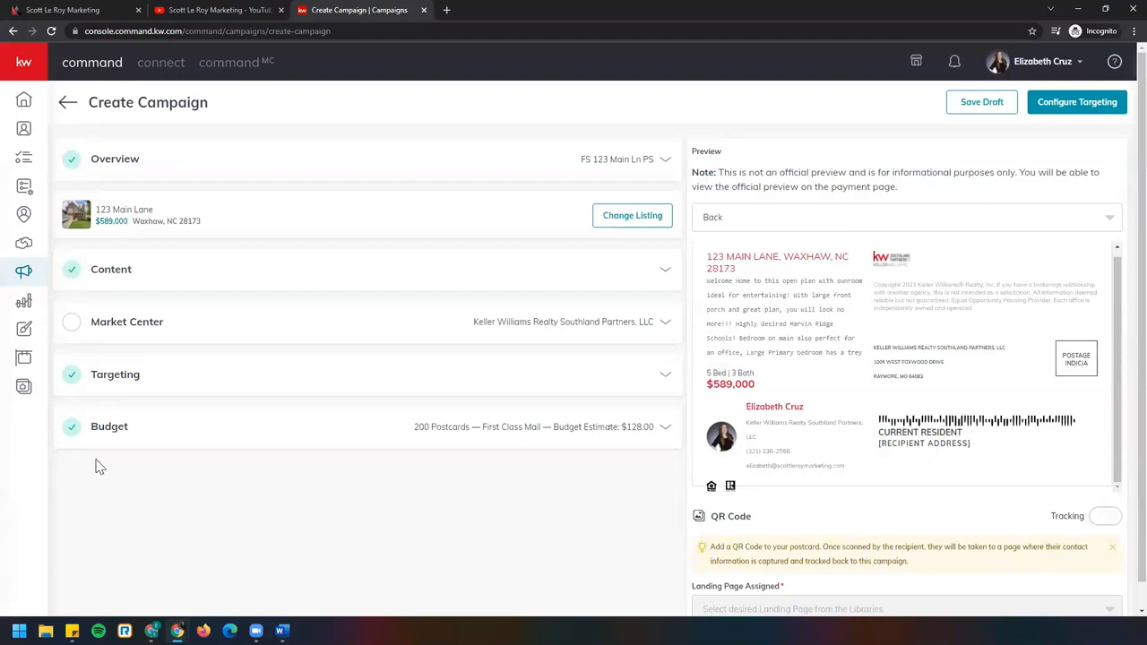
{"action": "mouse_move", "coordinate": [352, 334]}
{"action": "type", "text": "KWR Southland Partners, LLC"}
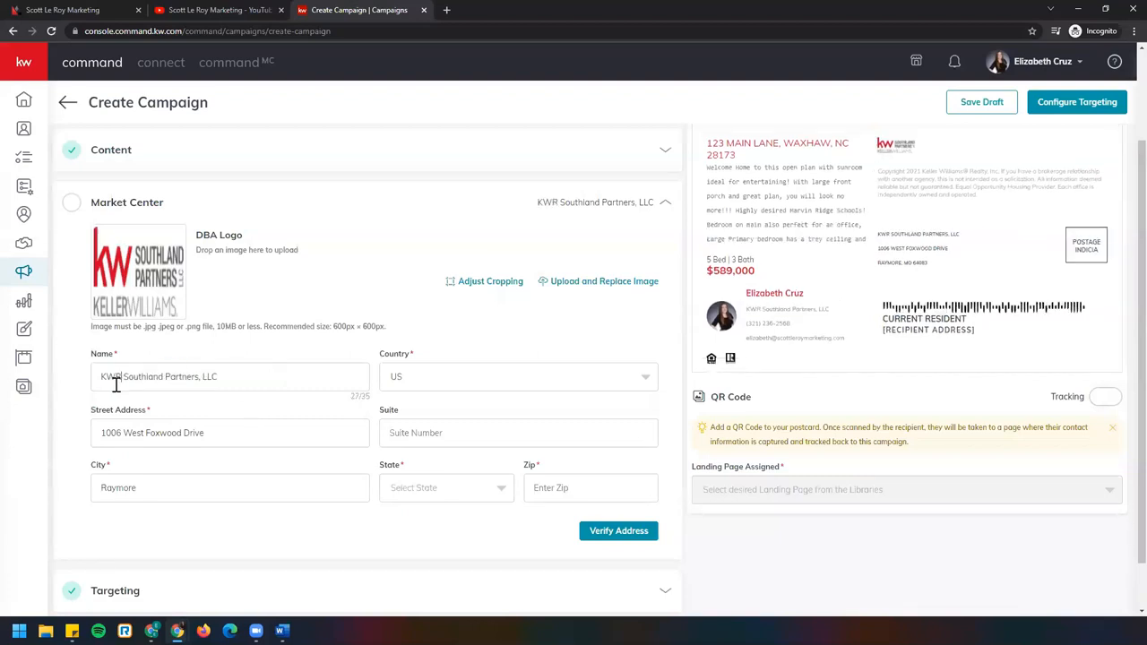
{"action": "mouse_move", "coordinate": [349, 409]}
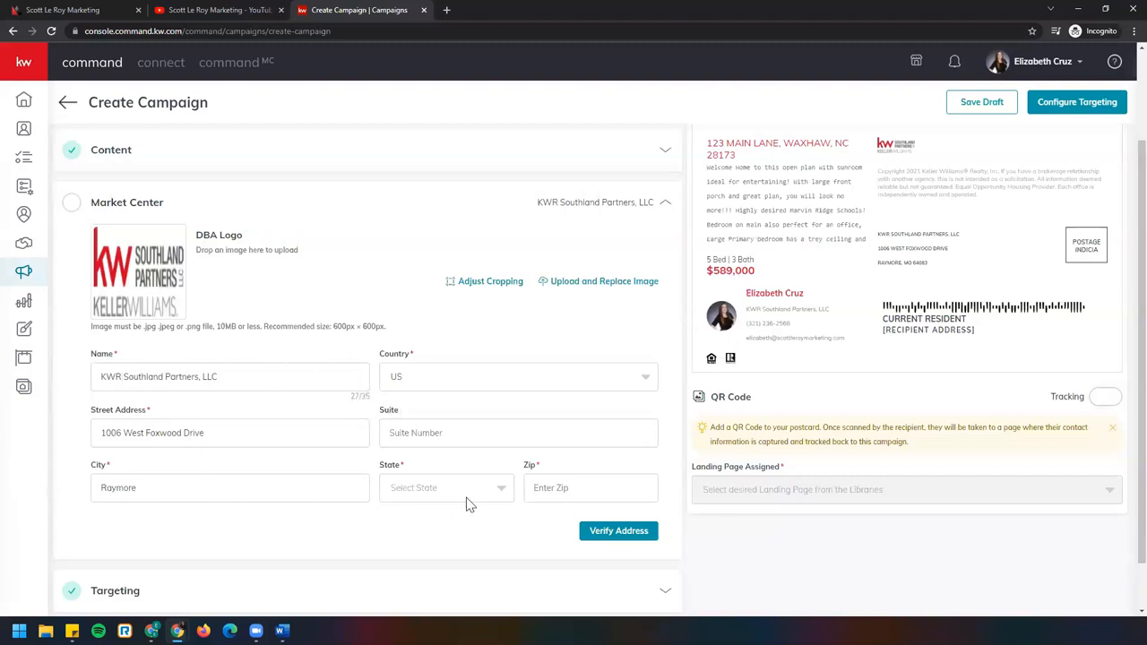
Set the Market Center state to MO and zip 64083, verify and confirm the corrected address
{"action": "left_click", "coordinate": [444, 487]}
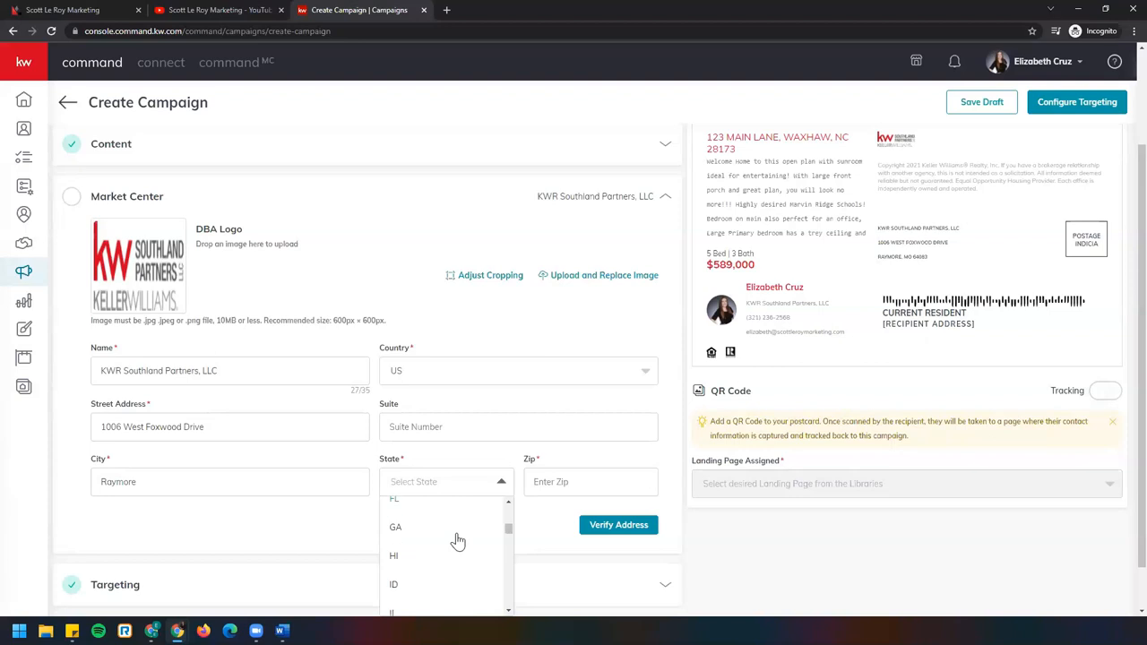
{"action": "scroll", "scroll_direction": "down", "scroll_amount": 3}
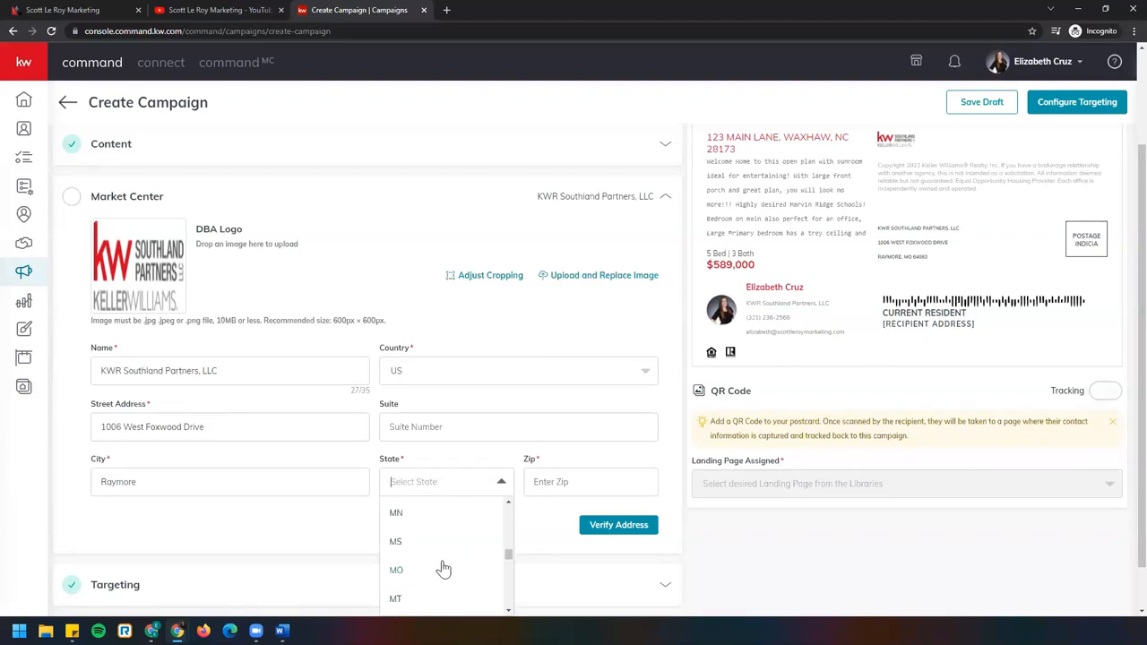
{"action": "left_click", "coordinate": [396, 570]}
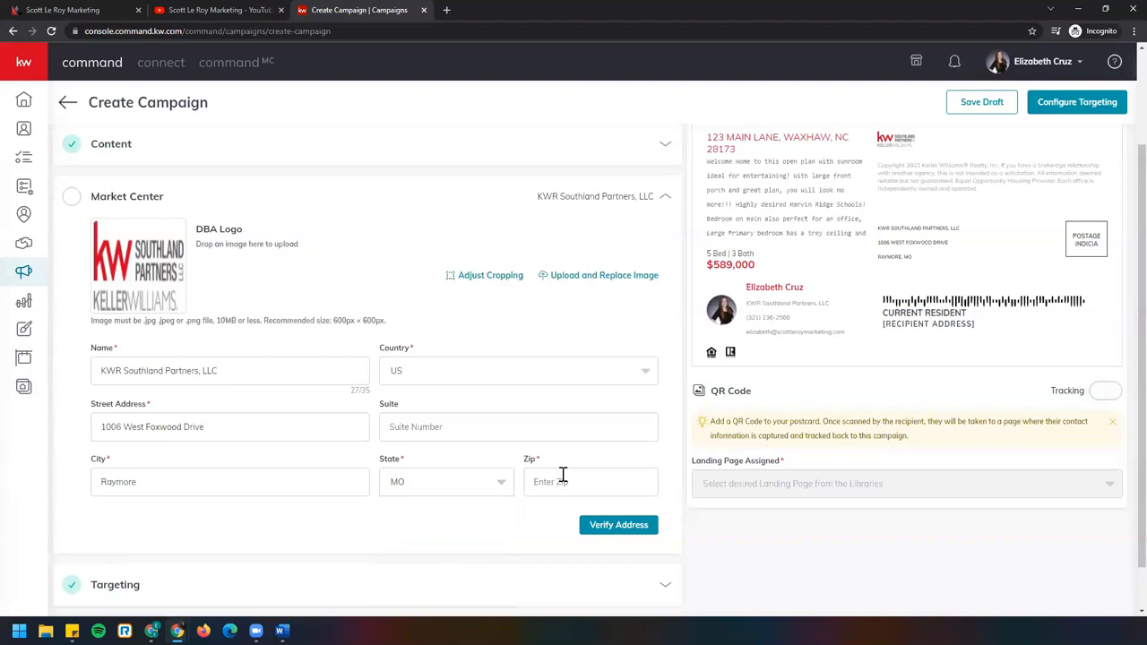
{"action": "type", "text": "64083"}
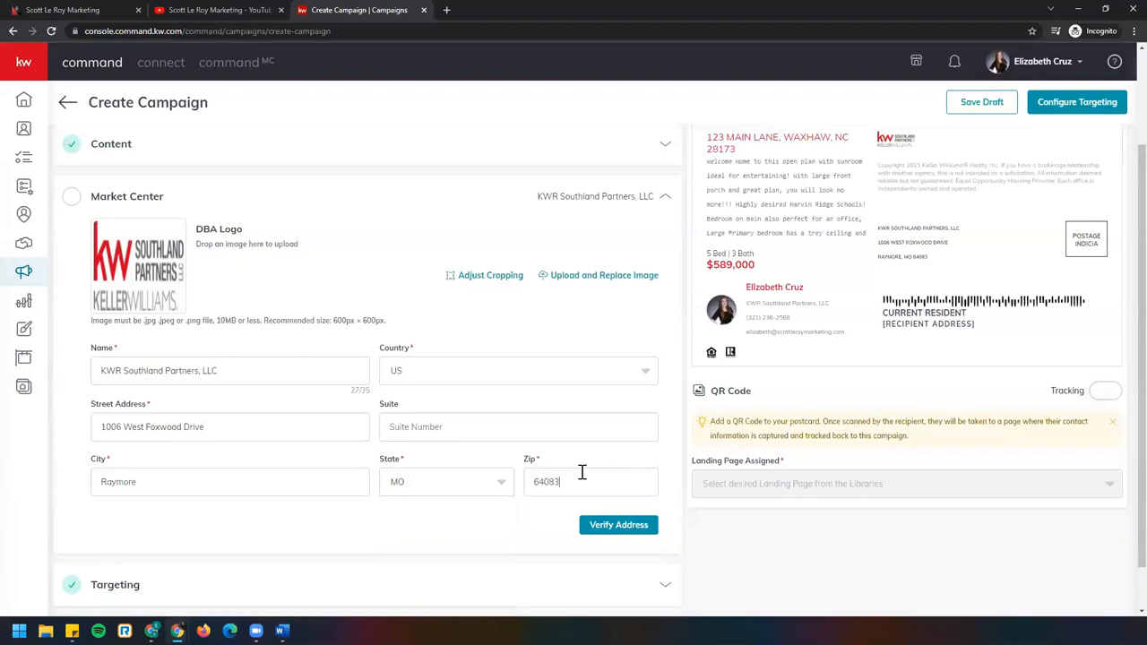
{"action": "left_click", "coordinate": [618, 524]}
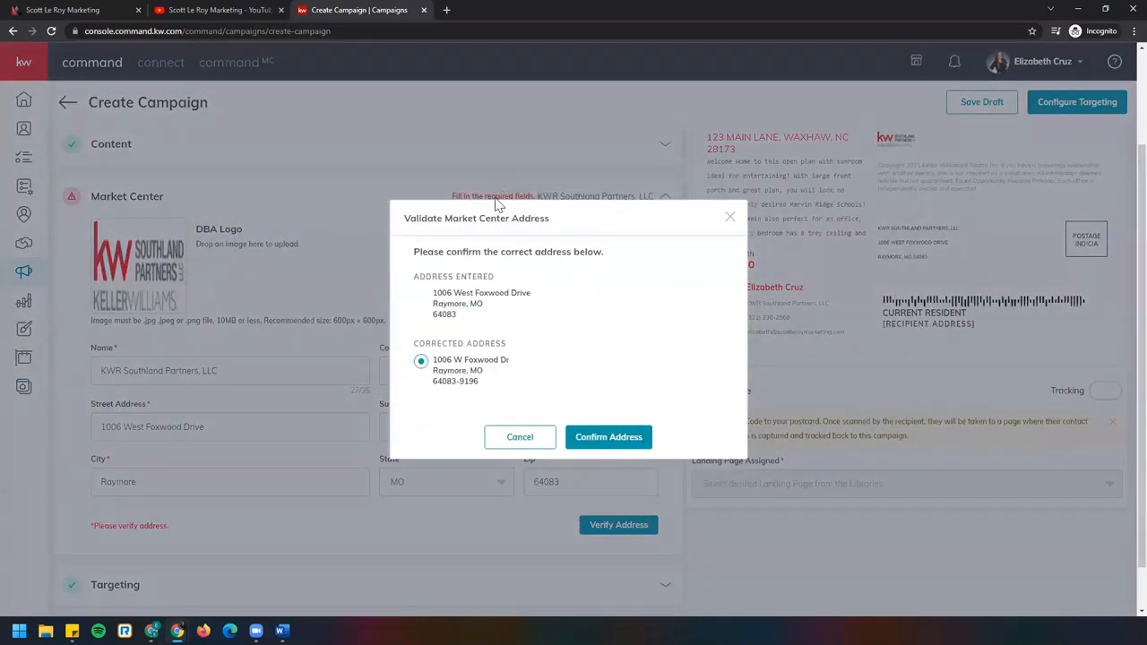
{"action": "left_click", "coordinate": [609, 438]}
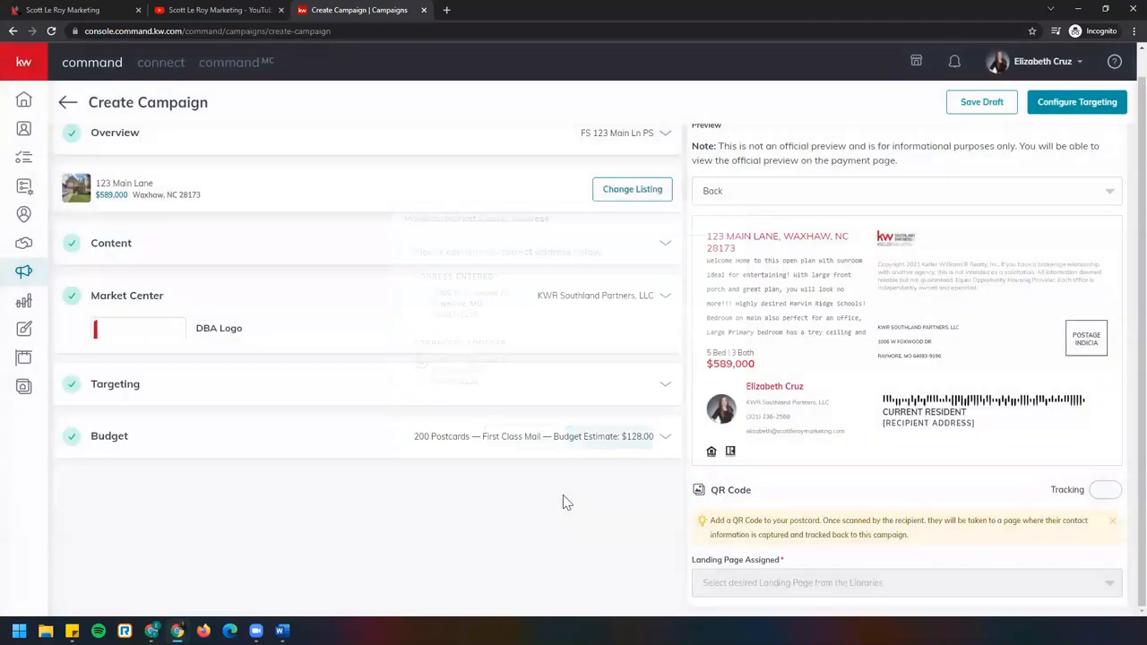
{"action": "left_click", "coordinate": [663, 296]}
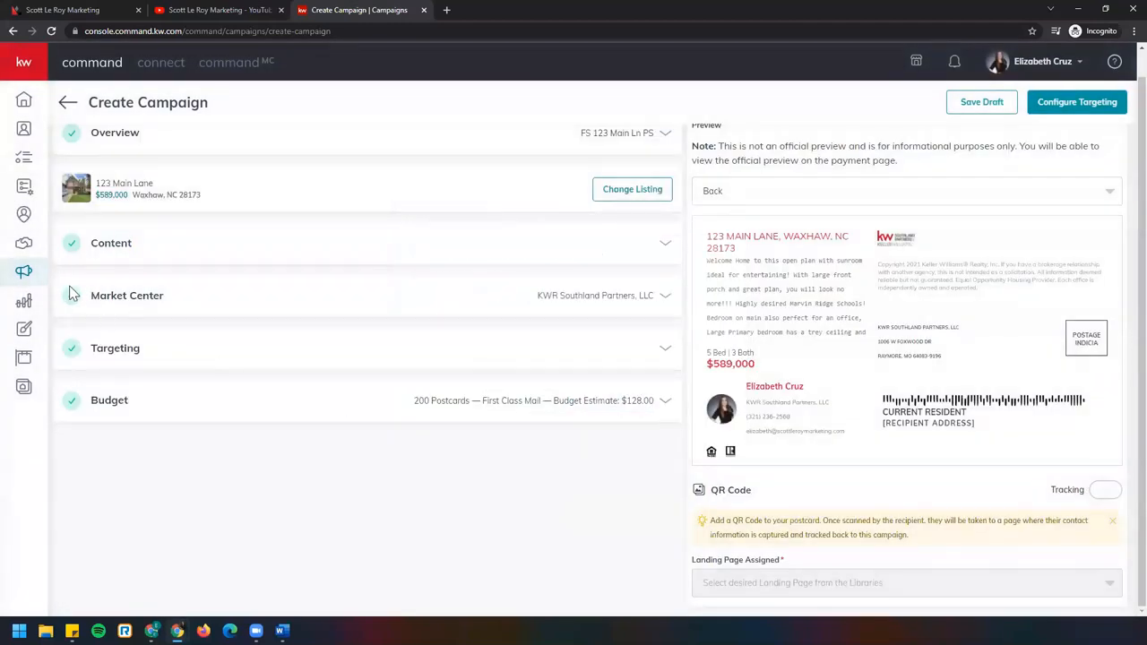
{"action": "mouse_move", "coordinate": [146, 353]}
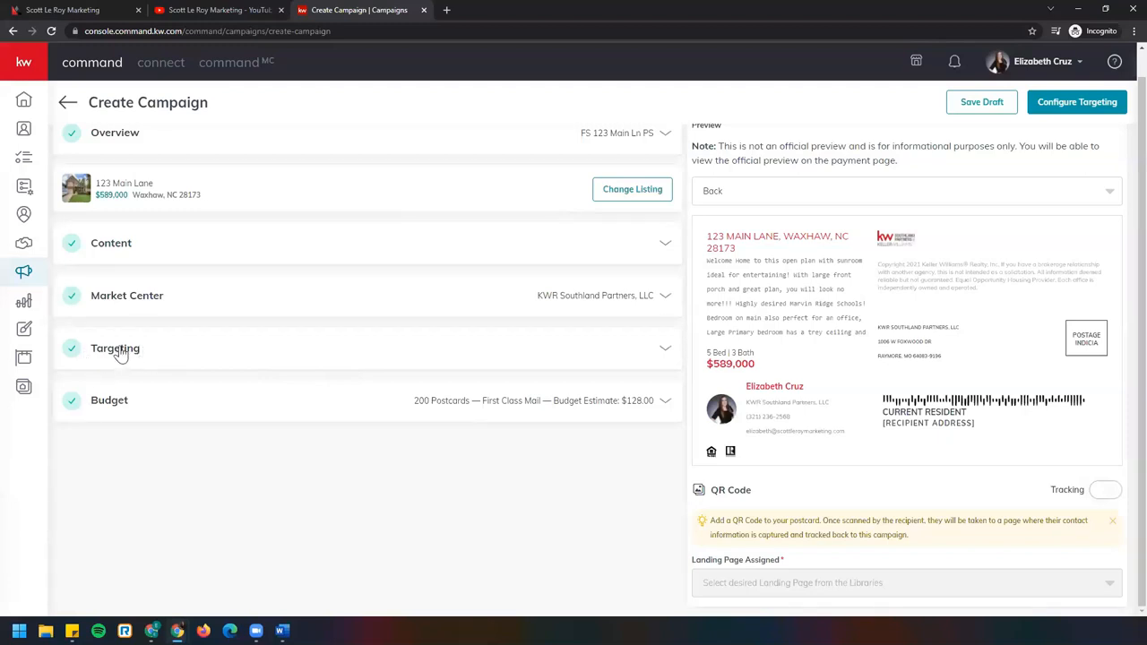
Keep Local Targeting around 123 Main Lane, Waxhaw, NC 28173 and save it
{"action": "left_click", "coordinate": [115, 348]}
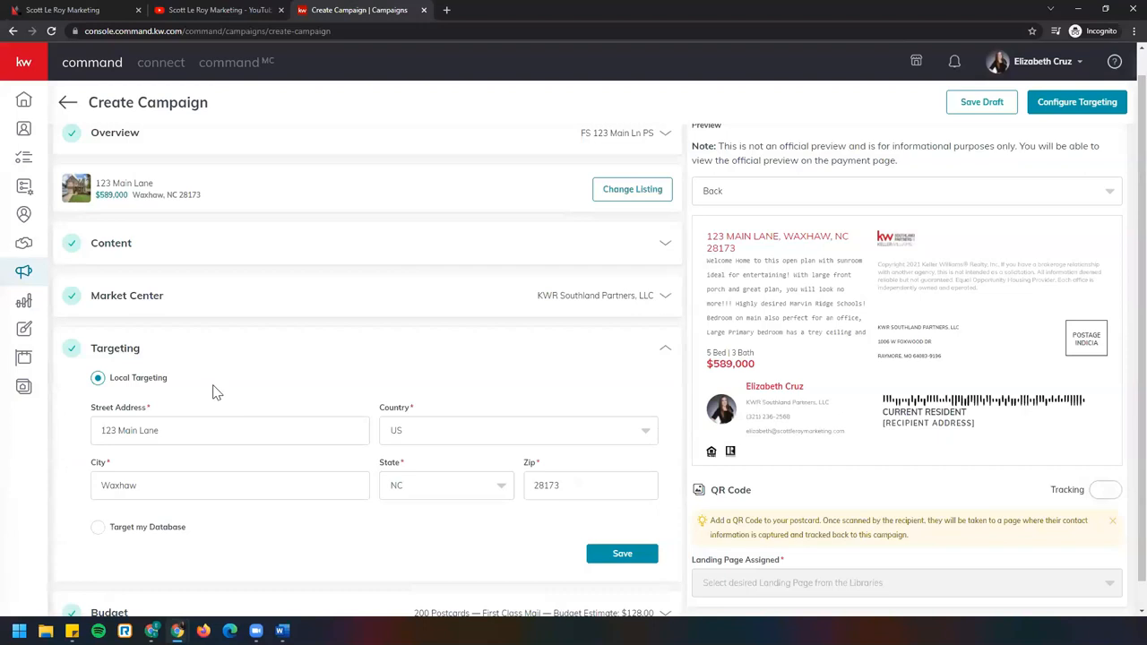
{"action": "mouse_move", "coordinate": [111, 360]}
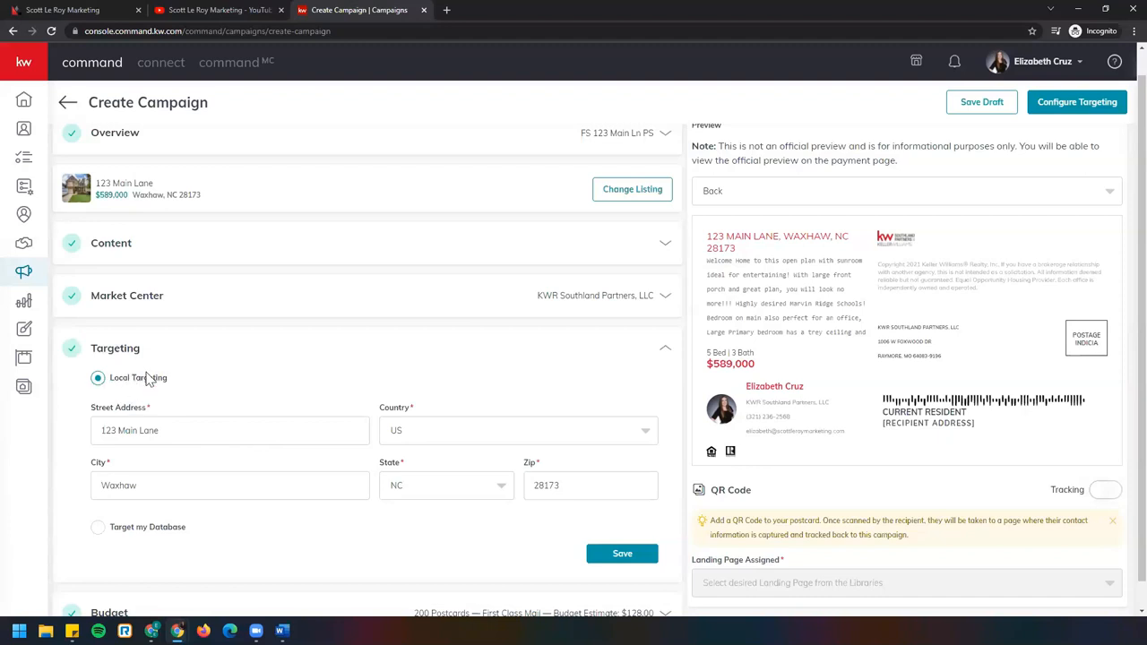
{"action": "mouse_move", "coordinate": [230, 376]}
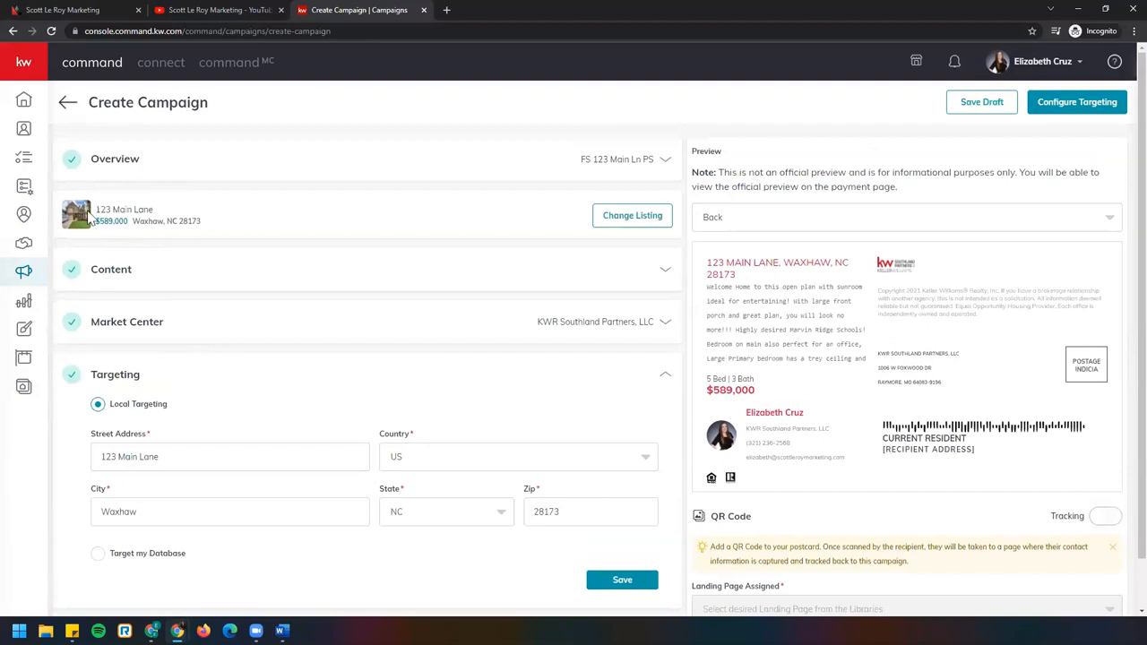
{"action": "mouse_move", "coordinate": [136, 235]}
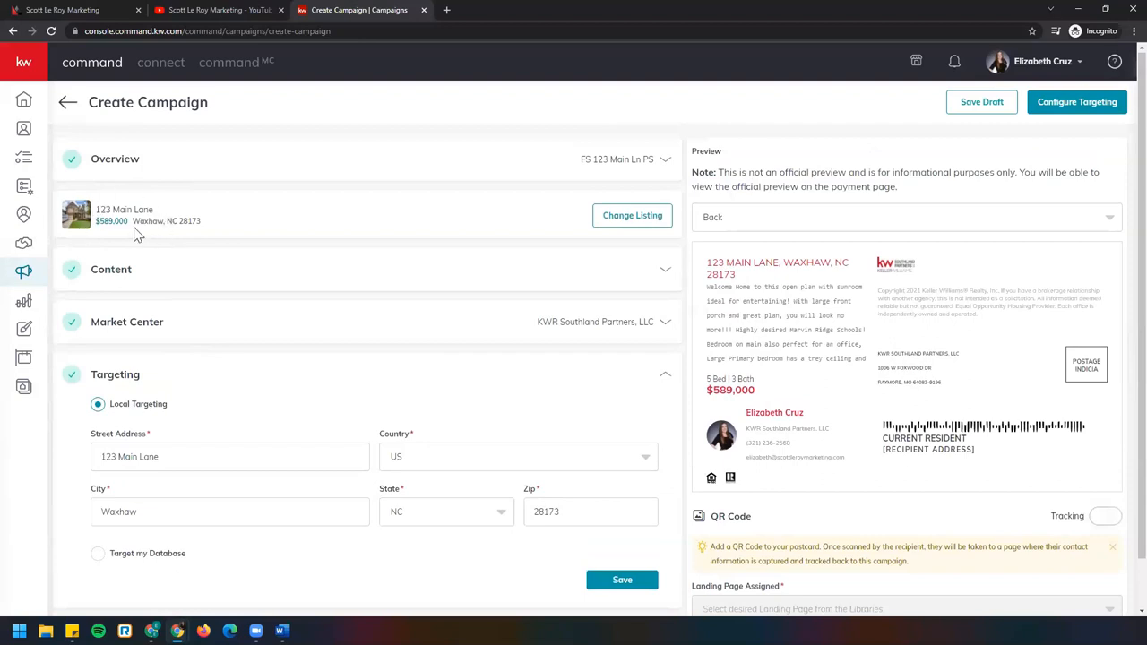
{"action": "mouse_move", "coordinate": [301, 530]}
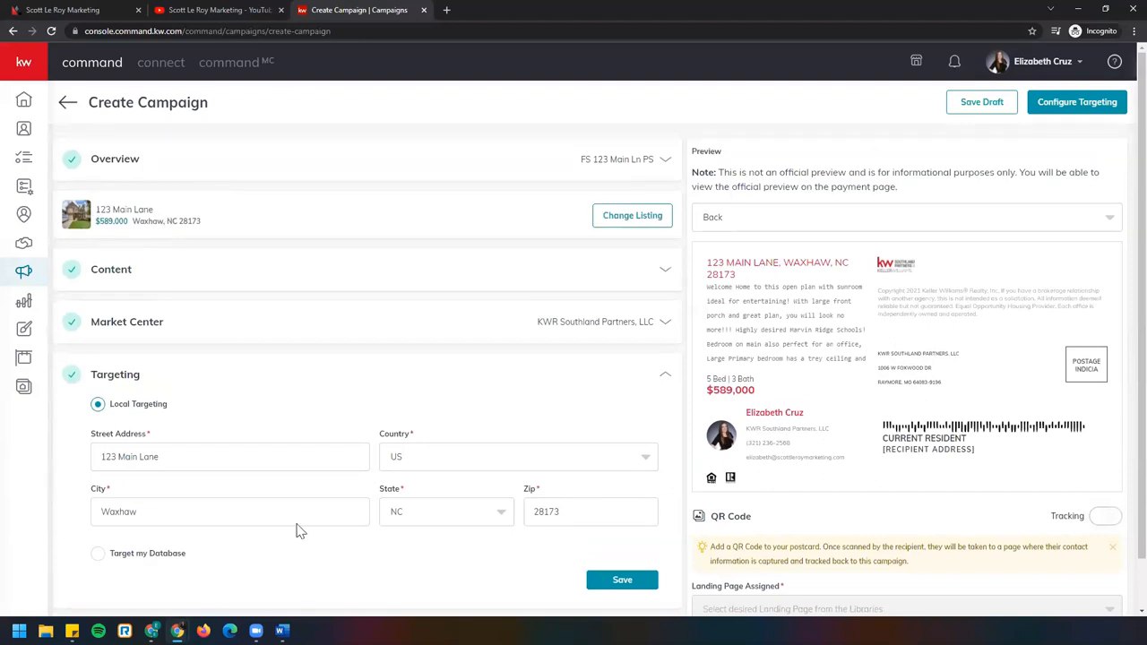
{"action": "mouse_move", "coordinate": [385, 500]}
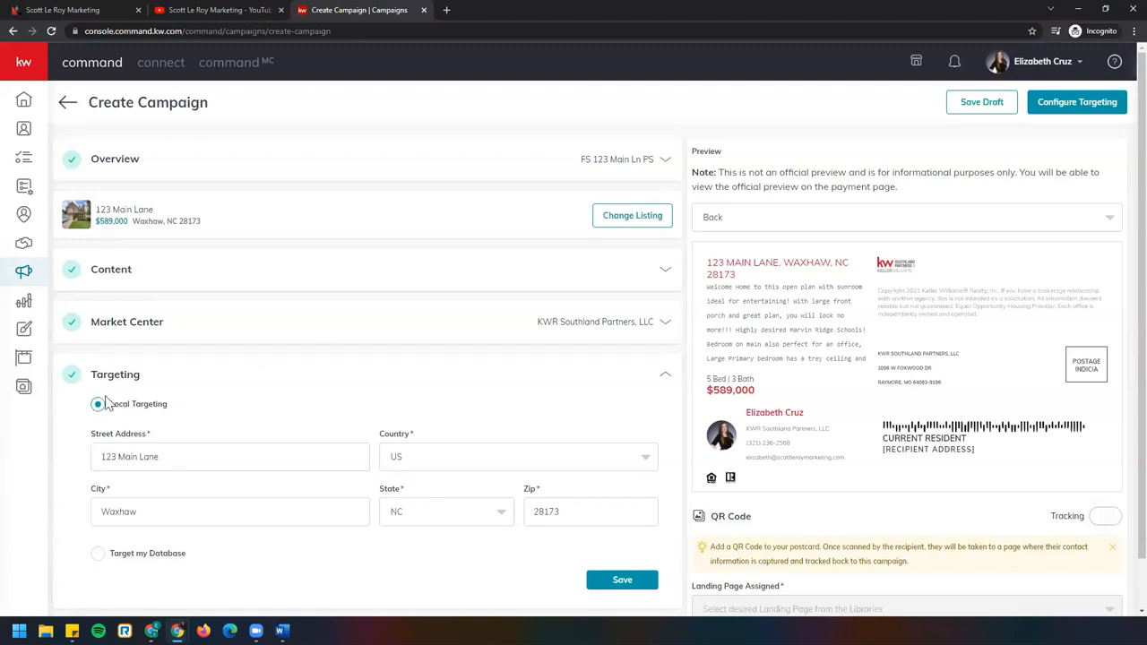
{"action": "scroll", "scroll_direction": "down", "scroll_amount": 3}
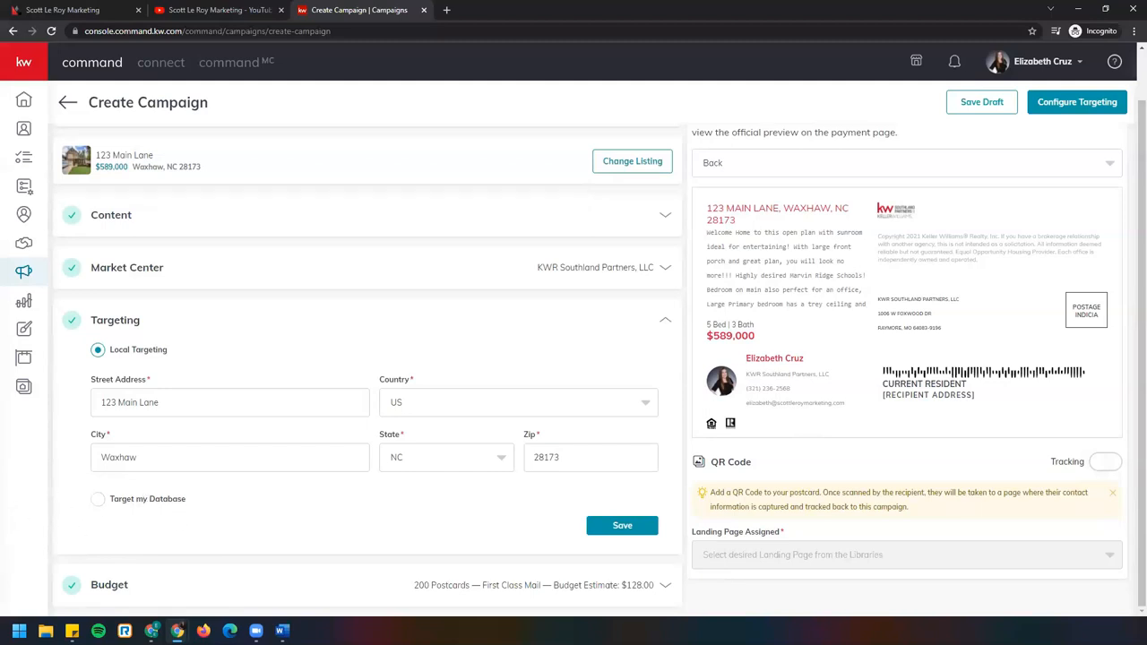
{"action": "mouse_move", "coordinate": [152, 344]}
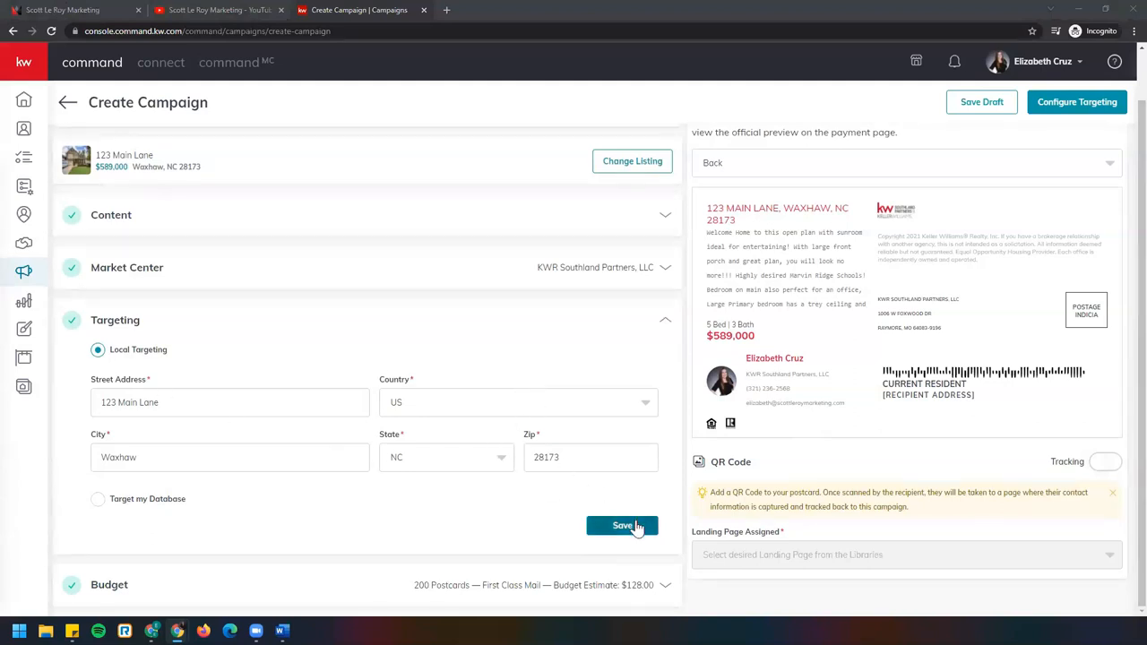
{"action": "left_click", "coordinate": [622, 525]}
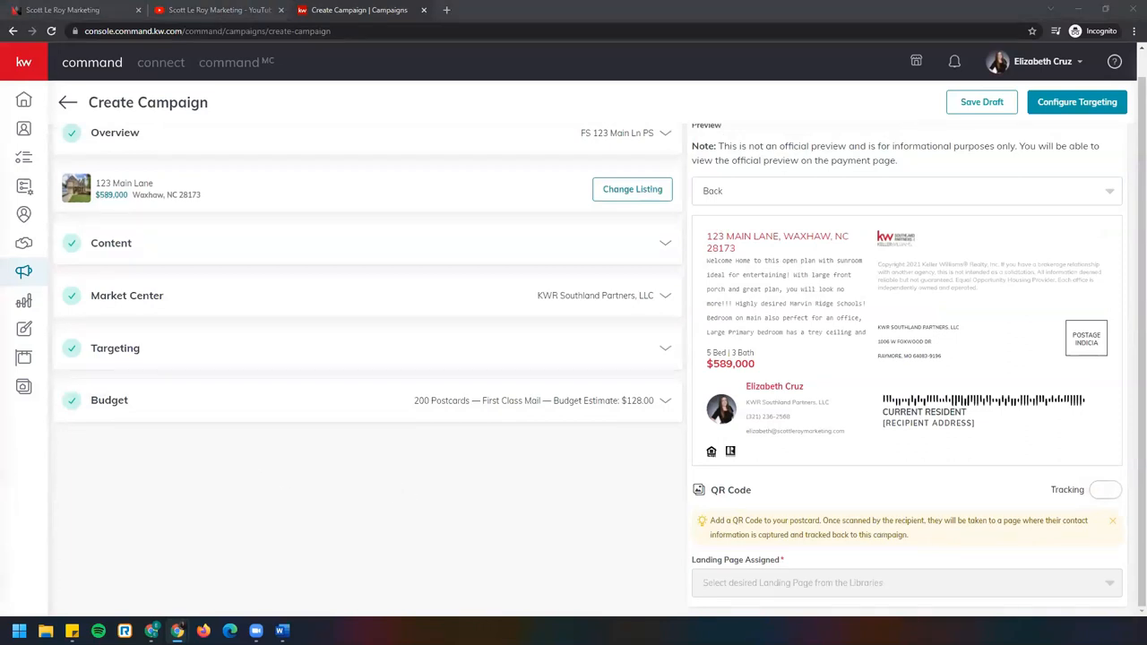
{"action": "mouse_move", "coordinate": [147, 411]}
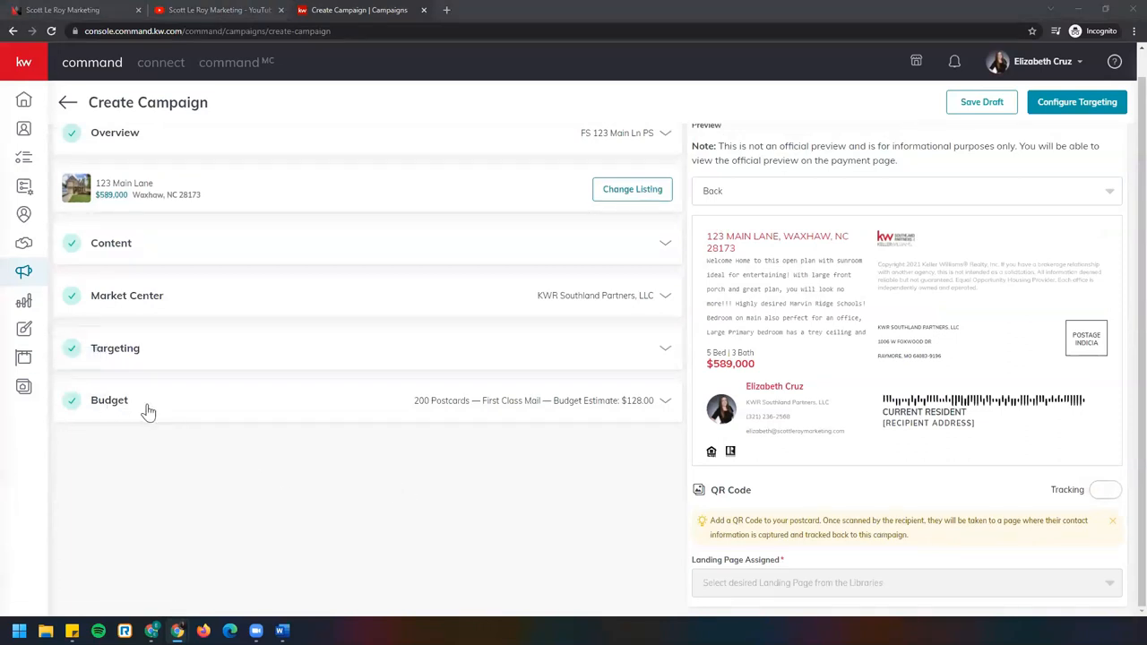
Raise the postcard quantity to 203 and check the First Class postage class, for a $129.92 estimate
{"action": "left_click", "coordinate": [108, 400]}
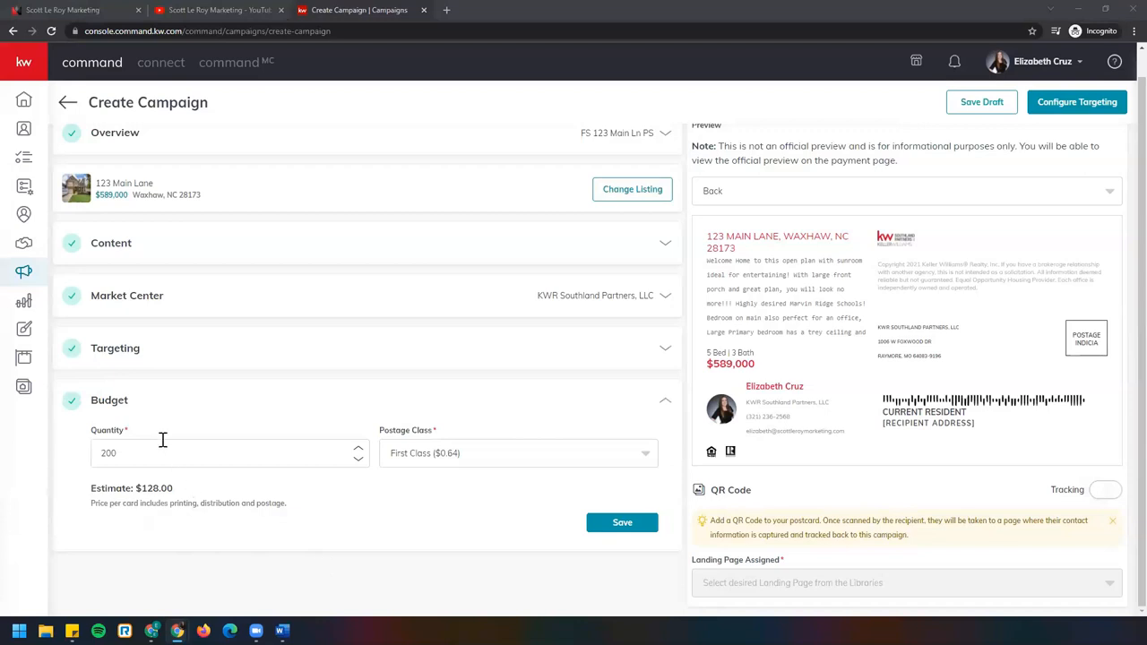
{"action": "mouse_move", "coordinate": [364, 466]}
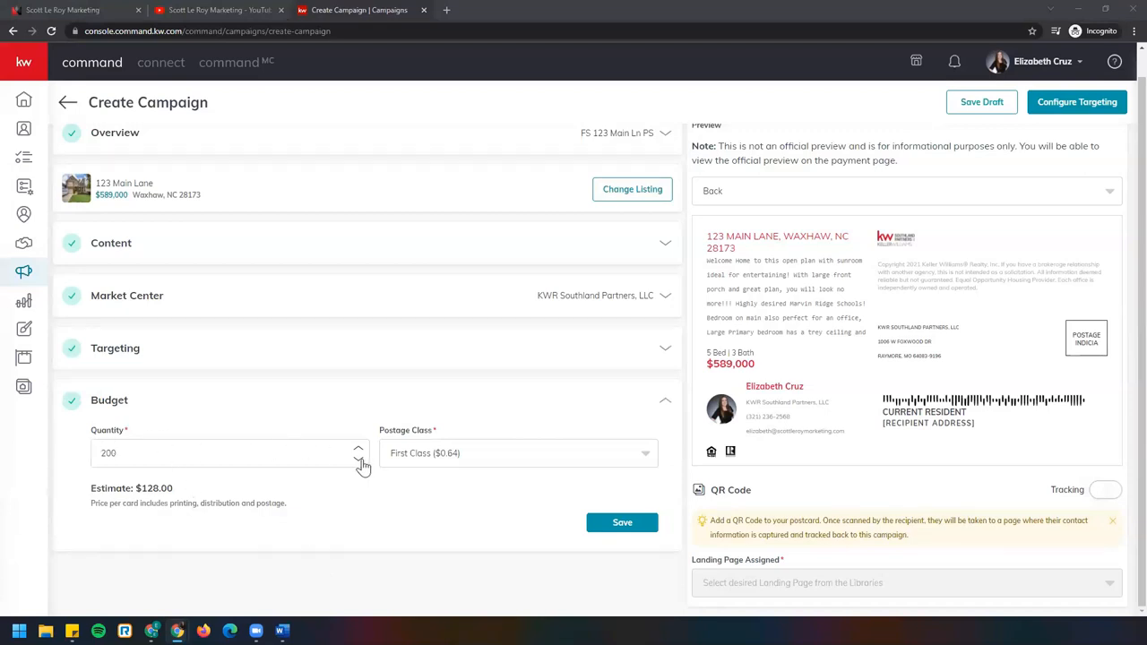
{"action": "left_click", "coordinate": [358, 448]}
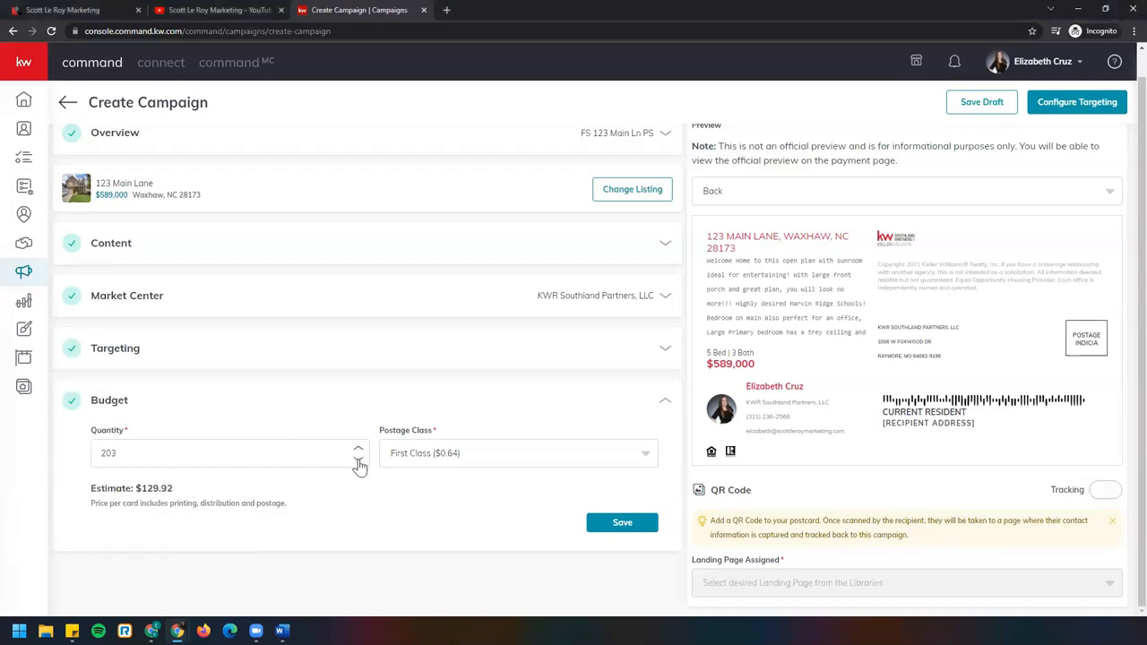
{"action": "left_click", "coordinate": [518, 451]}
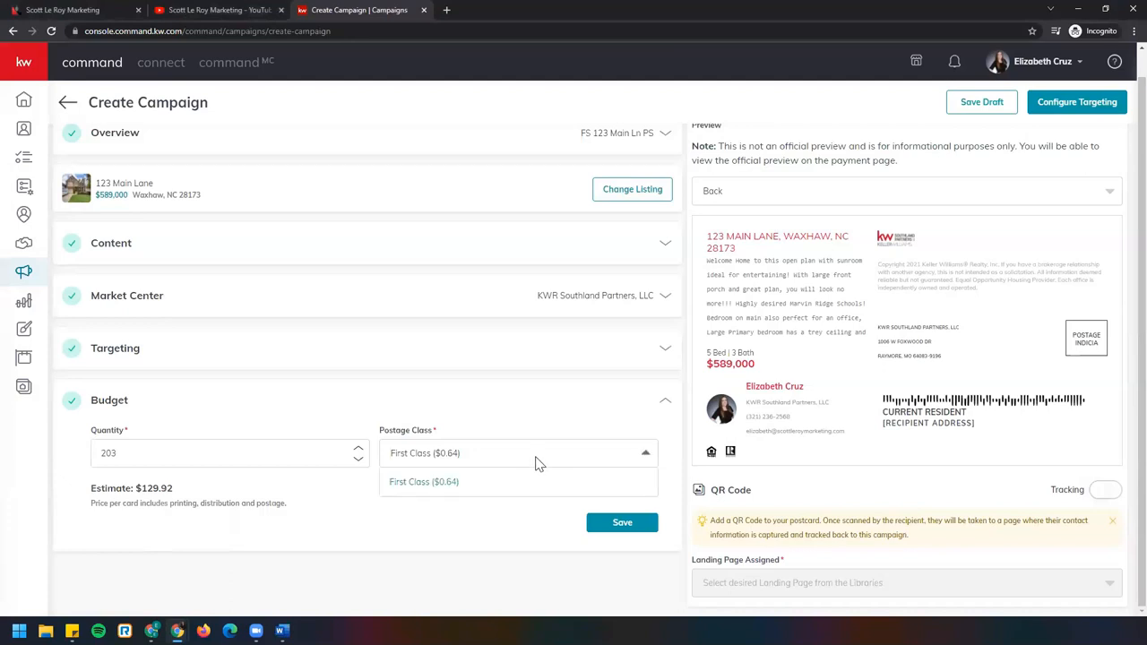
{"action": "mouse_move", "coordinate": [457, 498]}
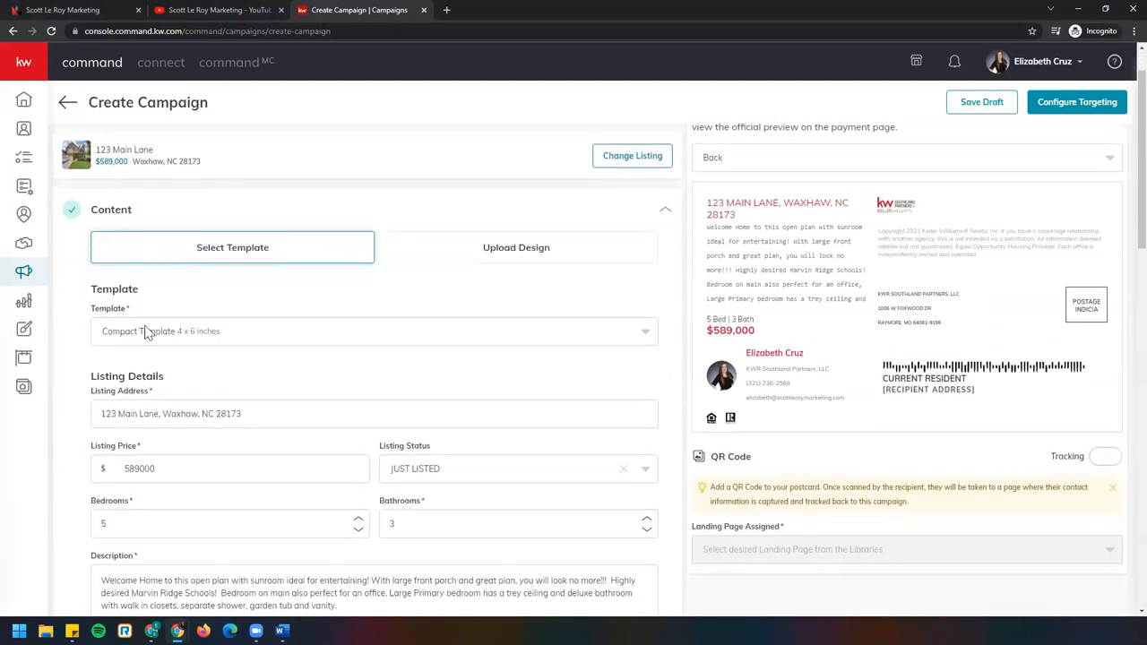
{"action": "mouse_move", "coordinate": [158, 335]}
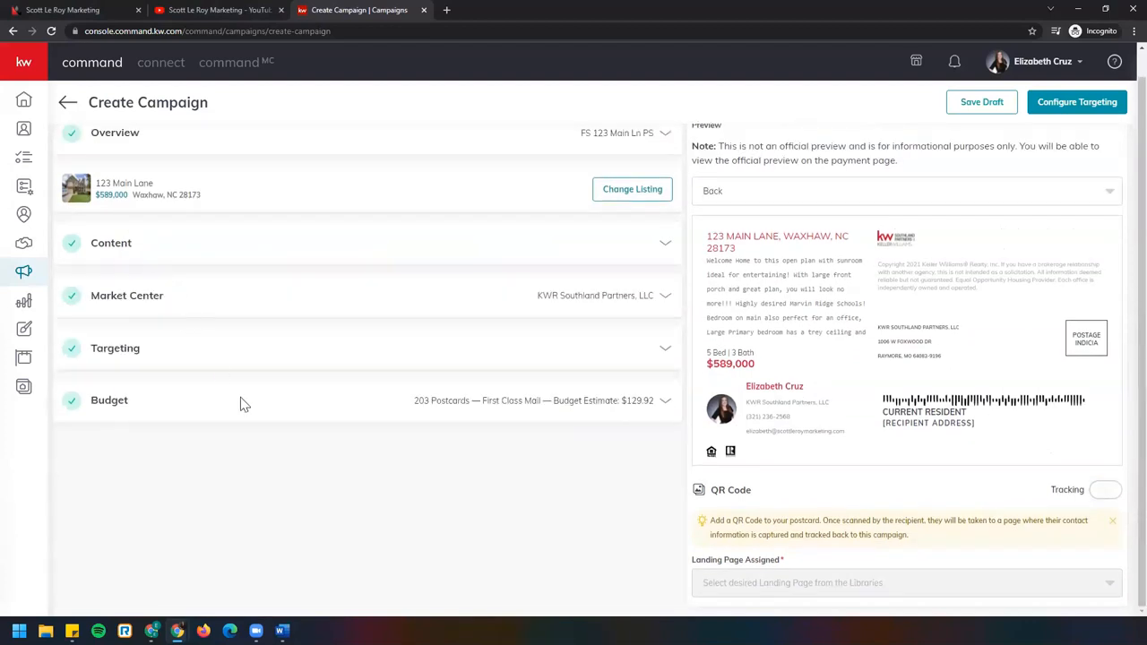
{"action": "mouse_move", "coordinate": [312, 431]}
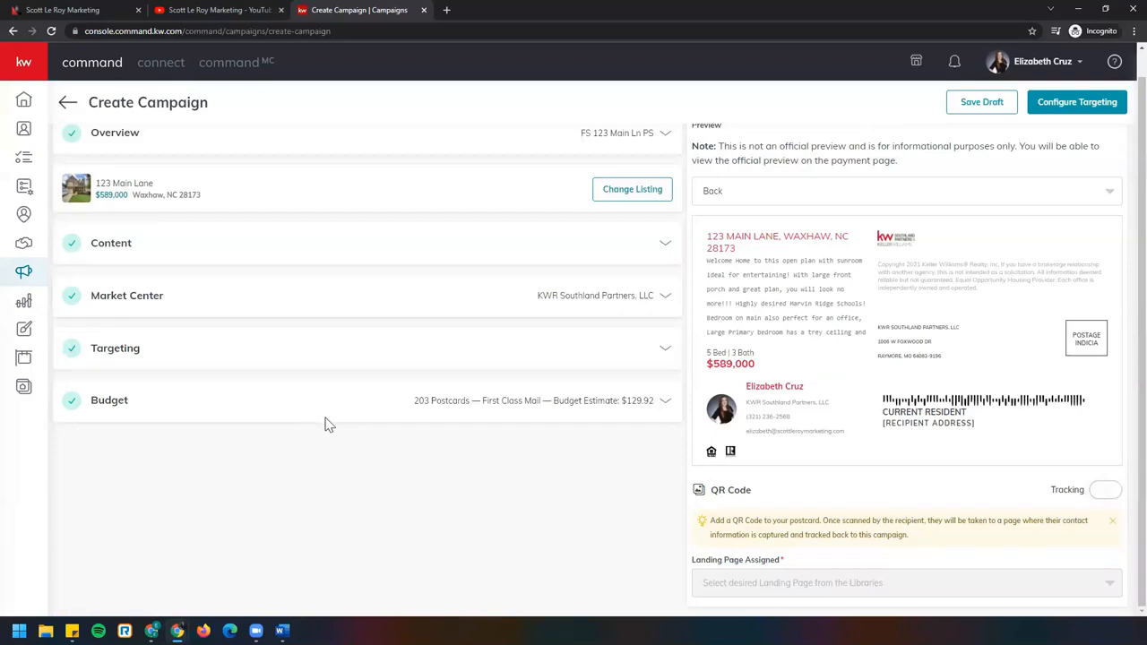
{"action": "mouse_move", "coordinate": [259, 262]}
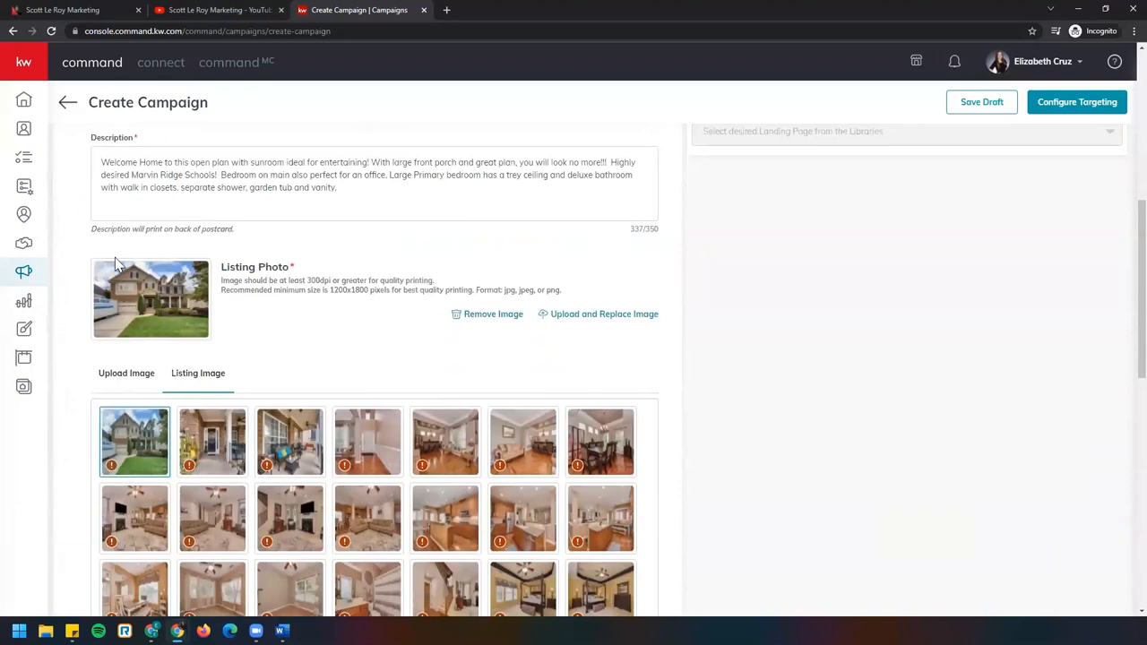
{"action": "mouse_move", "coordinate": [124, 269]}
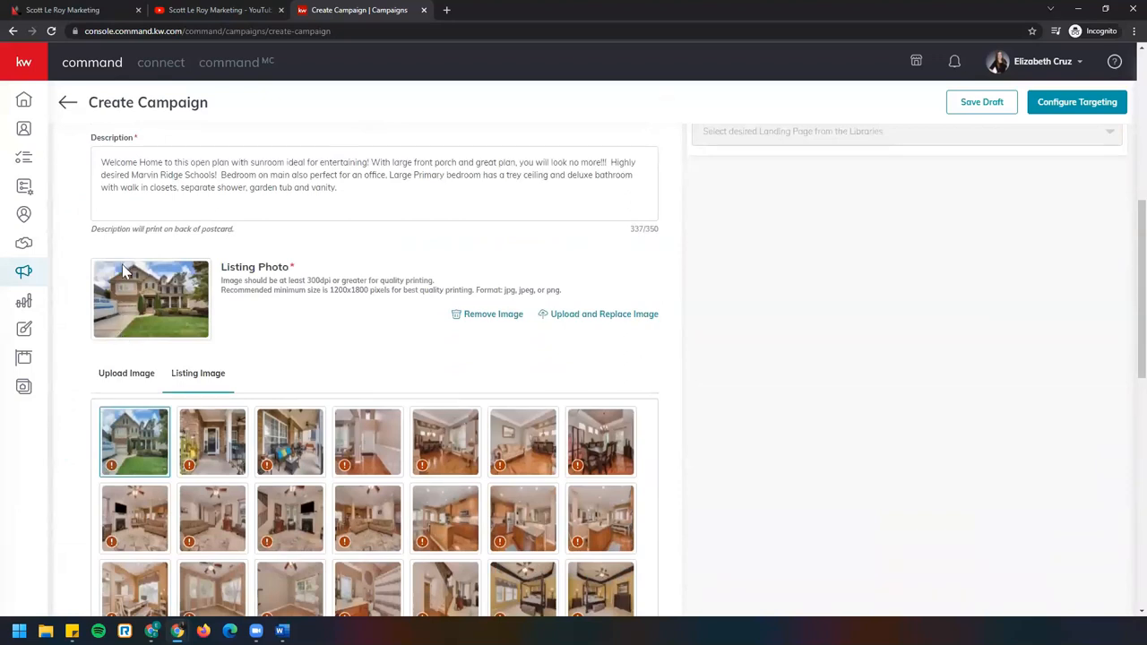
{"action": "mouse_move", "coordinate": [133, 344]}
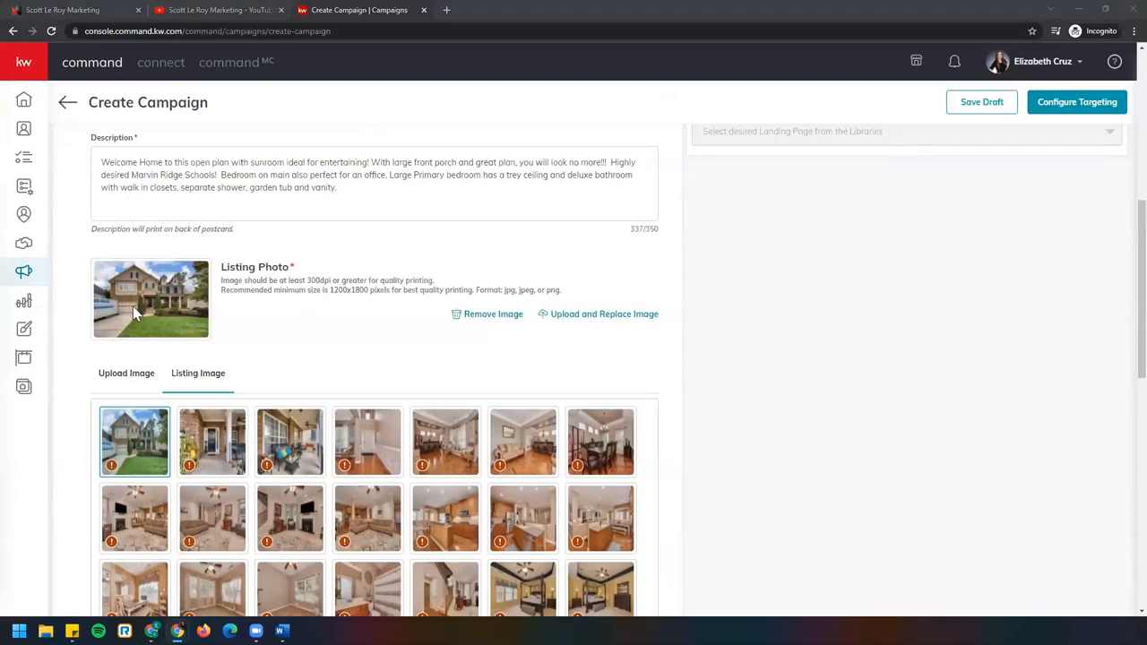
{"action": "mouse_move", "coordinate": [767, 383]}
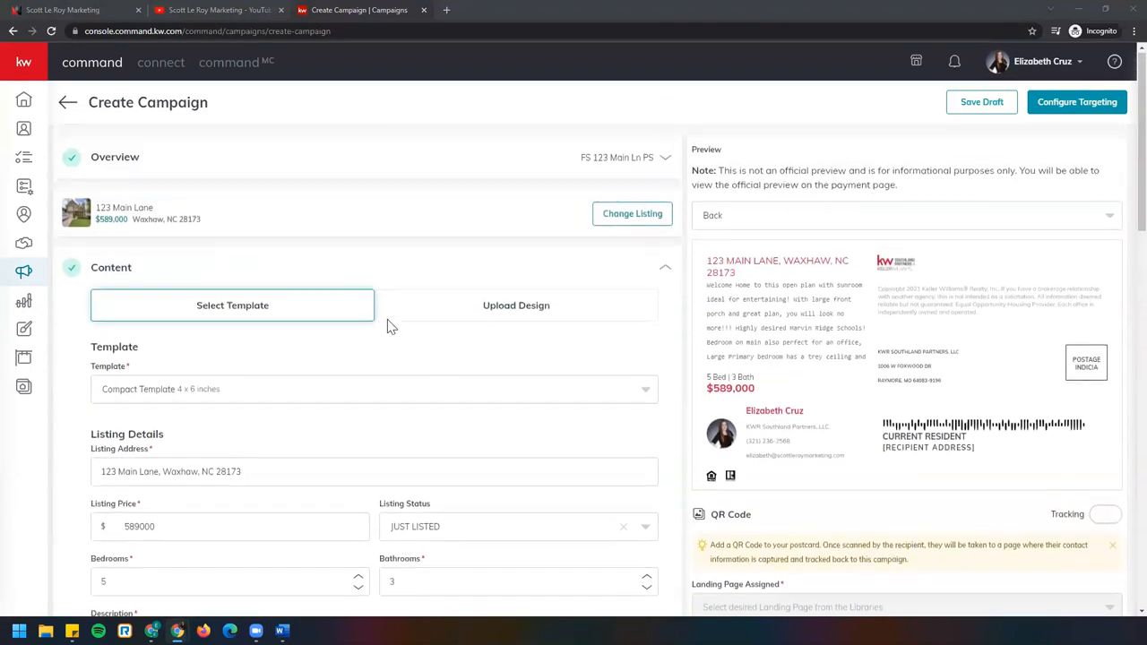
Preview the postcard front with the house photo and JUST LISTED $589,000 banner, Content details expanded again
{"action": "left_click", "coordinate": [665, 268]}
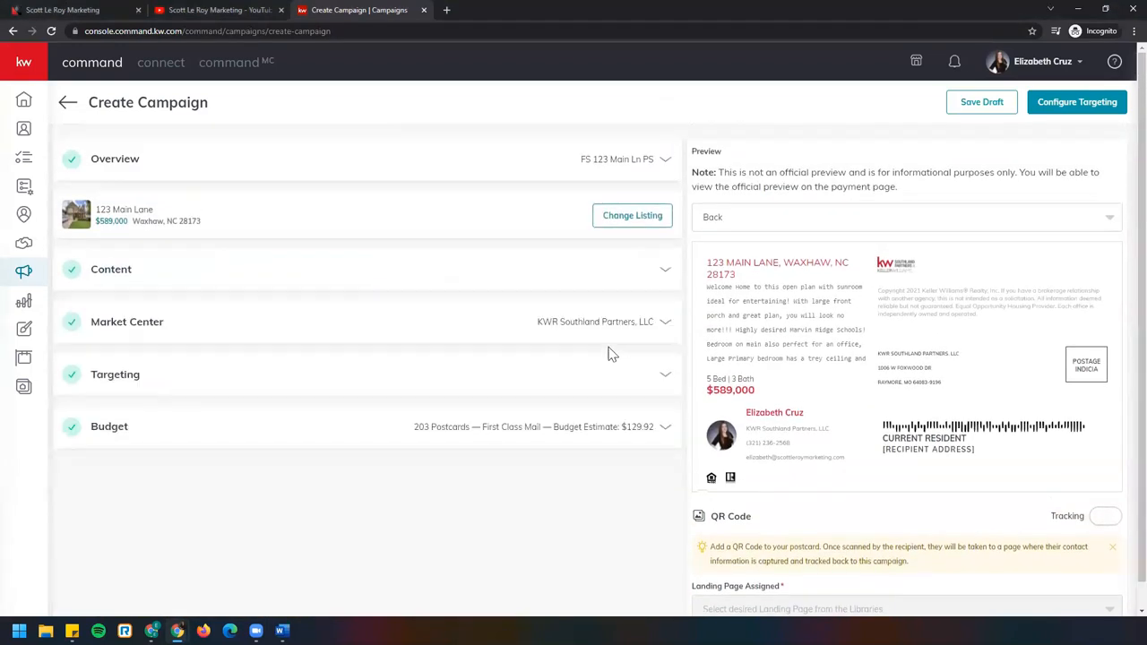
{"action": "left_click", "coordinate": [906, 217]}
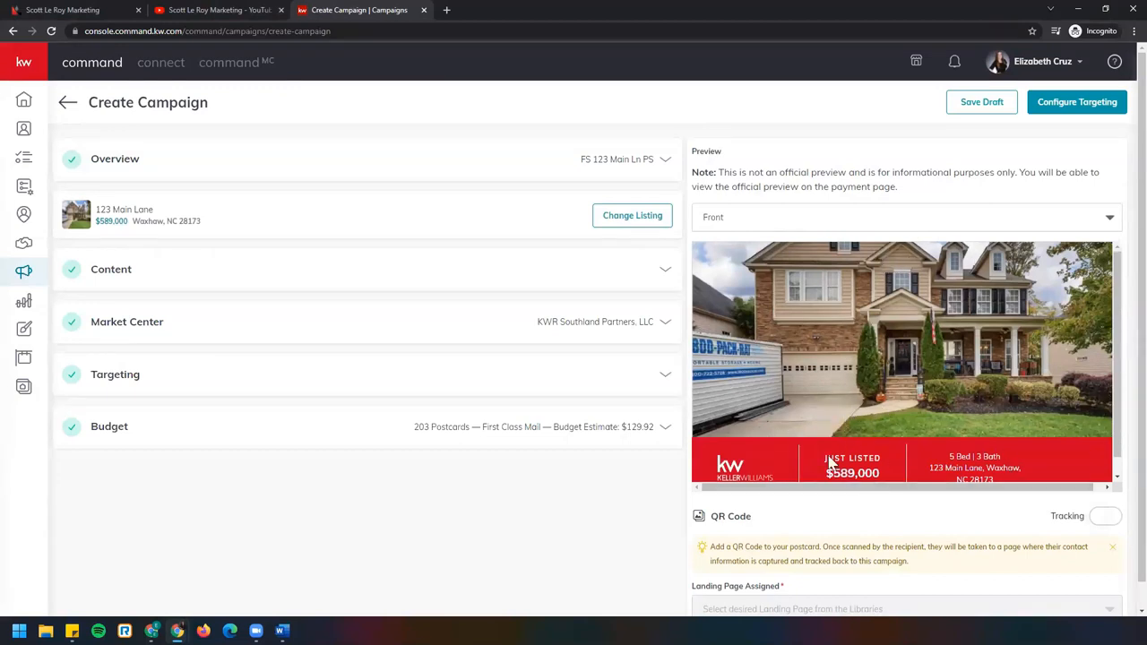
{"action": "left_click", "coordinate": [111, 269]}
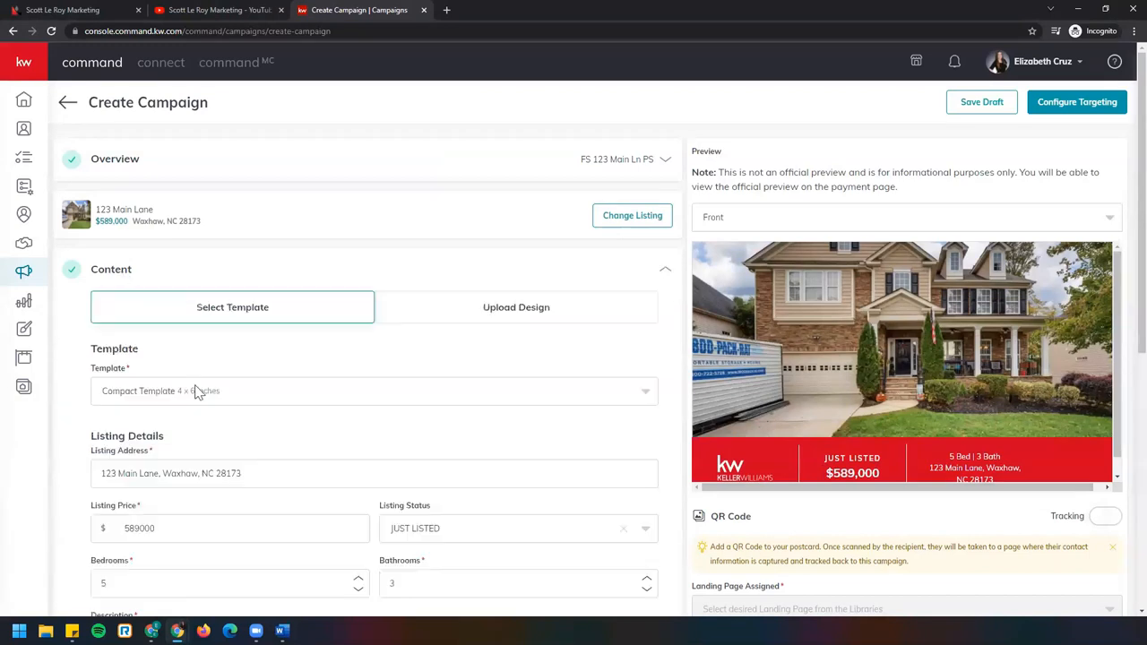
{"action": "scroll", "scroll_direction": "down", "scroll_amount": 3}
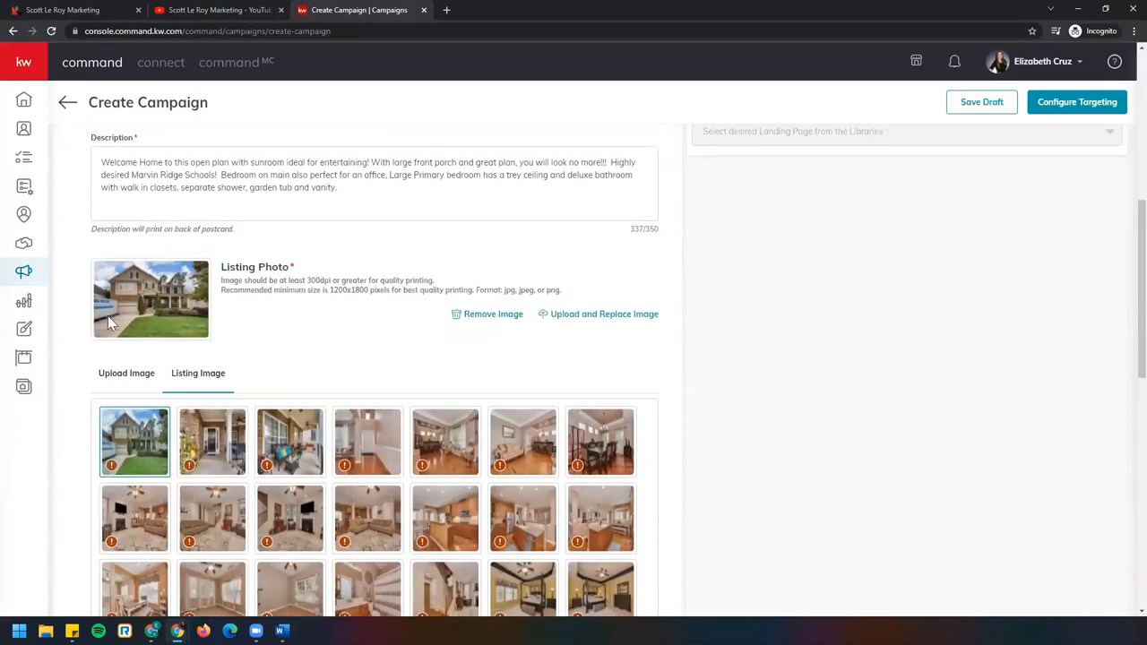
{"action": "mouse_move", "coordinate": [179, 323]}
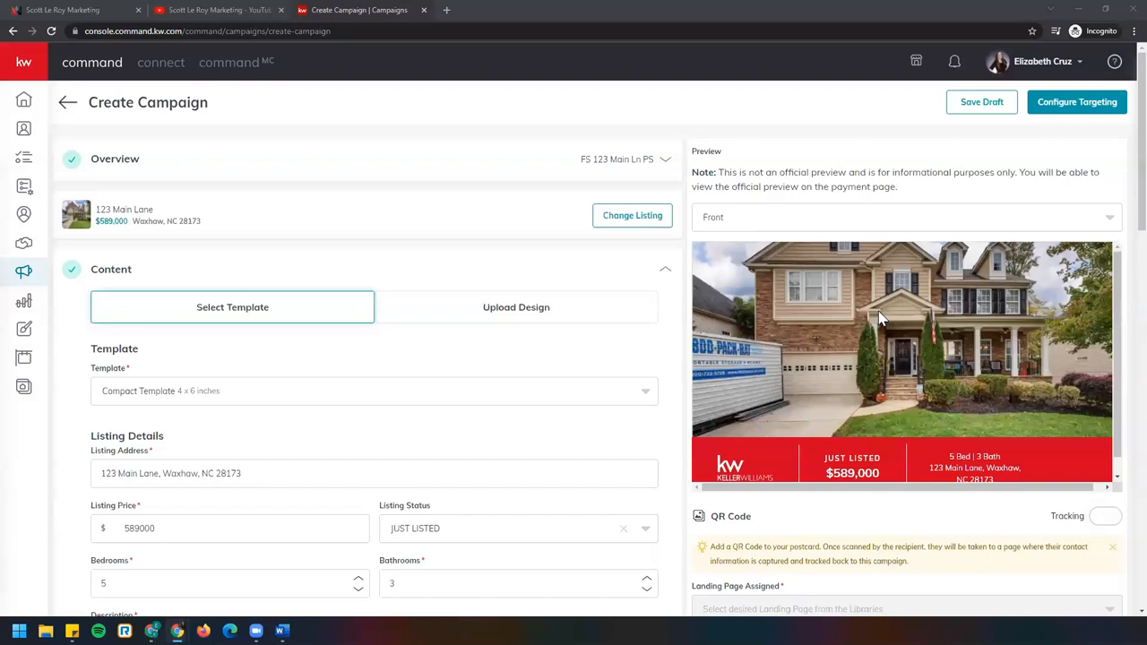
Preview the postcard back with the listing description, $589,000 price, agent contact block and mailing area
{"action": "left_click", "coordinate": [905, 217]}
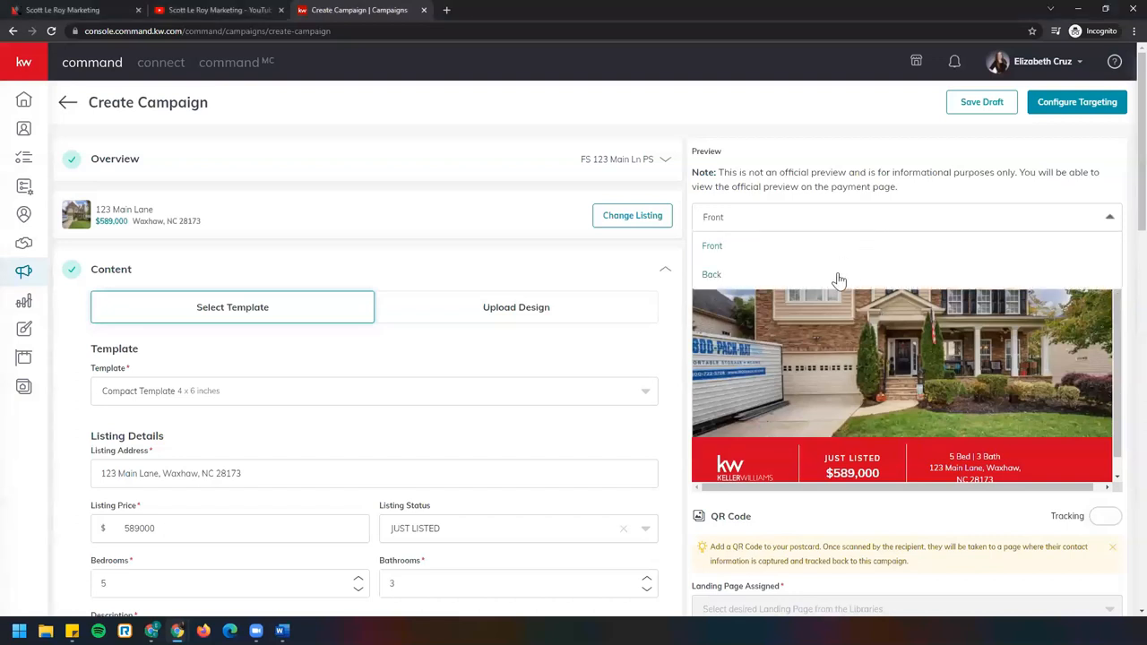
{"action": "left_click", "coordinate": [712, 274]}
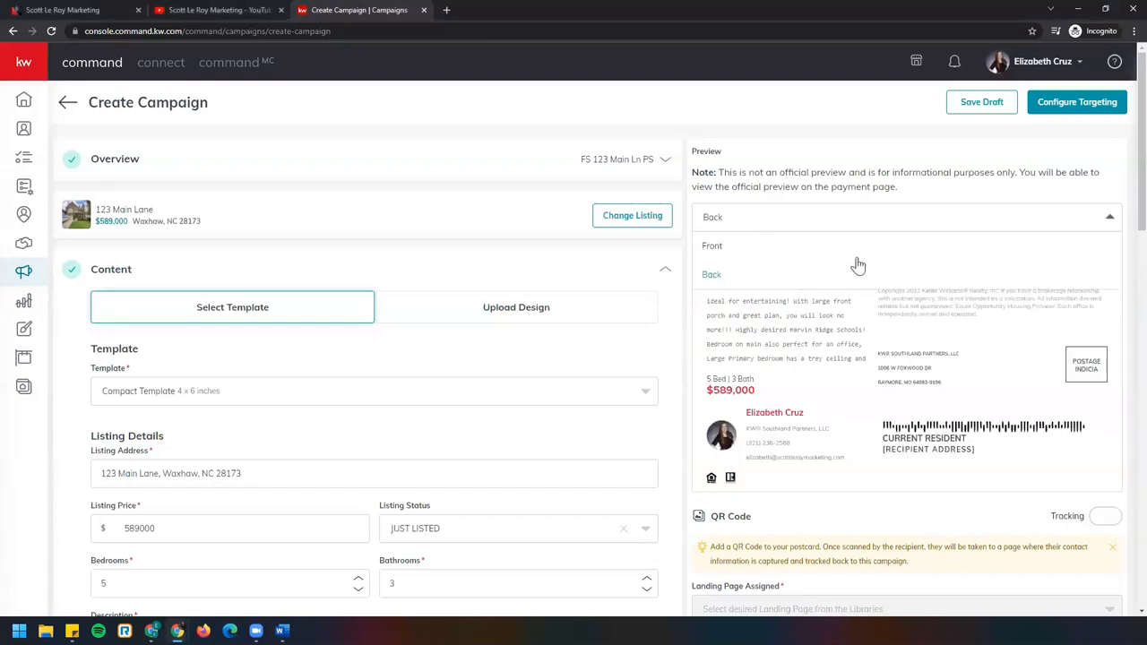
{"action": "scroll", "scroll_direction": "down", "scroll_amount": 3}
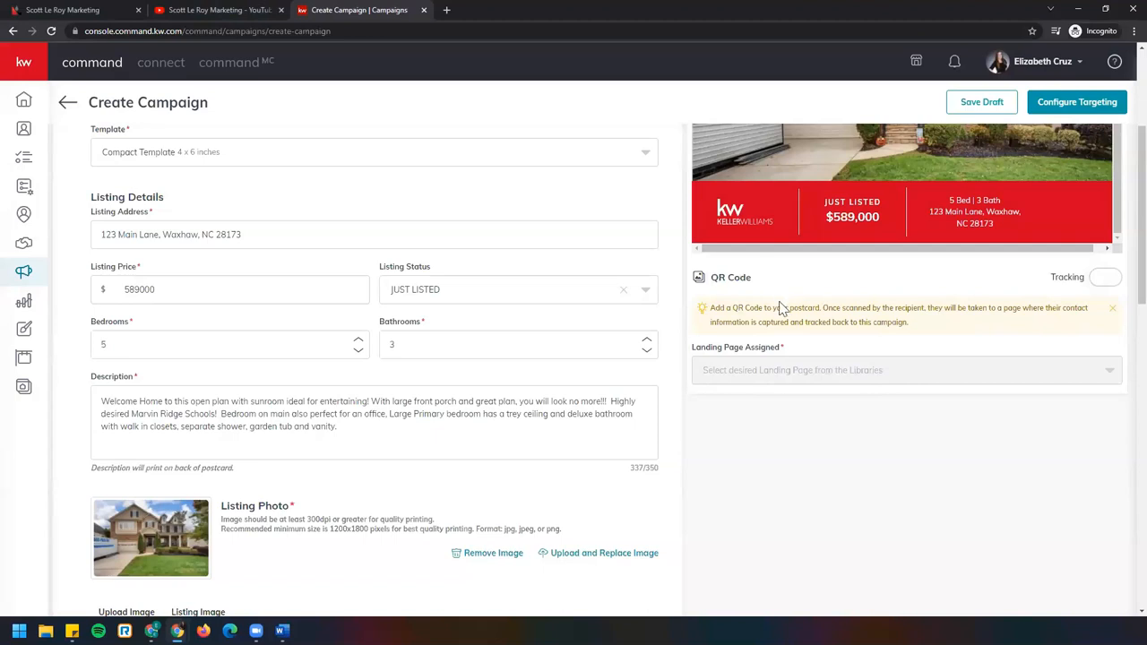
{"action": "mouse_move", "coordinate": [749, 272]}
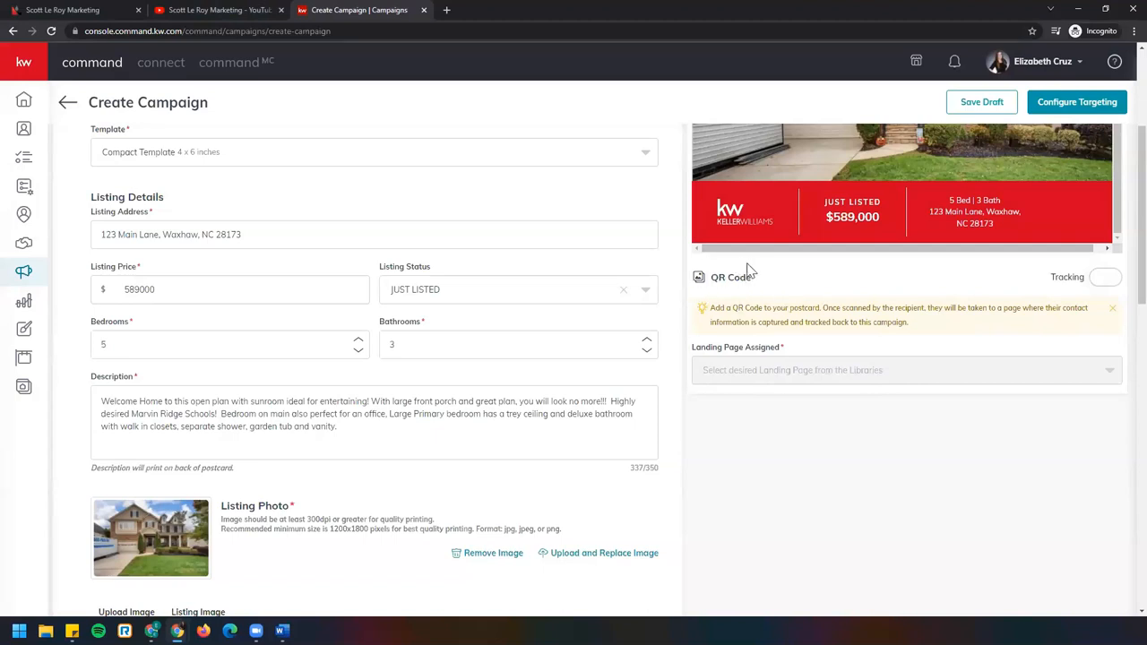
{"action": "mouse_move", "coordinate": [771, 278]}
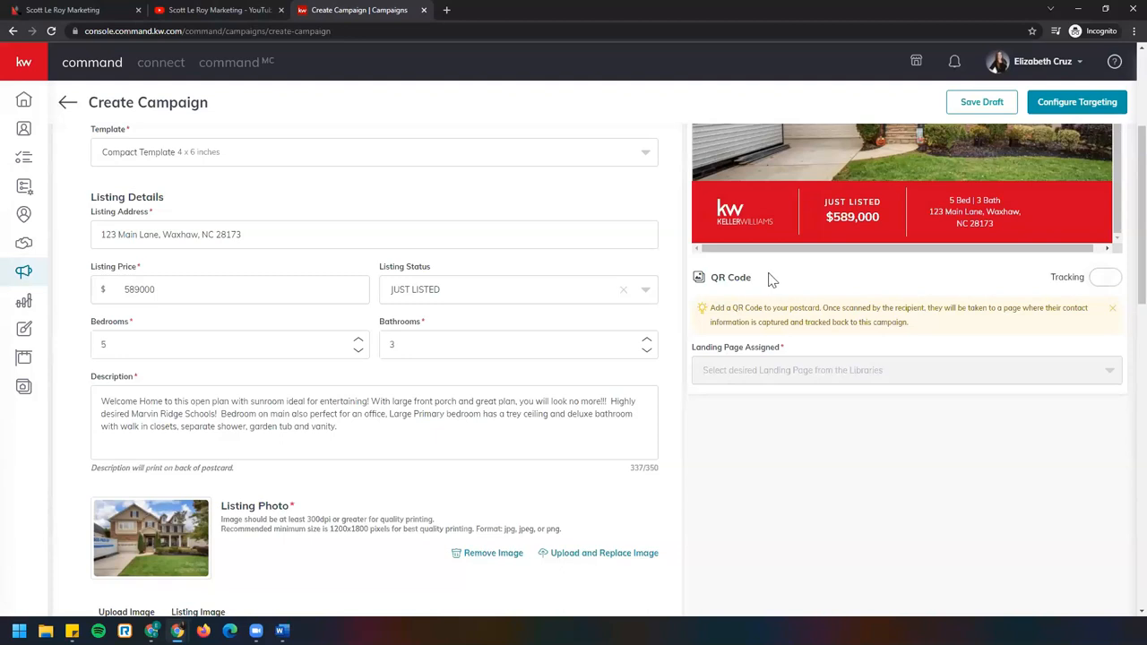
{"action": "mouse_move", "coordinate": [1096, 272]}
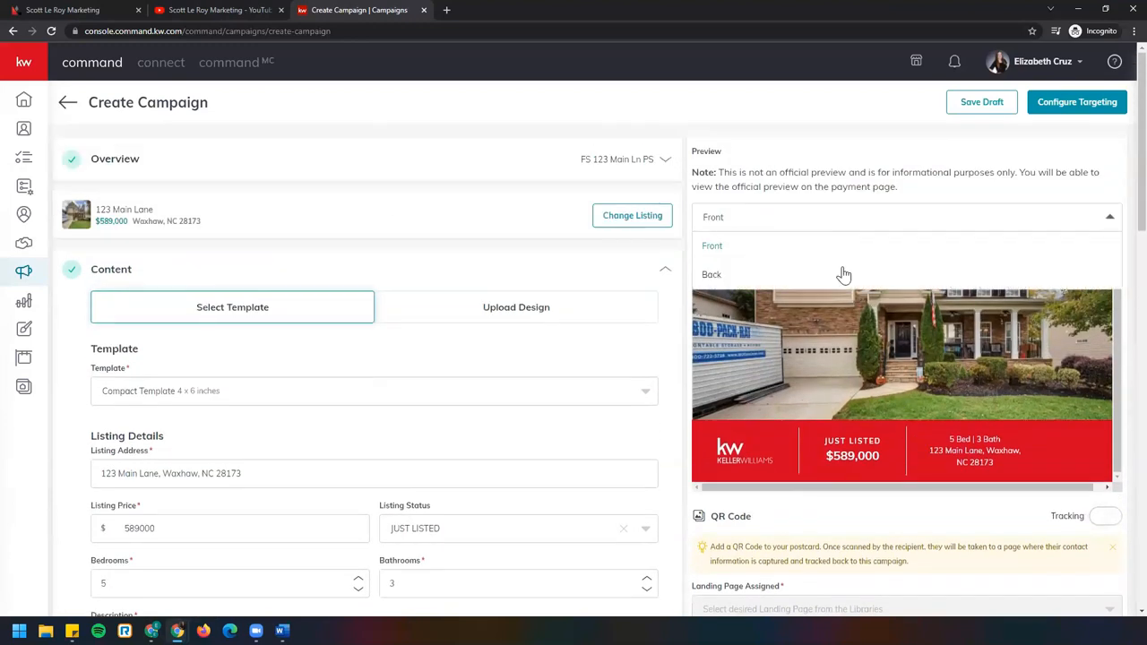
{"action": "left_click", "coordinate": [711, 275]}
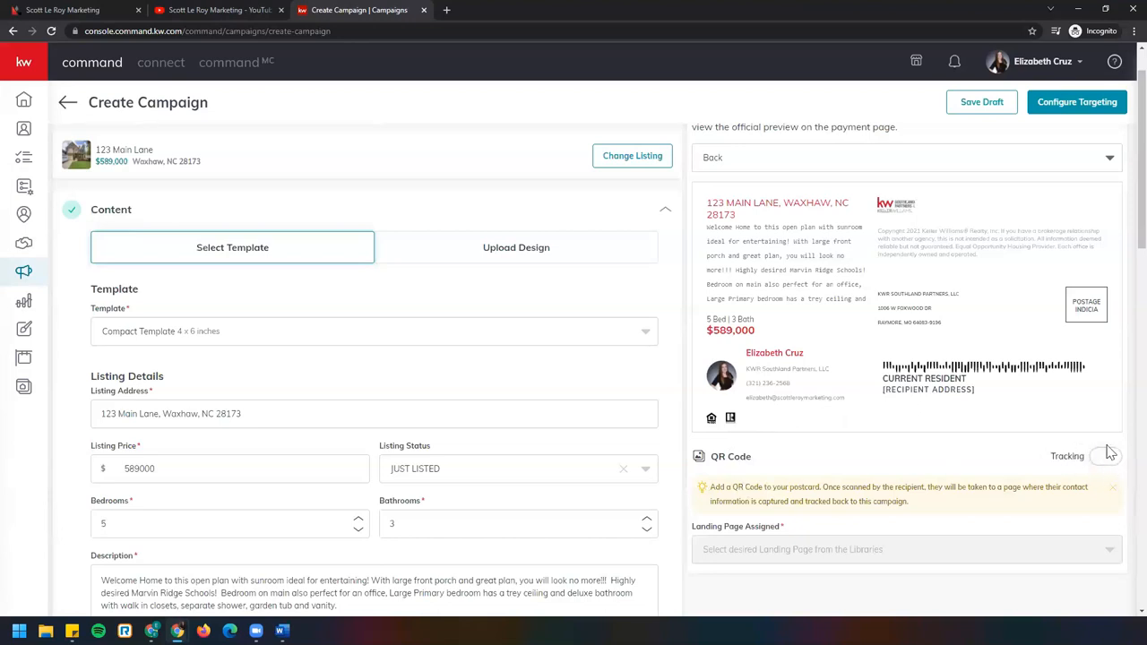
{"action": "left_click", "coordinate": [1105, 457]}
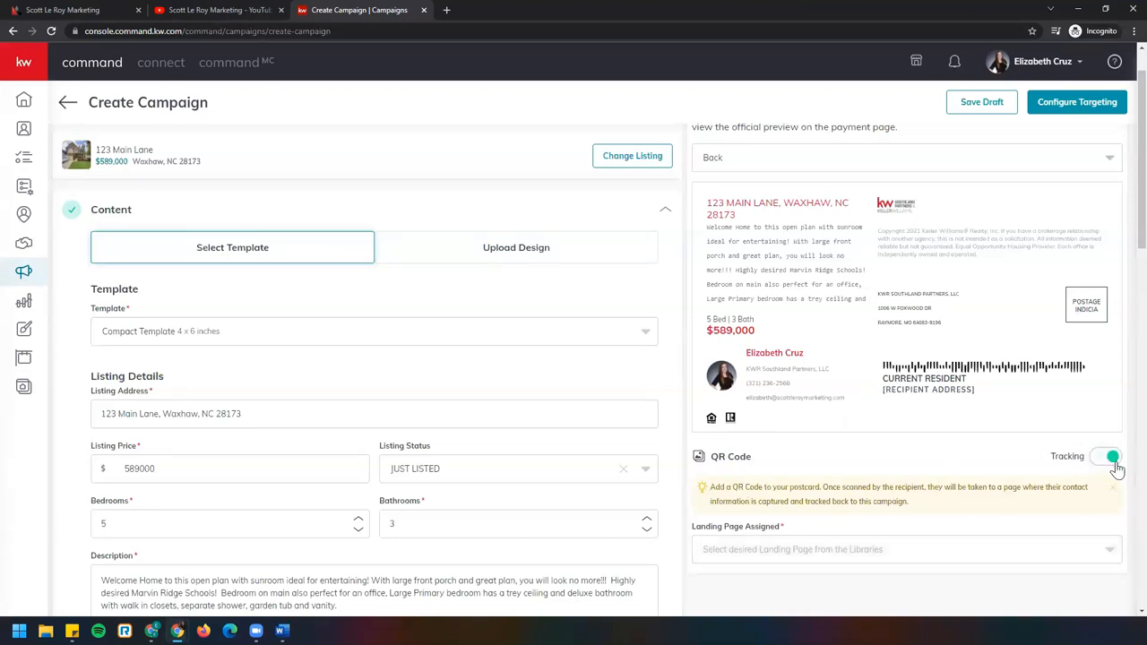
{"action": "left_click", "coordinate": [1109, 457]}
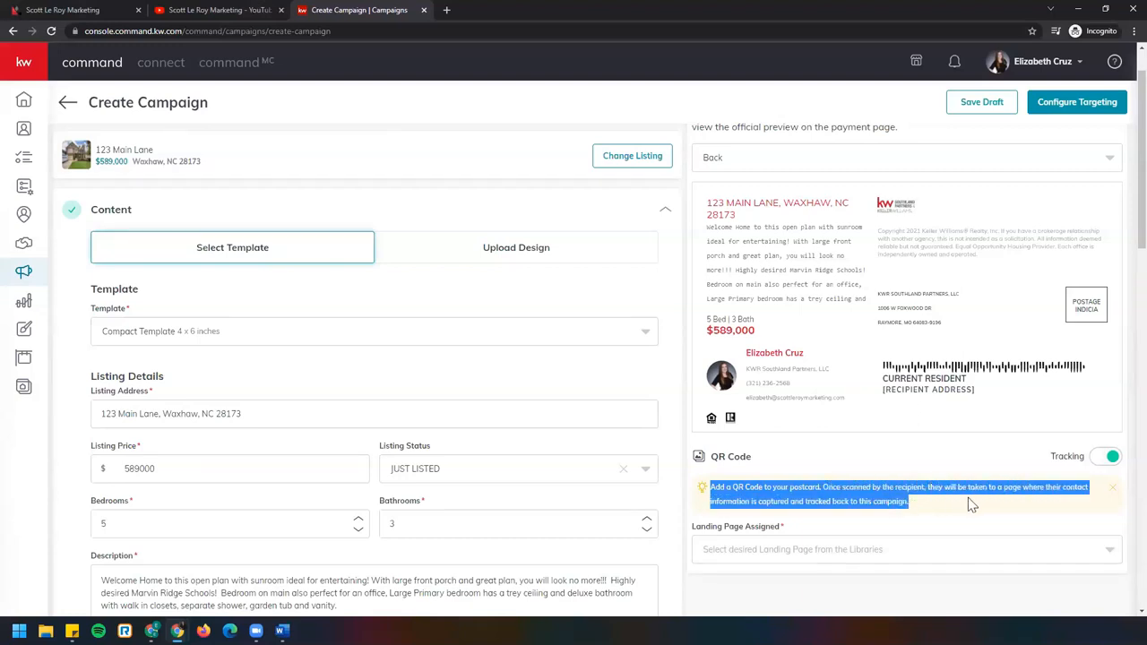
{"action": "mouse_move", "coordinate": [1056, 513]}
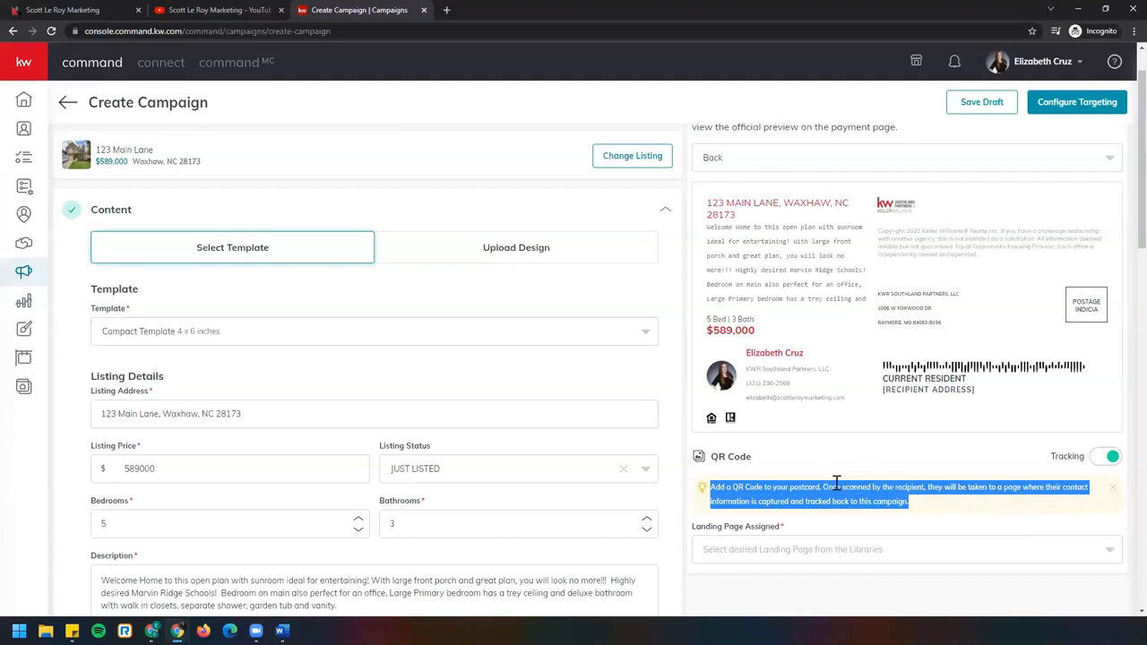
{"action": "mouse_move", "coordinate": [921, 485]}
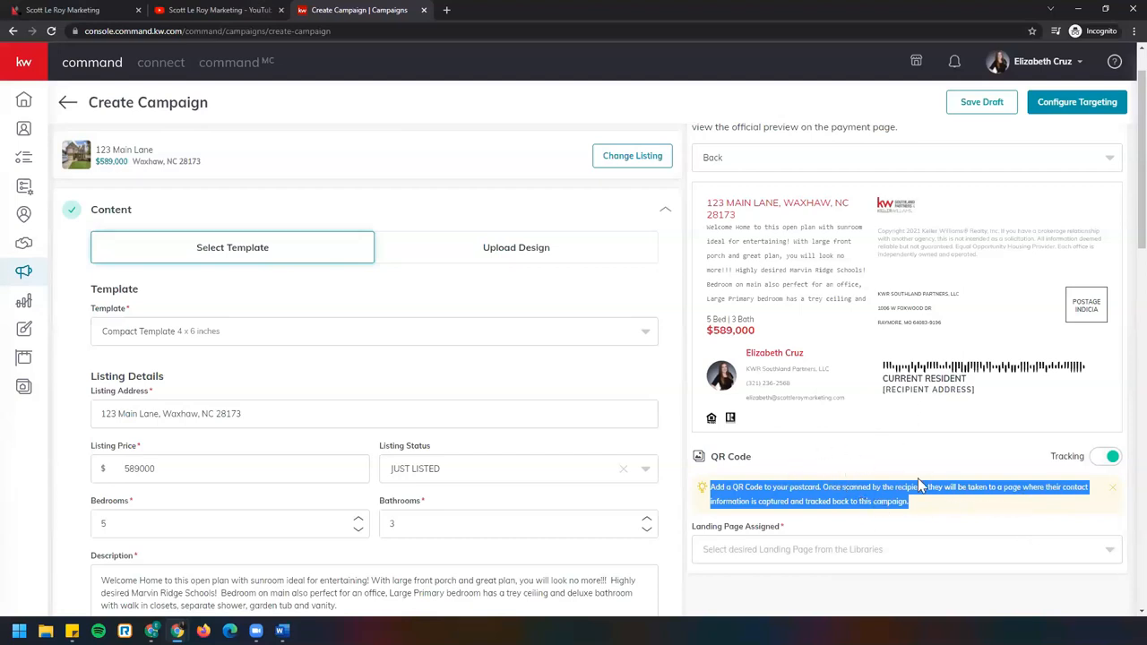
{"action": "mouse_move", "coordinate": [839, 476]}
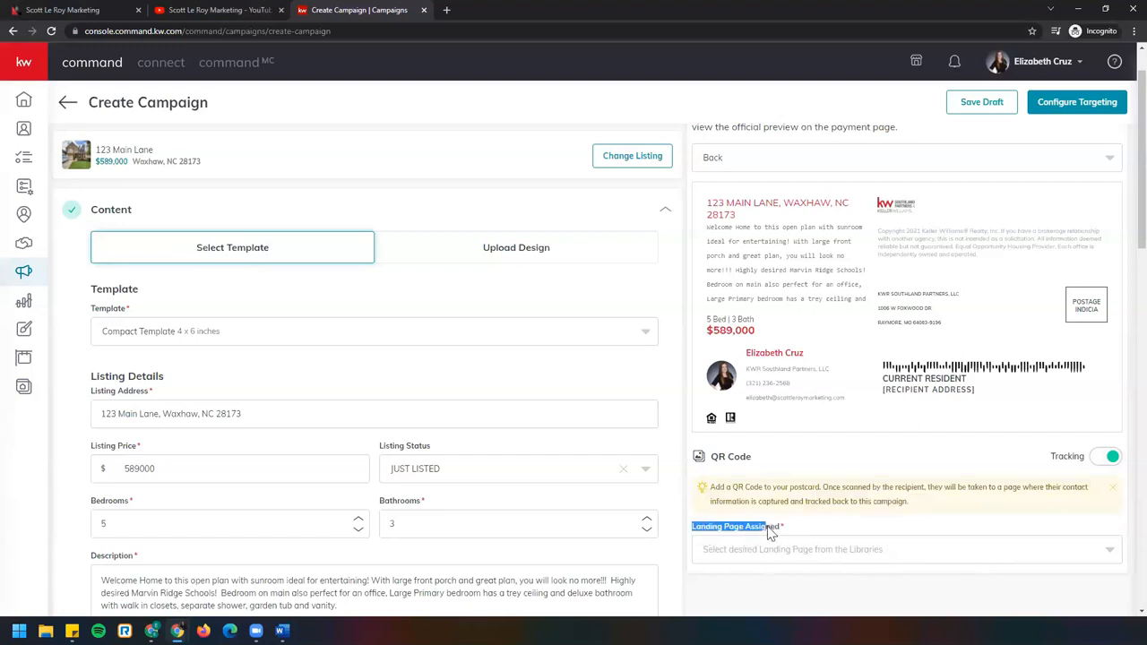
{"action": "left_click", "coordinate": [906, 549]}
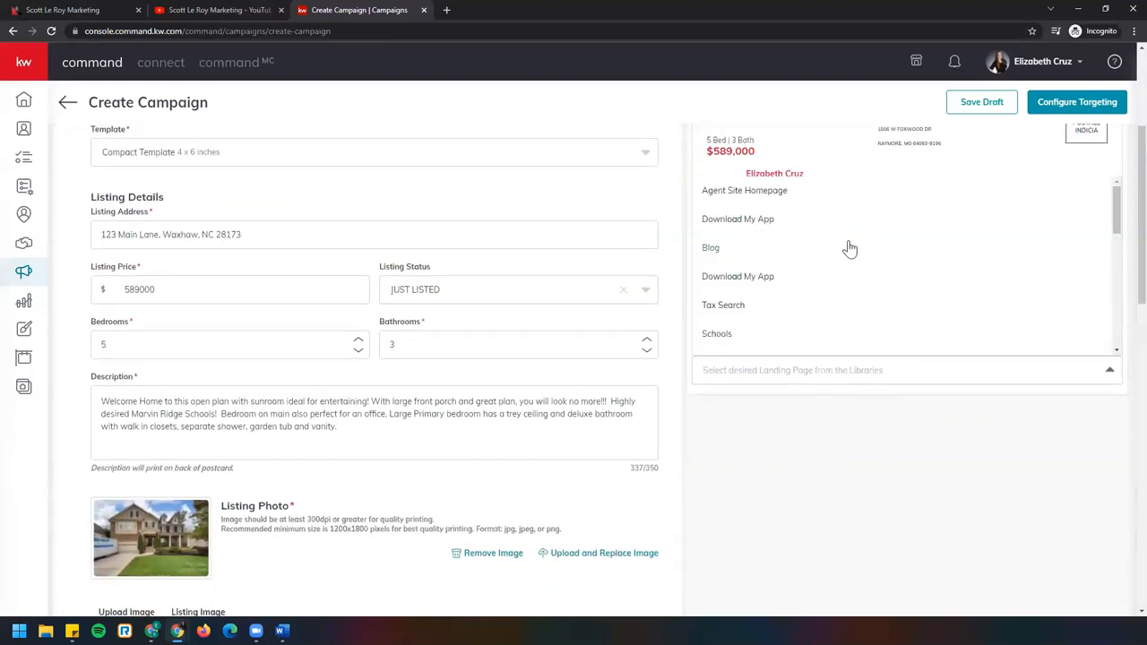
{"action": "mouse_move", "coordinate": [774, 341]}
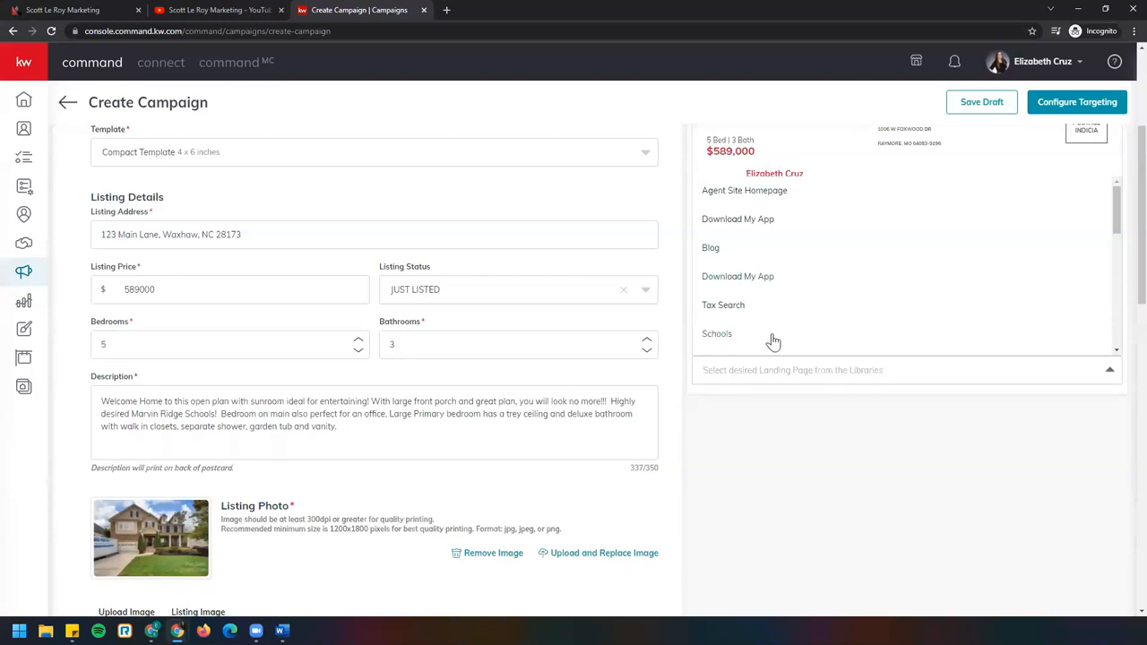
{"action": "mouse_move", "coordinate": [876, 200]}
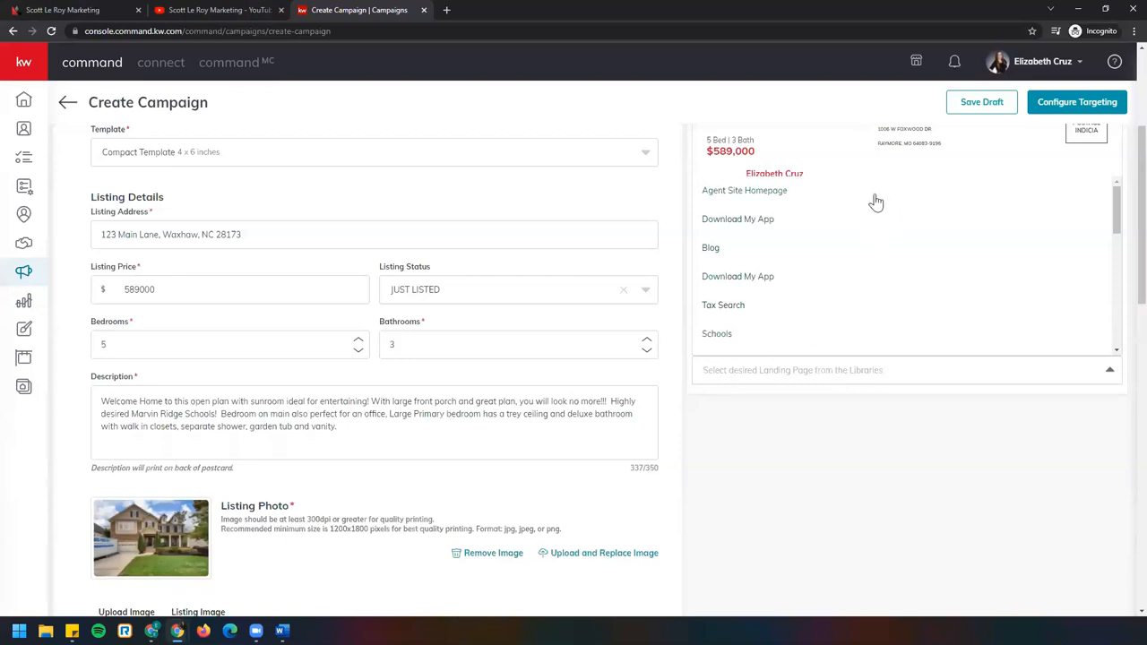
{"action": "mouse_move", "coordinate": [789, 211]}
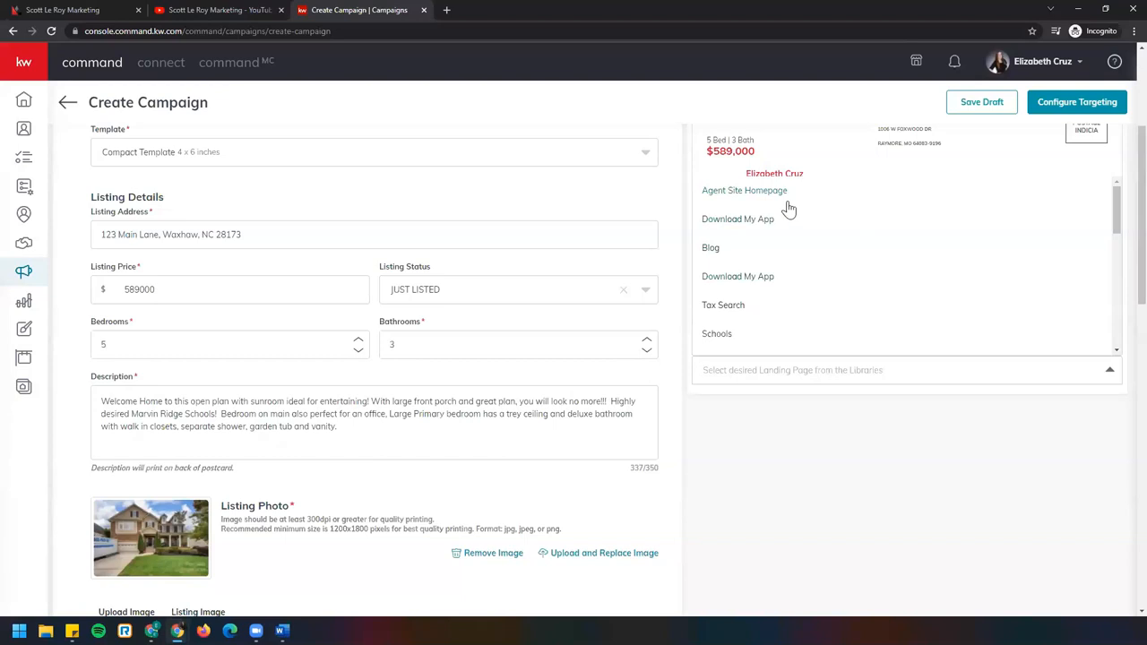
{"action": "scroll", "scroll_direction": "down", "scroll_amount": 3}
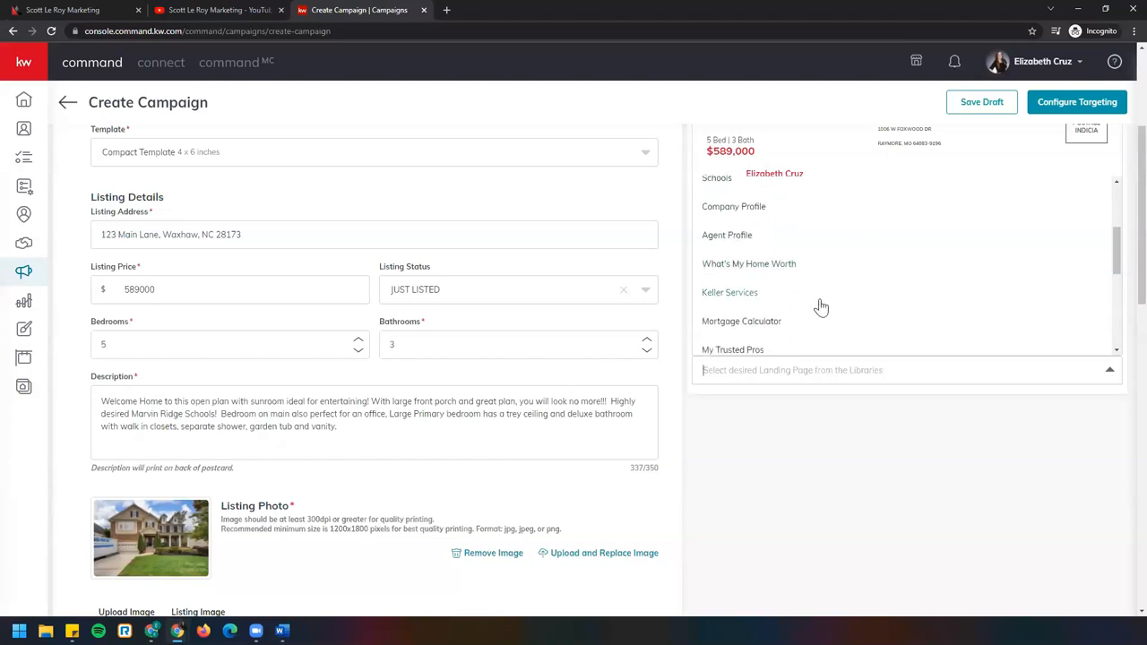
{"action": "scroll", "scroll_direction": "down", "scroll_amount": 3}
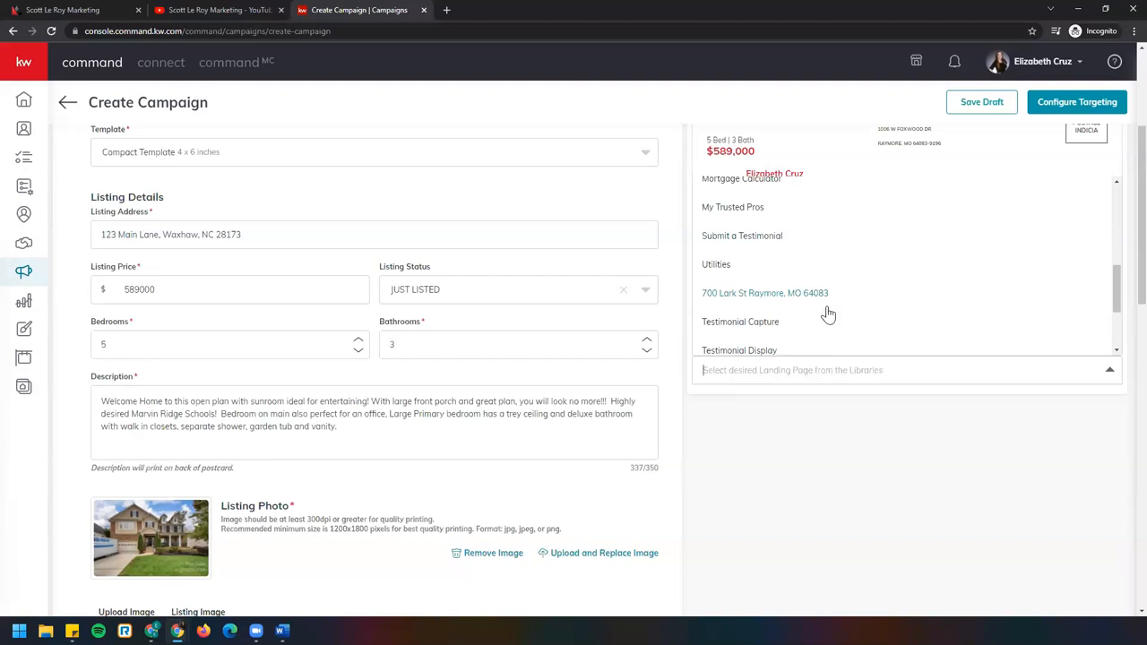
{"action": "mouse_move", "coordinate": [825, 314]}
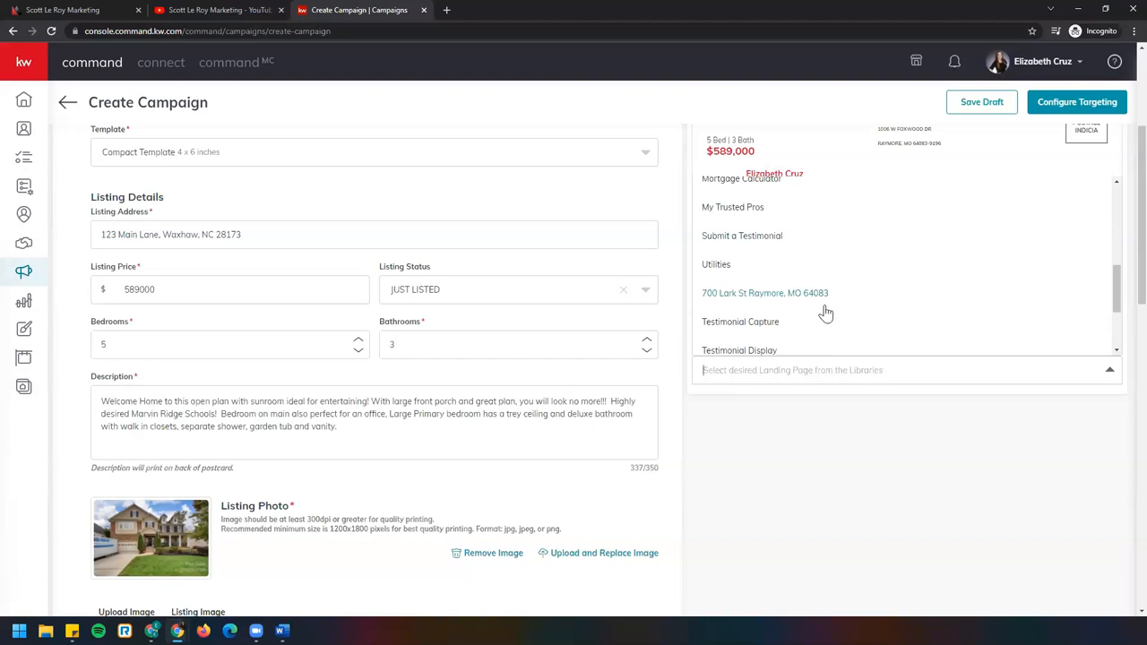
{"action": "mouse_move", "coordinate": [695, 301]}
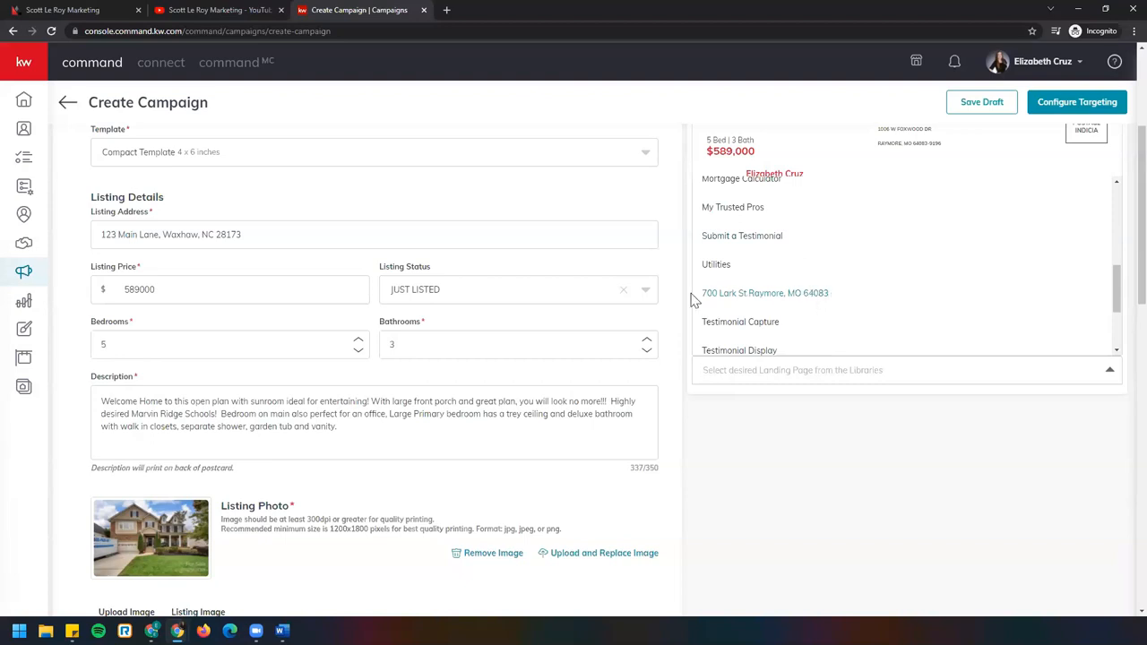
{"action": "mouse_move", "coordinate": [796, 296]}
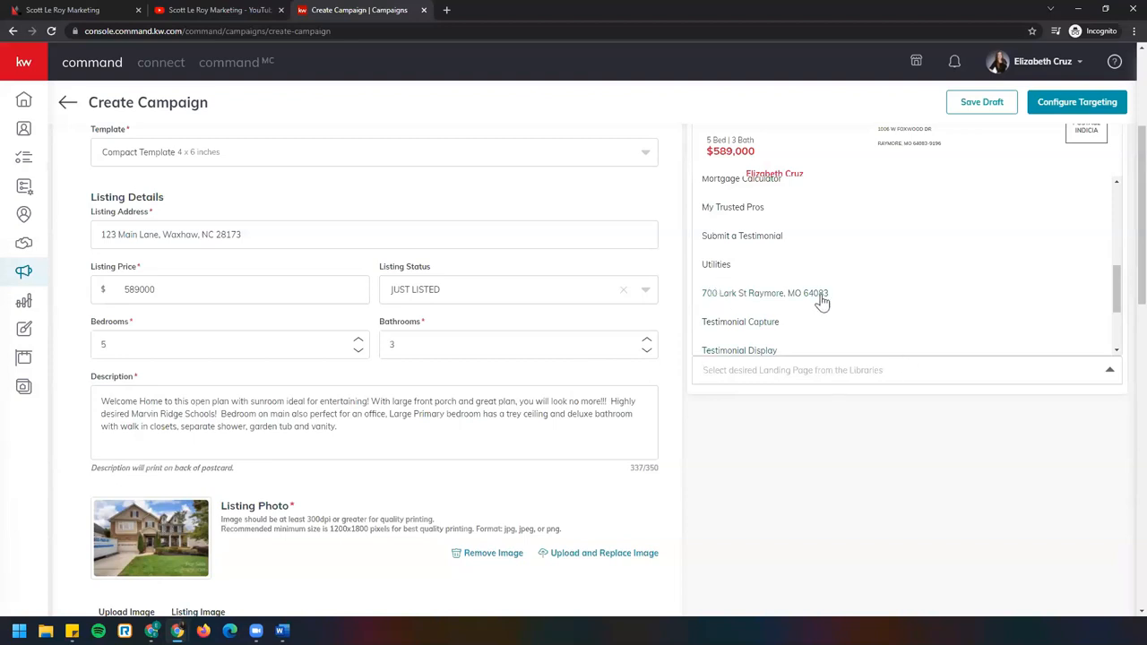
{"action": "scroll", "scroll_direction": "down", "scroll_amount": 3}
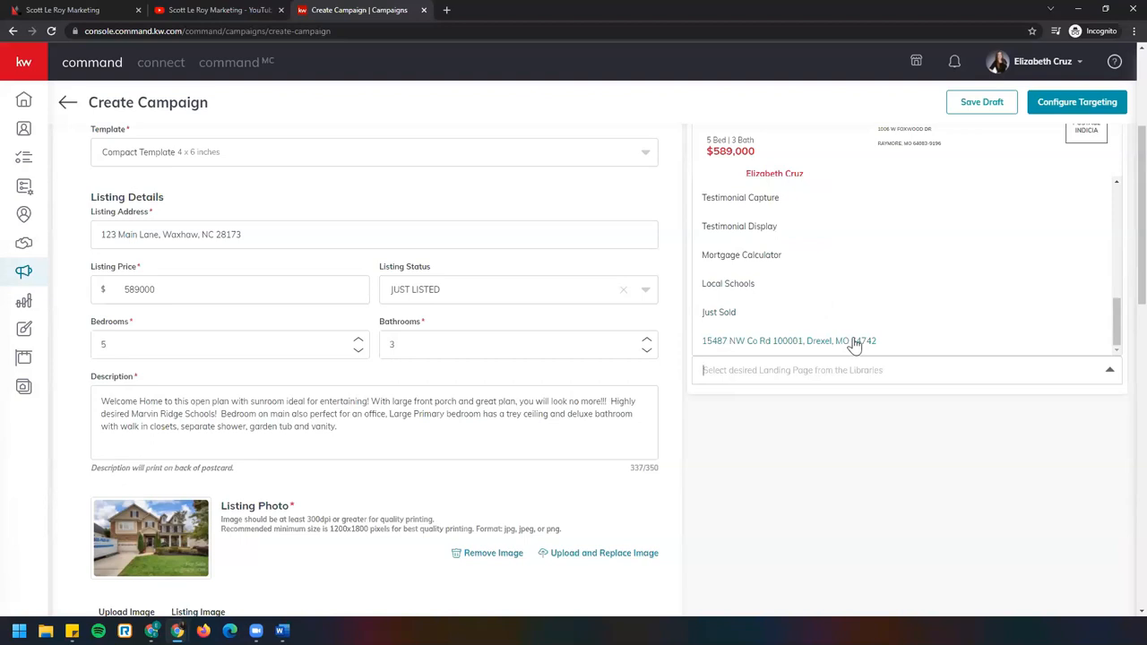
{"action": "left_click", "coordinate": [791, 341]}
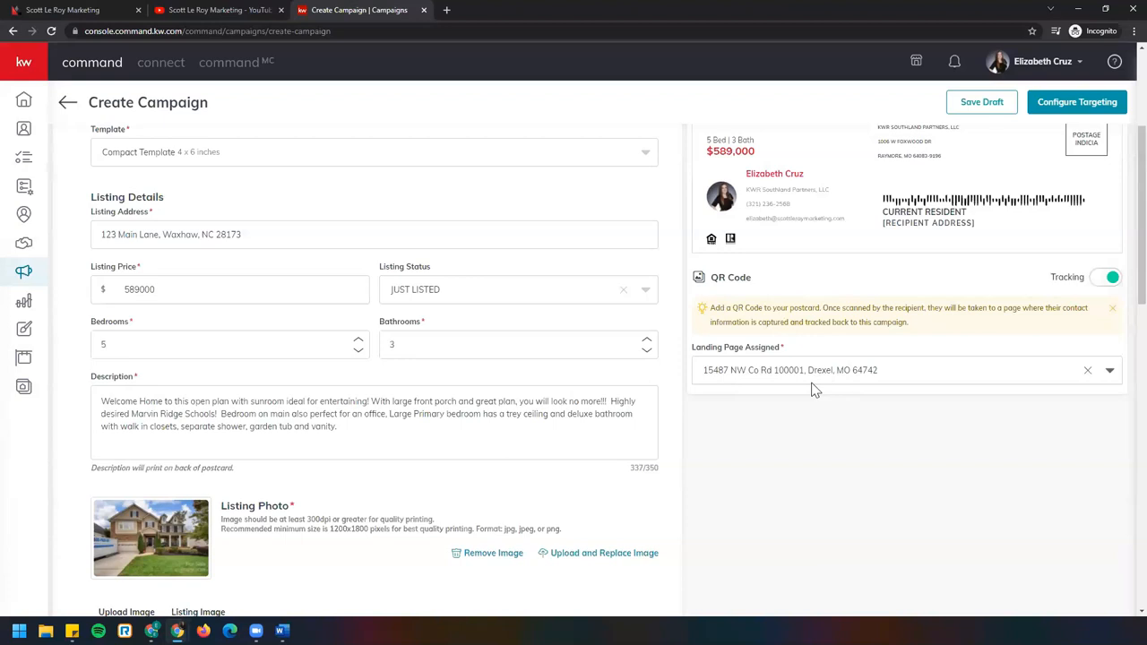
{"action": "mouse_move", "coordinate": [964, 380]}
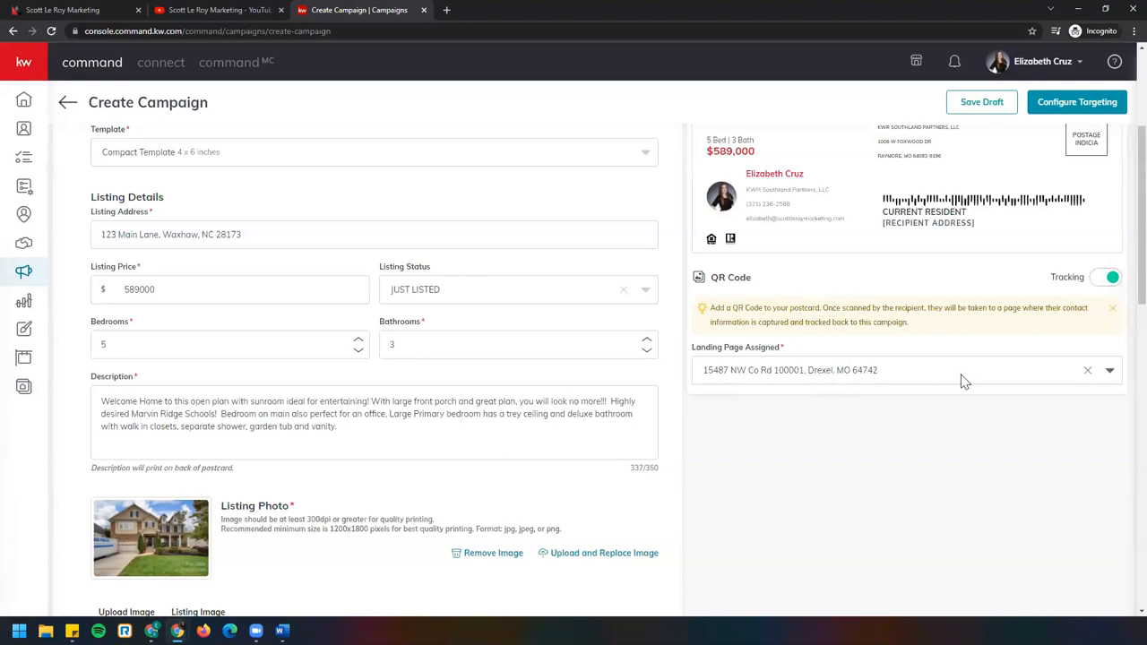
{"action": "mouse_move", "coordinate": [907, 376]}
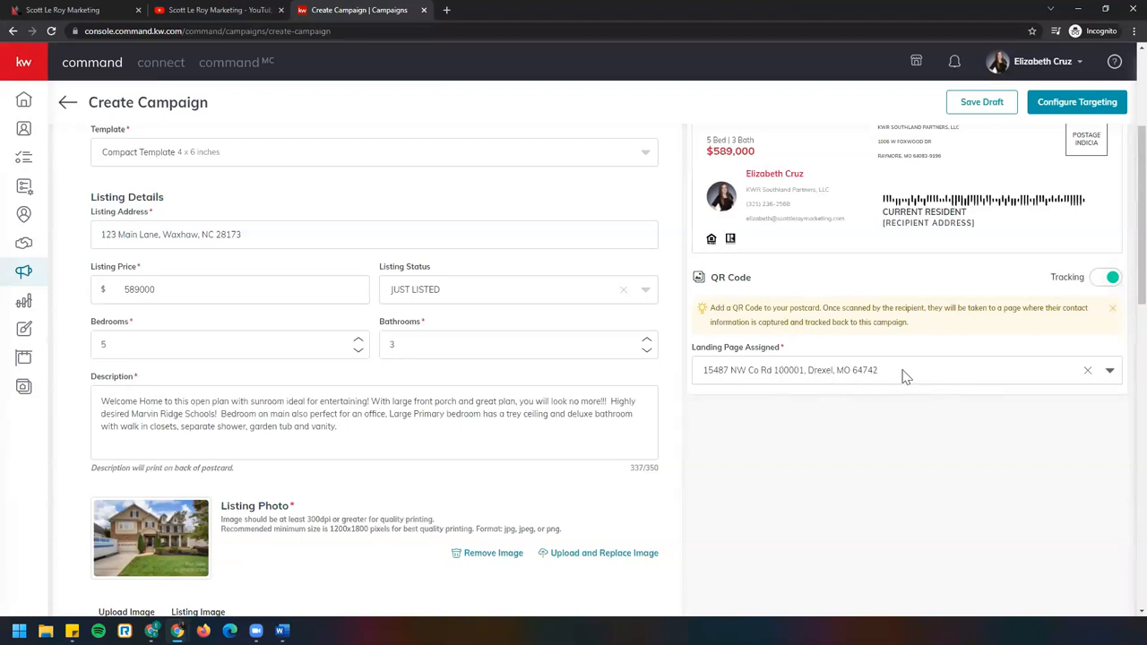
{"action": "left_click", "coordinate": [1109, 369]}
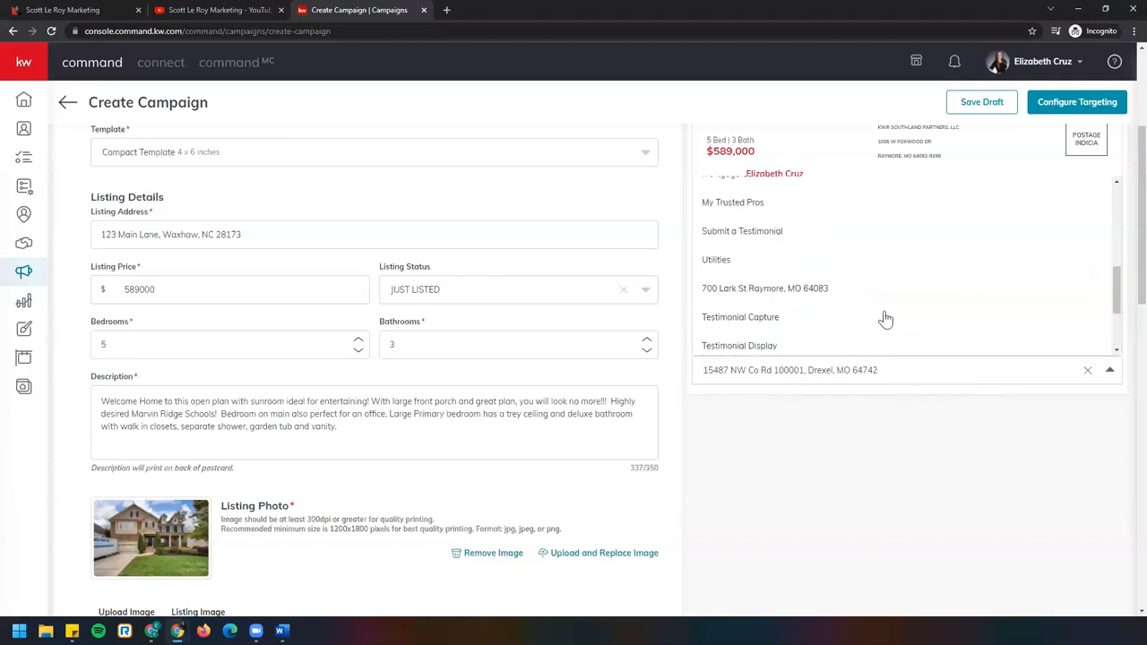
{"action": "scroll", "scroll_direction": "down", "scroll_amount": 3}
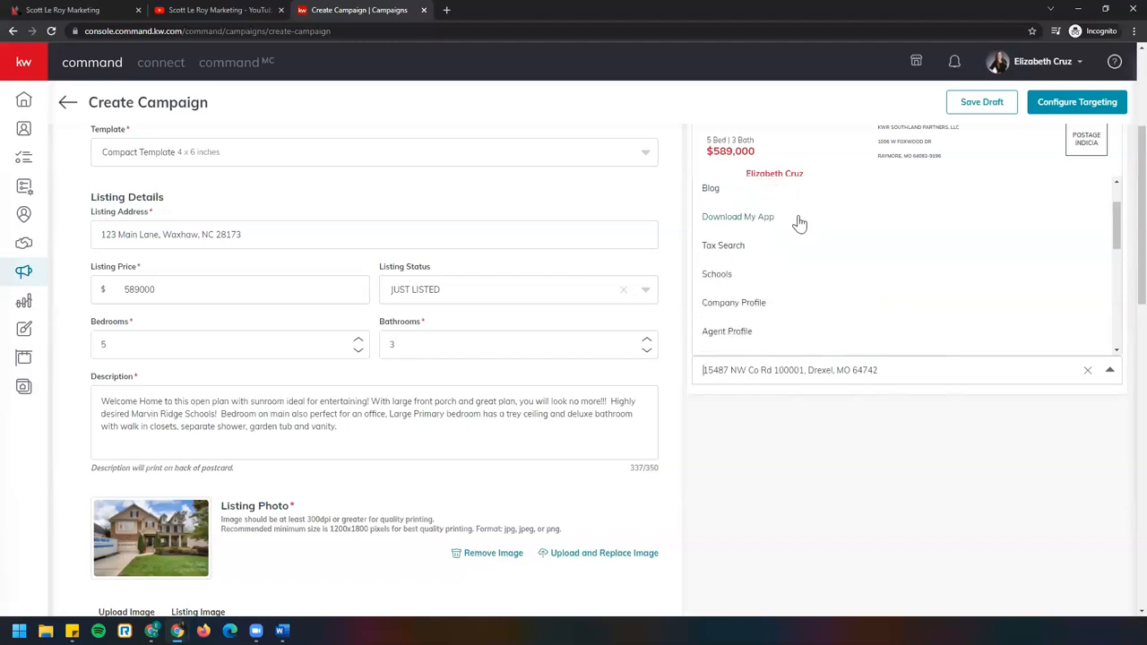
{"action": "scroll", "scroll_direction": "down", "scroll_amount": 3}
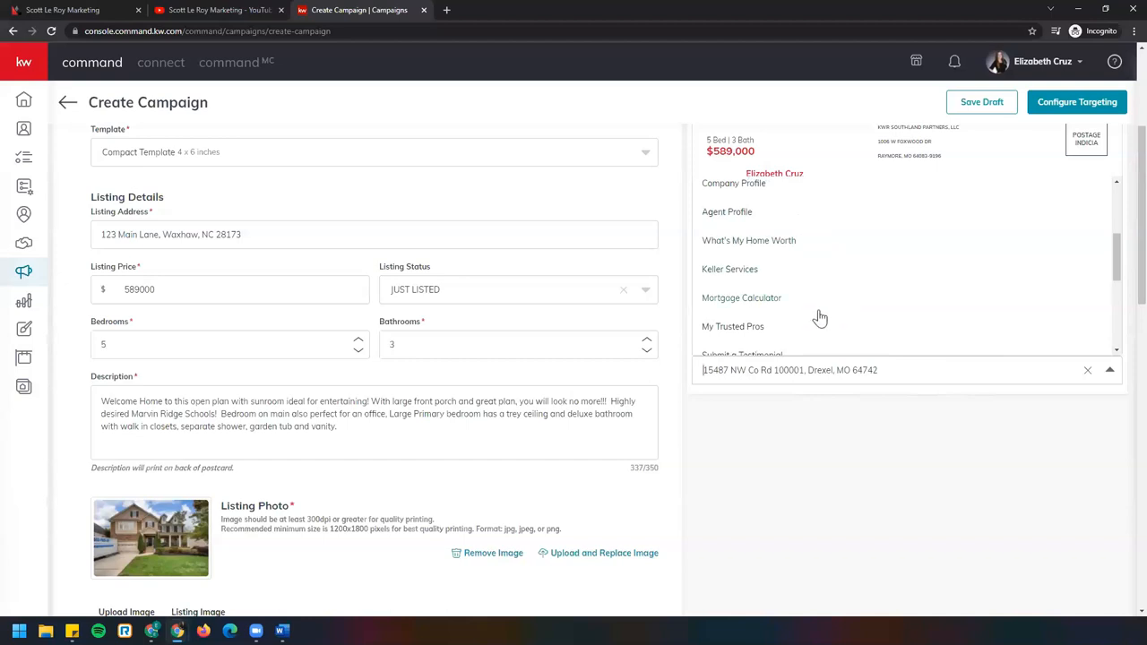
{"action": "mouse_move", "coordinate": [760, 303]}
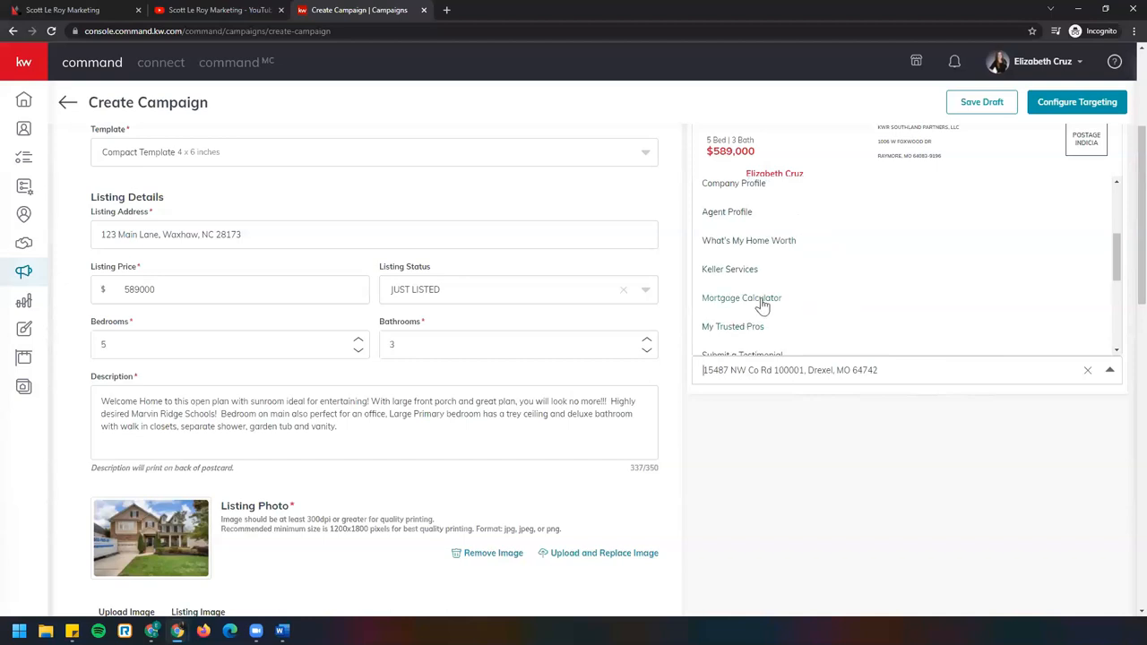
{"action": "scroll", "scroll_direction": "down", "scroll_amount": 3}
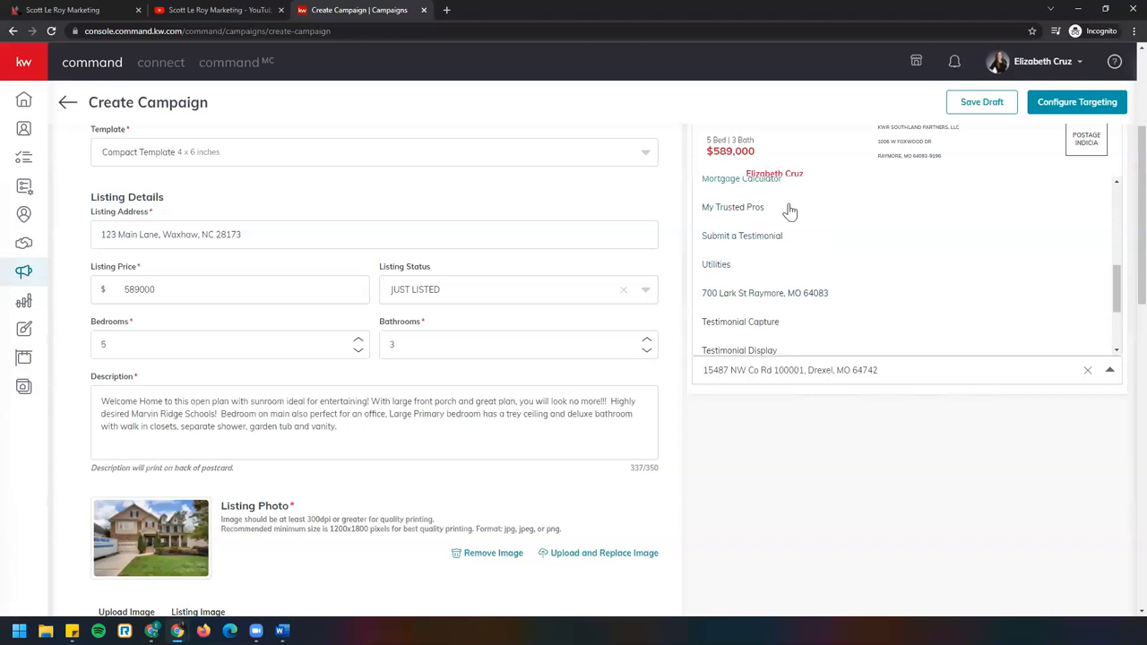
{"action": "mouse_move", "coordinate": [792, 305]}
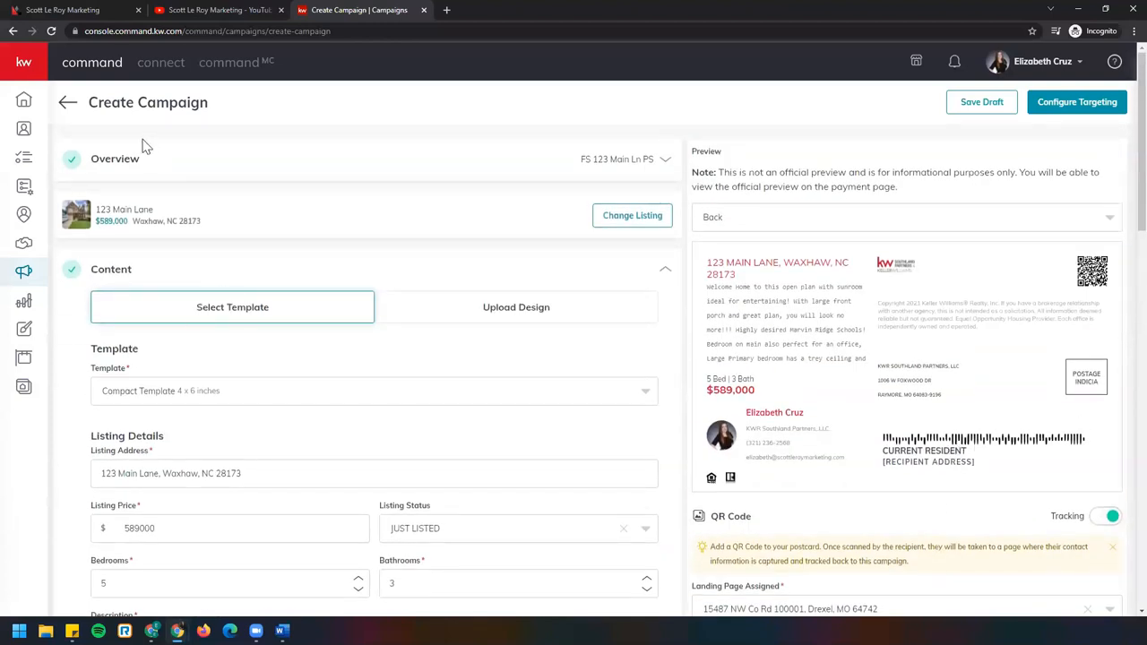
{"action": "mouse_move", "coordinate": [439, 409]}
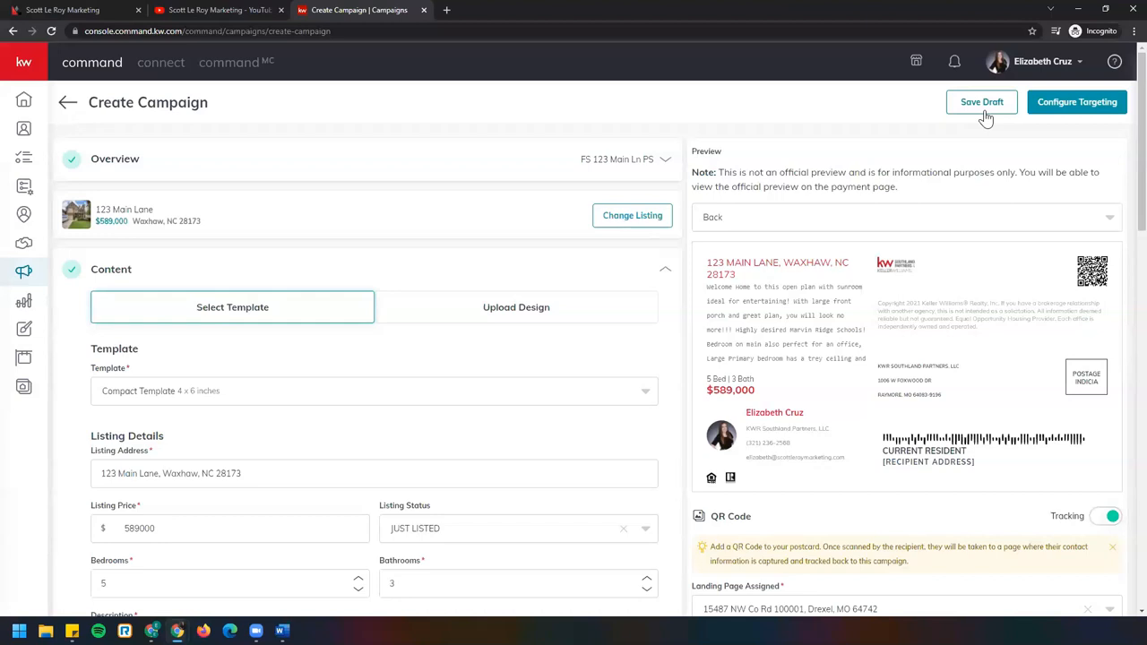
{"action": "mouse_move", "coordinate": [1124, 122]}
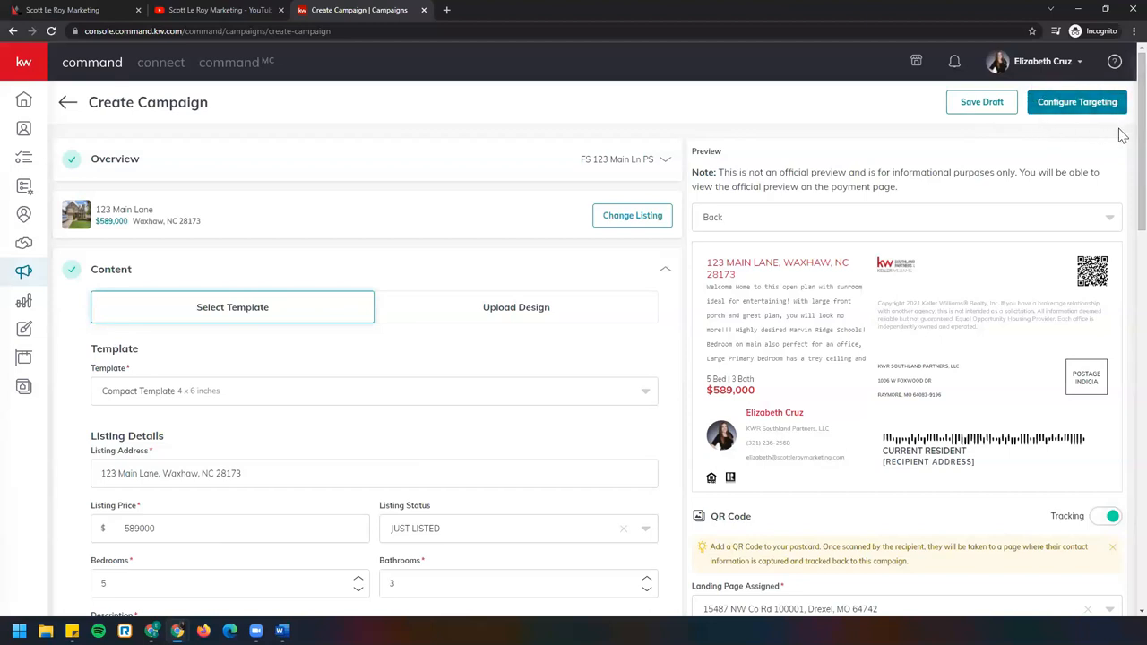
{"action": "mouse_move", "coordinate": [1097, 93]}
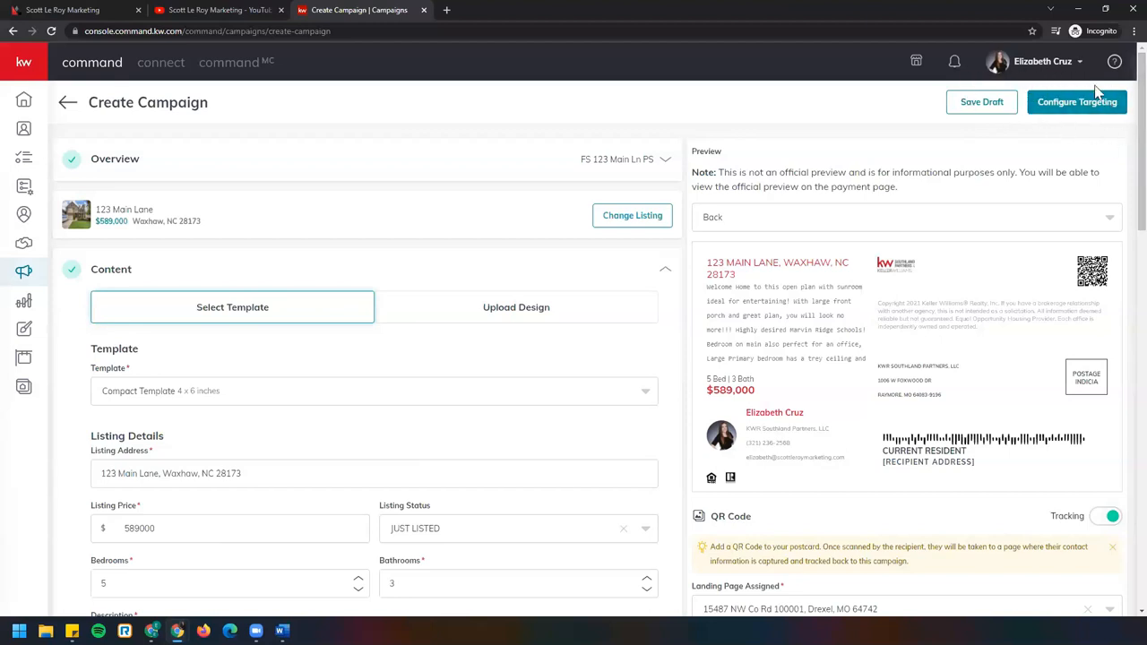
{"action": "mouse_move", "coordinate": [950, 568]}
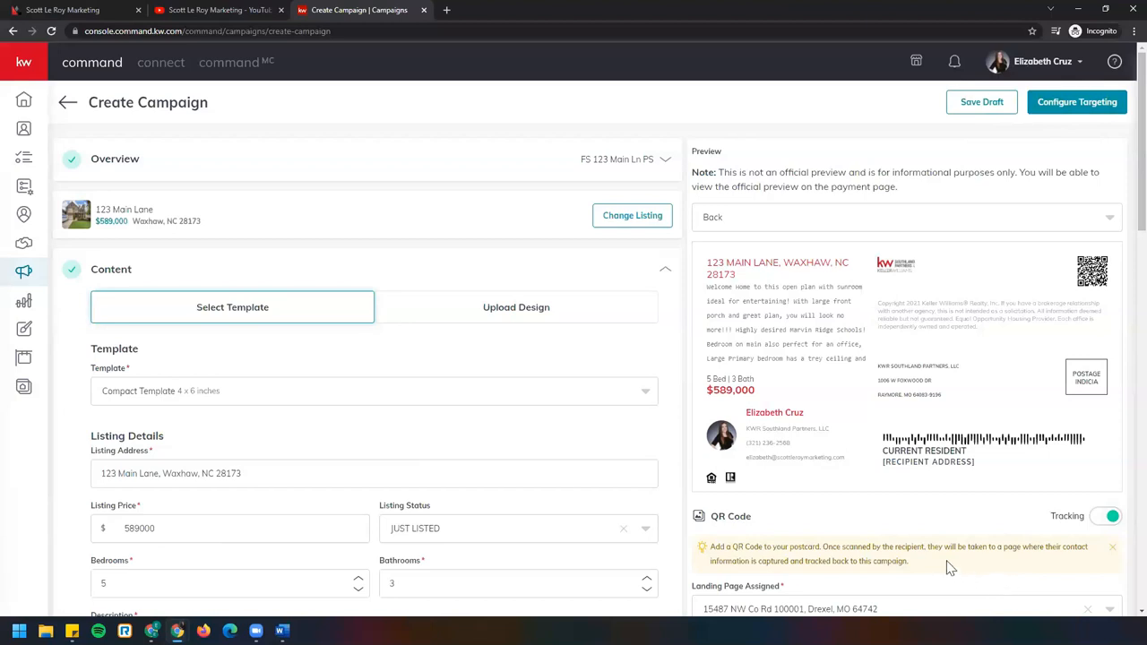
{"action": "mouse_move", "coordinate": [763, 441]}
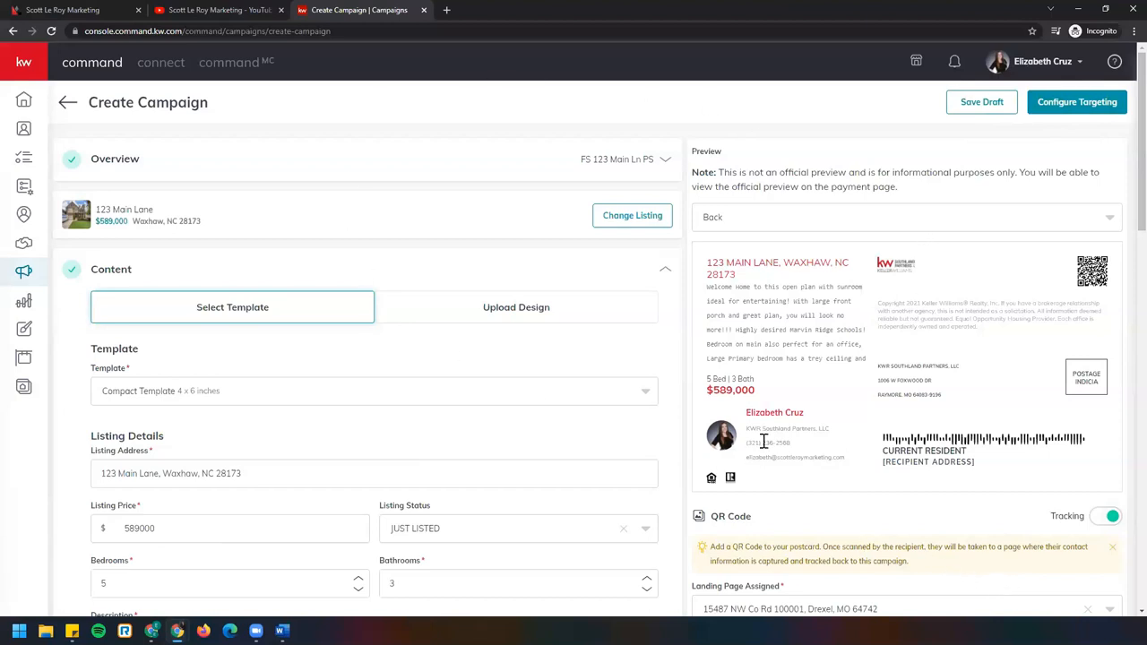
{"action": "mouse_move", "coordinate": [437, 459]}
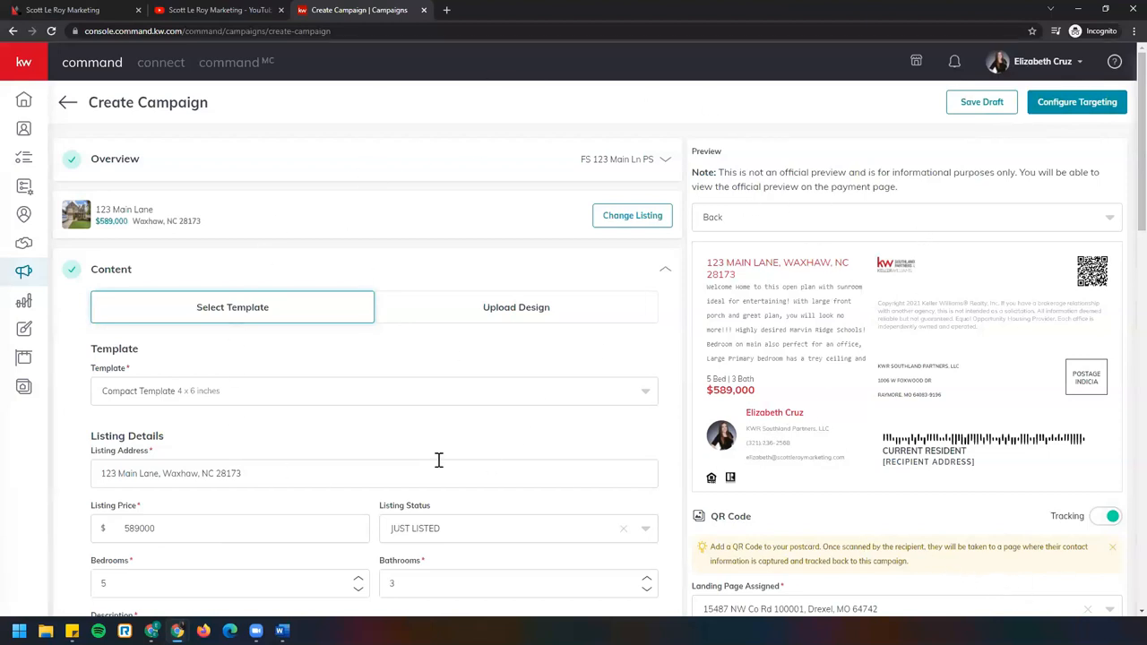
{"action": "mouse_move", "coordinate": [670, 275]}
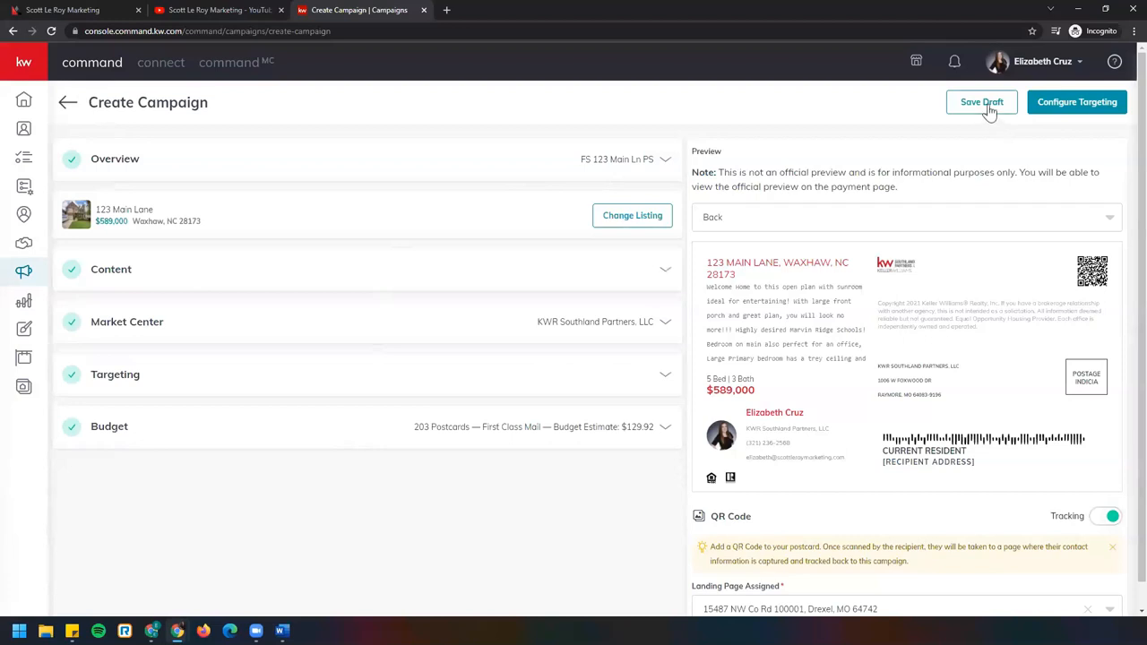
{"action": "mouse_move", "coordinate": [982, 115]}
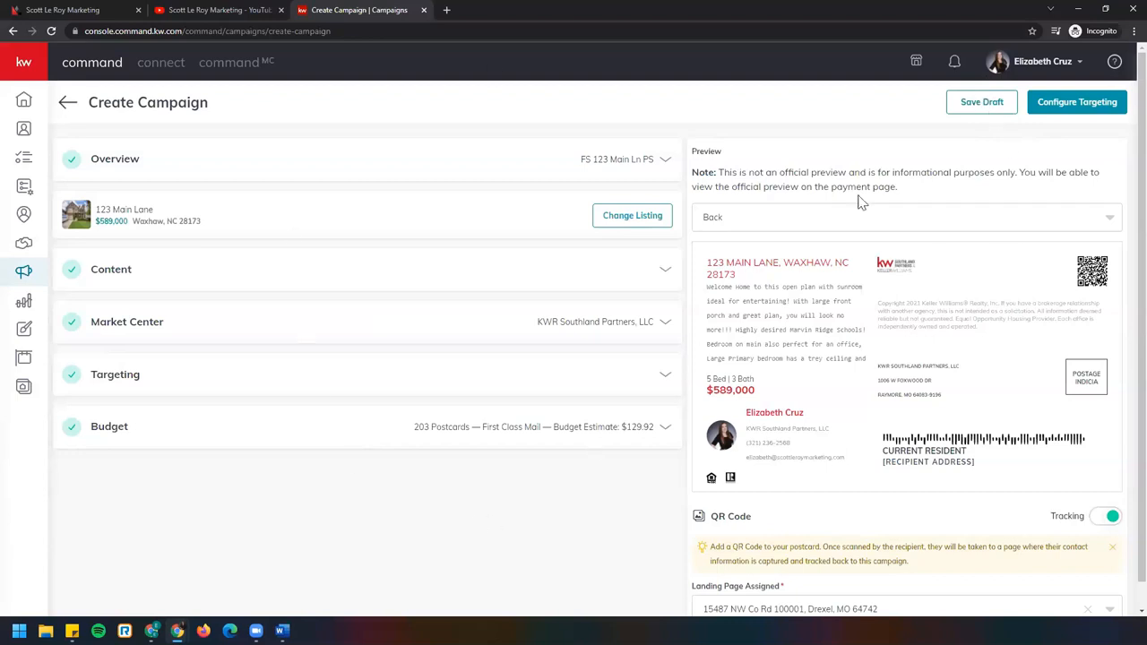
{"action": "mouse_move", "coordinate": [555, 448]}
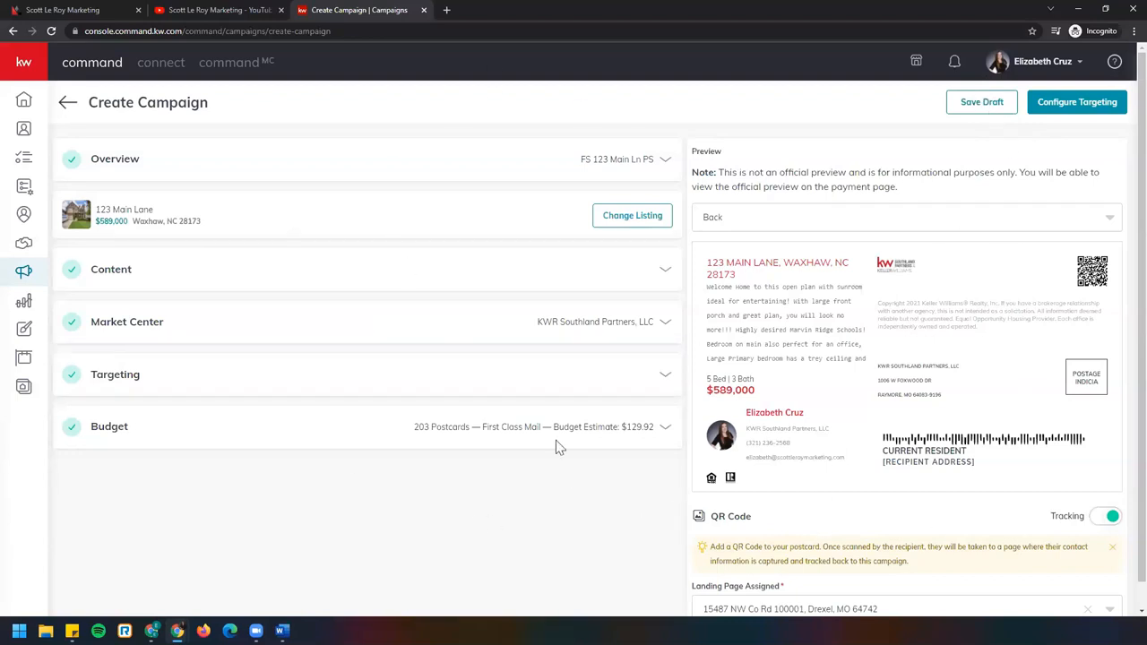
{"action": "mouse_move", "coordinate": [997, 331]}
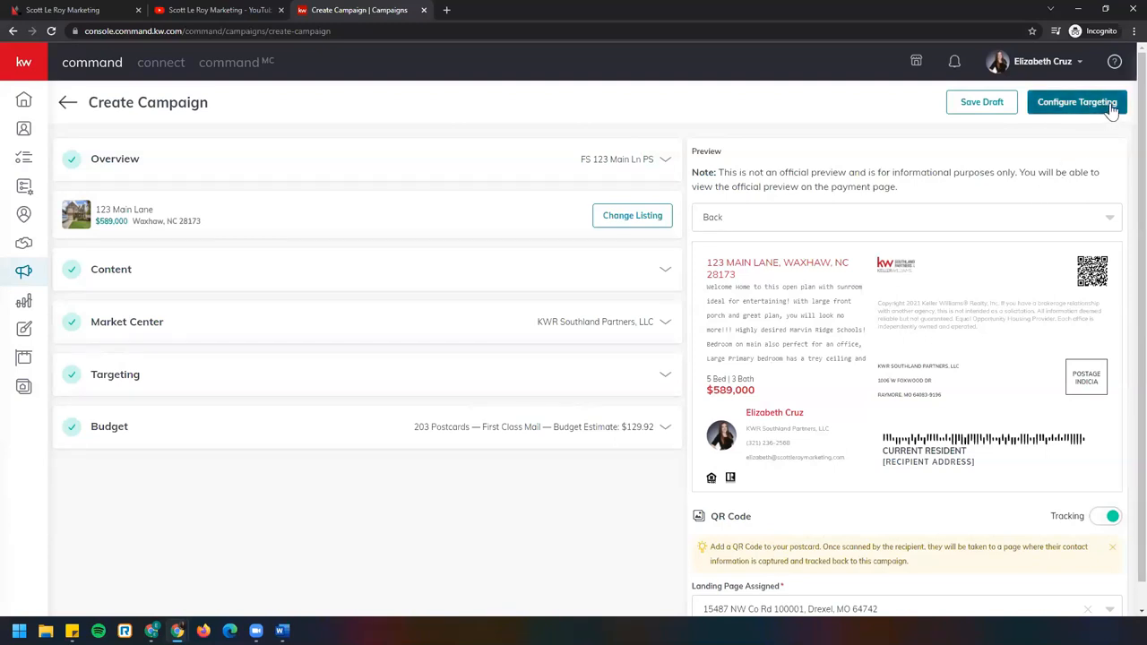
{"action": "mouse_move", "coordinate": [304, 162]}
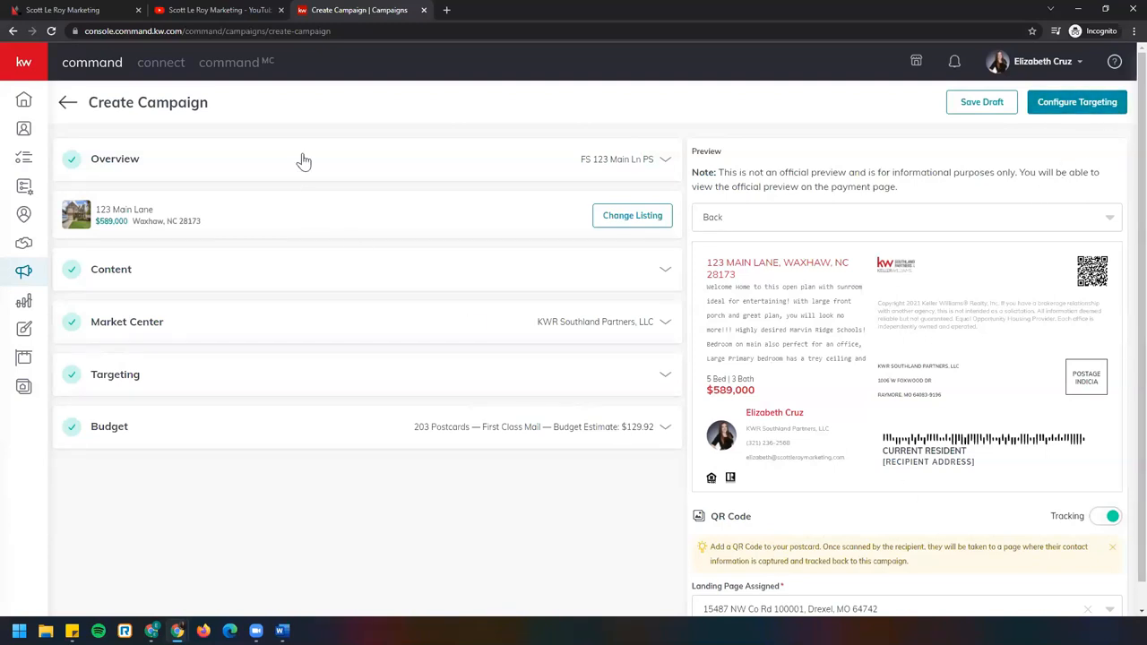
{"action": "mouse_move", "coordinate": [762, 560]}
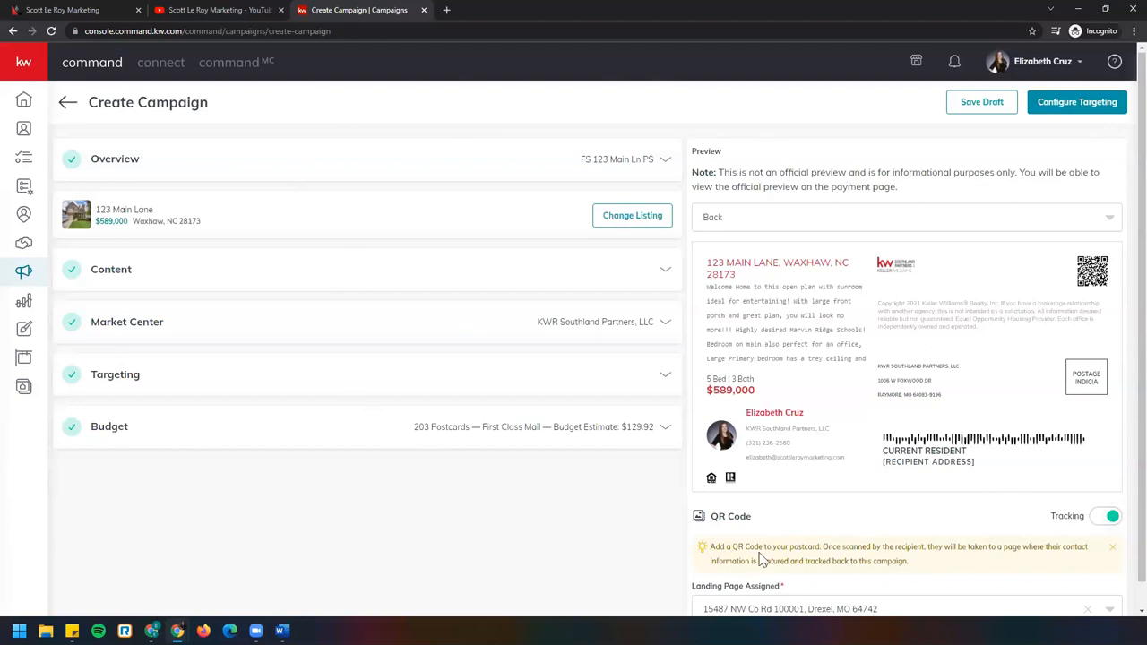
{"action": "mouse_move", "coordinate": [778, 560]}
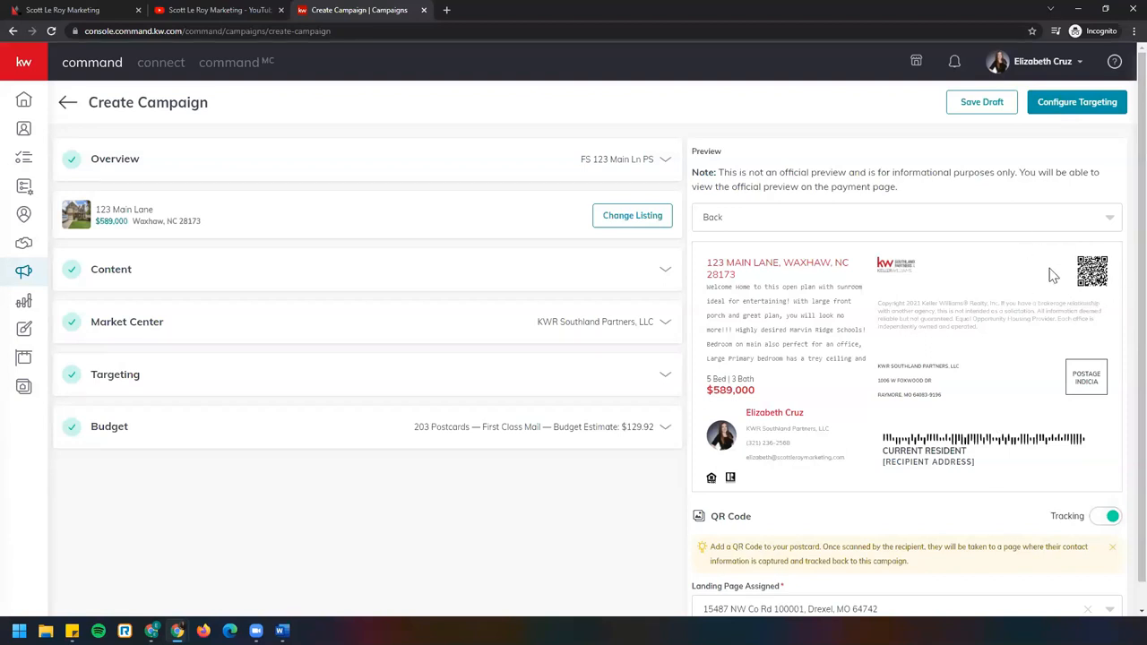
{"action": "mouse_move", "coordinate": [1061, 280]}
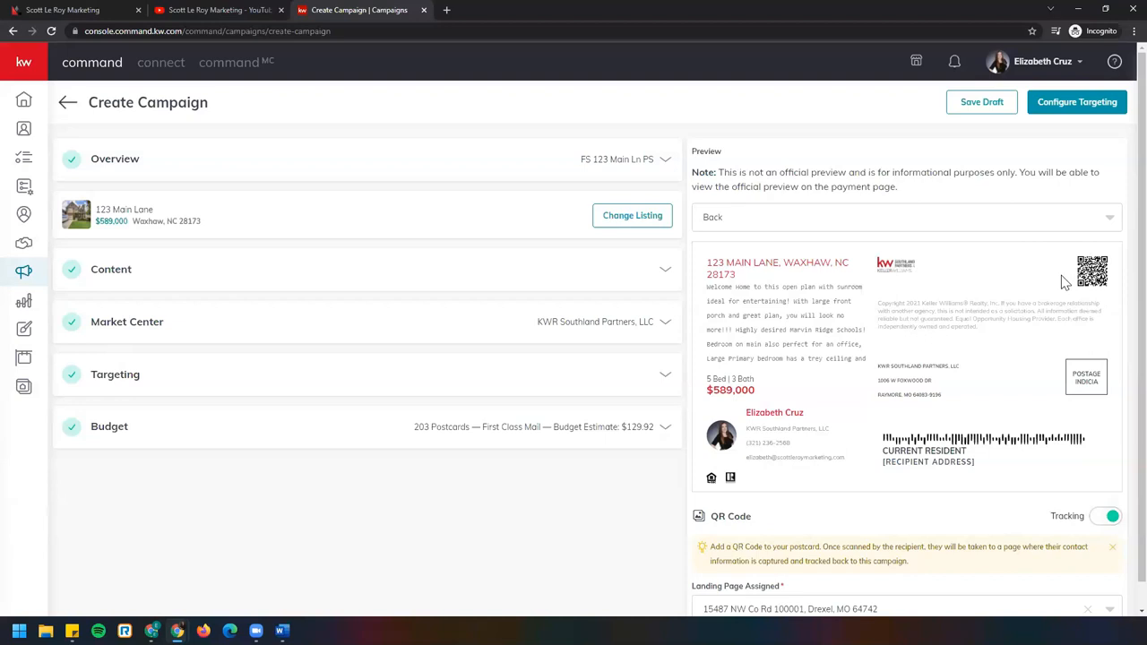
{"action": "mouse_move", "coordinate": [1061, 258]}
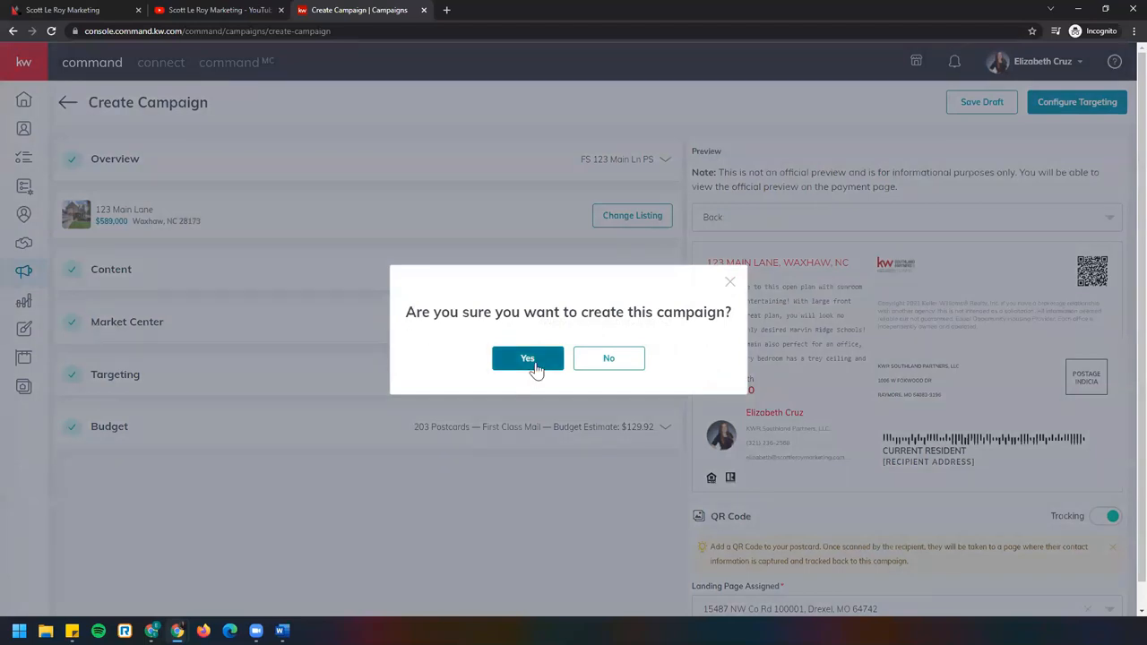
Confirm campaign creation and load Configure Targeting around Waxhaw, NC 28173 with 203 homes
{"action": "left_click", "coordinate": [526, 359]}
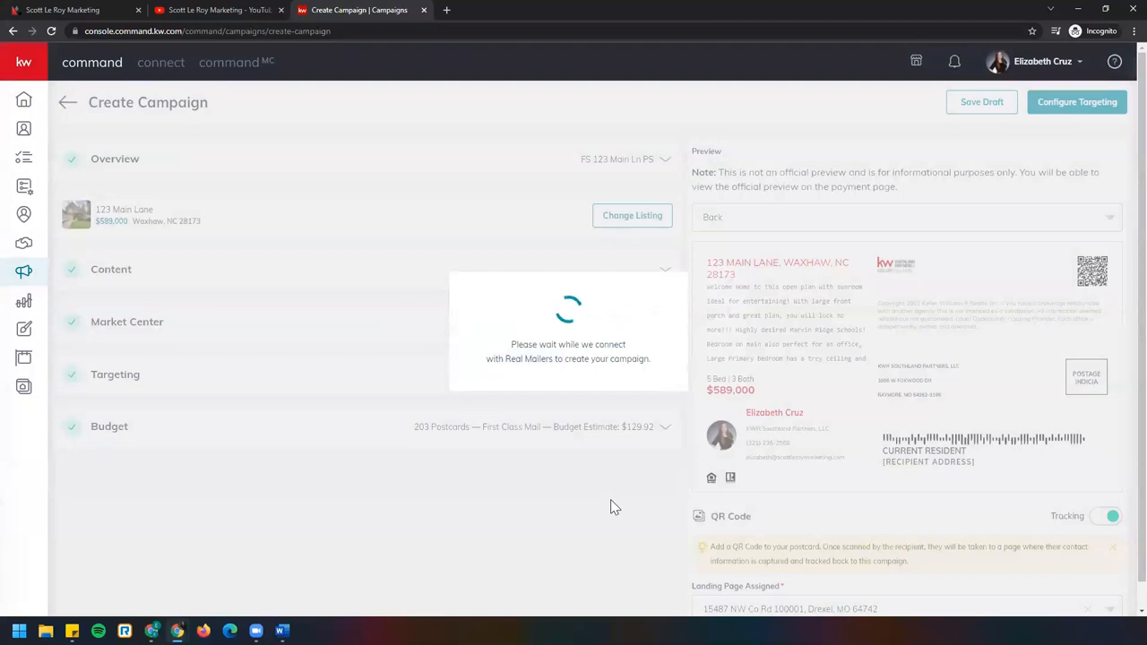
{"action": "left_click", "coordinate": [1076, 100]}
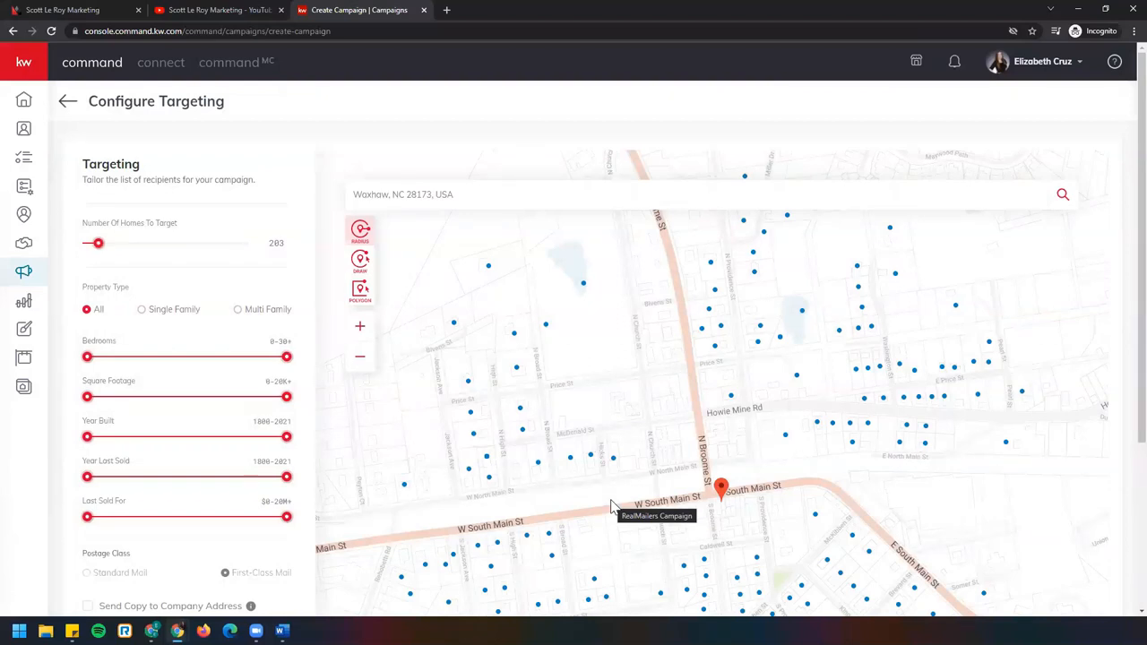
{"action": "mouse_move", "coordinate": [111, 150]}
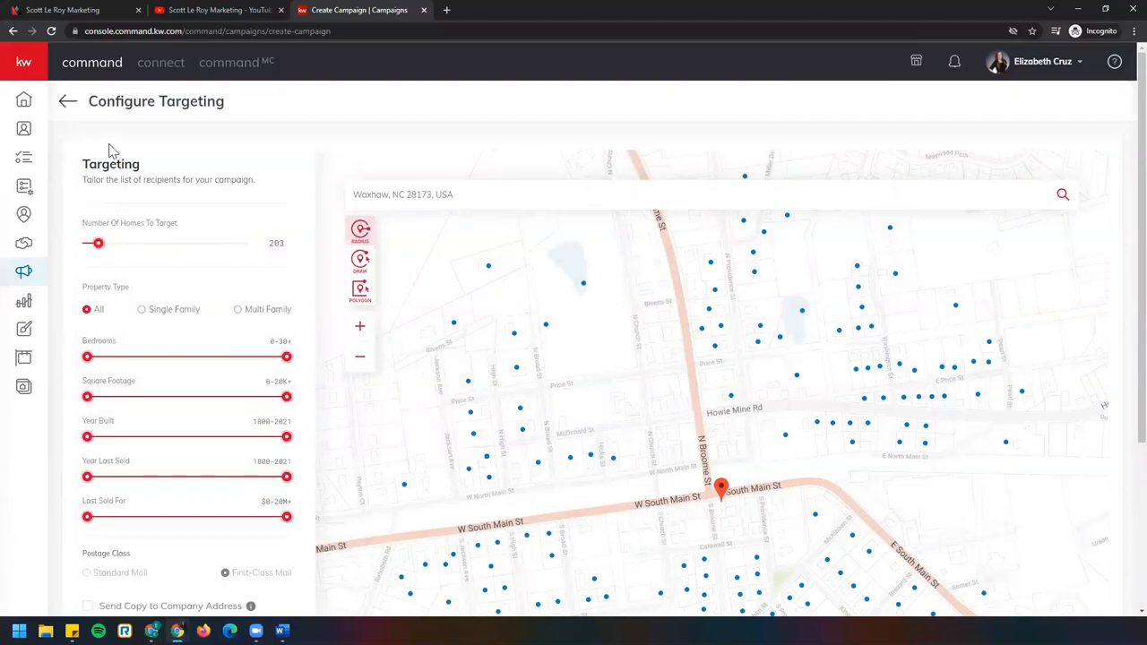
{"action": "mouse_move", "coordinate": [207, 244]}
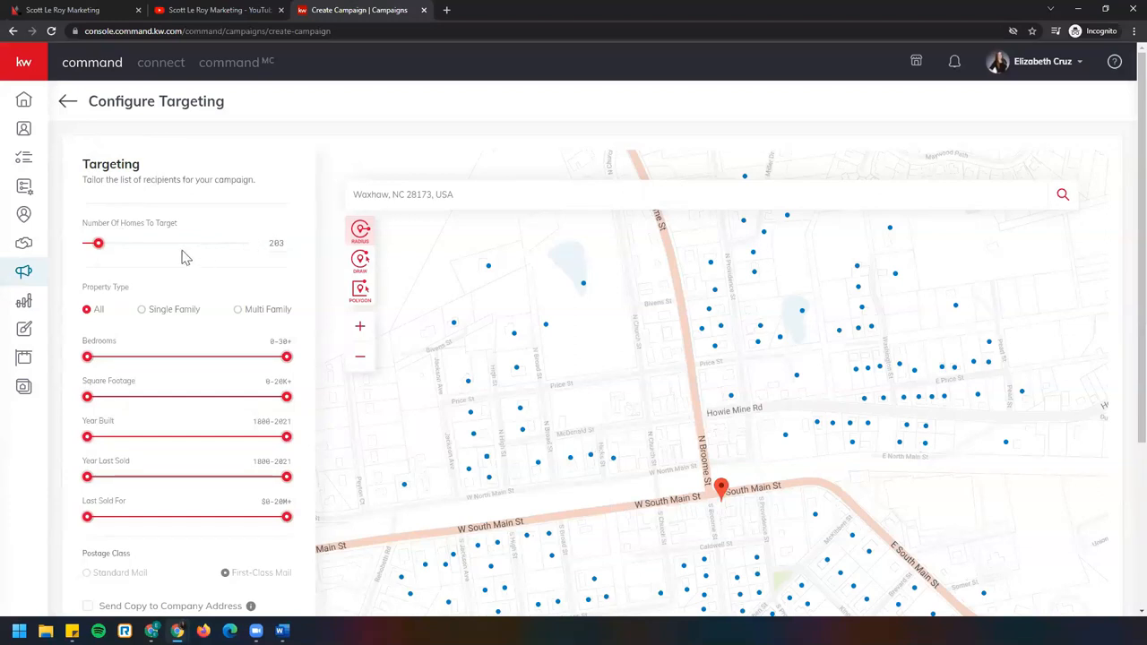
{"action": "mouse_move", "coordinate": [297, 265]}
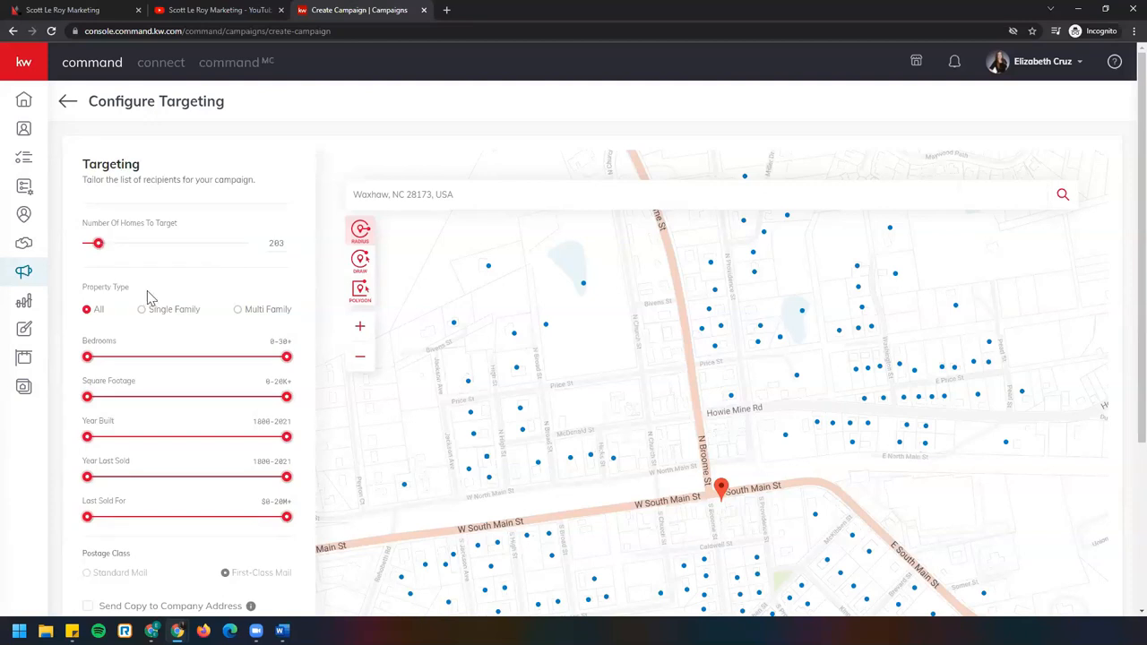
Limit recipients to single-family homes and raise the bedroom and square-footage minimums
{"action": "scroll", "scroll_direction": "down", "scroll_amount": 3}
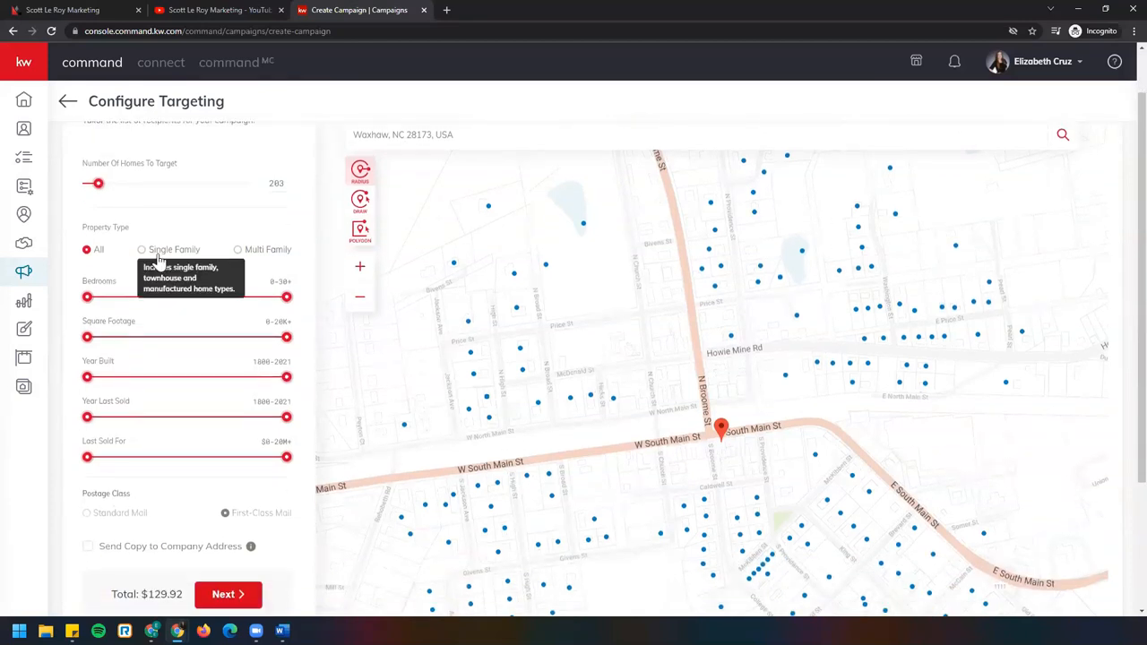
{"action": "left_click", "coordinate": [140, 249]}
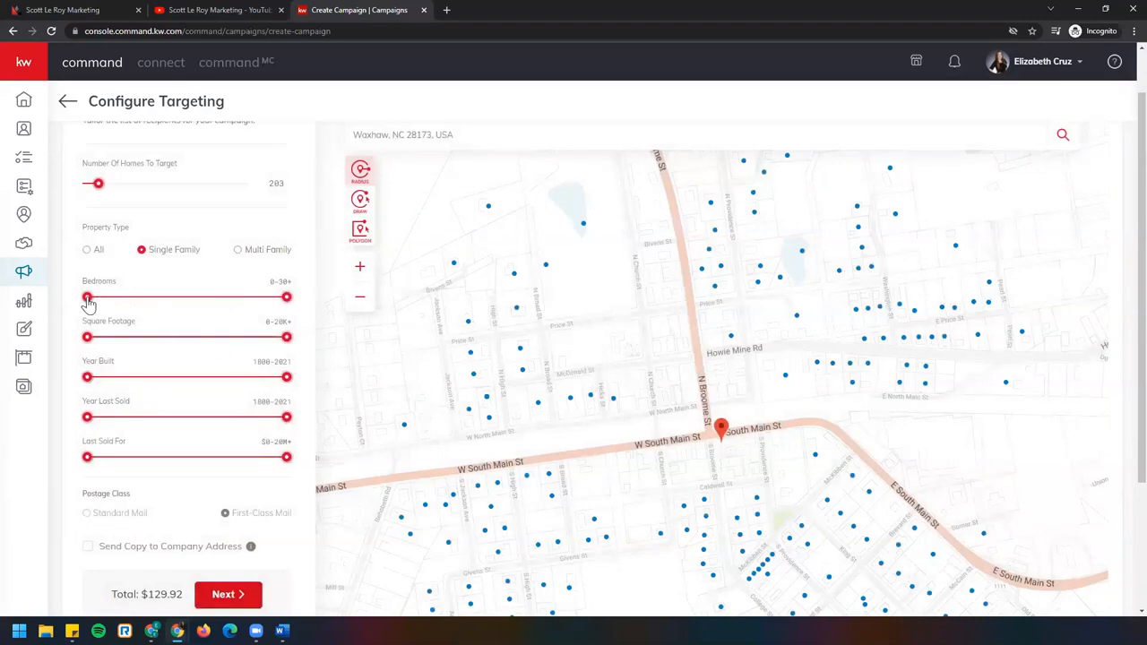
{"action": "left_click_drag", "start_coordinate": [86, 297], "coordinate": [99, 297]}
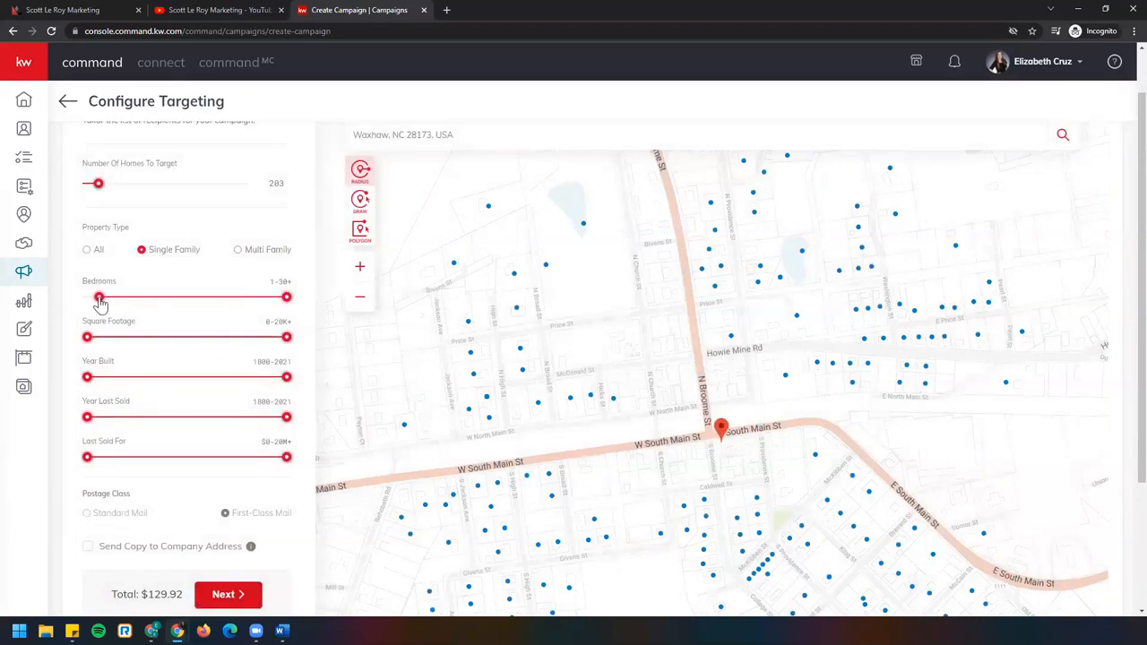
{"action": "left_click_drag", "start_coordinate": [99, 298], "coordinate": [133, 298]}
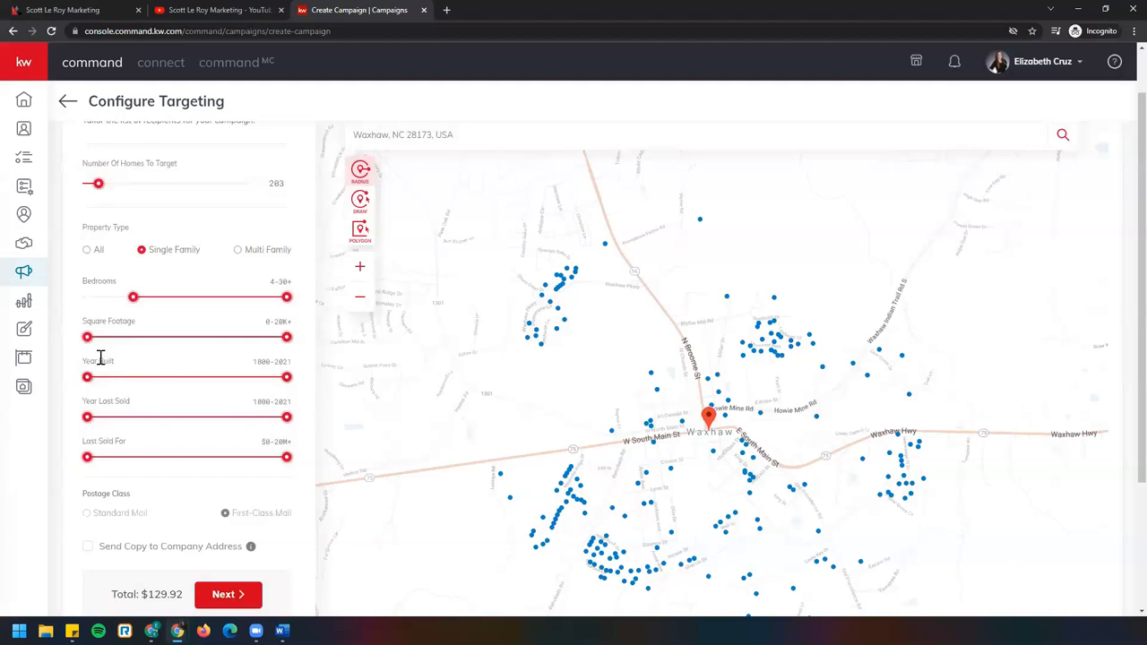
{"action": "left_click_drag", "start_coordinate": [86, 337], "coordinate": [99, 337]}
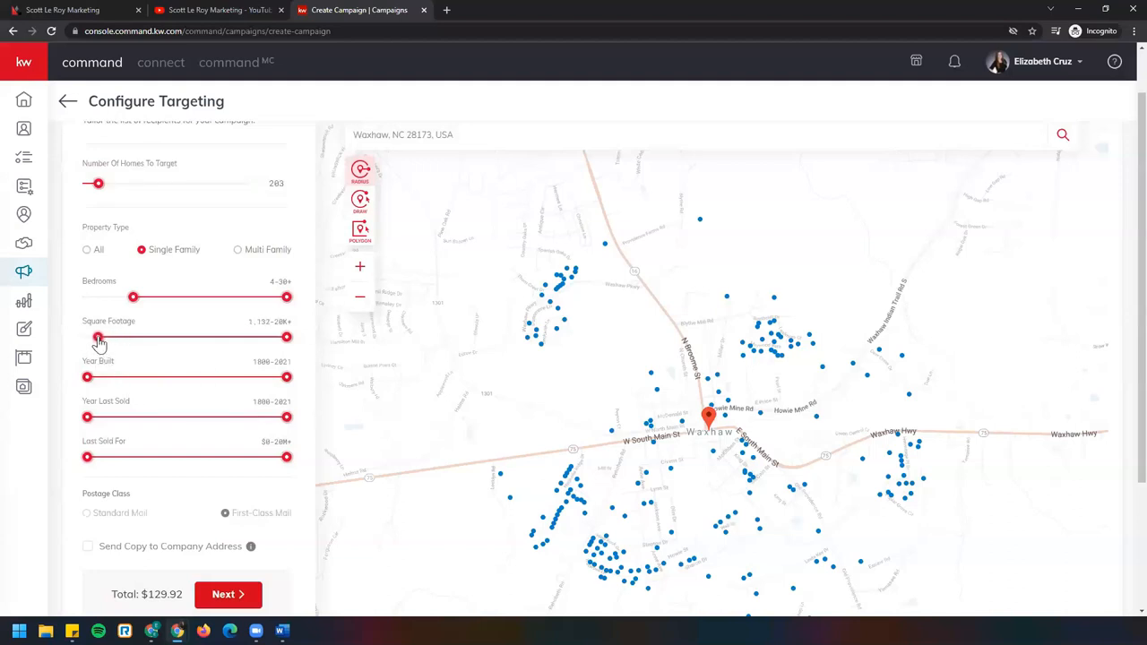
{"action": "left_click_drag", "start_coordinate": [99, 337], "coordinate": [100, 337]}
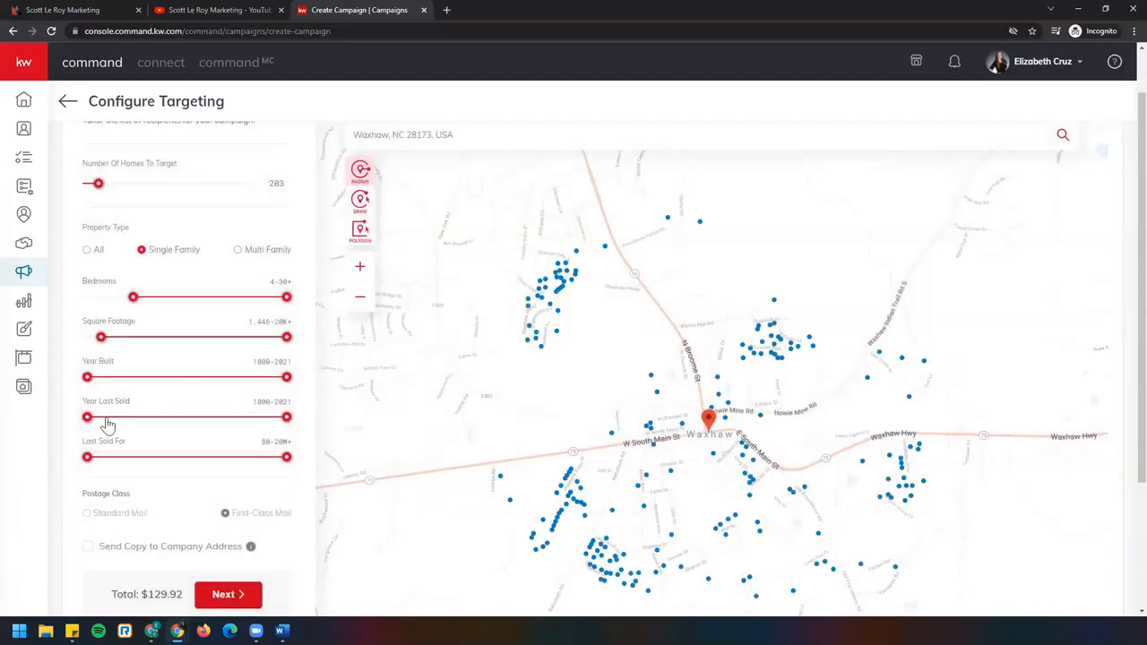
Raise the earliest year built and earliest year last sold on the targeting sliders
{"action": "left_click_drag", "start_coordinate": [86, 376], "coordinate": [208, 376]}
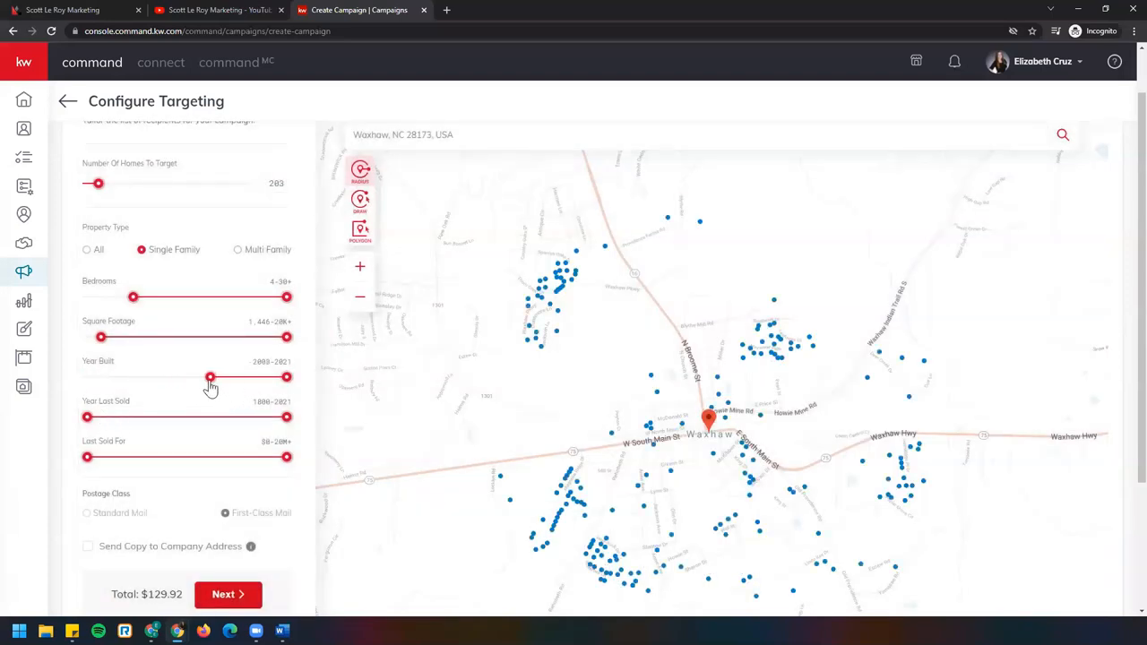
{"action": "left_click_drag", "start_coordinate": [212, 376], "coordinate": [182, 377]}
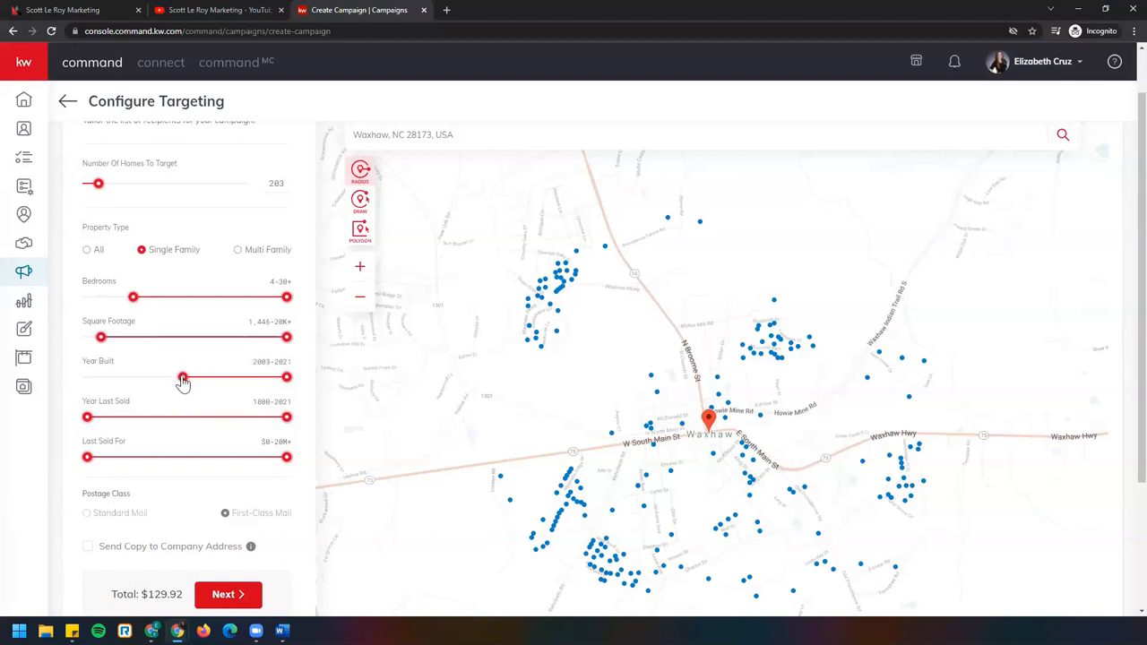
{"action": "left_click_drag", "start_coordinate": [183, 376], "coordinate": [169, 376]}
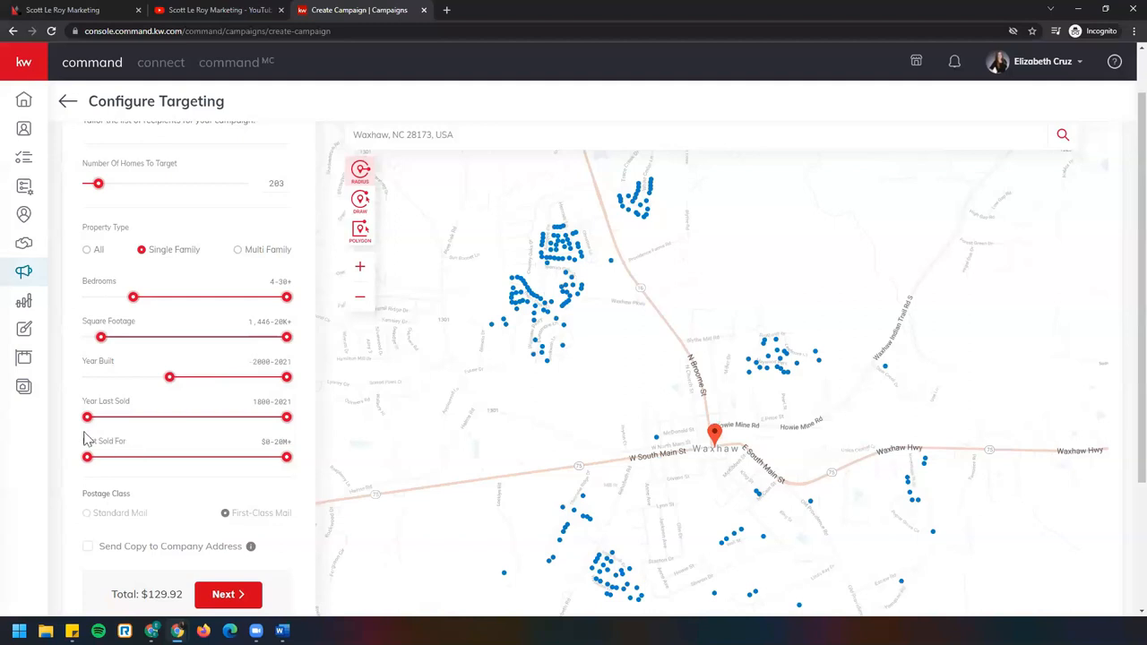
{"action": "left_click_drag", "start_coordinate": [86, 416], "coordinate": [140, 416]}
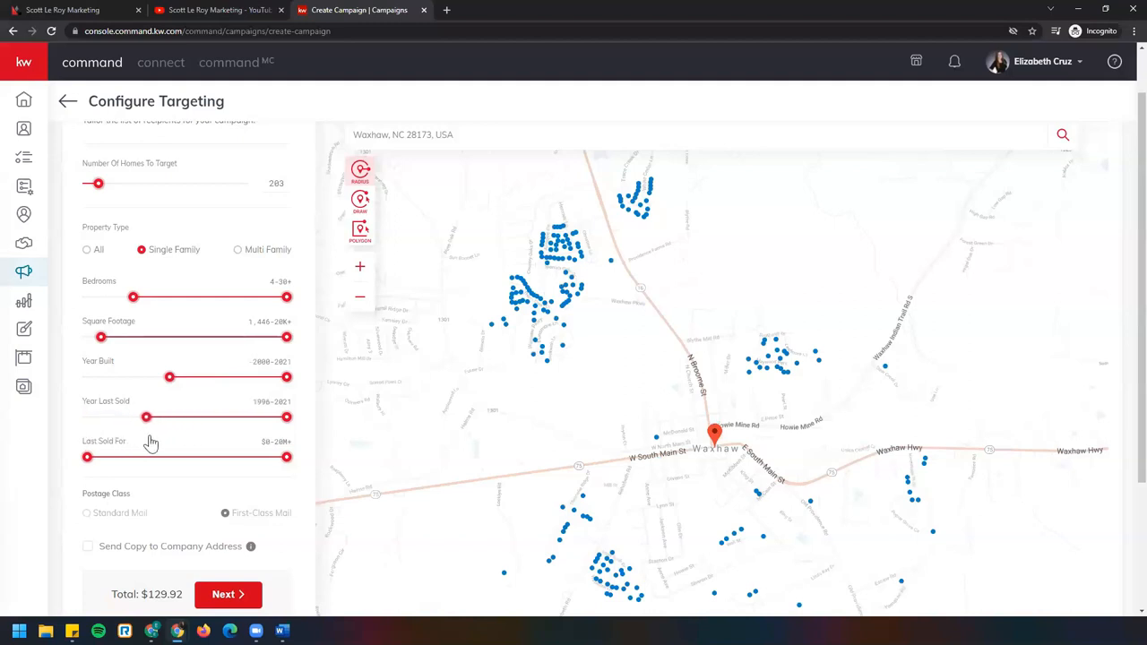
{"action": "left_click_drag", "start_coordinate": [147, 415], "coordinate": [167, 416]}
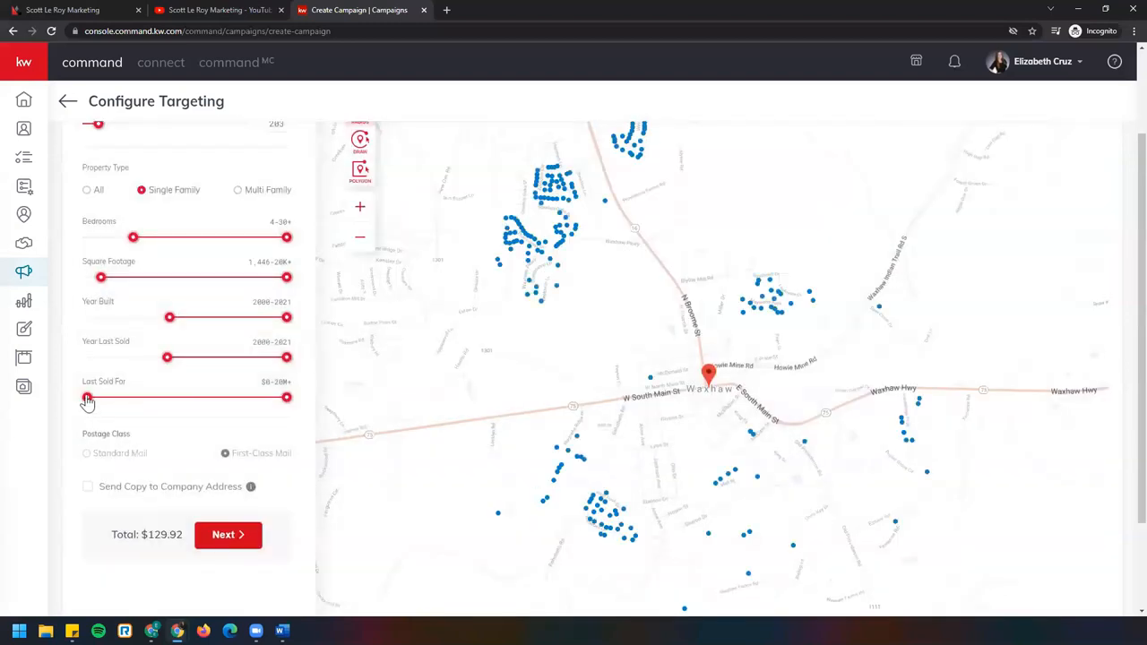
{"action": "scroll", "scroll_direction": "down", "scroll_amount": 3}
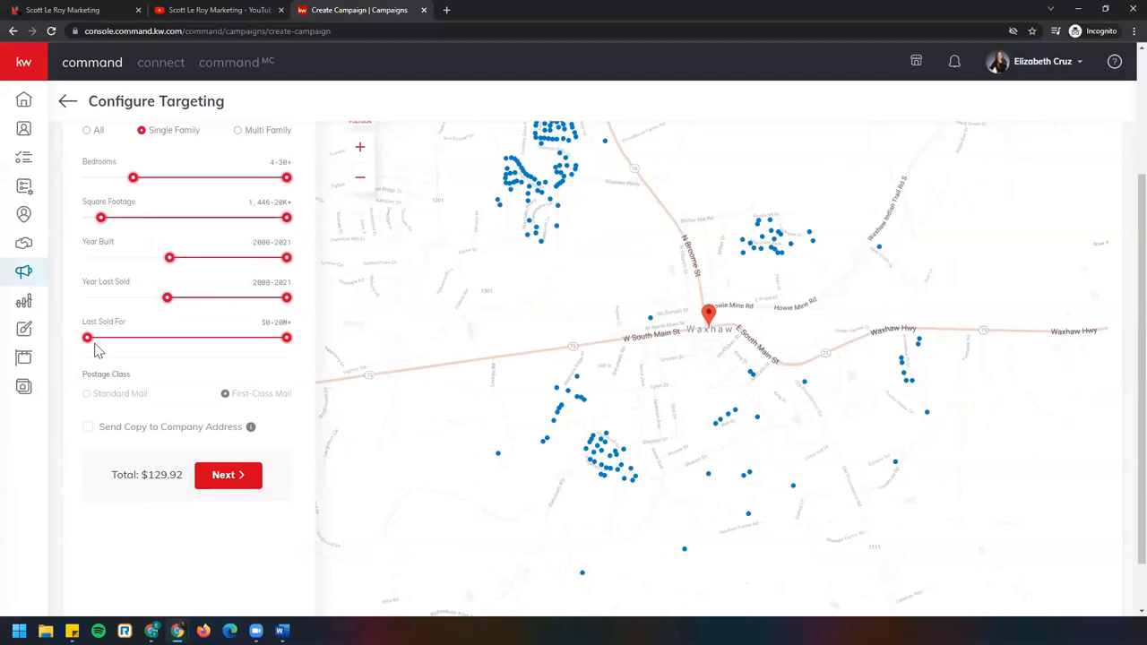
{"action": "mouse_move", "coordinate": [89, 371]}
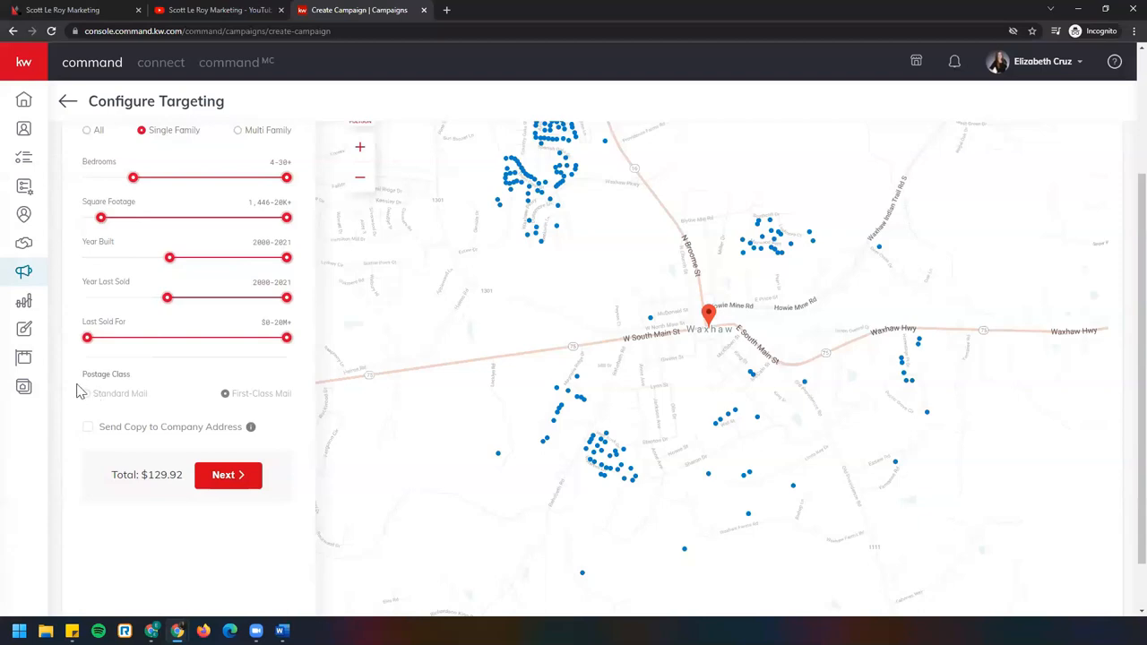
{"action": "mouse_move", "coordinate": [160, 371]}
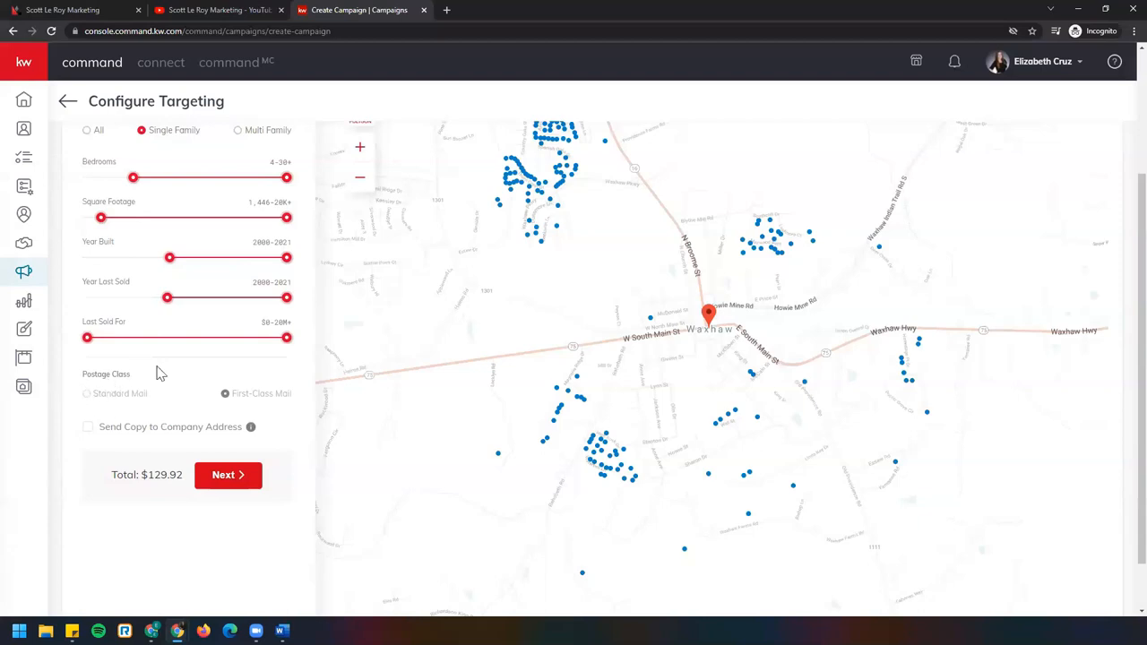
{"action": "mouse_move", "coordinate": [197, 402]}
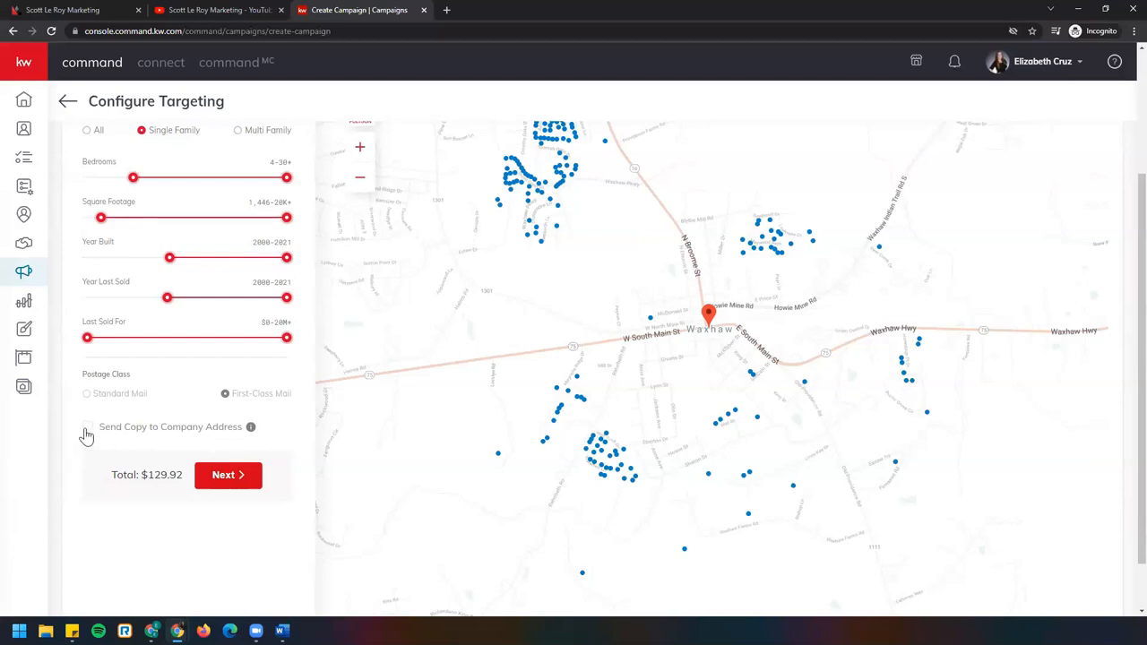
Enable Send Copy to Company Address, raising the campaign total to $130.56
{"action": "left_click", "coordinate": [88, 426]}
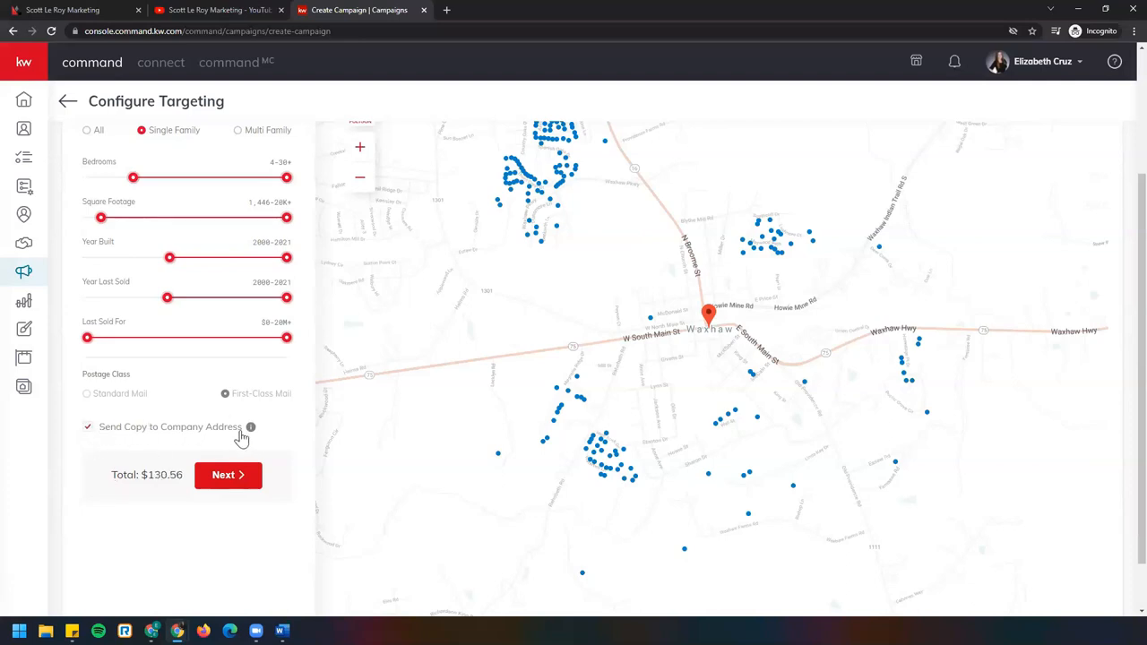
{"action": "mouse_move", "coordinate": [251, 427]}
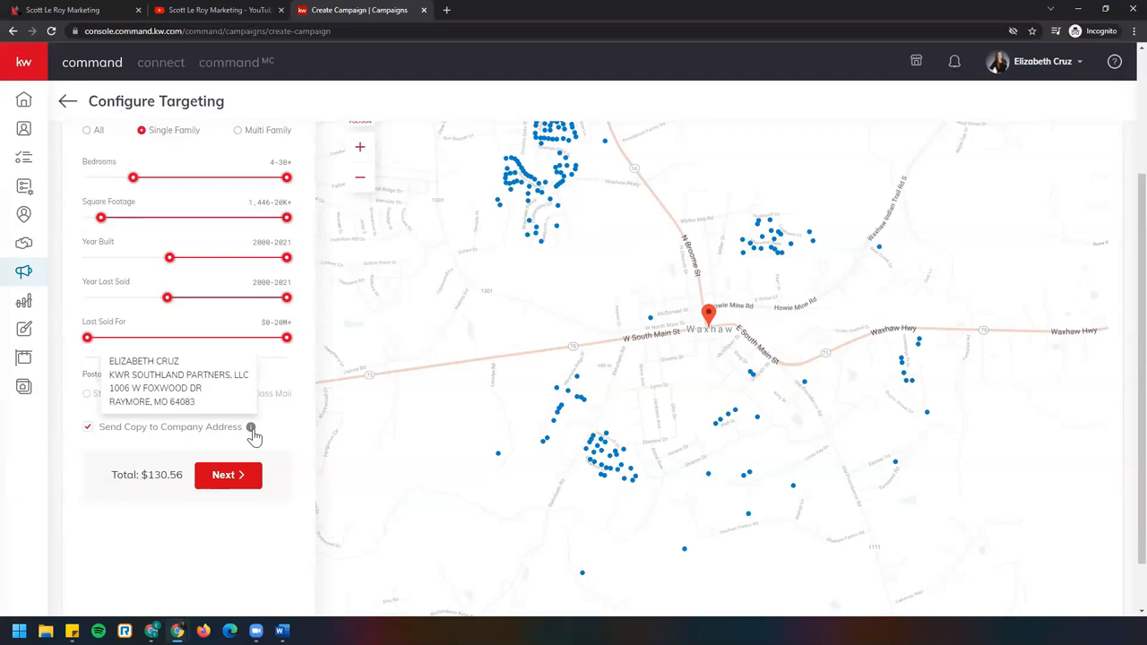
{"action": "mouse_move", "coordinate": [251, 432]}
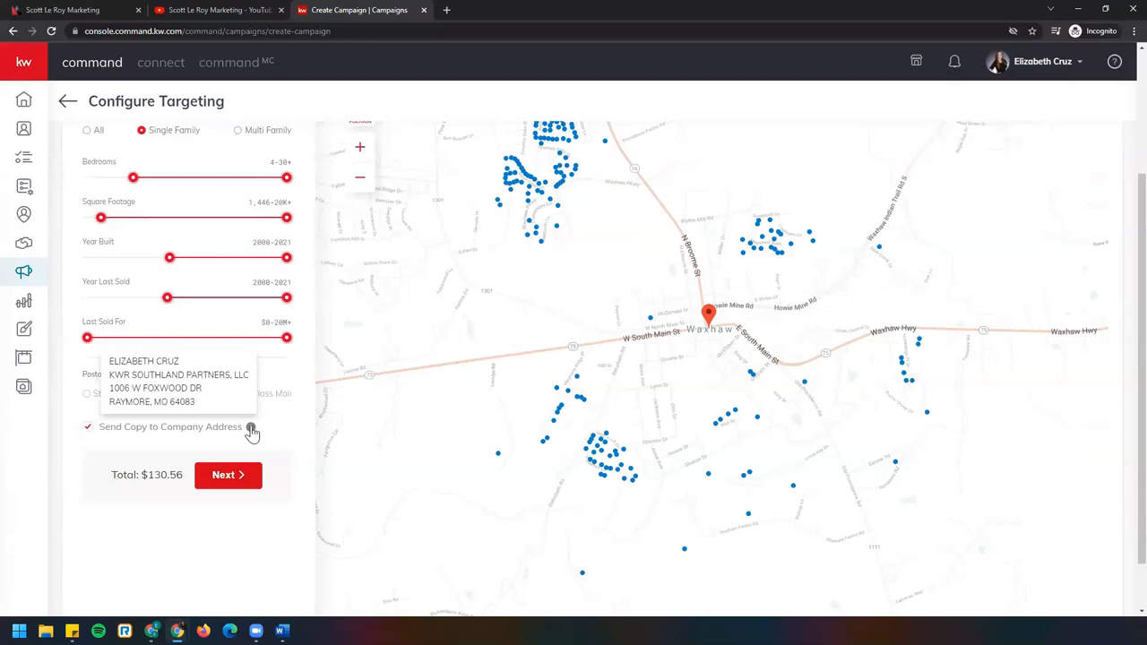
{"action": "left_click", "coordinate": [86, 427]}
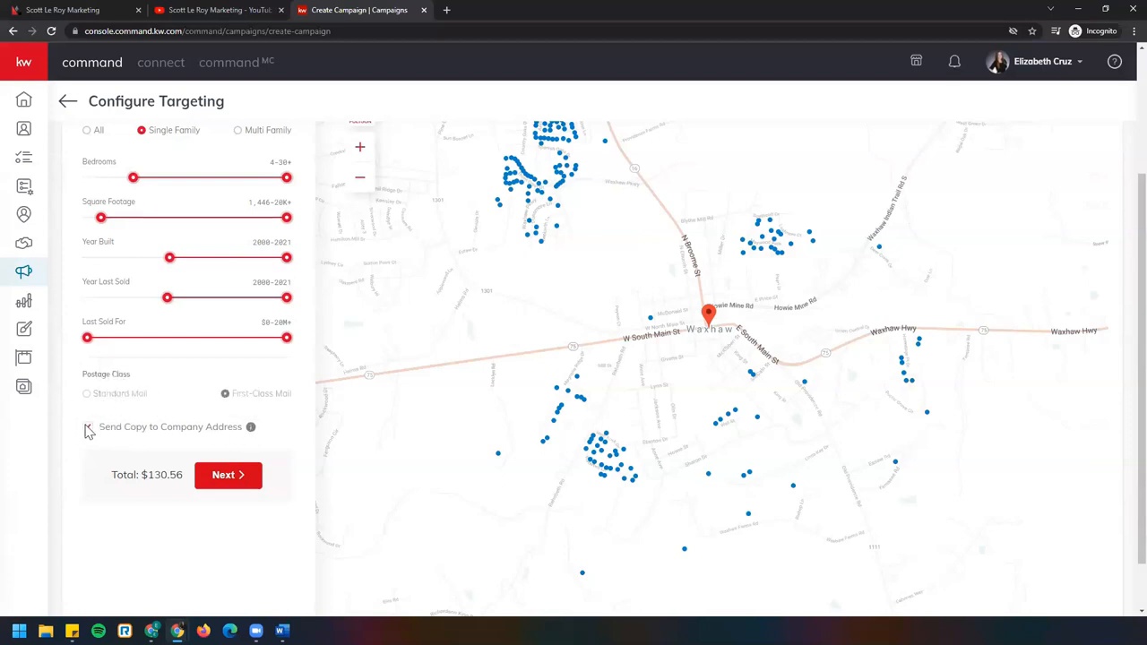
{"action": "left_click", "coordinate": [88, 427]}
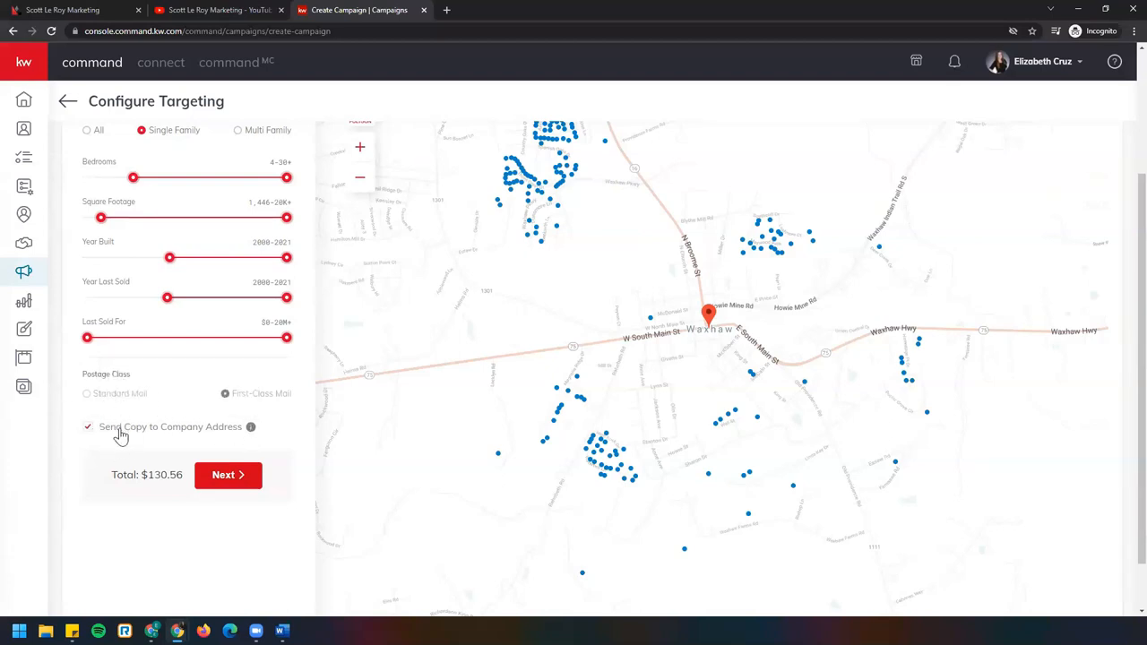
{"action": "mouse_move", "coordinate": [170, 473]}
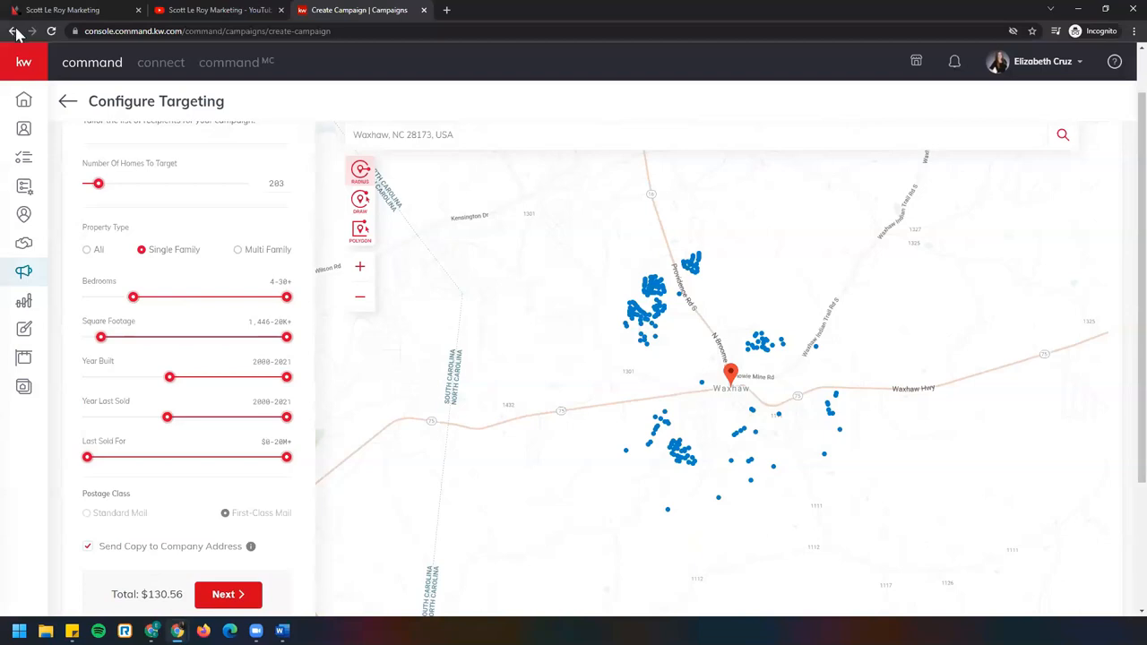
Glance at the Scott Le Roy Marketing YouTube channel, then return to the Configure Targeting map
{"action": "left_click", "coordinate": [218, 11]}
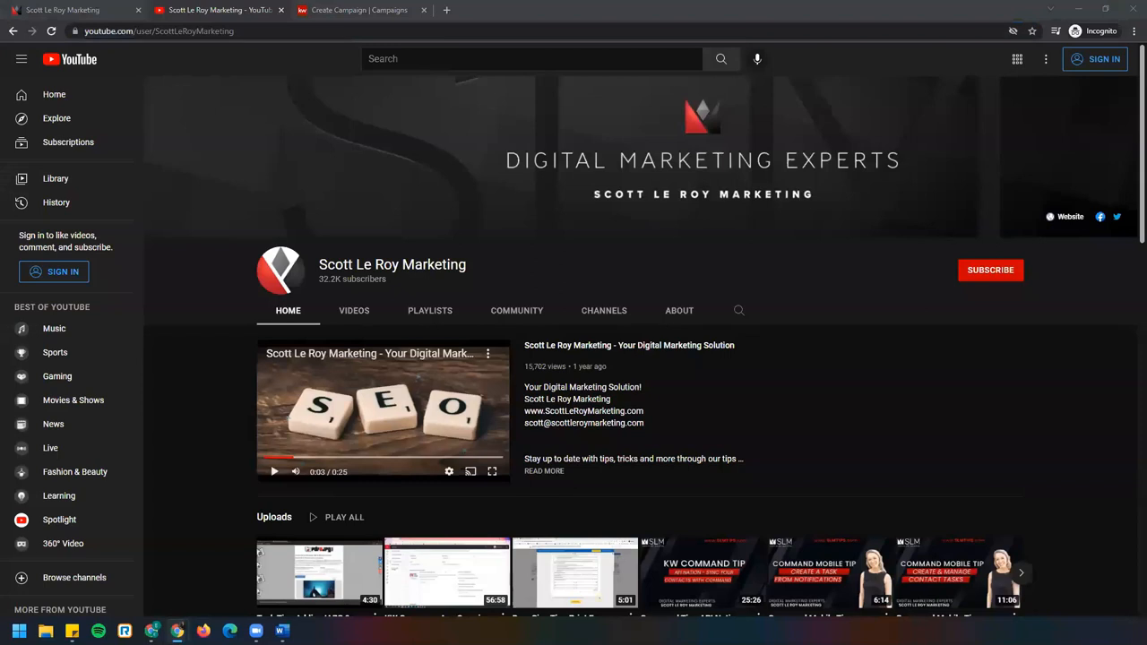
{"action": "left_click", "coordinate": [358, 11]}
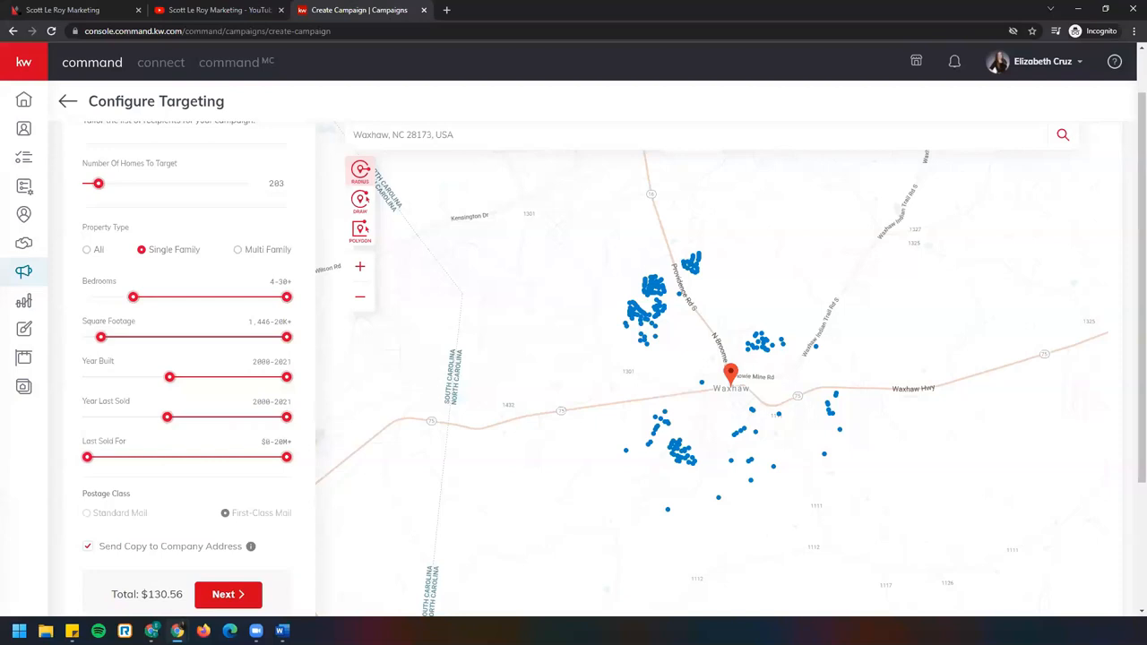
{"action": "mouse_move", "coordinate": [604, 416]}
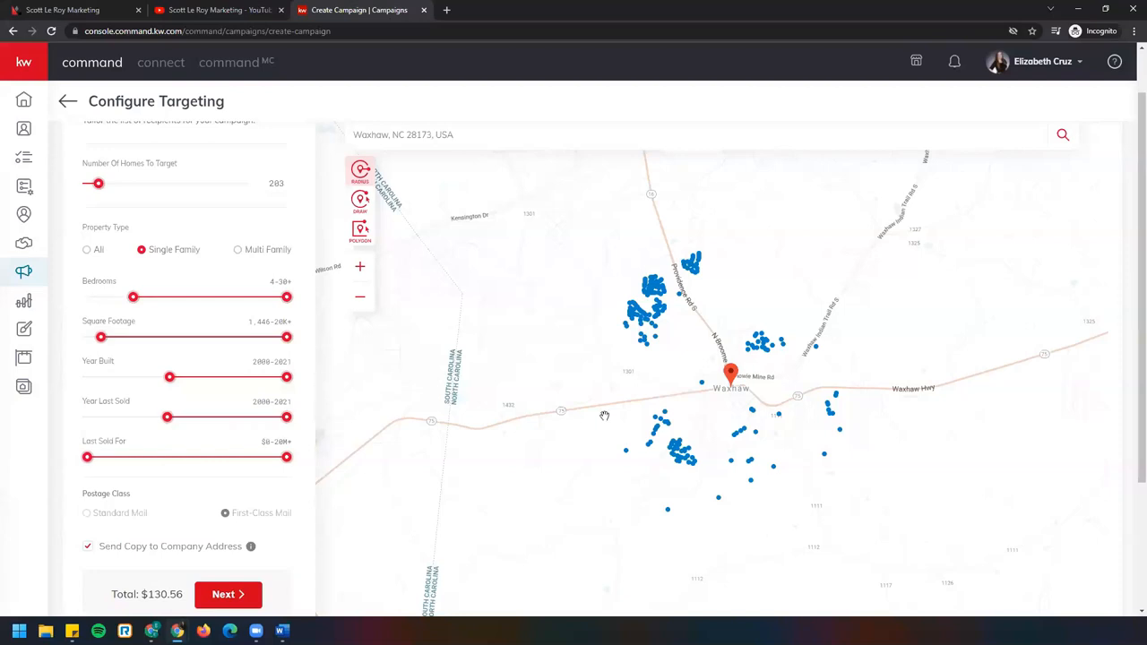
{"action": "mouse_move", "coordinate": [373, 122]}
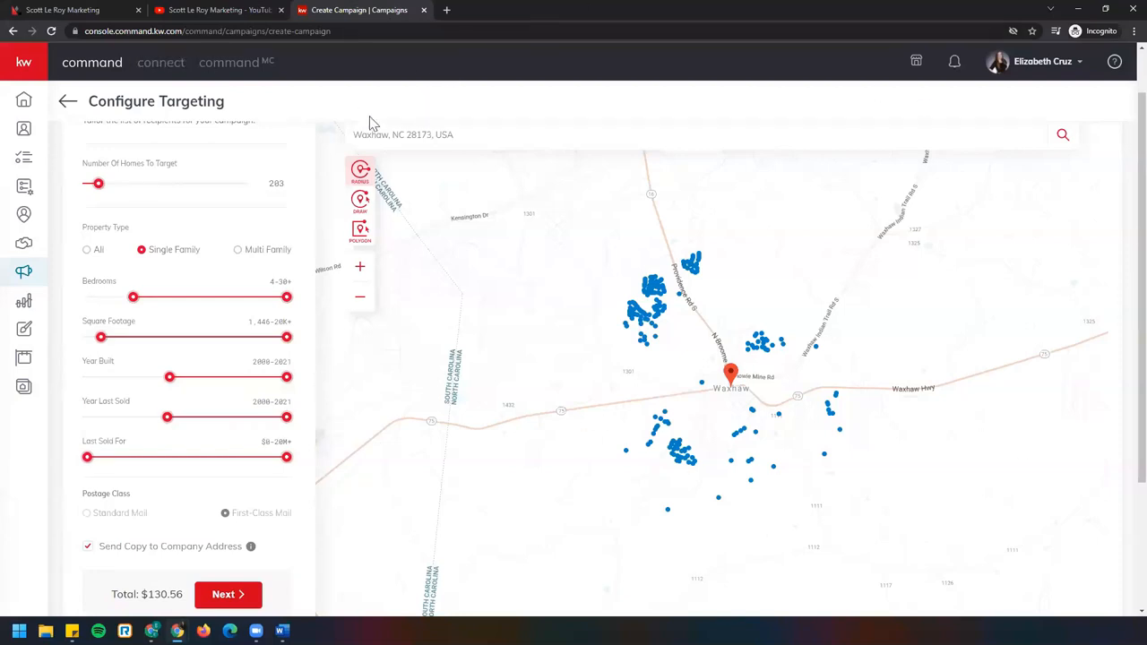
{"action": "mouse_move", "coordinate": [1088, 97]}
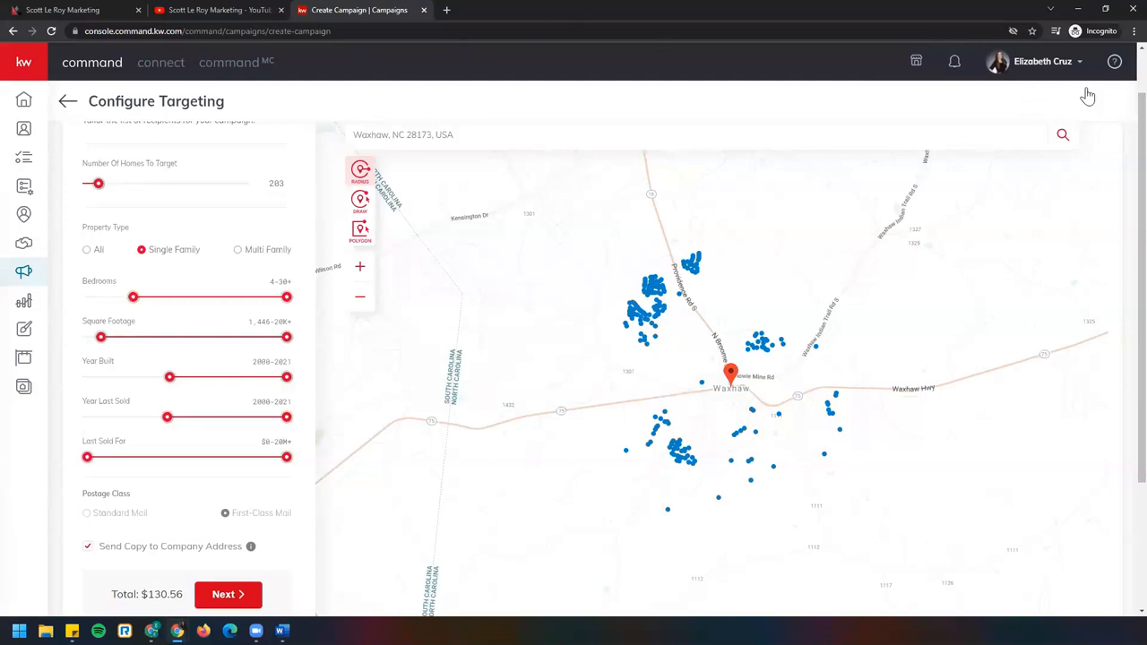
{"action": "mouse_move", "coordinate": [1036, 114]}
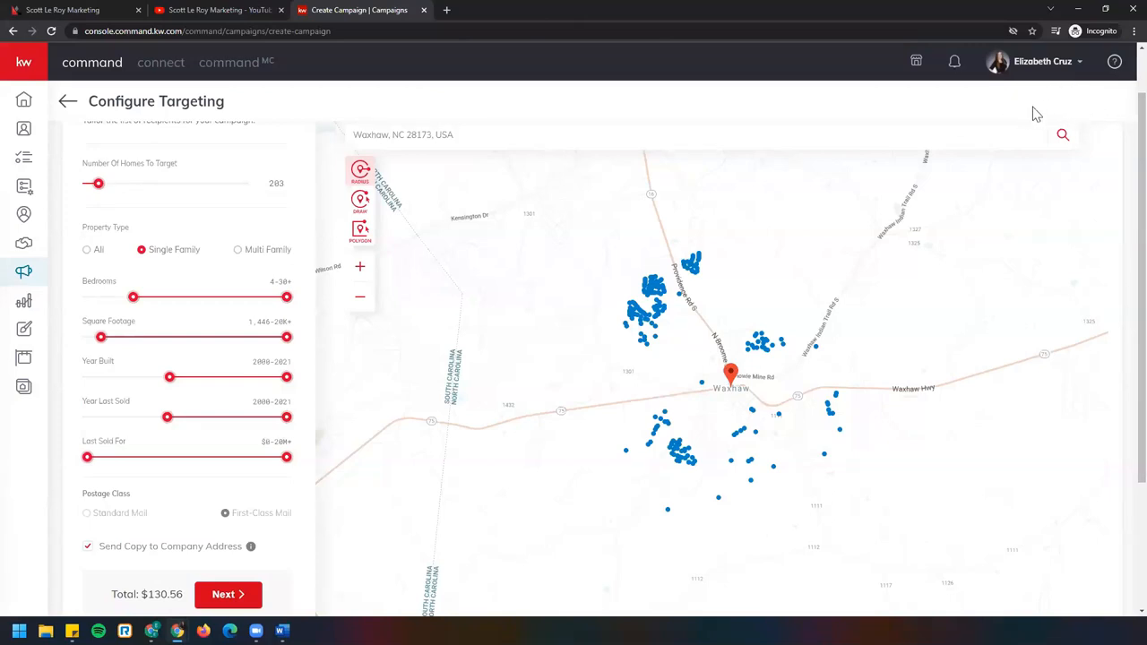
{"action": "mouse_move", "coordinate": [1068, 107]}
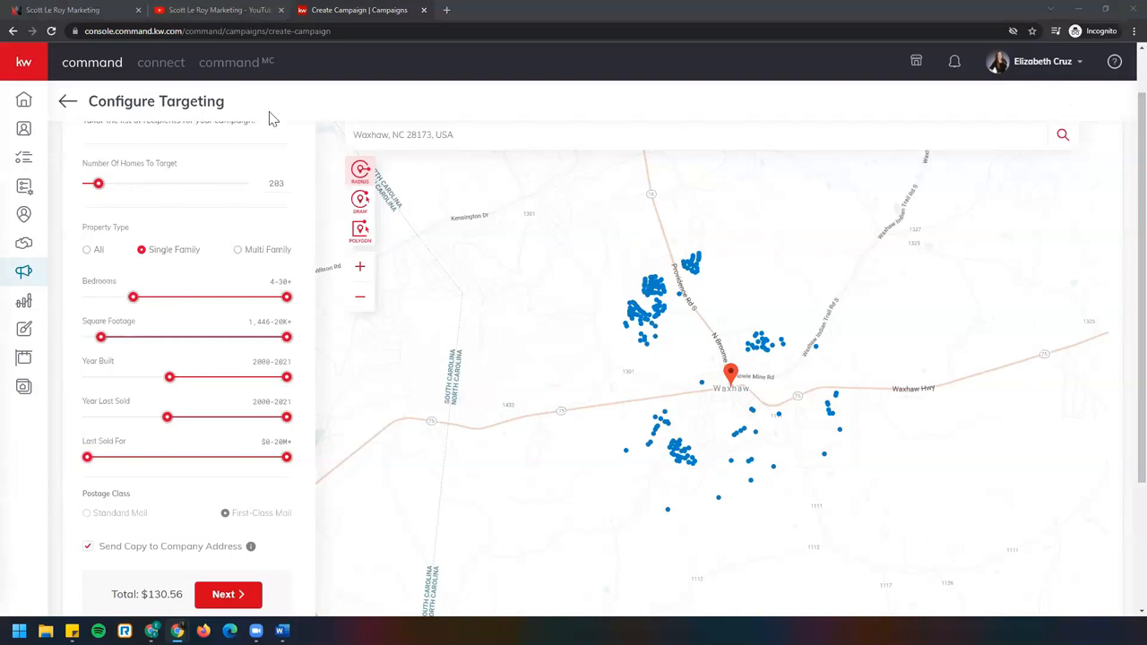
{"action": "mouse_move", "coordinate": [1076, 84]}
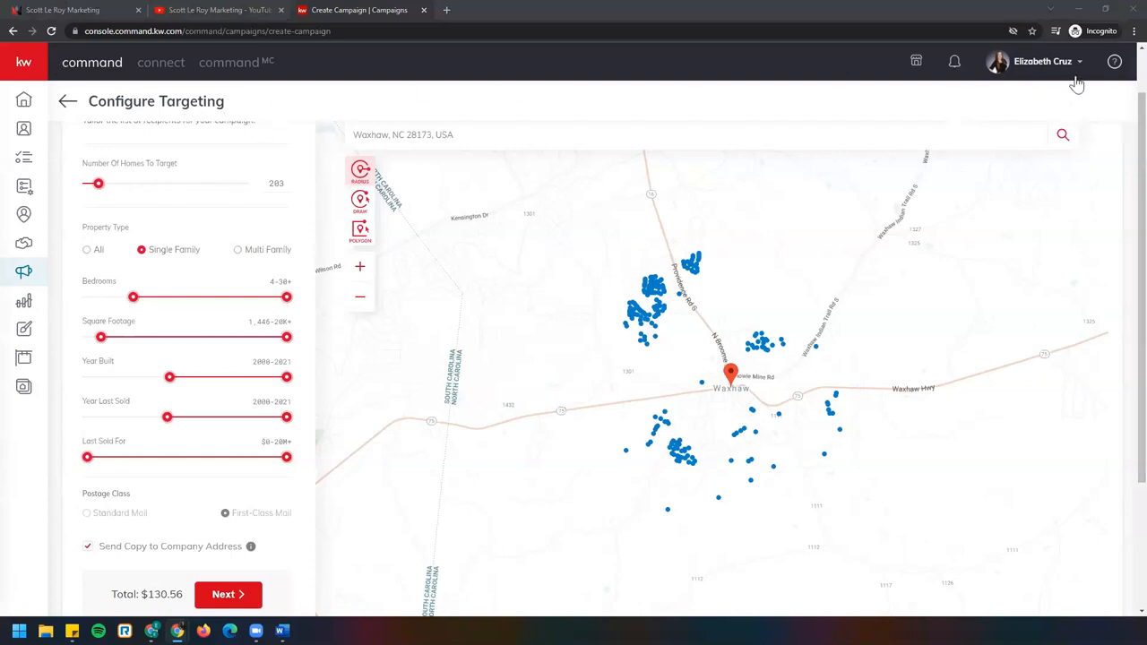
{"action": "mouse_move", "coordinate": [1056, 118]}
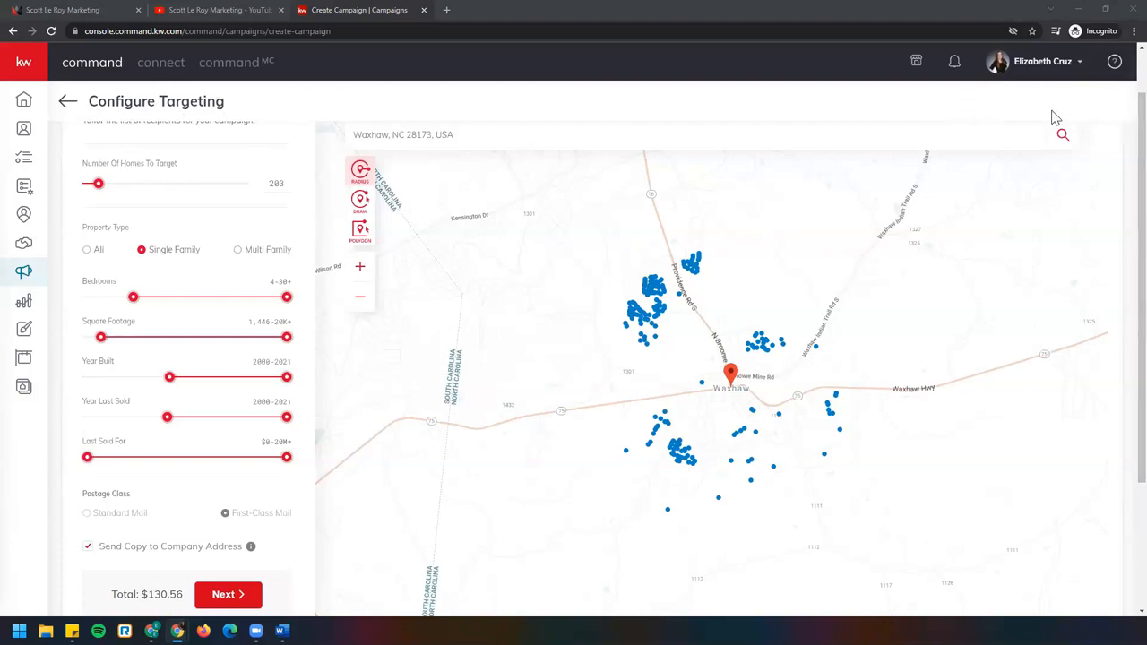
{"action": "mouse_move", "coordinate": [871, 412]}
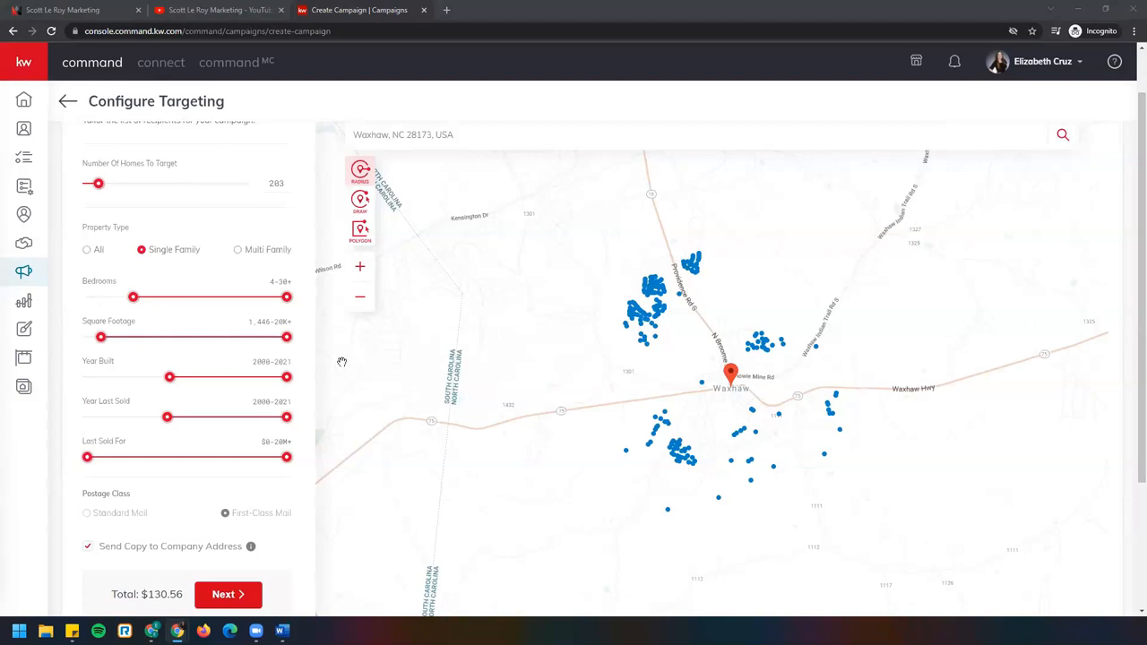
{"action": "mouse_move", "coordinate": [537, 288]}
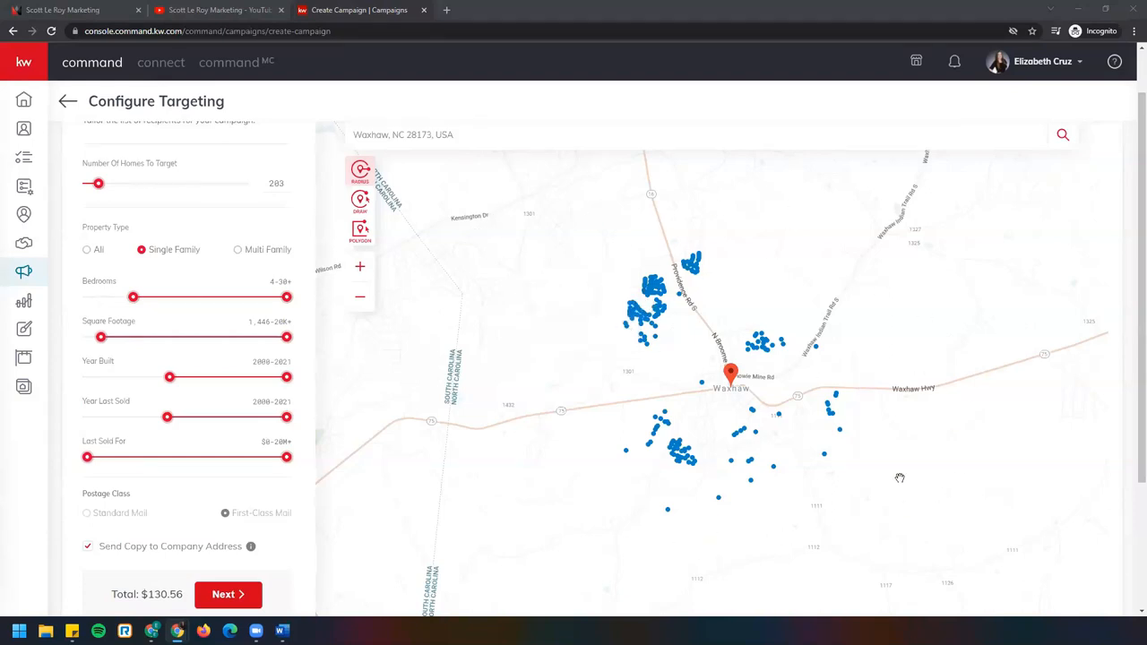
{"action": "mouse_move", "coordinate": [209, 265]}
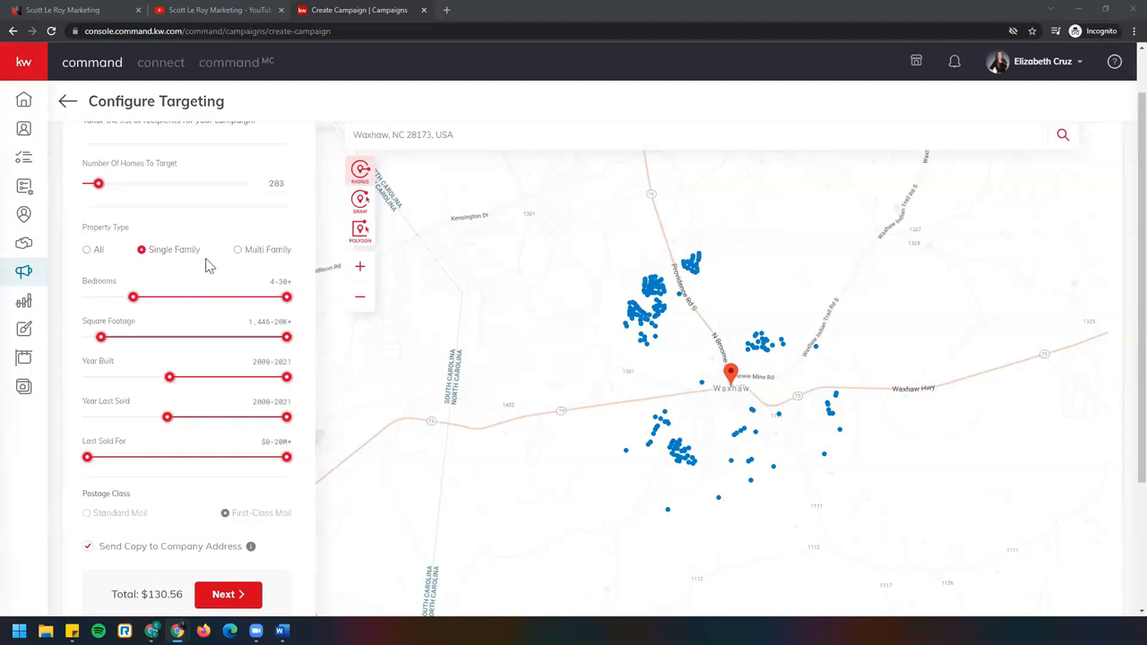
{"action": "mouse_move", "coordinate": [220, 459]}
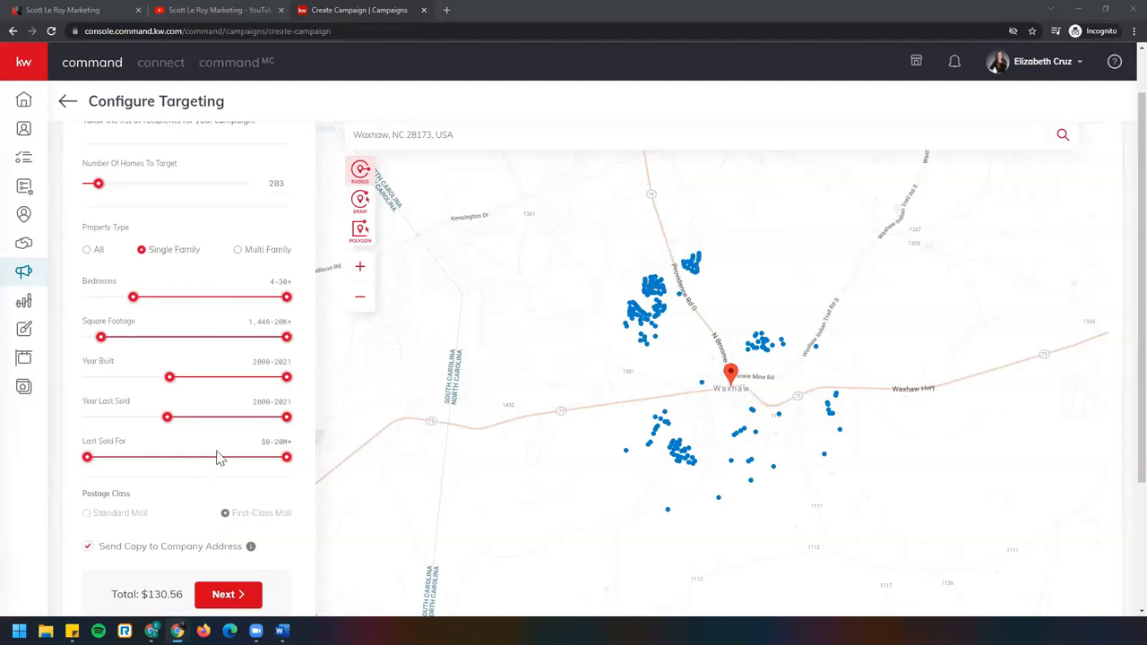
{"action": "mouse_move", "coordinate": [651, 238]}
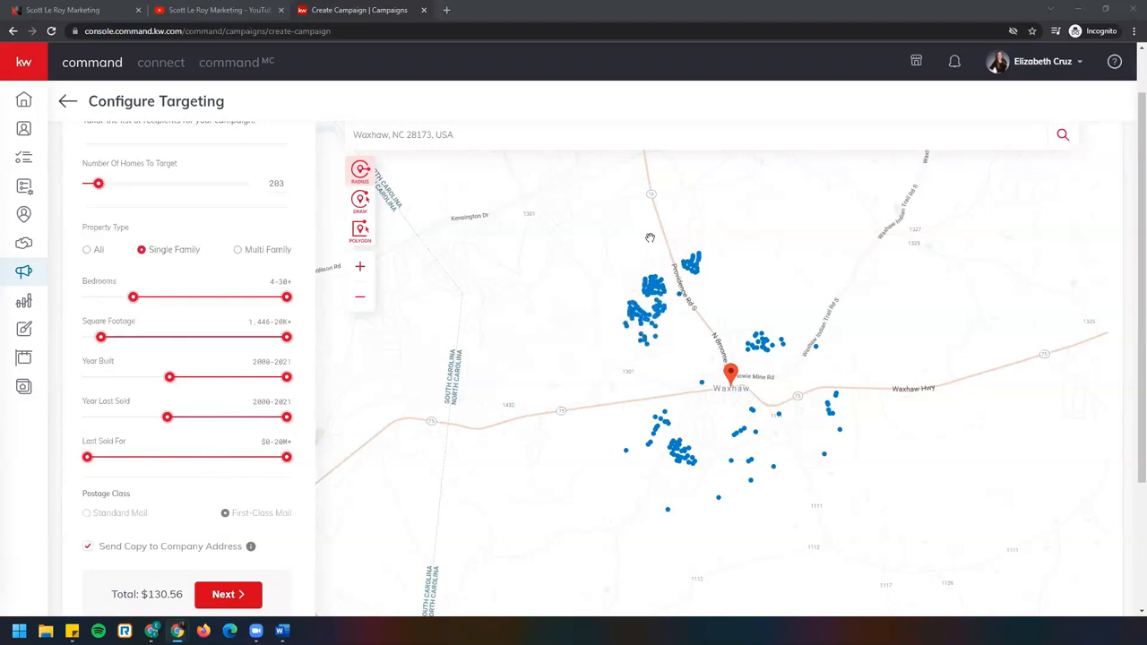
{"action": "mouse_move", "coordinate": [670, 555]}
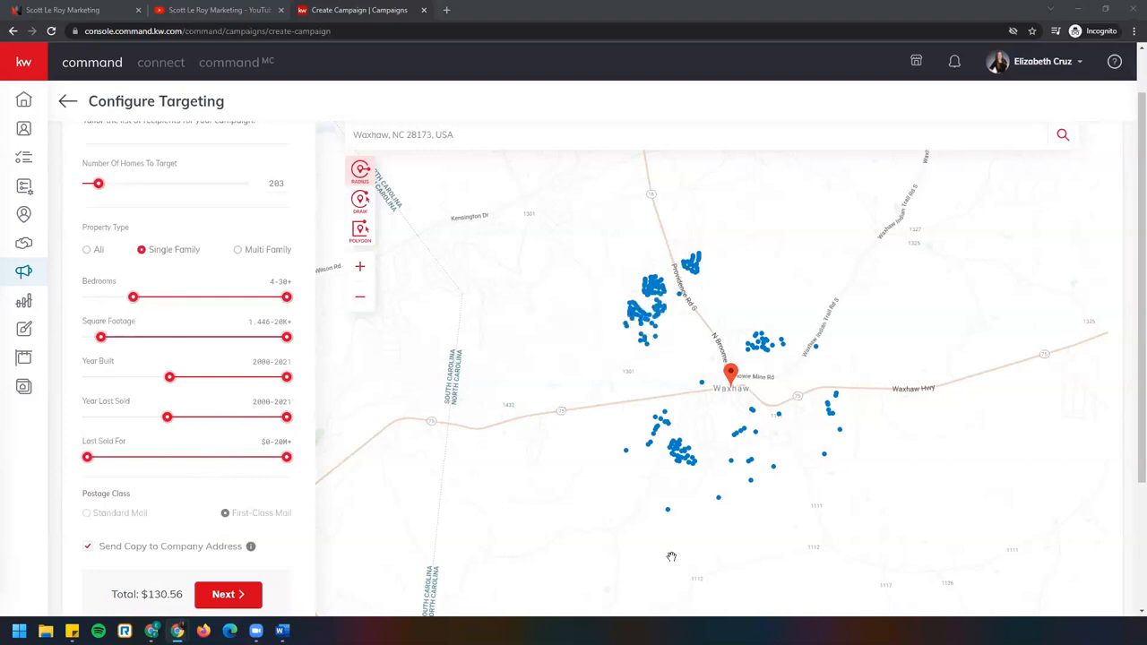
{"action": "mouse_move", "coordinate": [751, 301]}
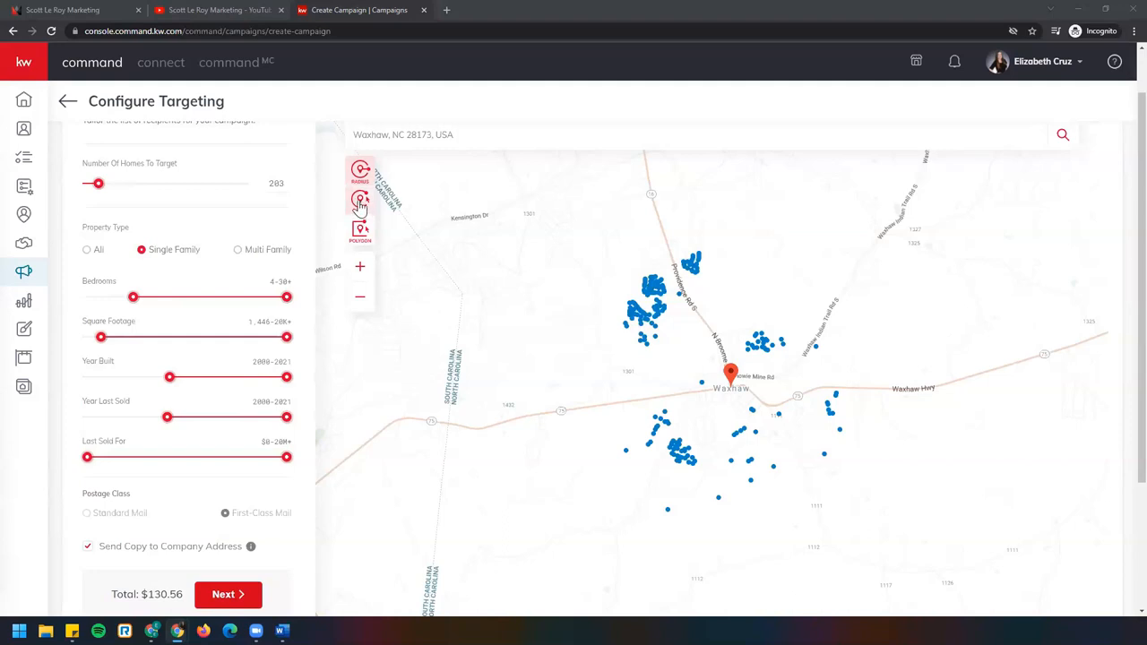
Outline a custom target polygon along the main road, then clear it, leaving 288 homes targeted
{"action": "left_click", "coordinate": [358, 199]}
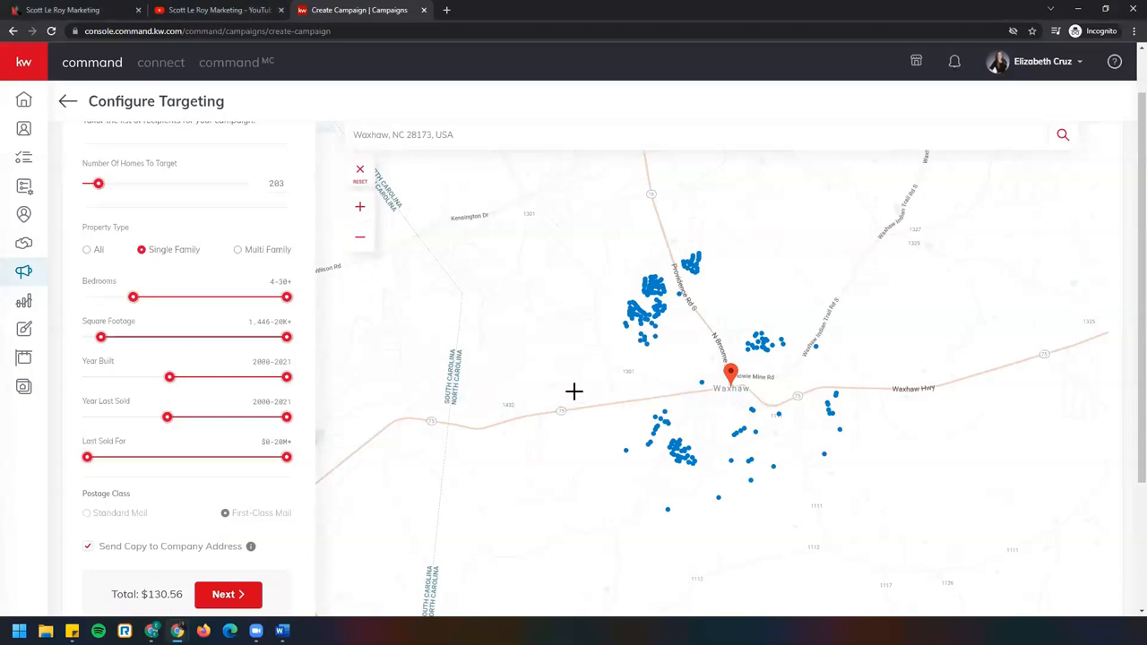
{"action": "mouse_move", "coordinate": [509, 427]}
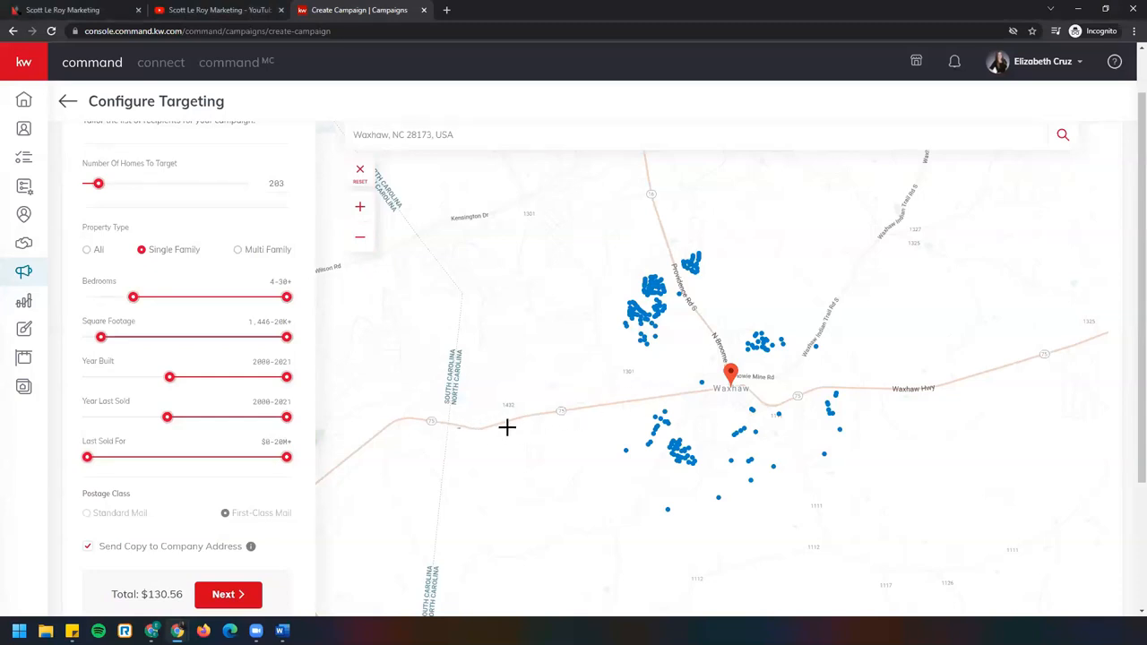
{"action": "mouse_move", "coordinate": [975, 387]}
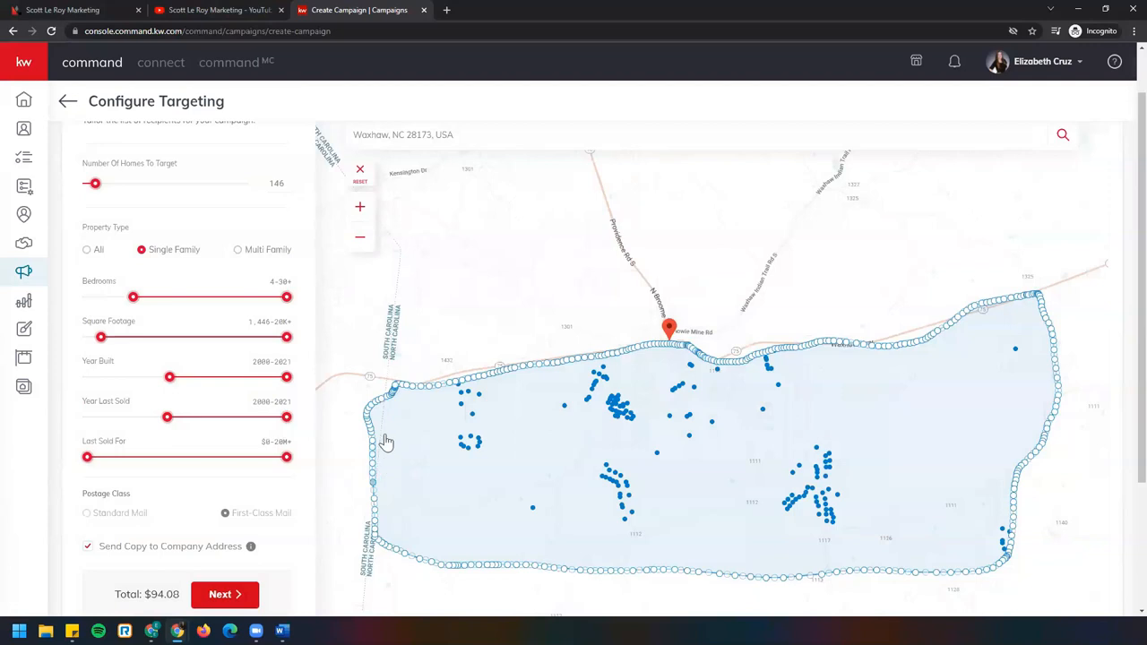
{"action": "left_click", "coordinate": [373, 387]}
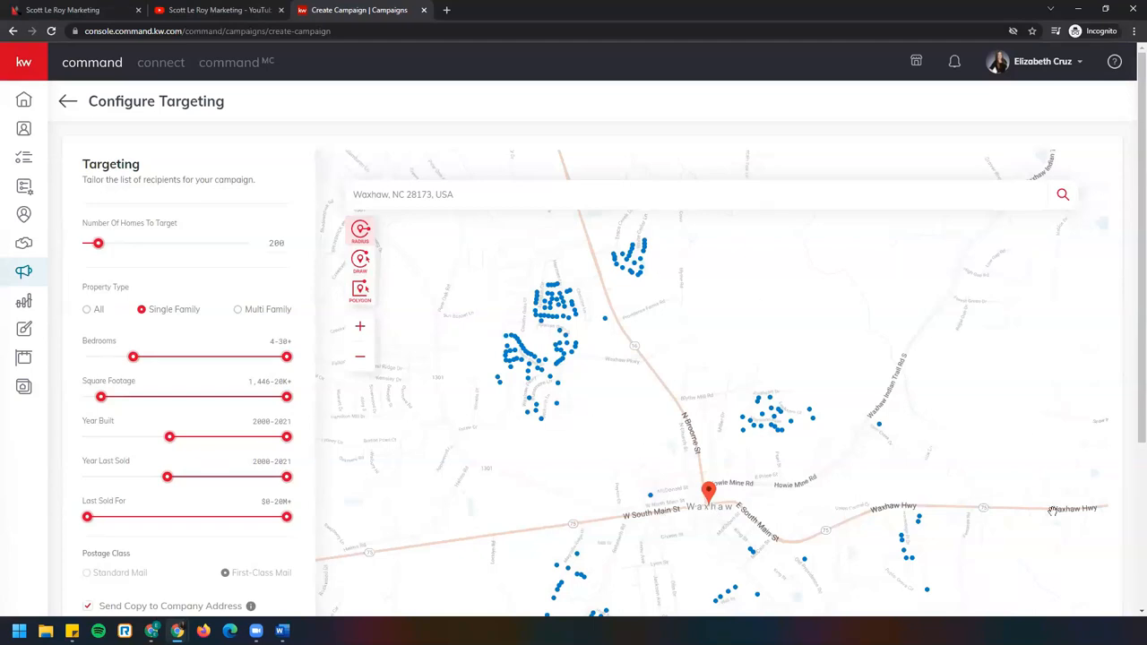
Zoom around Waxhaw and start then cancel custom target areas, keeping the default 288-home targeting
{"action": "scroll", "scroll_direction": "down", "scroll_amount": 3}
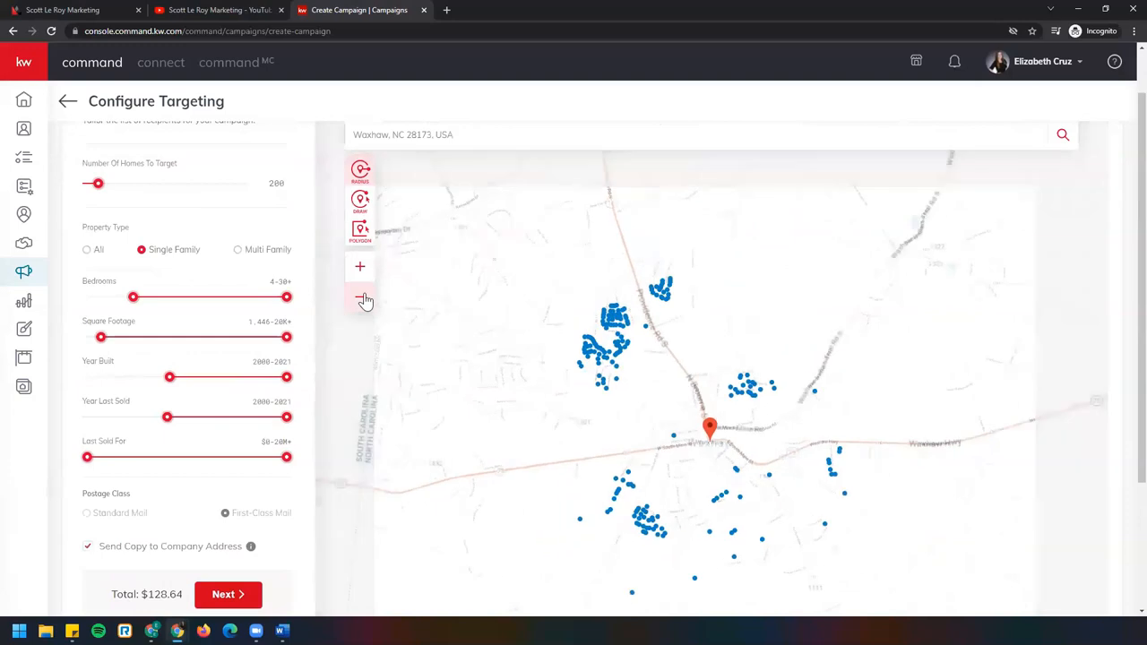
{"action": "left_click", "coordinate": [358, 298]}
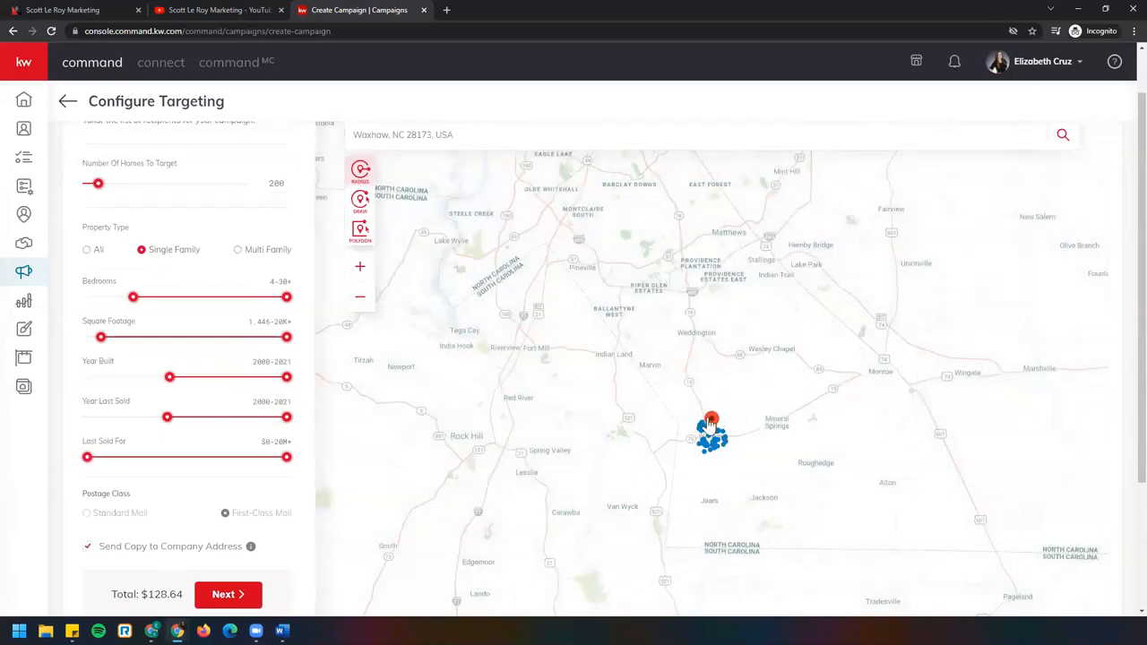
{"action": "left_click", "coordinate": [358, 232]}
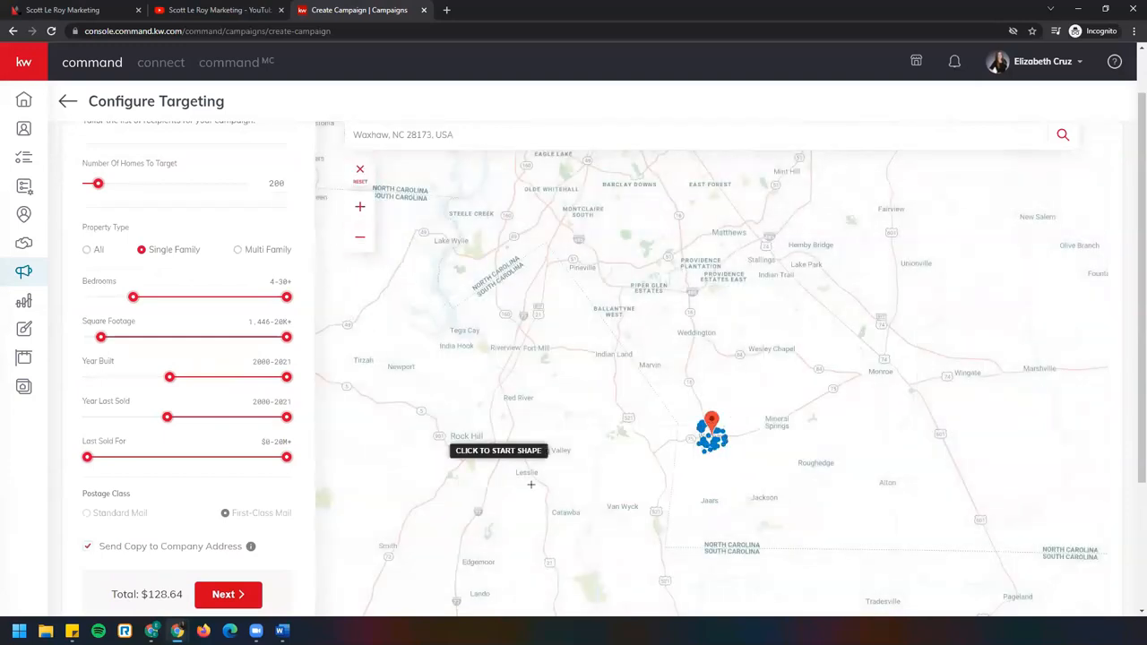
{"action": "mouse_move", "coordinate": [677, 441]}
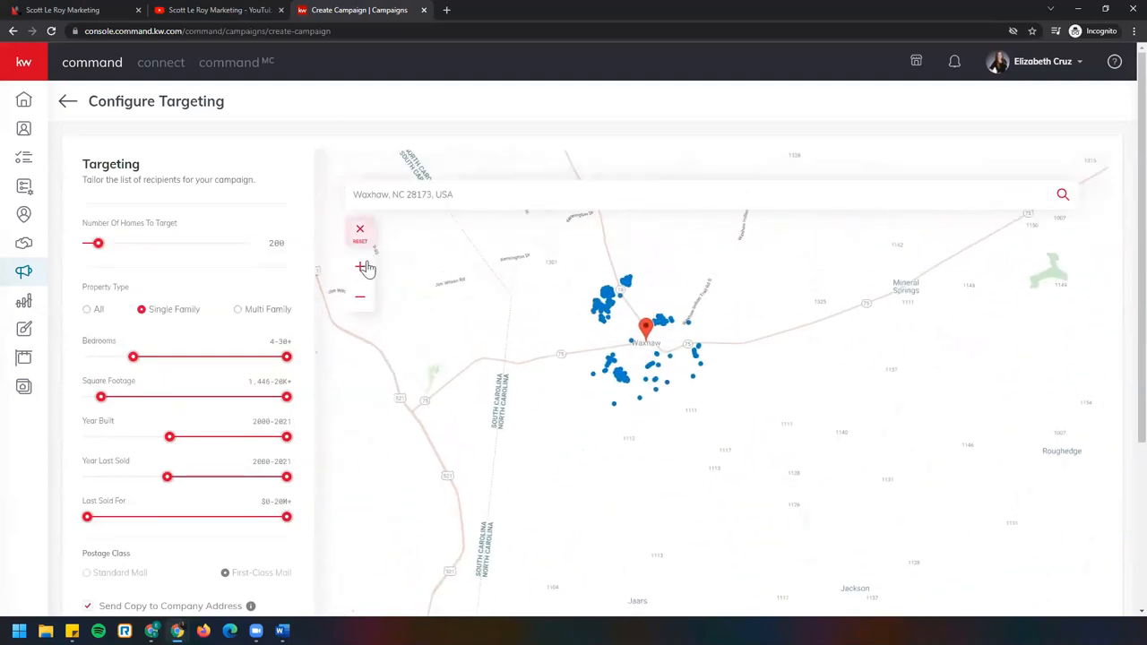
{"action": "left_click", "coordinate": [358, 265]}
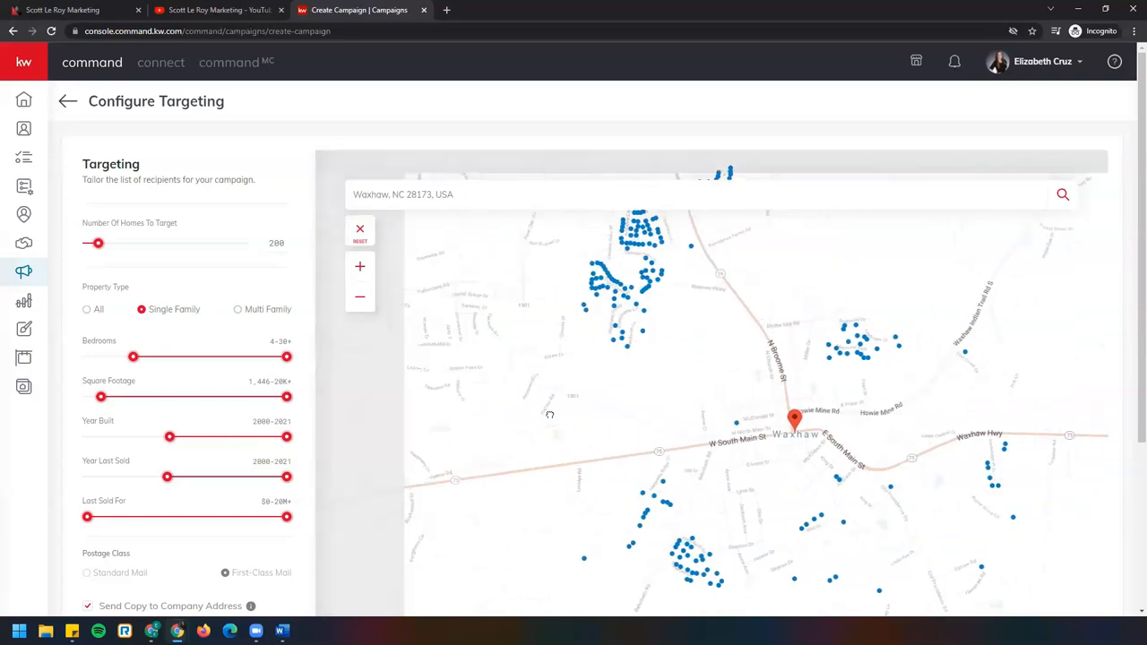
{"action": "left_click", "coordinate": [358, 230]}
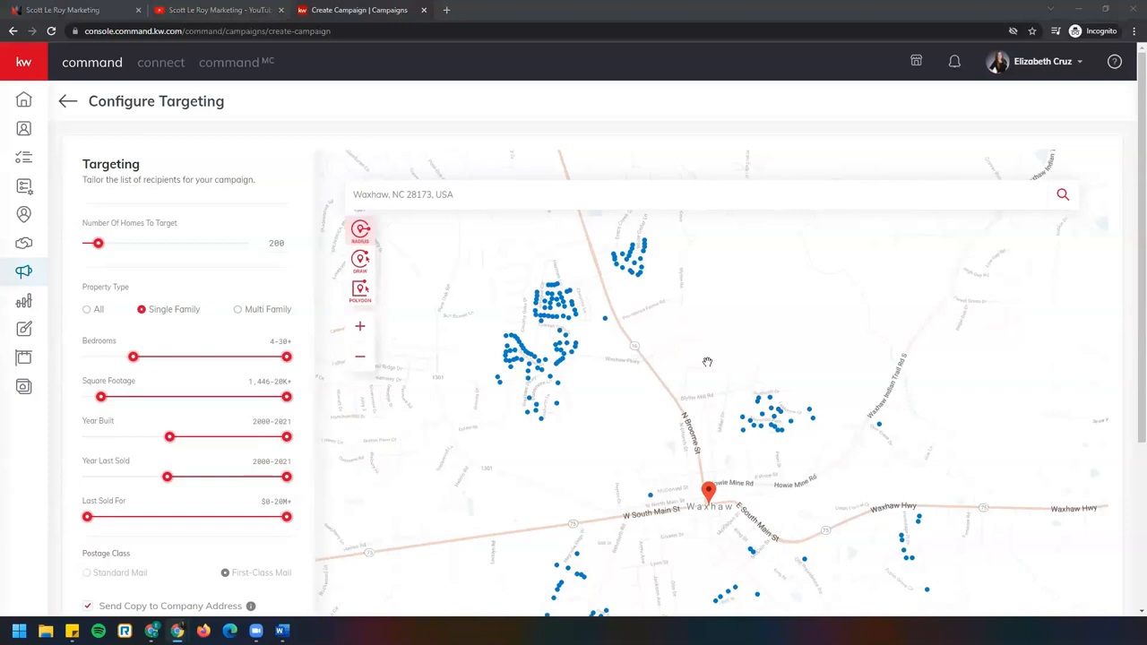
{"action": "left_click", "coordinate": [360, 260]}
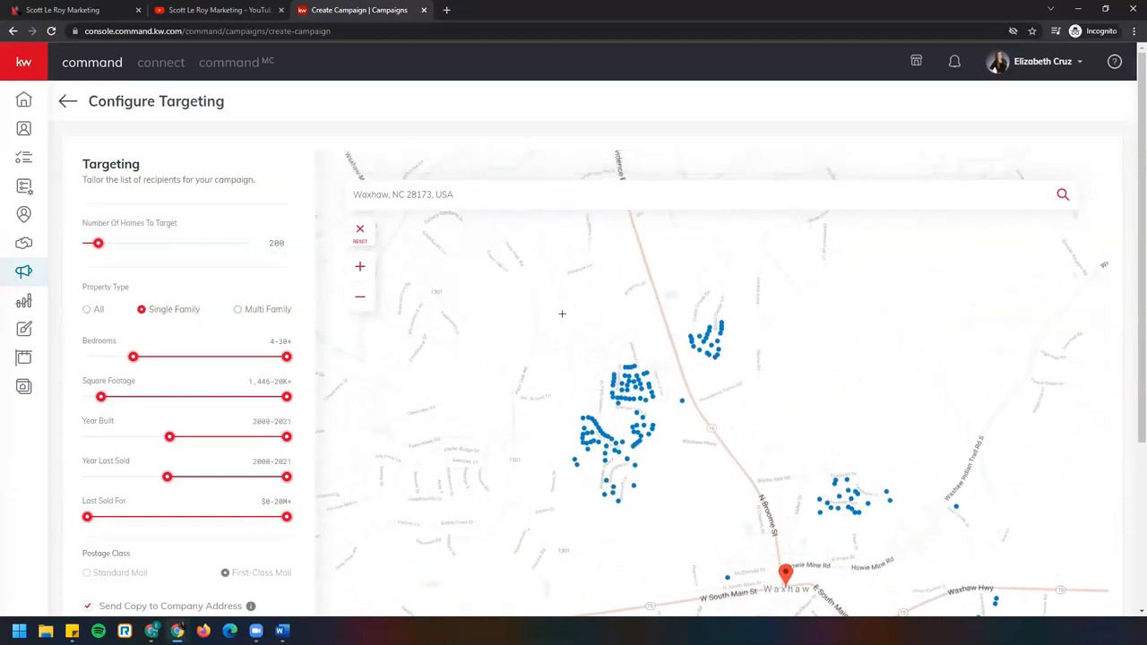
{"action": "left_click", "coordinate": [358, 297]}
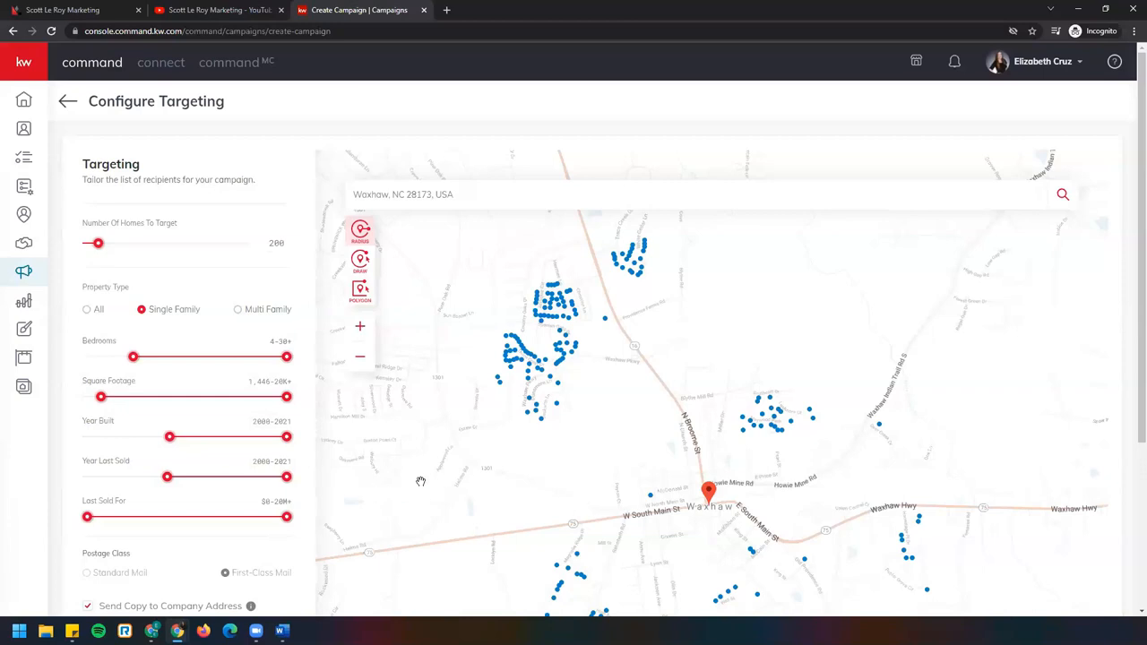
{"action": "mouse_move", "coordinate": [417, 507]}
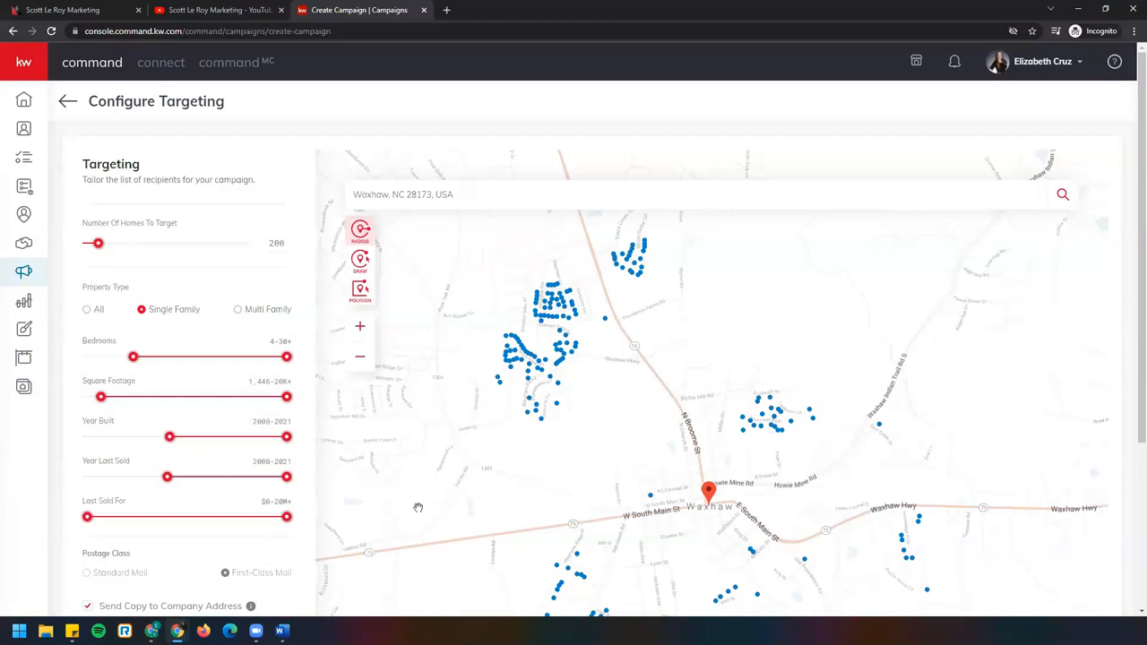
{"action": "mouse_move", "coordinate": [791, 369]}
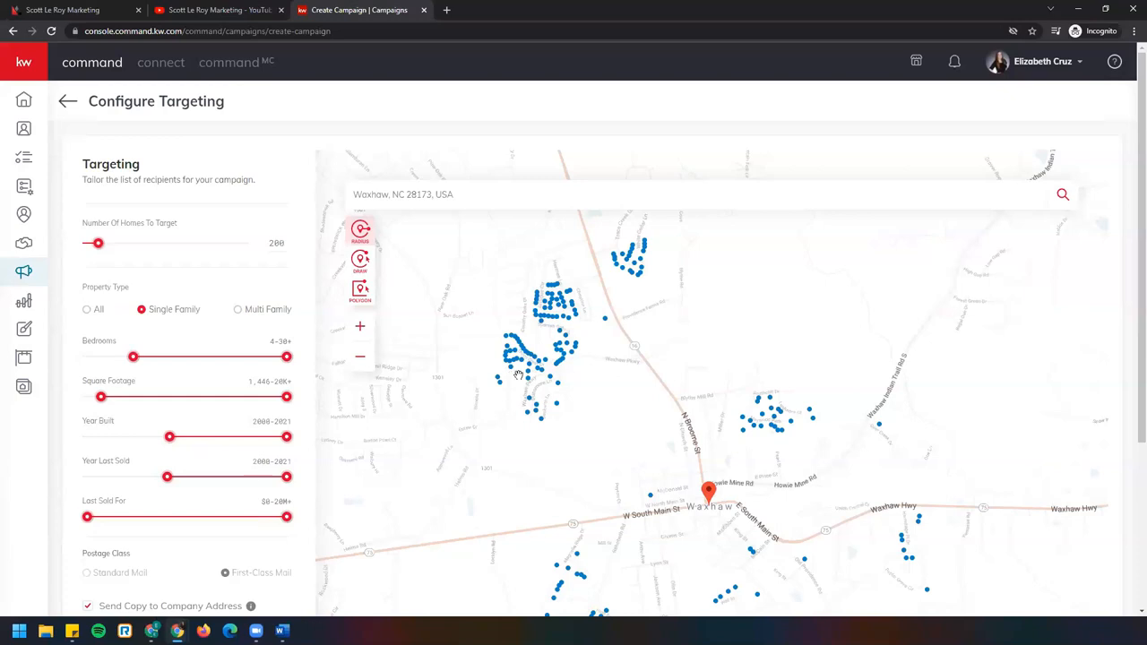
{"action": "mouse_move", "coordinate": [573, 233]}
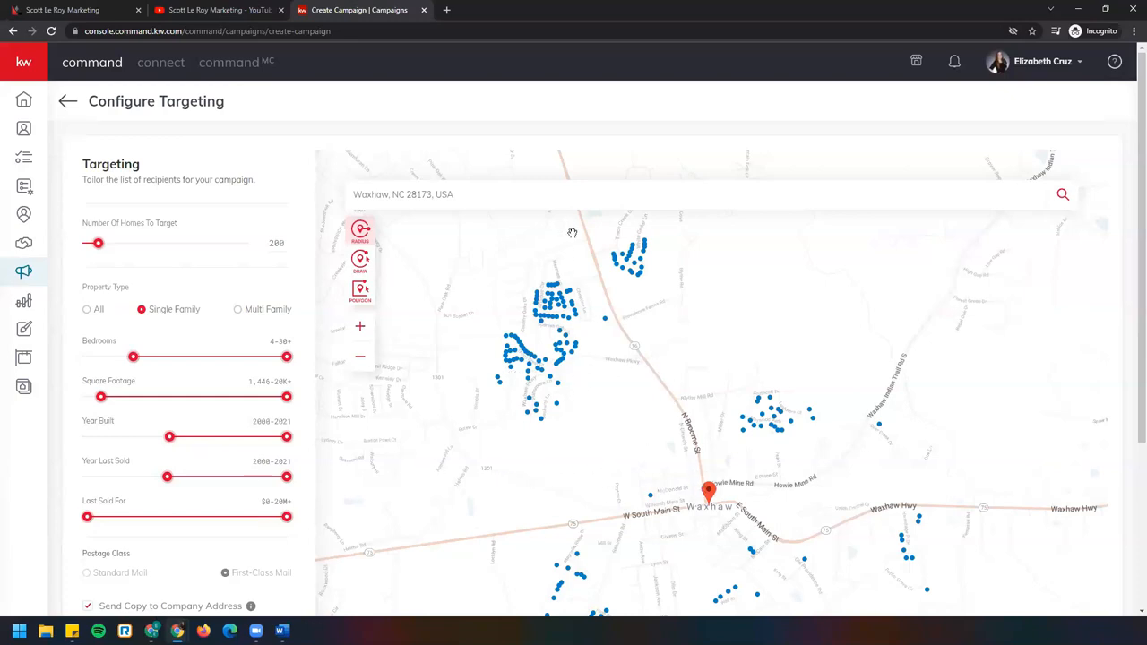
{"action": "mouse_move", "coordinate": [803, 382]}
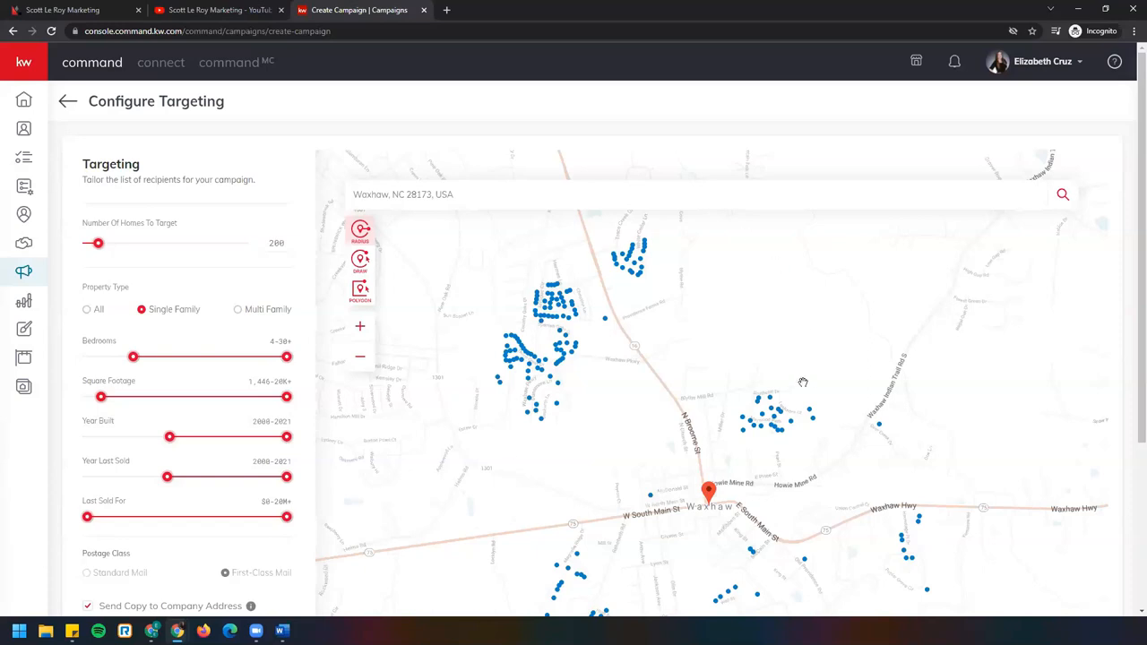
{"action": "mouse_move", "coordinate": [792, 439]}
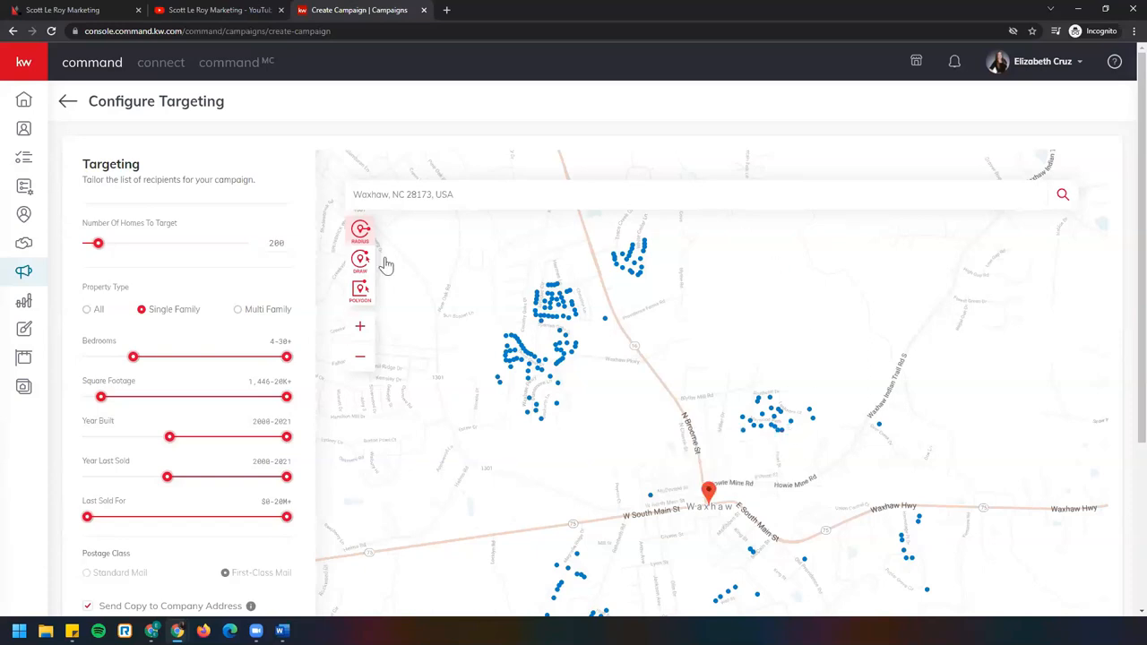
Advance to Preview & Payment showing both postcard sides and a $128.64 order for 201 postcards
{"action": "scroll", "scroll_direction": "down", "scroll_amount": 3}
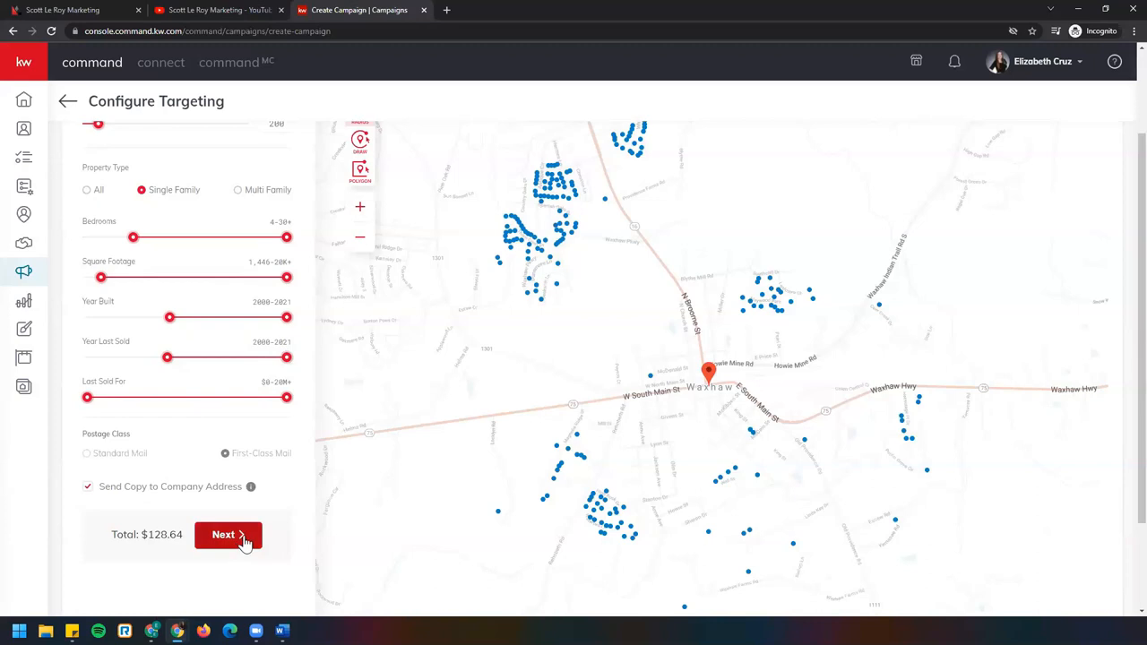
{"action": "left_click", "coordinate": [223, 534]}
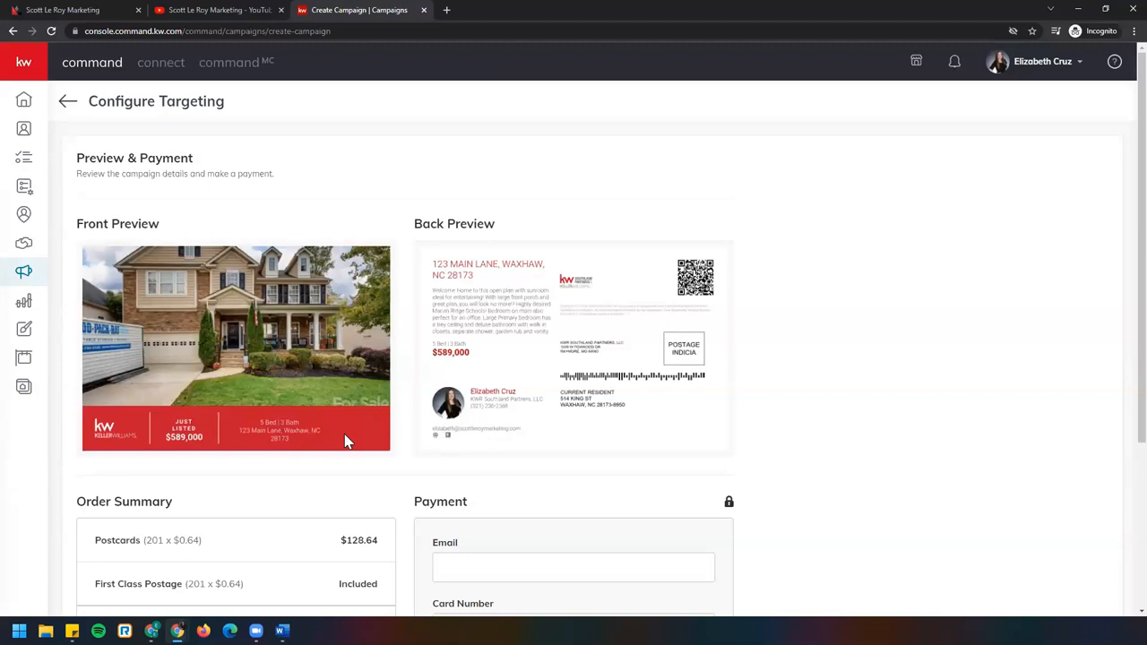
{"action": "scroll", "scroll_direction": "down", "scroll_amount": 3}
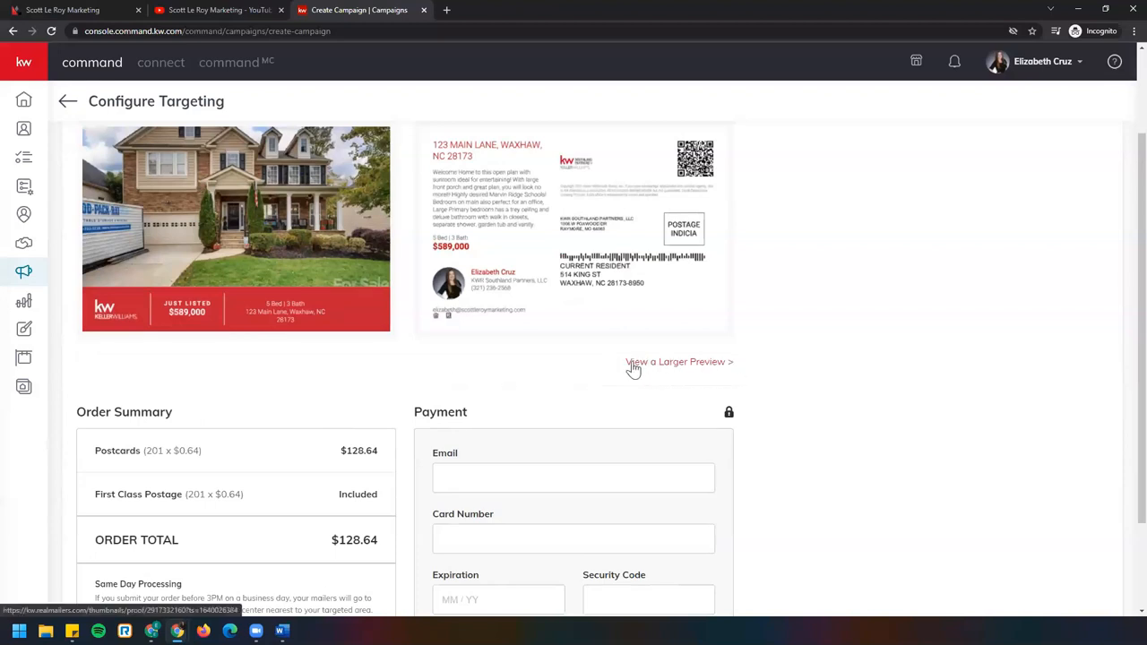
{"action": "mouse_move", "coordinate": [703, 365]}
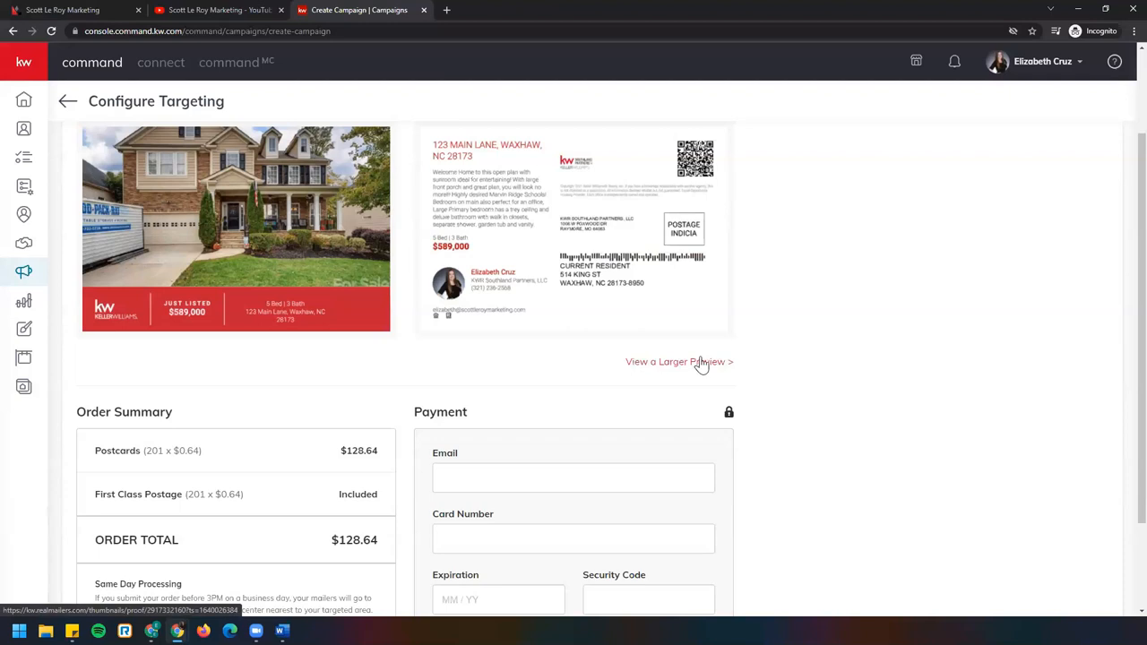
{"action": "left_click", "coordinate": [678, 362]}
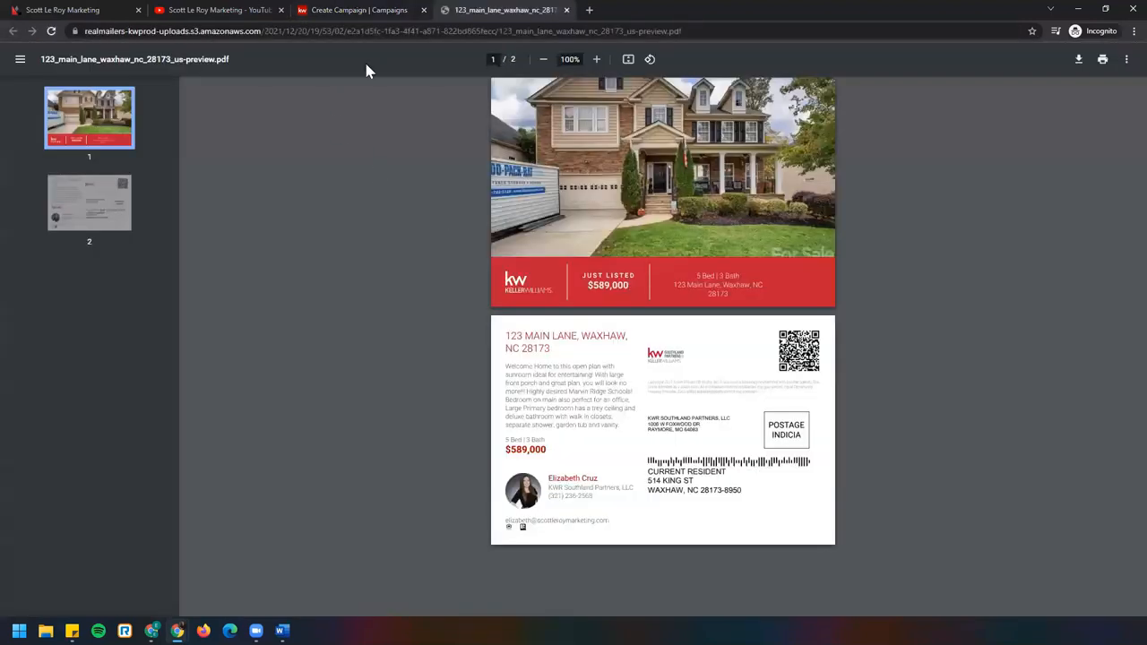
{"action": "mouse_move", "coordinate": [573, 25]}
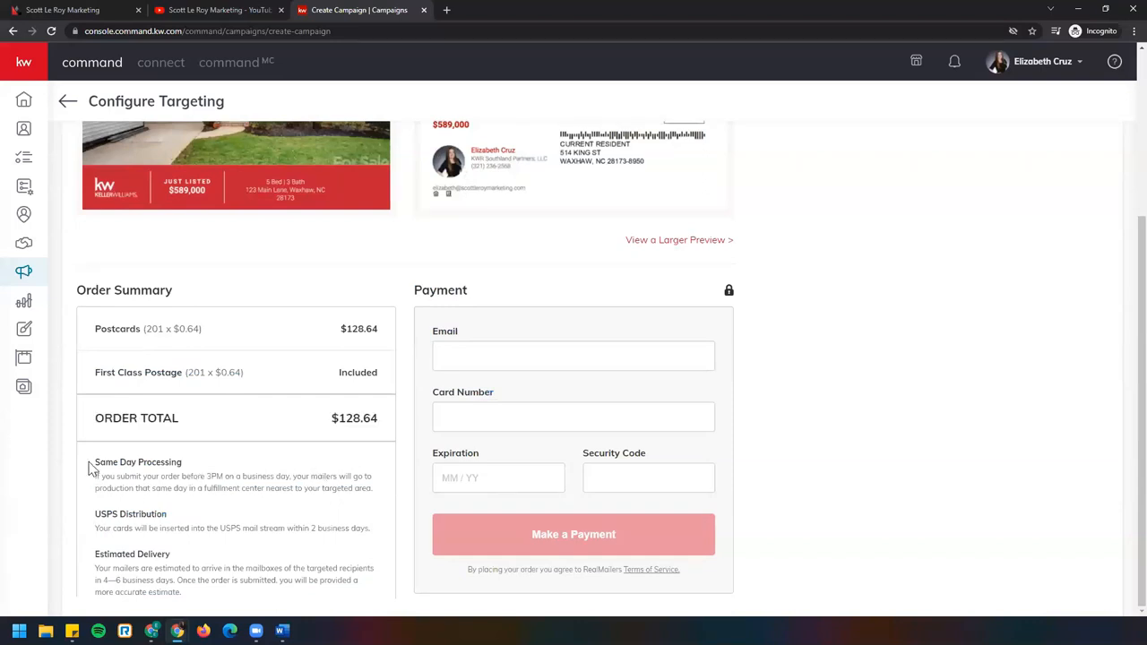
{"action": "left_click_drag", "start_coordinate": [97, 477], "coordinate": [367, 487]}
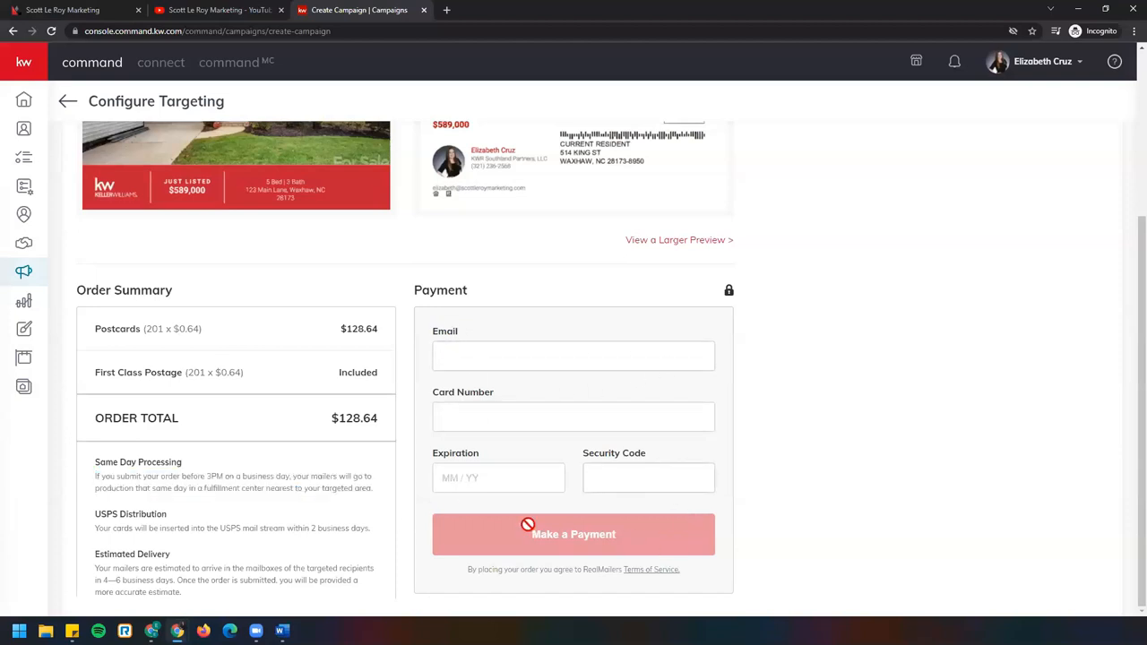
{"action": "mouse_move", "coordinate": [599, 534]}
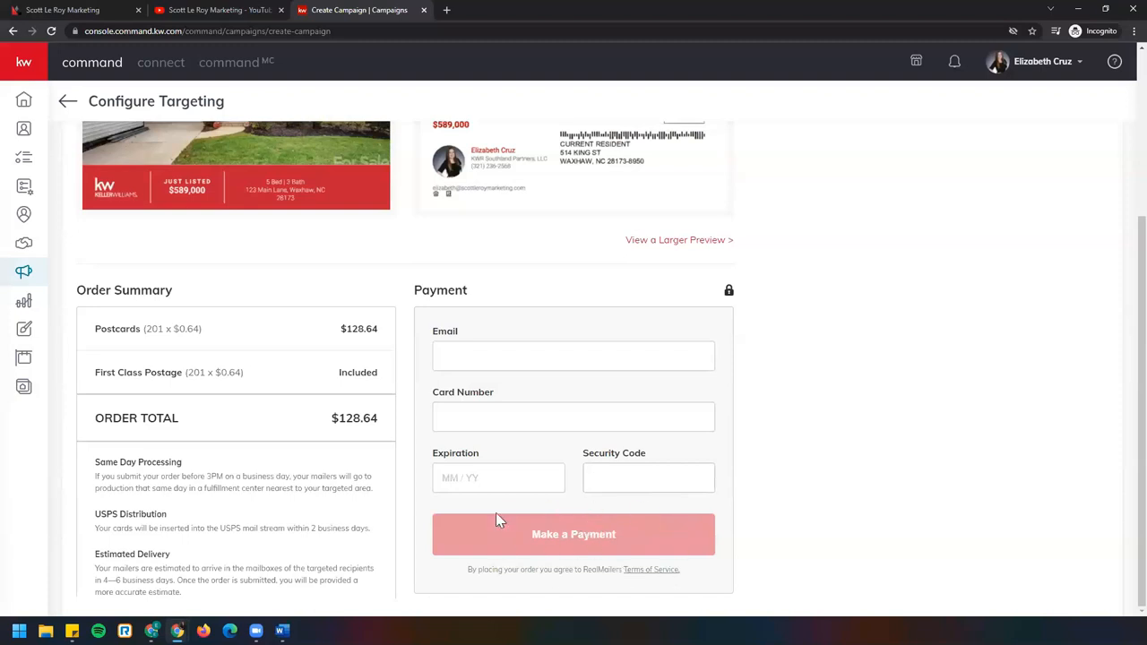
{"action": "left_click", "coordinate": [649, 477]}
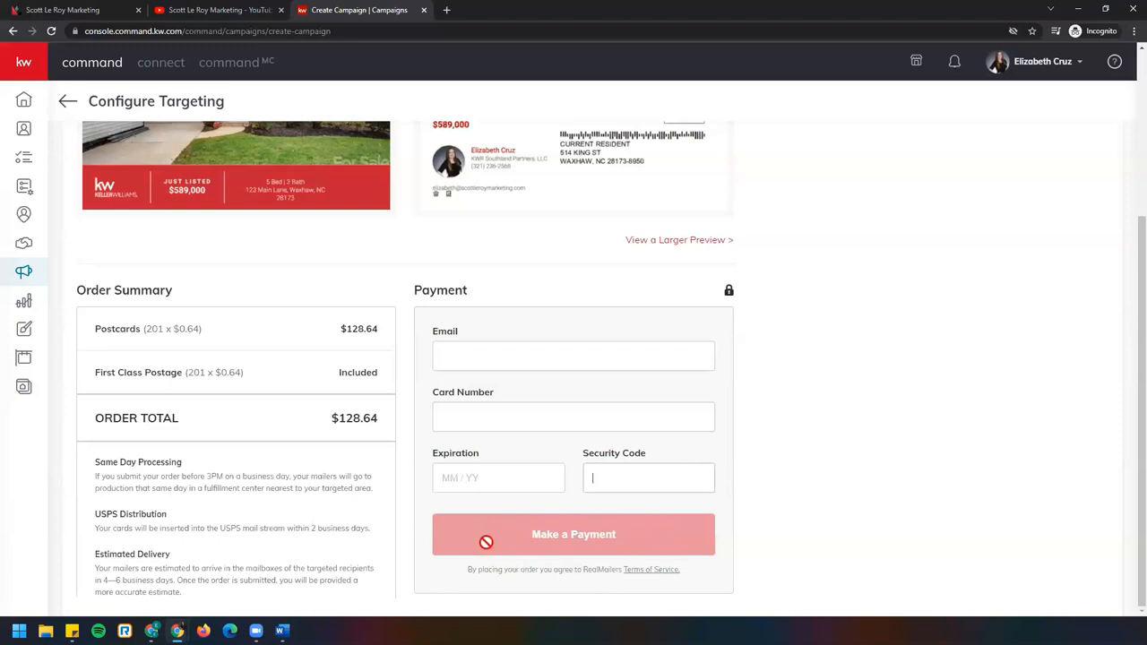
{"action": "mouse_move", "coordinate": [551, 545]}
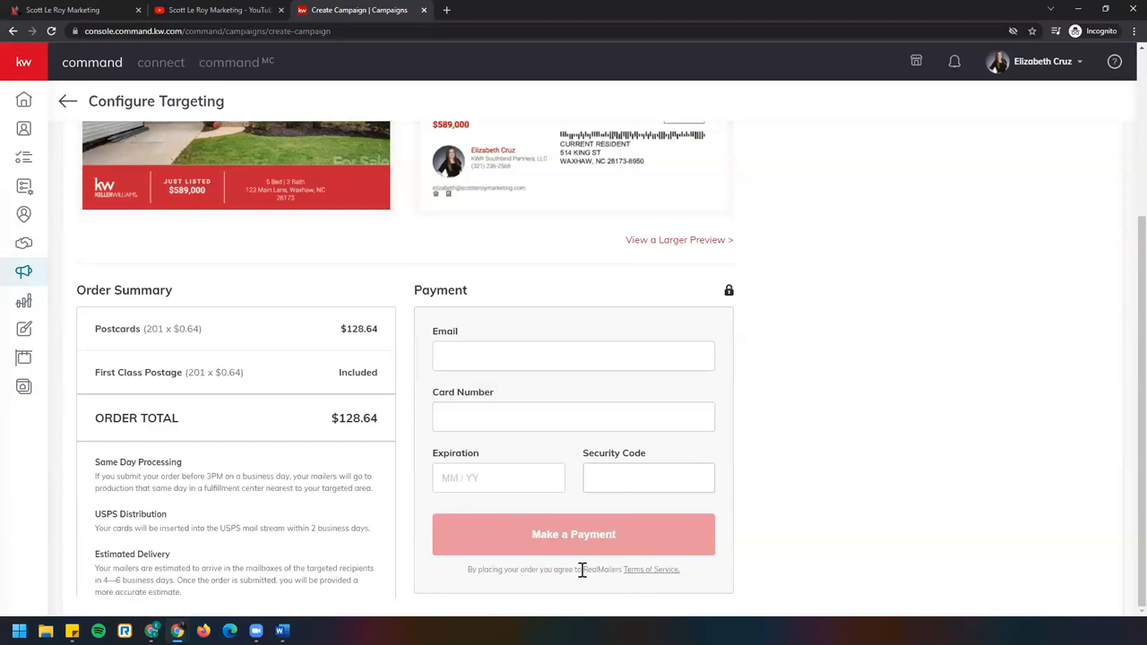
{"action": "double_click", "coordinate": [602, 570]}
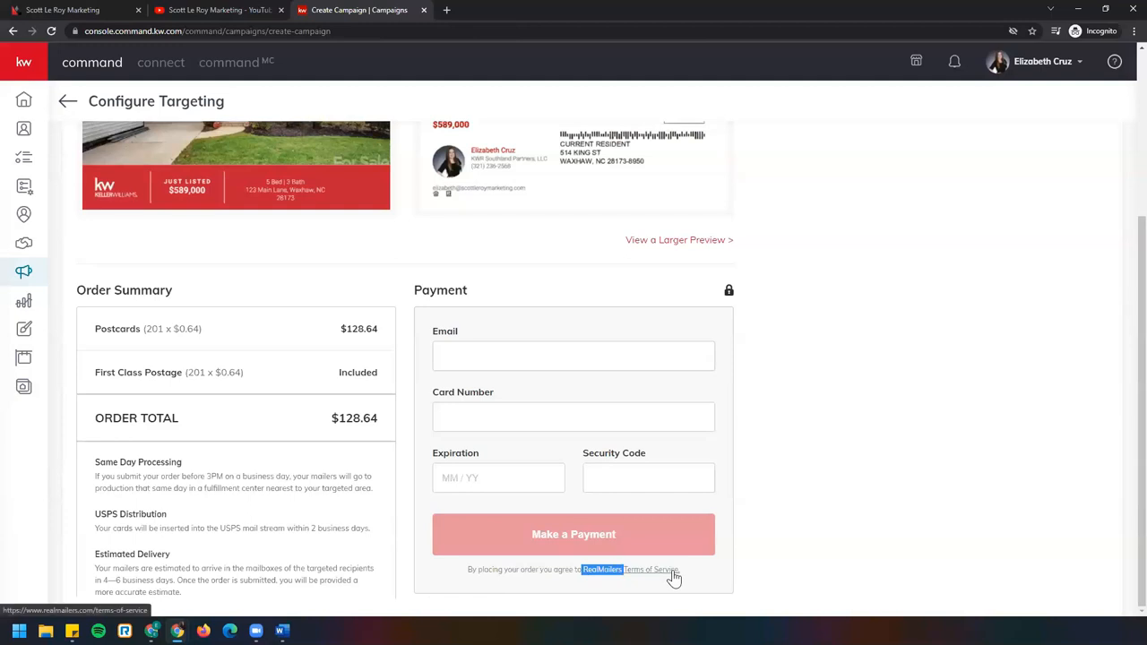
Read RealMailers' Terms of Service down to the Postal Delivery section
{"action": "left_click", "coordinate": [648, 570]}
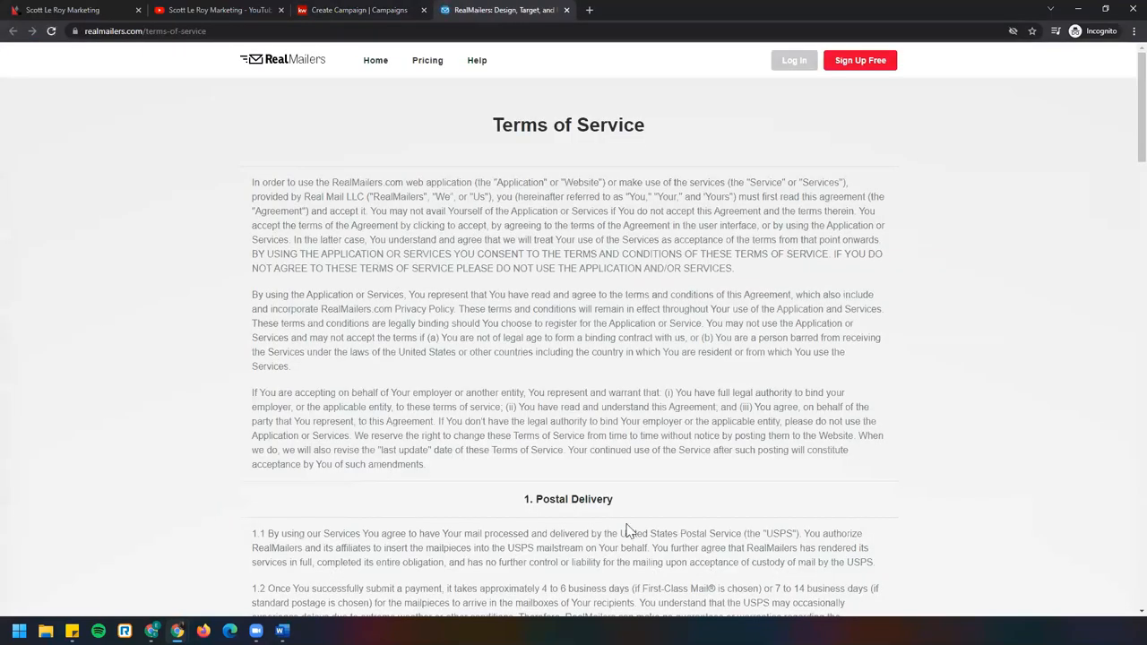
{"action": "scroll", "scroll_direction": "down", "scroll_amount": 3}
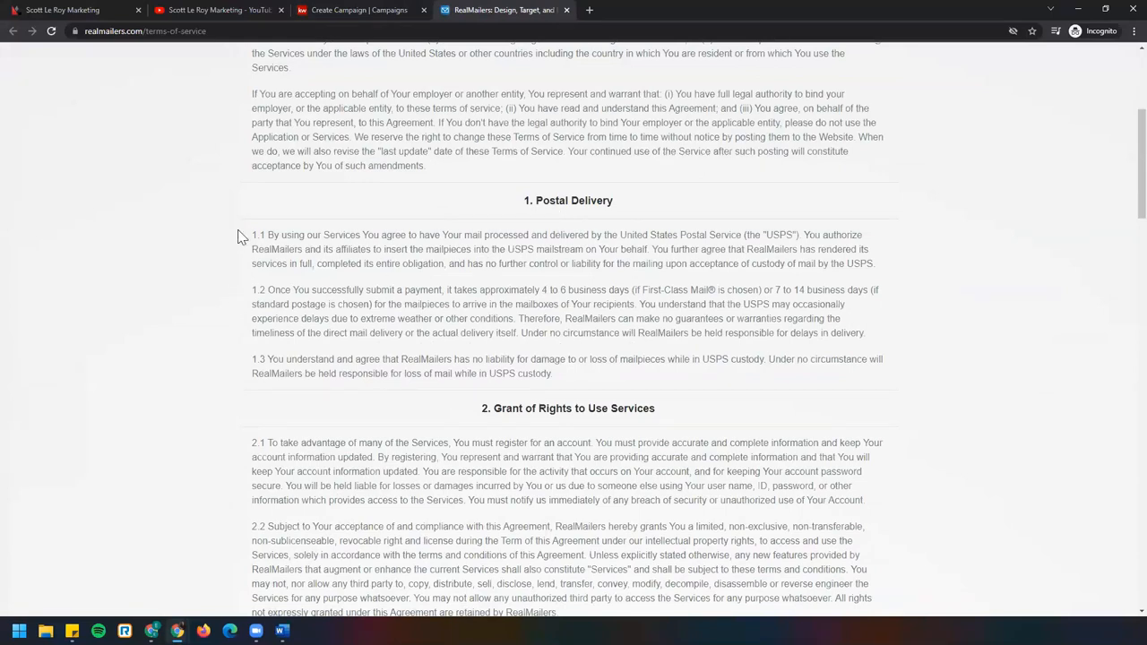
{"action": "mouse_move", "coordinate": [702, 380]}
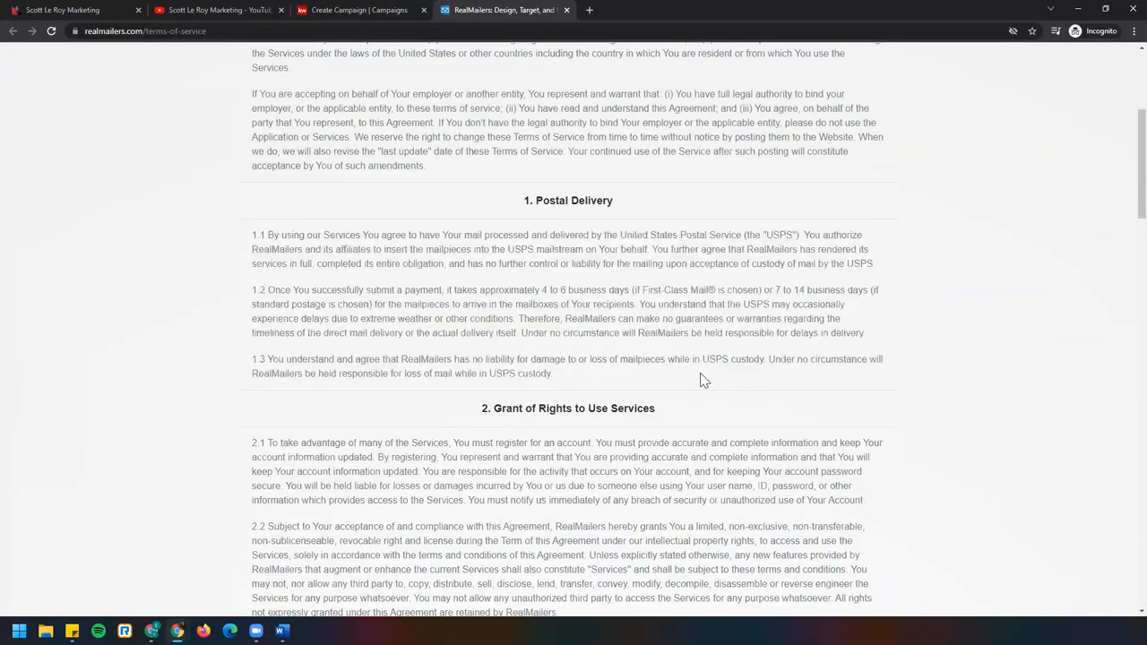
{"action": "scroll", "scroll_direction": "down", "scroll_amount": 3}
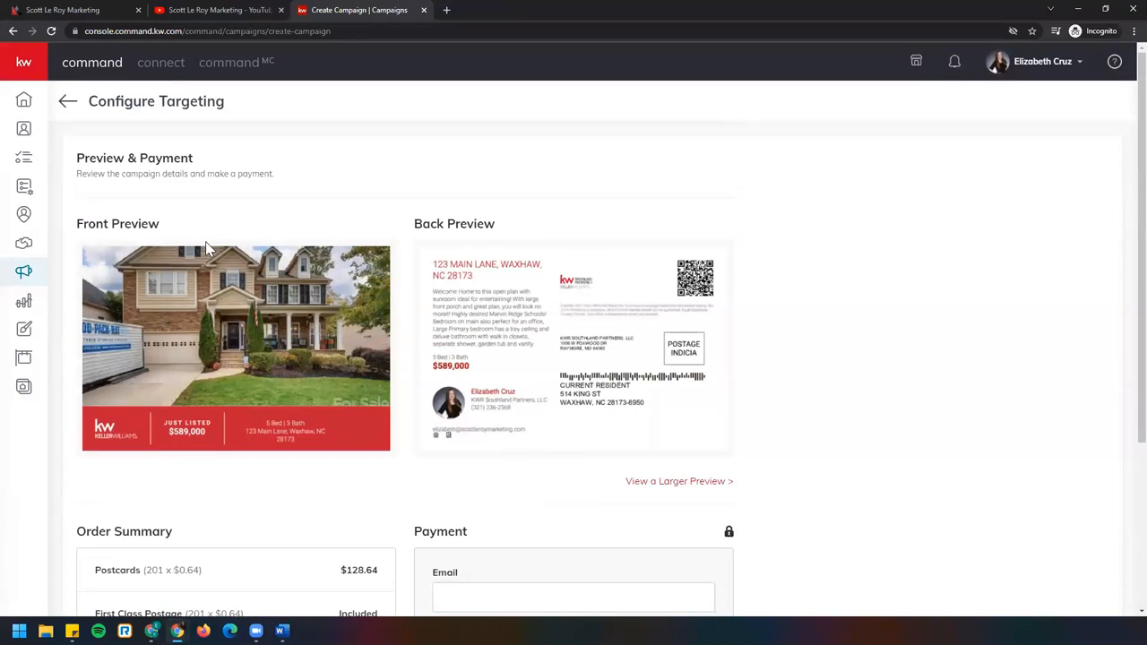
{"action": "mouse_move", "coordinate": [1043, 8]}
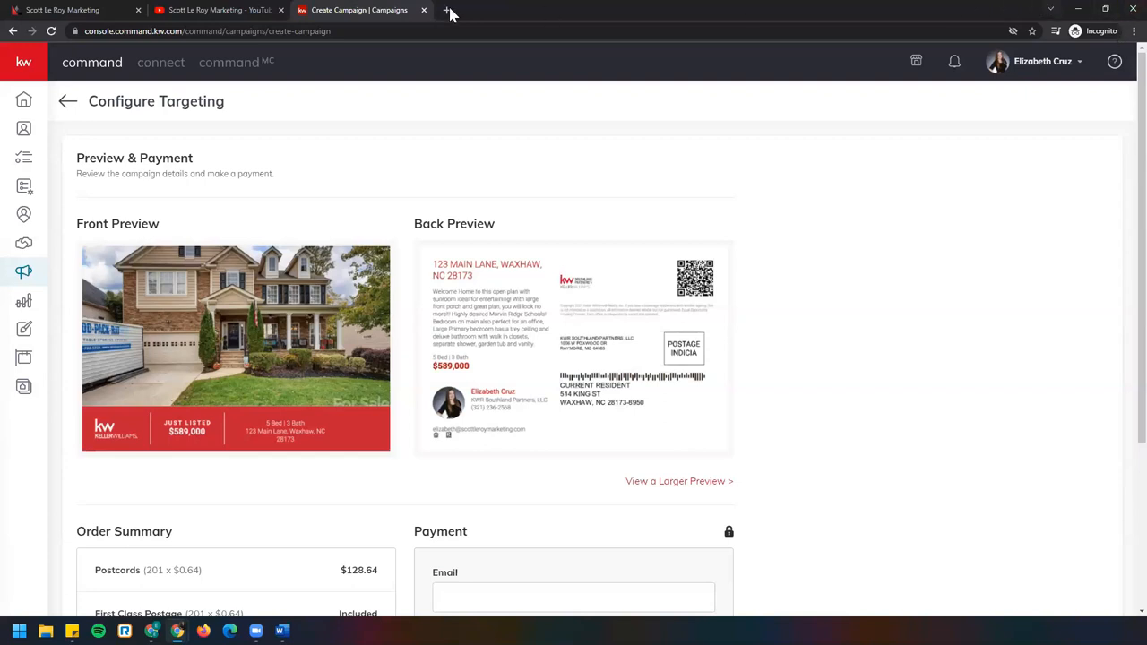
Close the terms tab to return to the Create Campaign tab's Preview & Payment page
{"action": "left_click", "coordinate": [63, 11]}
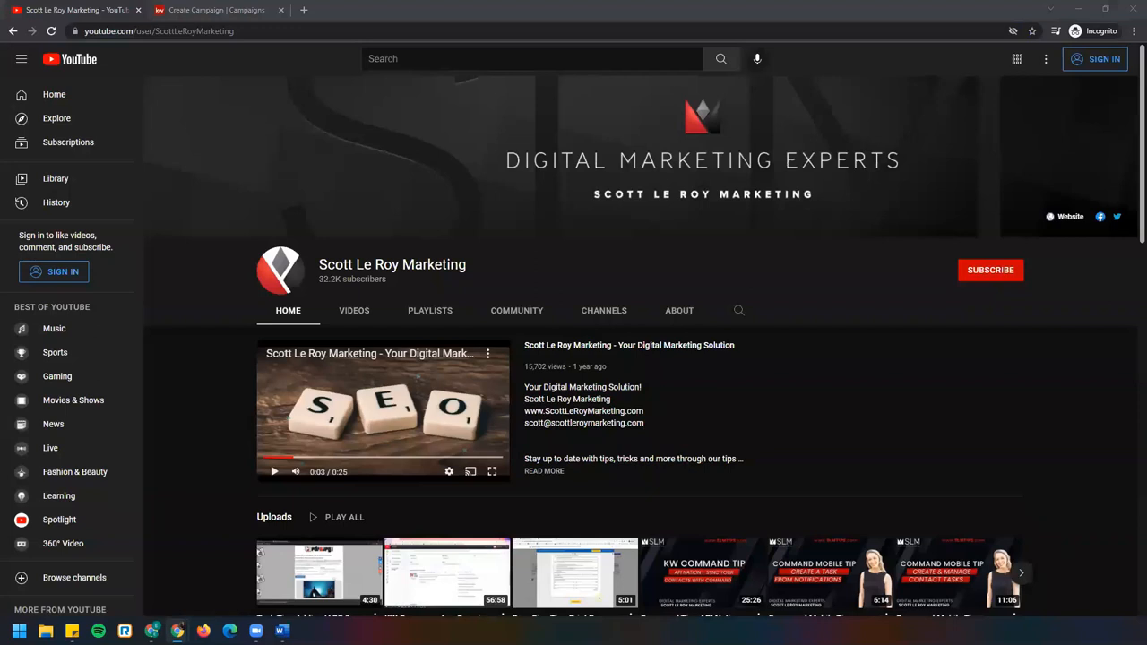
{"action": "mouse_move", "coordinate": [767, 441]}
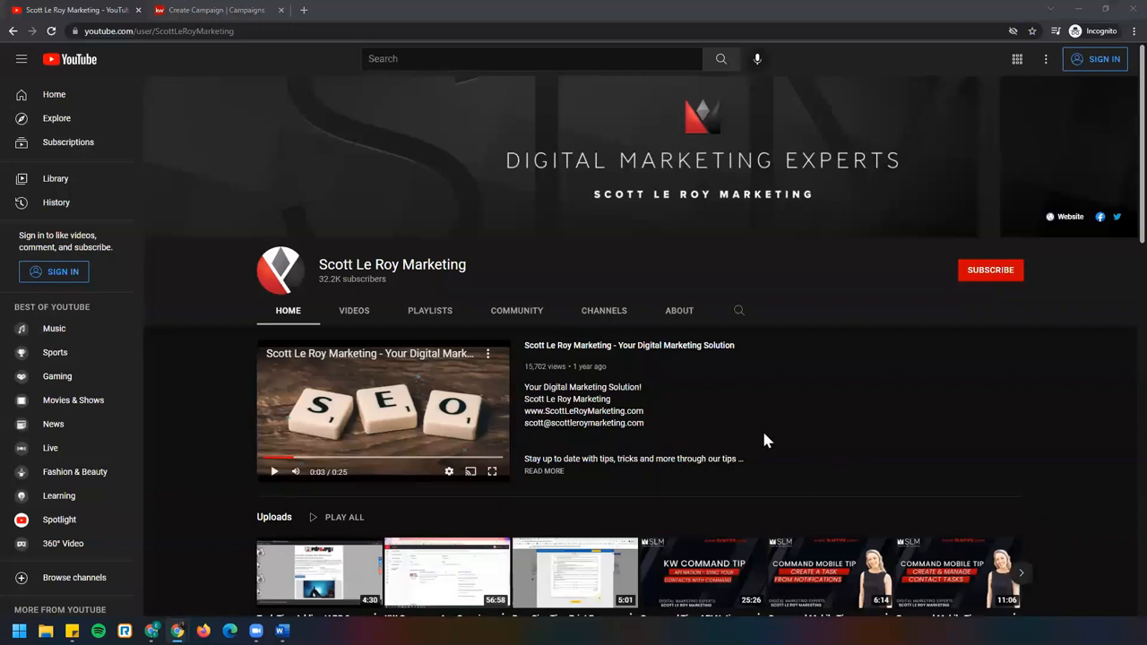
{"action": "mouse_move", "coordinate": [1038, 289]}
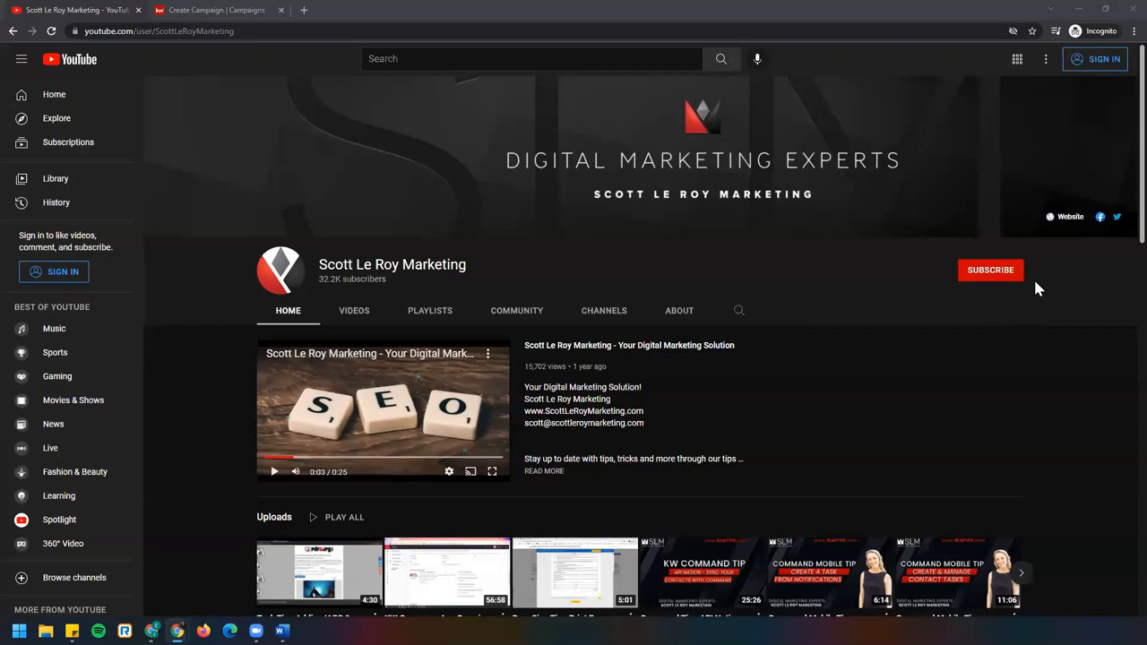
{"action": "mouse_move", "coordinate": [1031, 298]}
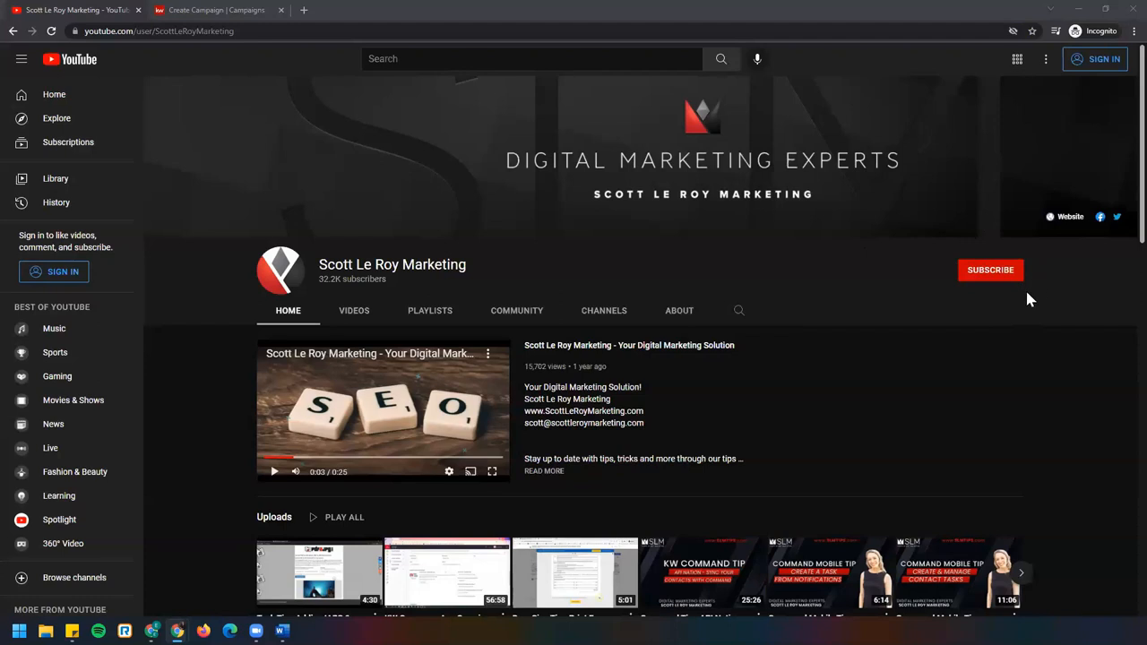
Show the Scott Le Roy Marketing channel's Videos section listing its uploads
{"action": "scroll", "scroll_direction": "down", "scroll_amount": 3}
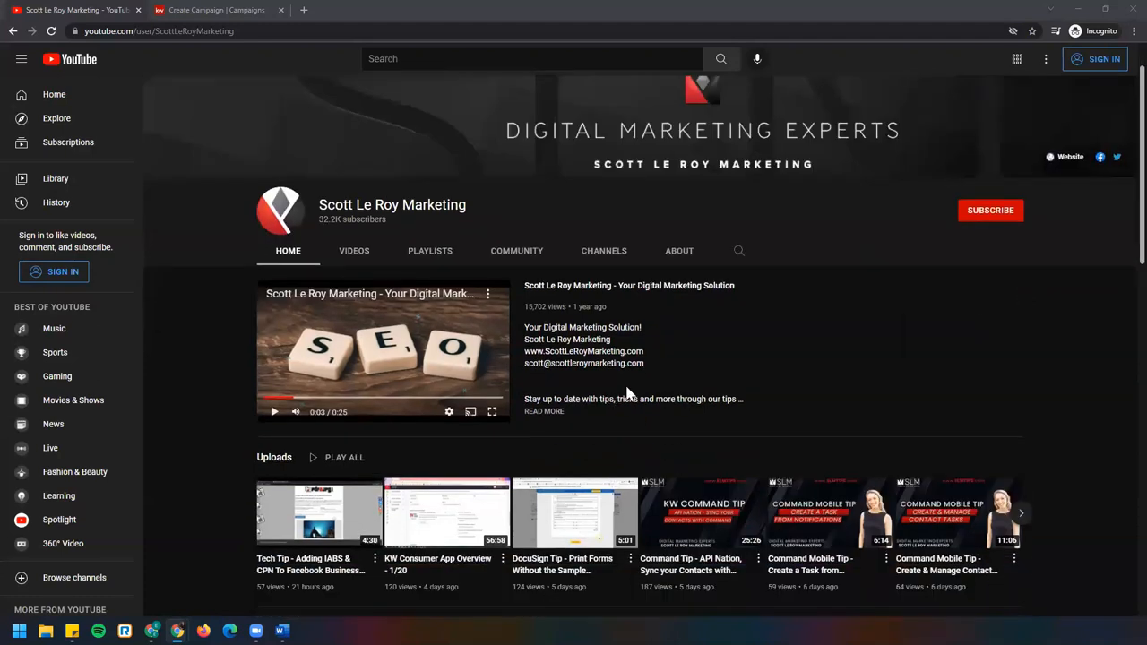
{"action": "scroll", "scroll_direction": "down", "scroll_amount": 3}
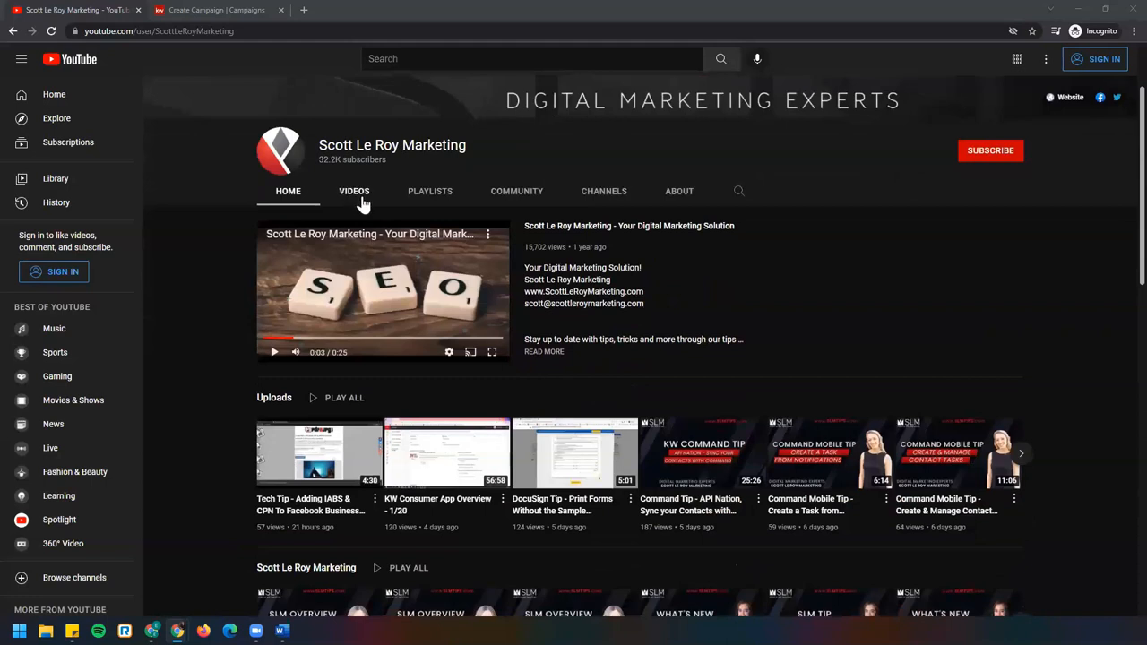
{"action": "mouse_move", "coordinate": [377, 183]}
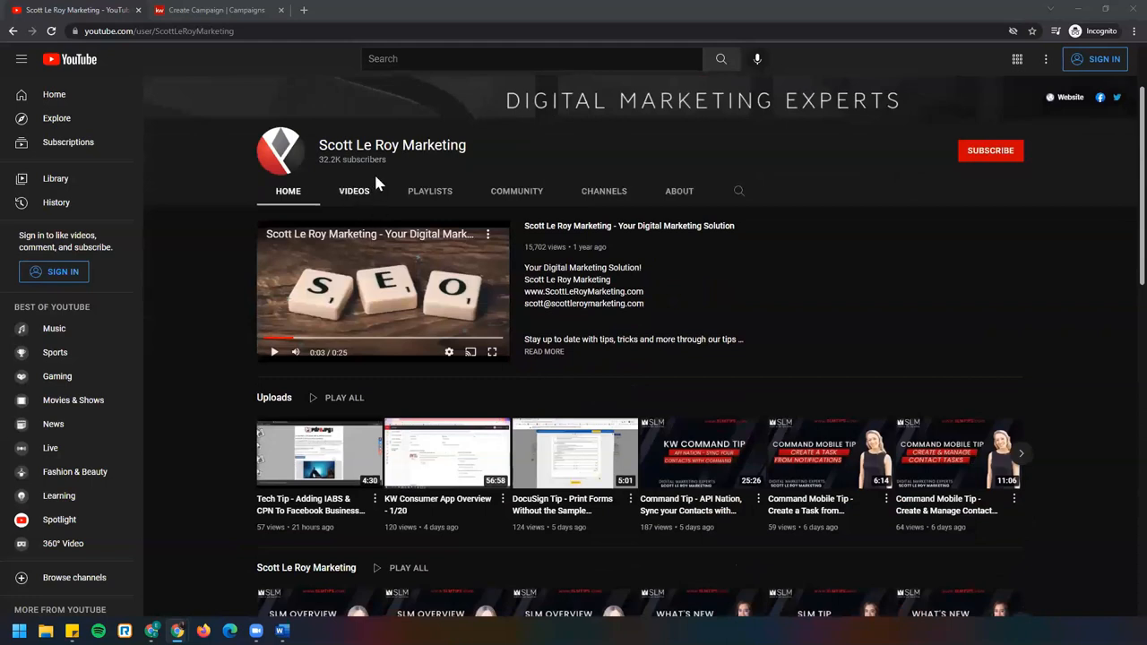
{"action": "mouse_move", "coordinate": [355, 190]}
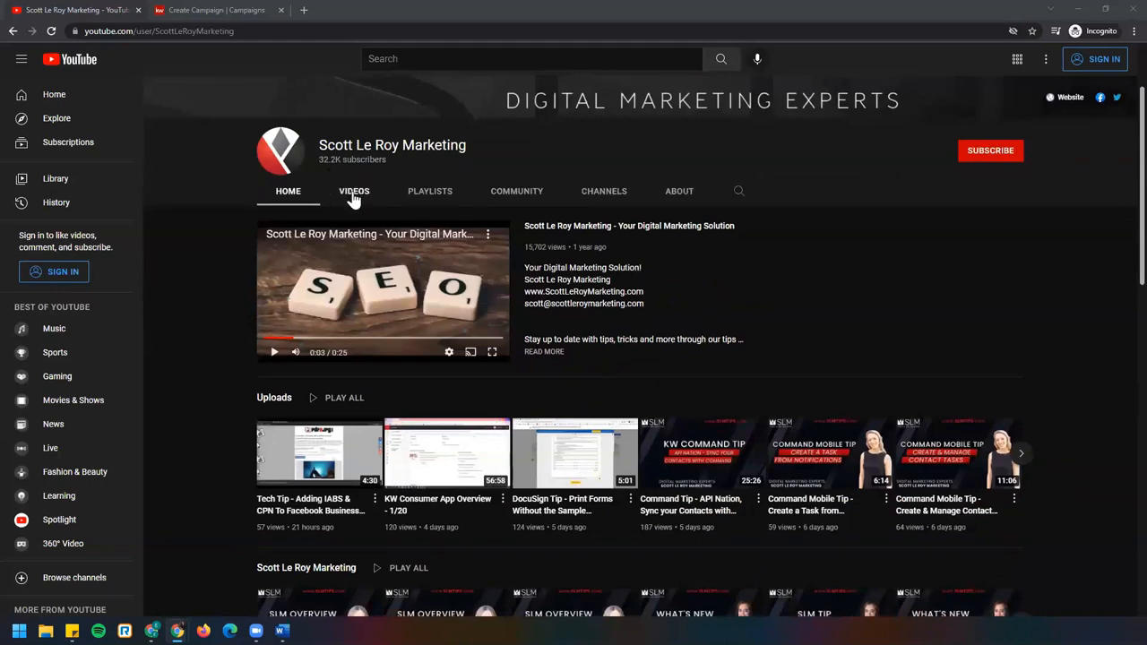
{"action": "mouse_move", "coordinate": [373, 195]}
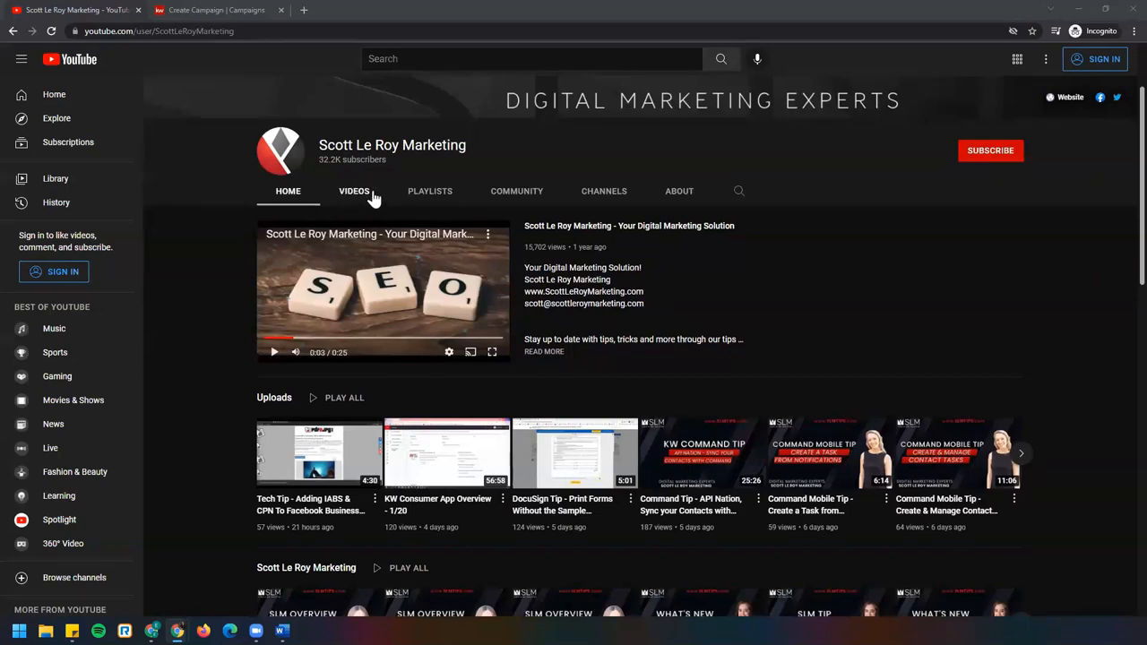
{"action": "left_click", "coordinate": [355, 190]}
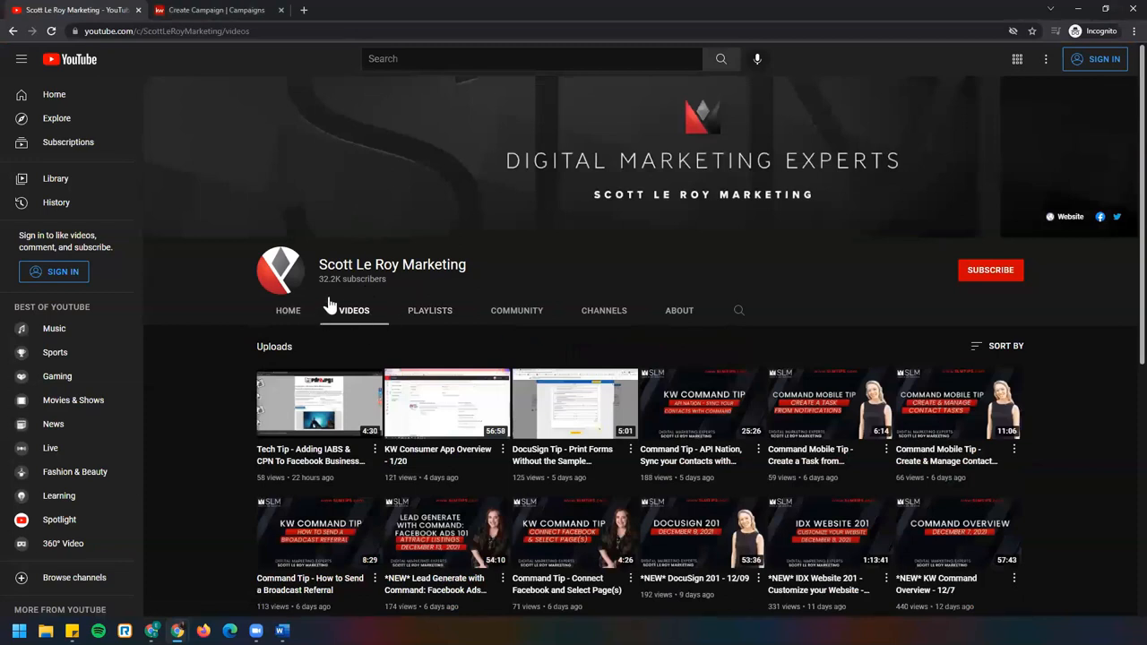